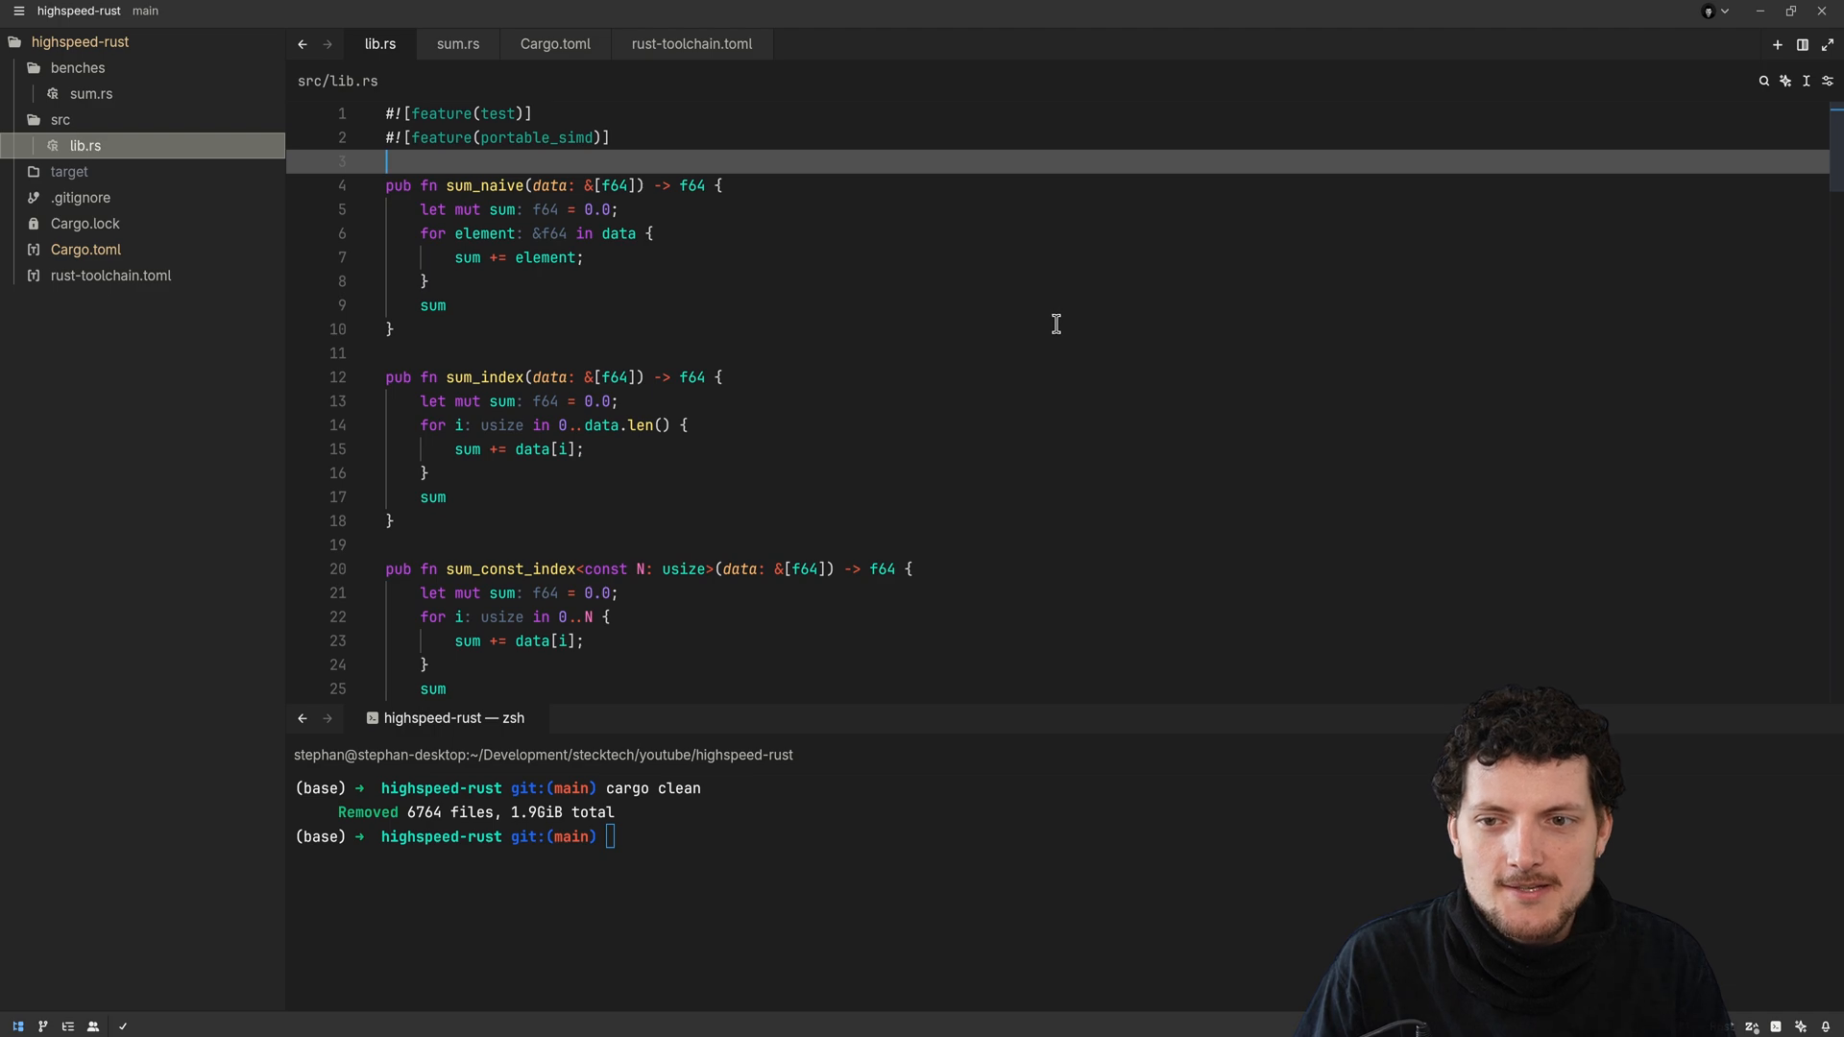
{"action": "mouse_move", "coordinate": [606, 488]}
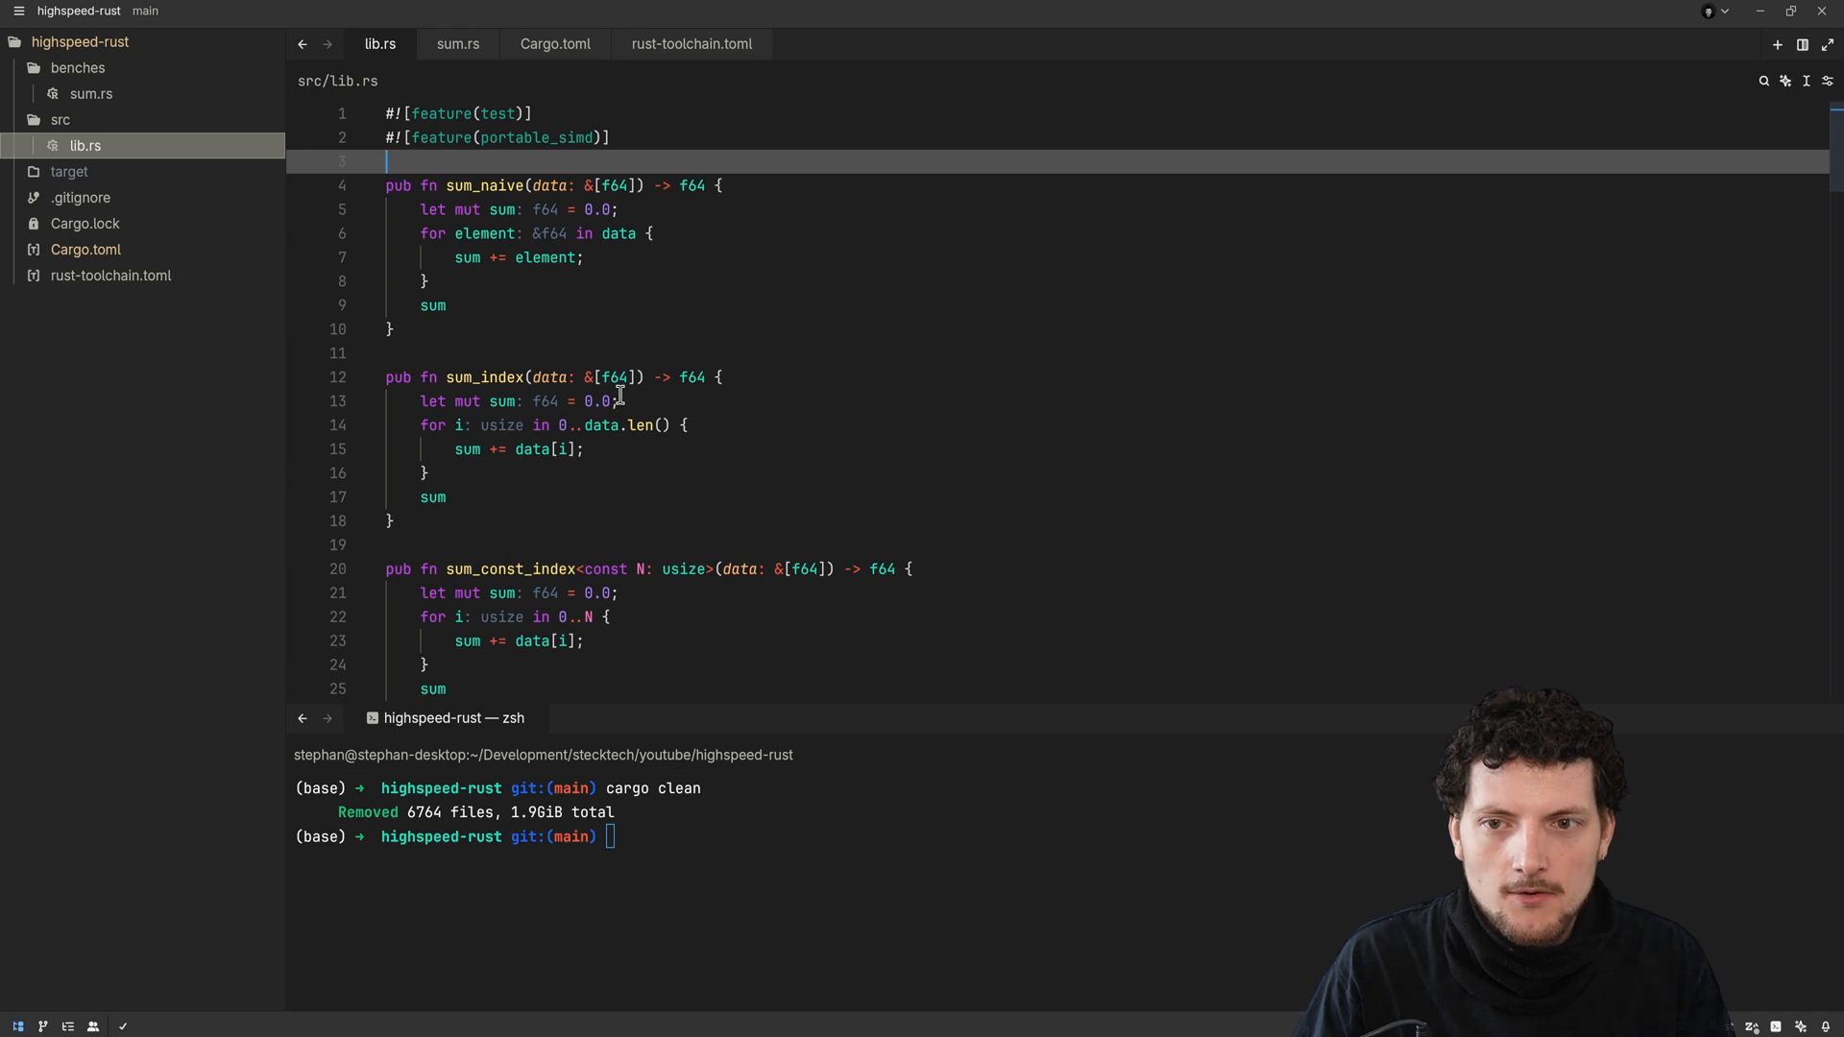
Scroll through lib.rs and clear the selection over the test function
{"action": "scroll", "scroll_direction": "down", "scroll_amount": 3}
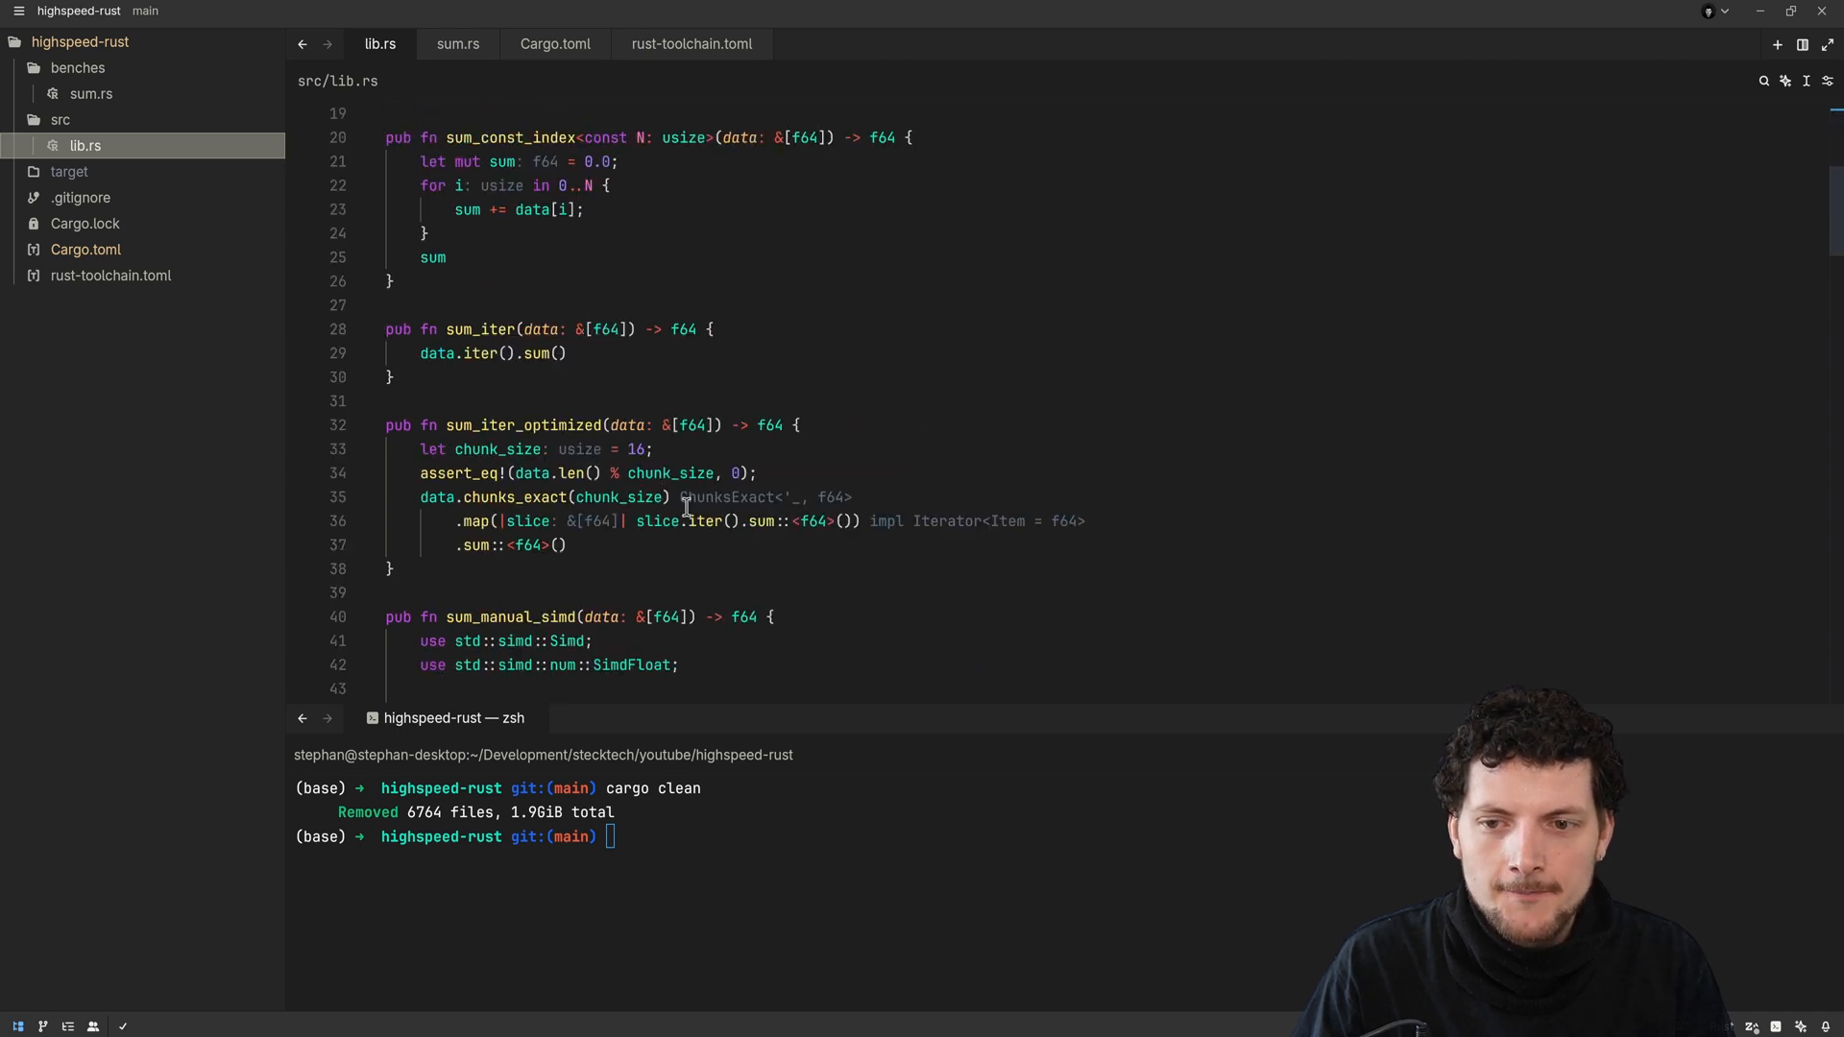
{"action": "scroll", "scroll_direction": "down", "scroll_amount": 3}
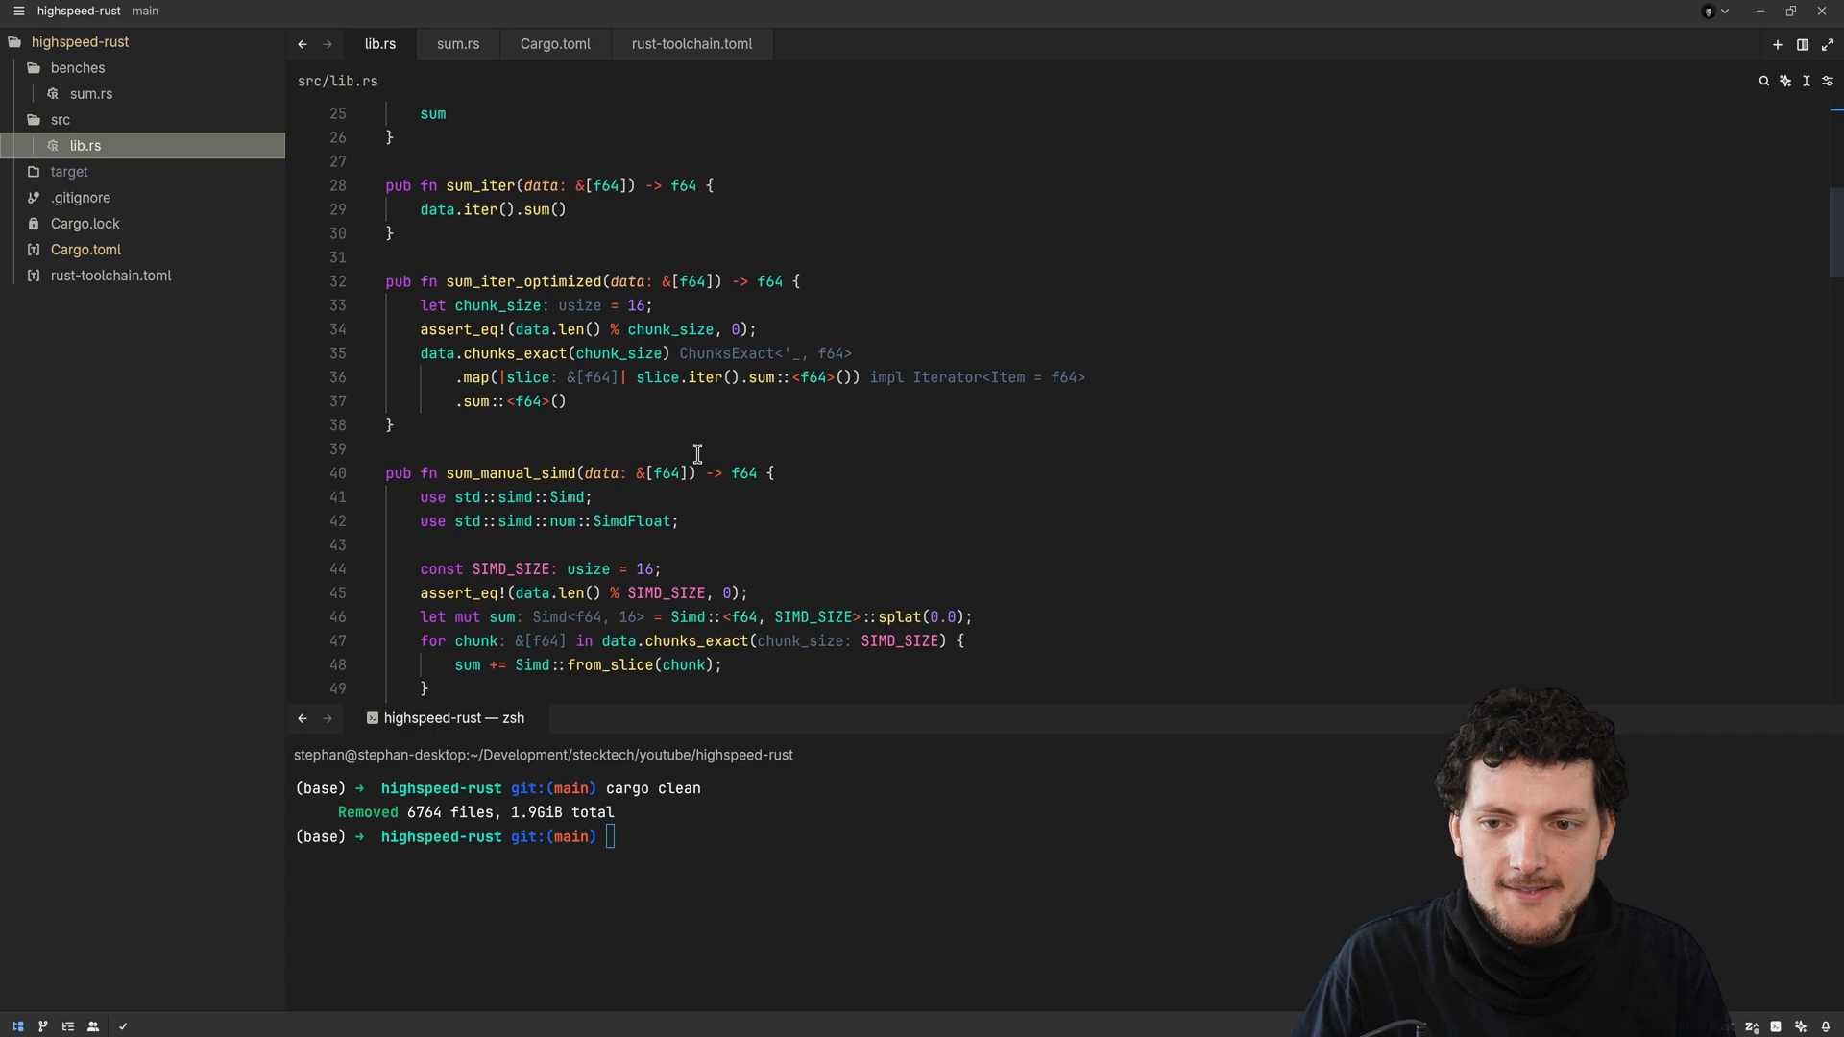
{"action": "scroll", "scroll_direction": "down", "scroll_amount": 3}
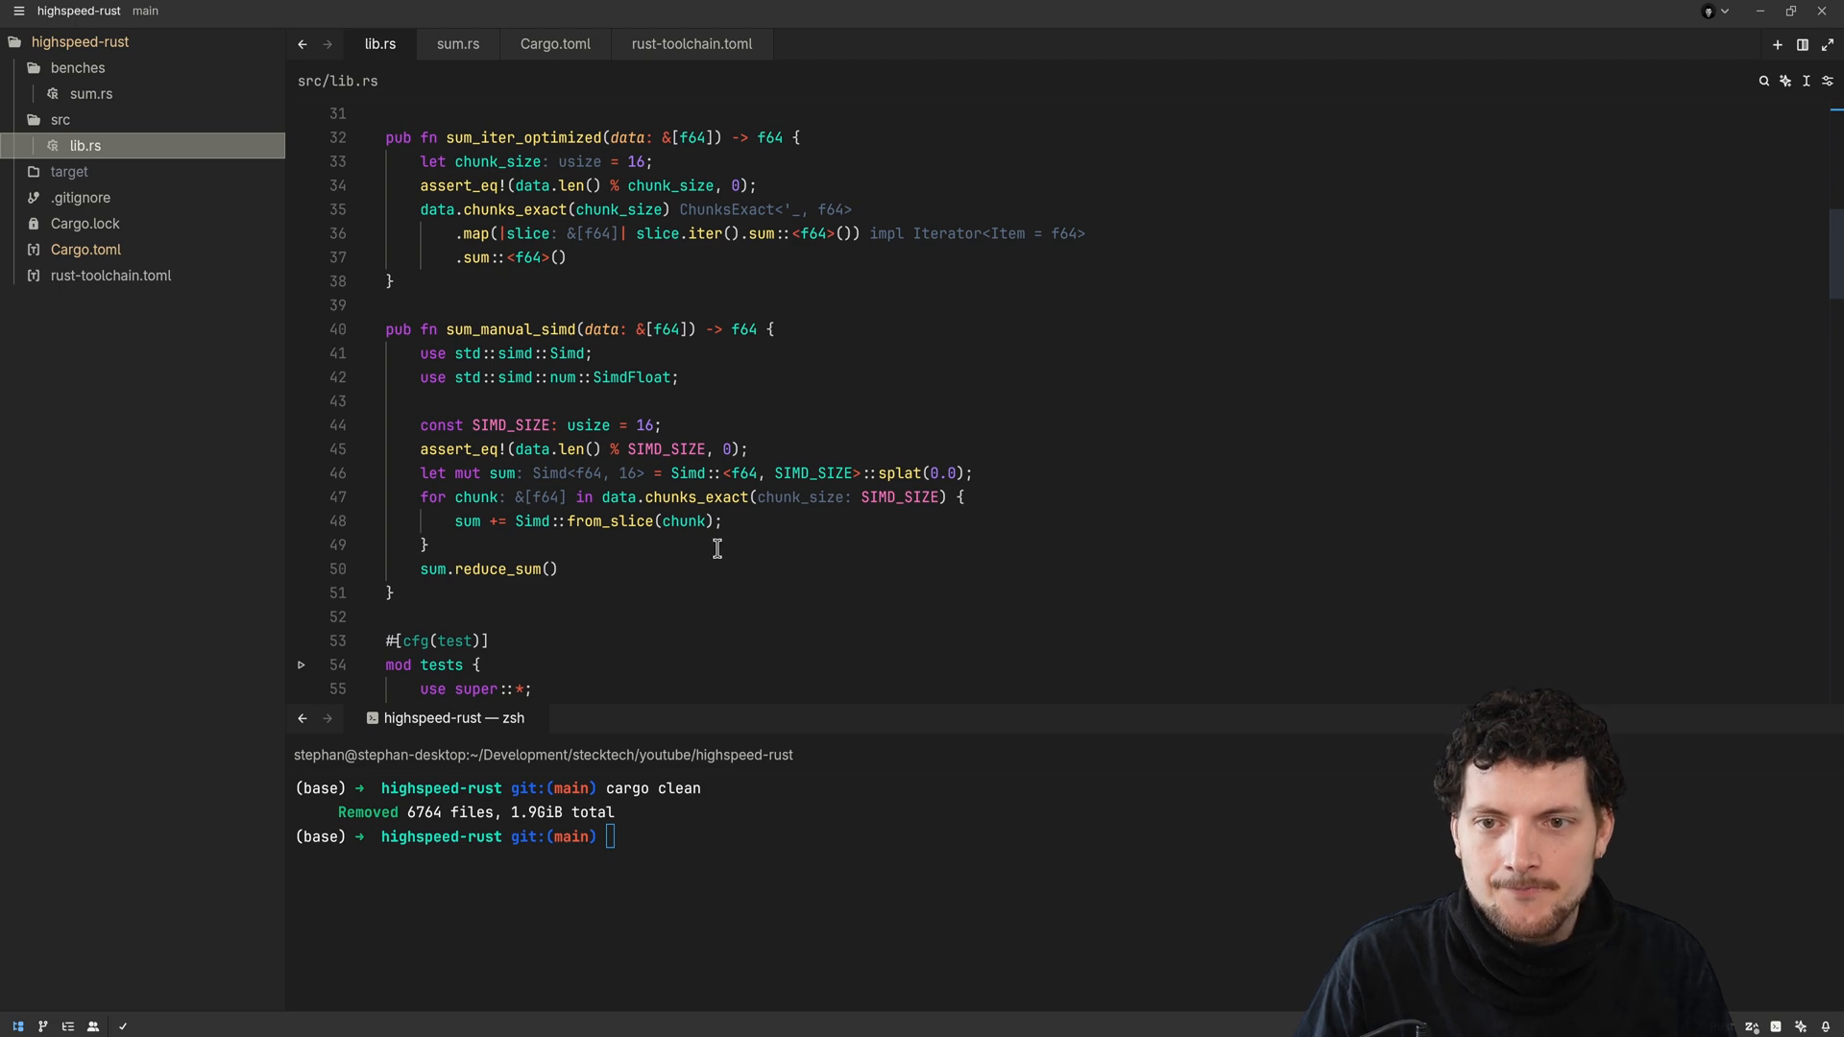
{"action": "scroll", "scroll_direction": "down", "scroll_amount": 3}
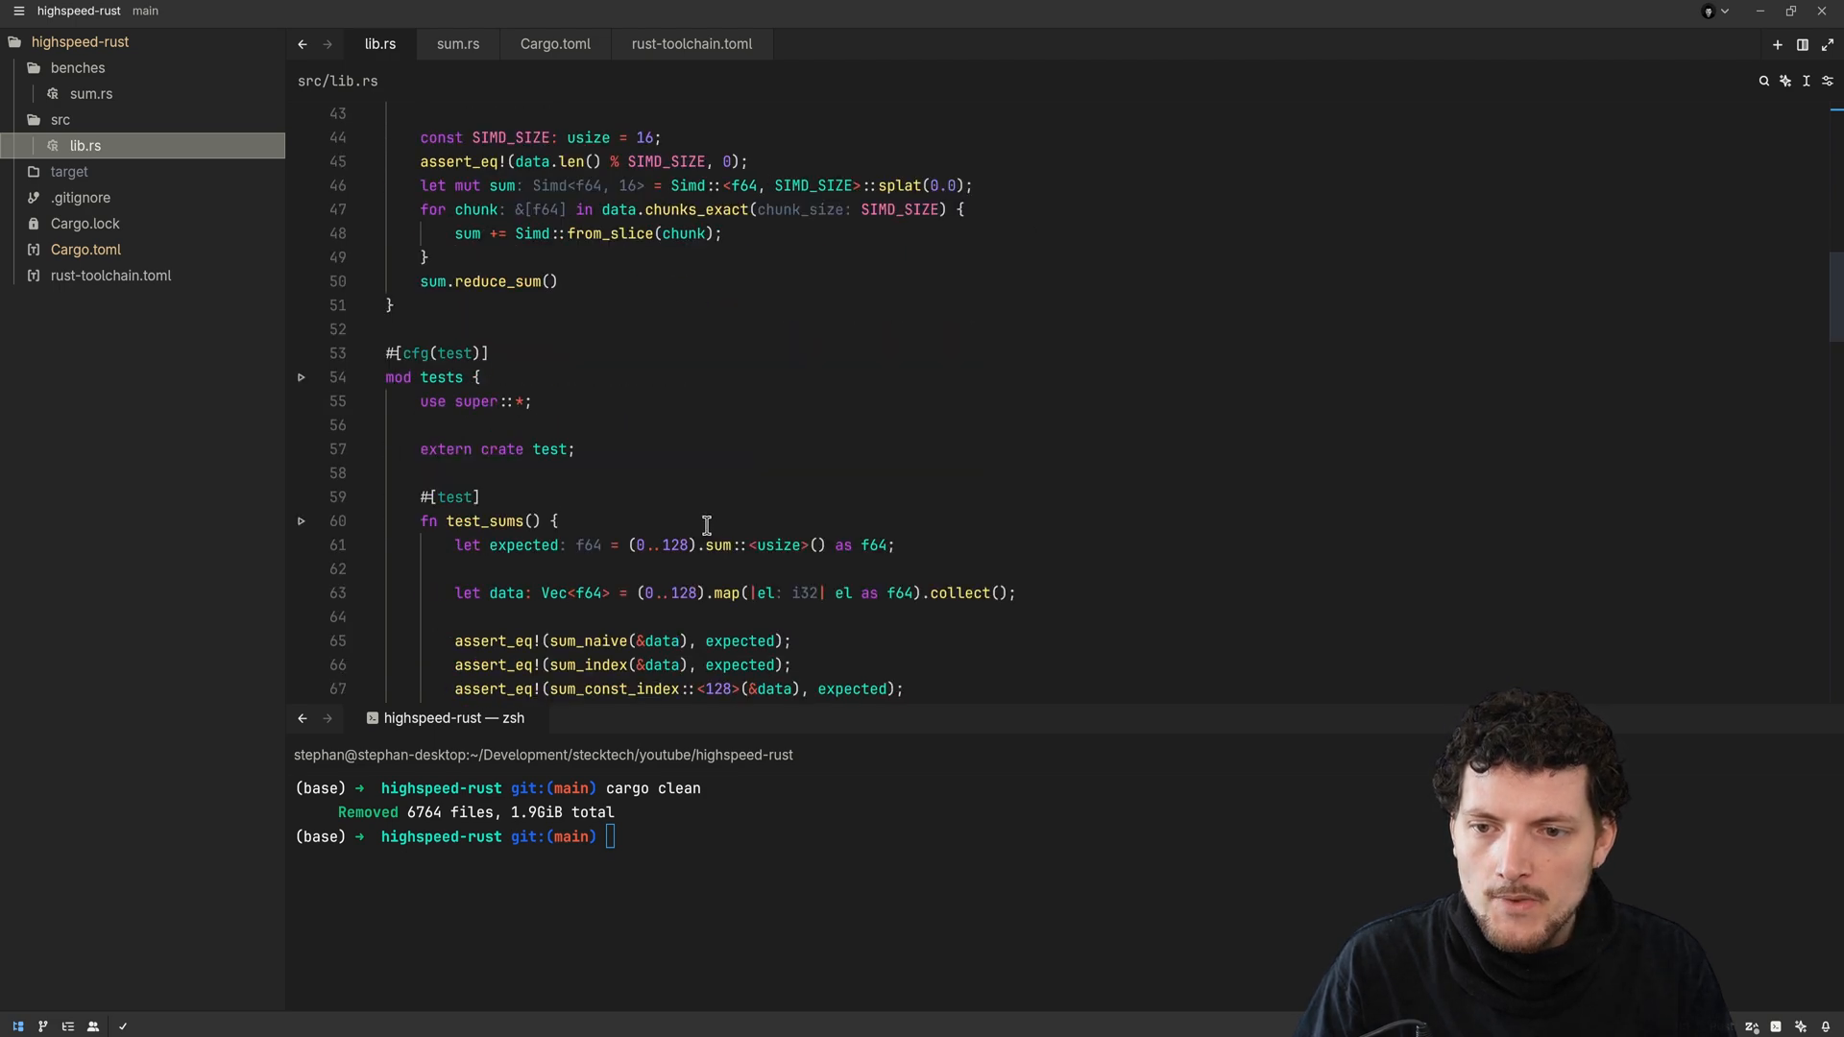
{"action": "scroll", "scroll_direction": "down", "scroll_amount": 3}
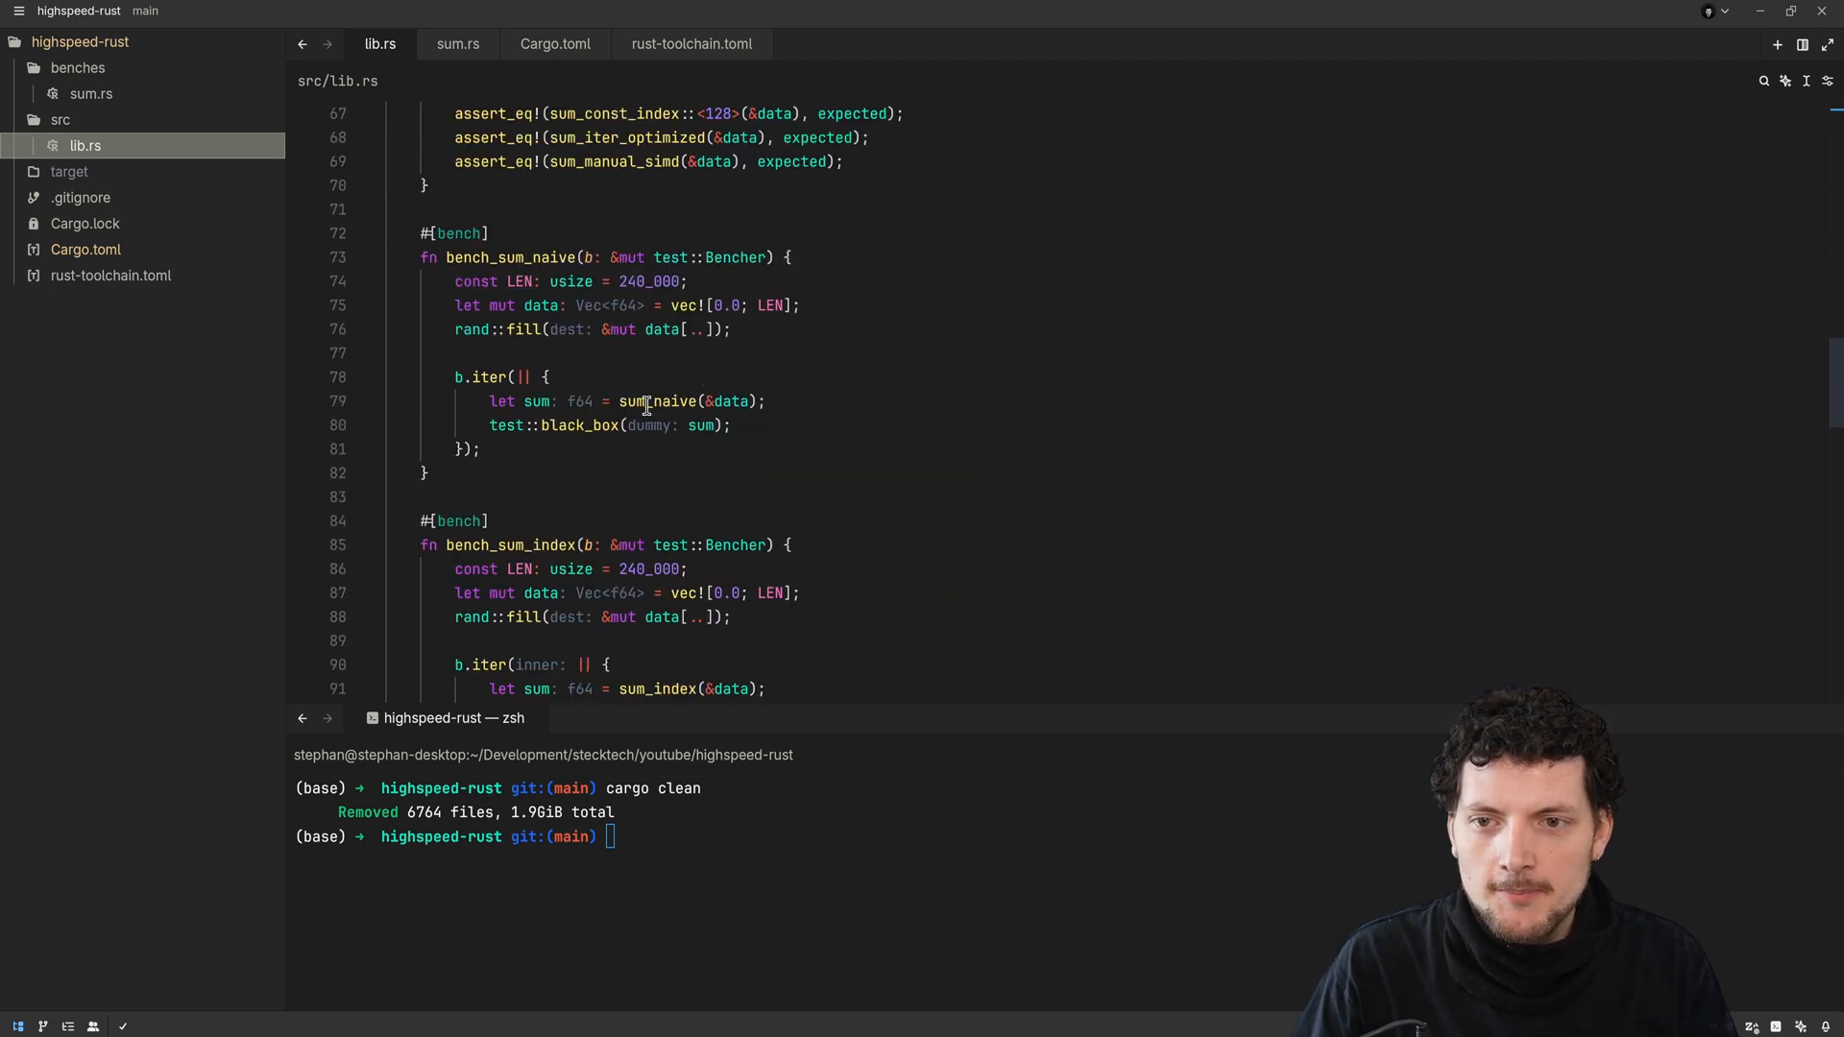
{"action": "scroll", "scroll_direction": "up", "scroll_amount": 3}
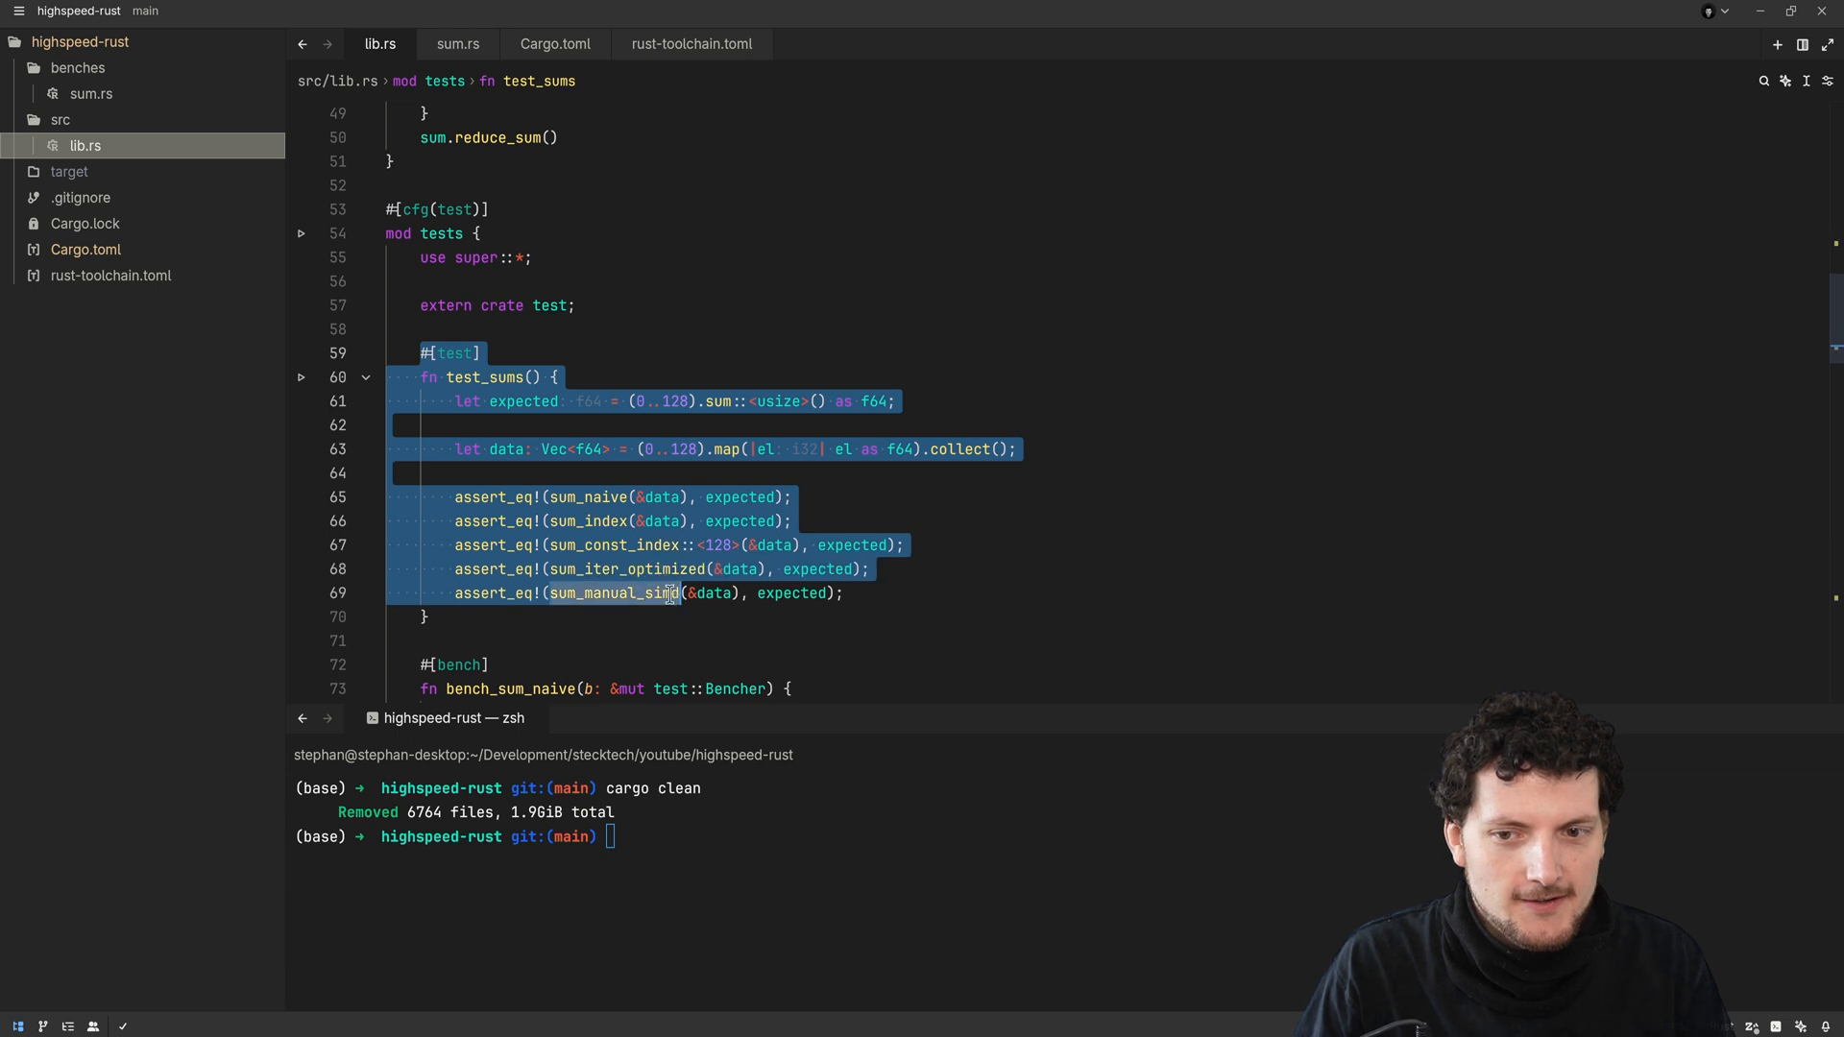
{"action": "left_click", "coordinate": [854, 593]}
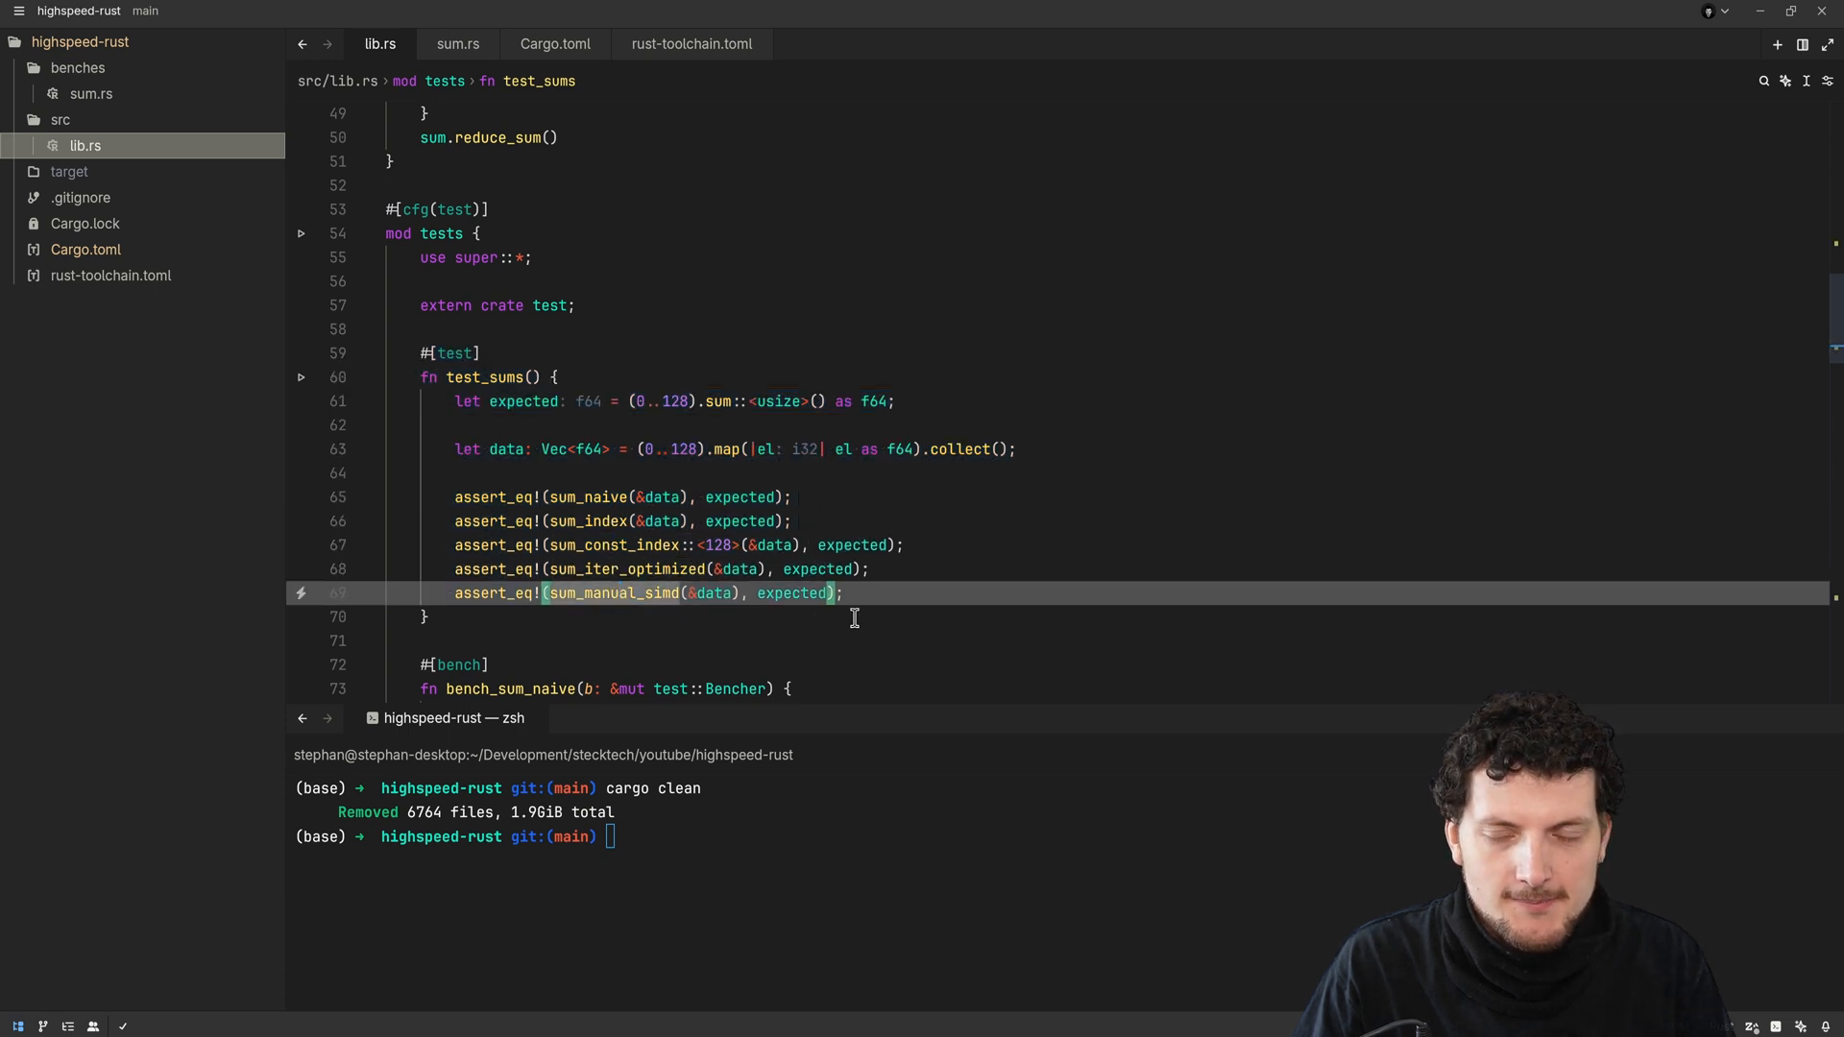
{"action": "scroll", "scroll_direction": "down", "scroll_amount": 3}
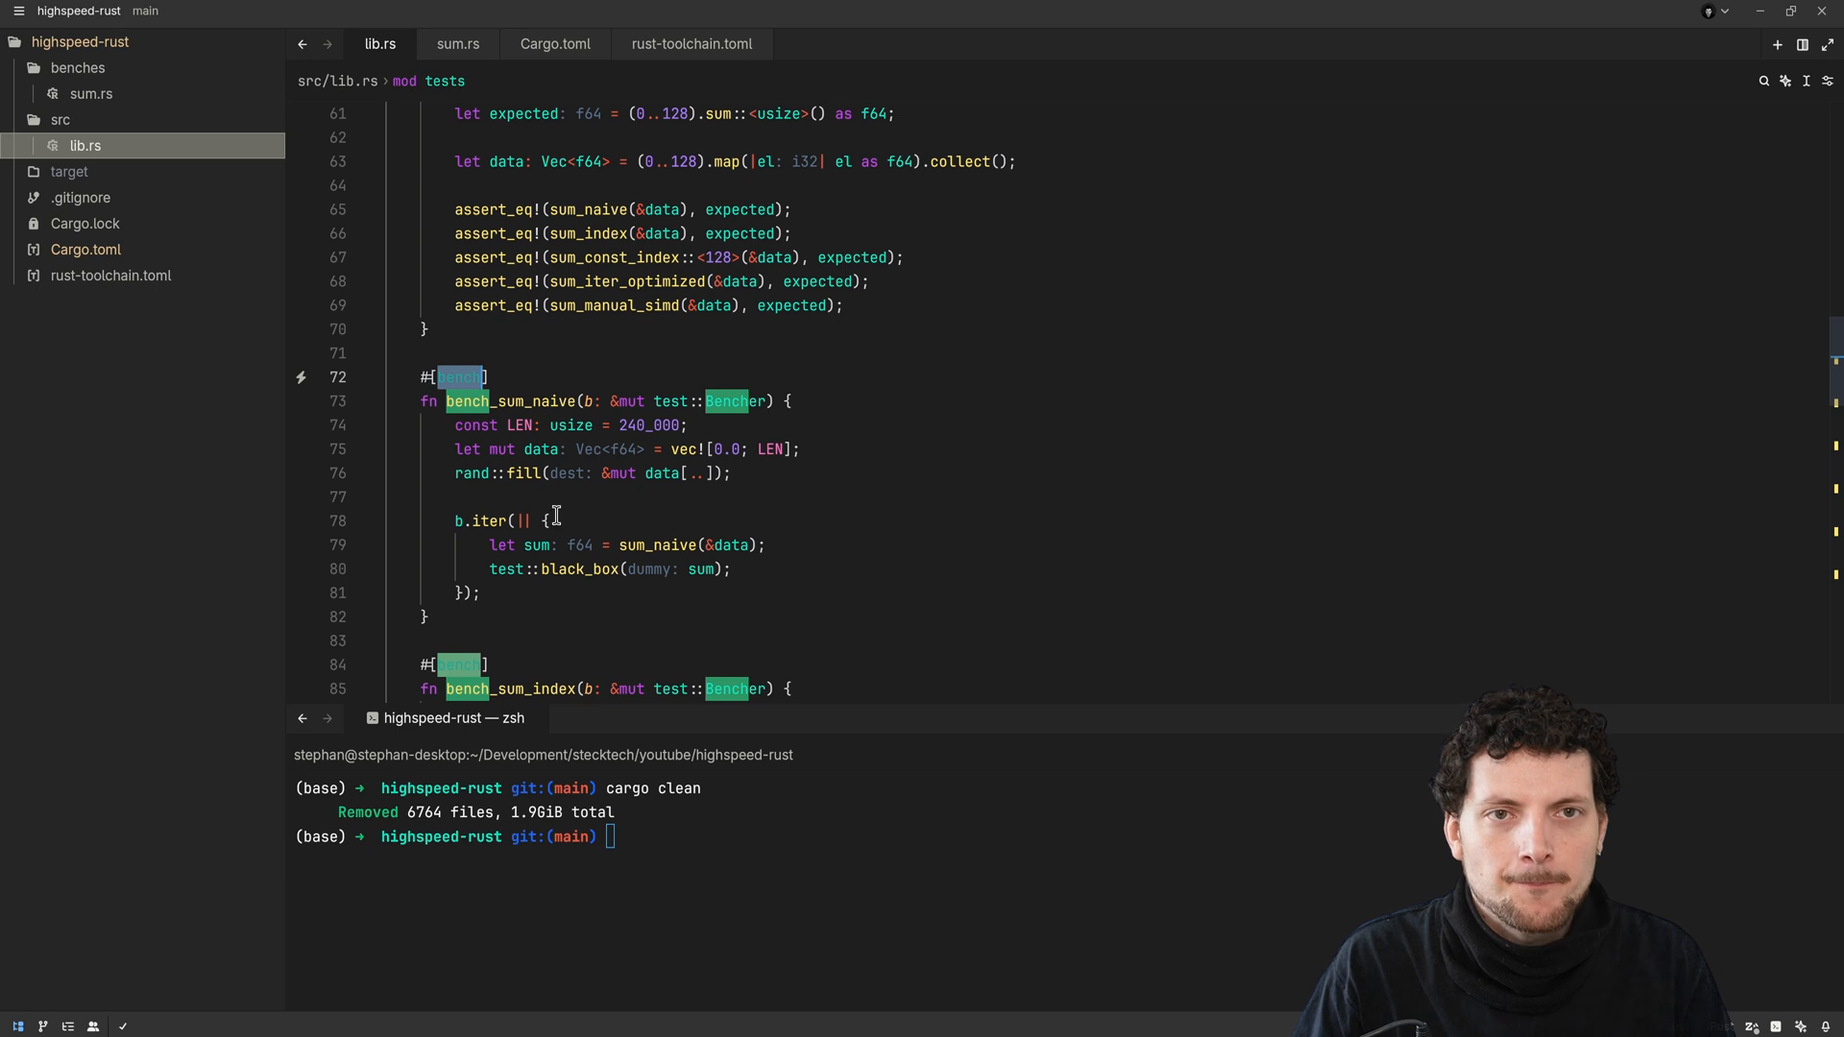
{"action": "mouse_move", "coordinate": [559, 594]}
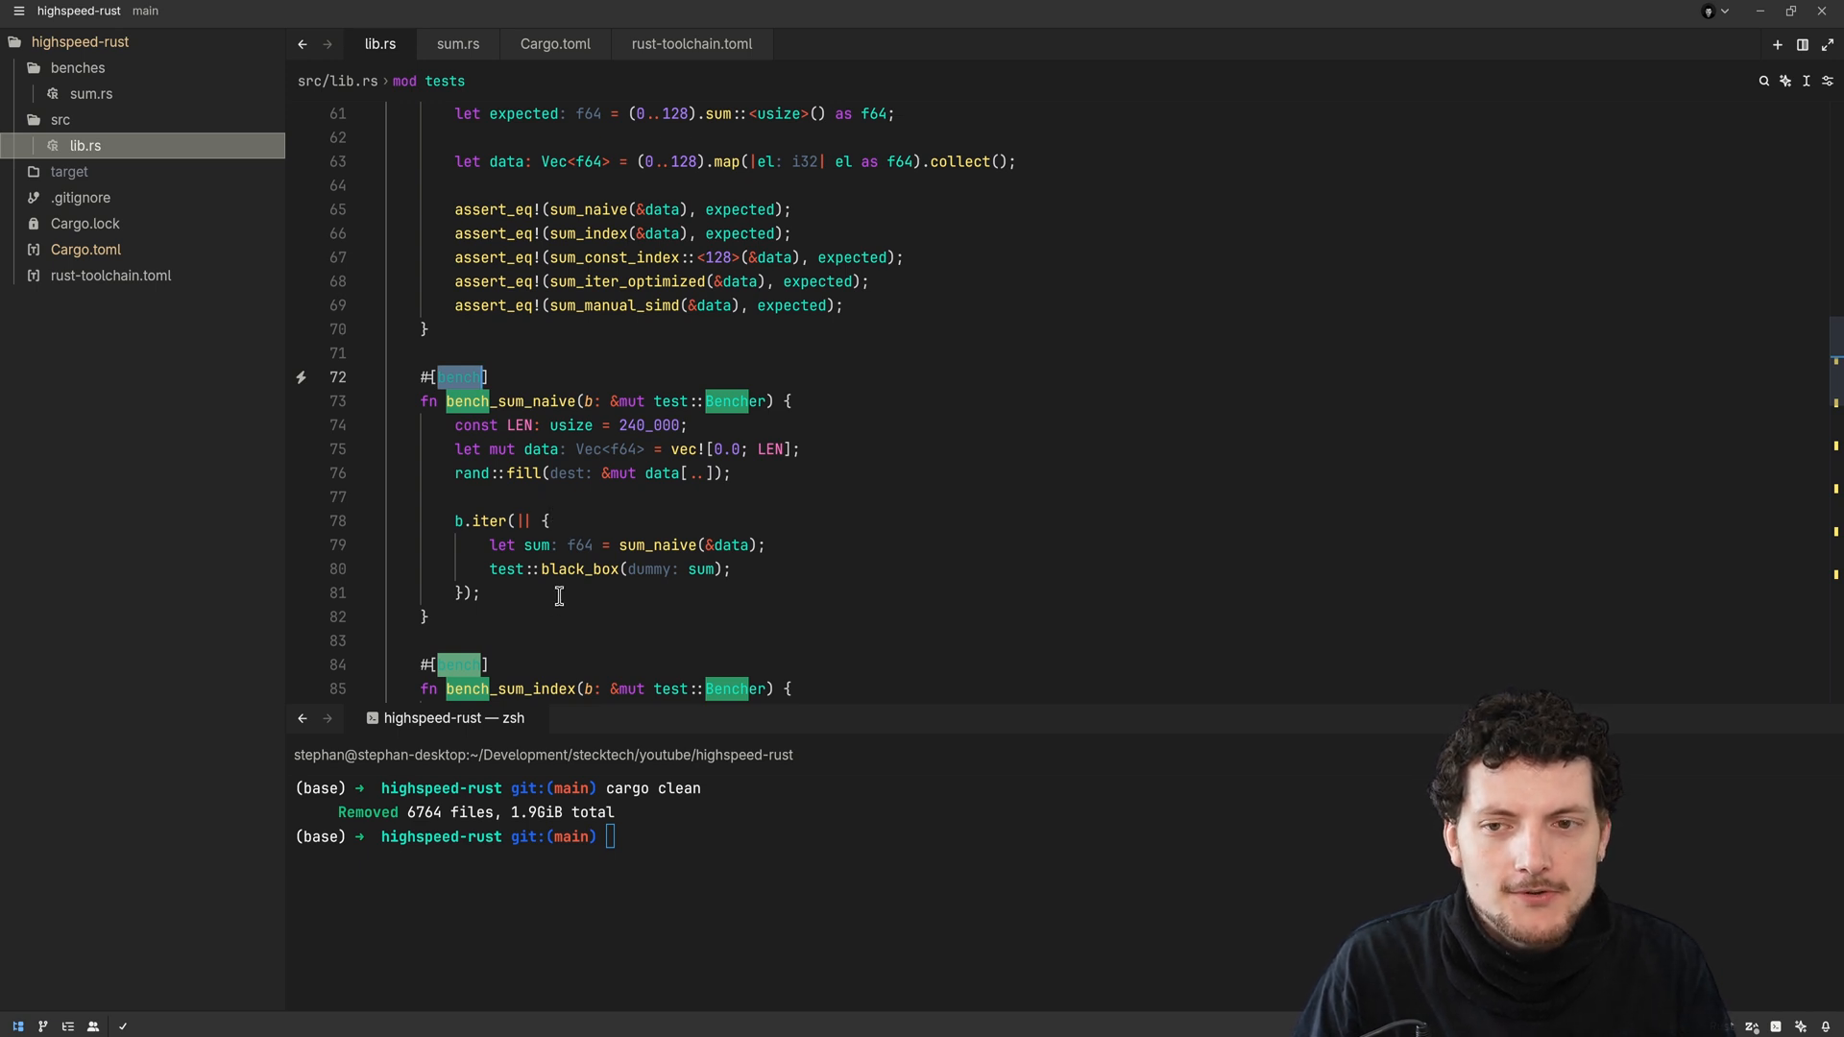
Highlight every use of the test crate in lib.rs
{"action": "left_click", "coordinate": [553, 639]}
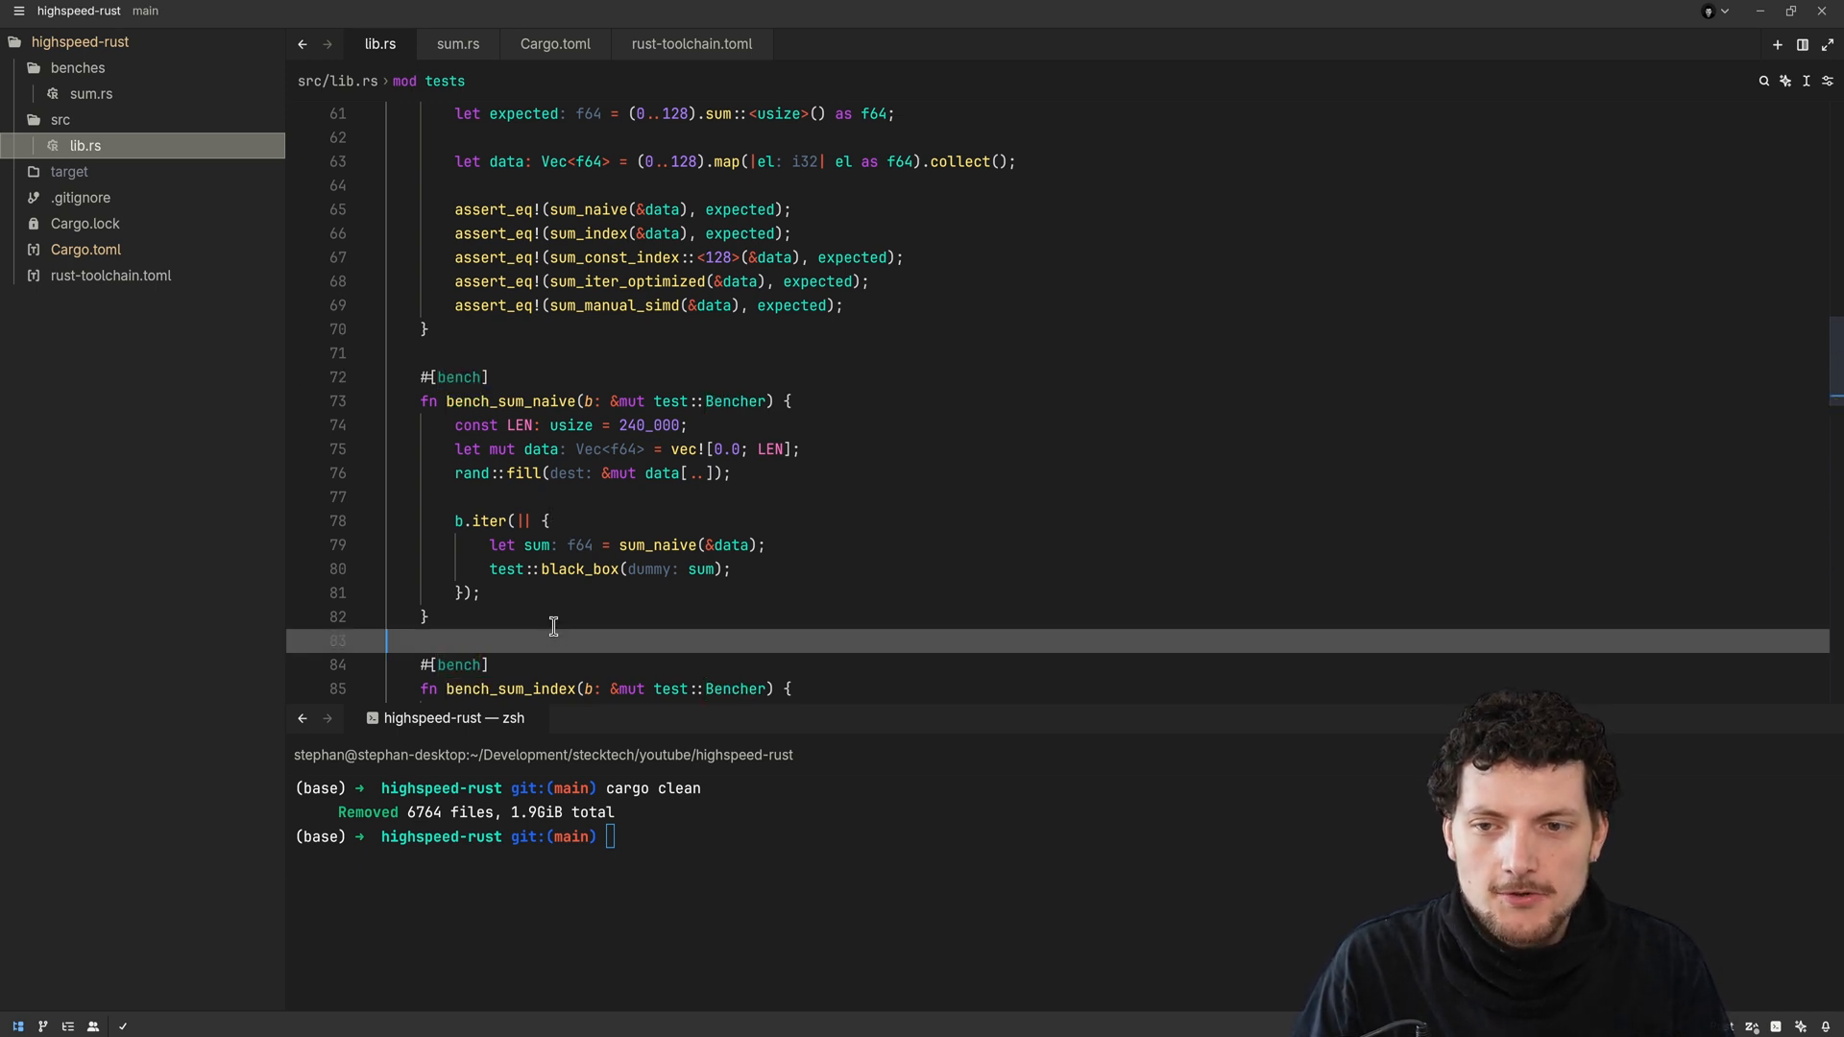
{"action": "mouse_move", "coordinate": [636, 689]}
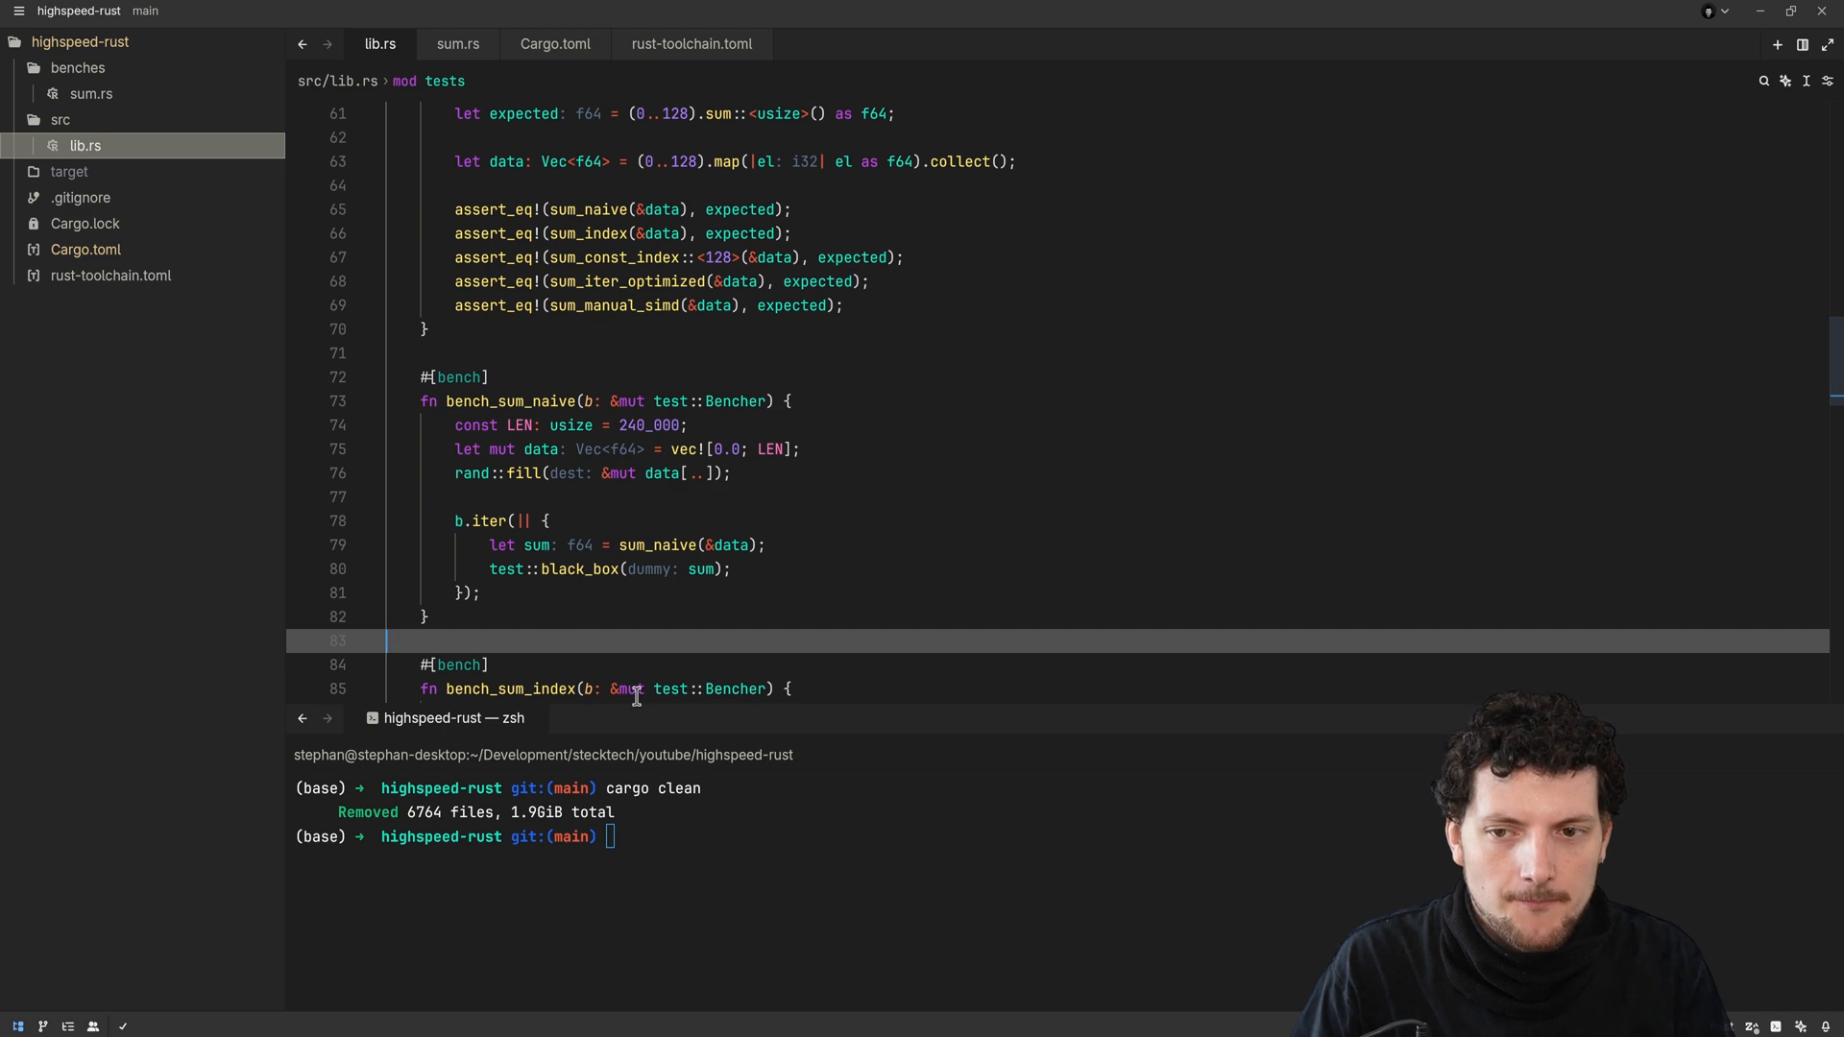
{"action": "scroll", "scroll_direction": "up", "scroll_amount": 3}
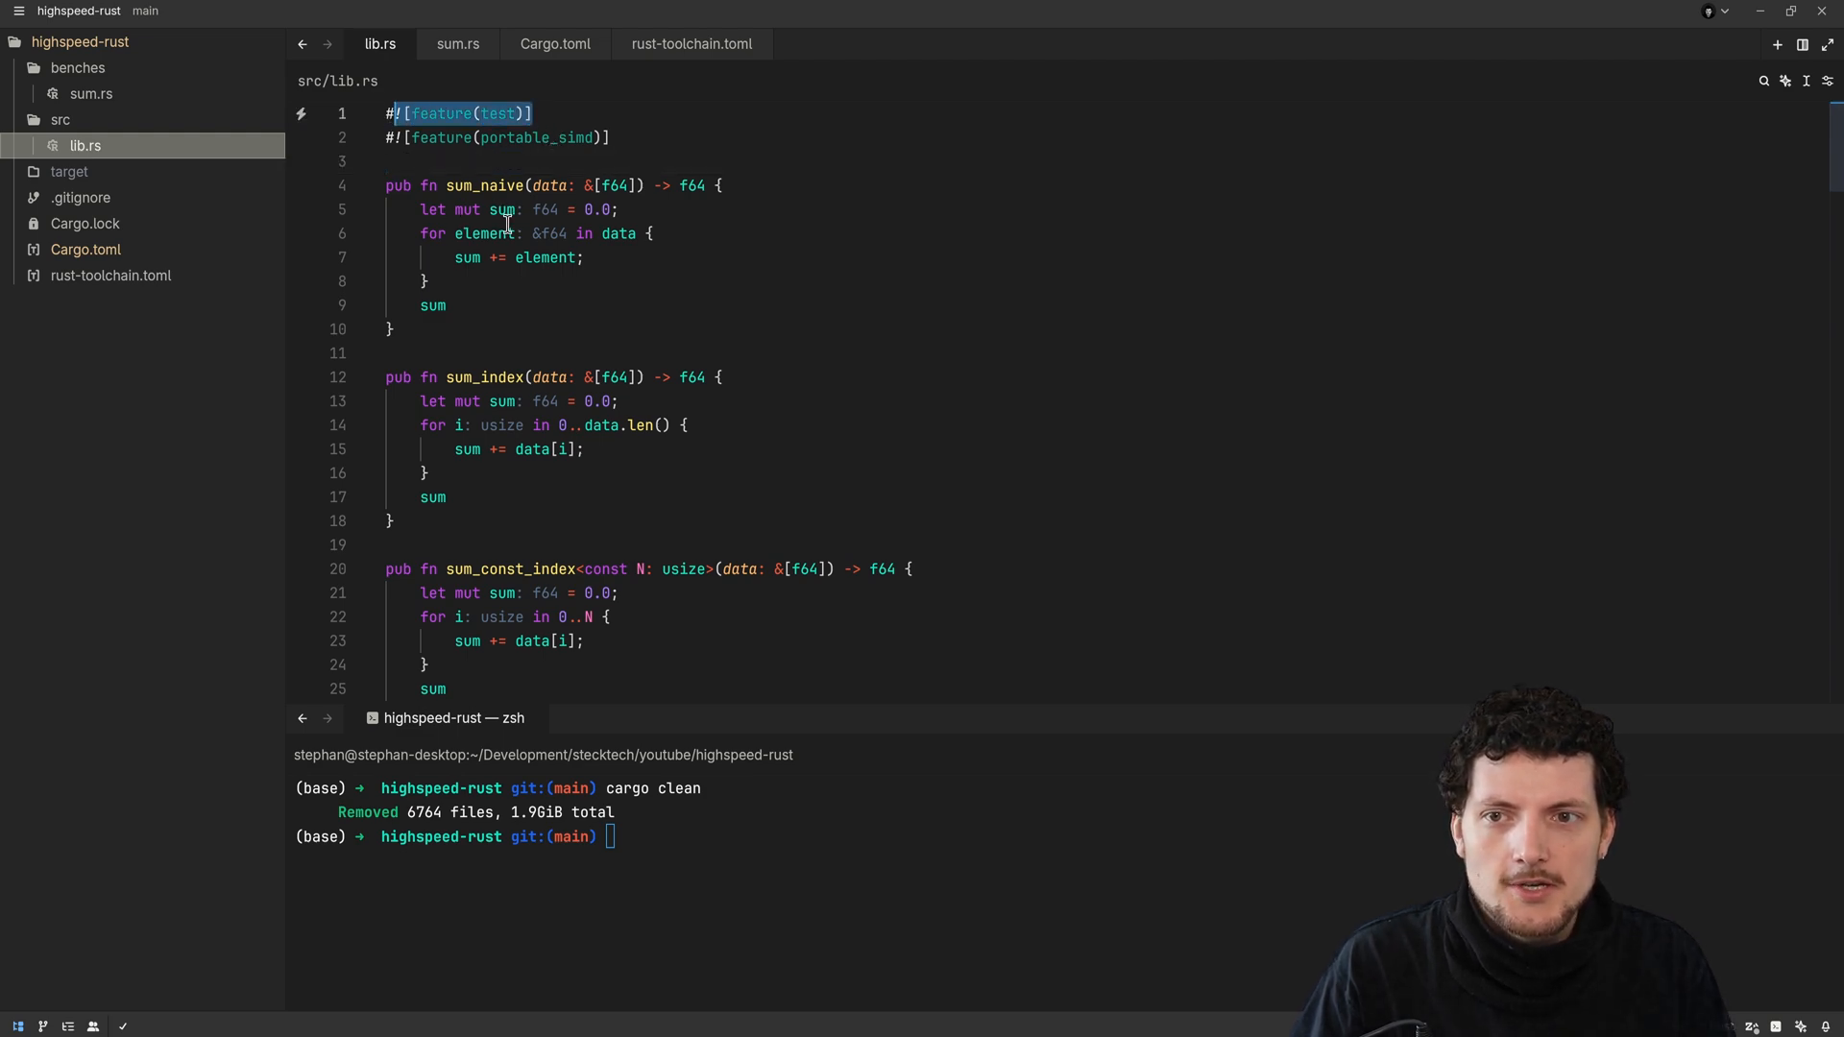
{"action": "scroll", "scroll_direction": "down", "scroll_amount": 3}
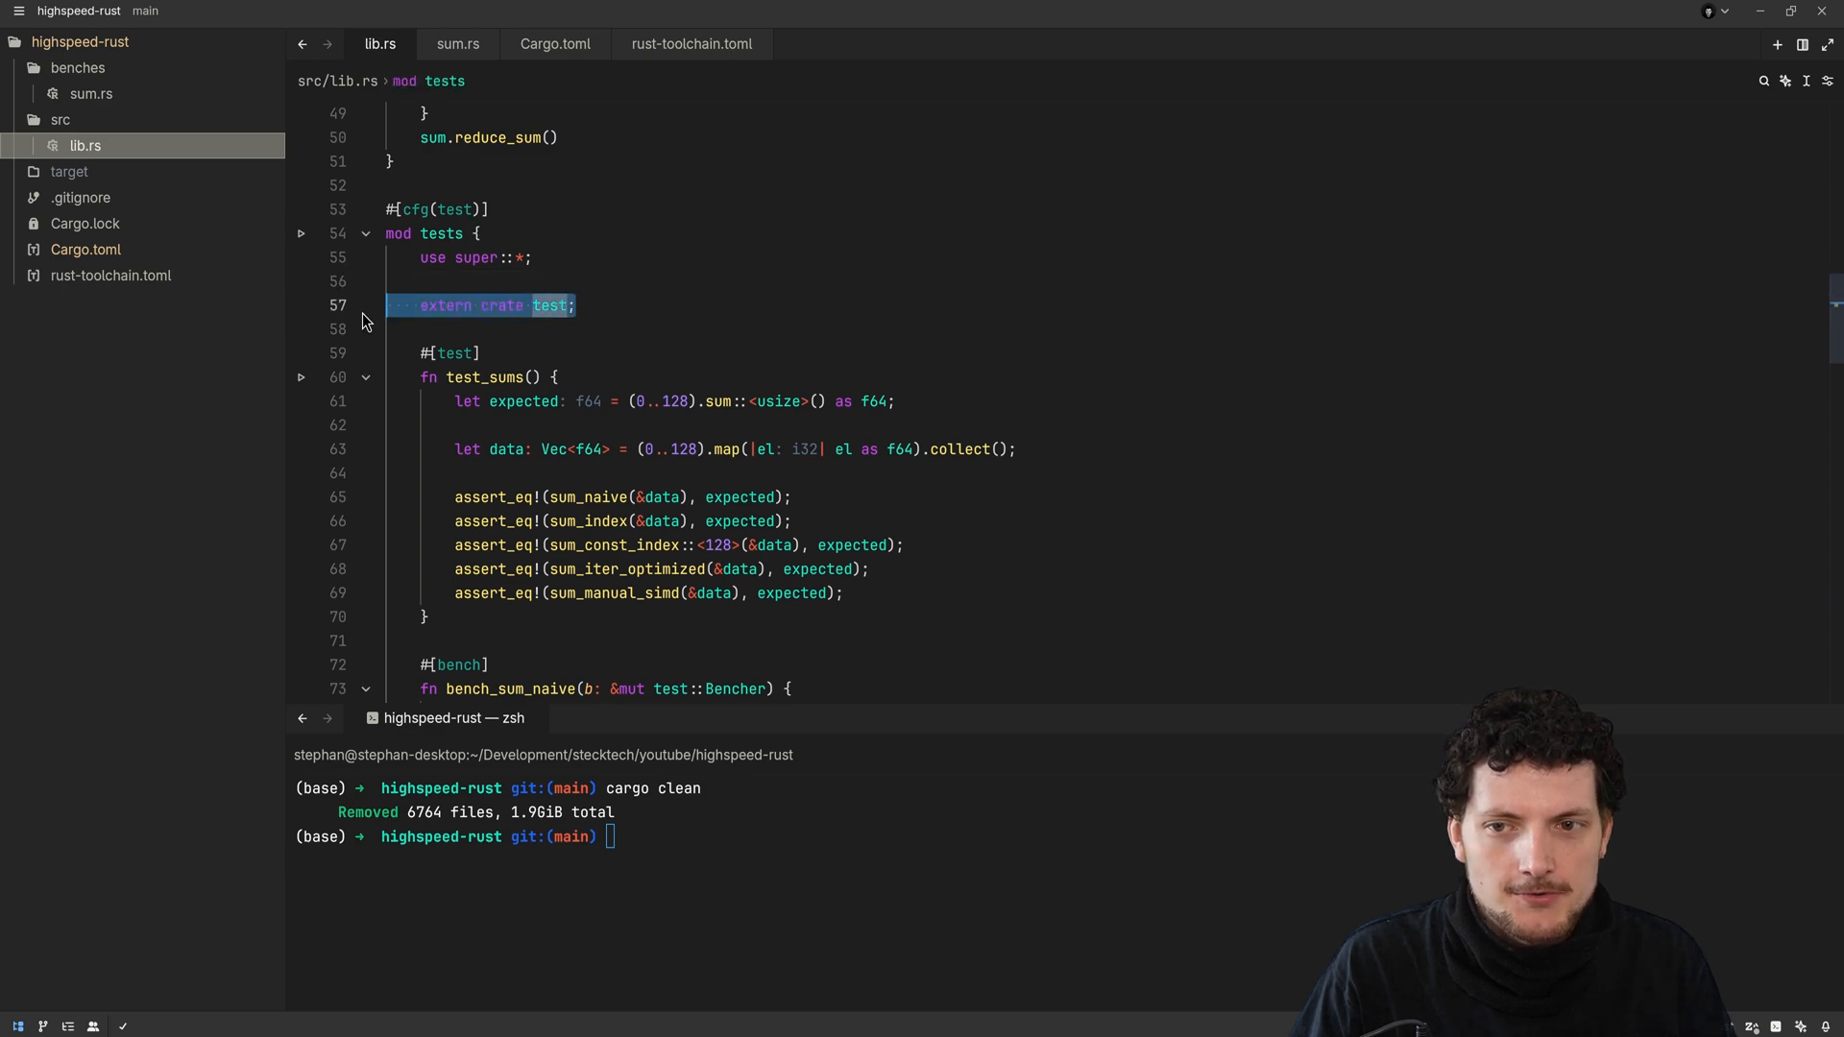
{"action": "scroll", "scroll_direction": "down", "scroll_amount": 3}
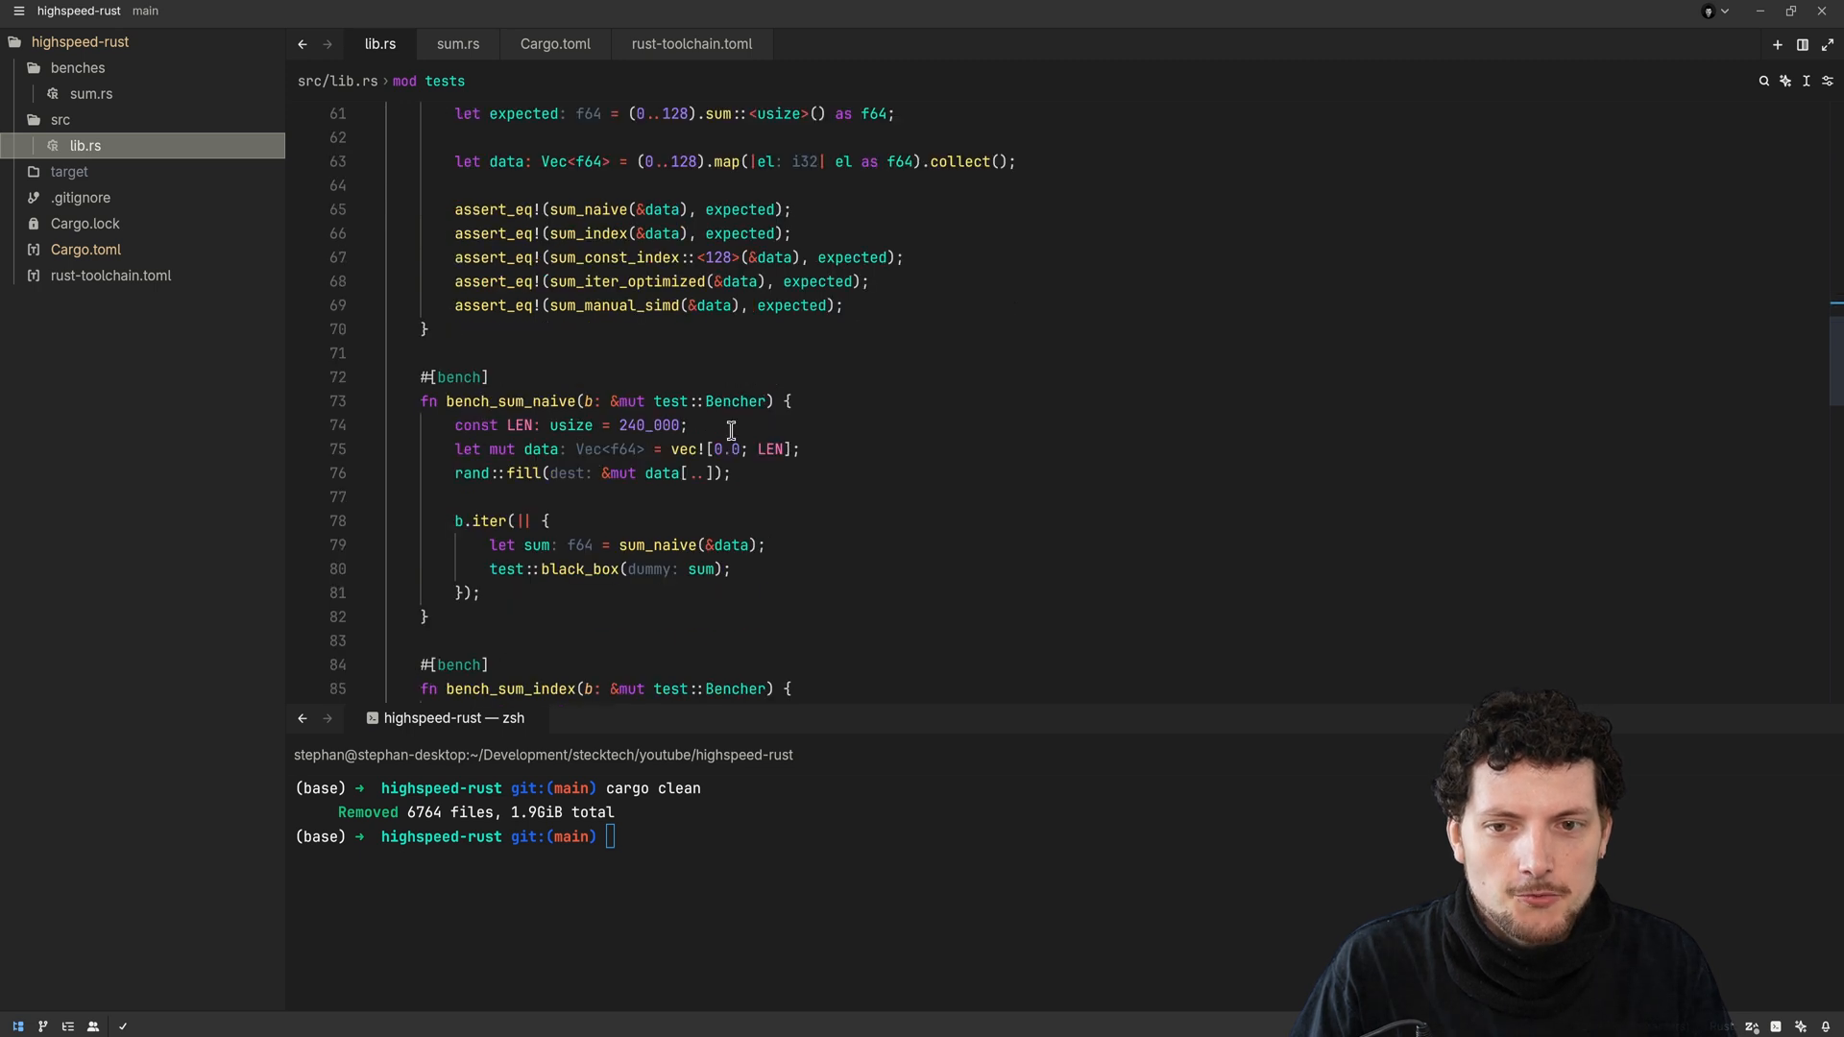
{"action": "double_click", "coordinate": [670, 401]}
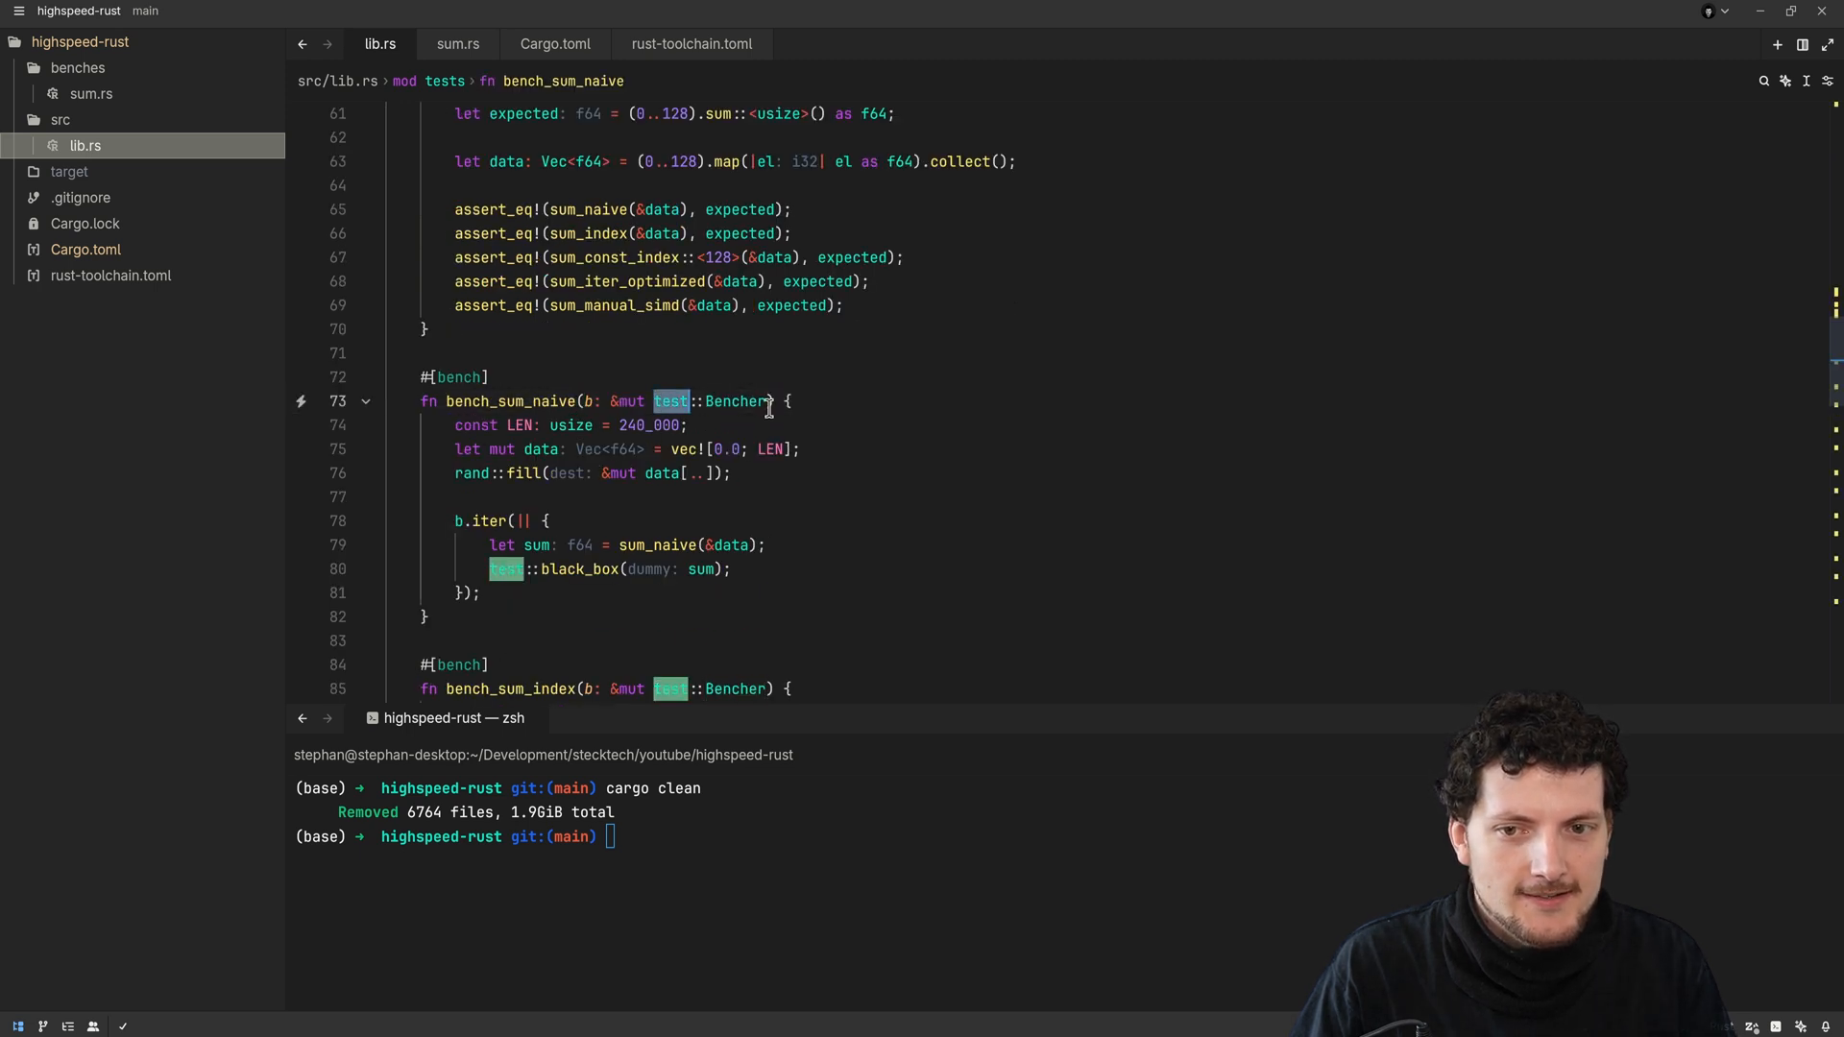
{"action": "left_click", "coordinate": [567, 568]}
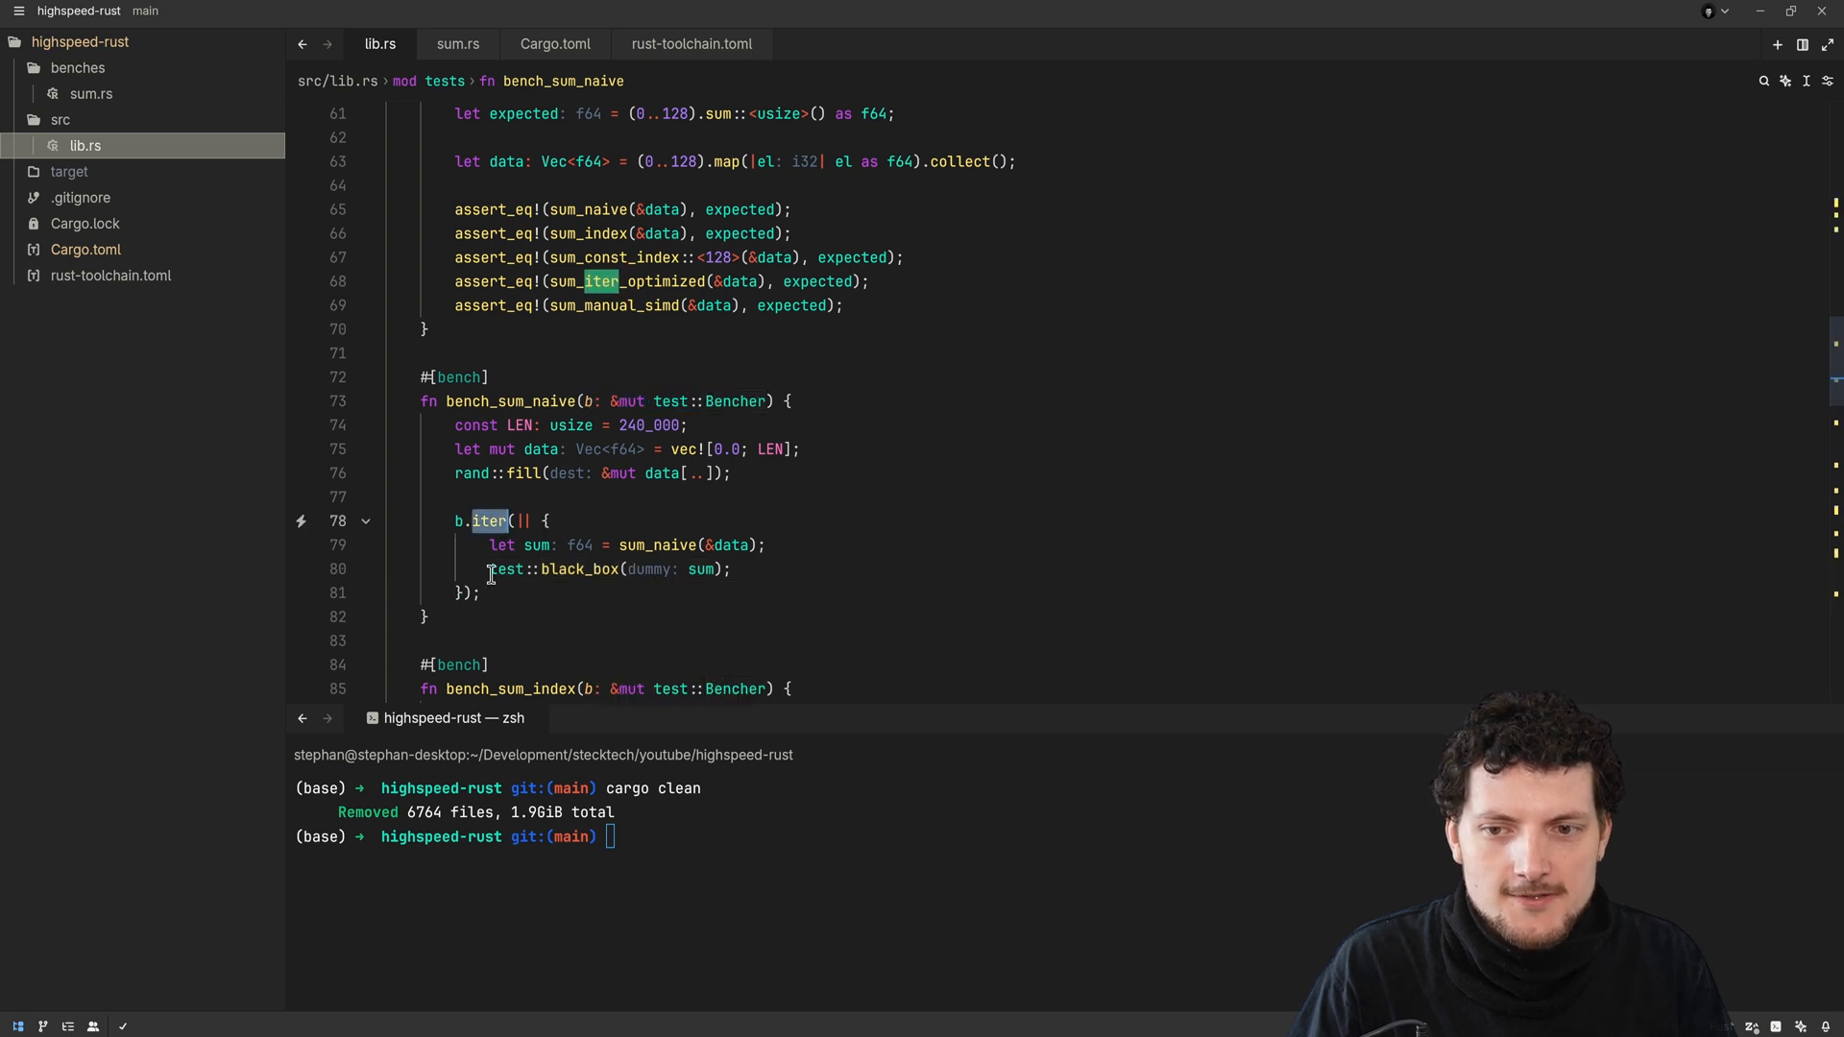
{"action": "mouse_move", "coordinate": [621, 577]}
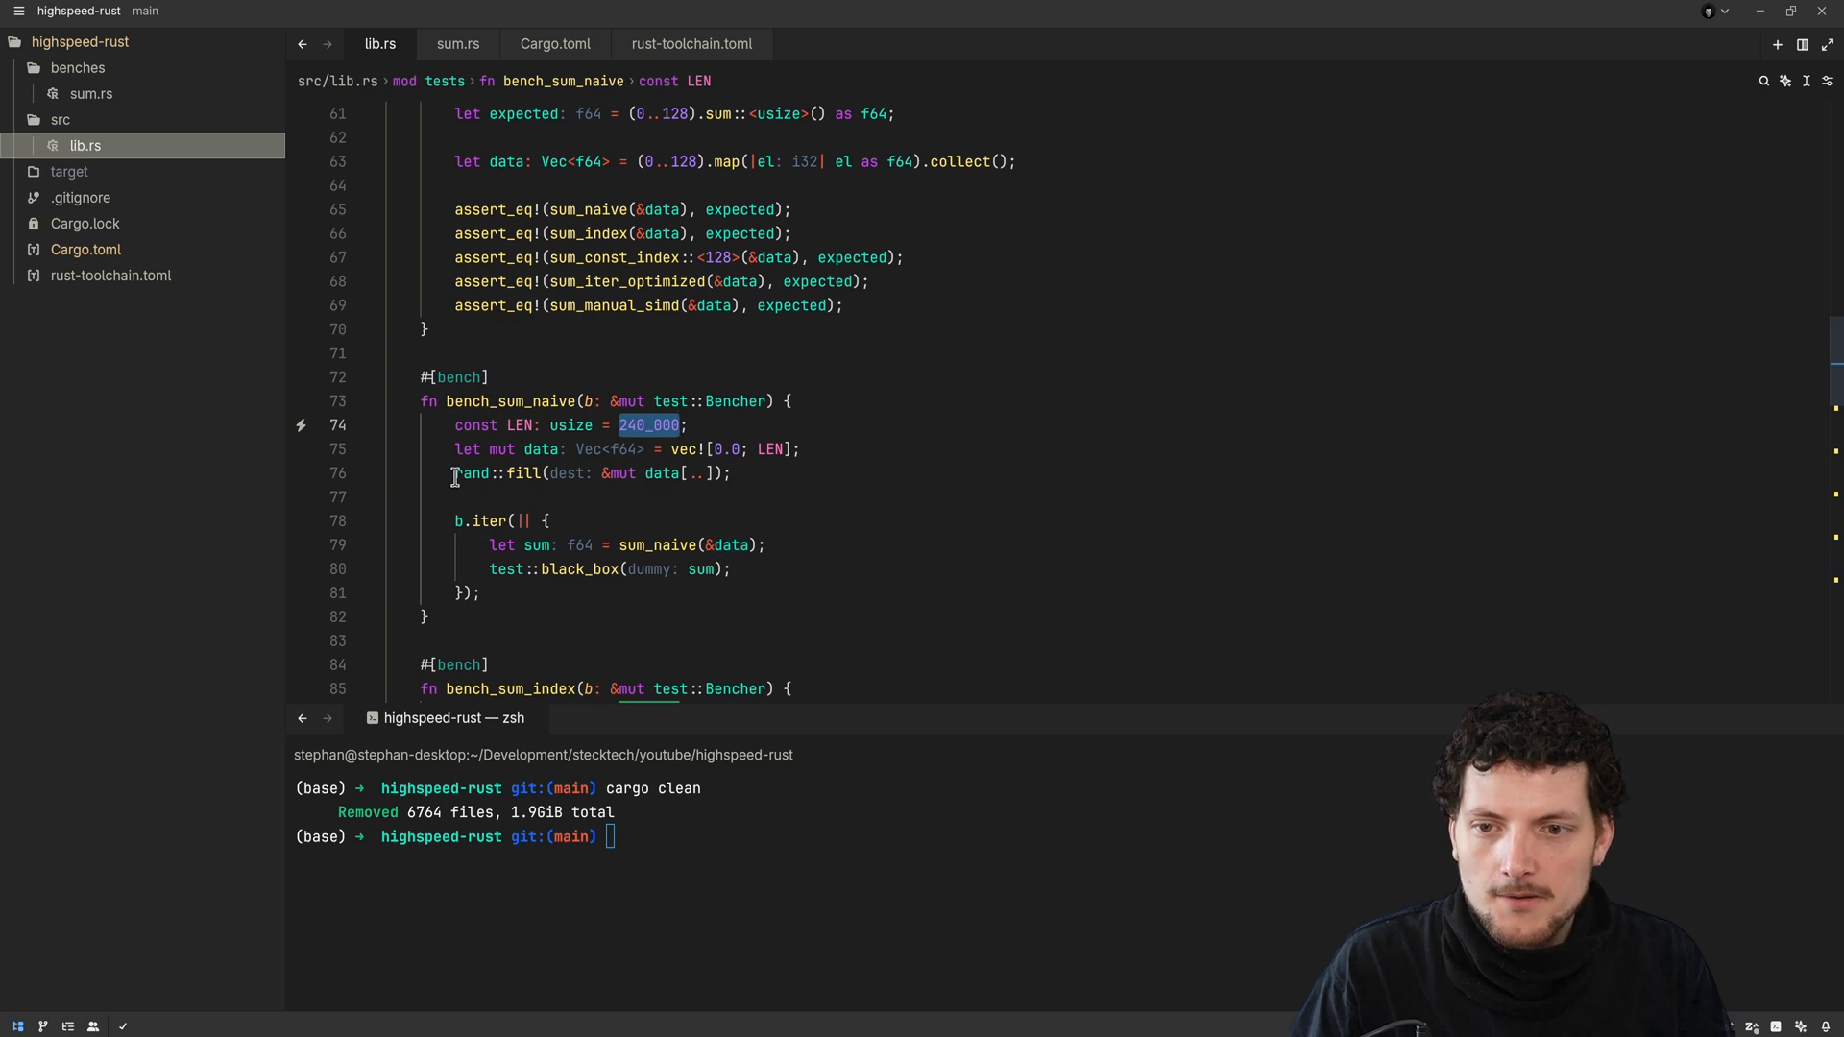
Highlight the black_box call, the sum_naive call and the sum variable in the benchmark
{"action": "left_click", "coordinate": [470, 473]}
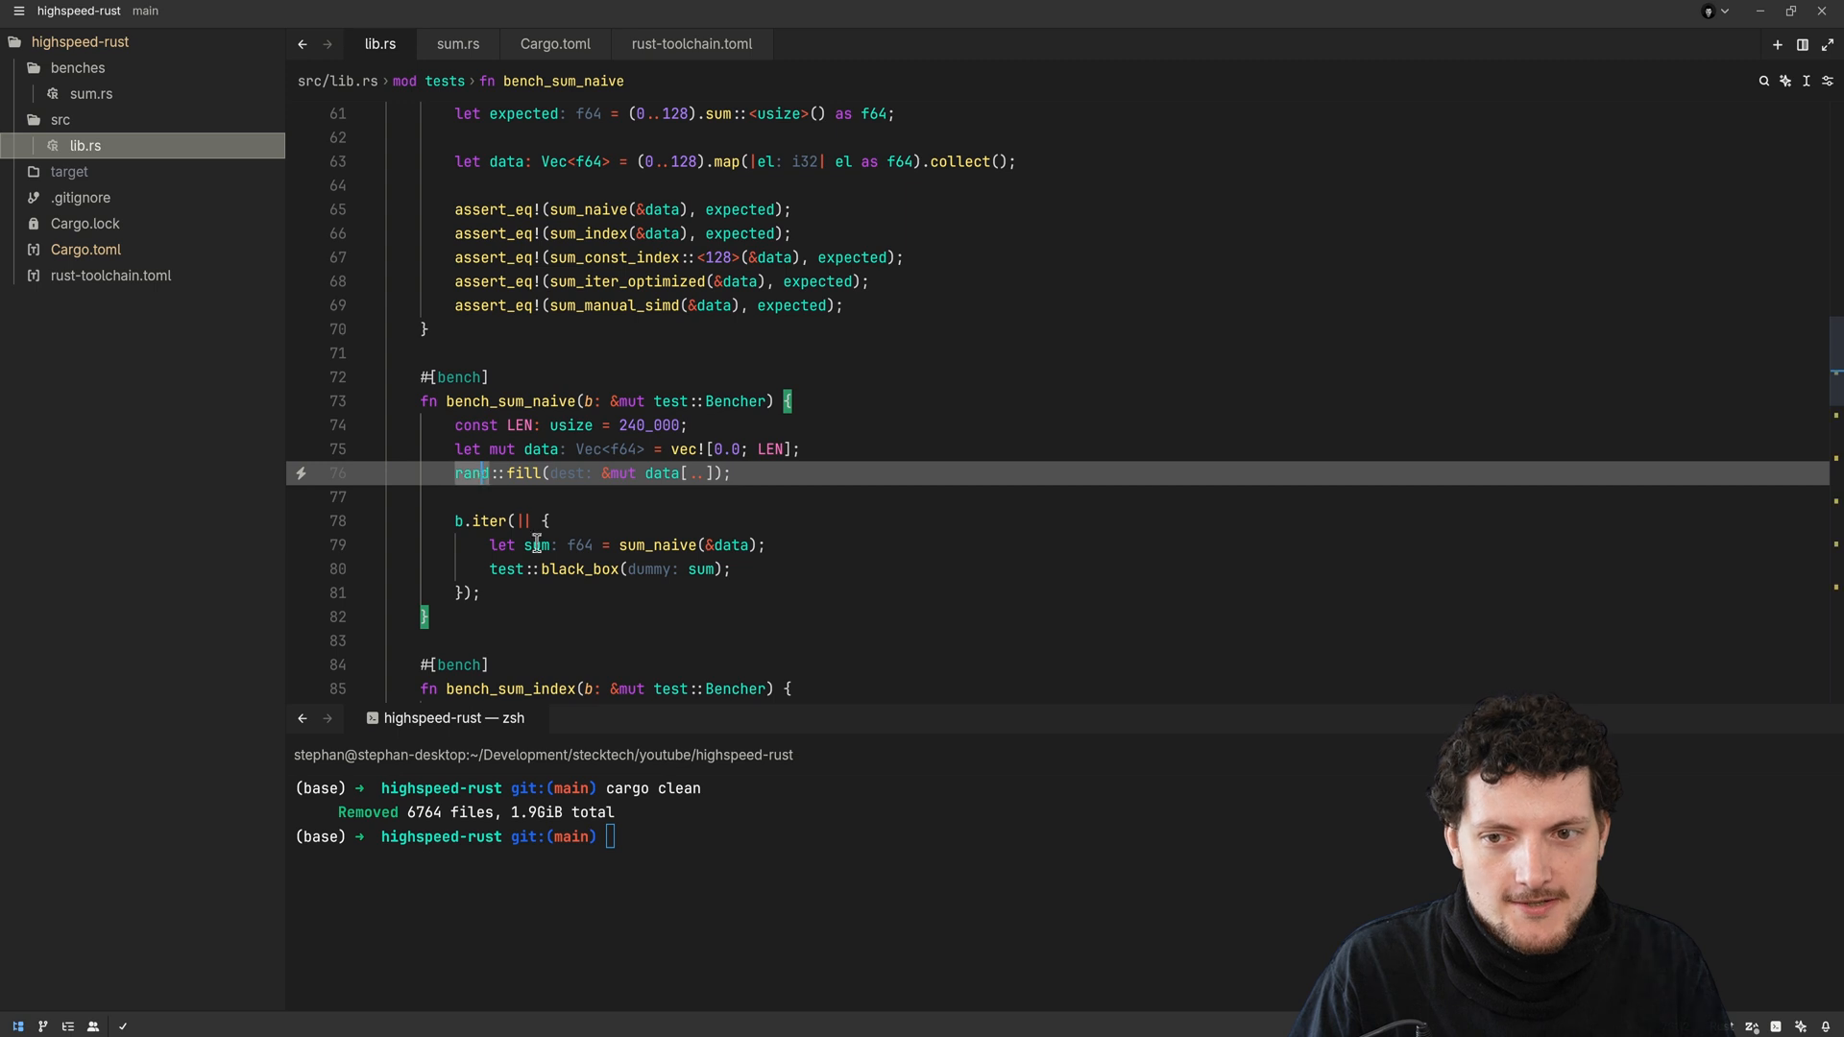
{"action": "scroll", "scroll_direction": "down", "scroll_amount": 3}
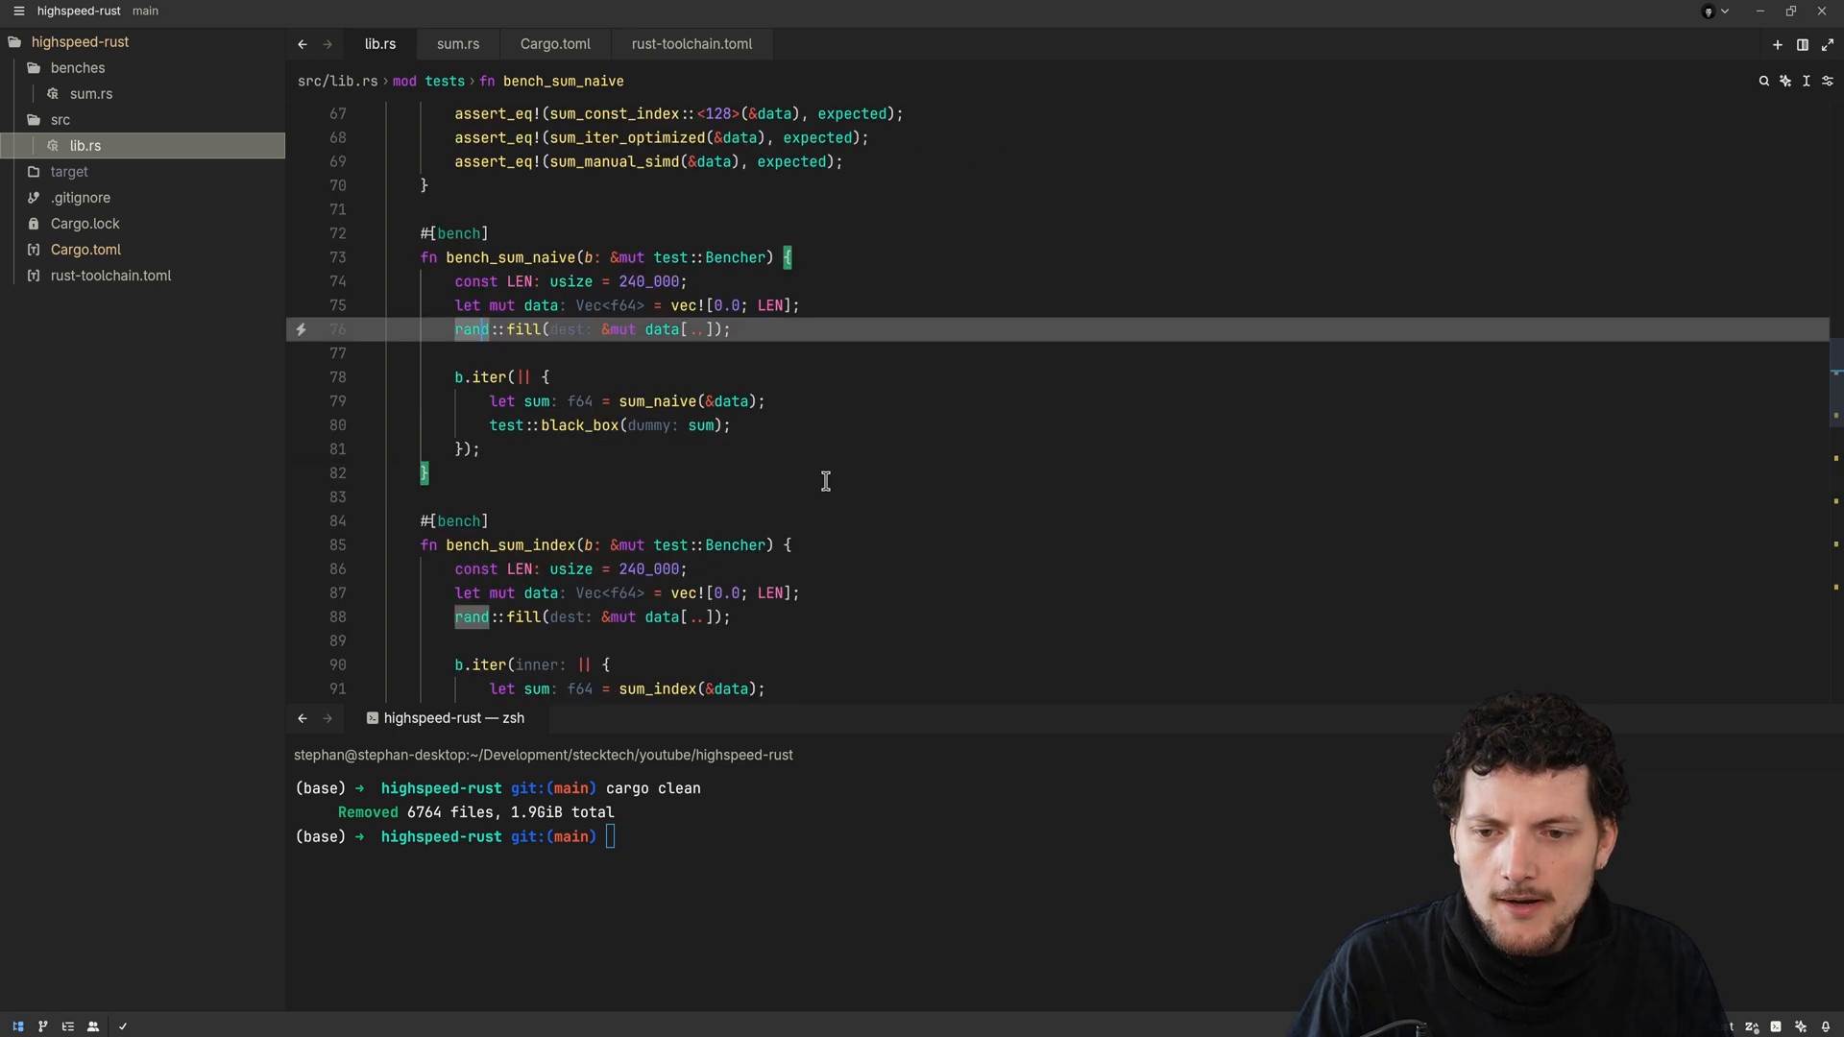
{"action": "scroll", "scroll_direction": "up", "scroll_amount": 3}
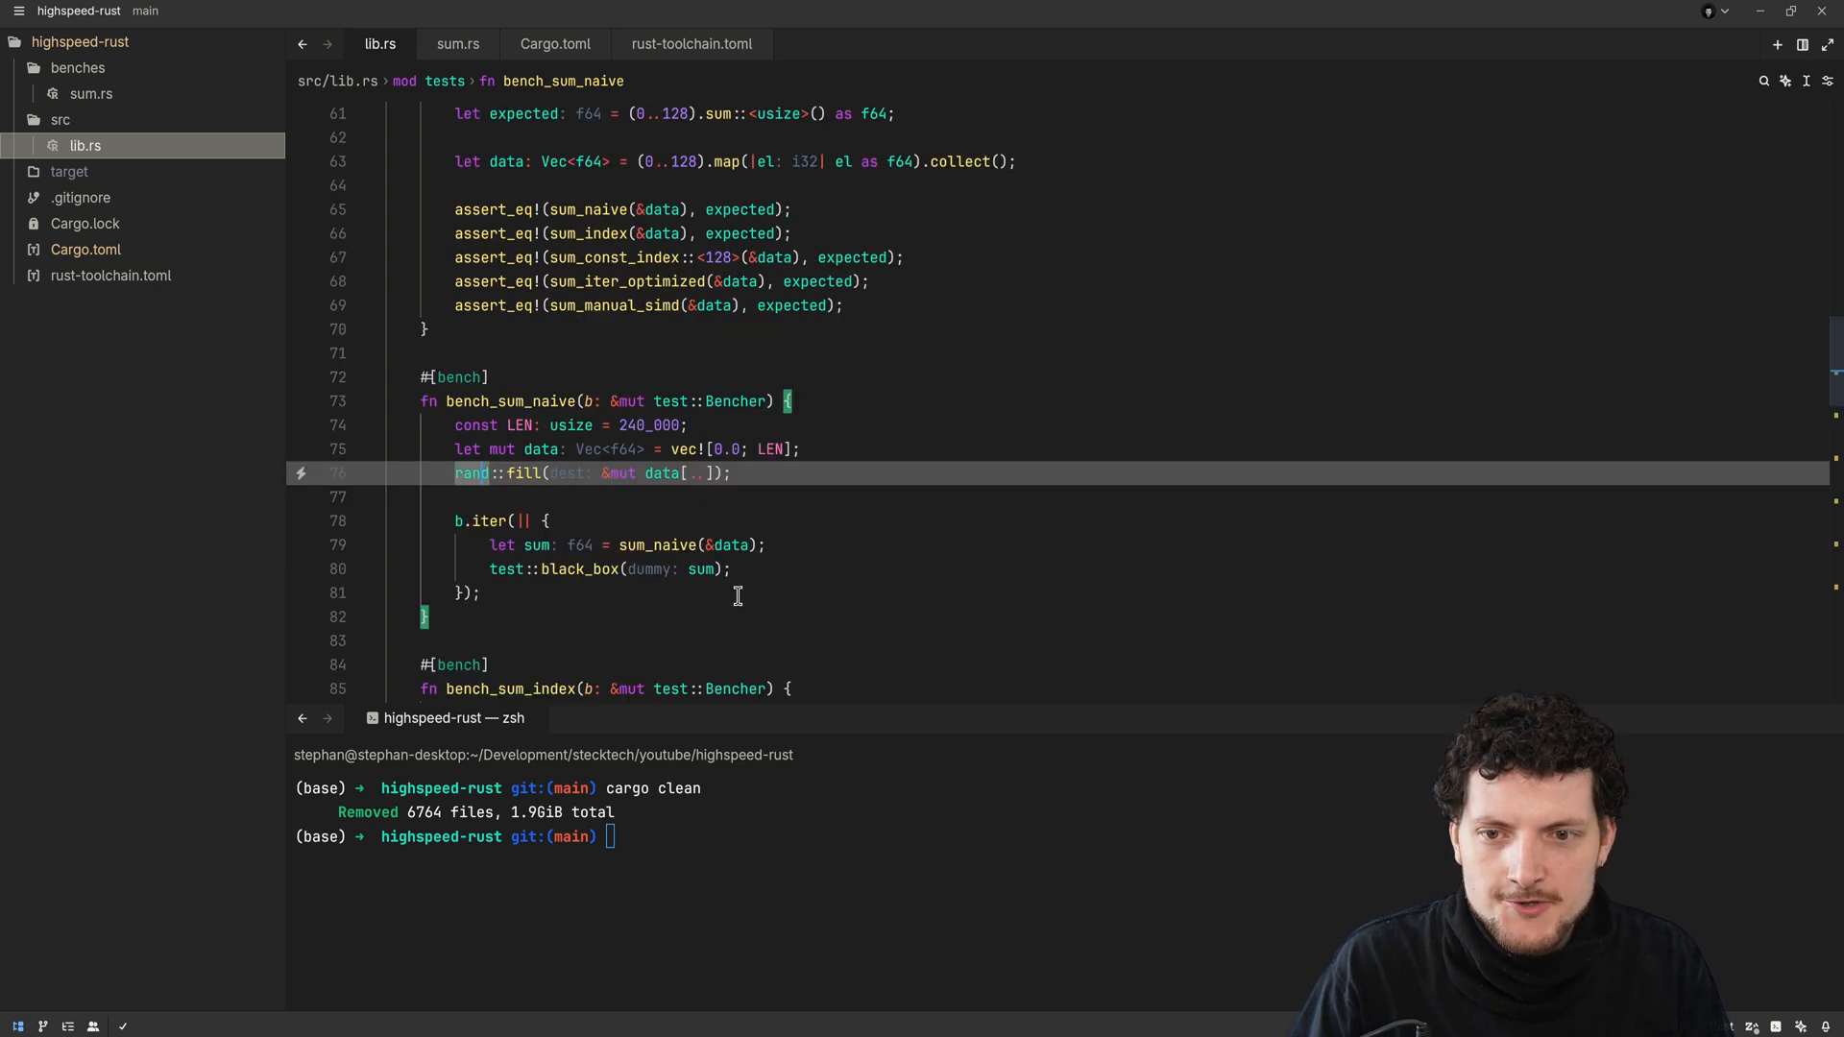
{"action": "mouse_move", "coordinate": [599, 569]}
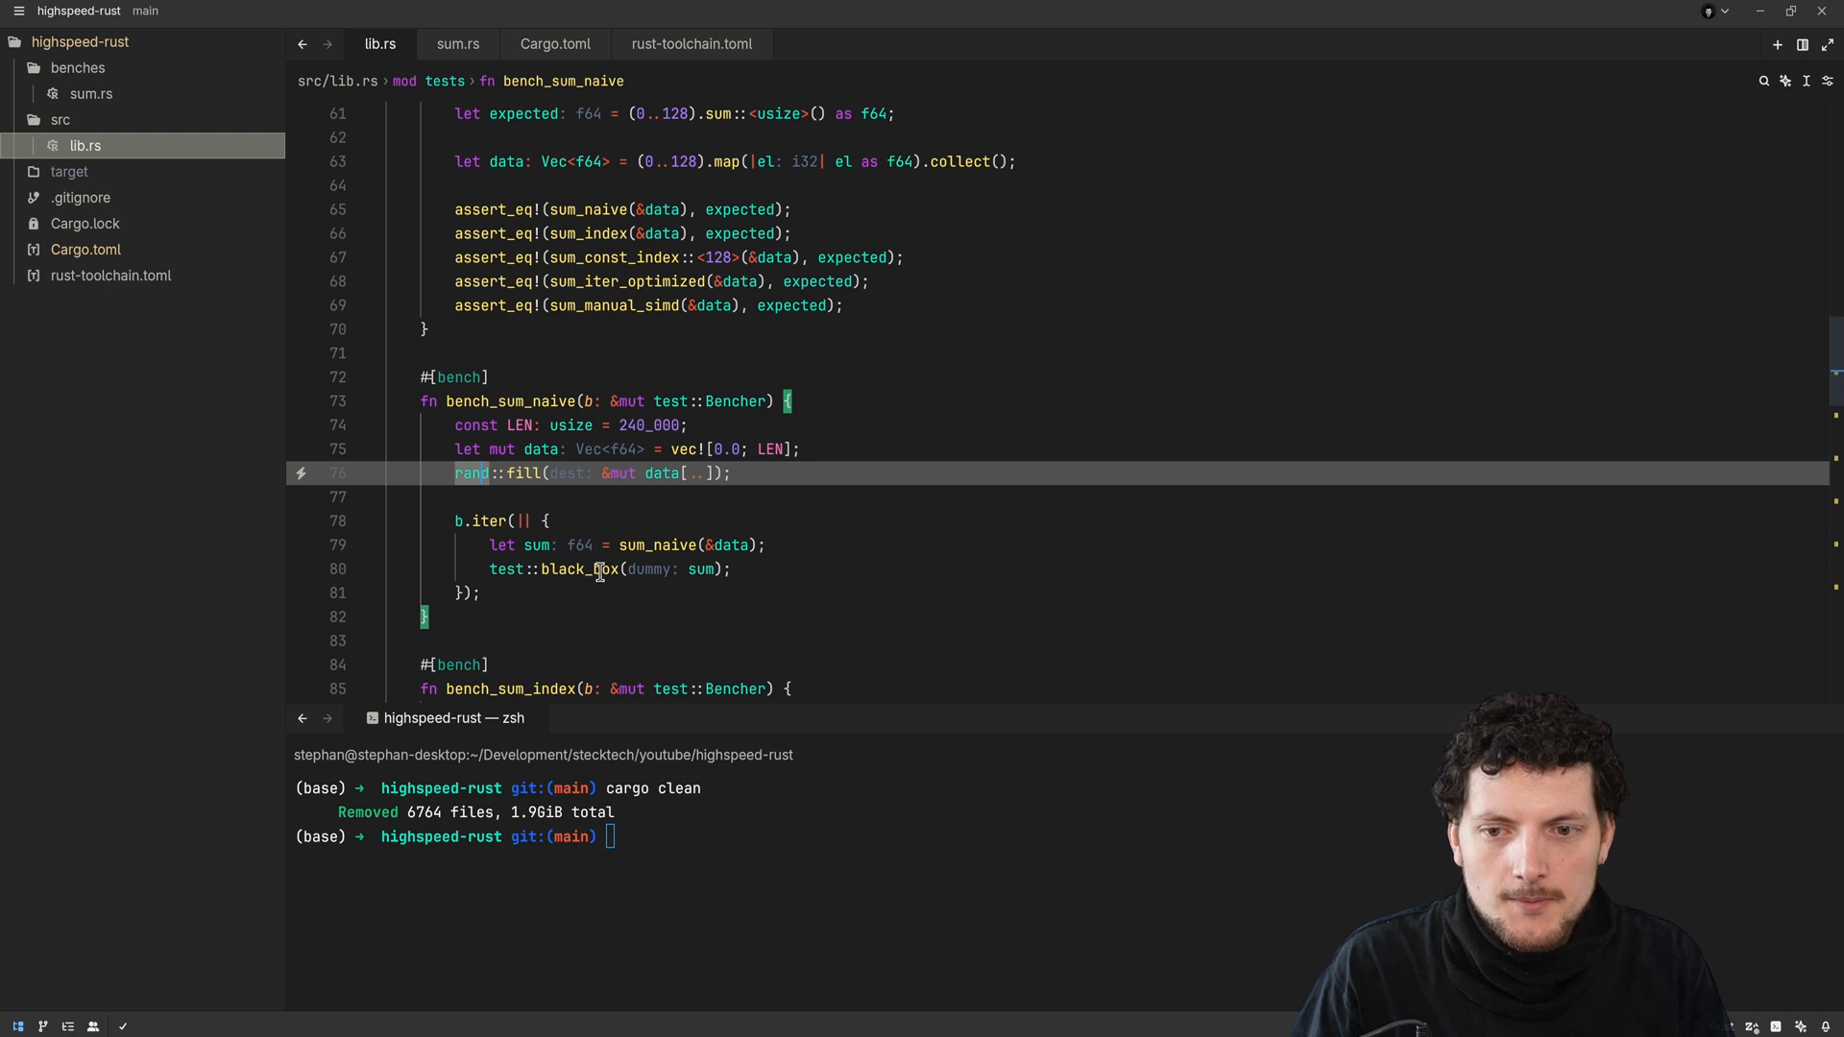
{"action": "double_click", "coordinate": [577, 569]}
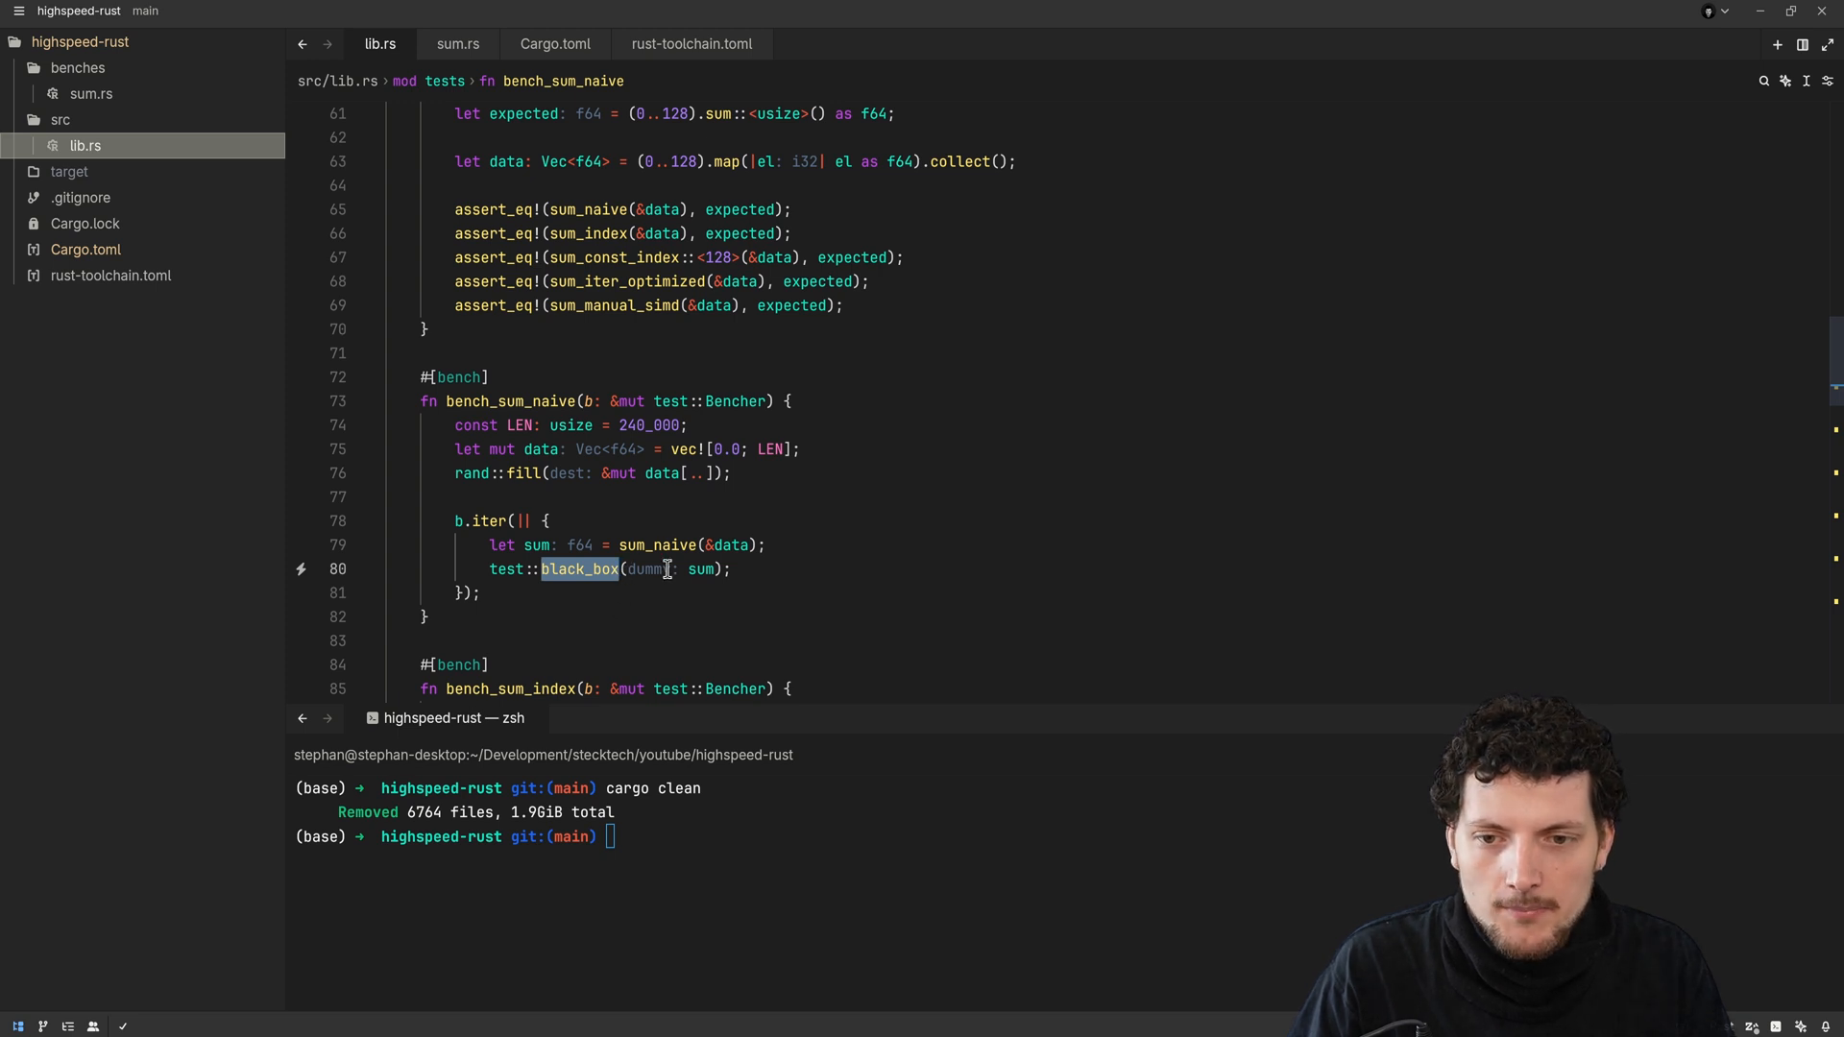
{"action": "double_click", "coordinate": [658, 544]}
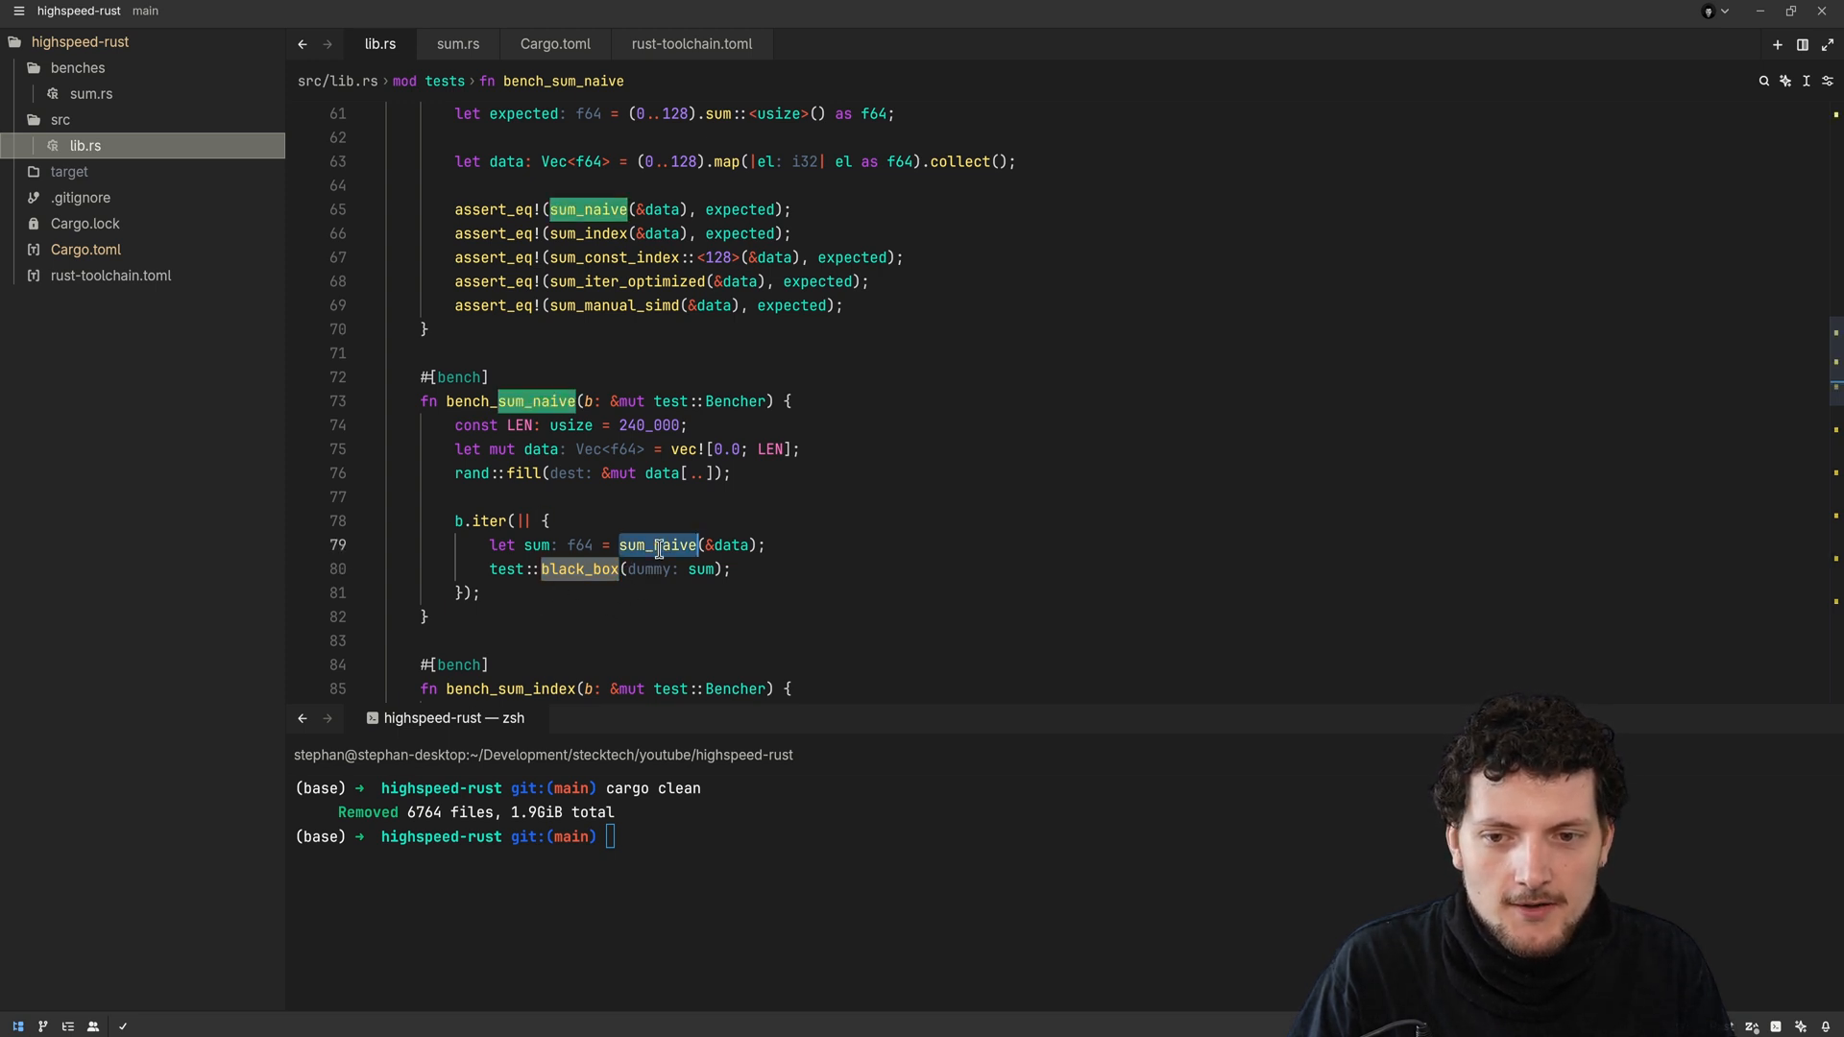
{"action": "double_click", "coordinate": [535, 545]}
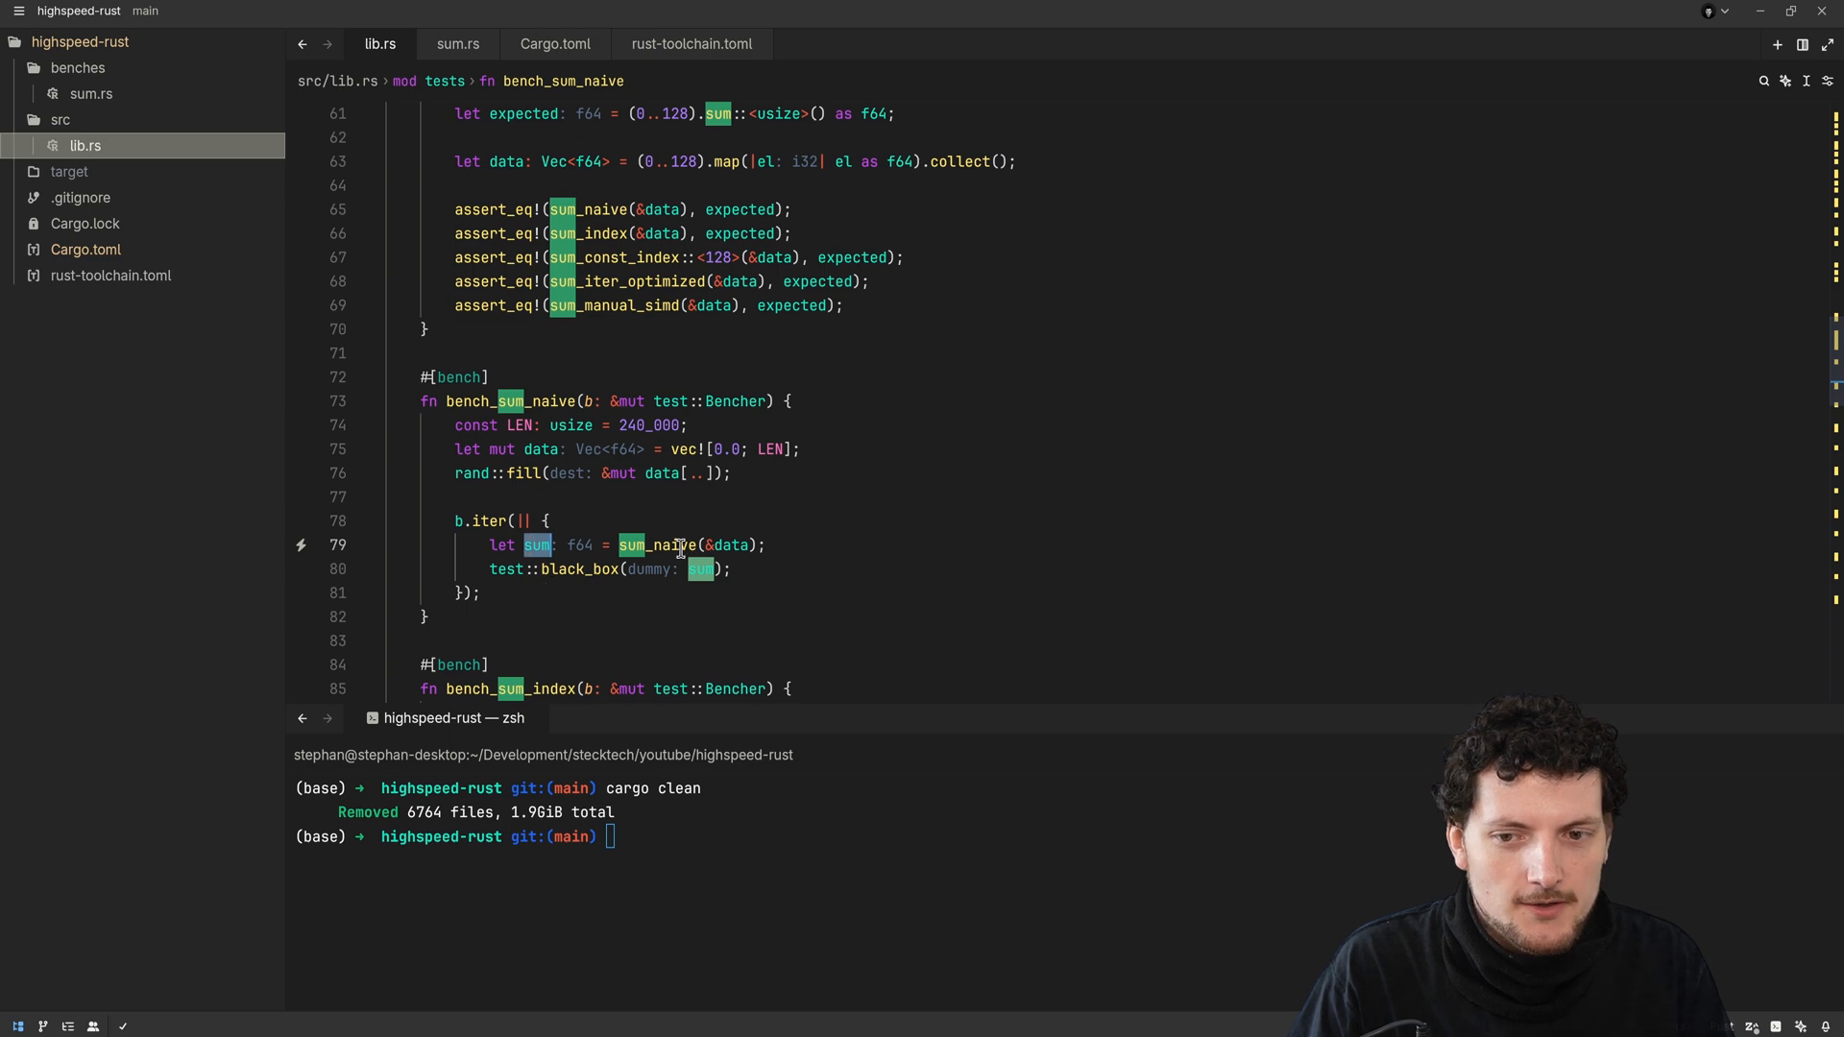
{"action": "mouse_move", "coordinate": [585, 569]}
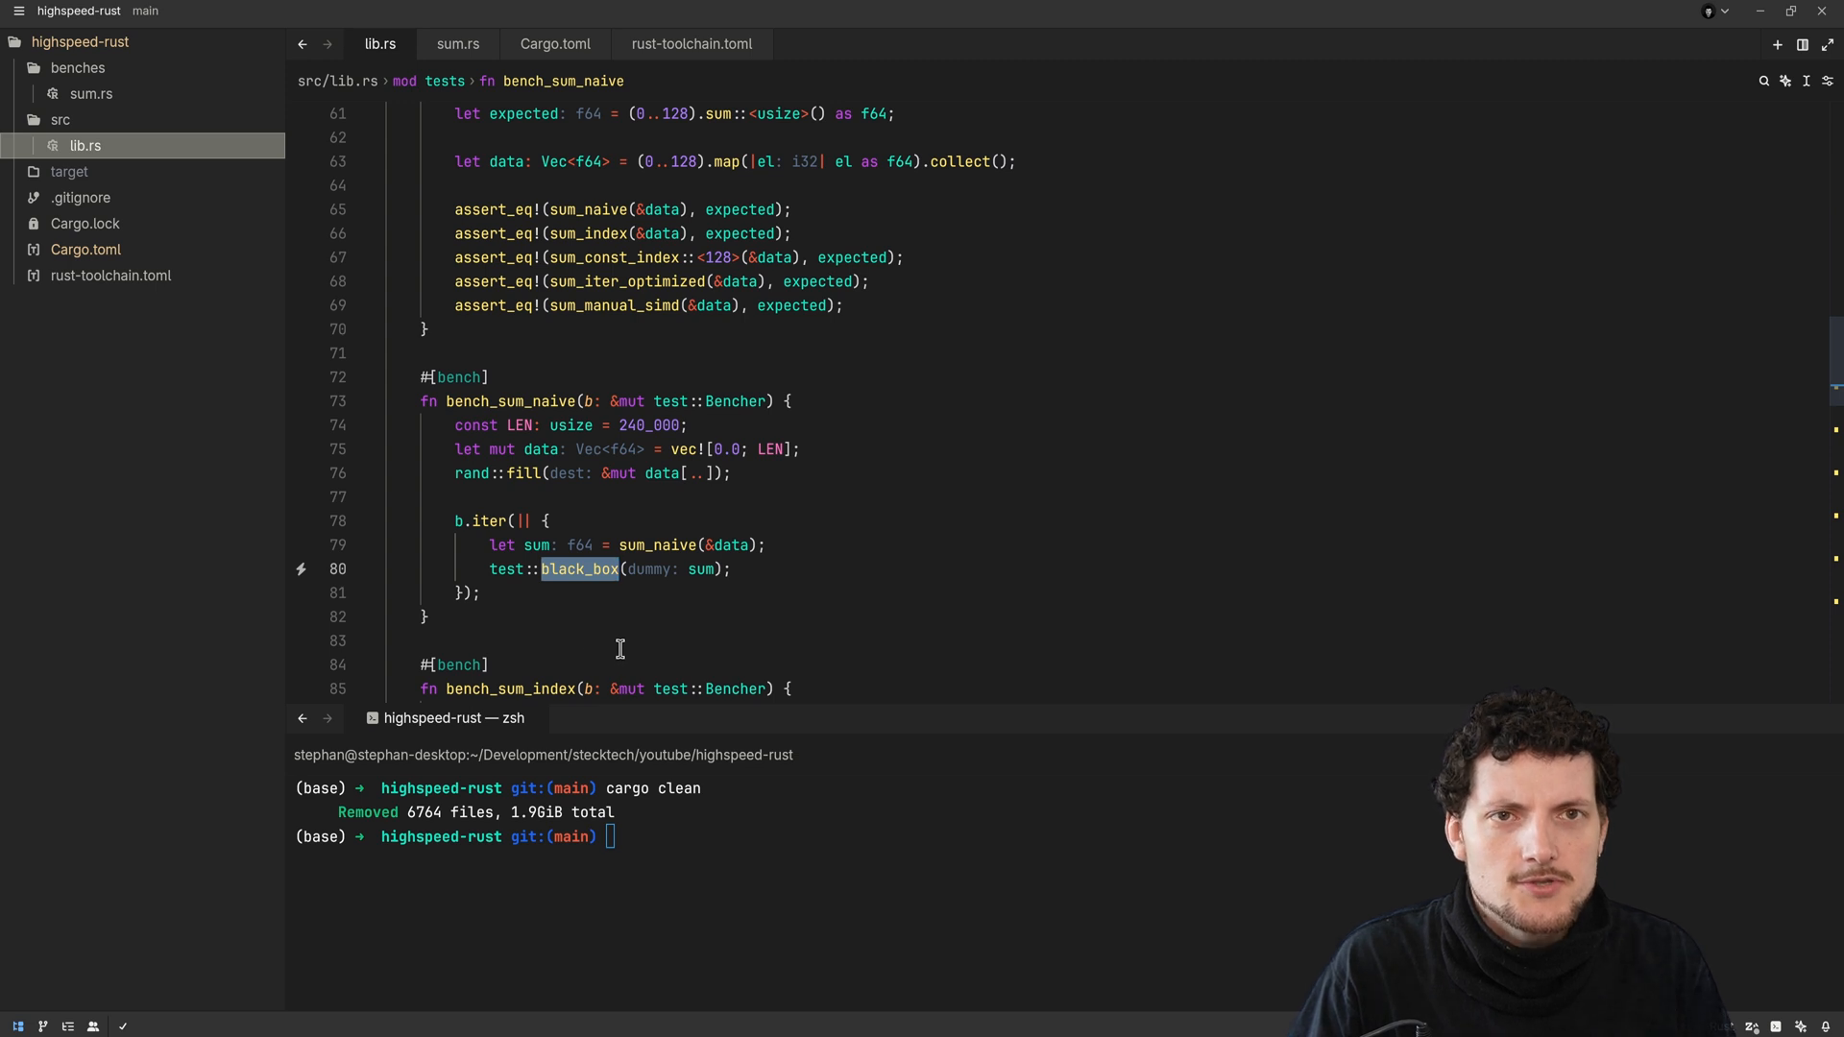
{"action": "mouse_move", "coordinate": [506, 515]}
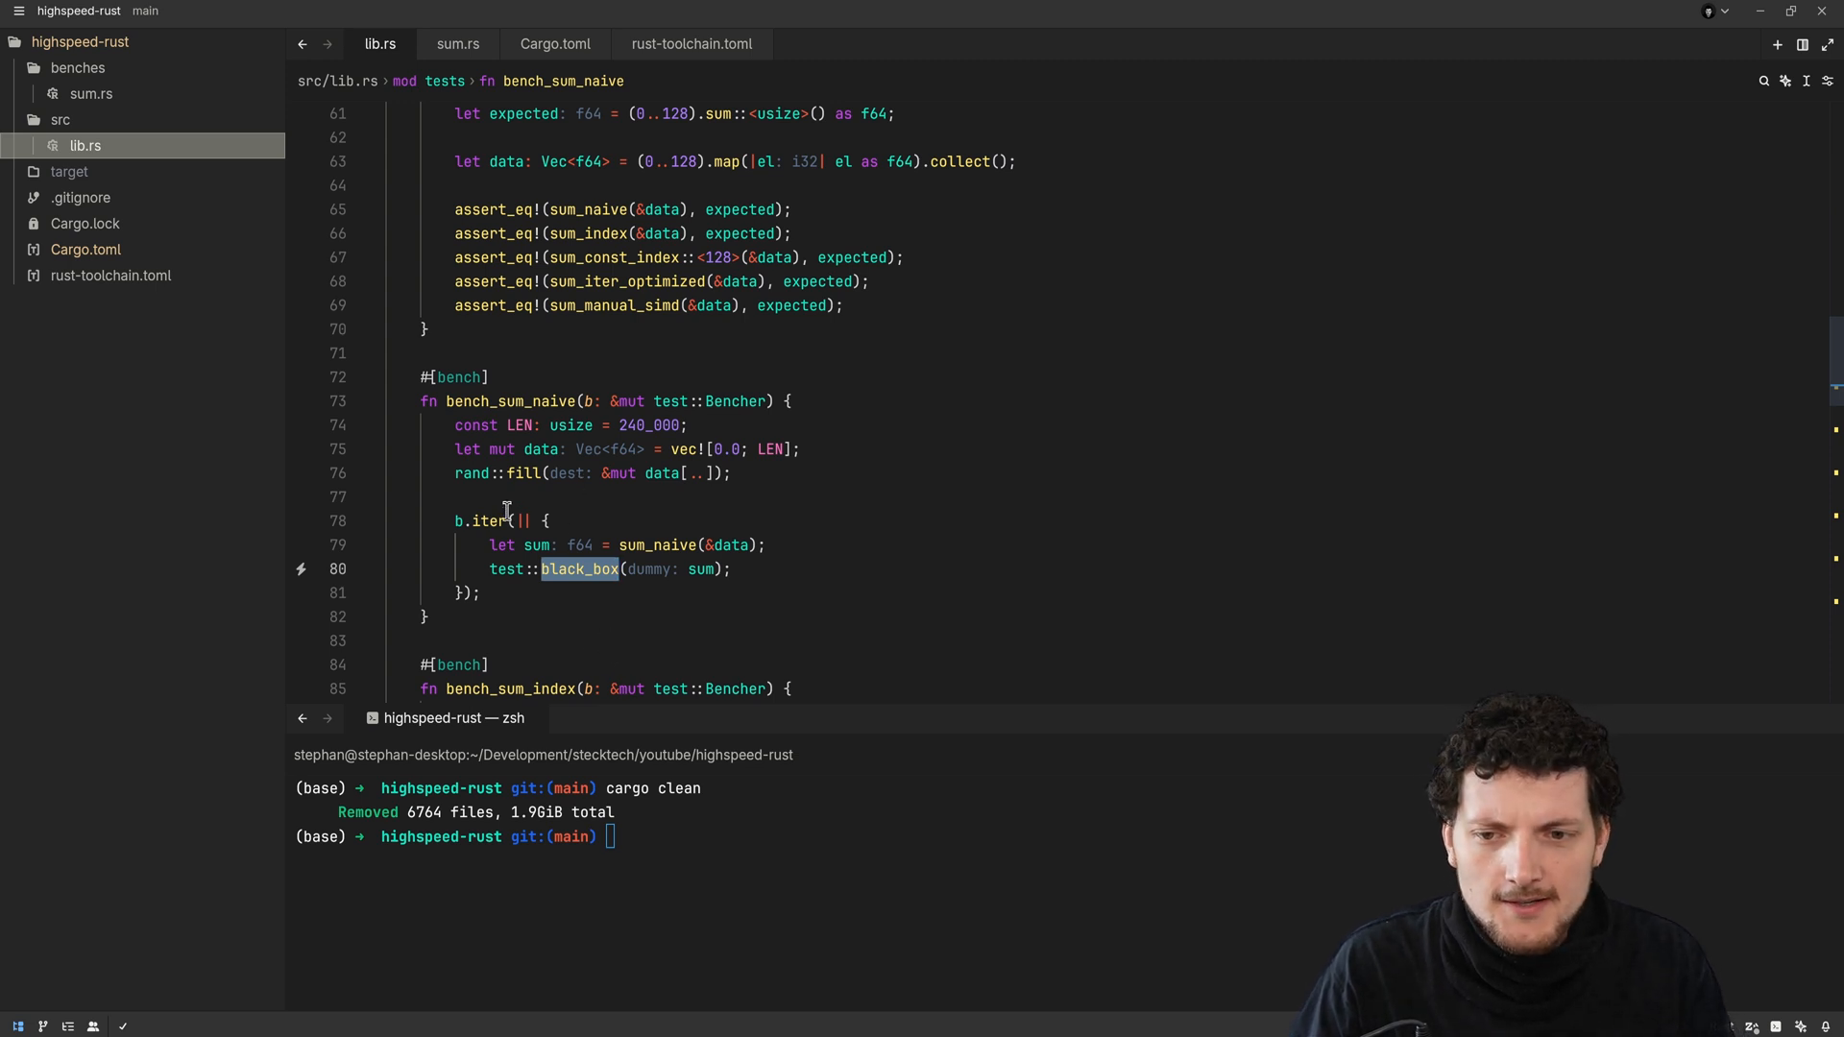
{"action": "mouse_move", "coordinate": [702, 570]}
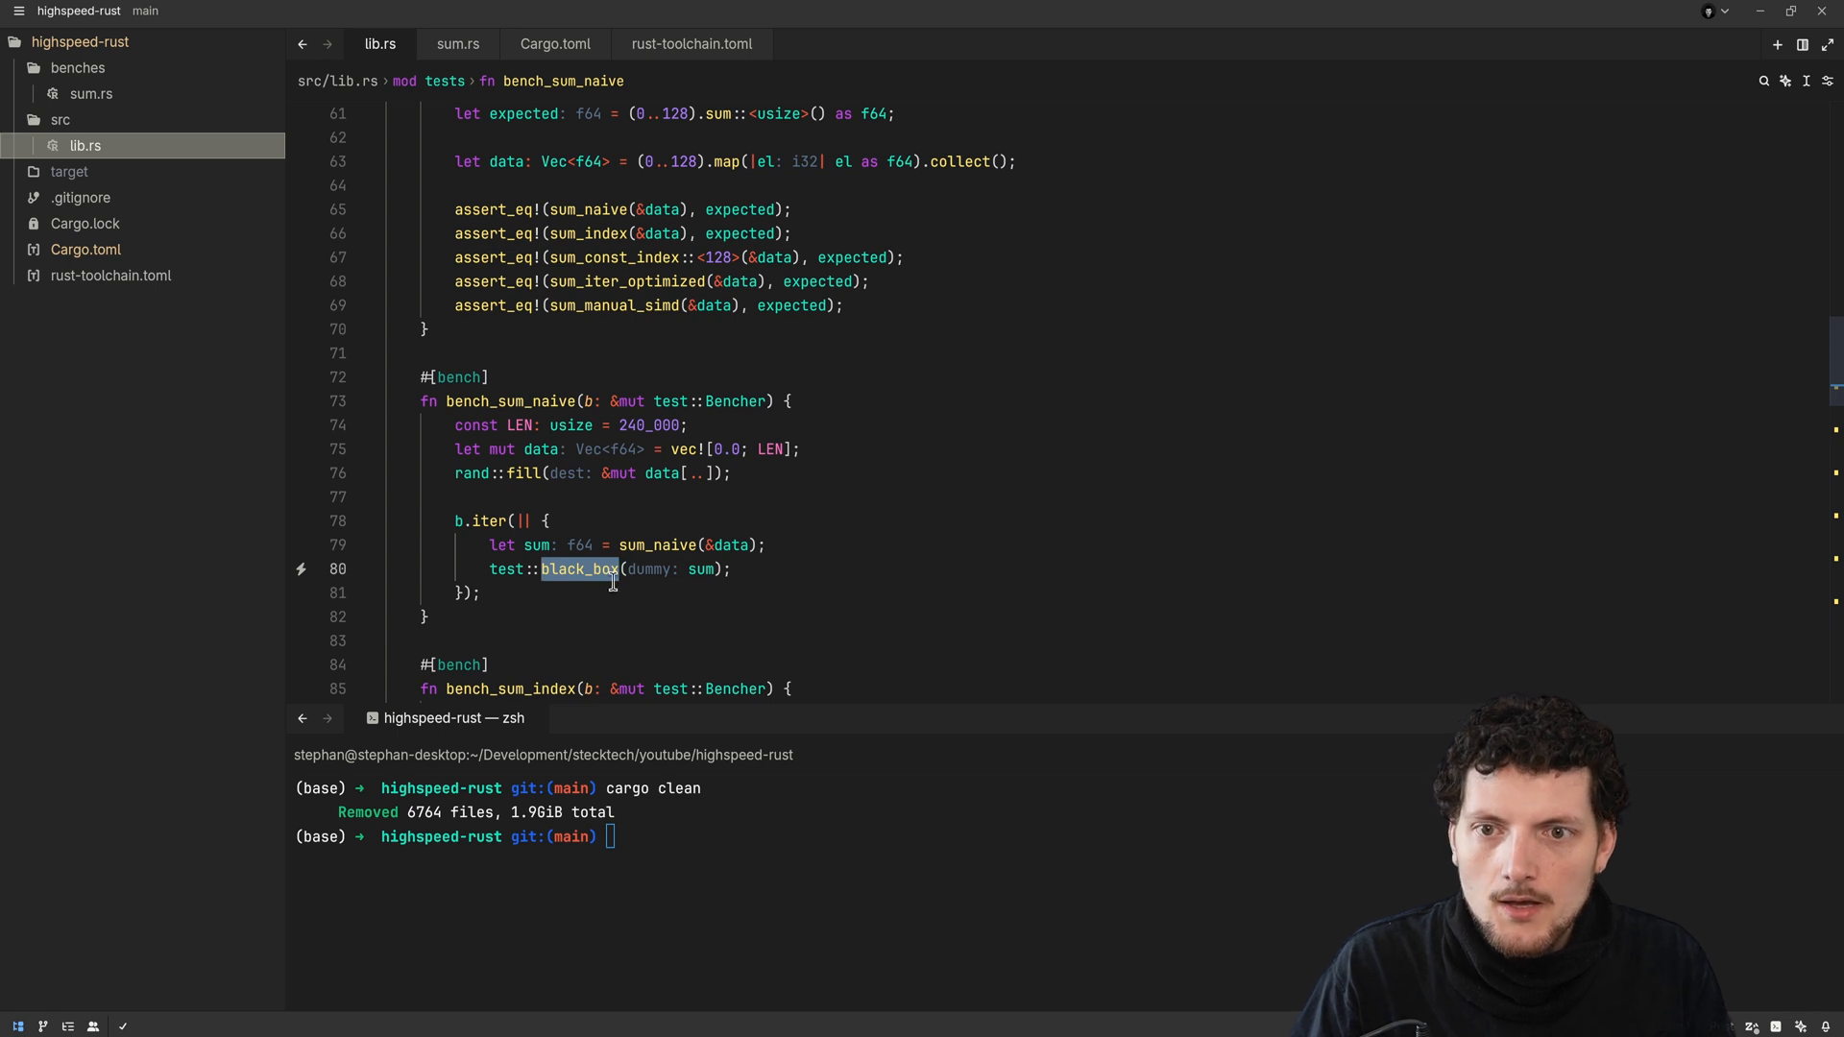
Open the rust-toolchain.toml file
{"action": "scroll", "scroll_direction": "up", "scroll_amount": 3}
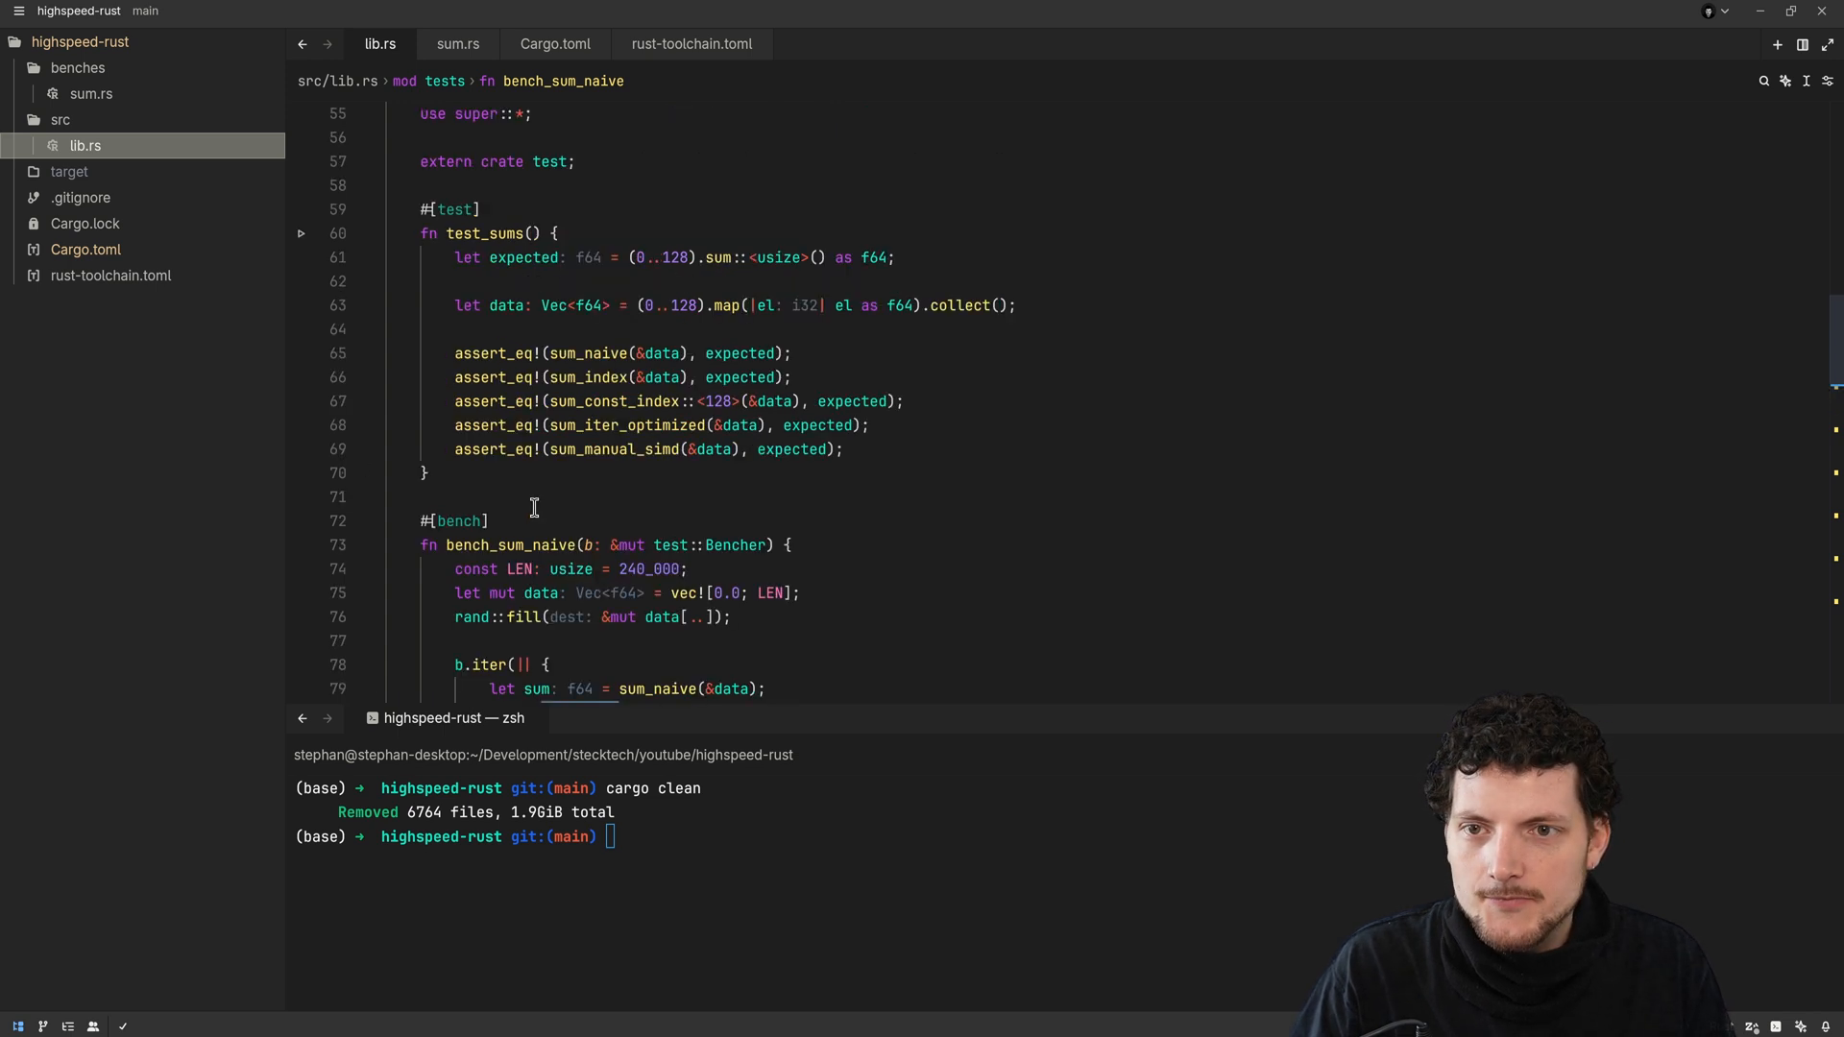
{"action": "scroll", "scroll_direction": "down", "scroll_amount": 3}
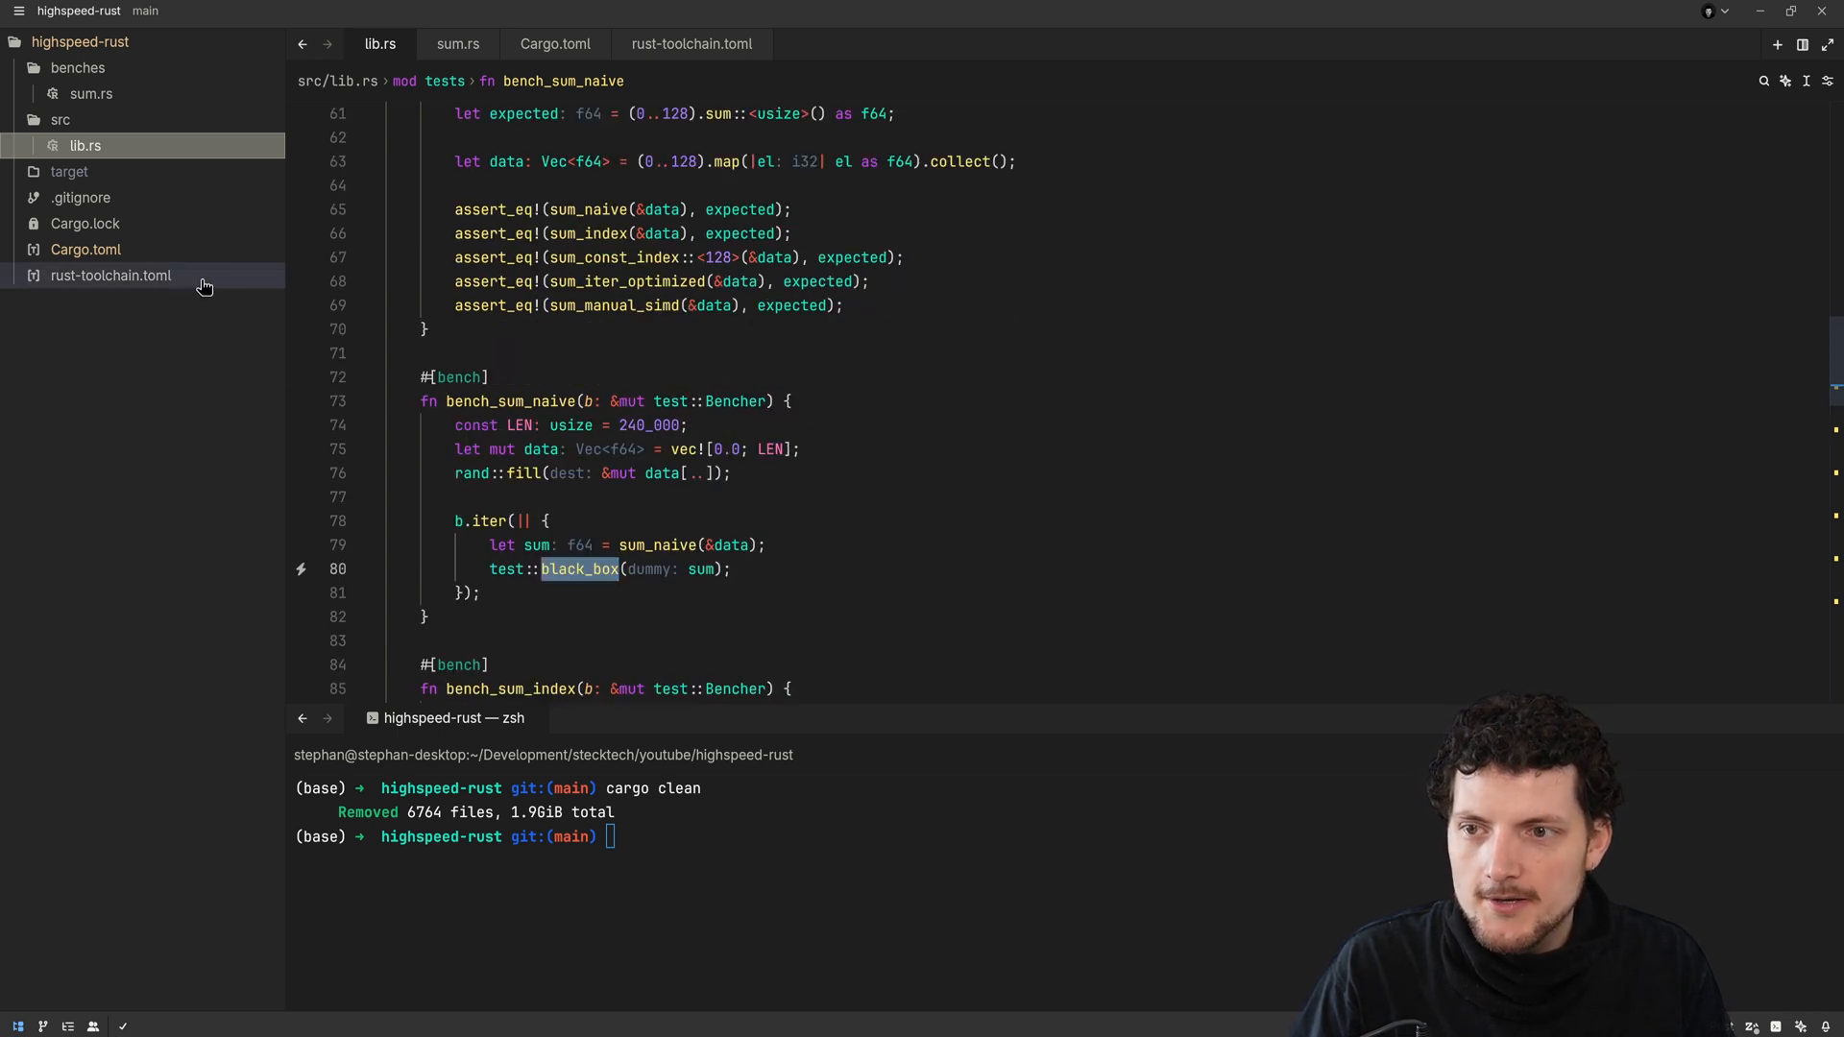
{"action": "left_click", "coordinate": [110, 276]}
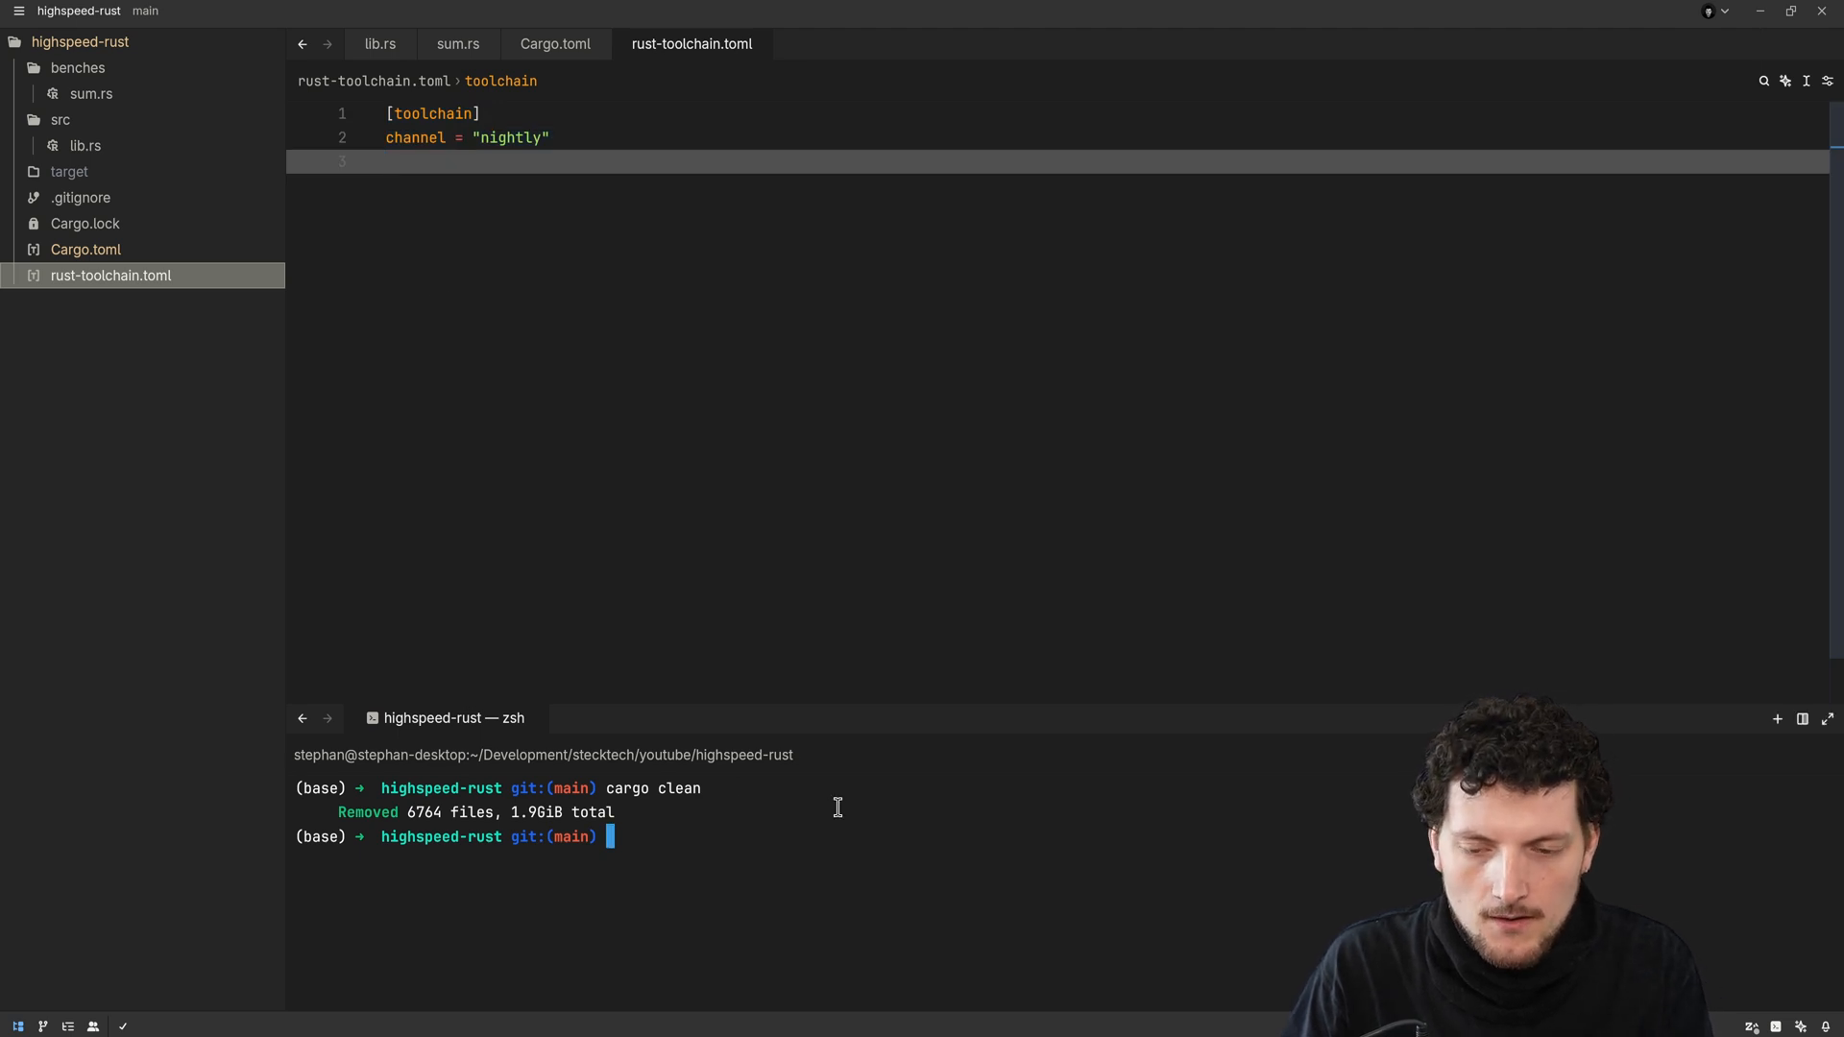
Run 'rustup install nightly' in the terminal to start downloading the nightly toolchain
{"action": "type", "text": "rus"}
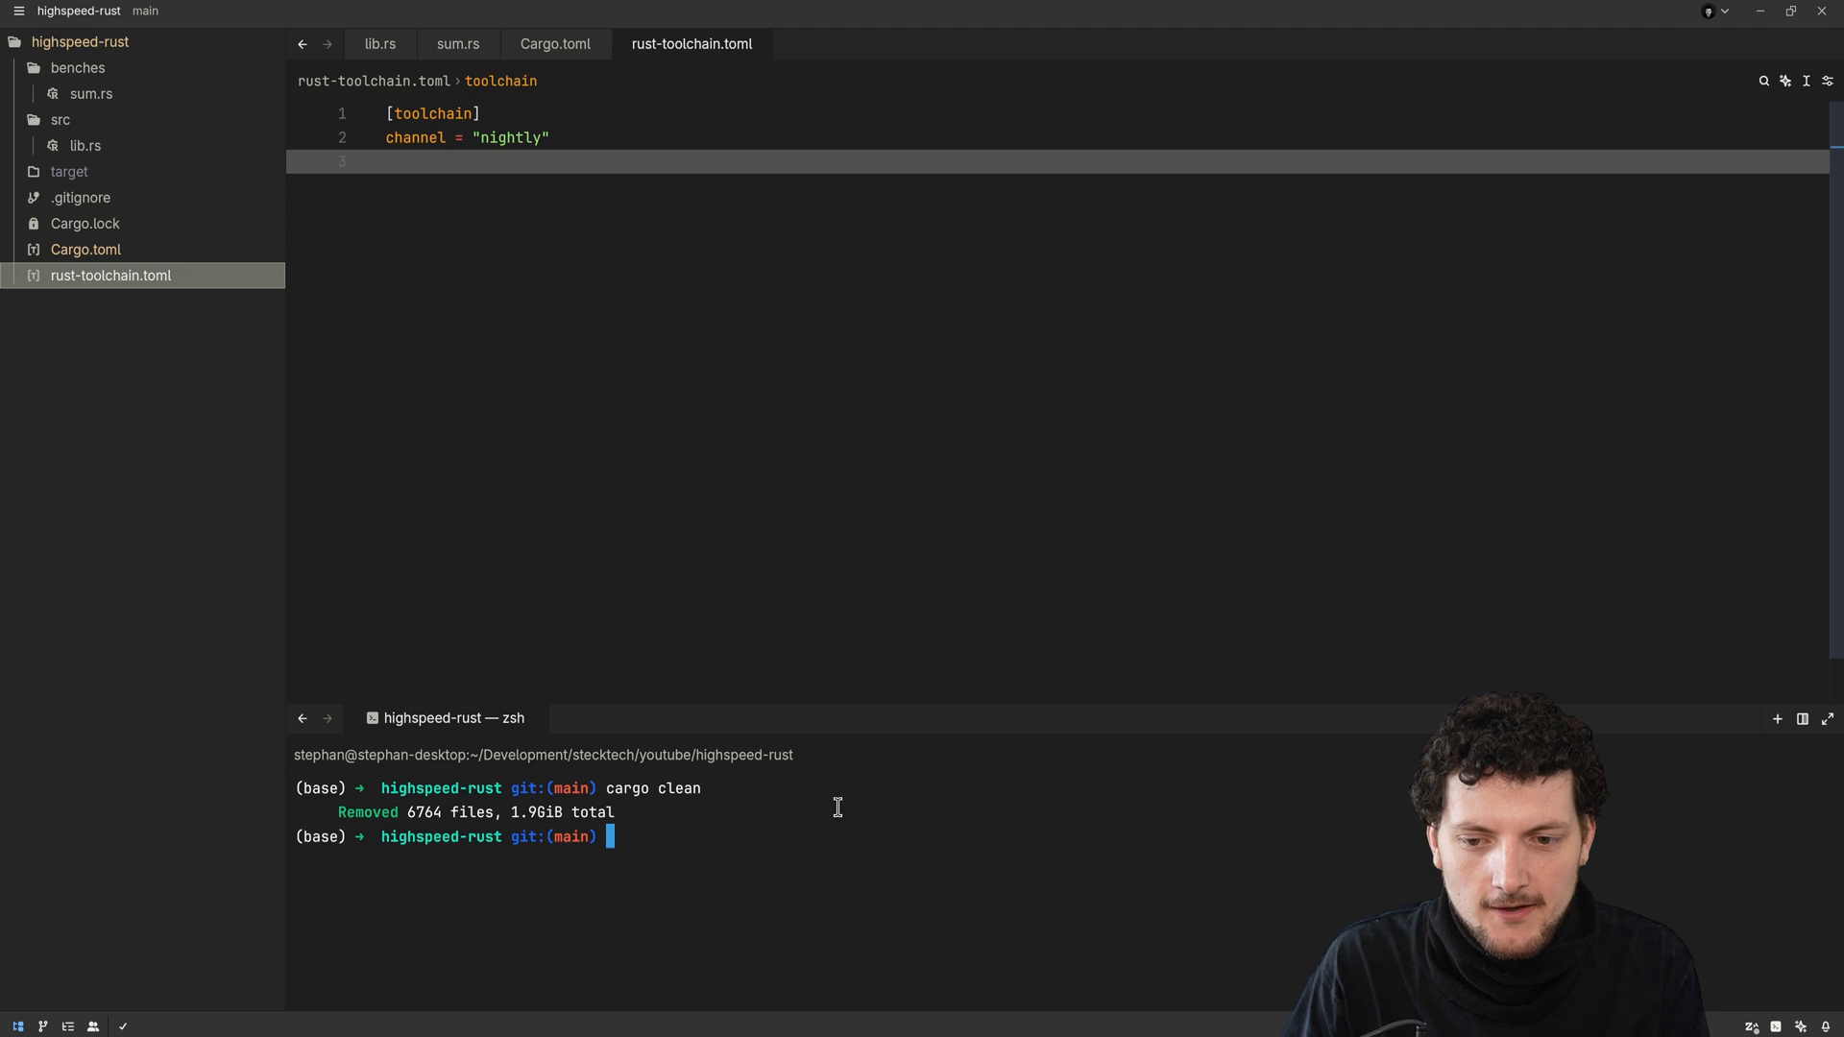
{"action": "type", "text": "cargo +nig"}
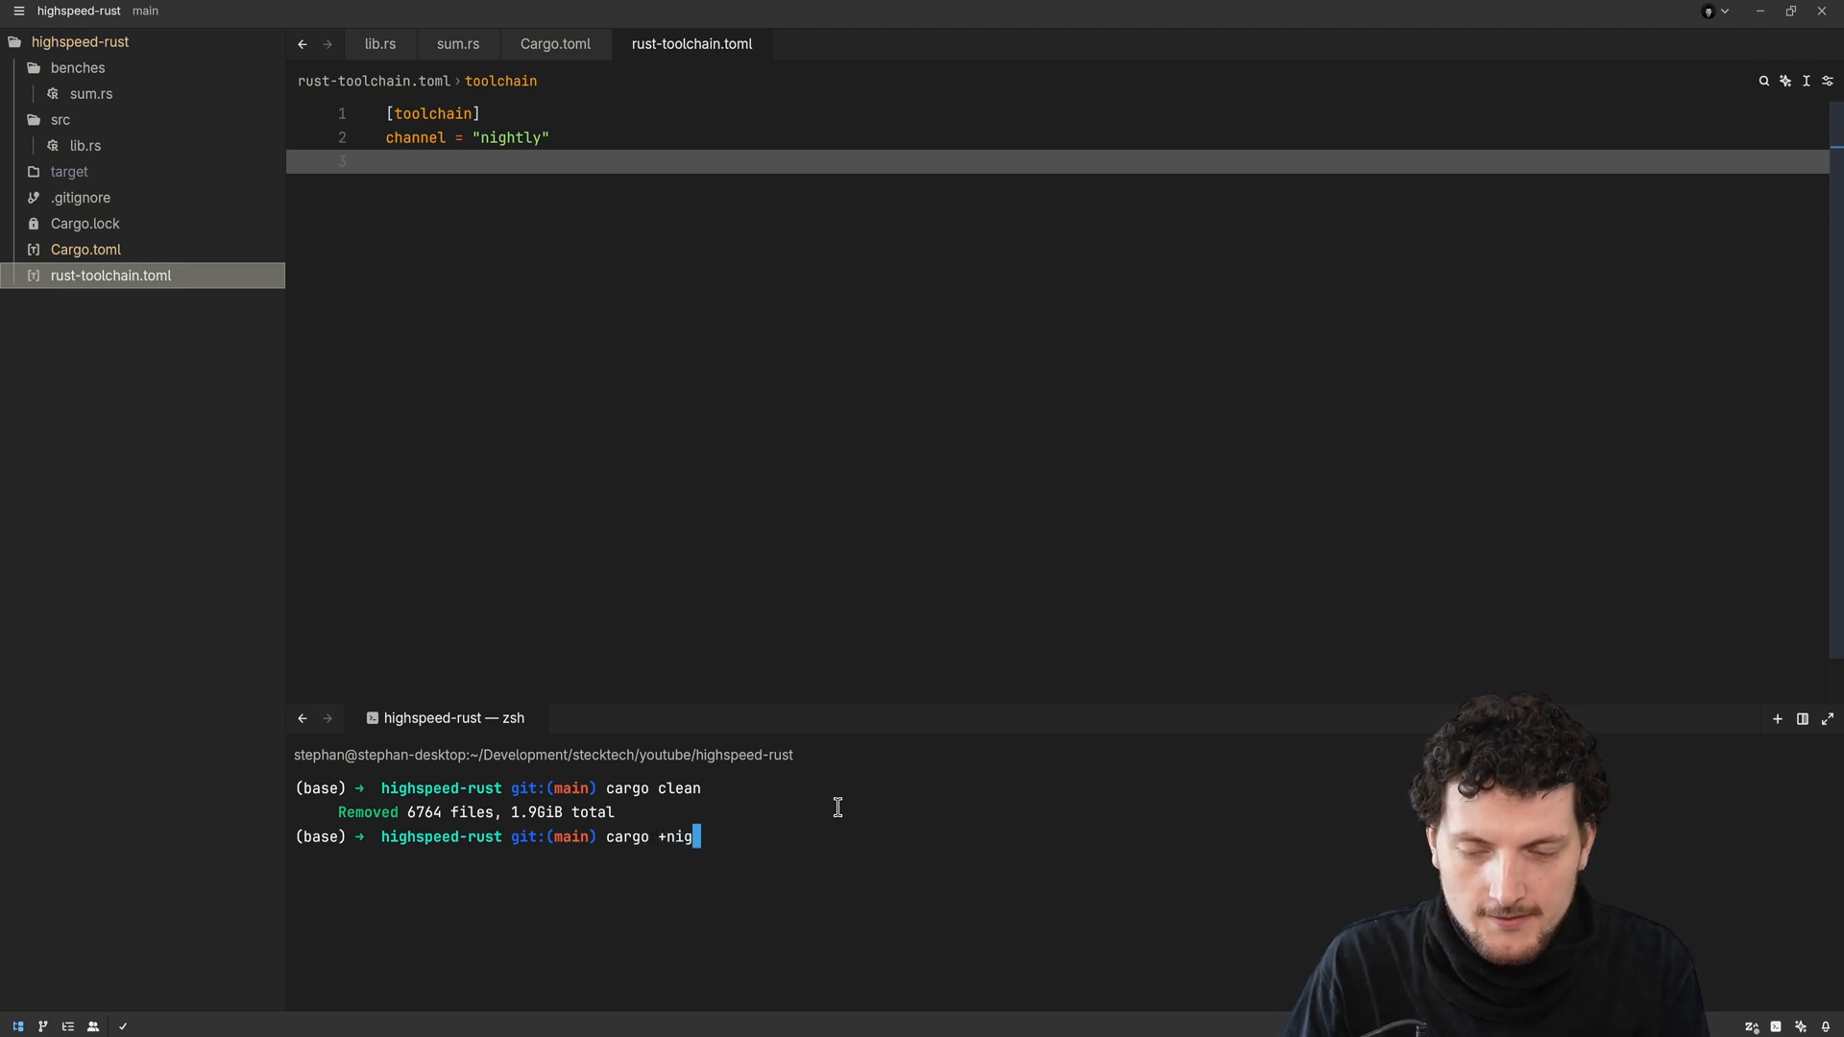
{"action": "type", "text": "htly benc"}
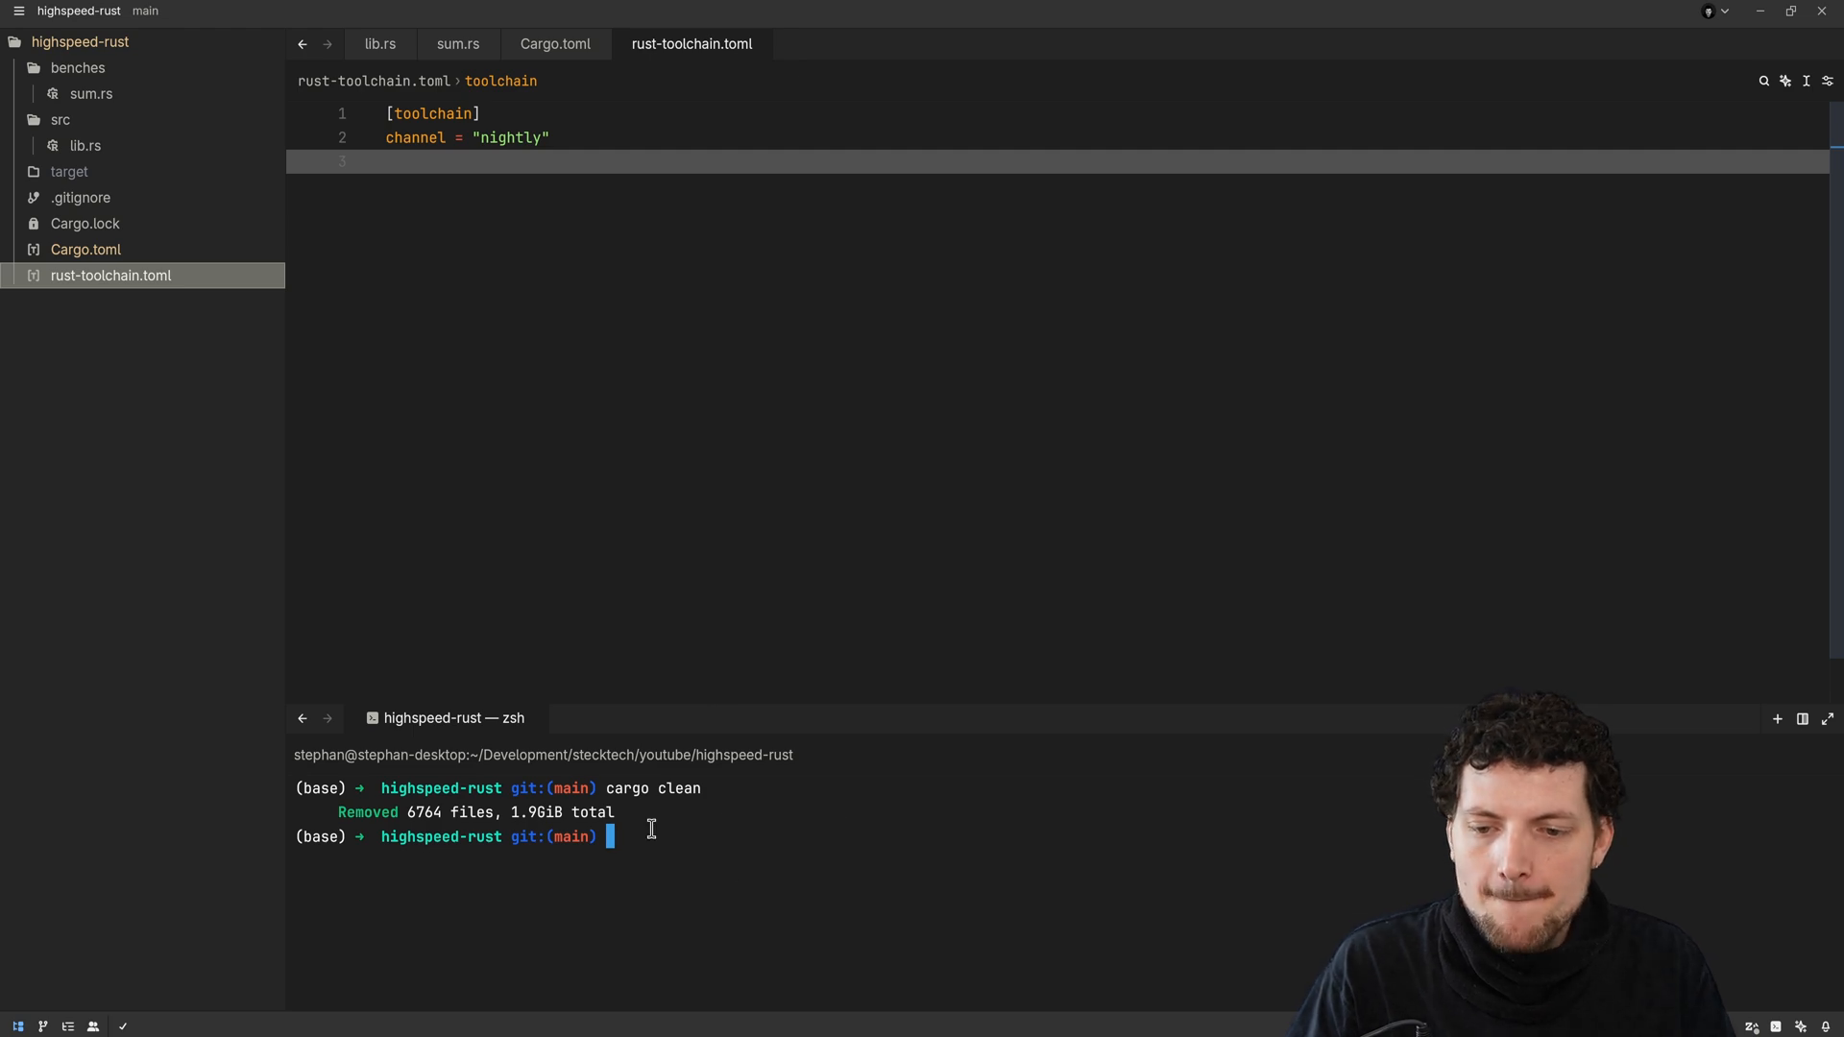
{"action": "type", "text": "rustup"}
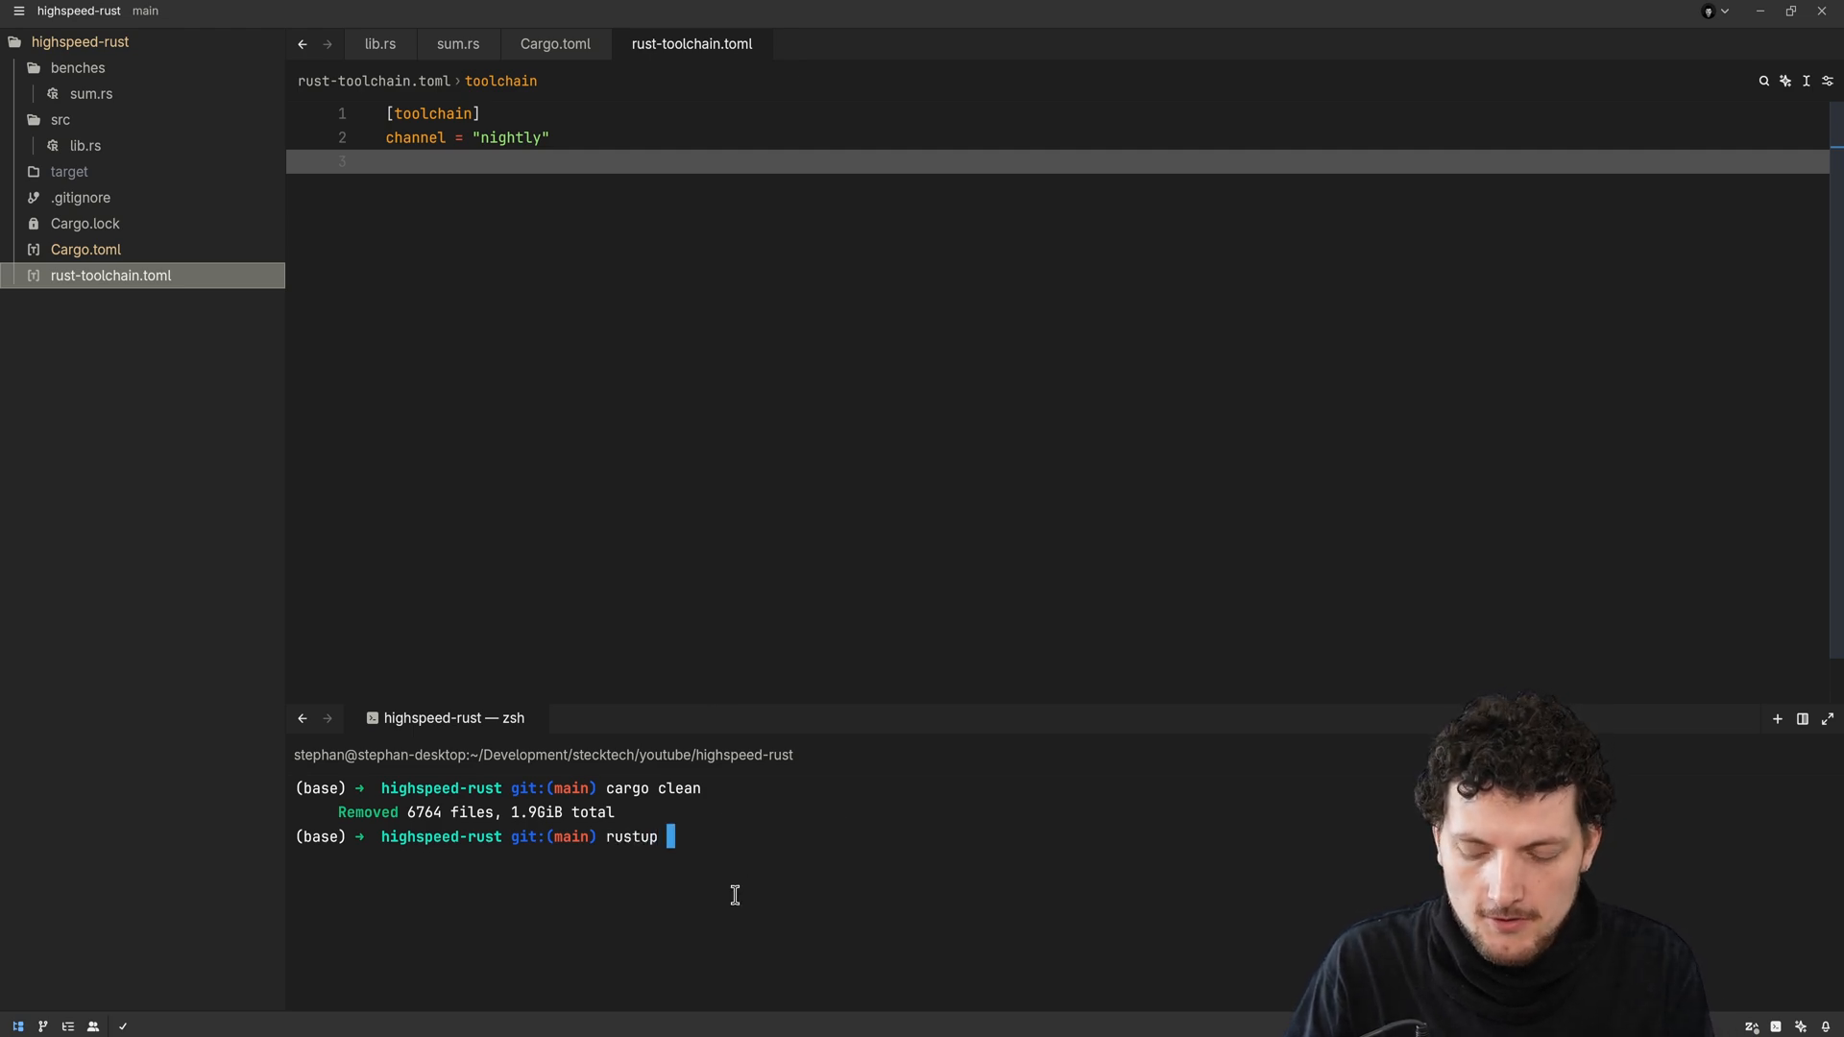
{"action": "type", "text": "install nightly"}
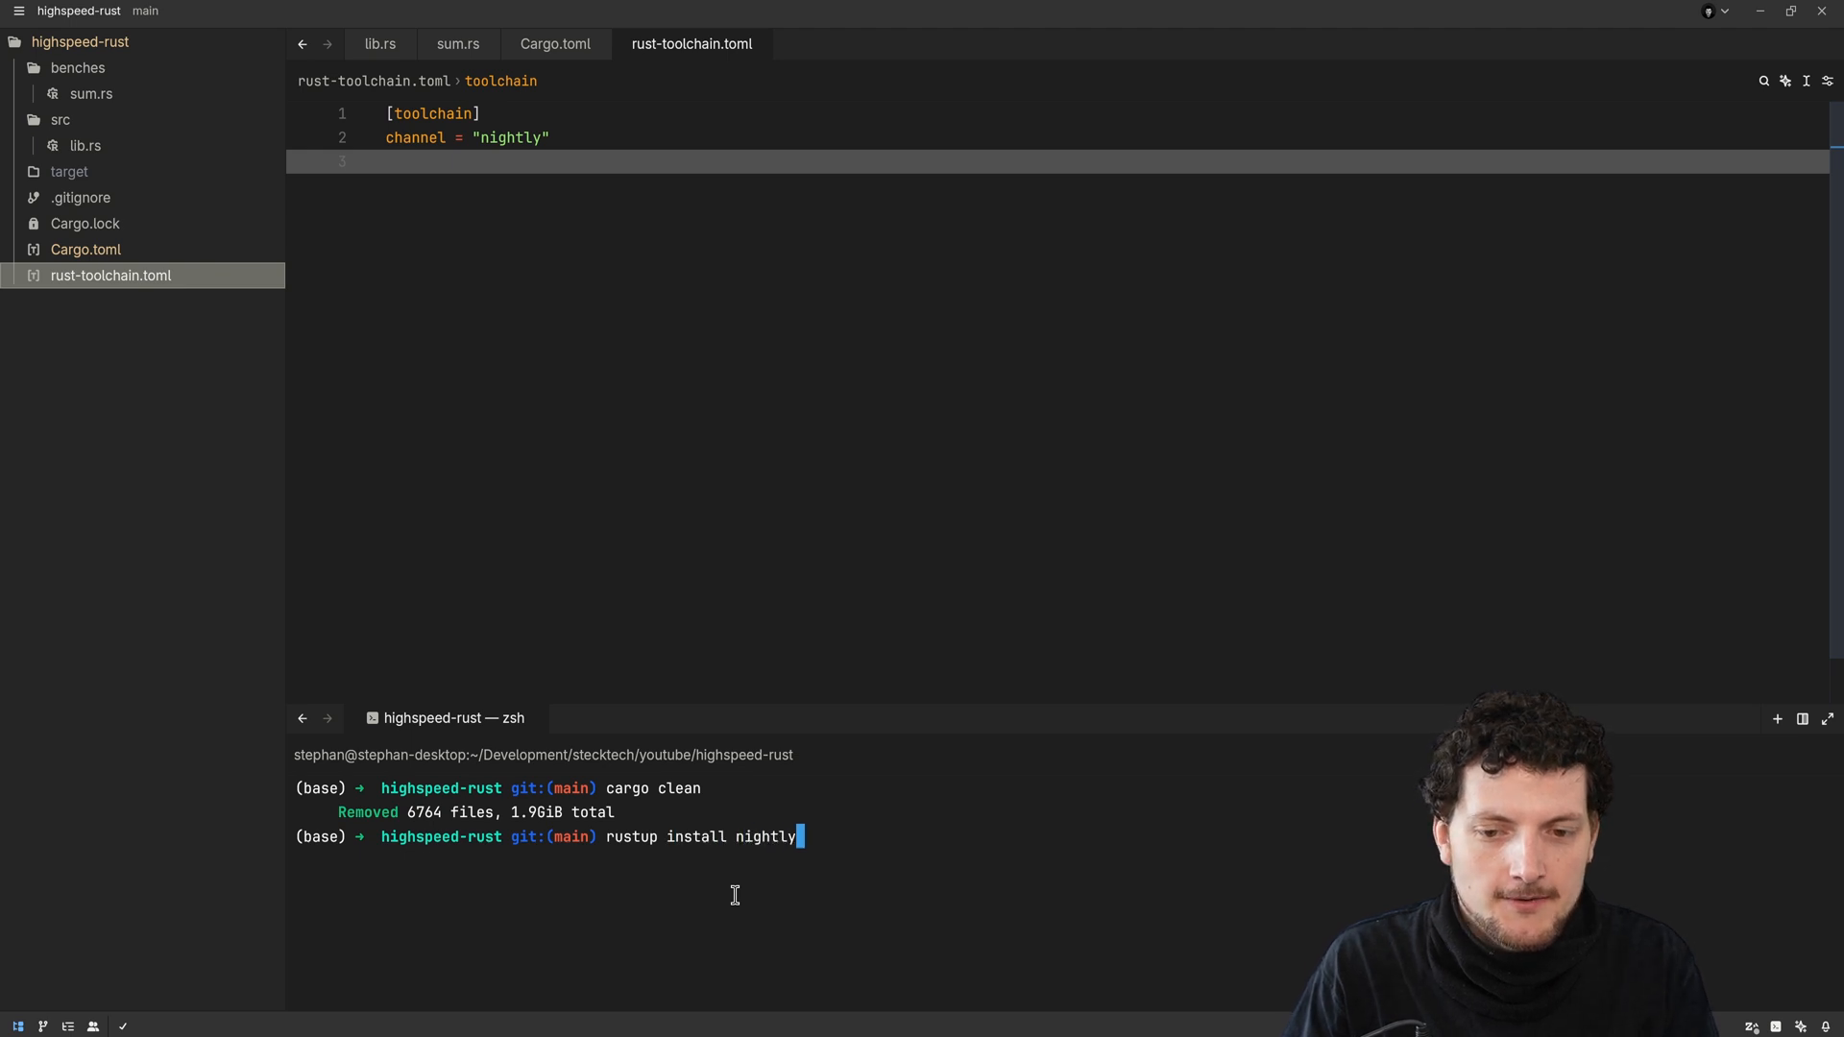
{"action": "key", "text": "Return"}
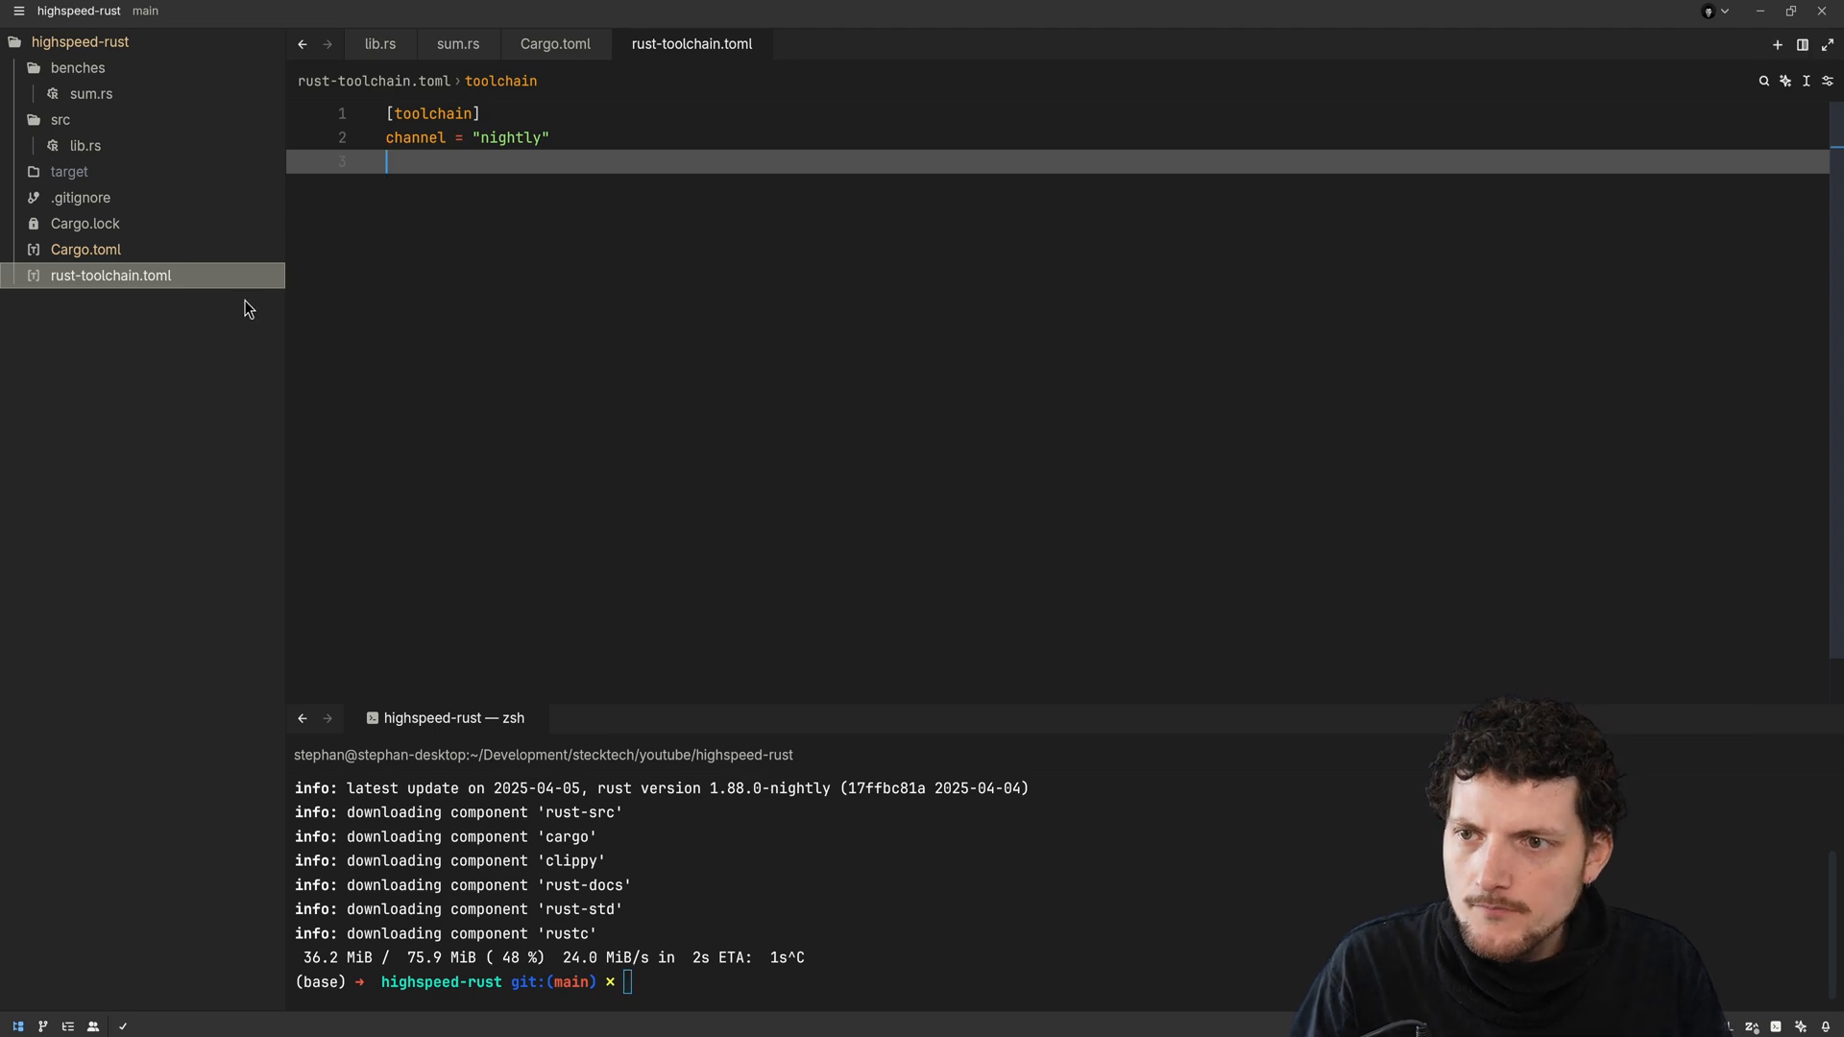
Open Cargo.toml, select the criterion dependency name, then return to lib.rs
{"action": "left_click", "coordinate": [554, 44]}
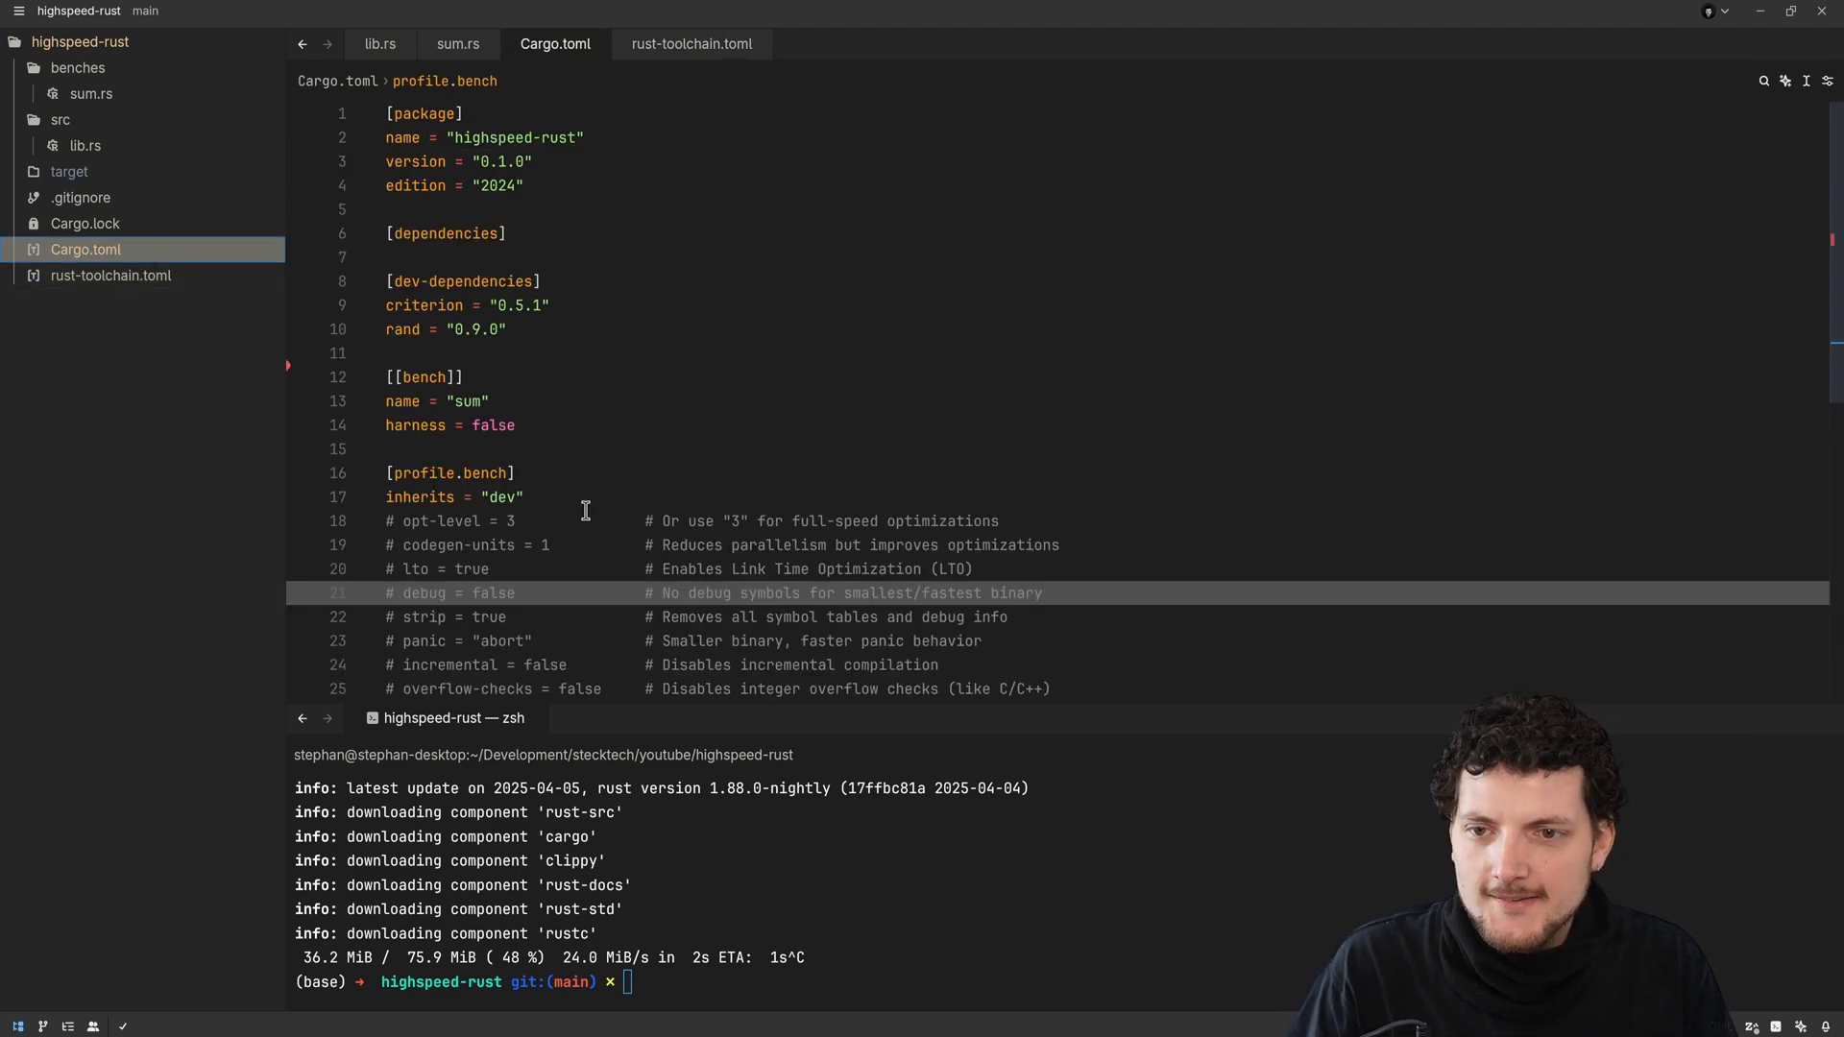
{"action": "mouse_move", "coordinate": [561, 420]}
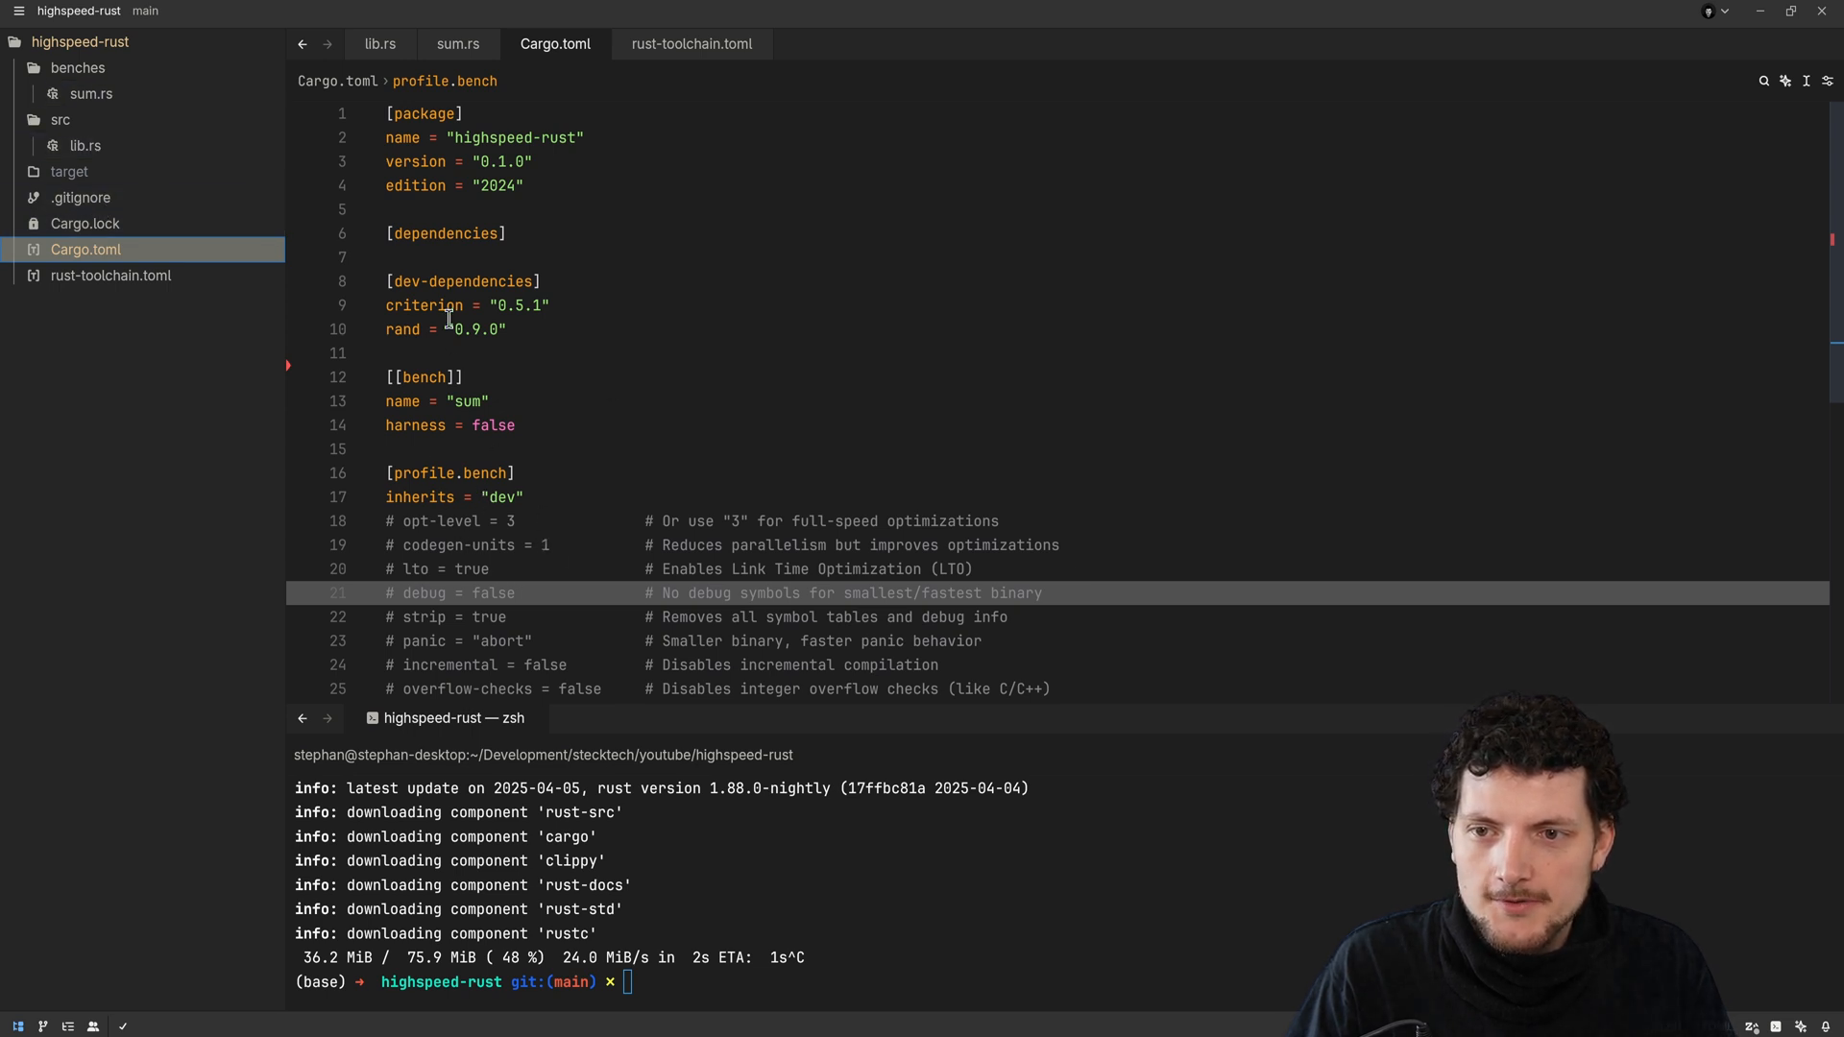
{"action": "double_click", "coordinate": [422, 306]}
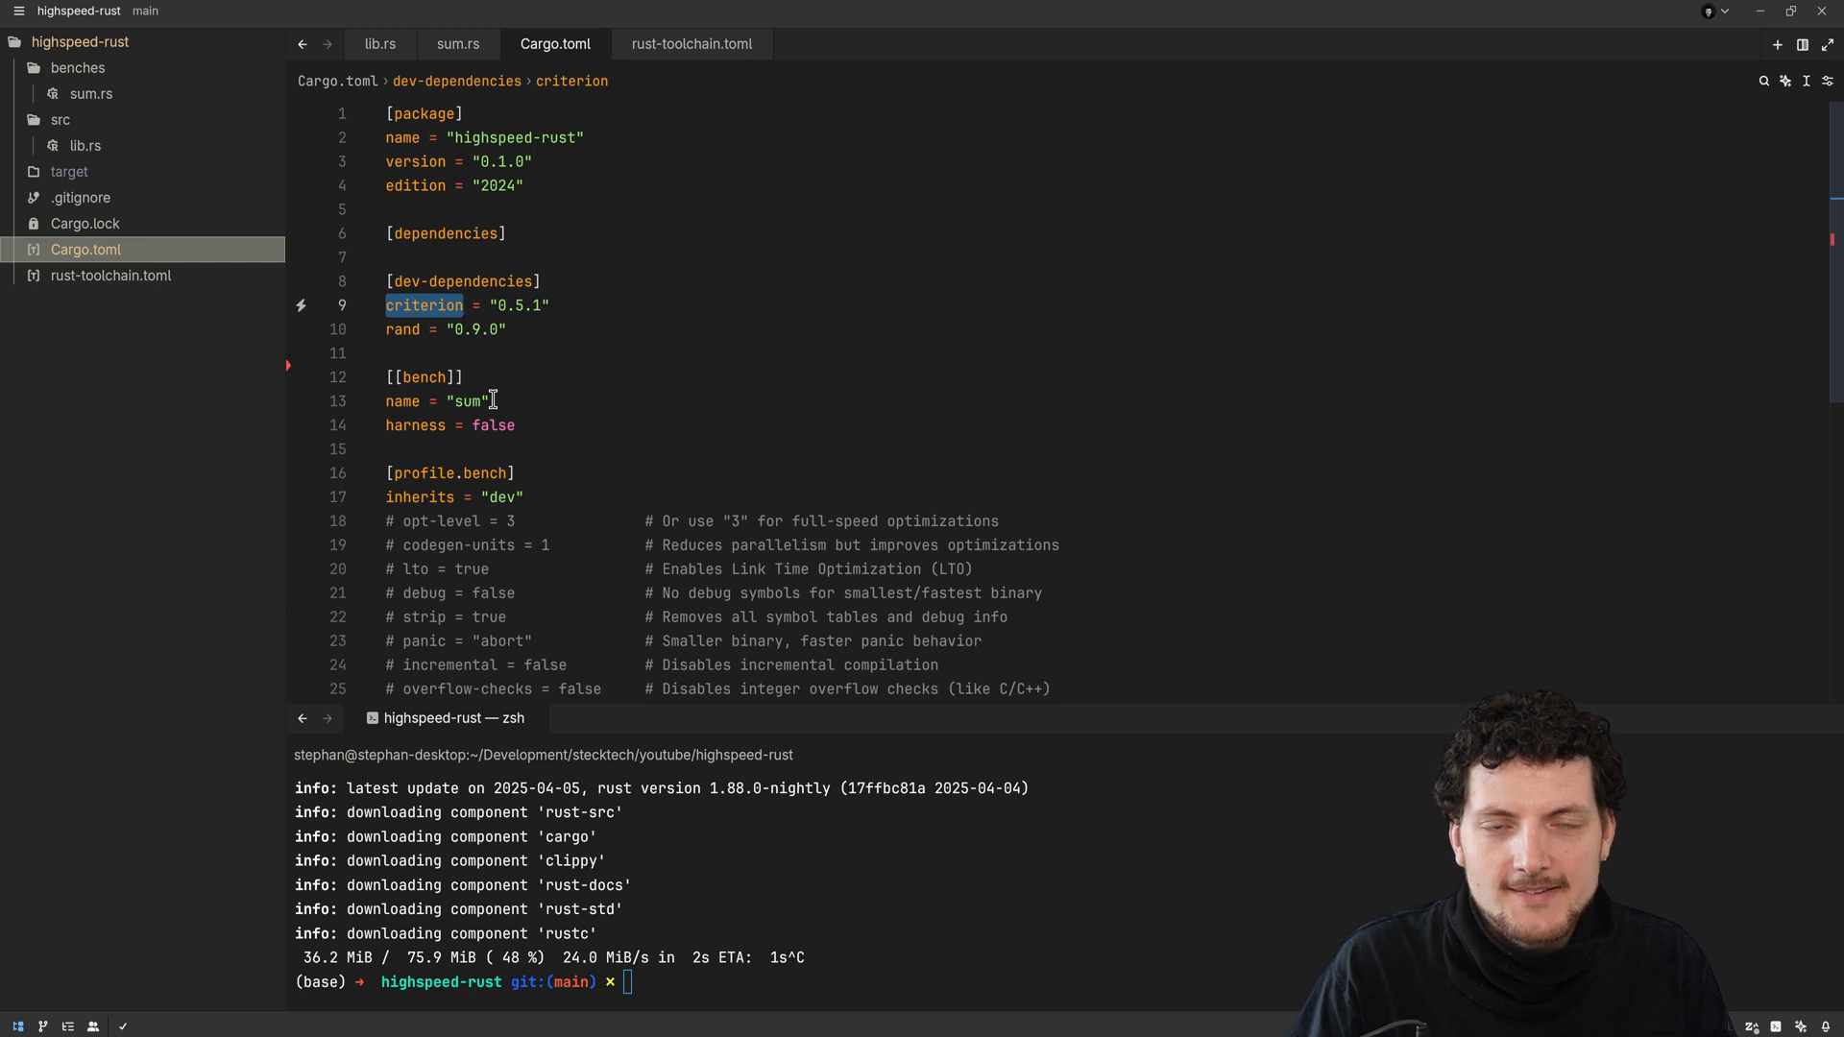
{"action": "mouse_move", "coordinate": [566, 520]}
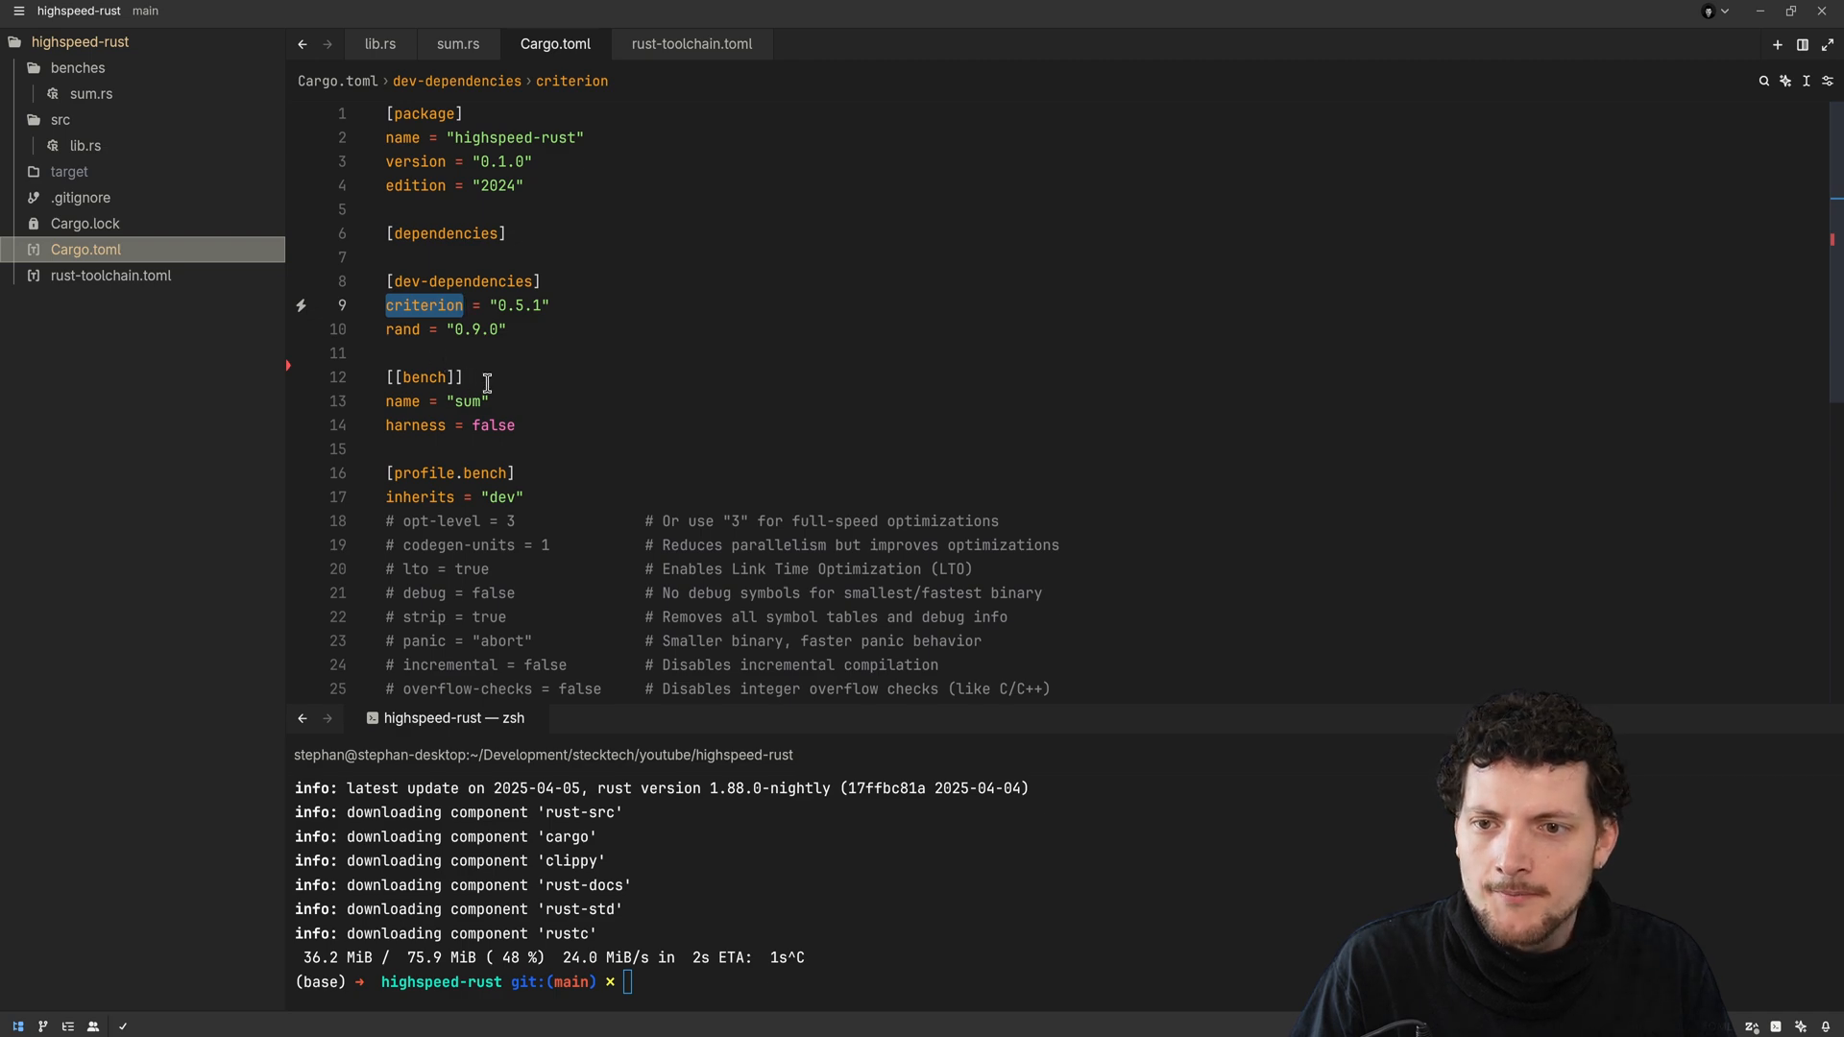
{"action": "left_click", "coordinate": [85, 145]}
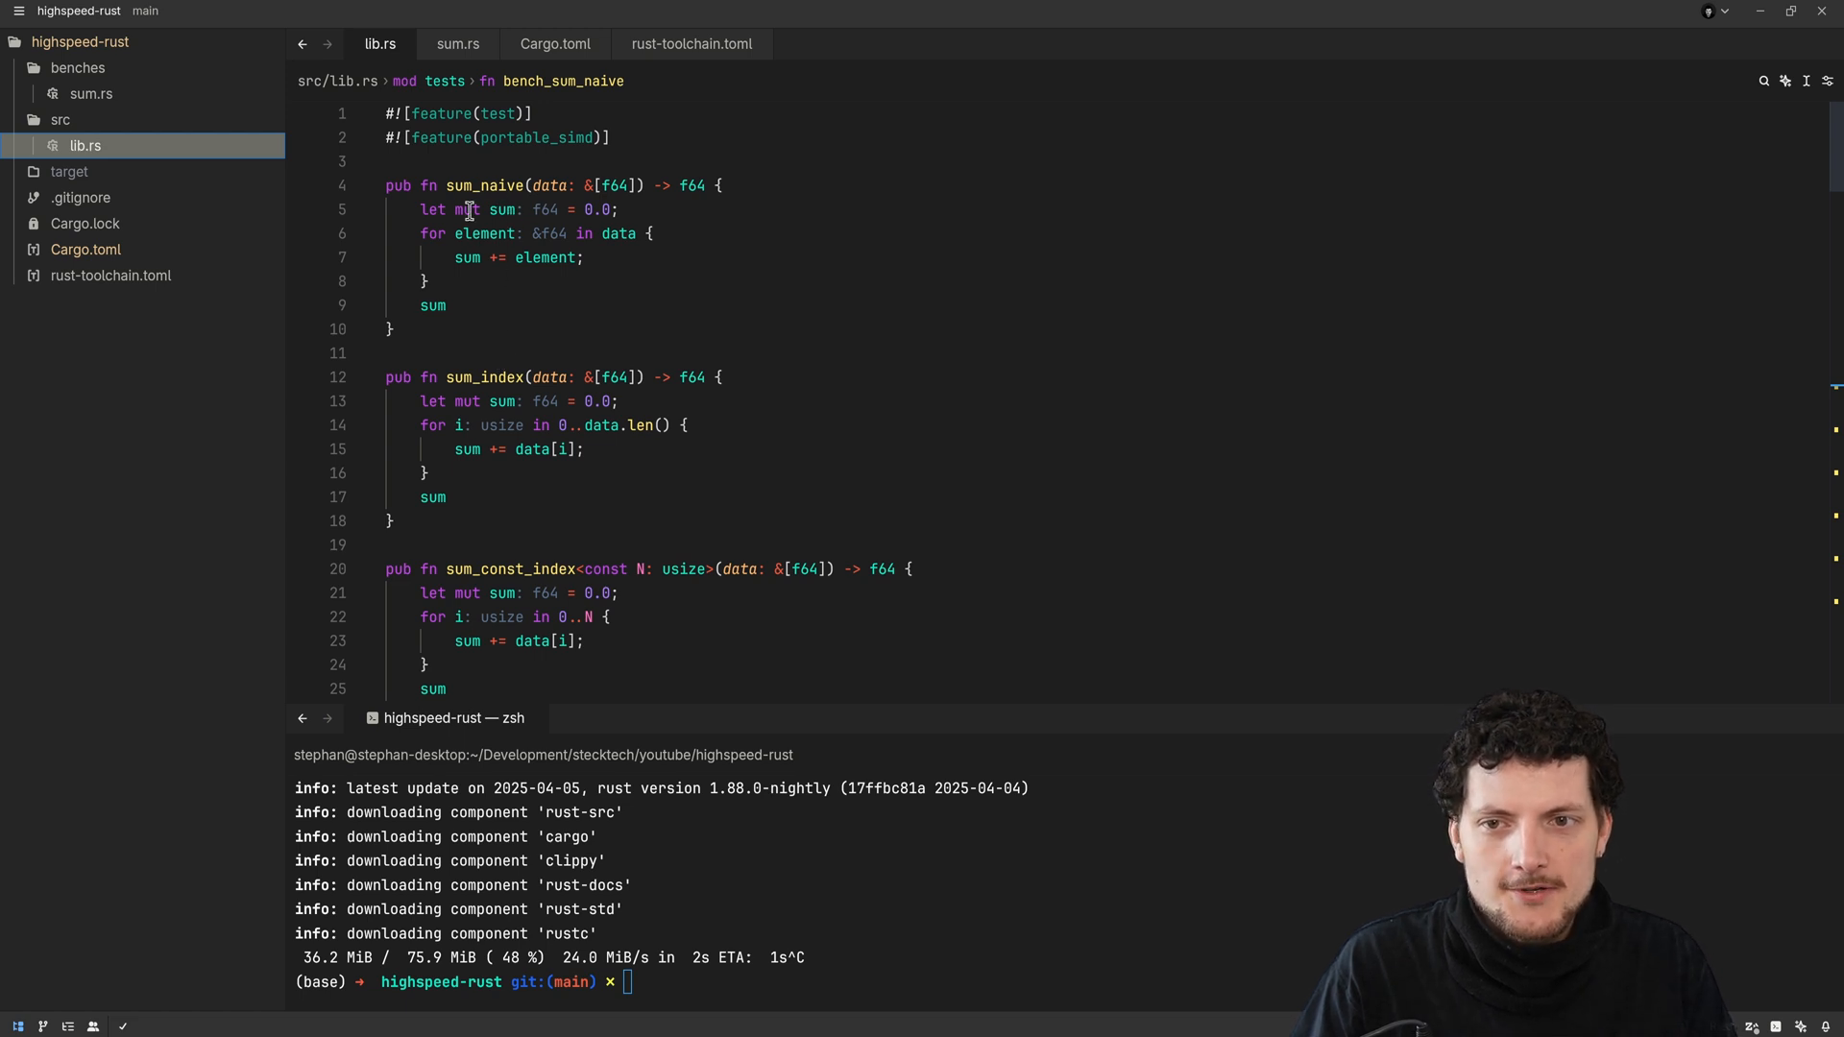
Select f64 in sum_naive, scroll through the tests and benches, then return to the sum_naive loop
{"action": "double_click", "coordinate": [549, 185]}
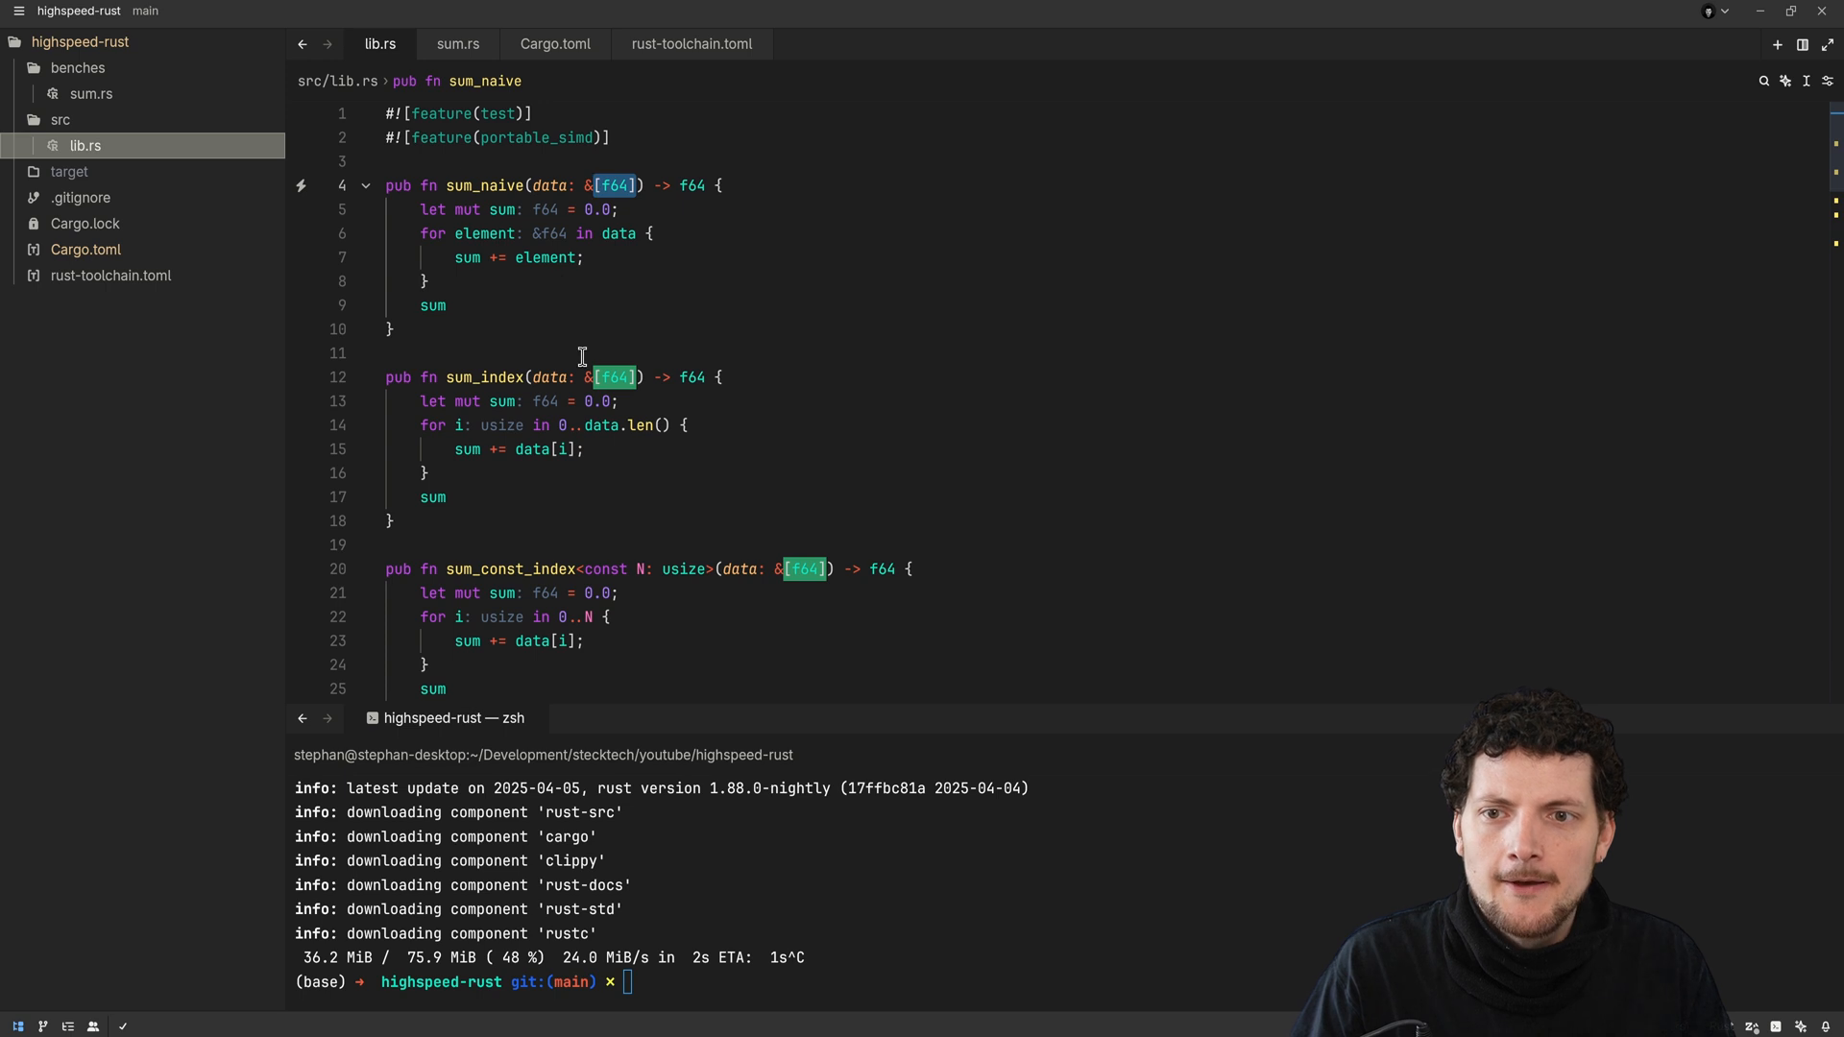
{"action": "mouse_move", "coordinate": [609, 286]}
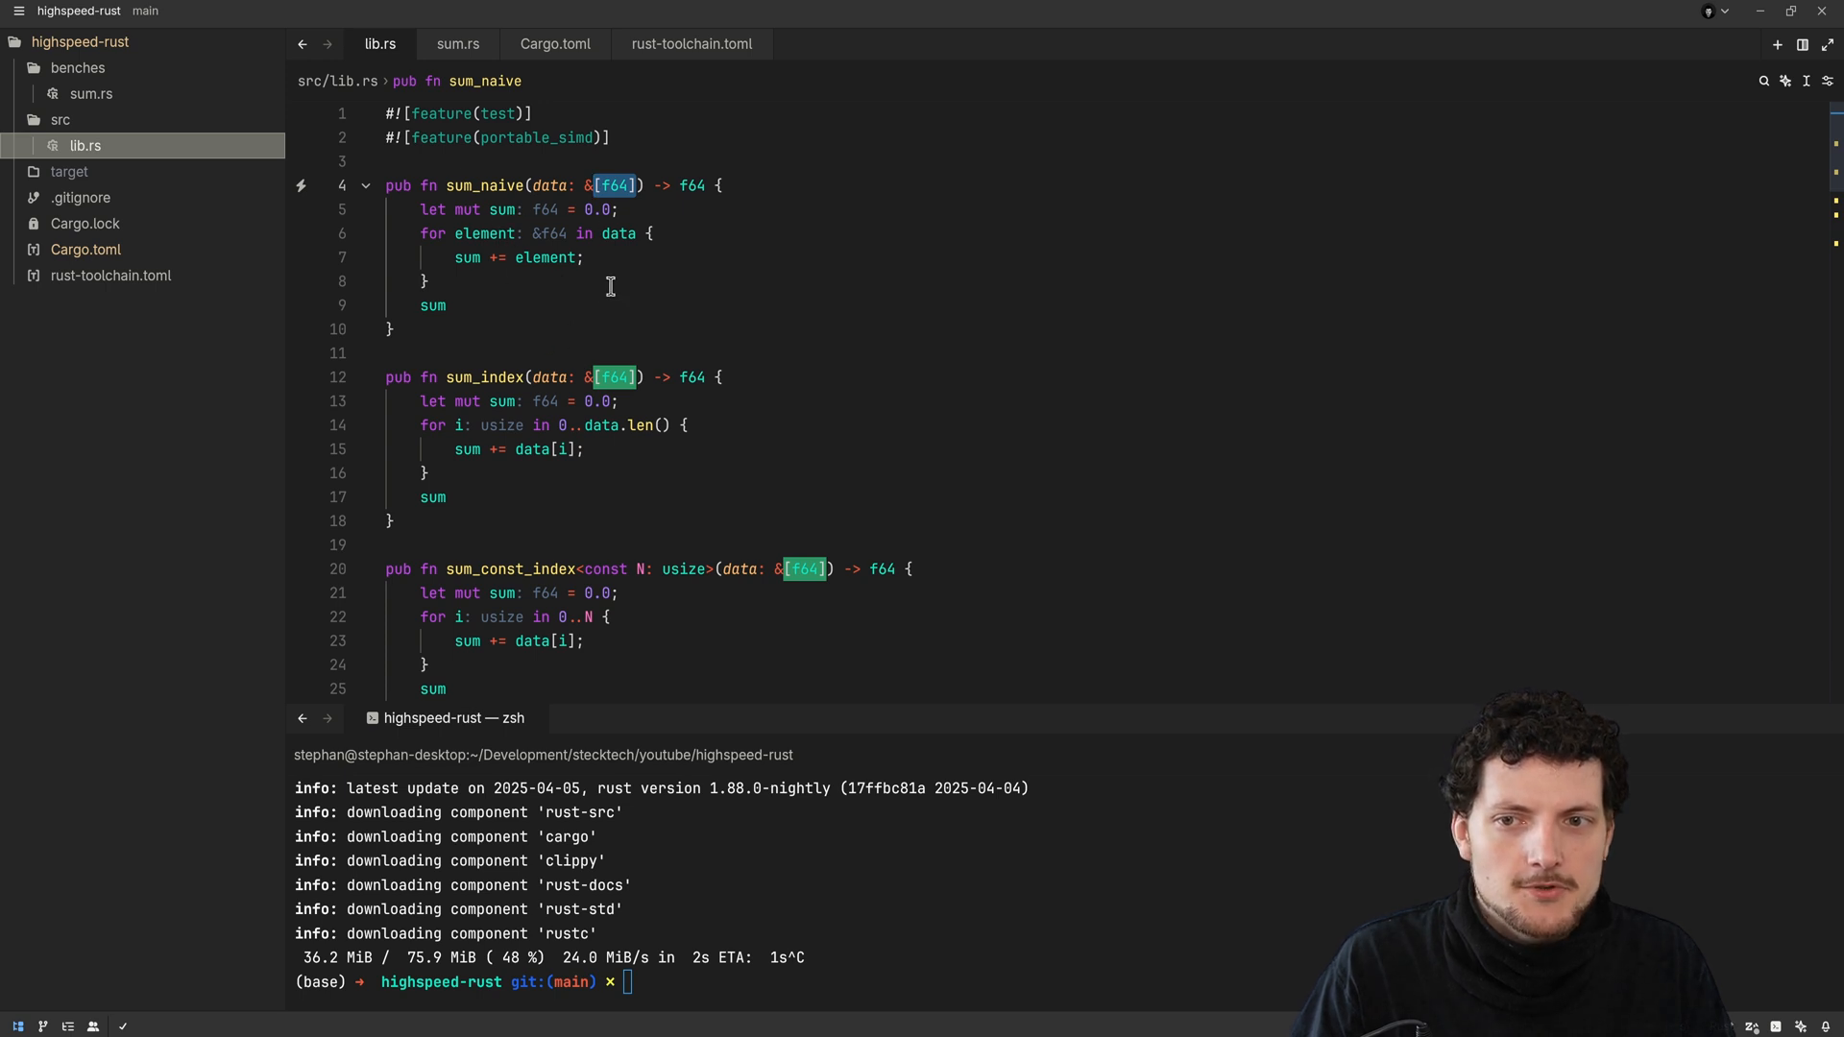
{"action": "mouse_move", "coordinate": [491, 209]}
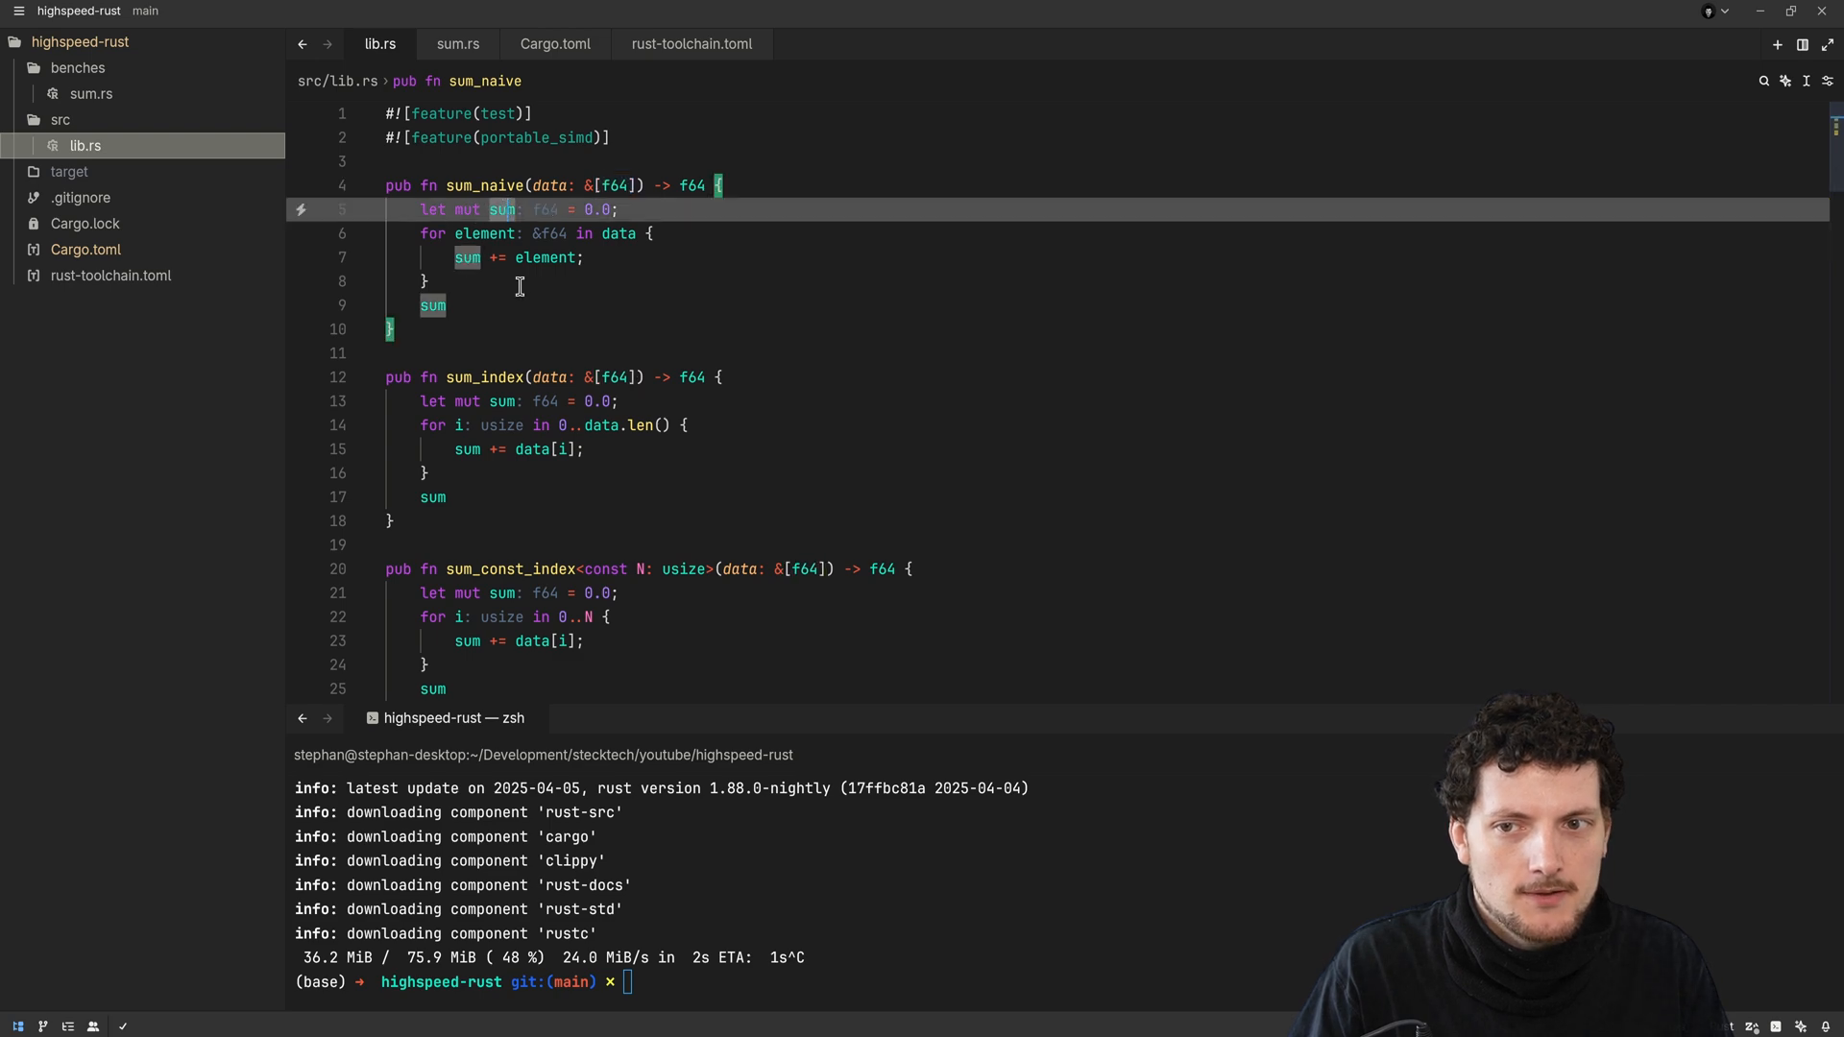
{"action": "mouse_move", "coordinate": [590, 386]}
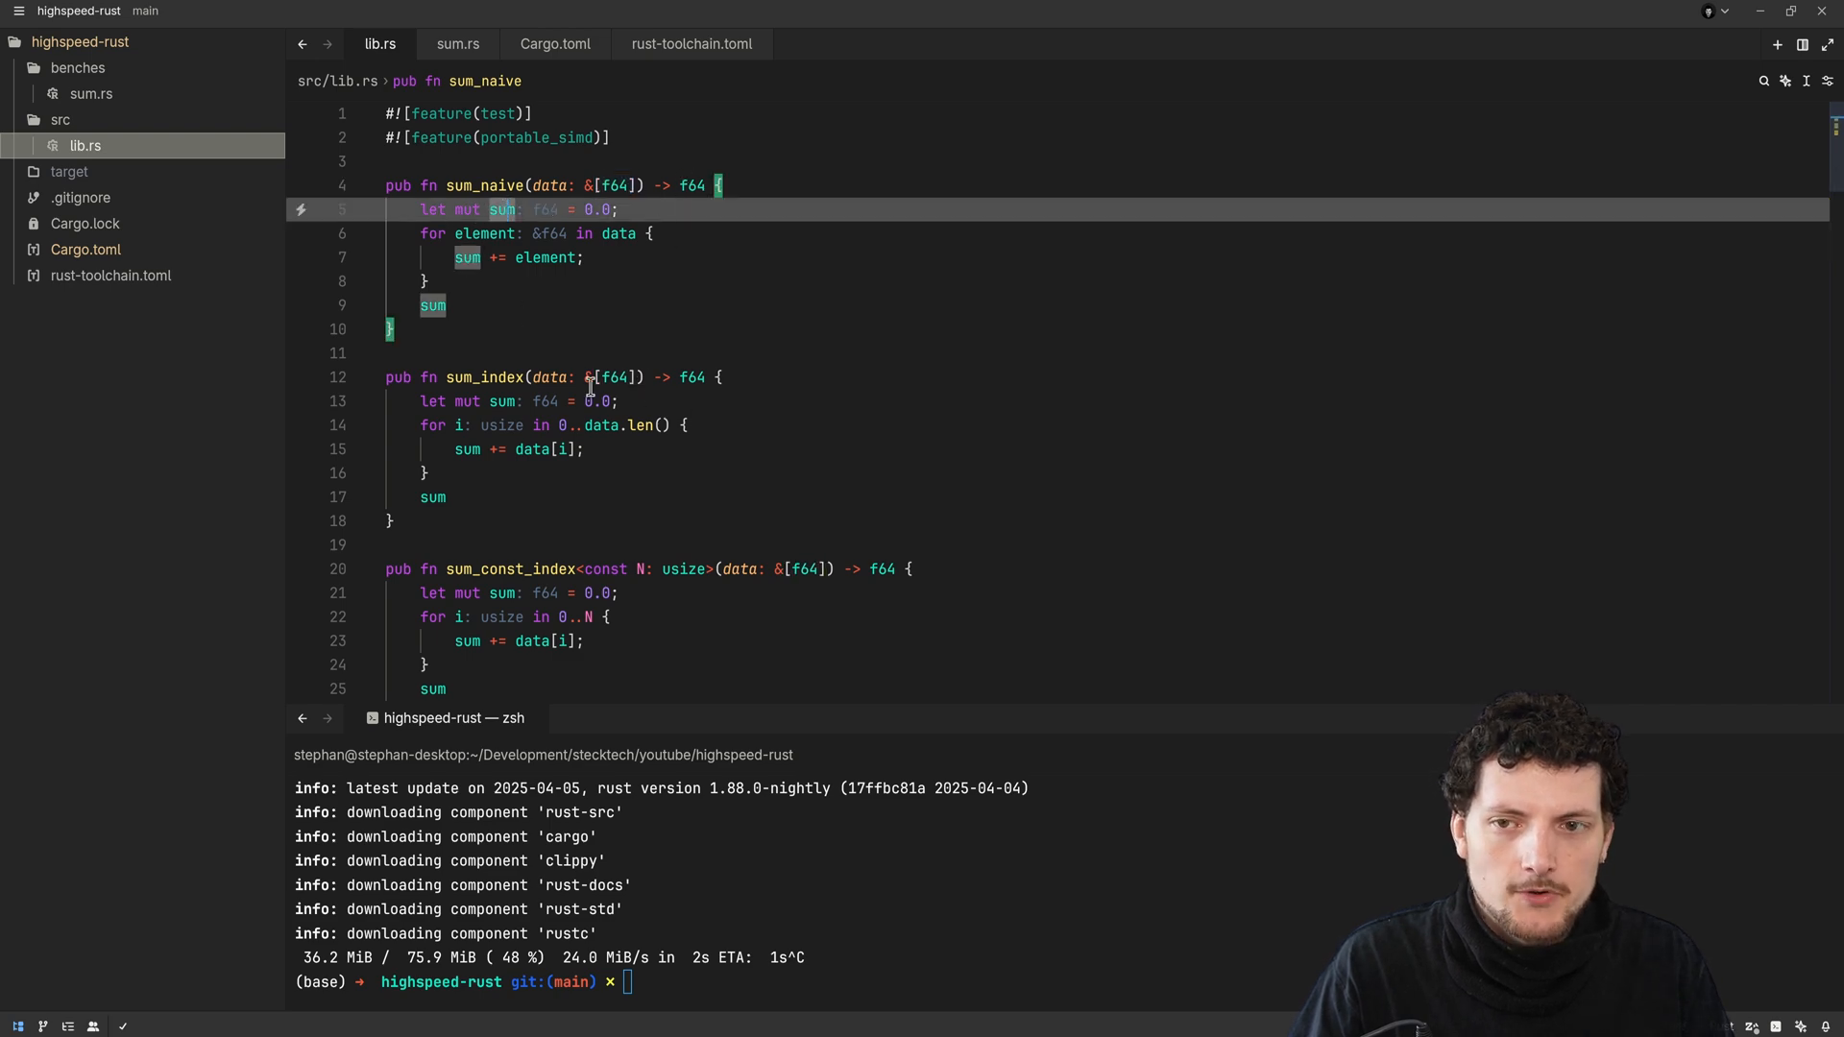
{"action": "scroll", "scroll_direction": "down", "scroll_amount": 3}
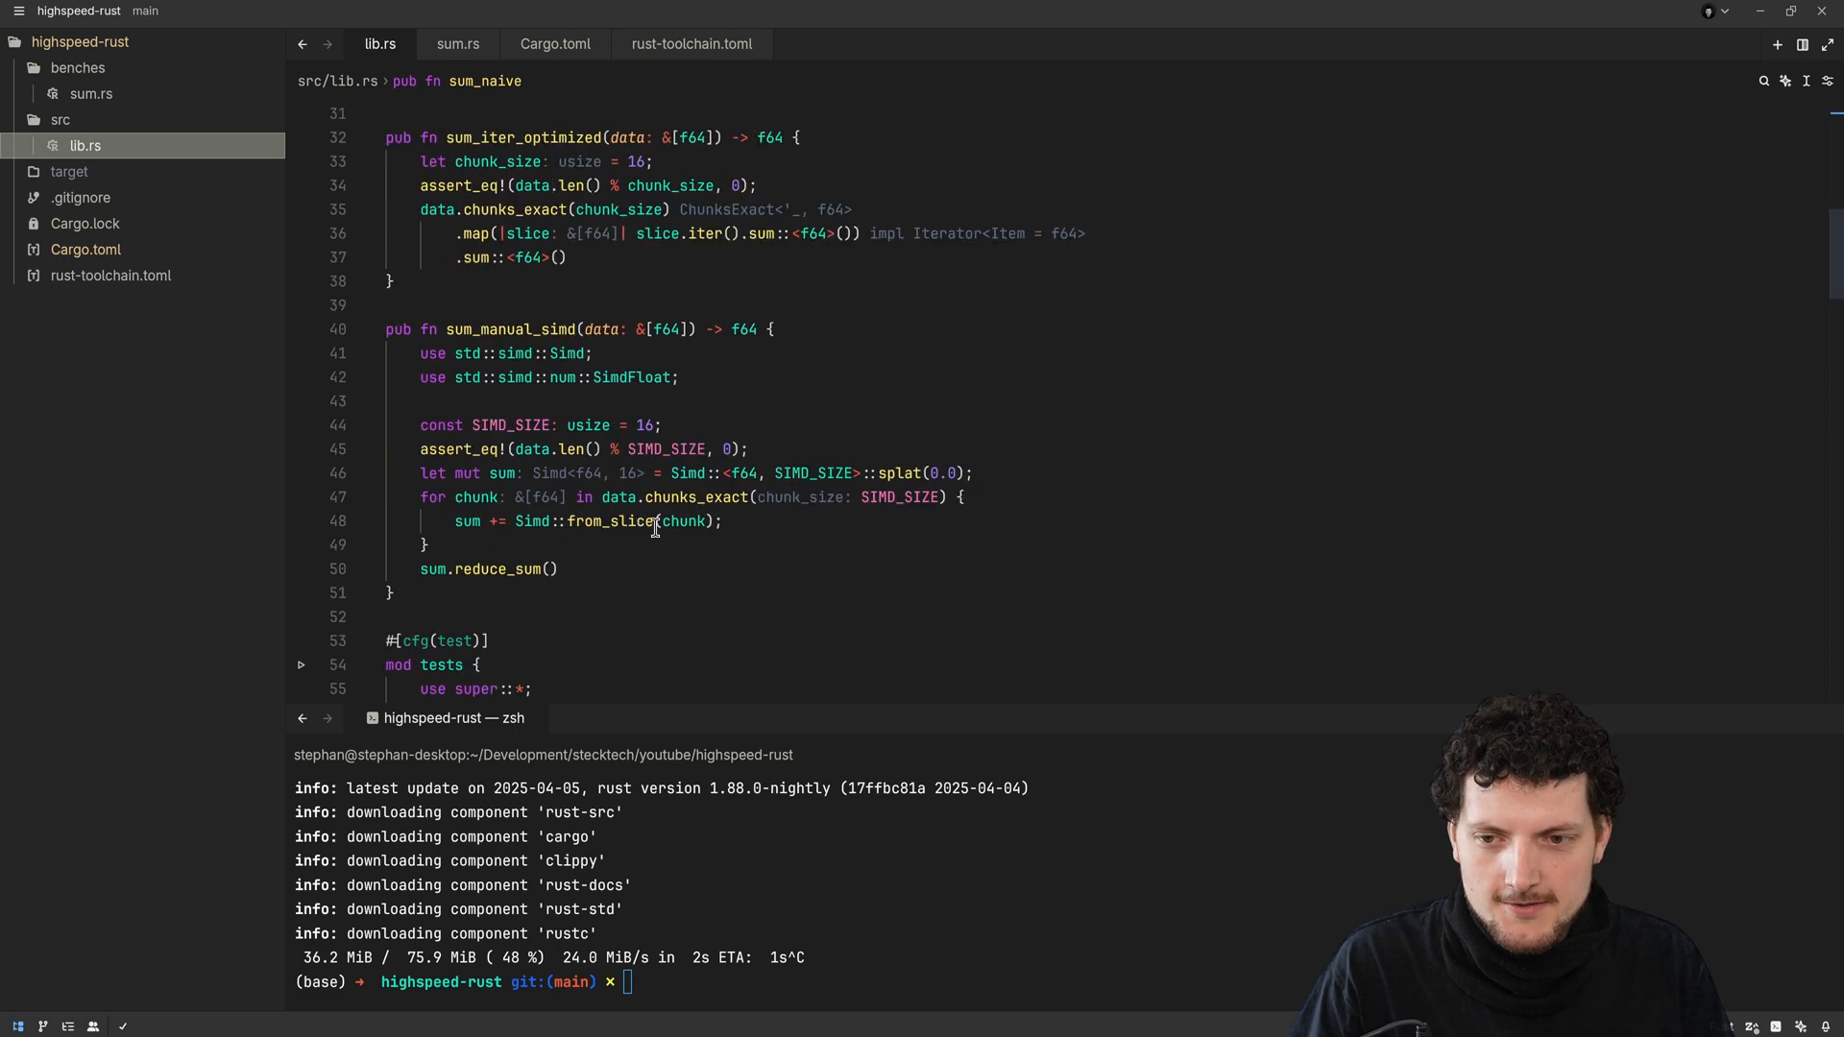
{"action": "scroll", "scroll_direction": "down", "scroll_amount": 3}
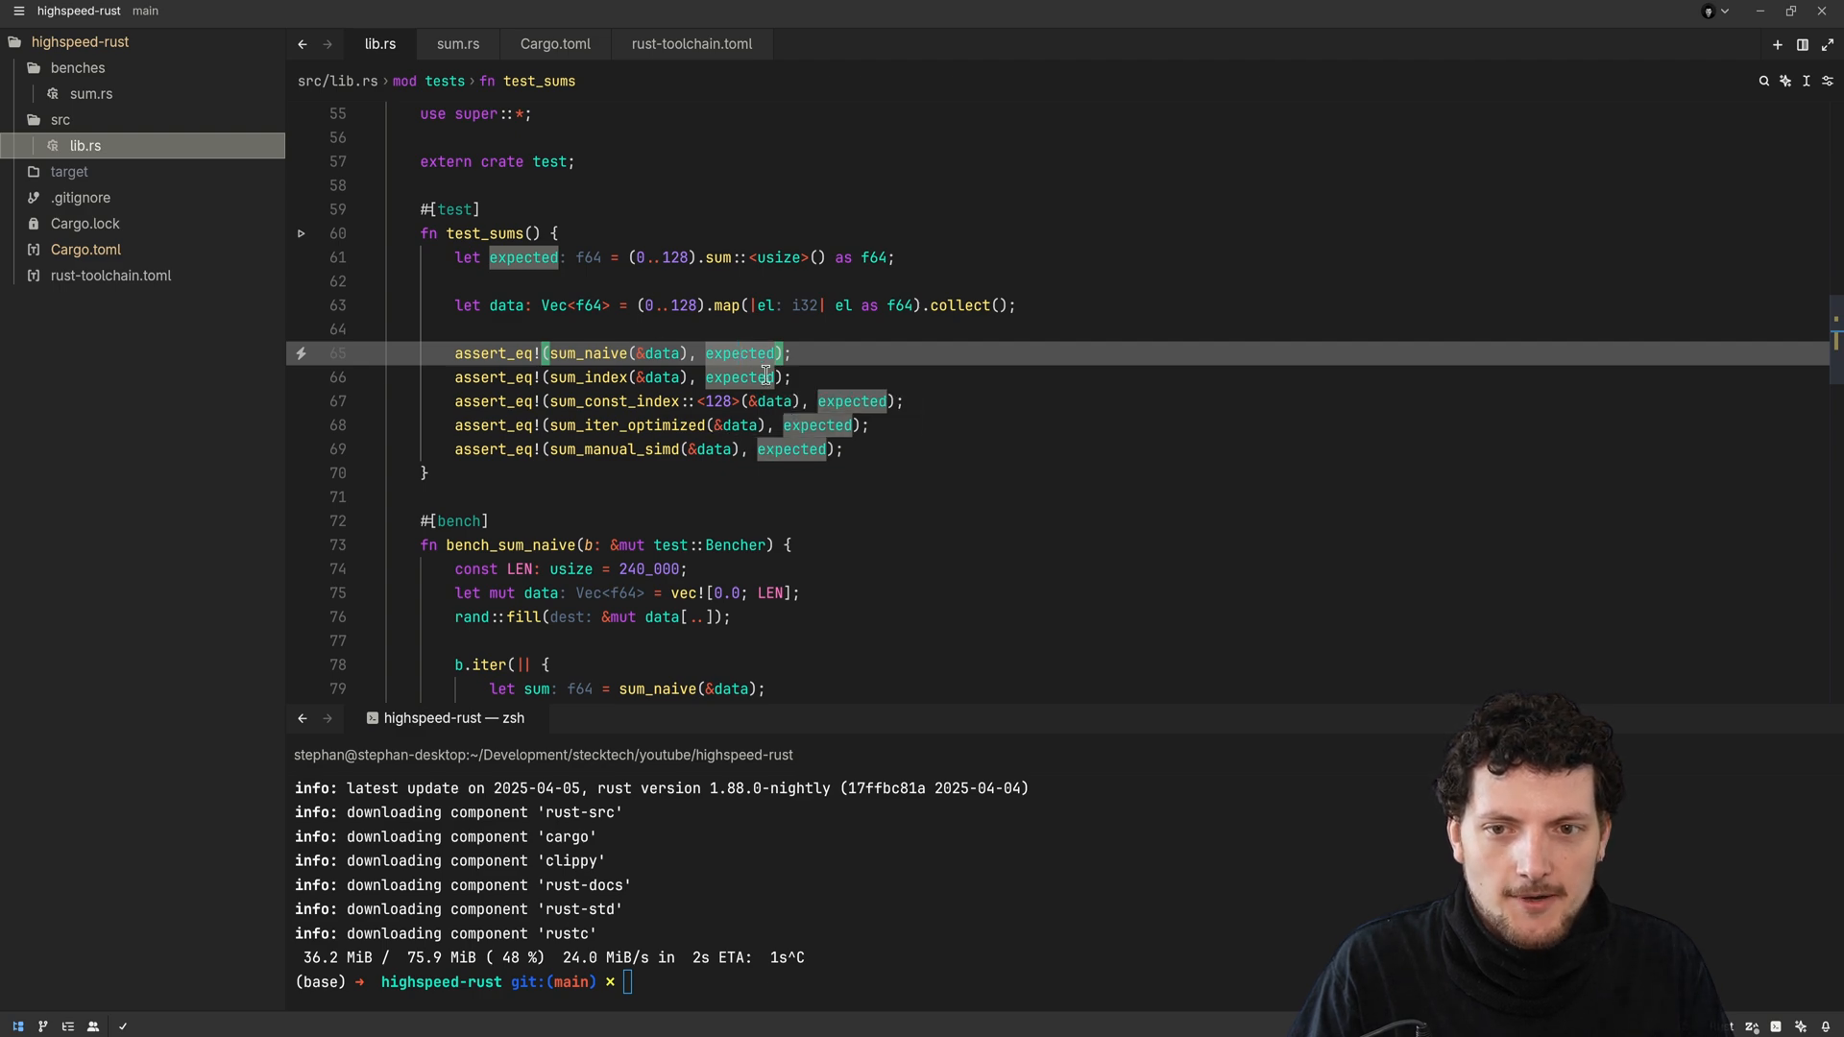
{"action": "mouse_move", "coordinate": [828, 513]}
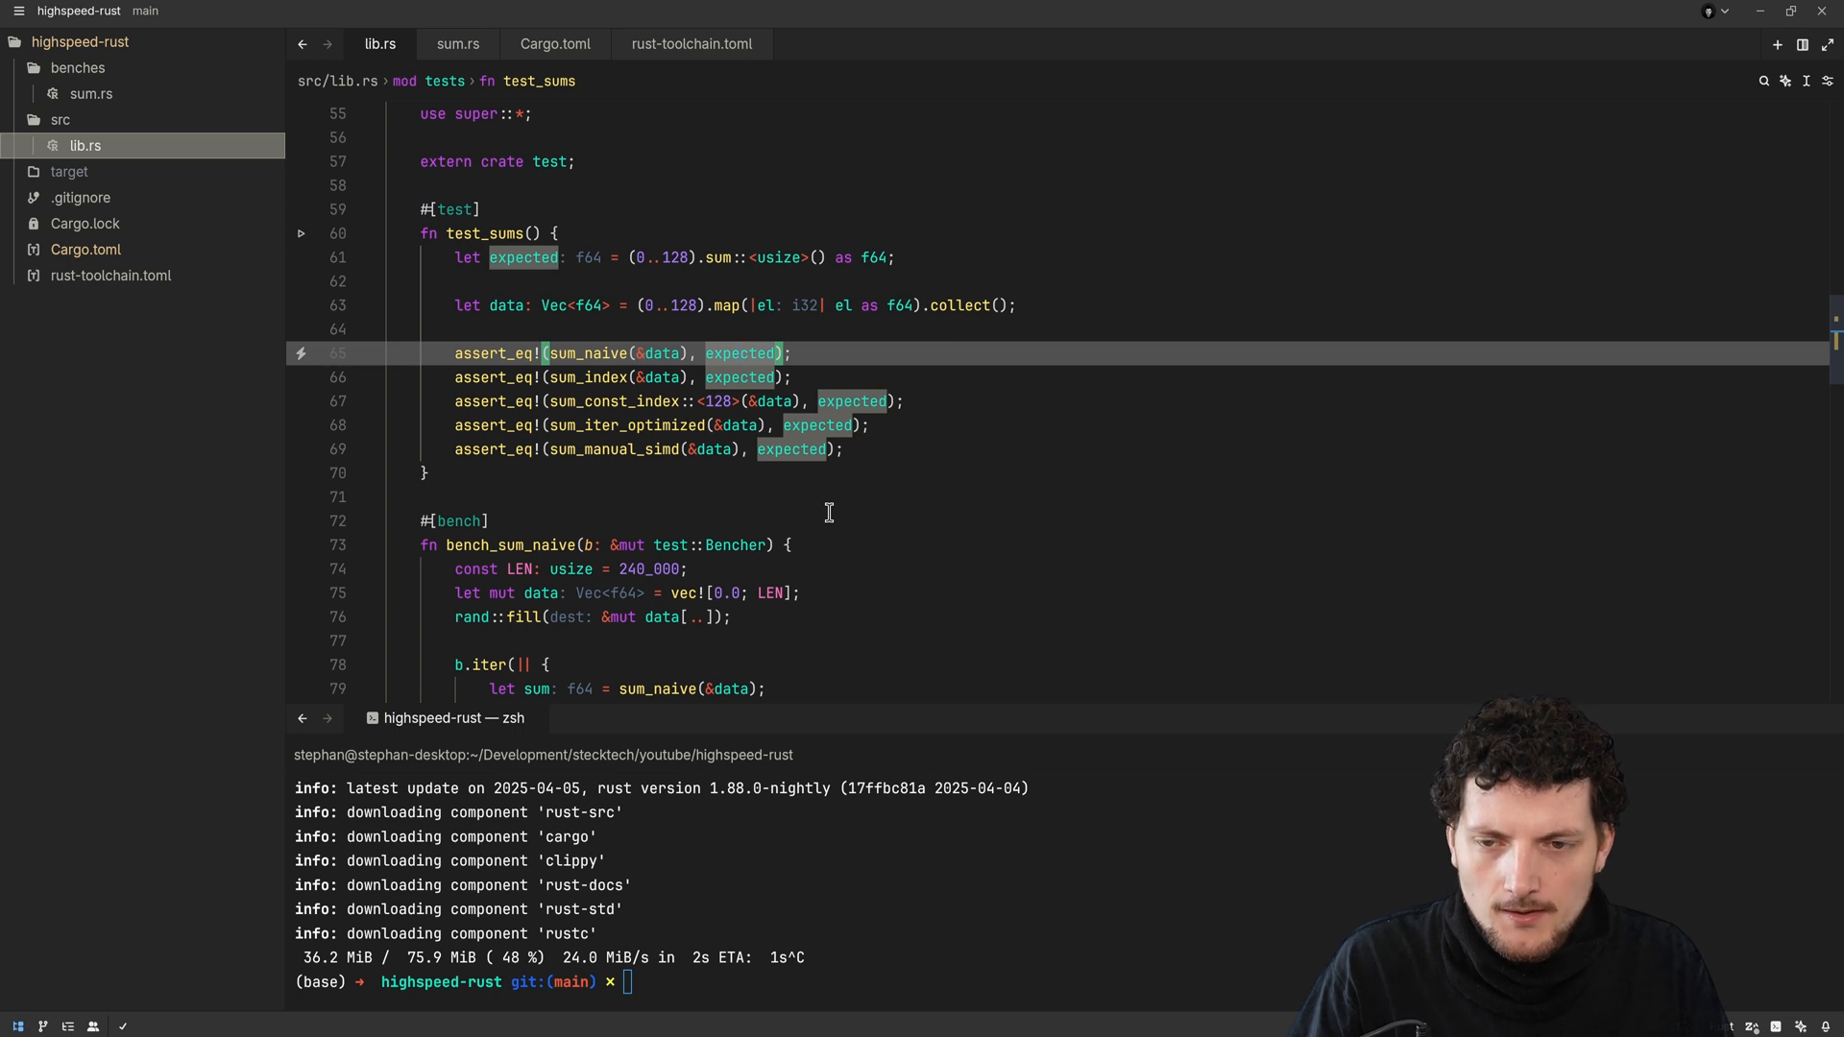
{"action": "scroll", "scroll_direction": "down", "scroll_amount": 3}
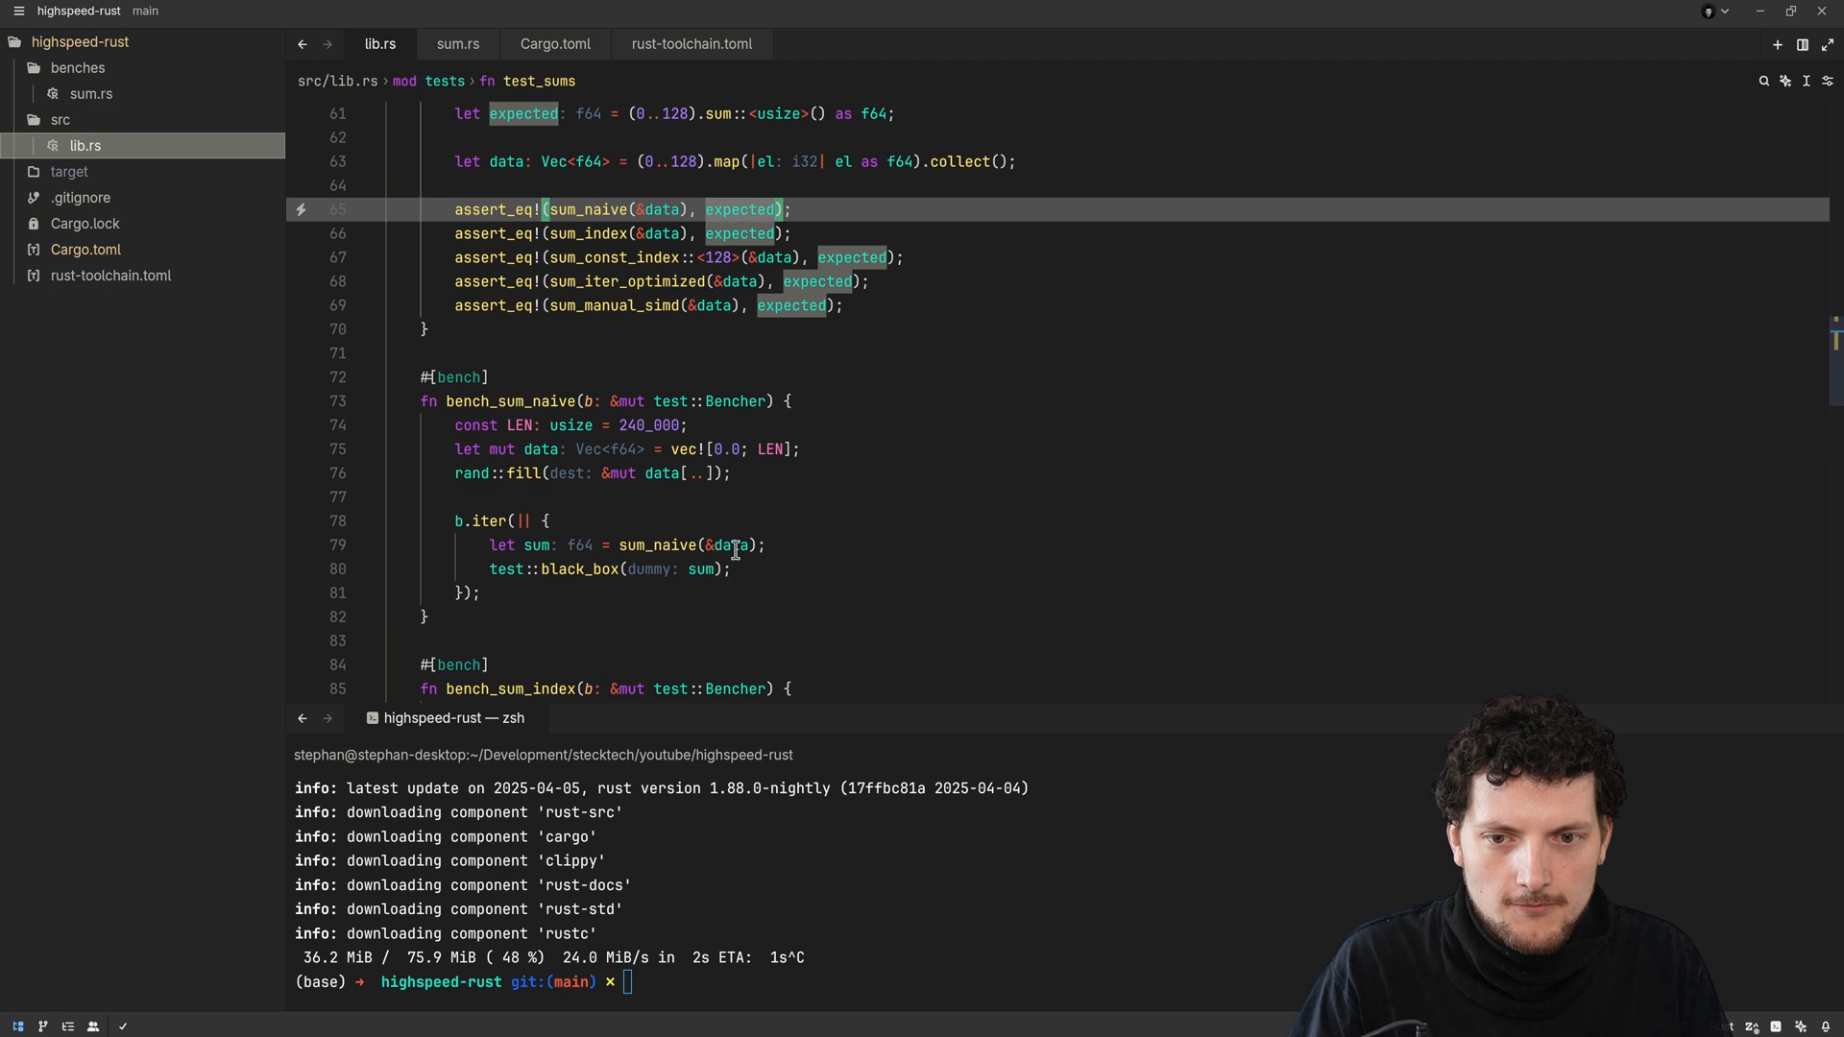
{"action": "scroll", "scroll_direction": "up", "scroll_amount": 3}
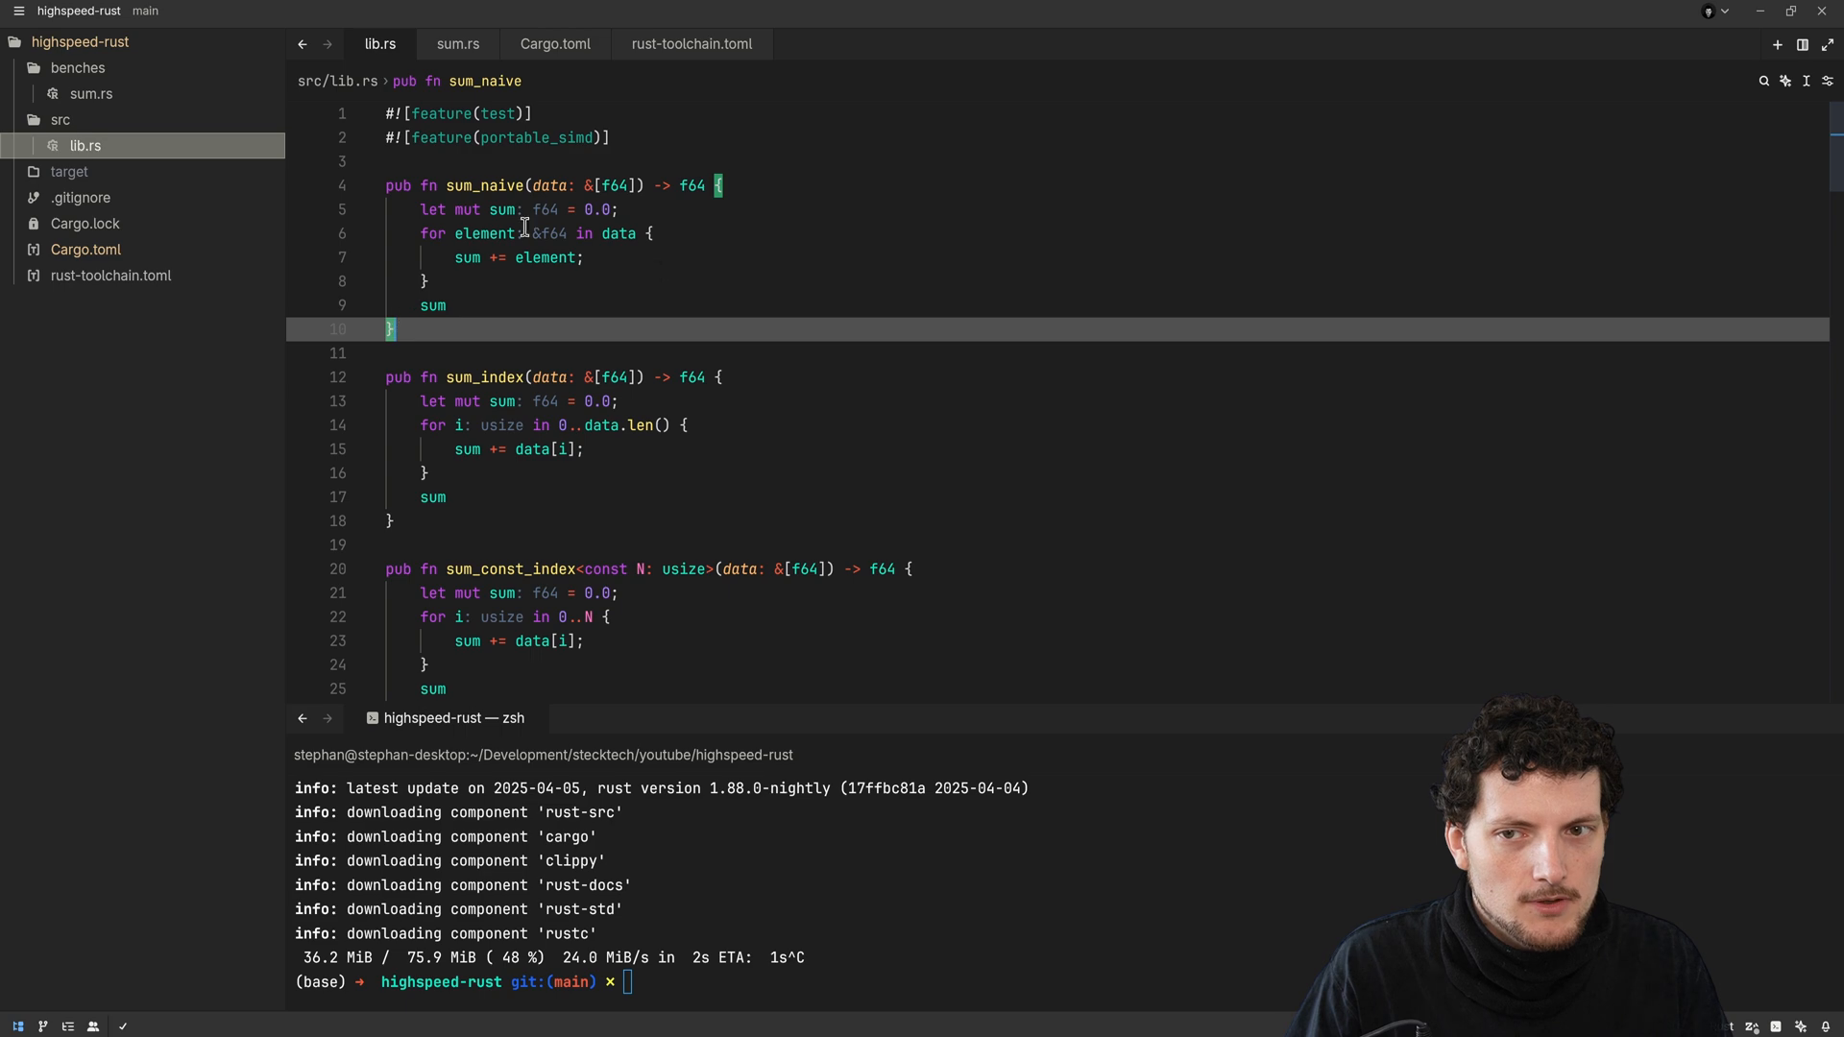
{"action": "mouse_move", "coordinate": [444, 232]}
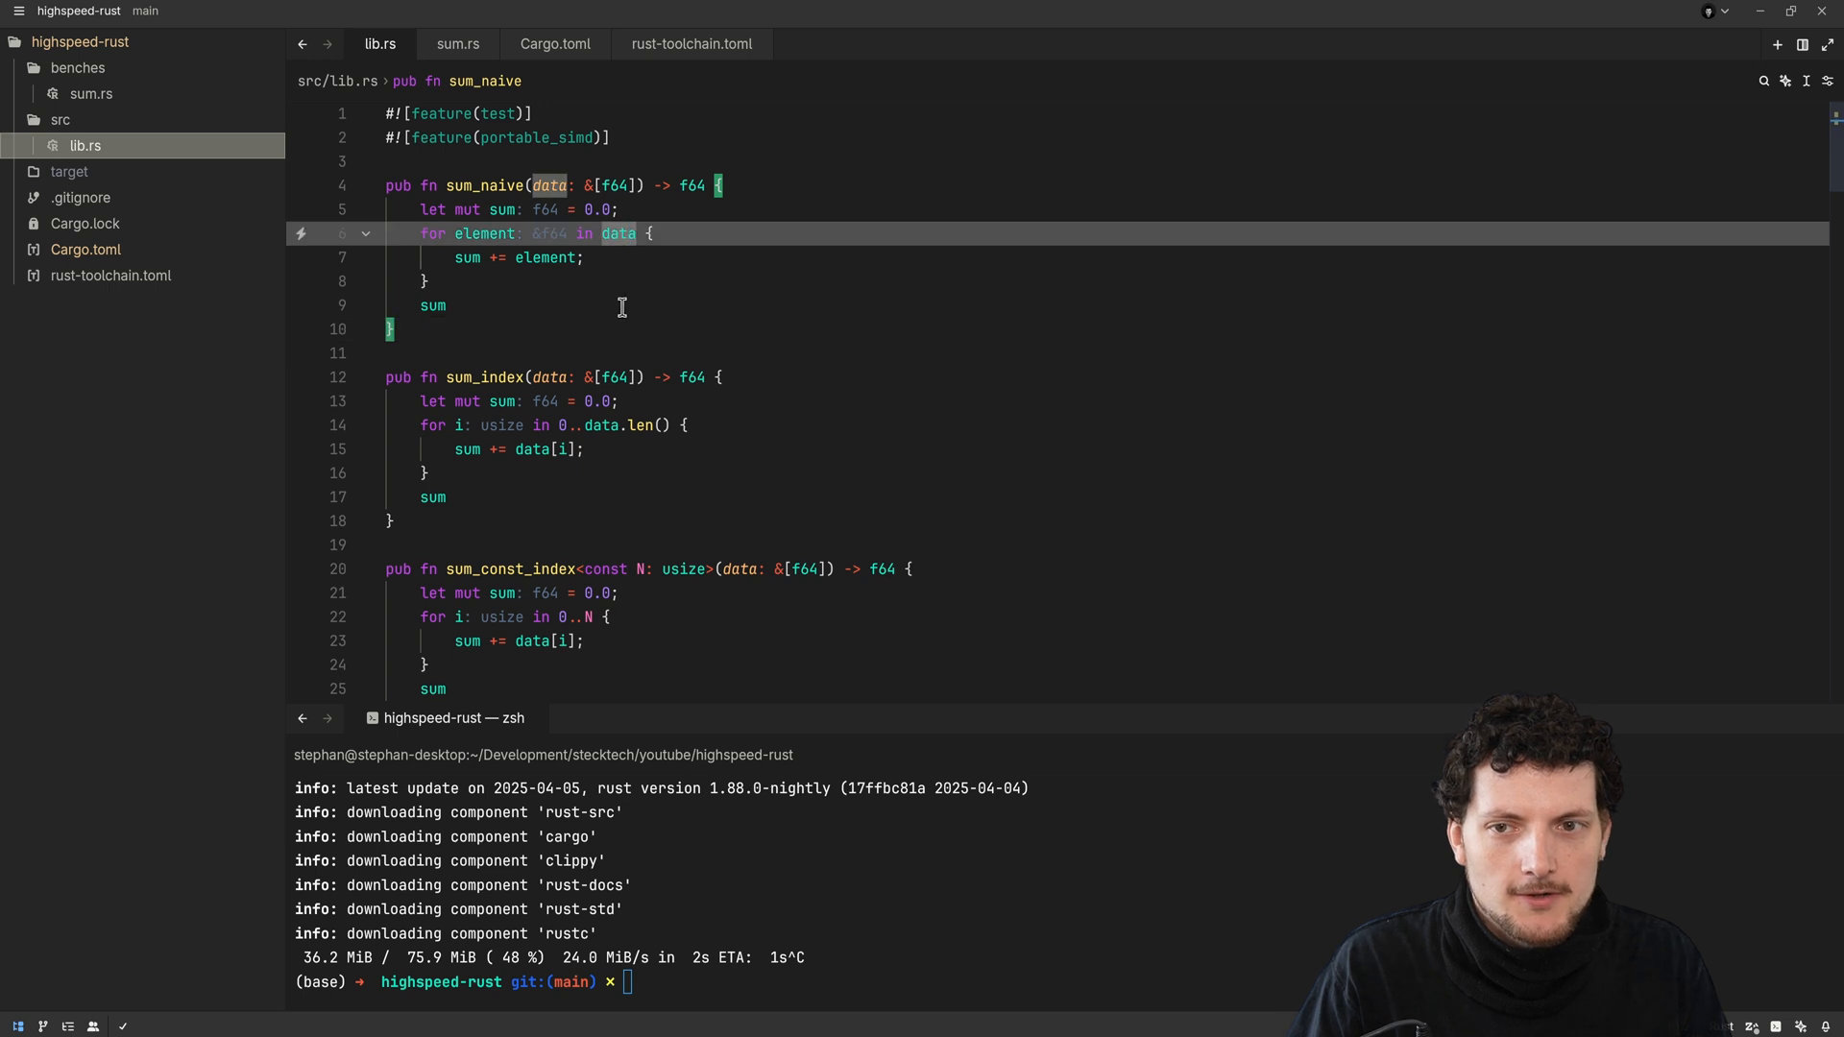
{"action": "mouse_move", "coordinate": [623, 258]}
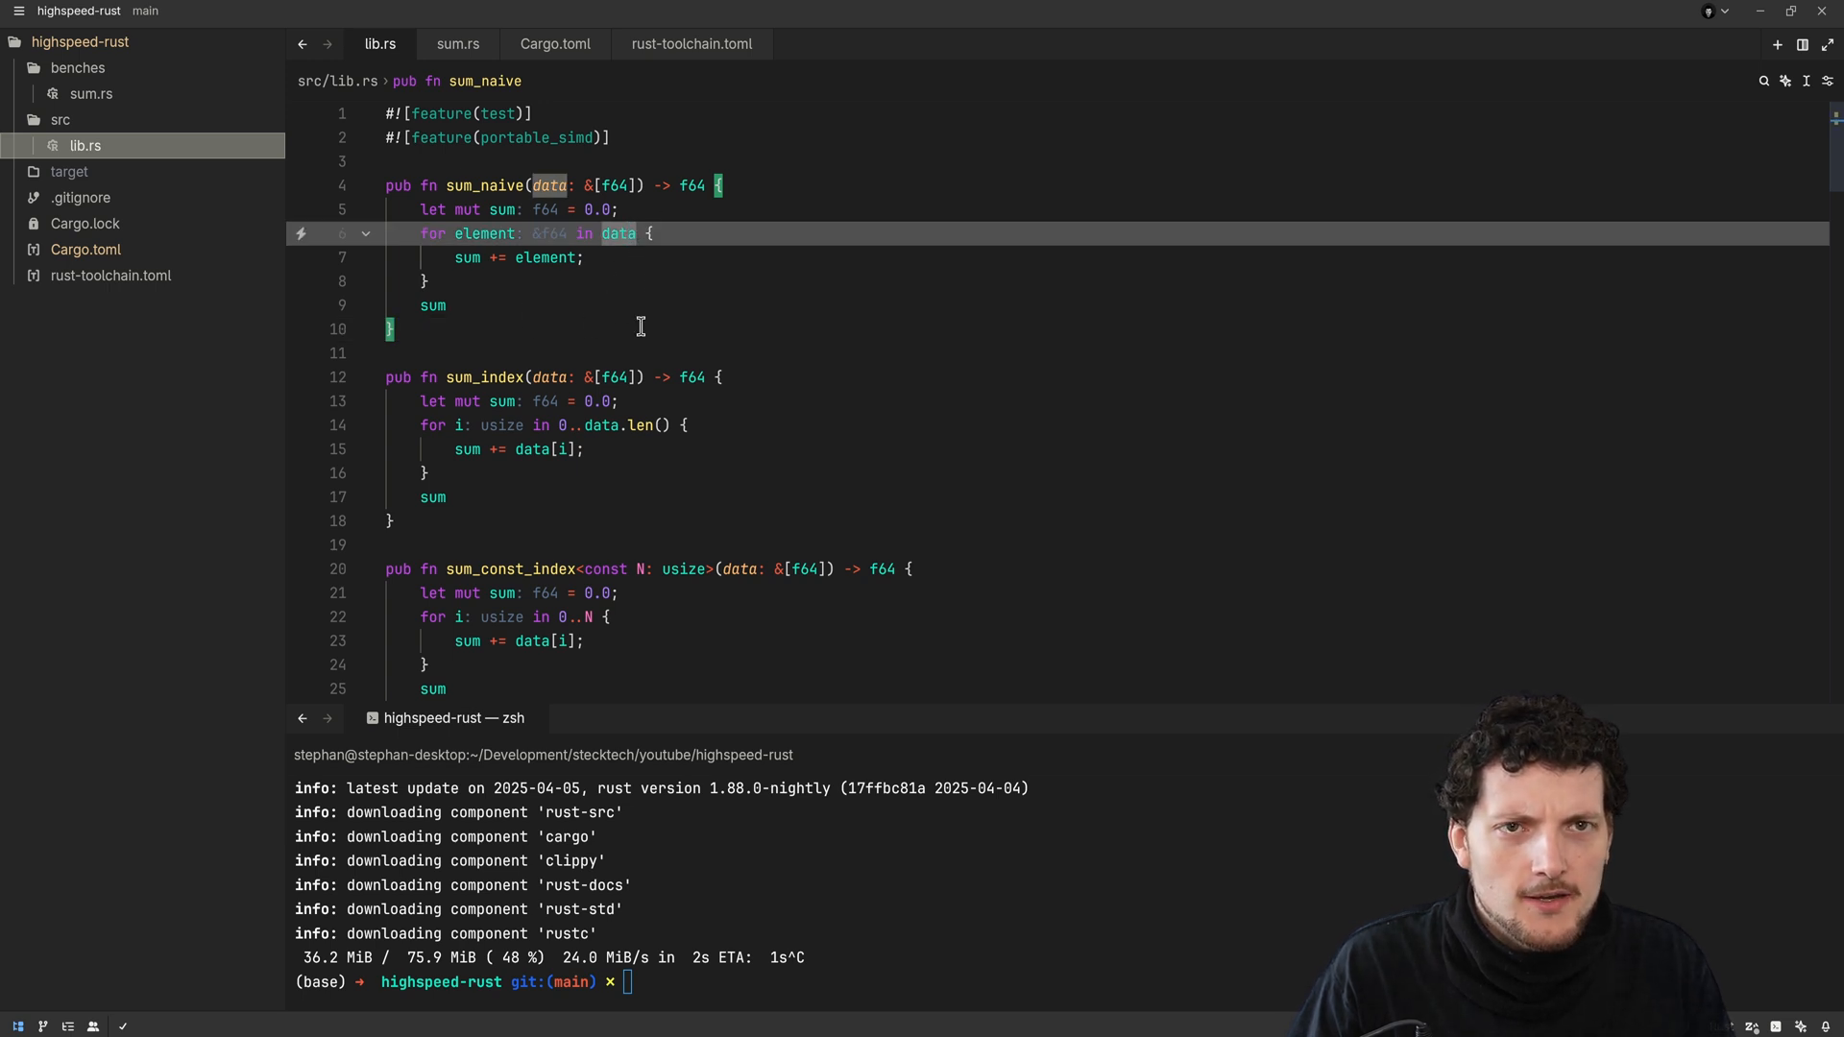
{"action": "mouse_move", "coordinate": [615, 276]}
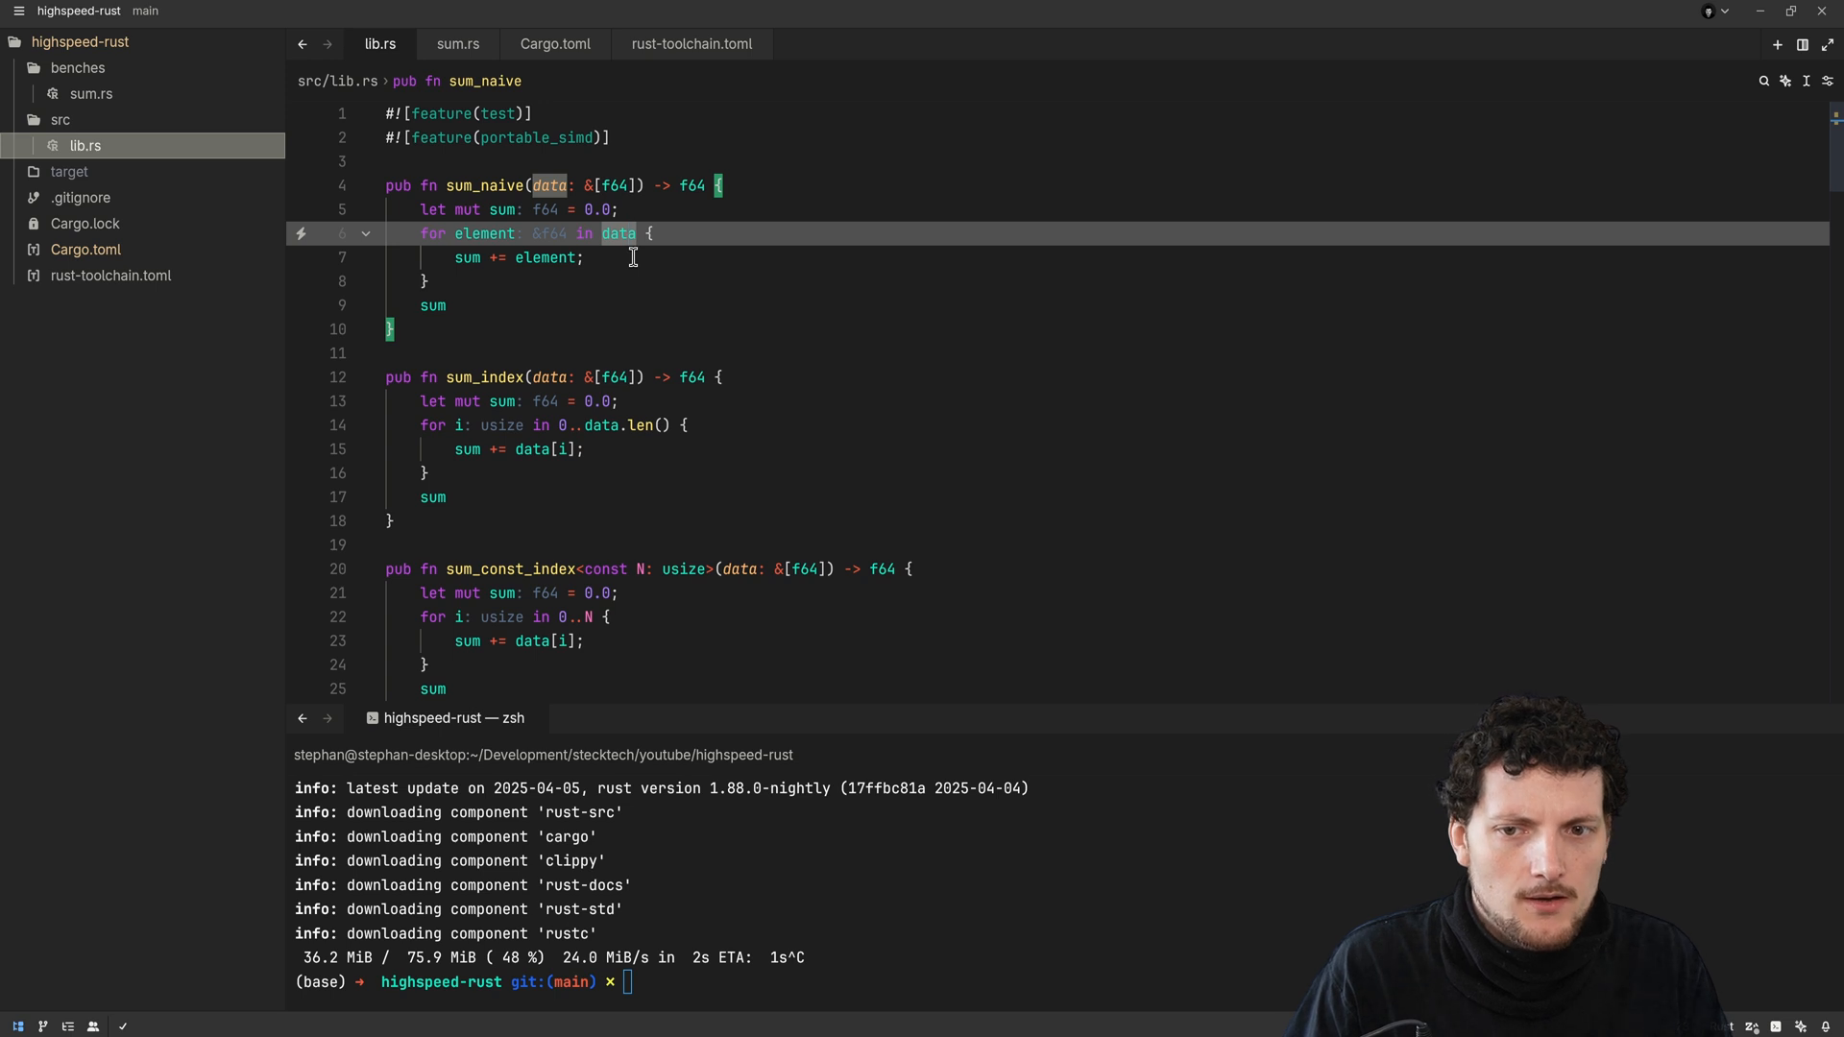
{"action": "left_click", "coordinate": [546, 257]}
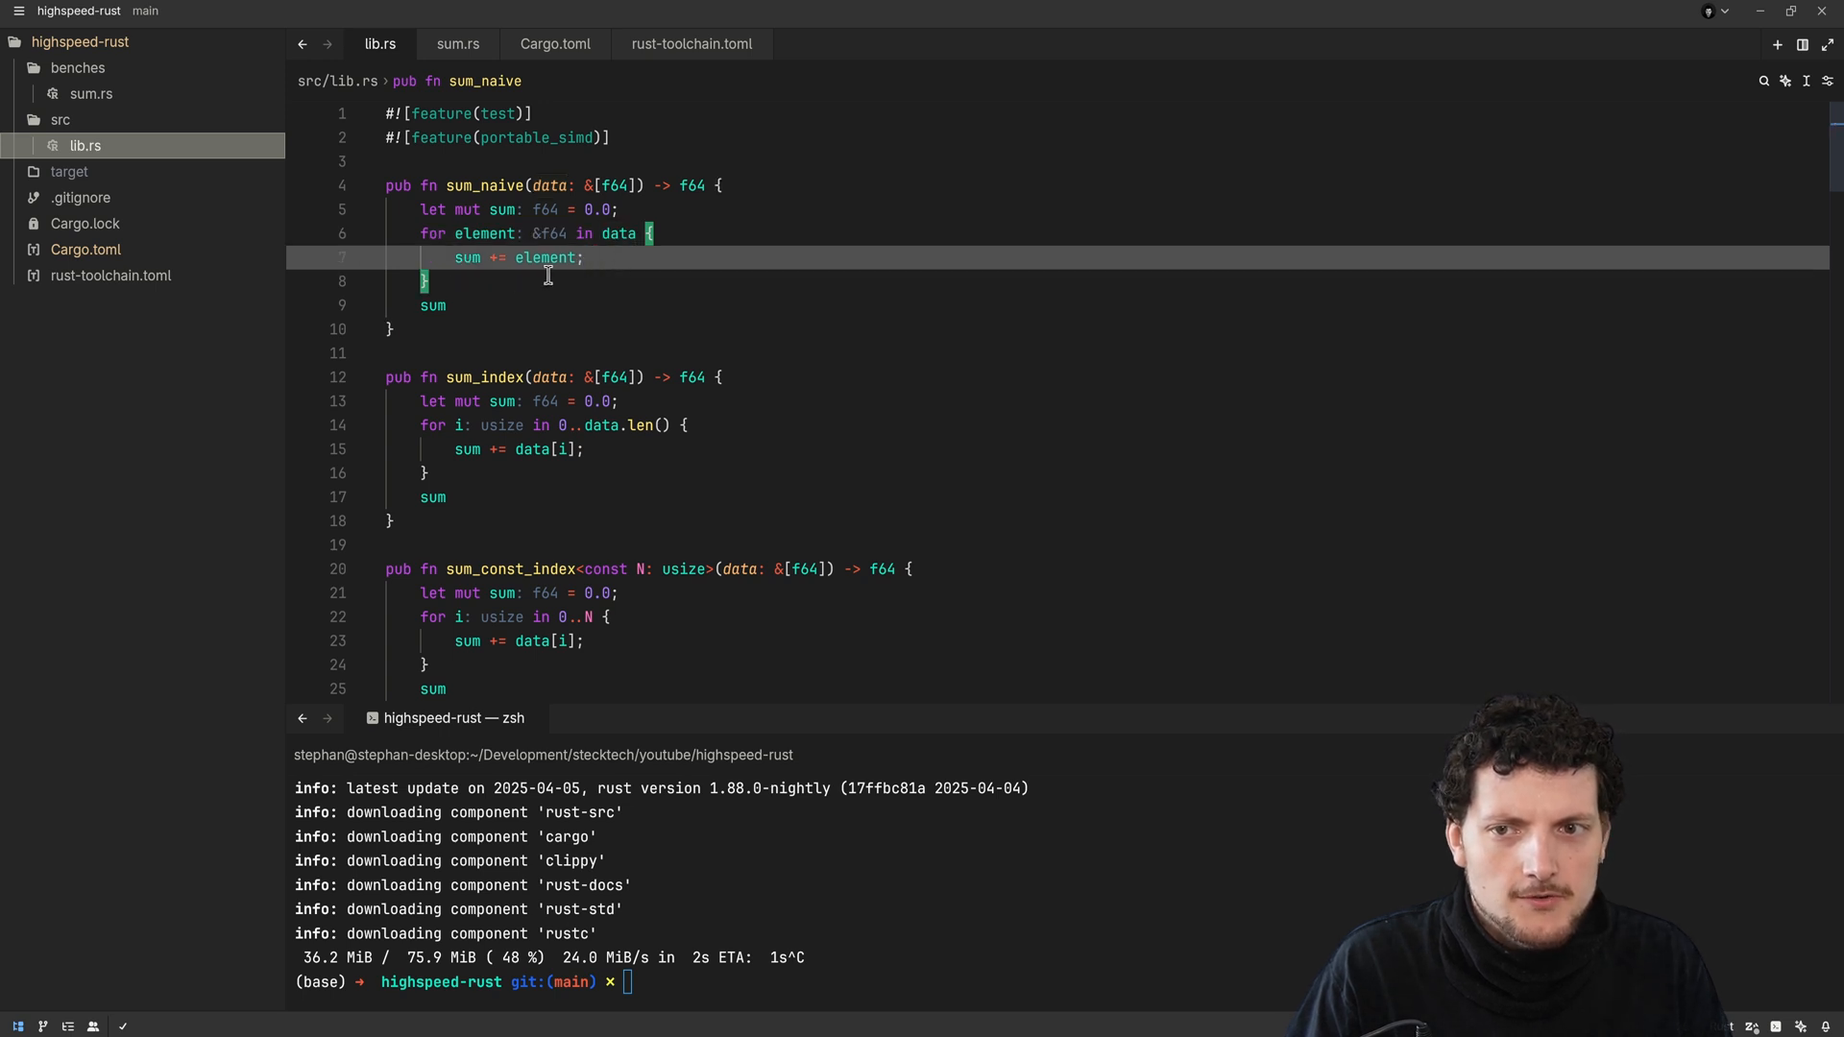
{"action": "mouse_move", "coordinate": [570, 323]}
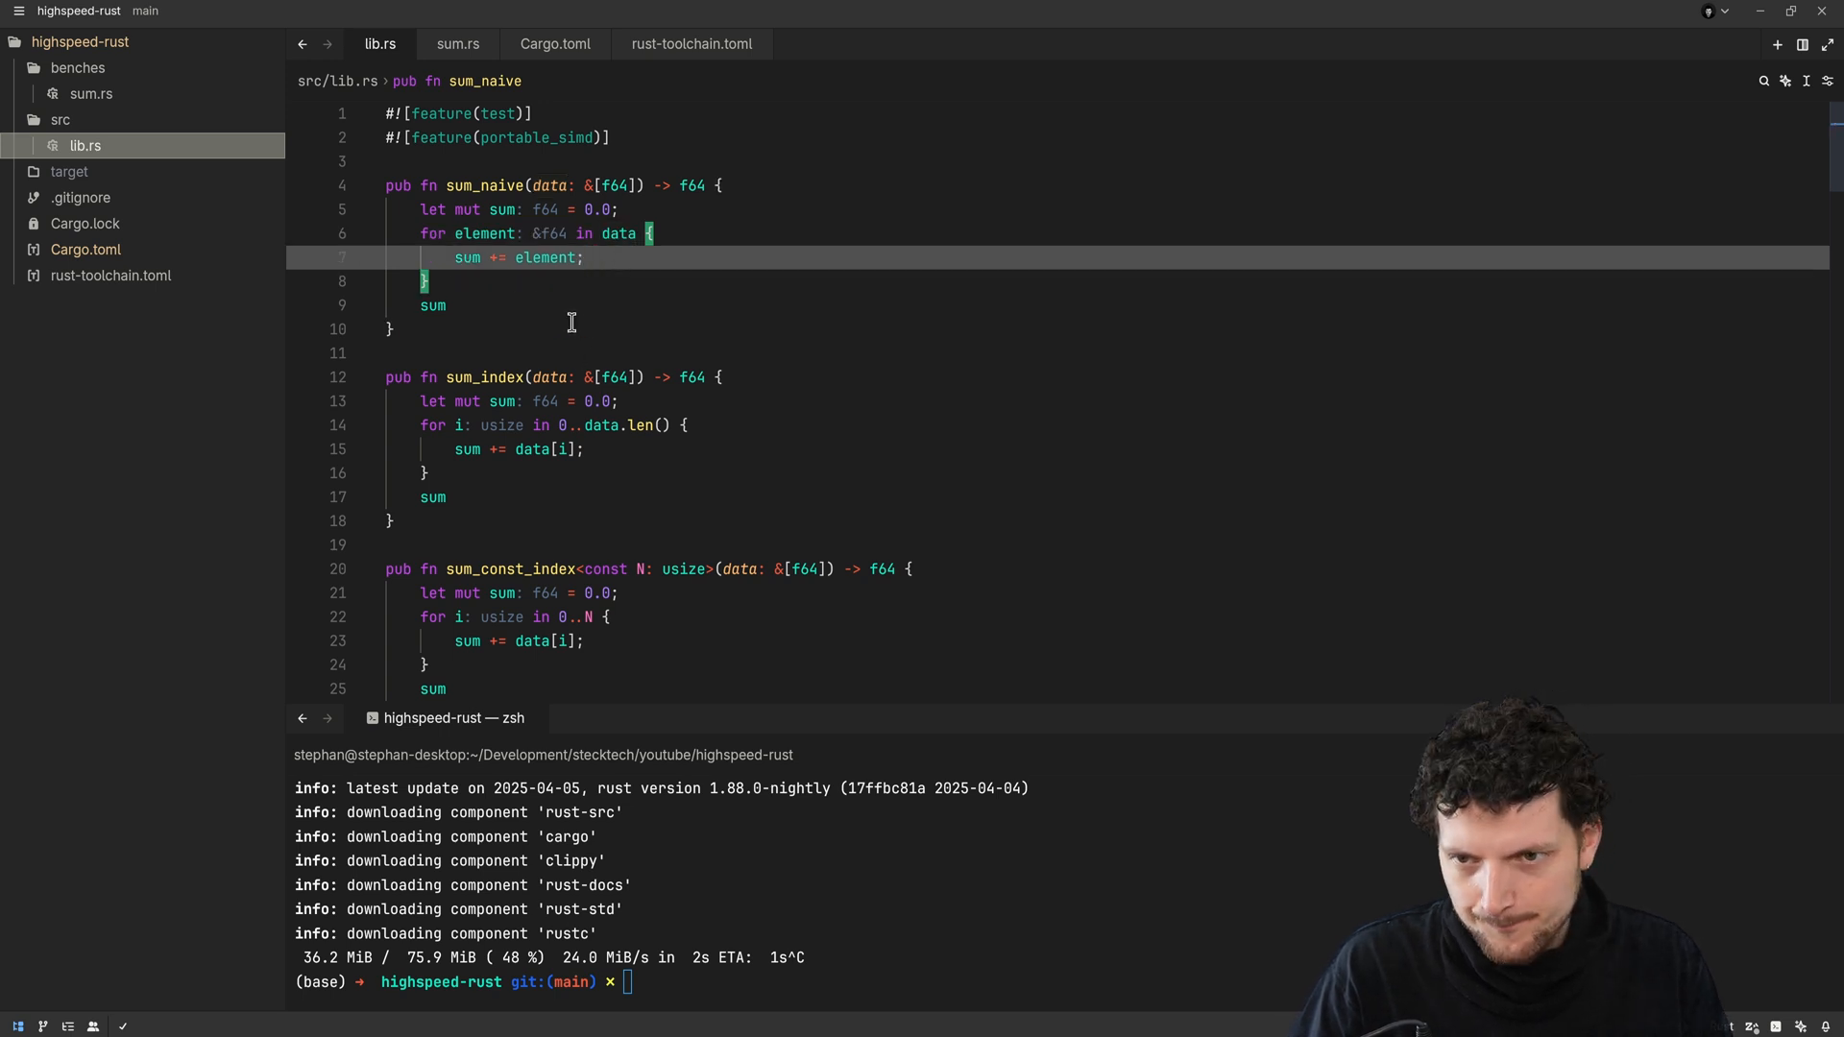
Clear the terminal output with 'clear'
{"action": "type", "text": "clear"}
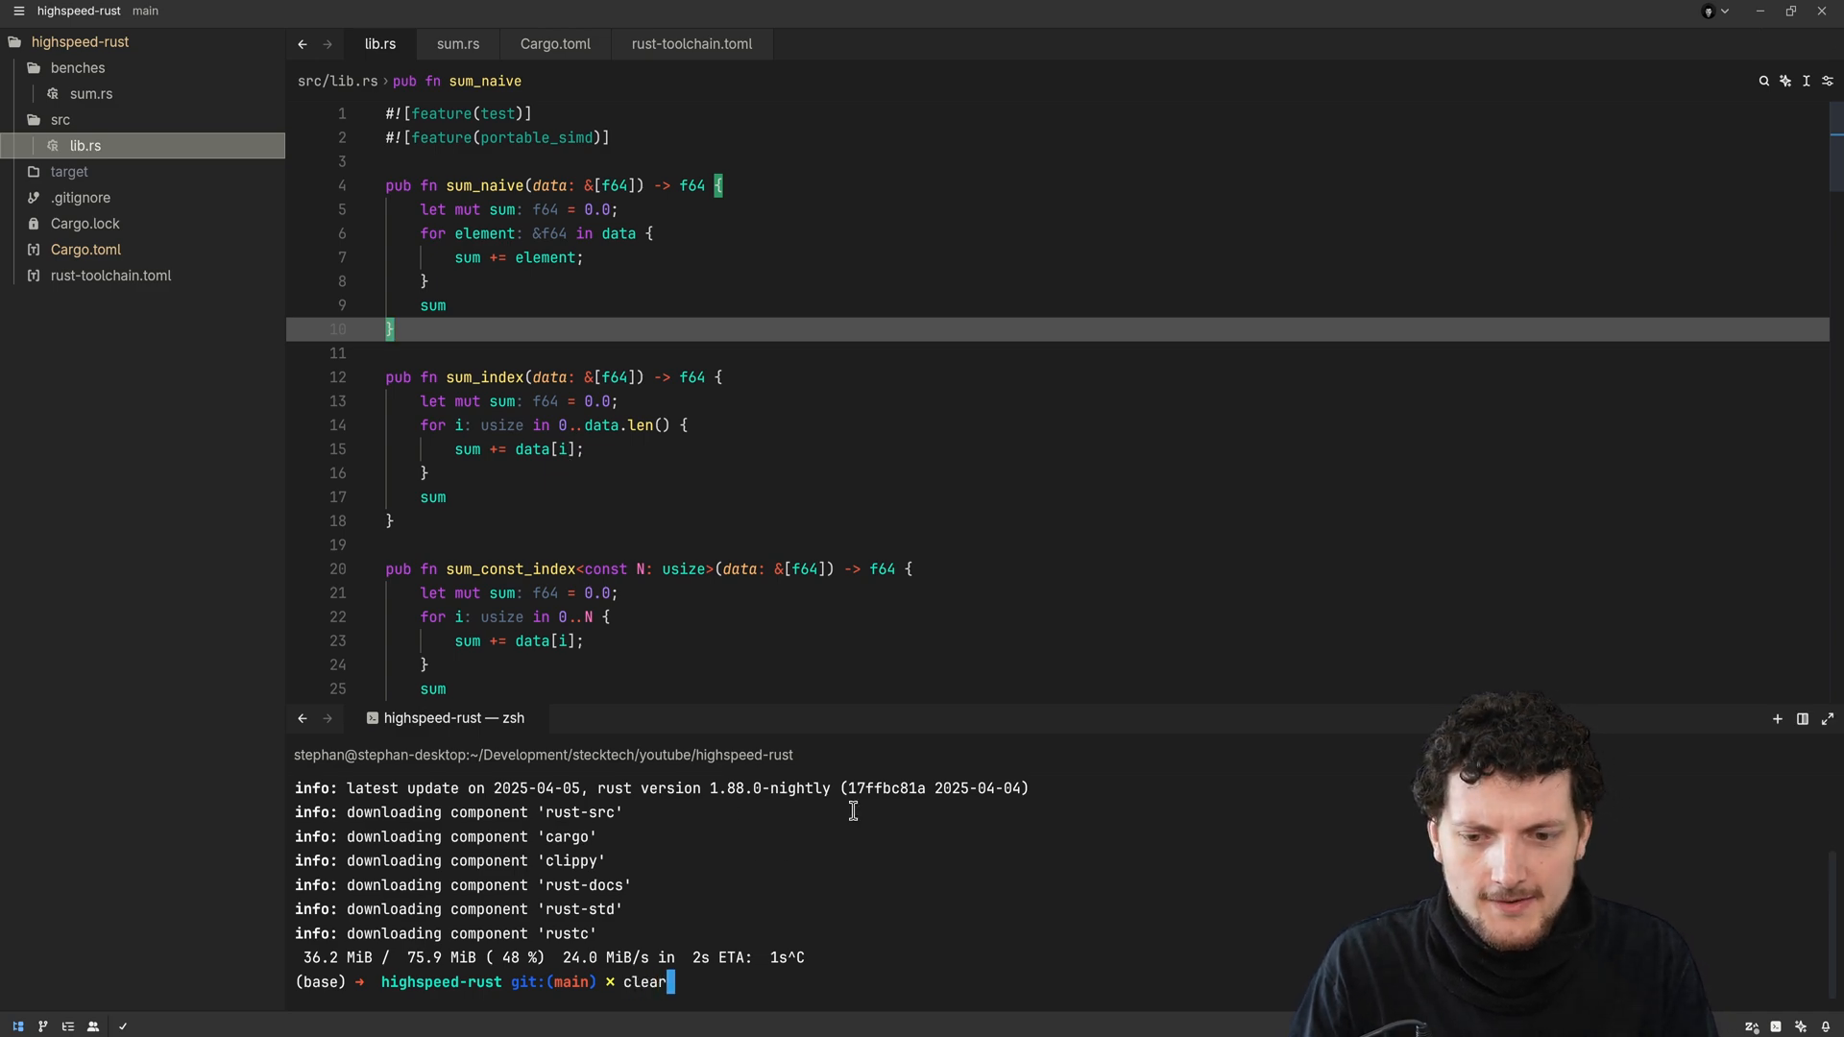
{"action": "key", "text": "Return"}
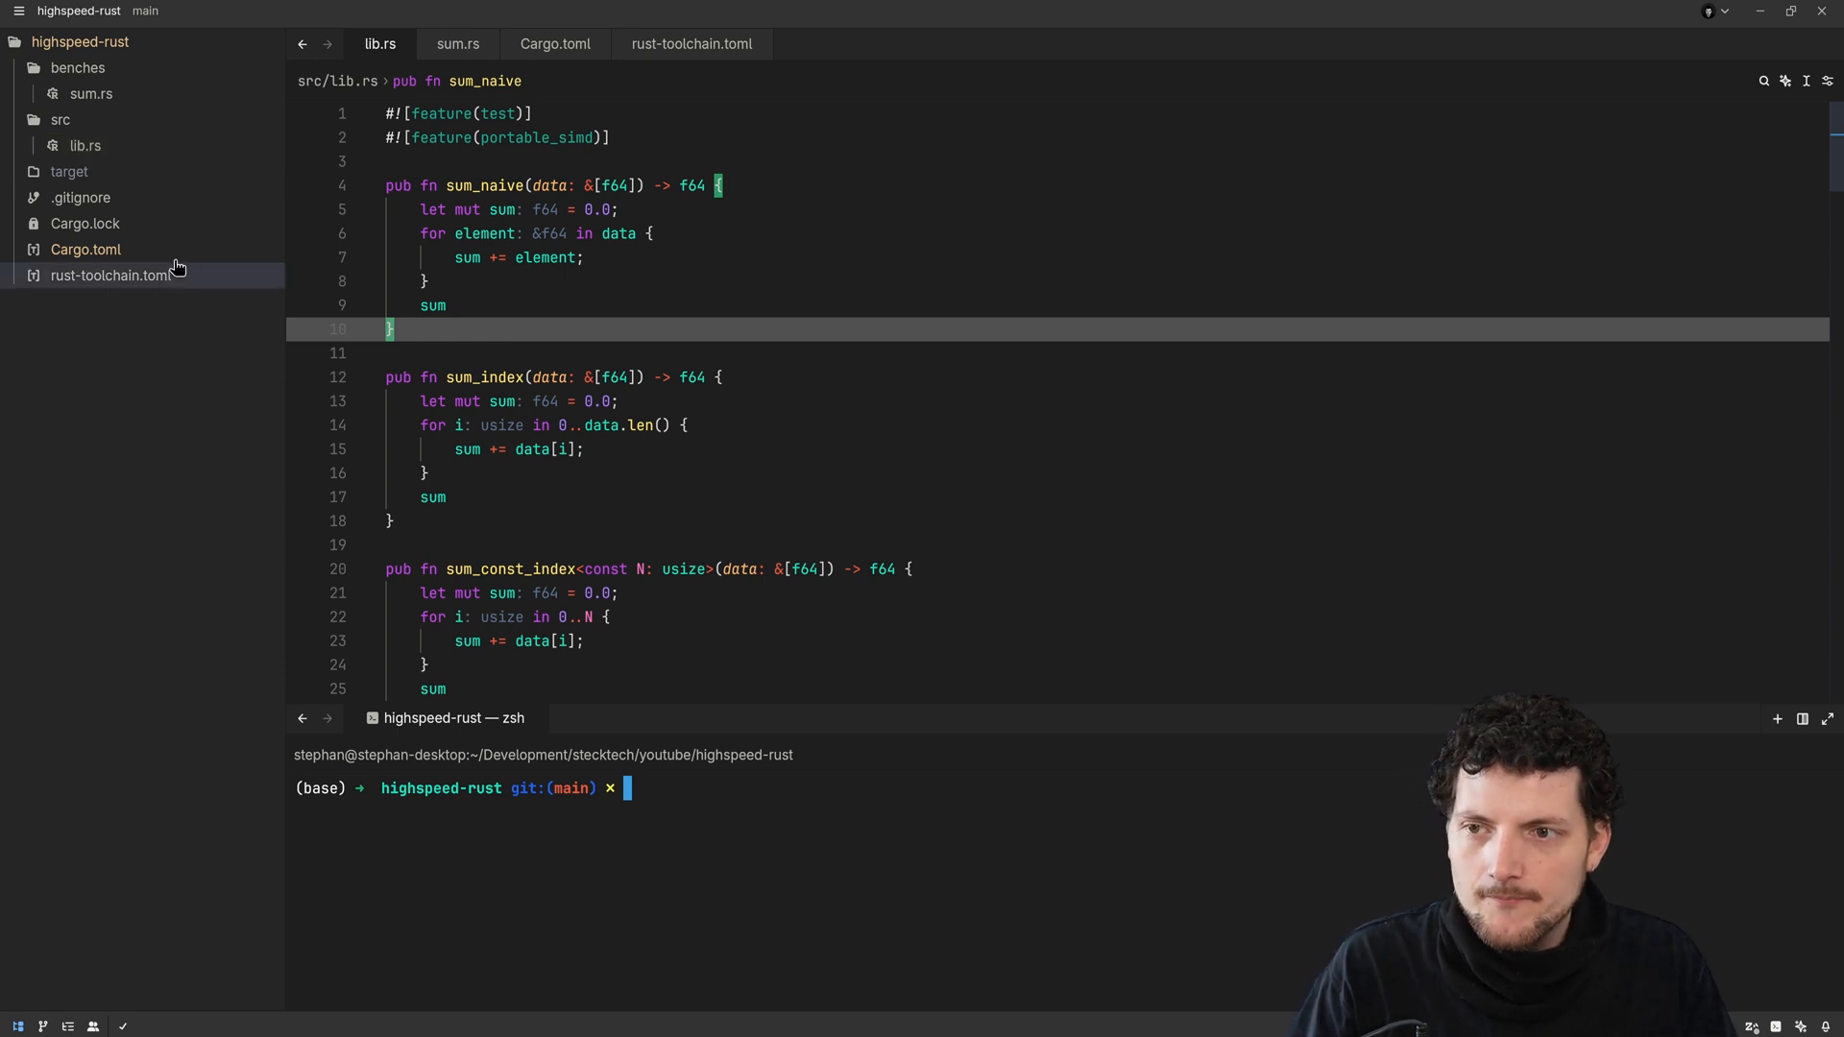
{"action": "left_click", "coordinate": [86, 250]}
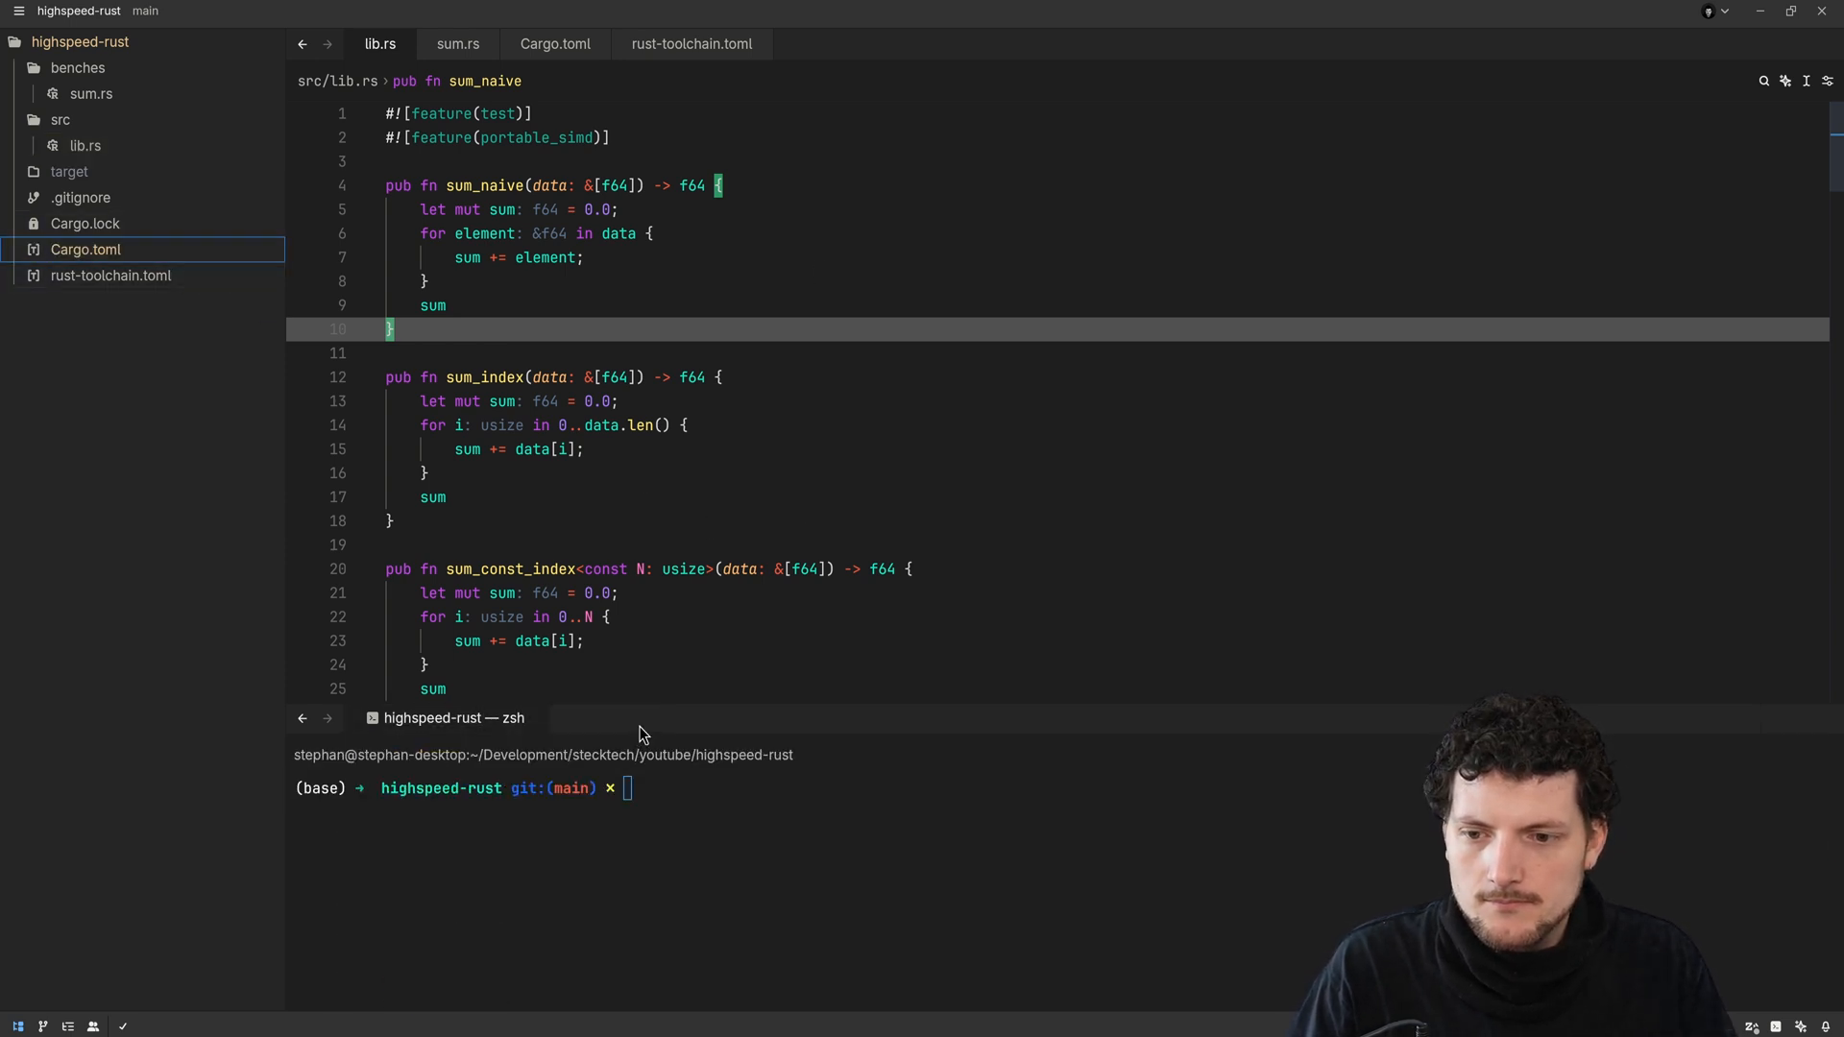
Type 'cargo bench bench_sum_naive' in the terminal without running it
{"action": "type", "text": "c"}
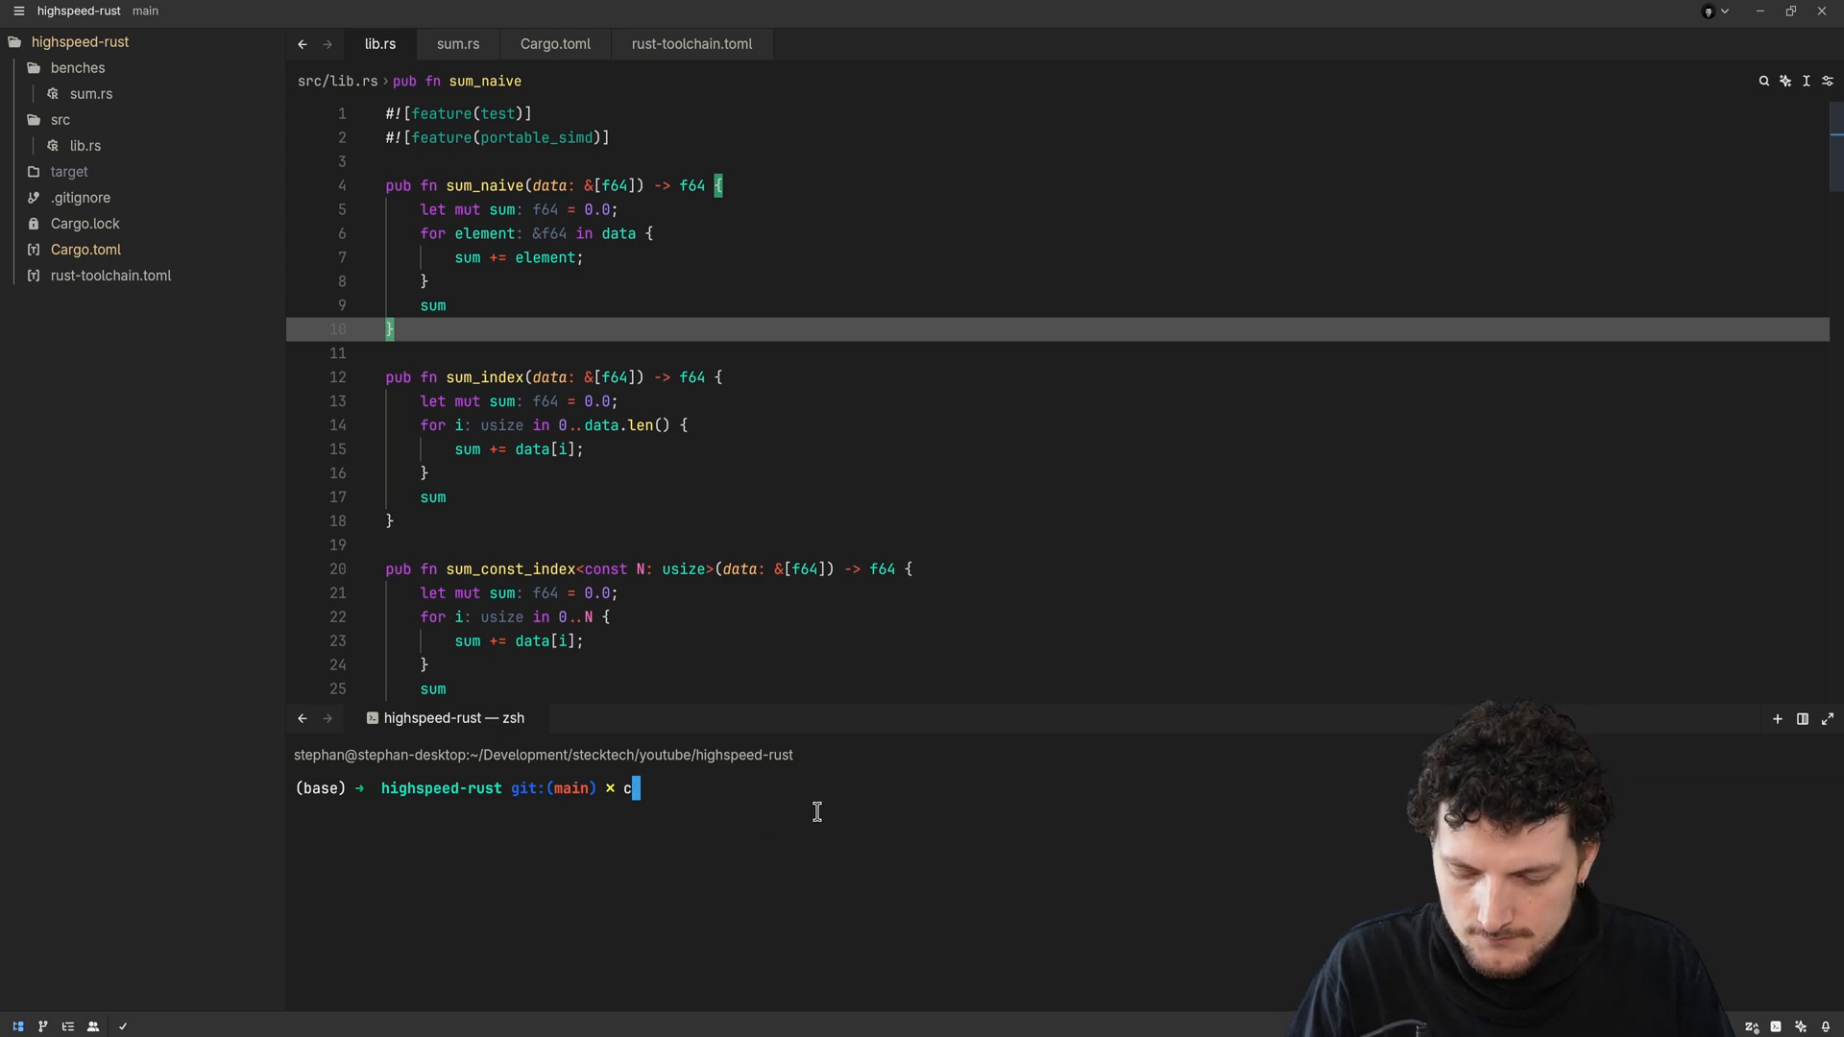
{"action": "type", "text": "argo b"}
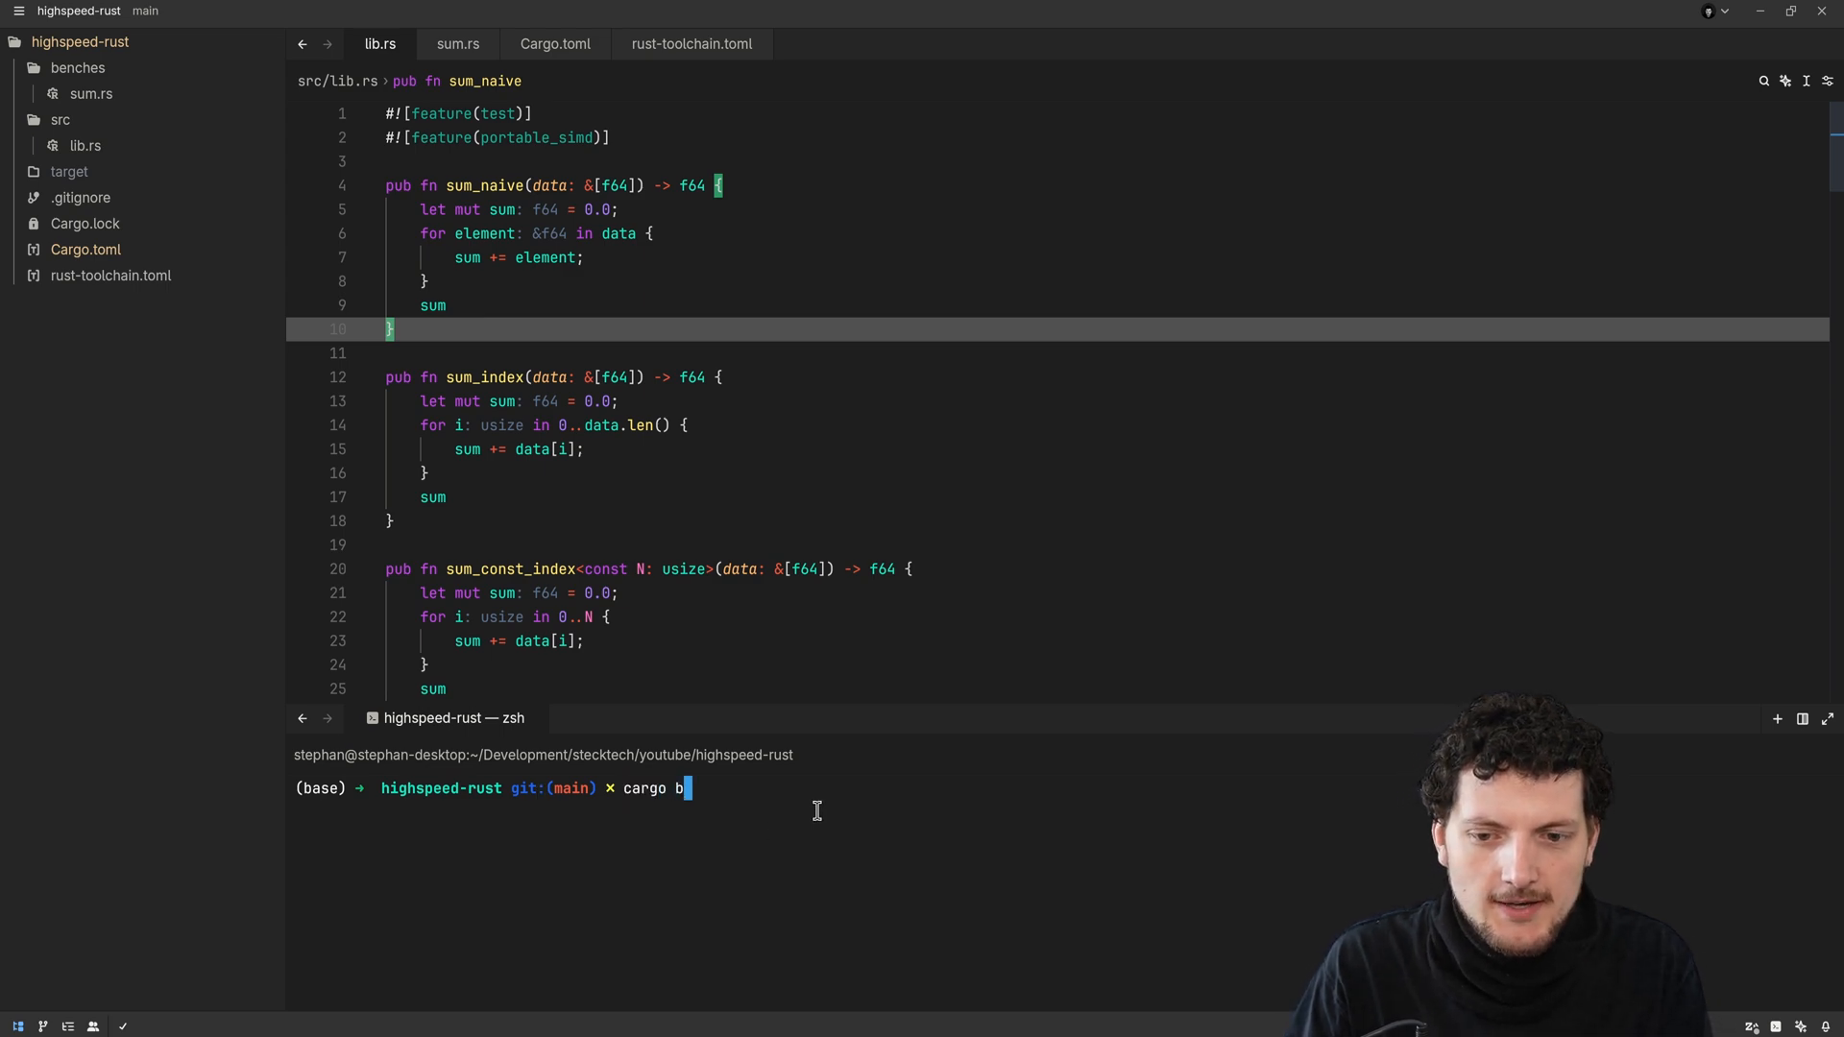
{"action": "type", "text": "ench"}
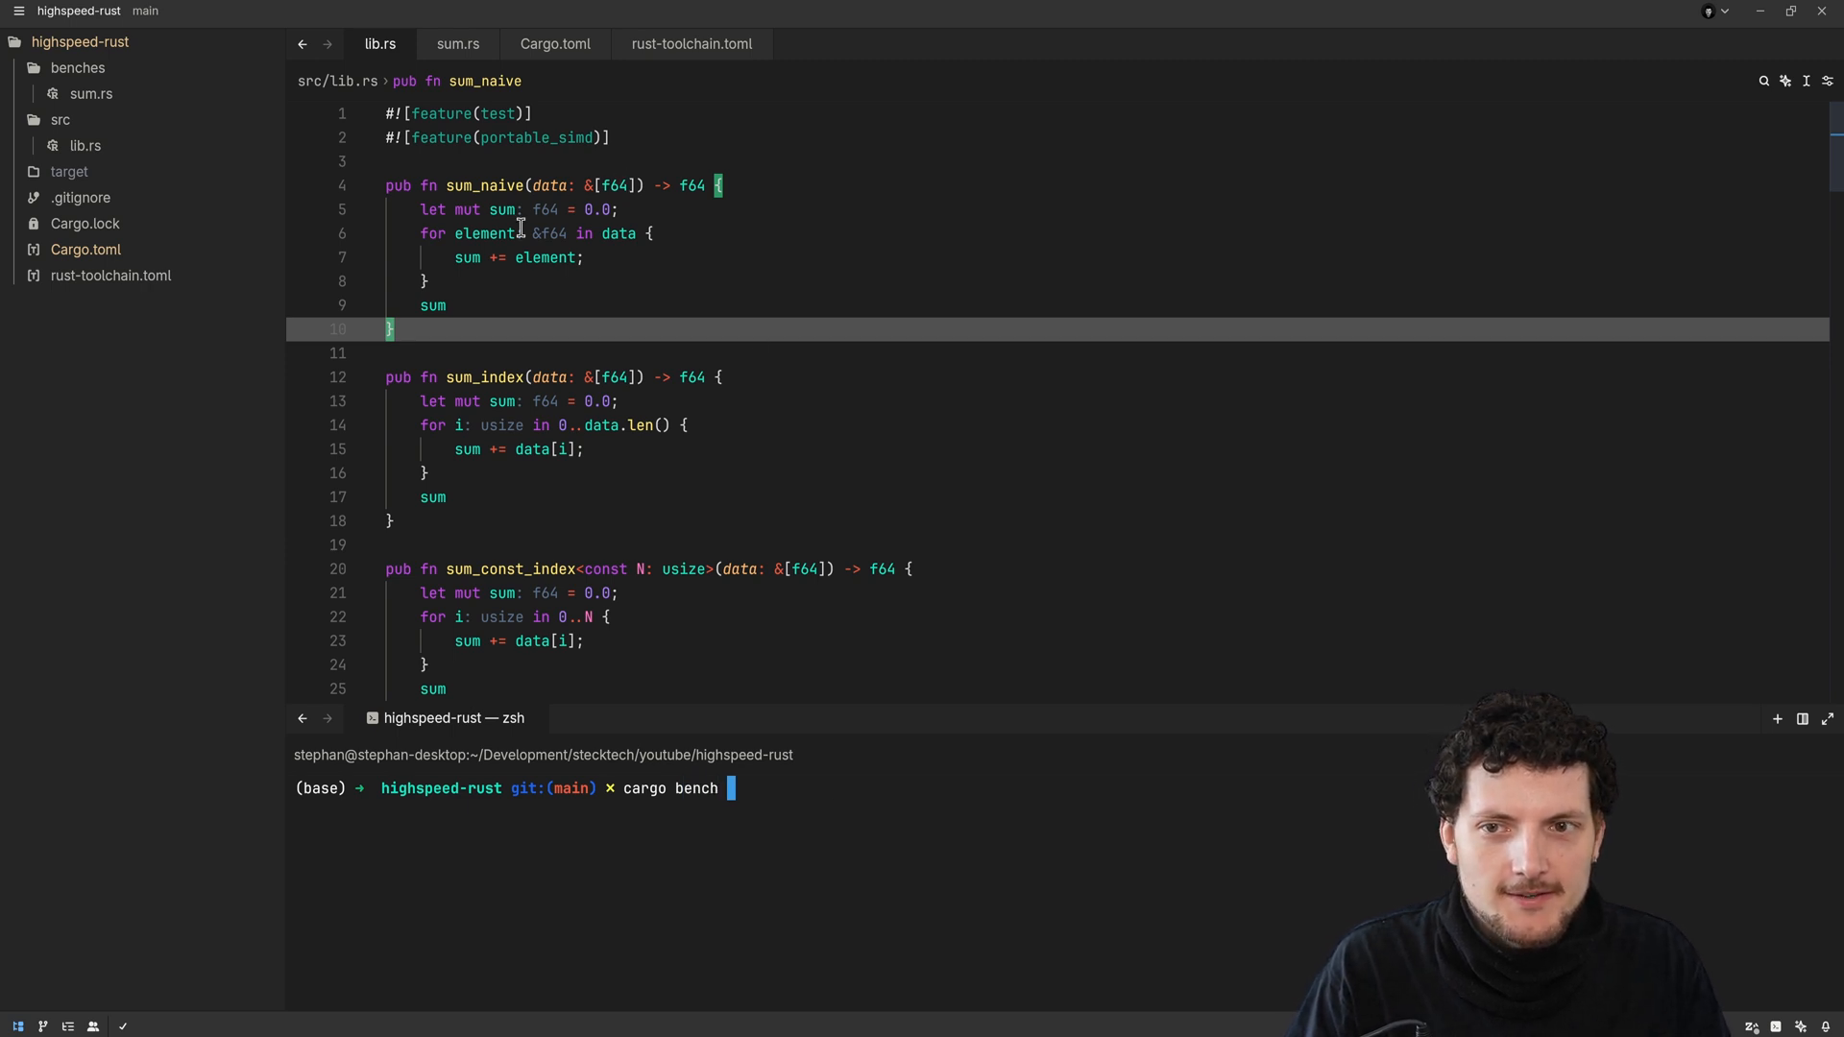
{"action": "scroll", "scroll_direction": "down", "scroll_amount": 3}
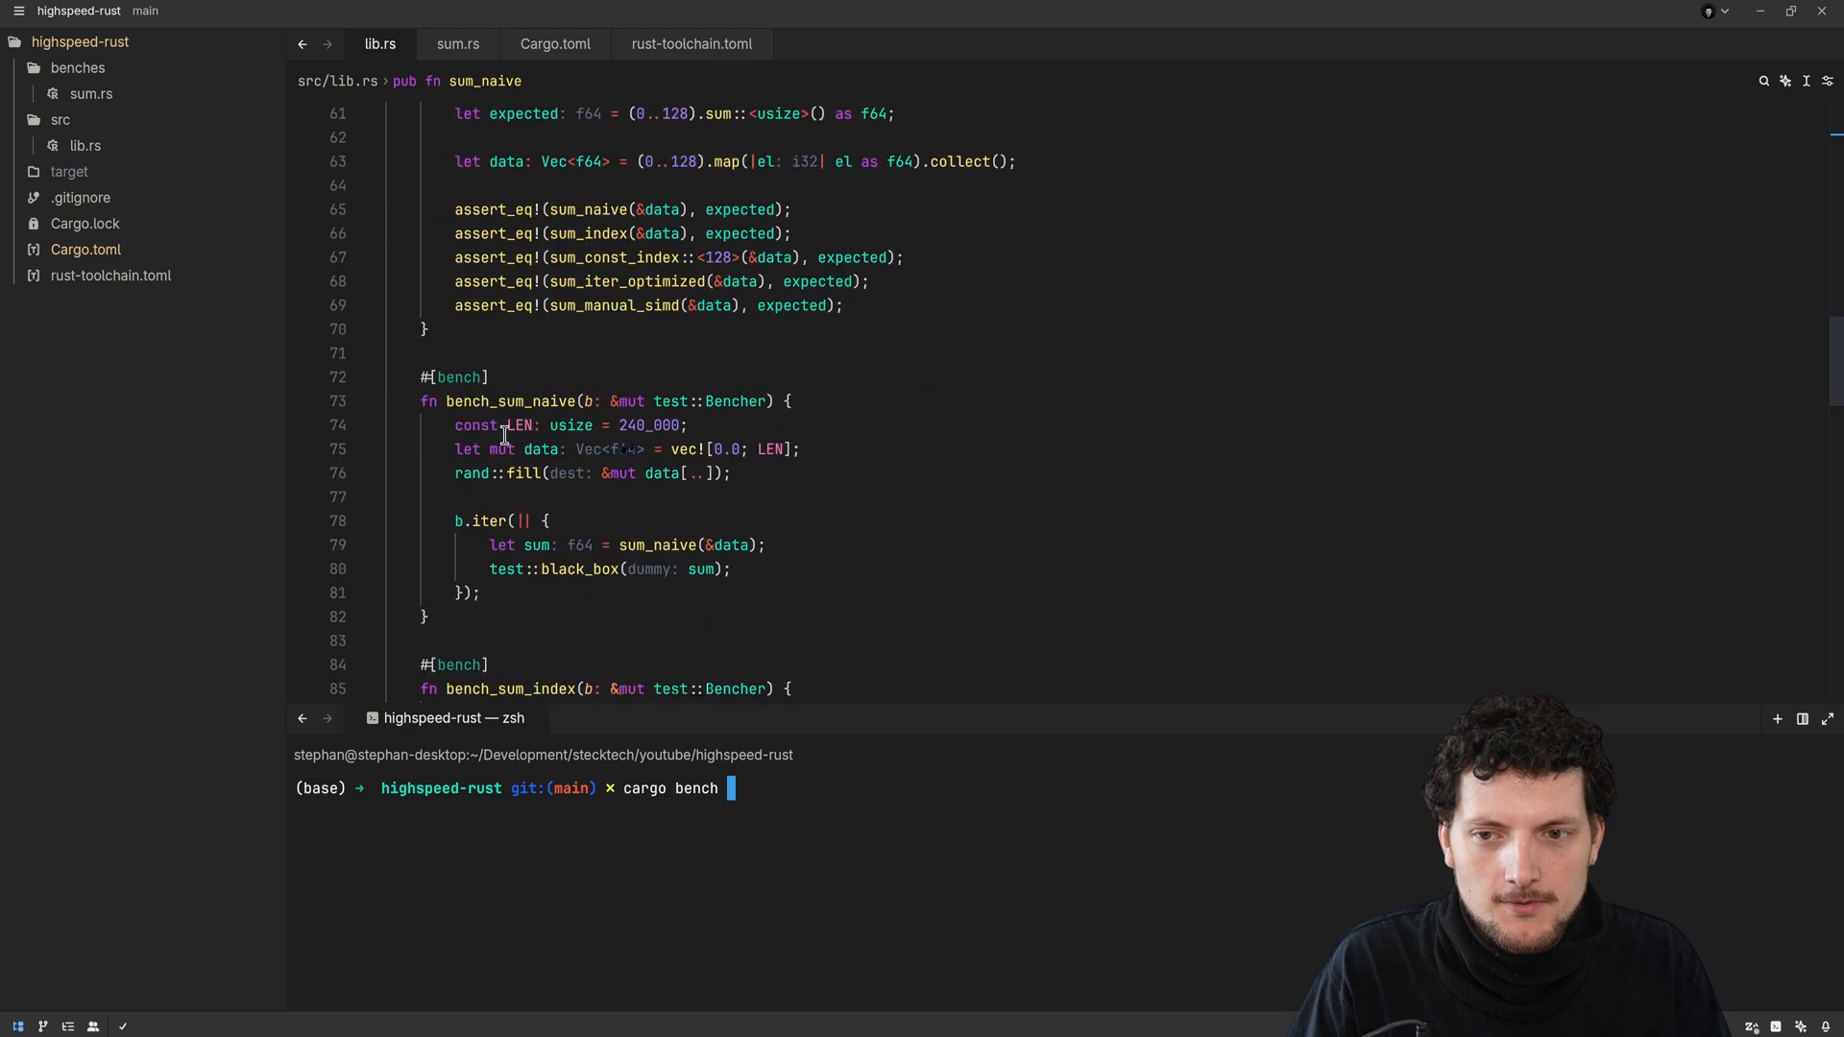
{"action": "scroll", "scroll_direction": "up", "scroll_amount": 3}
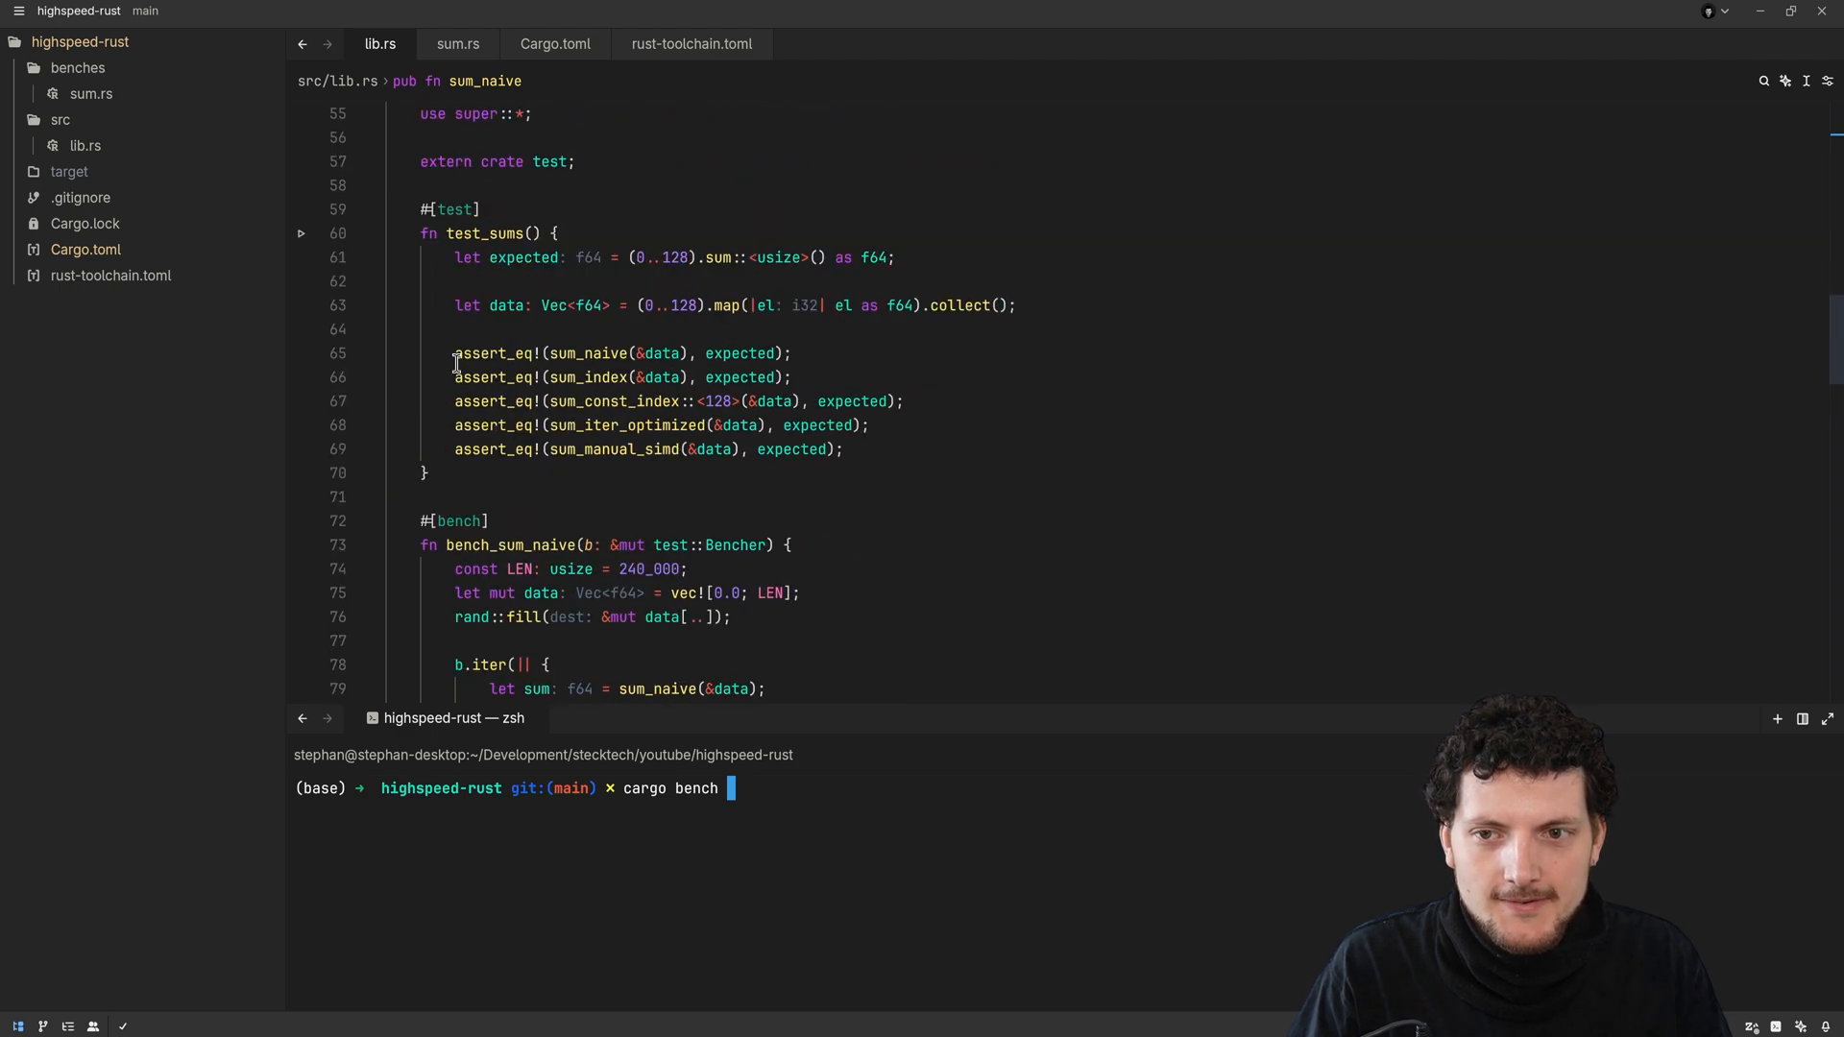
{"action": "scroll", "scroll_direction": "up", "scroll_amount": 3}
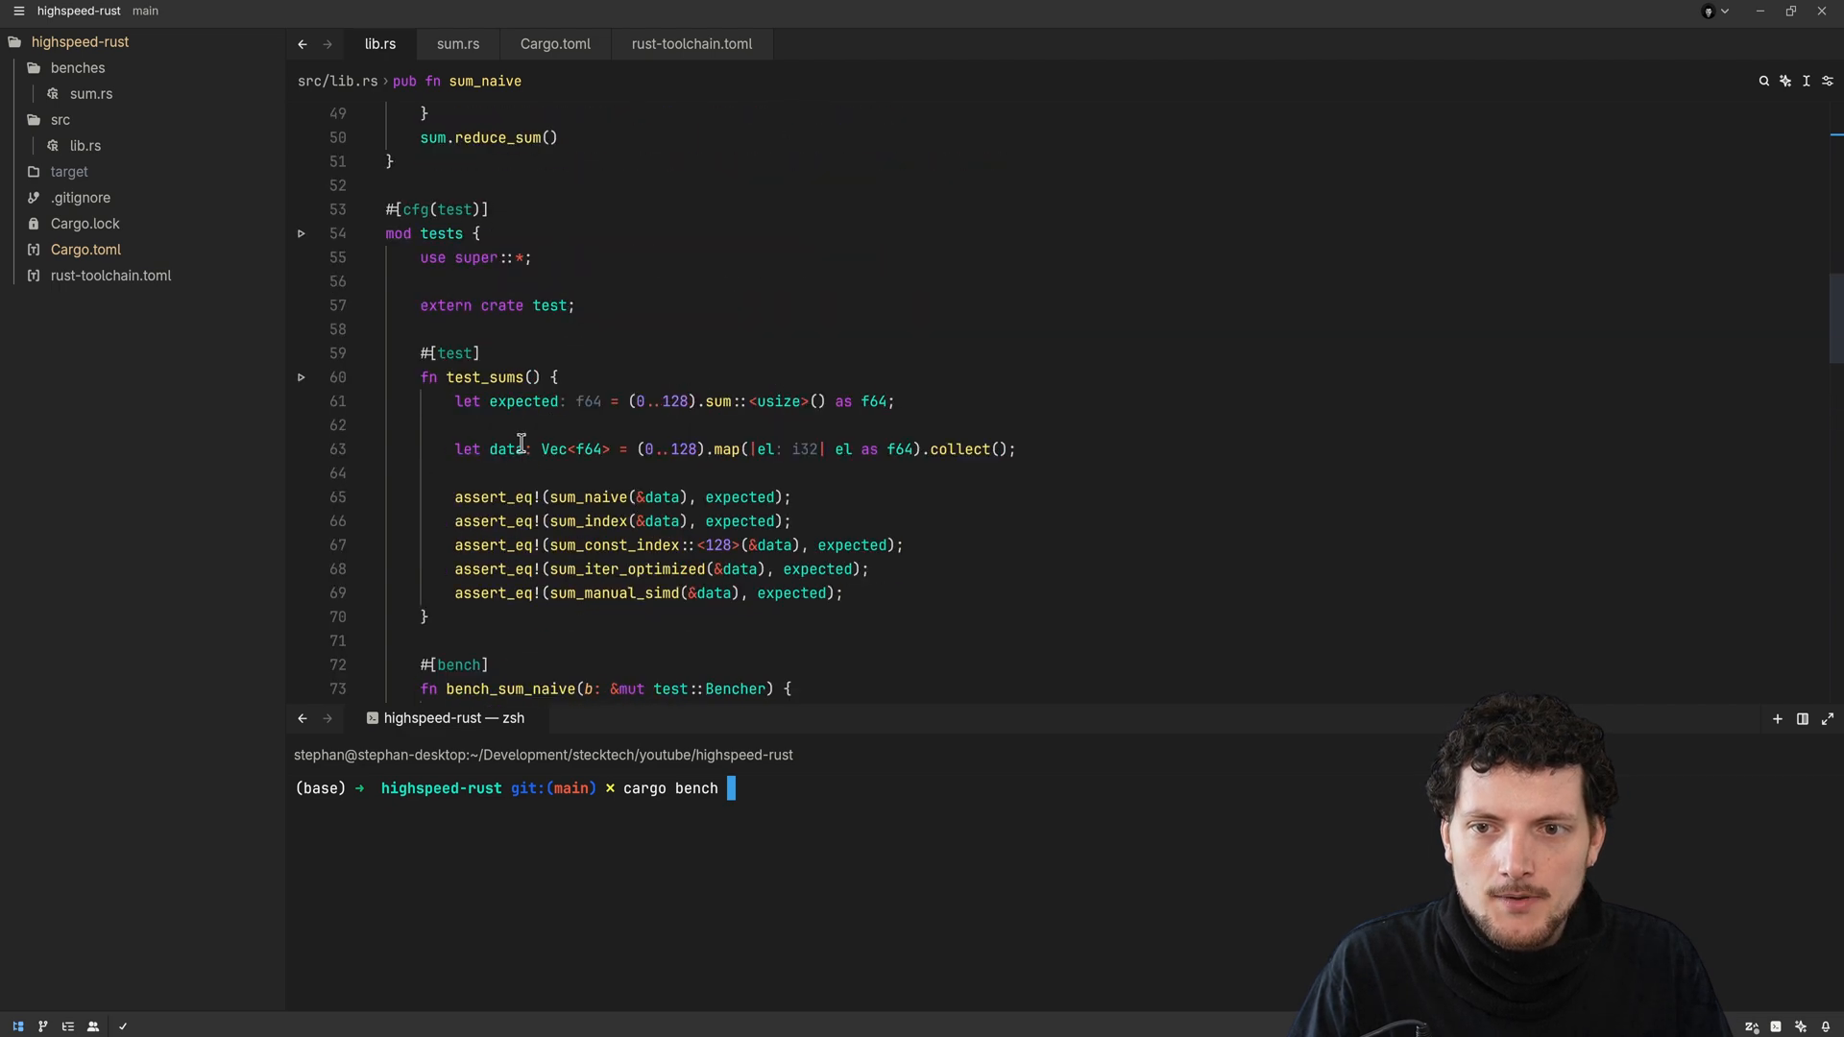
{"action": "scroll", "scroll_direction": "down", "scroll_amount": 3}
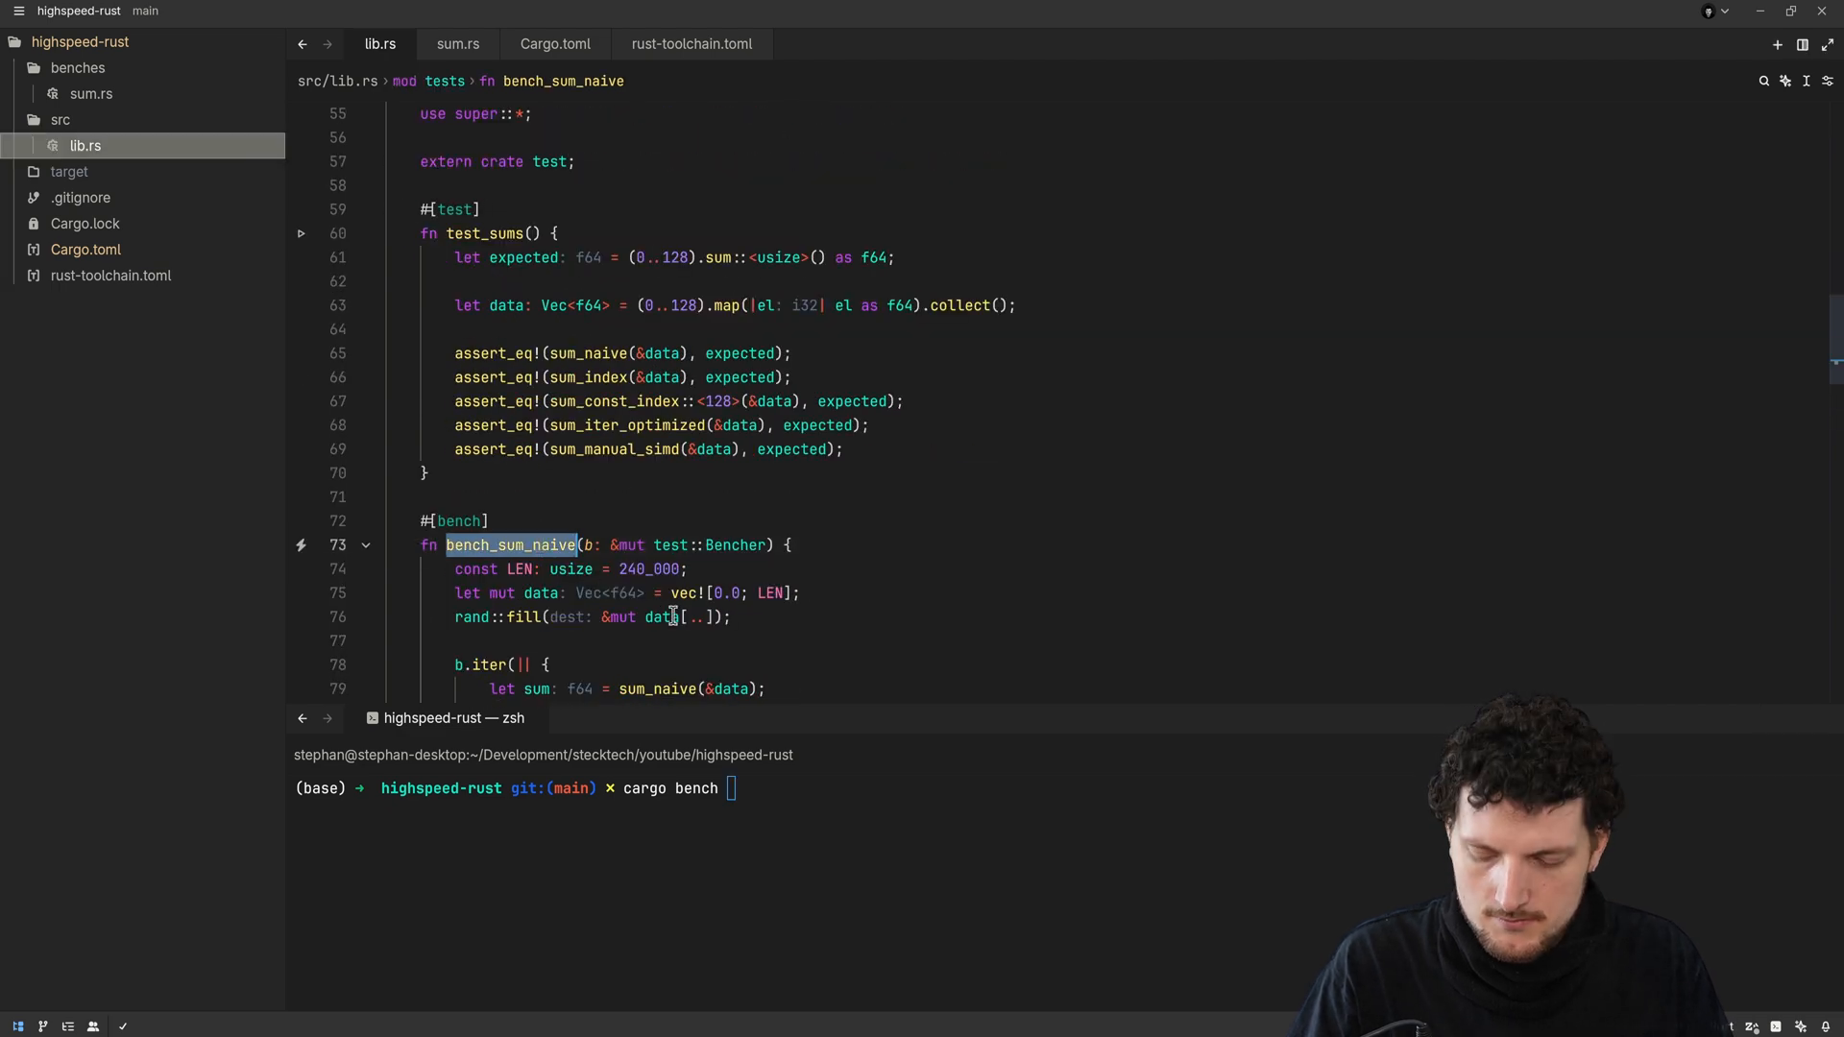
{"action": "type", "text": "bench_sum_naive"}
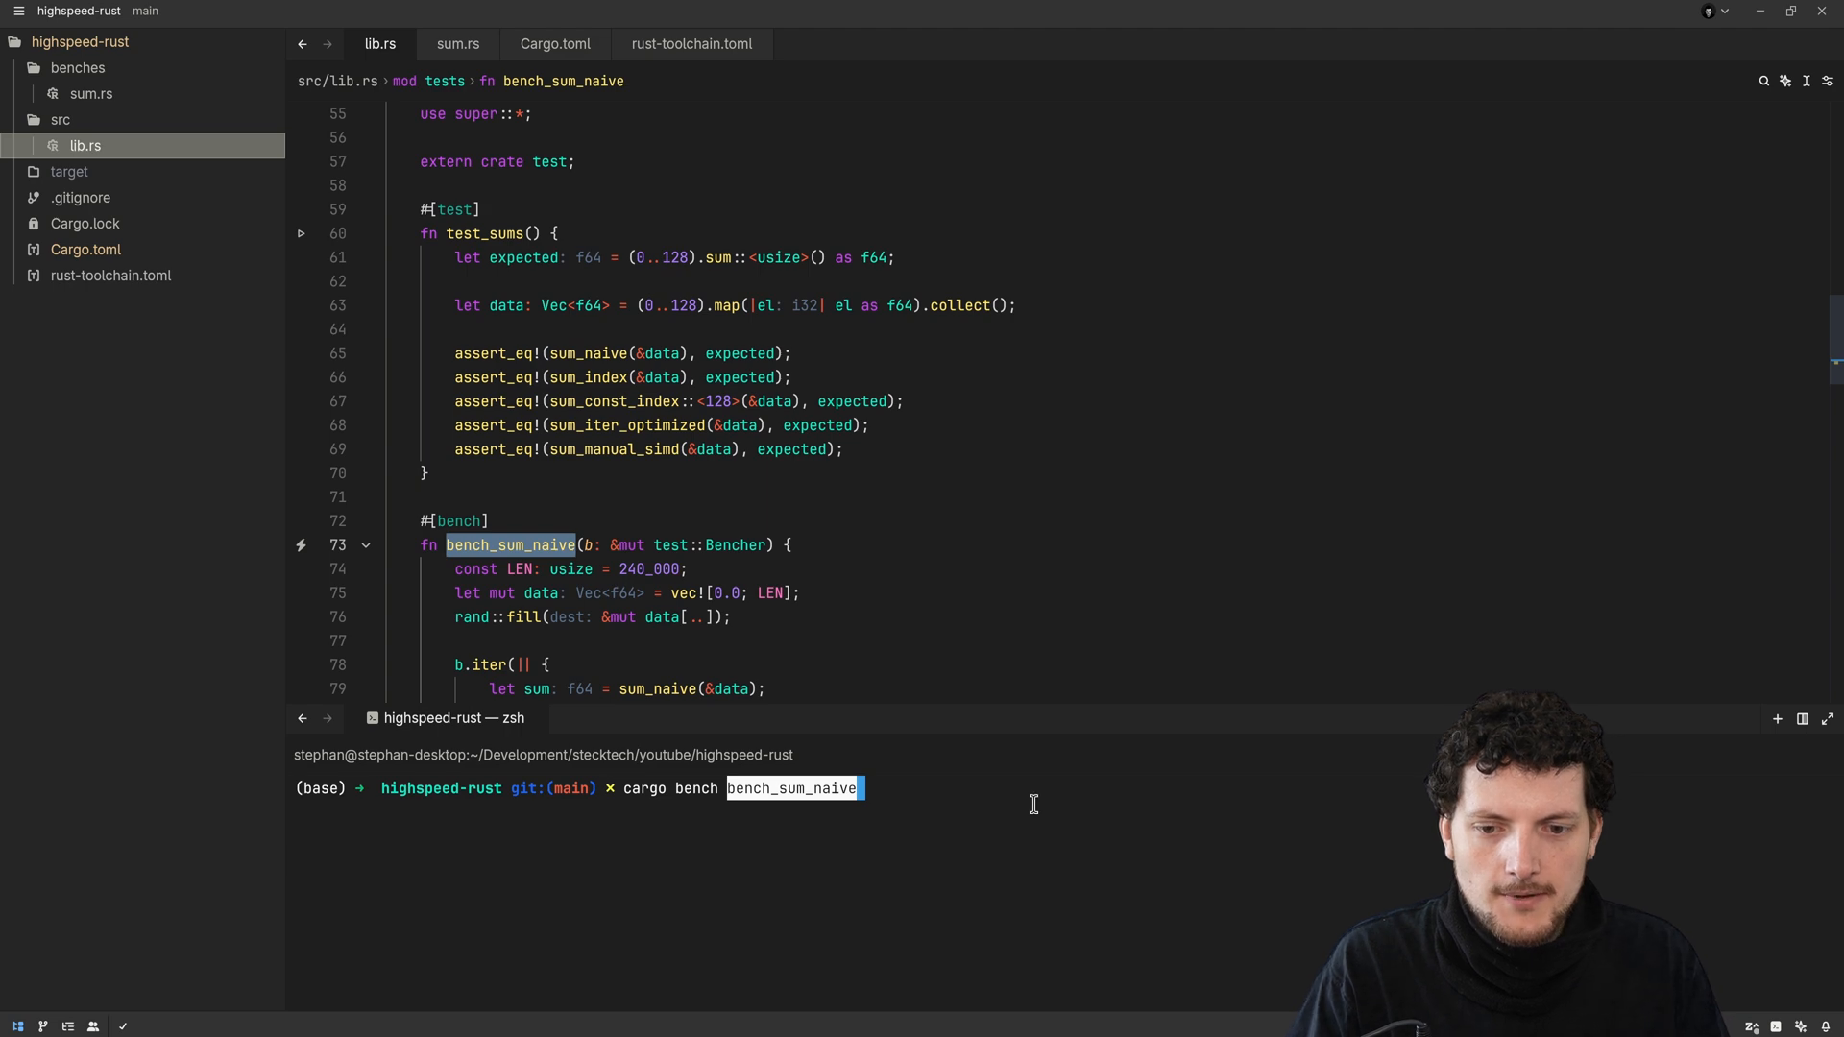
Run cargo bench bench_sum_naive and inspect the ~520,680 ns/iter result
{"action": "key", "text": "Return"}
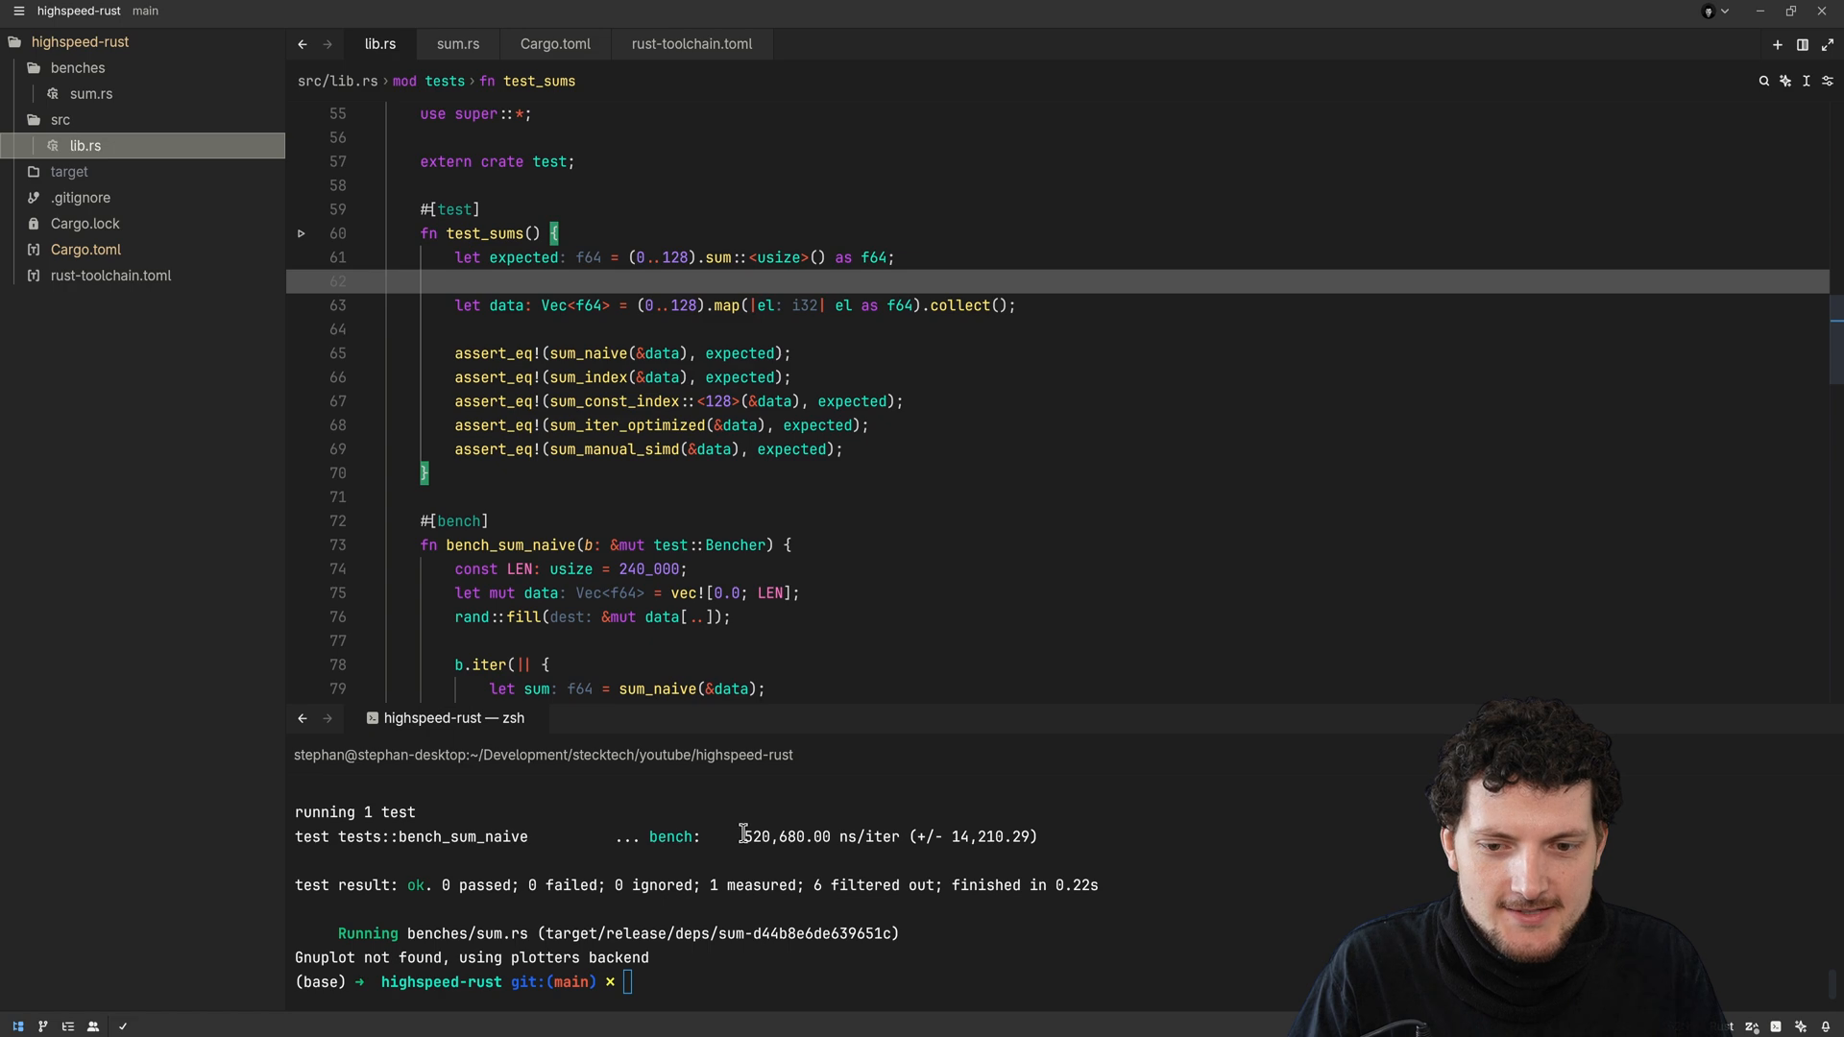
{"action": "double_click", "coordinate": [756, 837]}
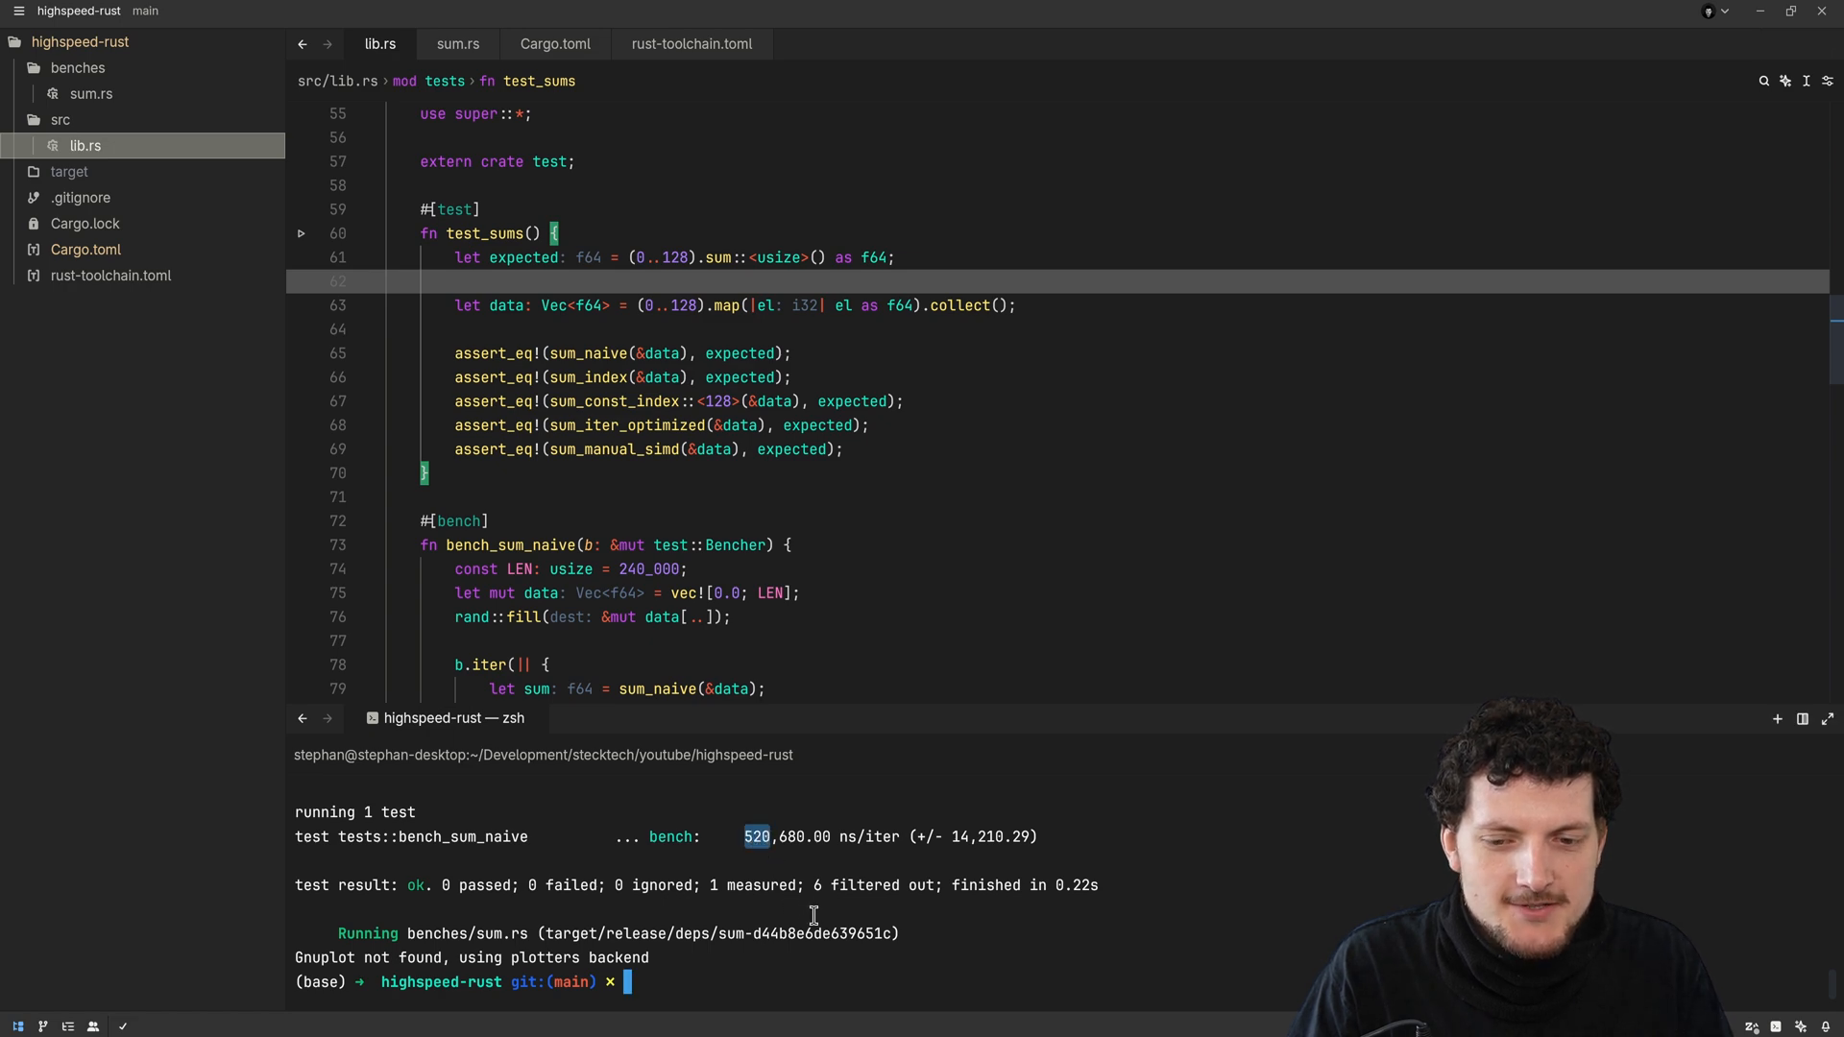
{"action": "mouse_move", "coordinate": [784, 817]}
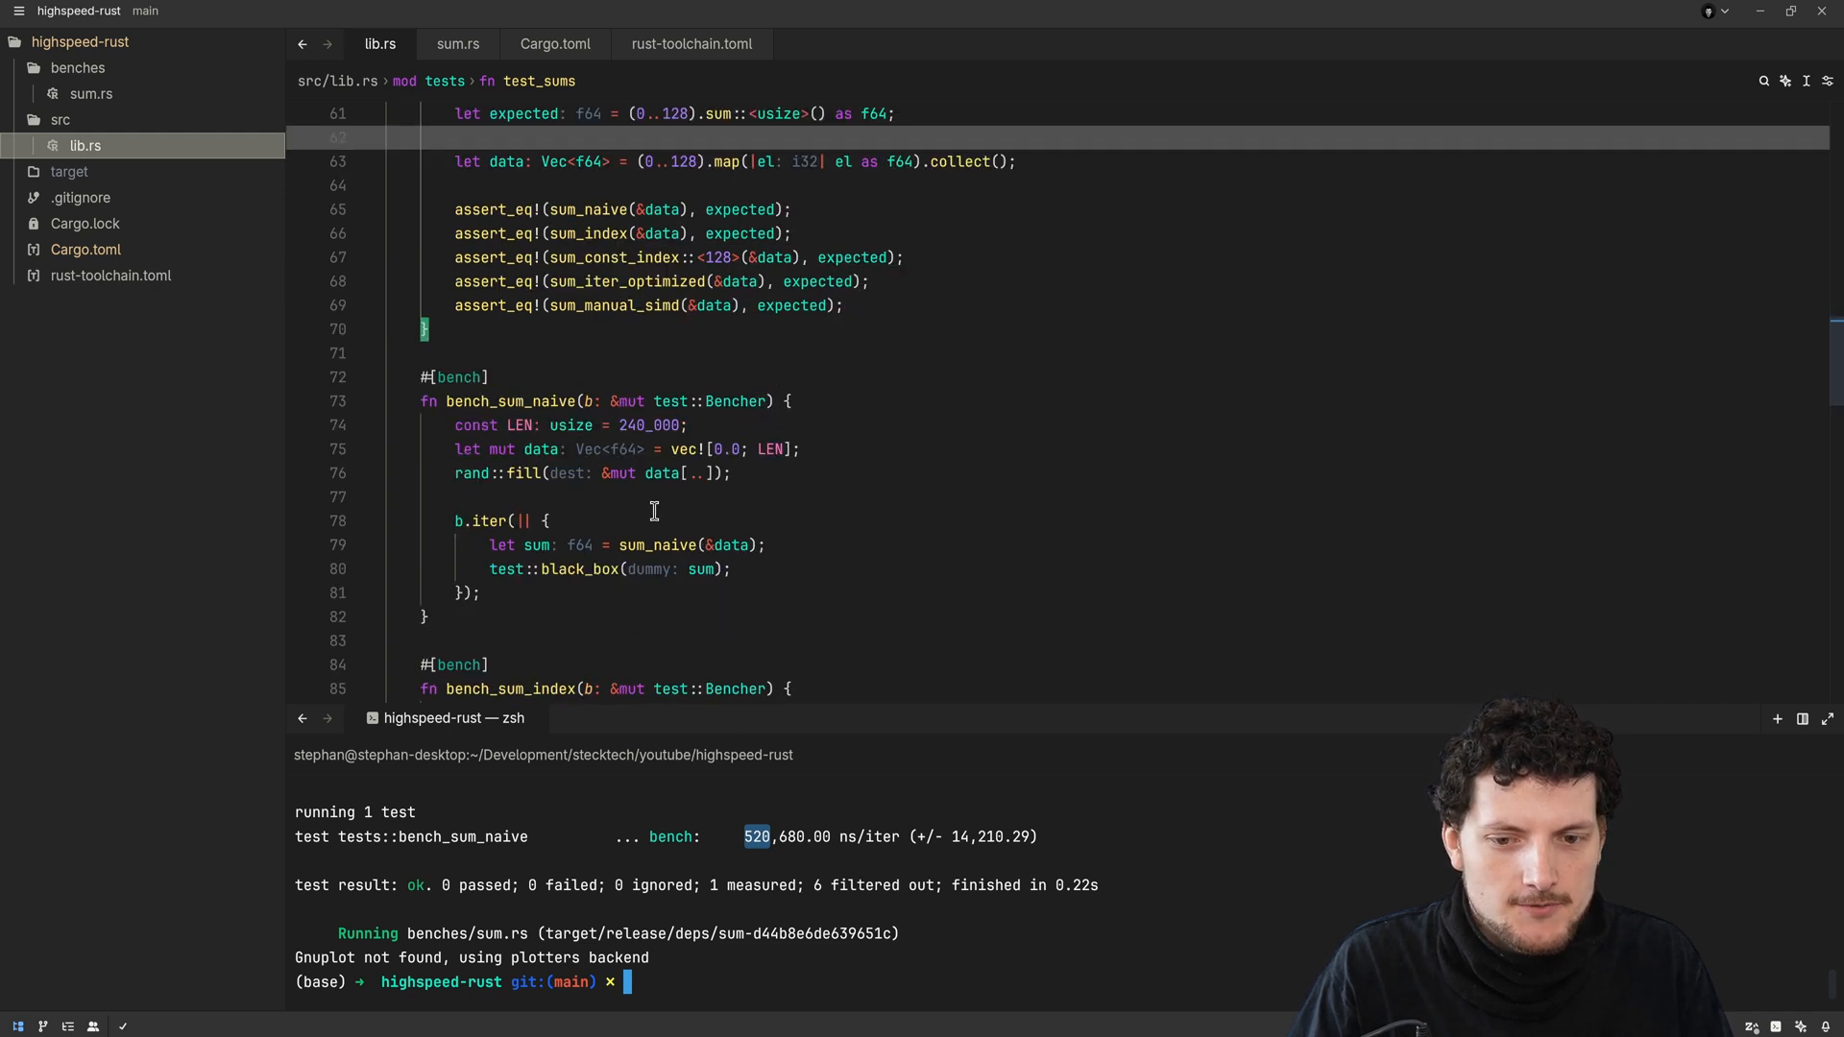
{"action": "mouse_move", "coordinate": [816, 868]}
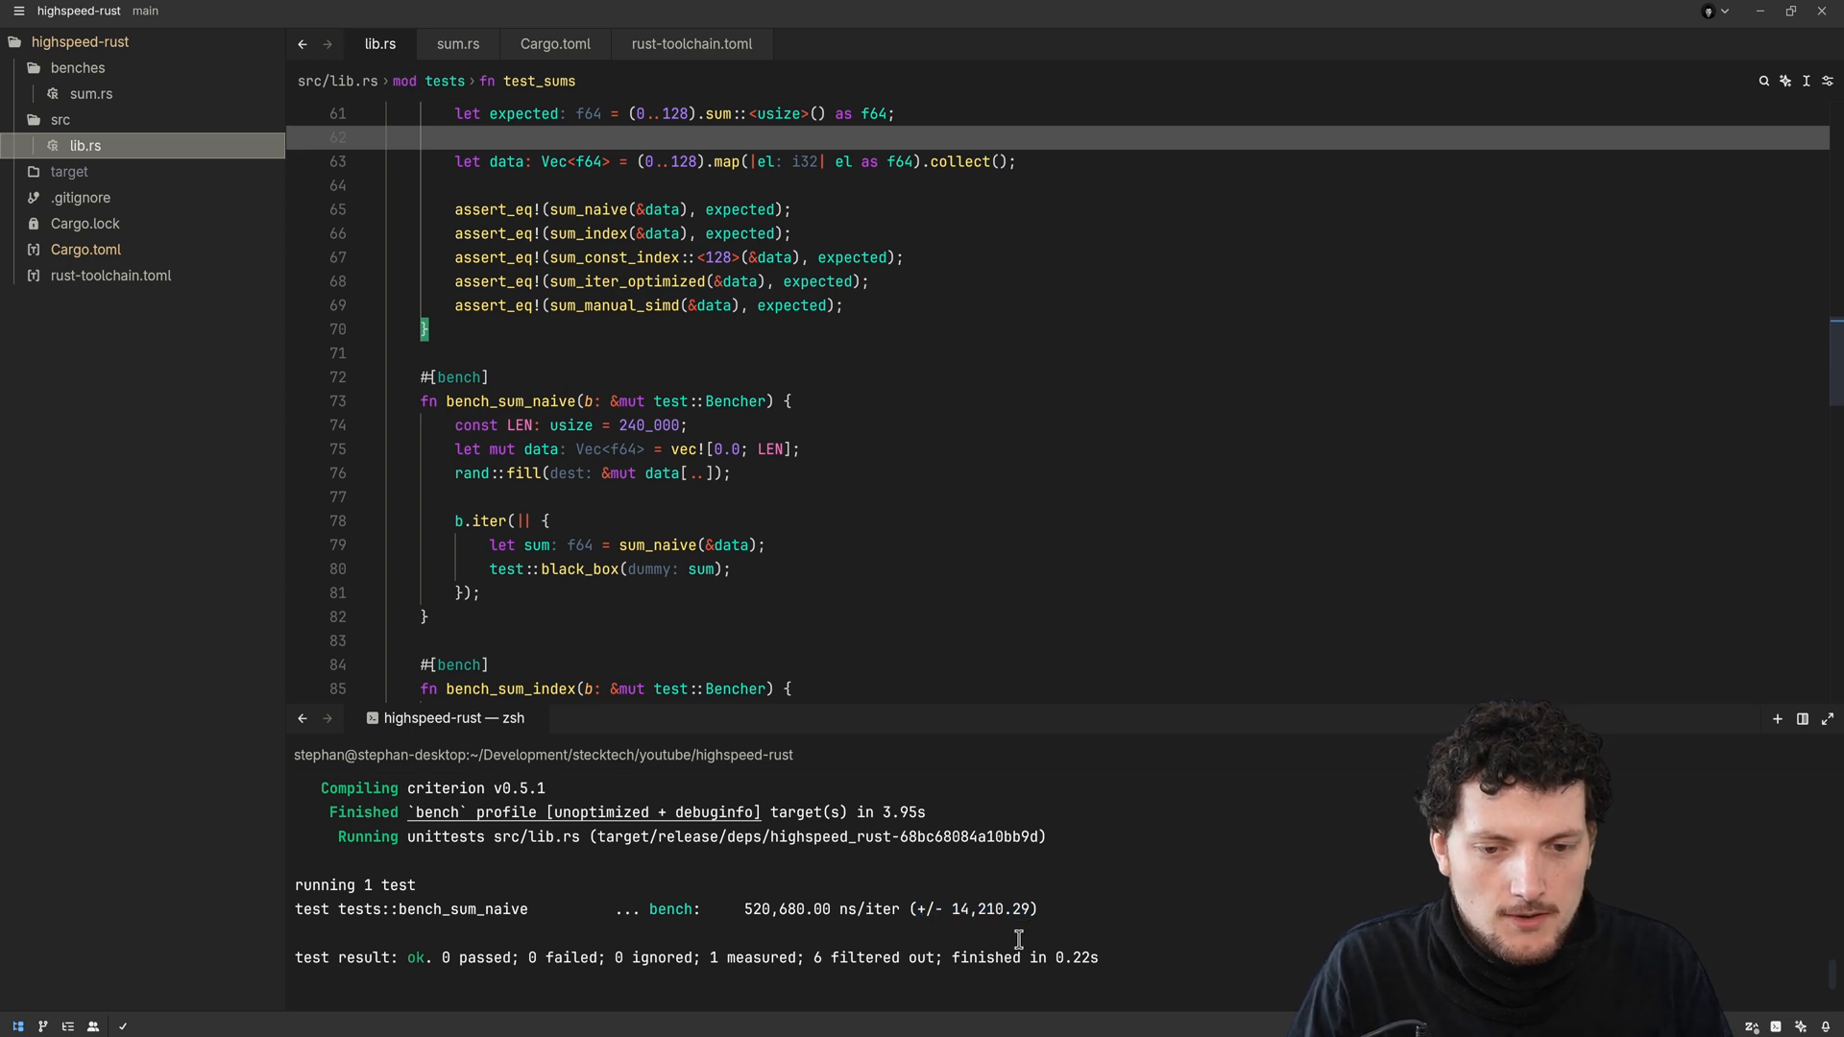
{"action": "mouse_move", "coordinate": [1006, 957]}
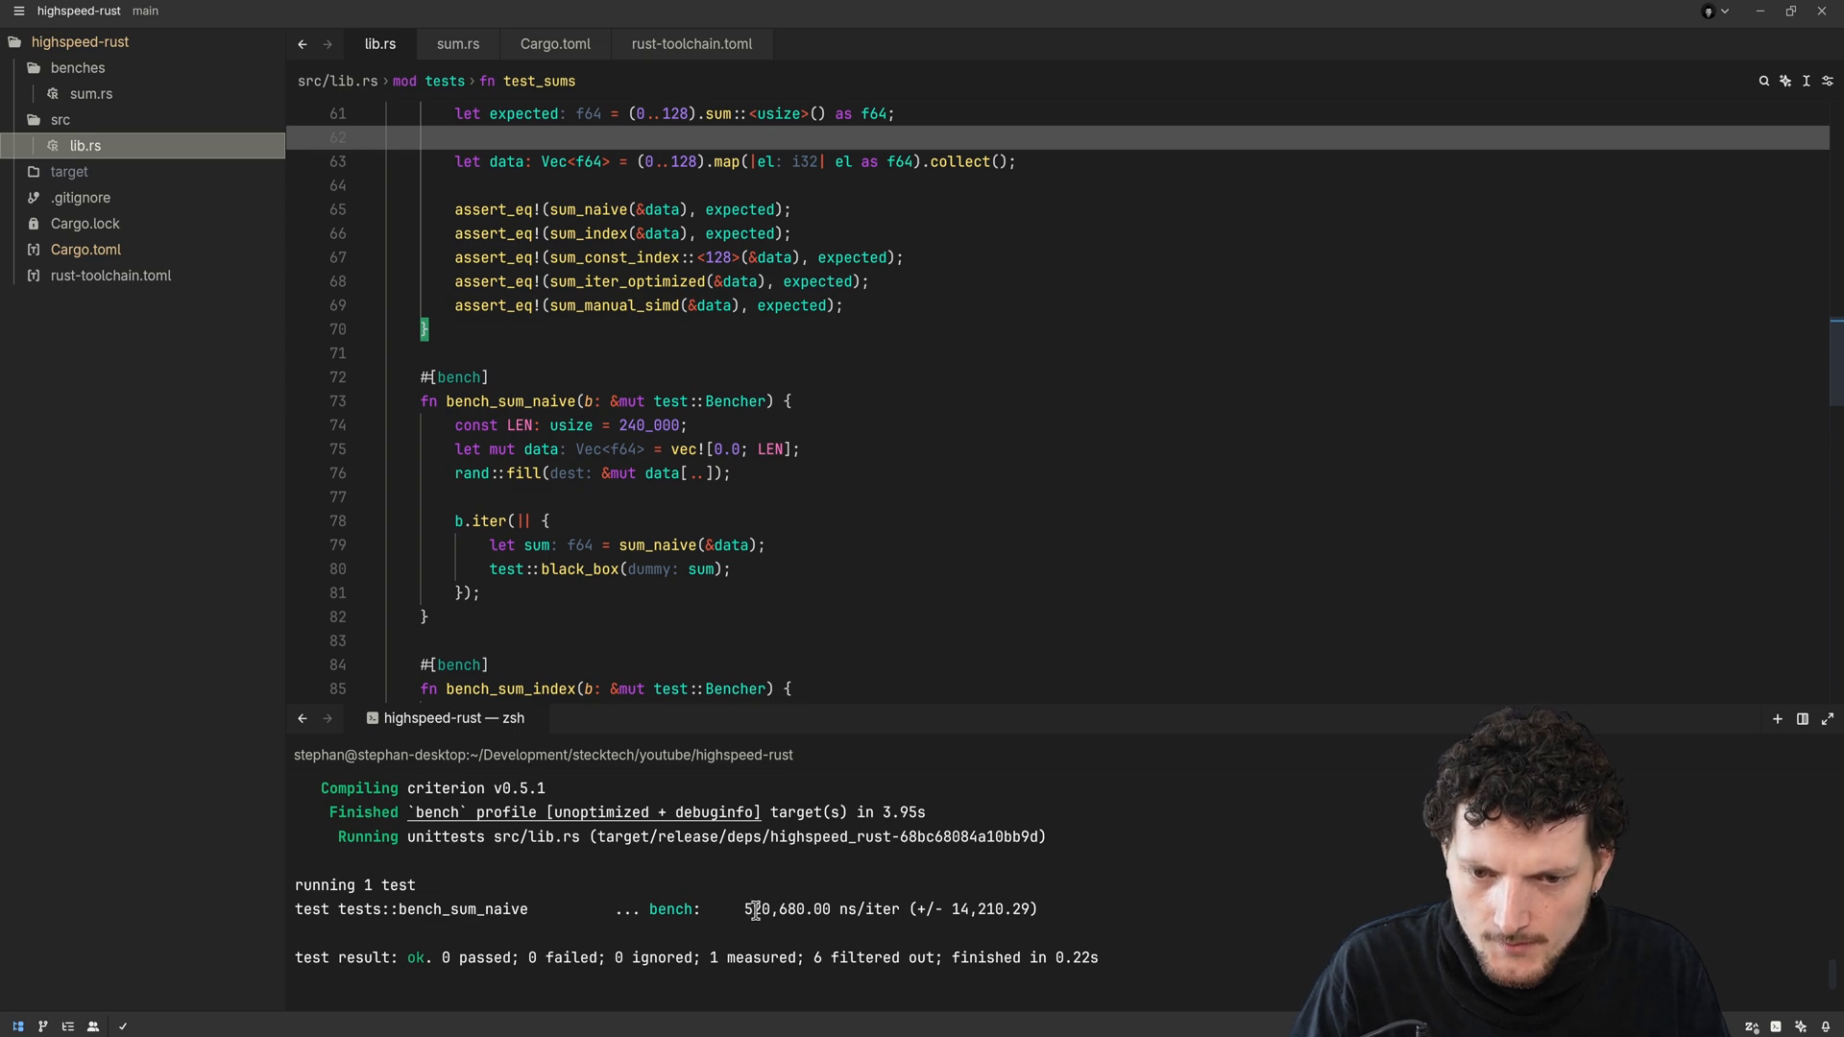
{"action": "double_click", "coordinate": [756, 910]}
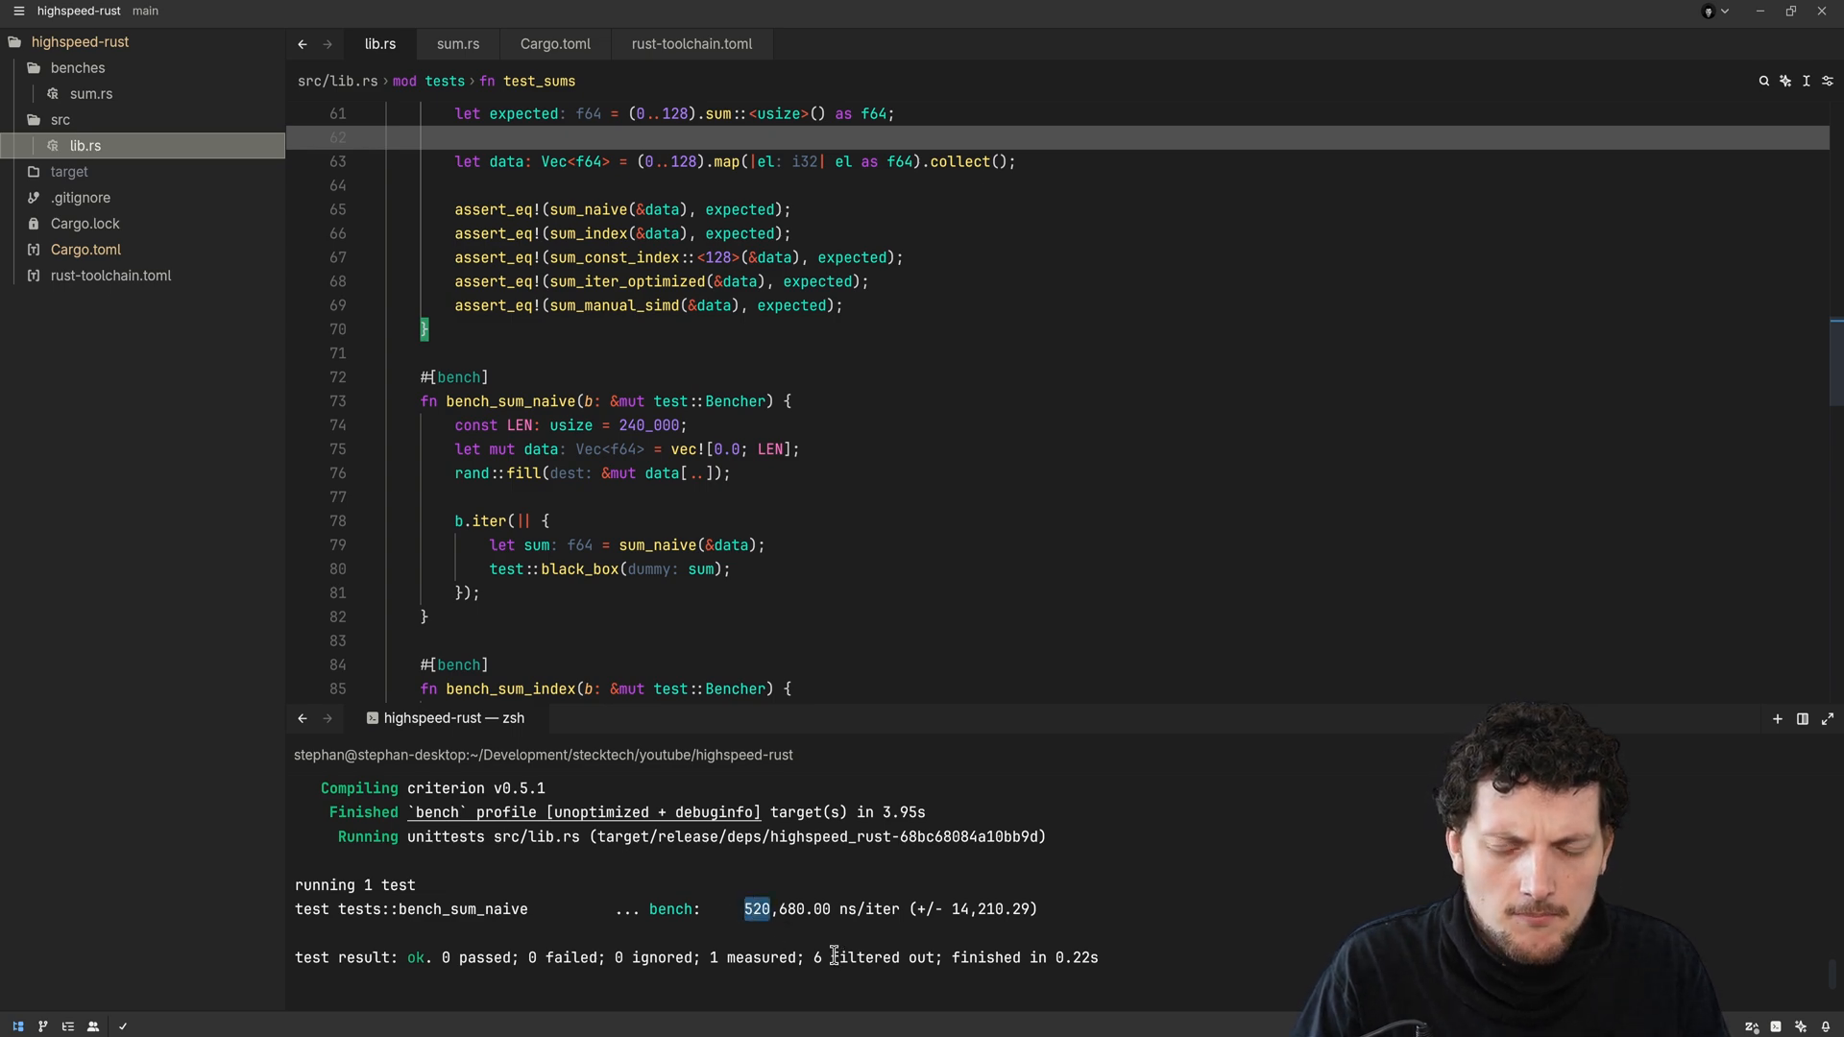
{"action": "mouse_move", "coordinate": [824, 939]}
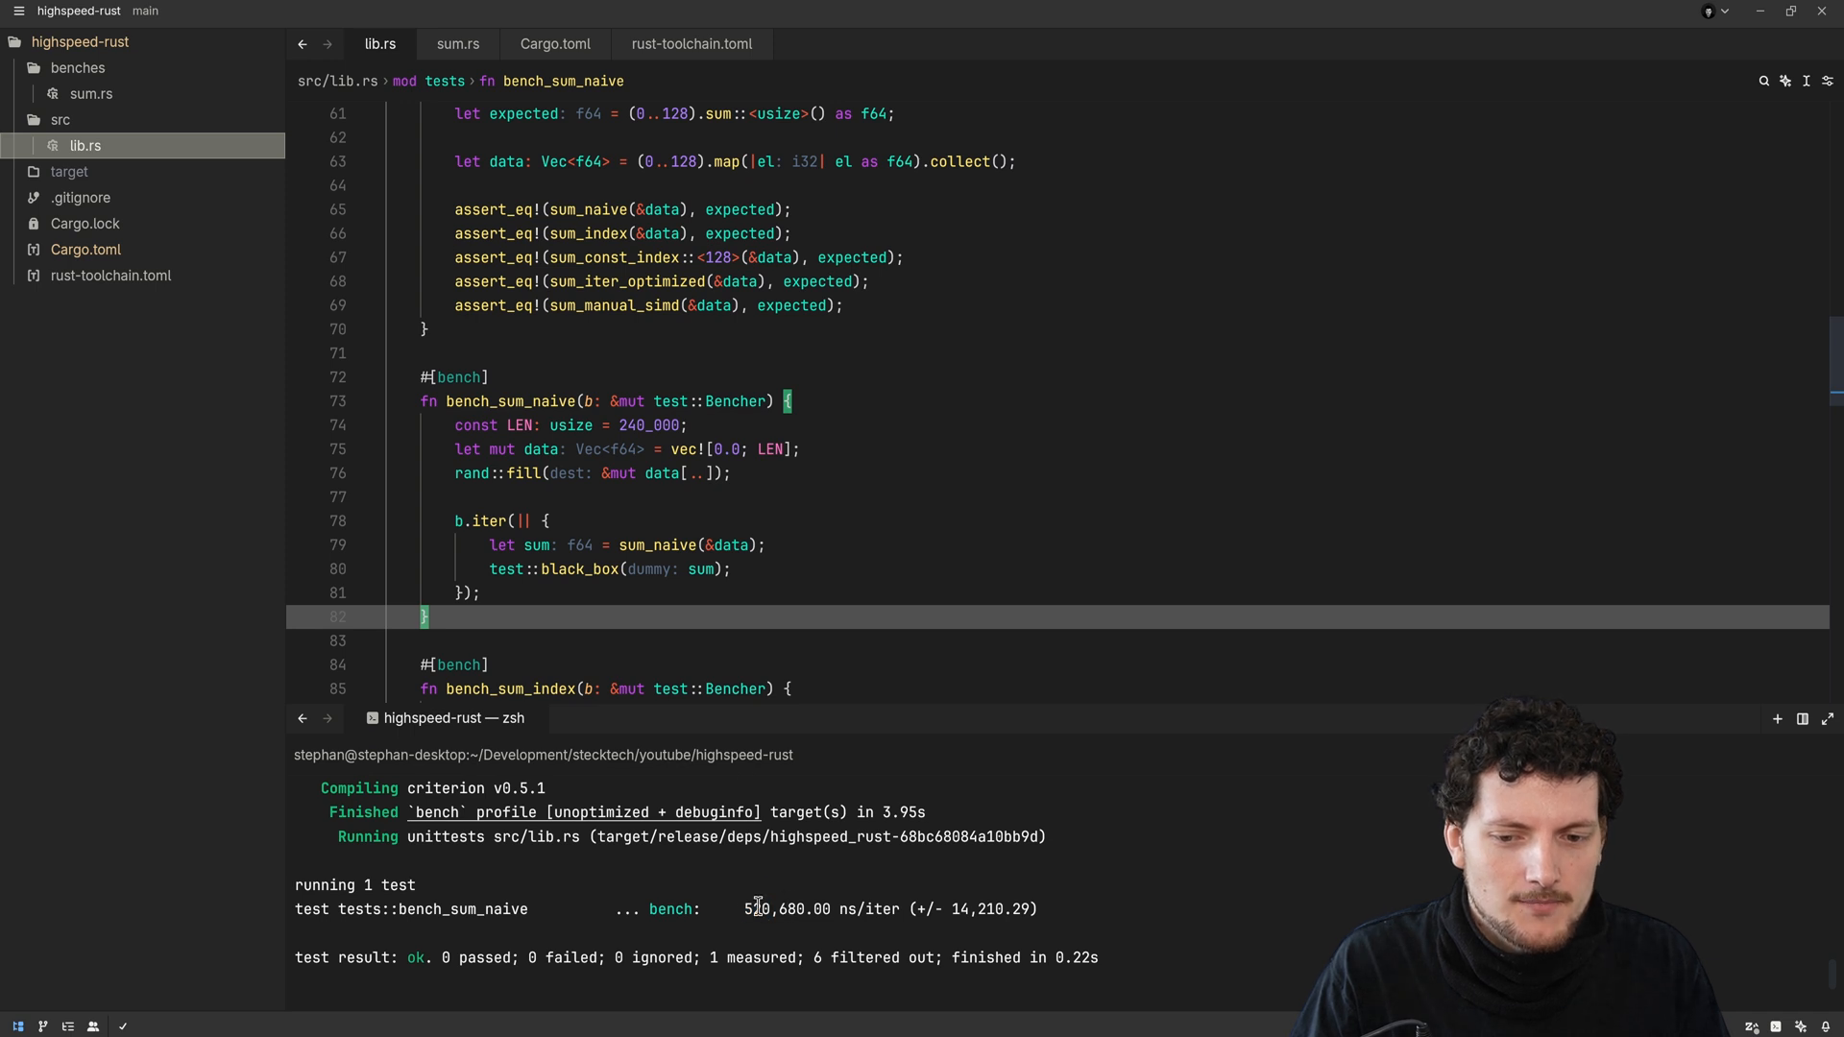
{"action": "double_click", "coordinate": [759, 907]}
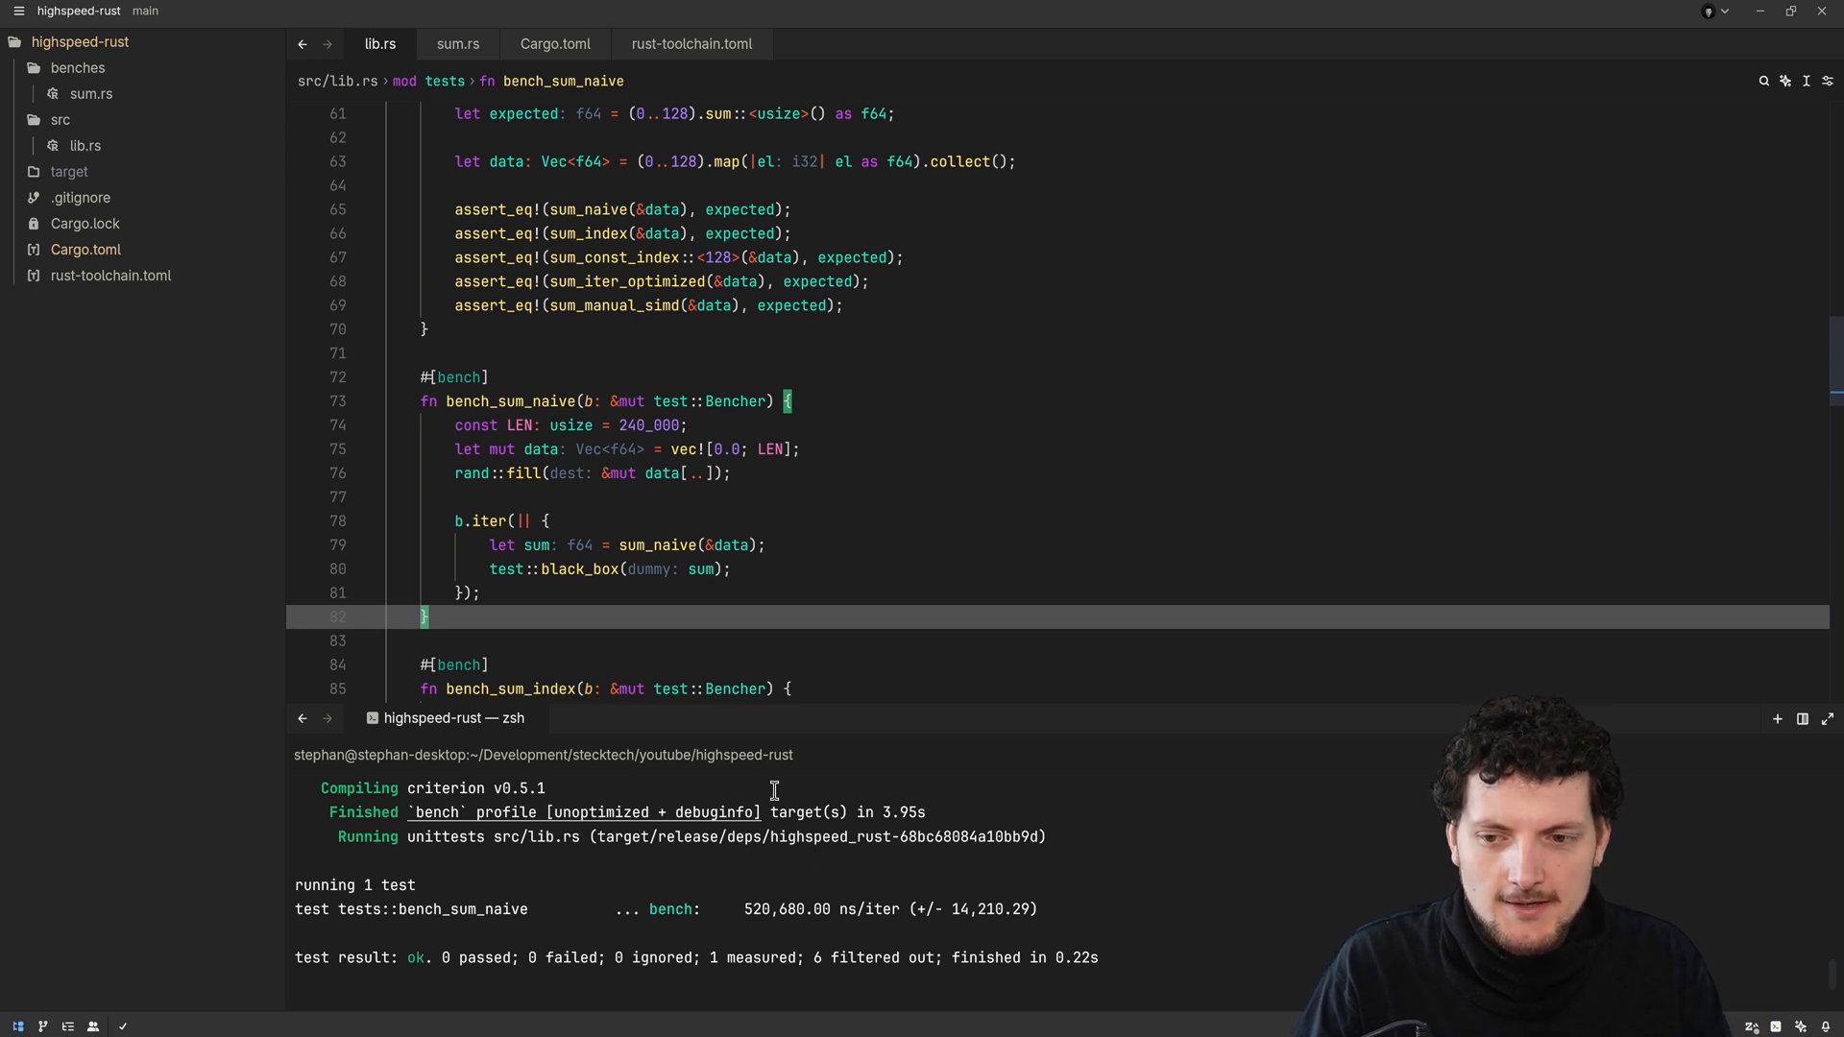
{"action": "mouse_move", "coordinate": [606, 735]}
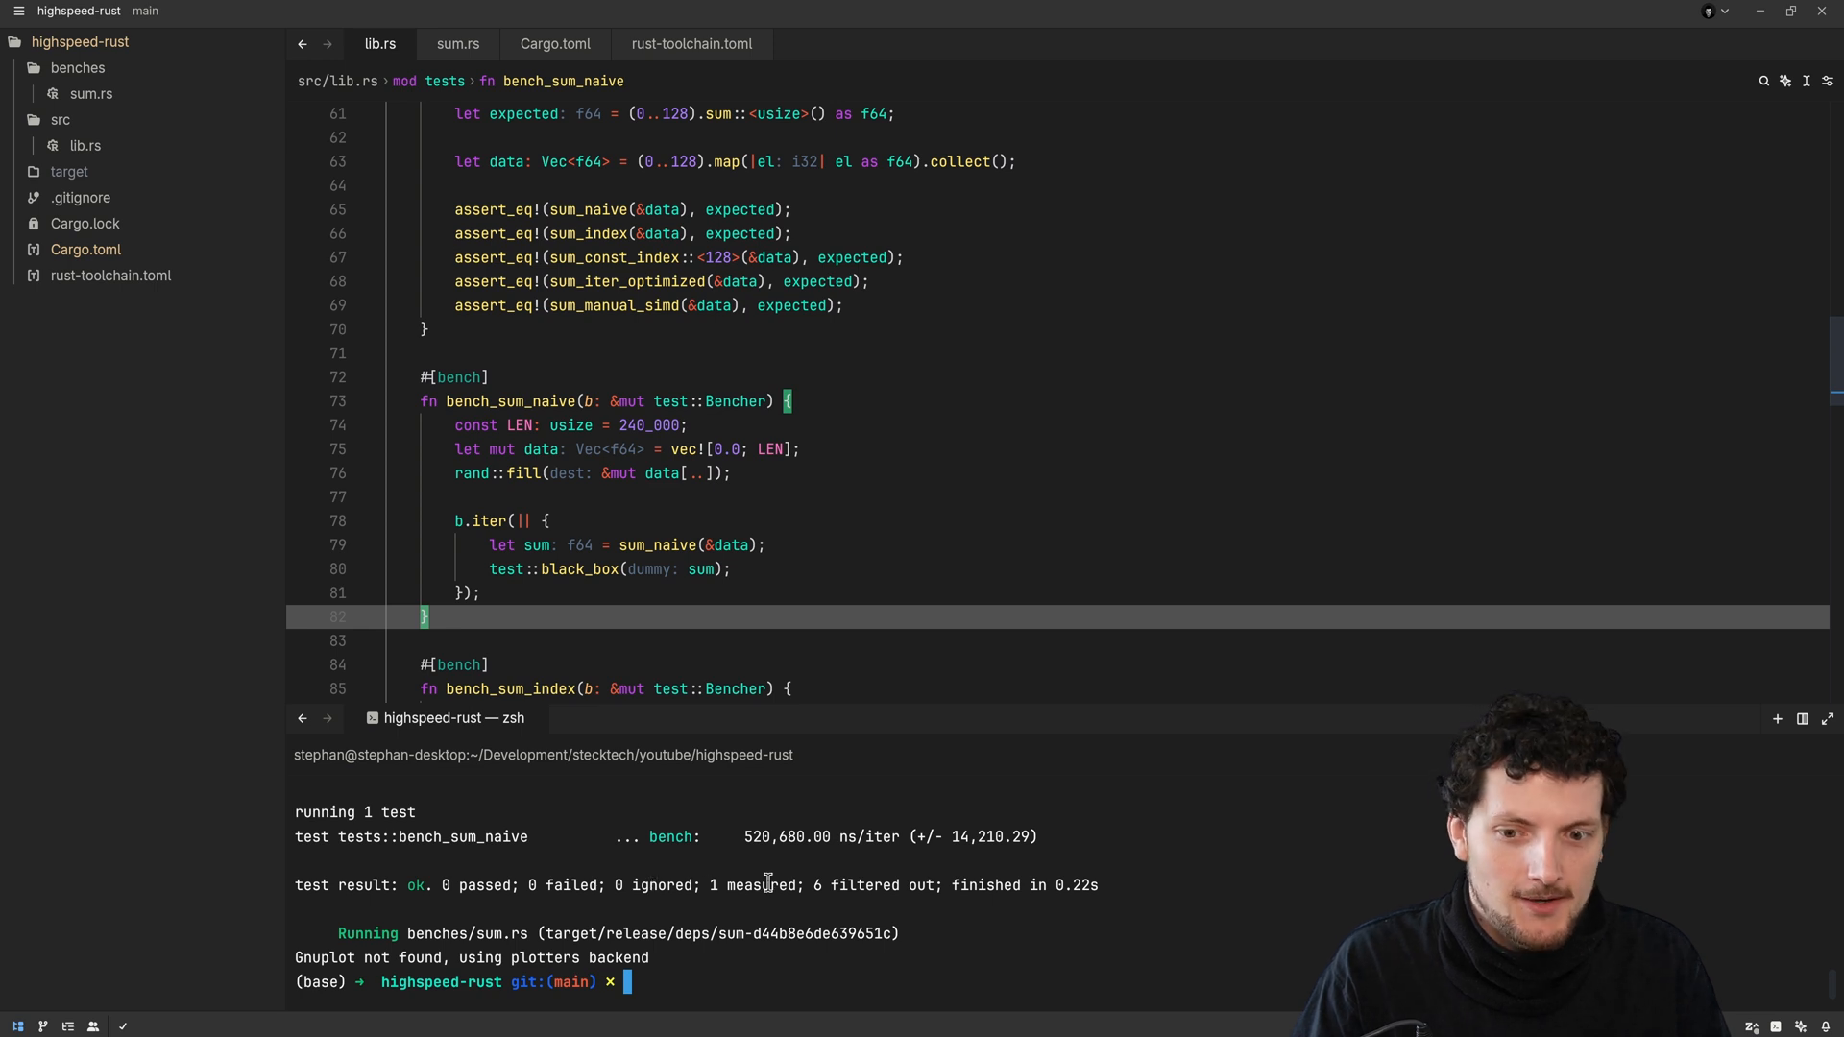
Run 'cargo build' and the release build, then highlight the 520 naive benchmark figure
{"action": "type", "text": "cargo build"}
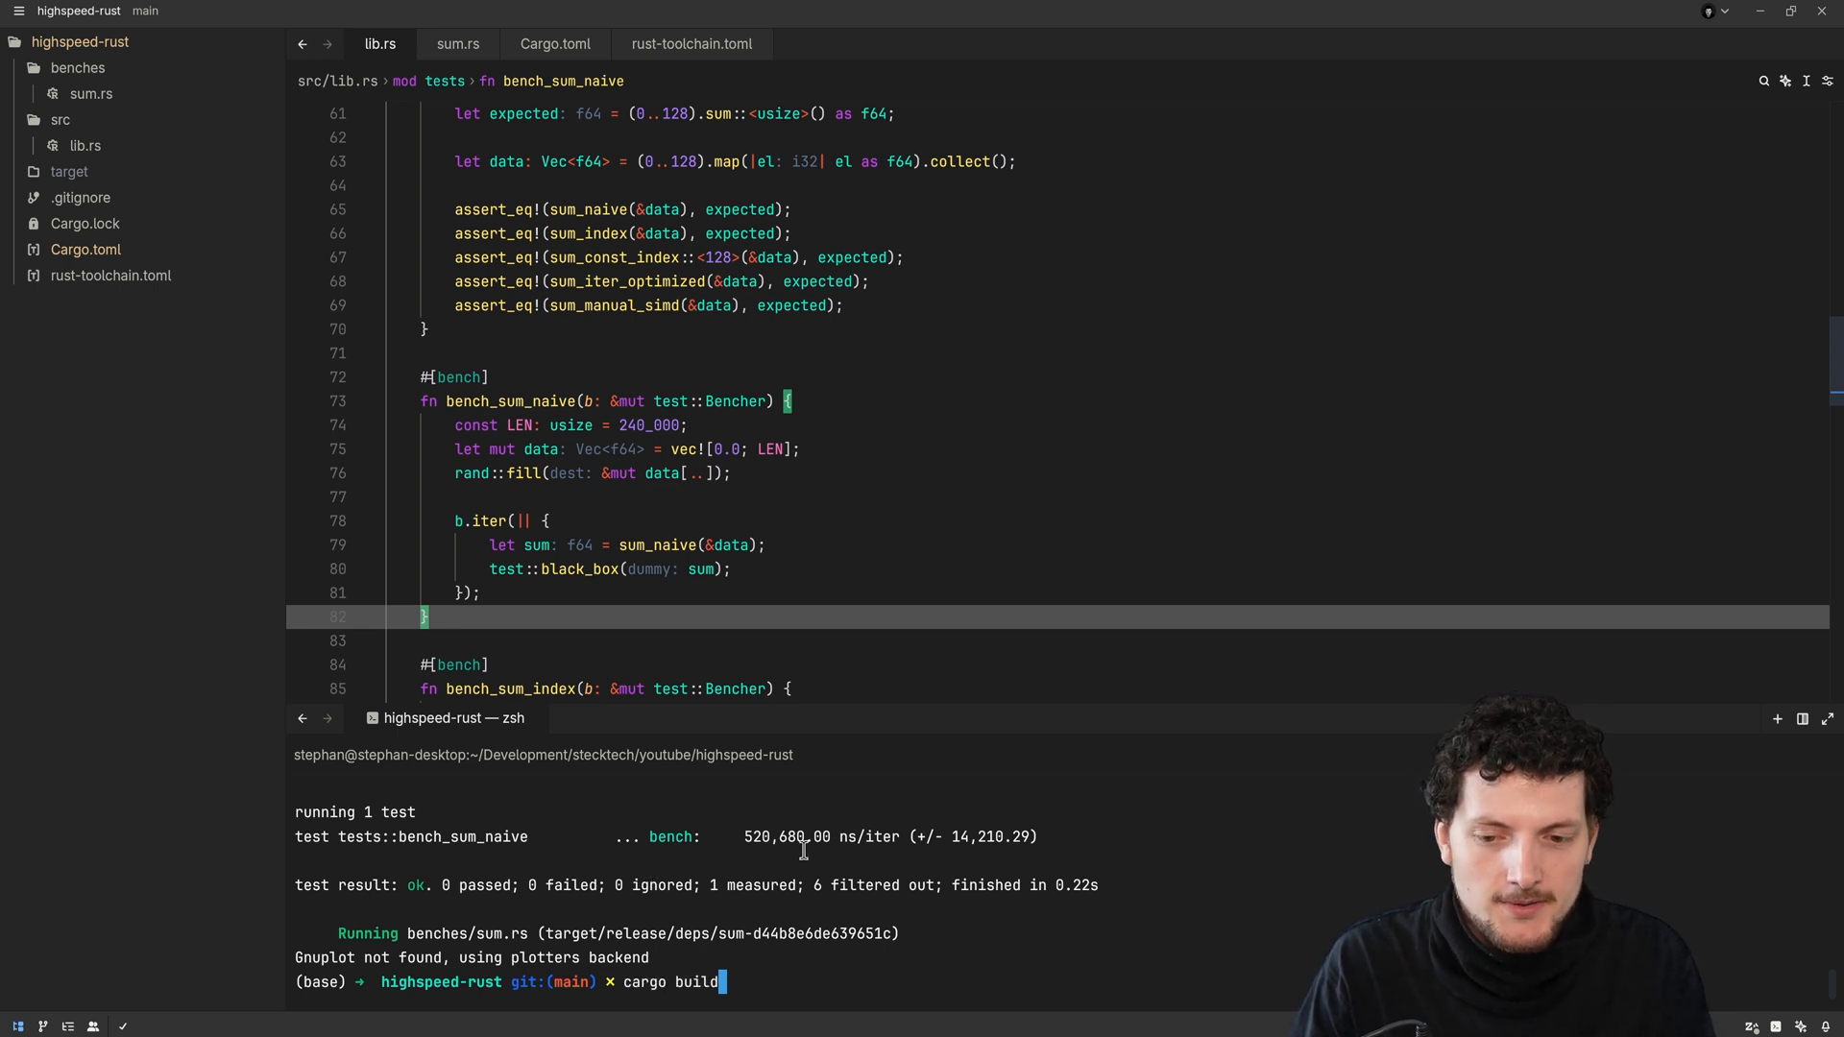
{"action": "key", "text": "Return"}
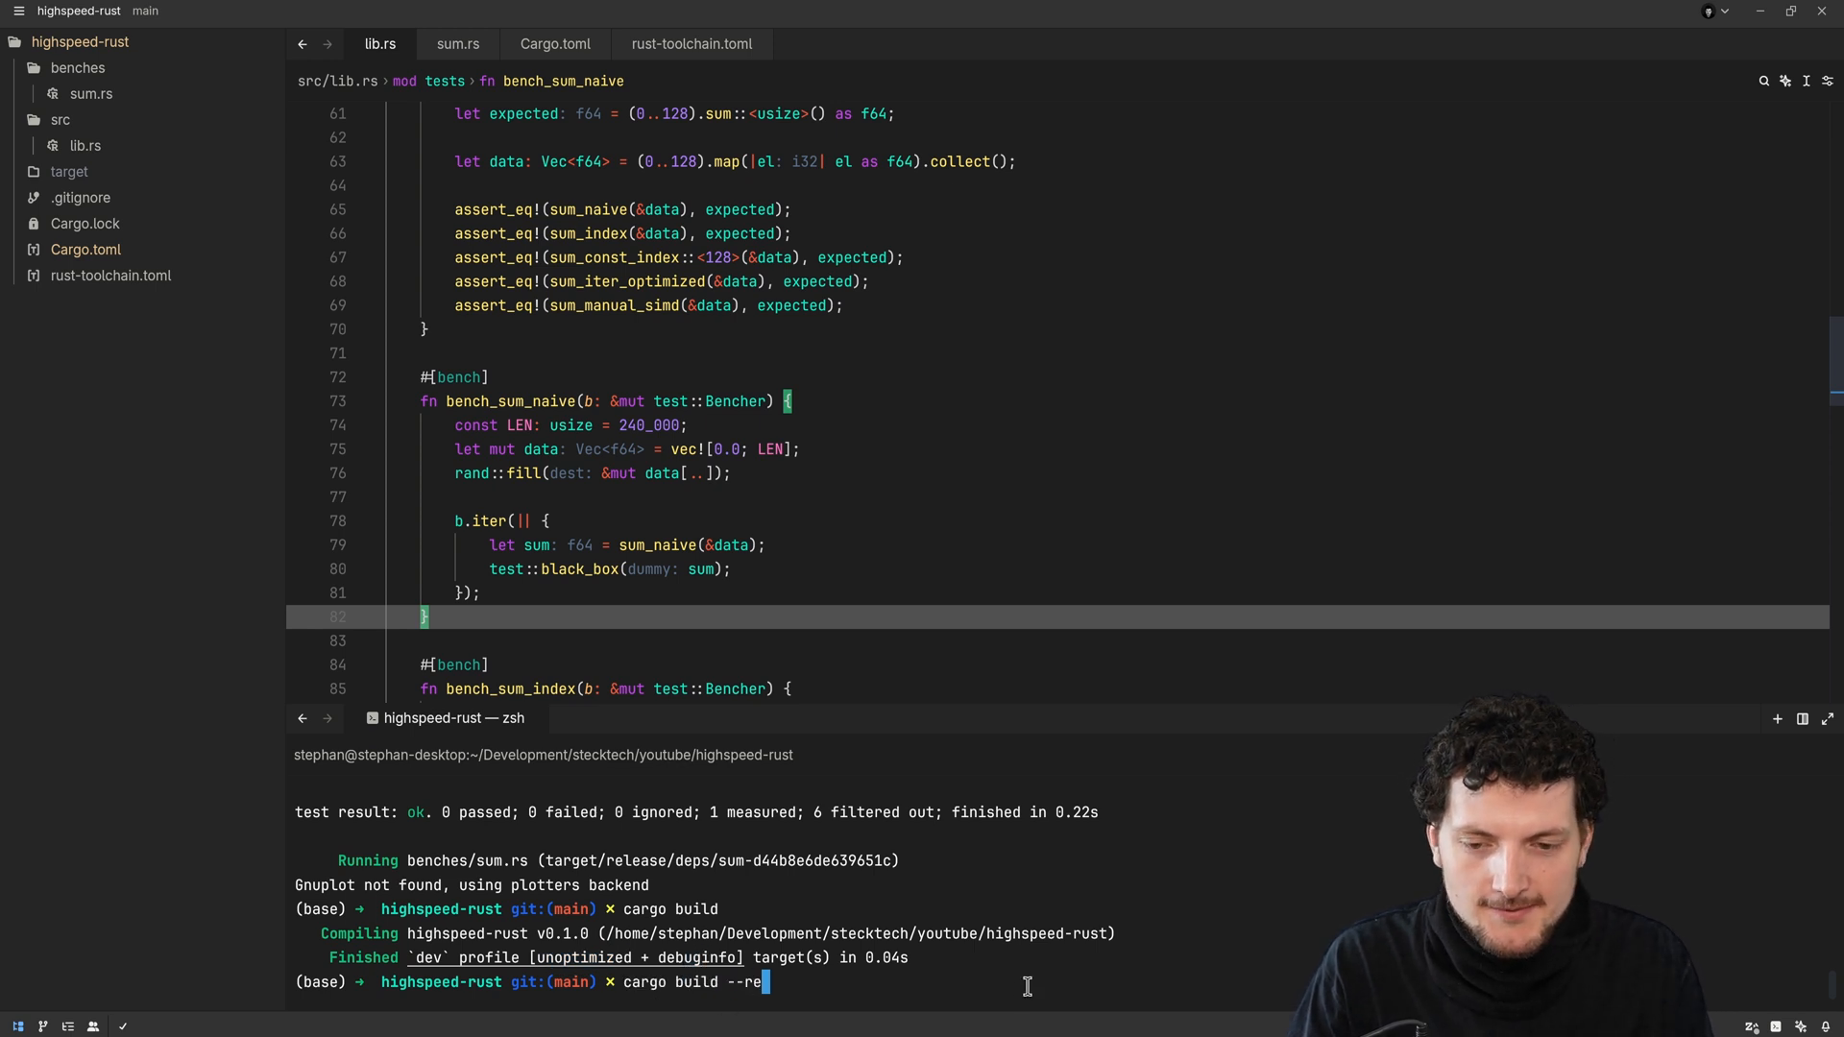
{"action": "key", "text": "Return"}
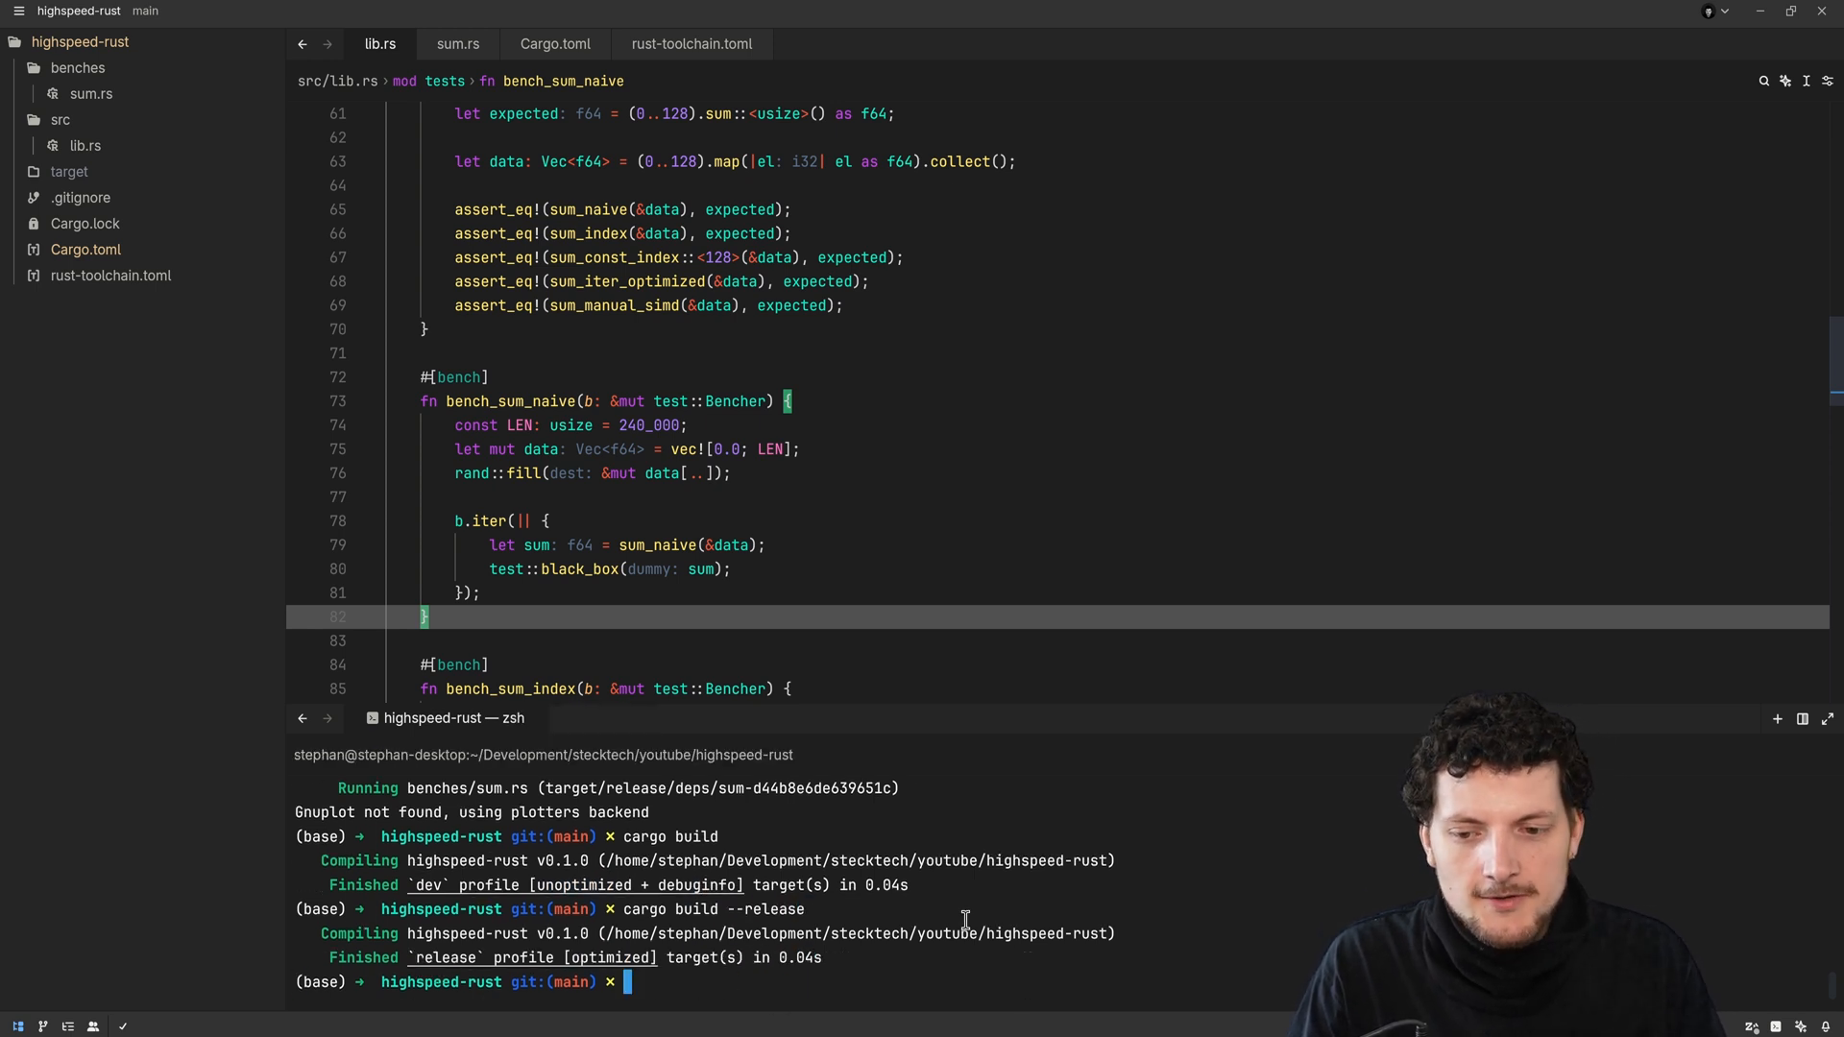
{"action": "double_click", "coordinate": [608, 957]}
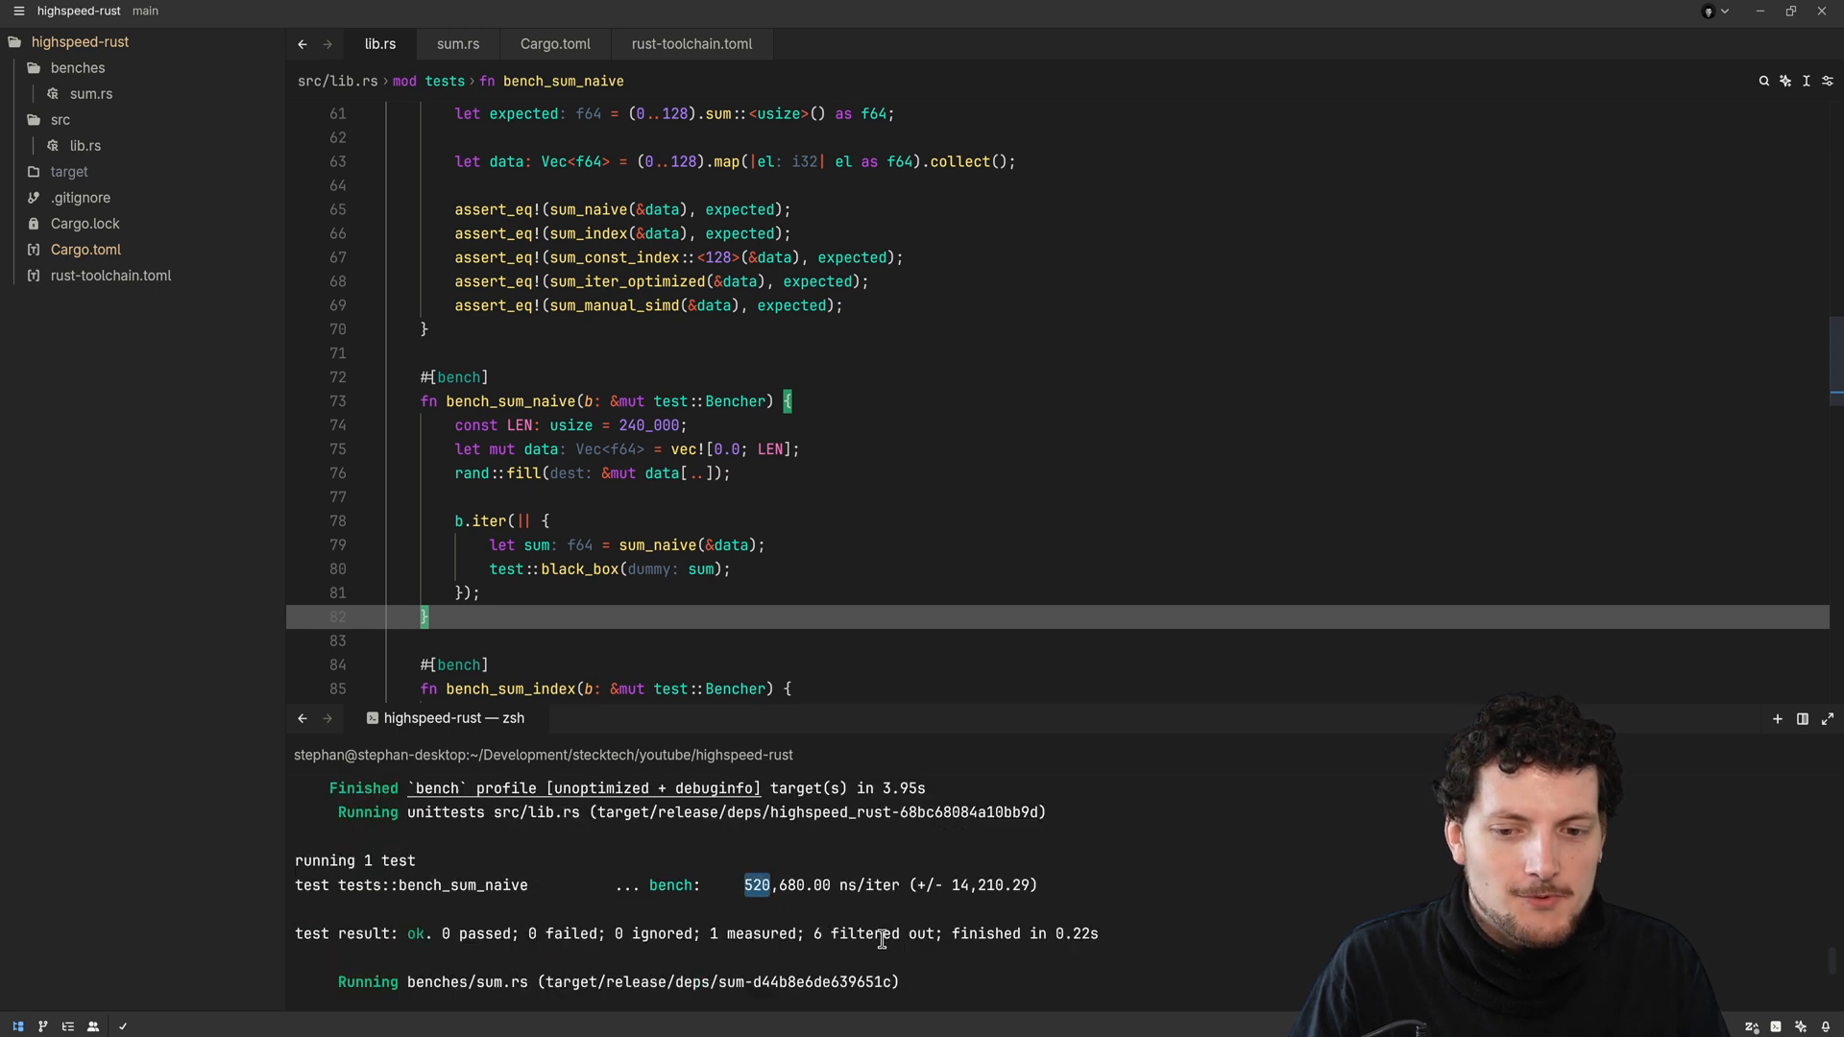
{"action": "mouse_move", "coordinate": [749, 859]}
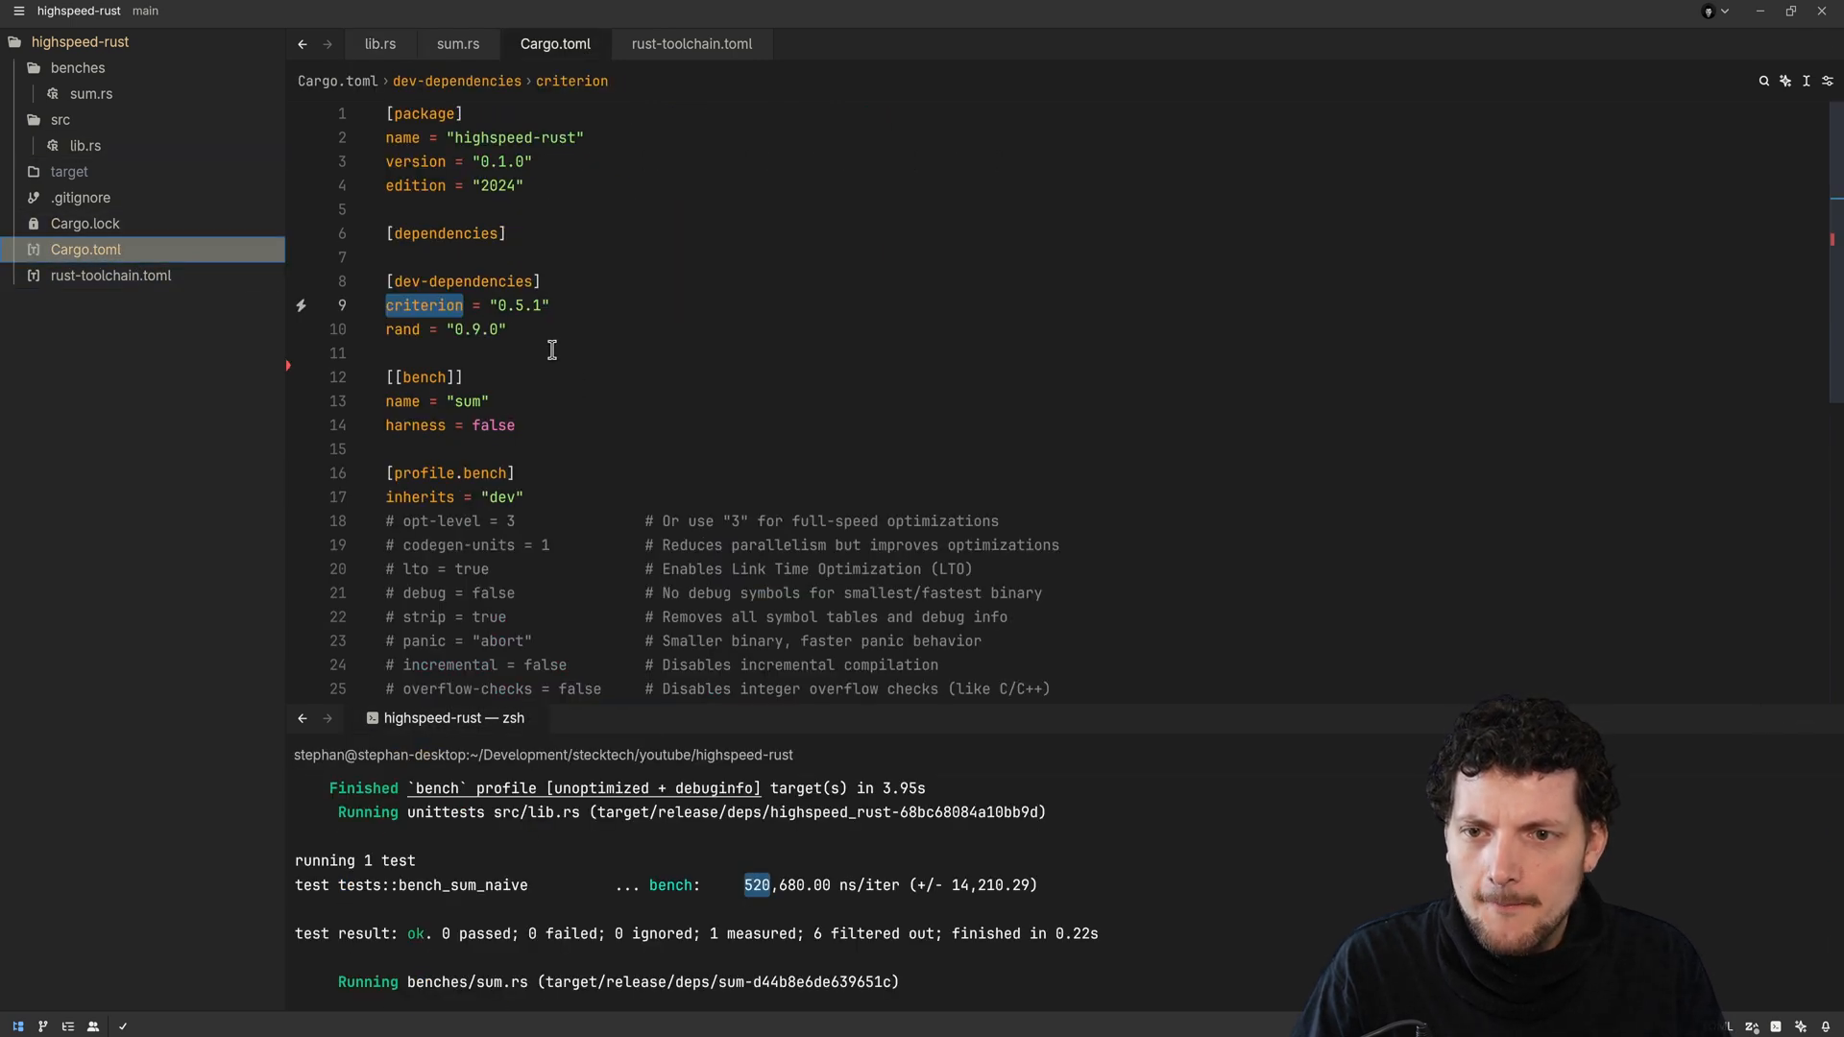
{"action": "mouse_move", "coordinate": [534, 497]}
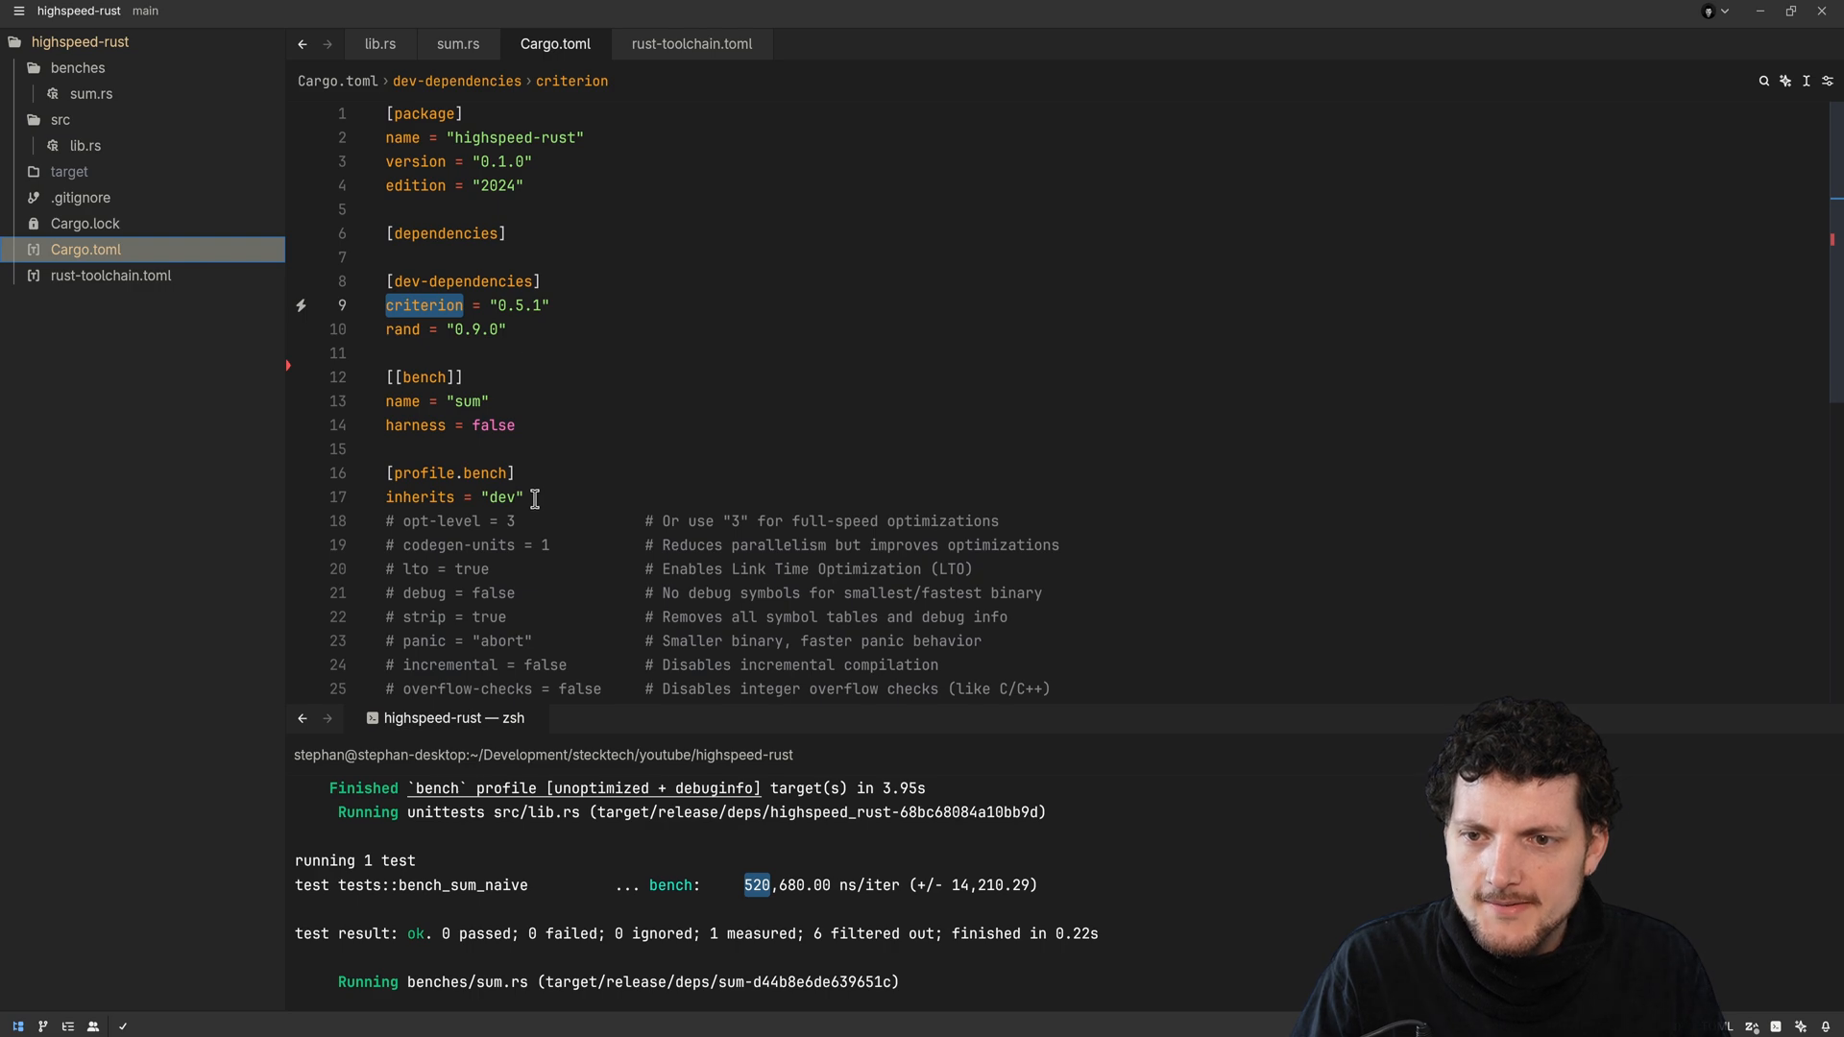
Select the inherits = "dev" setting under [profile.bench] in Cargo.toml
{"action": "double_click", "coordinate": [420, 496]}
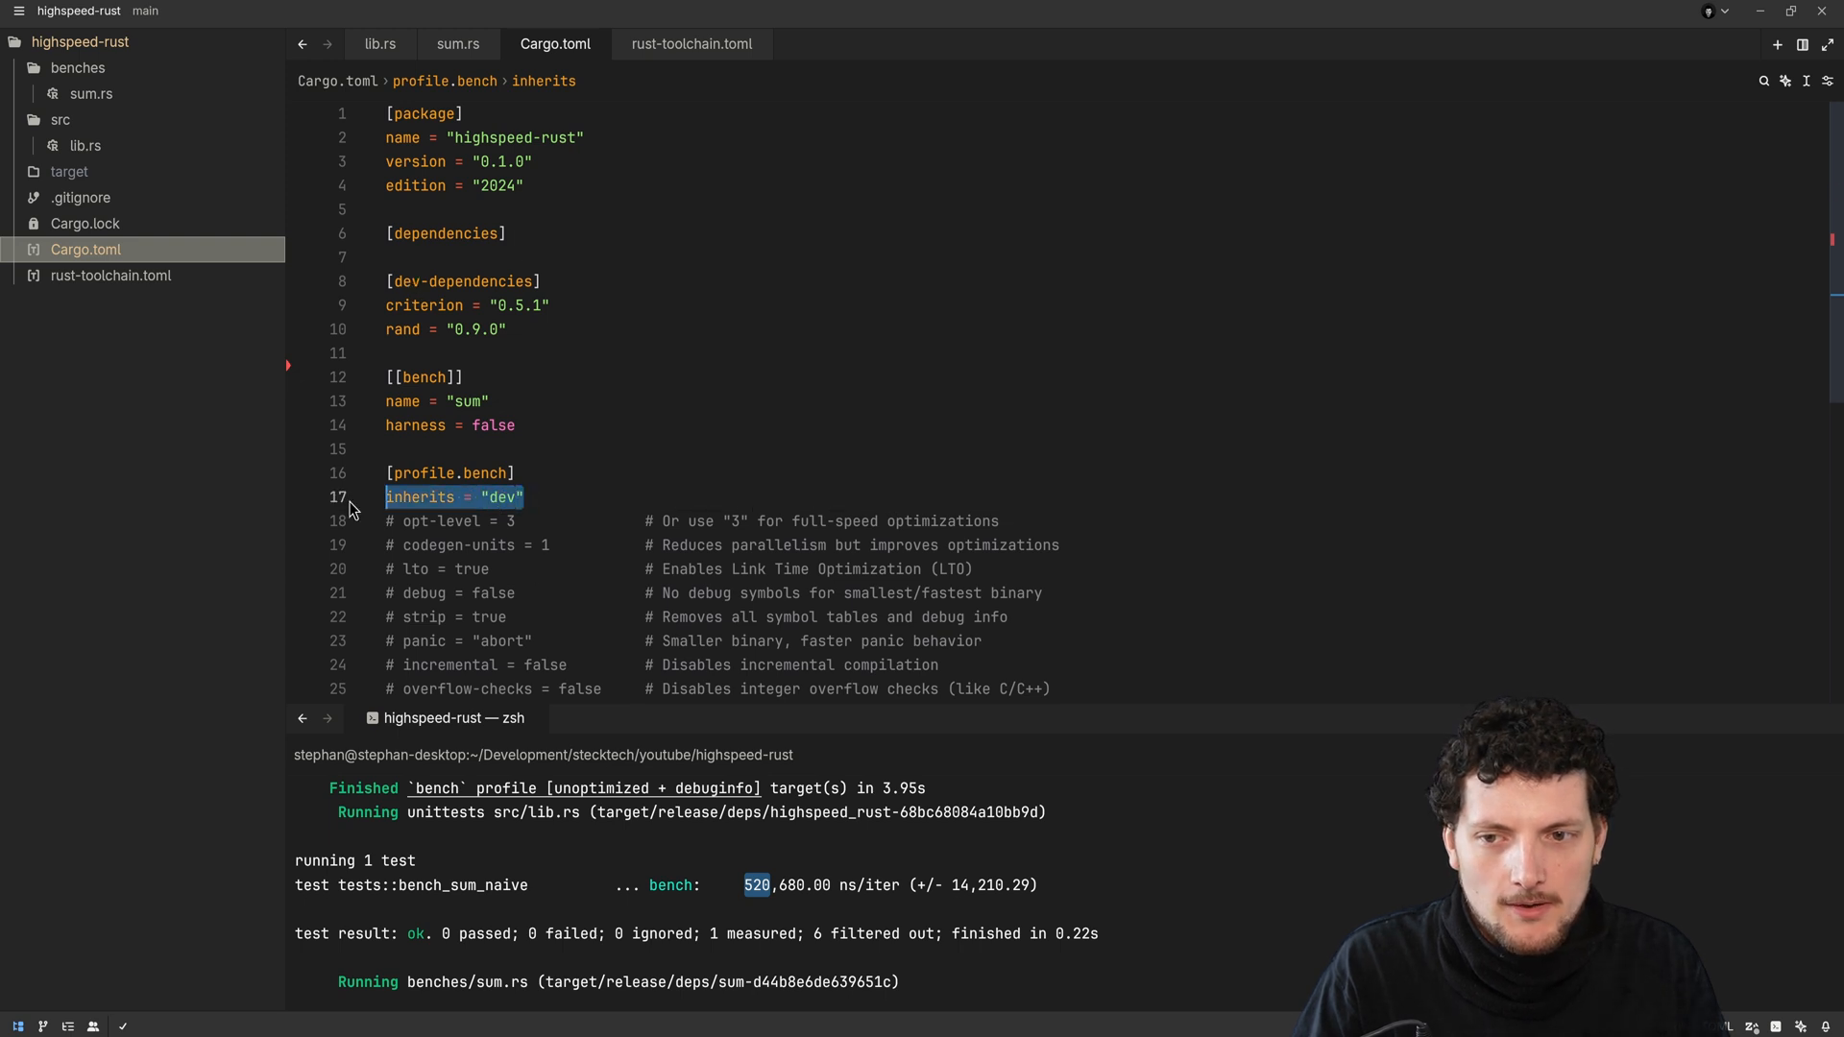
{"action": "double_click", "coordinate": [499, 496]}
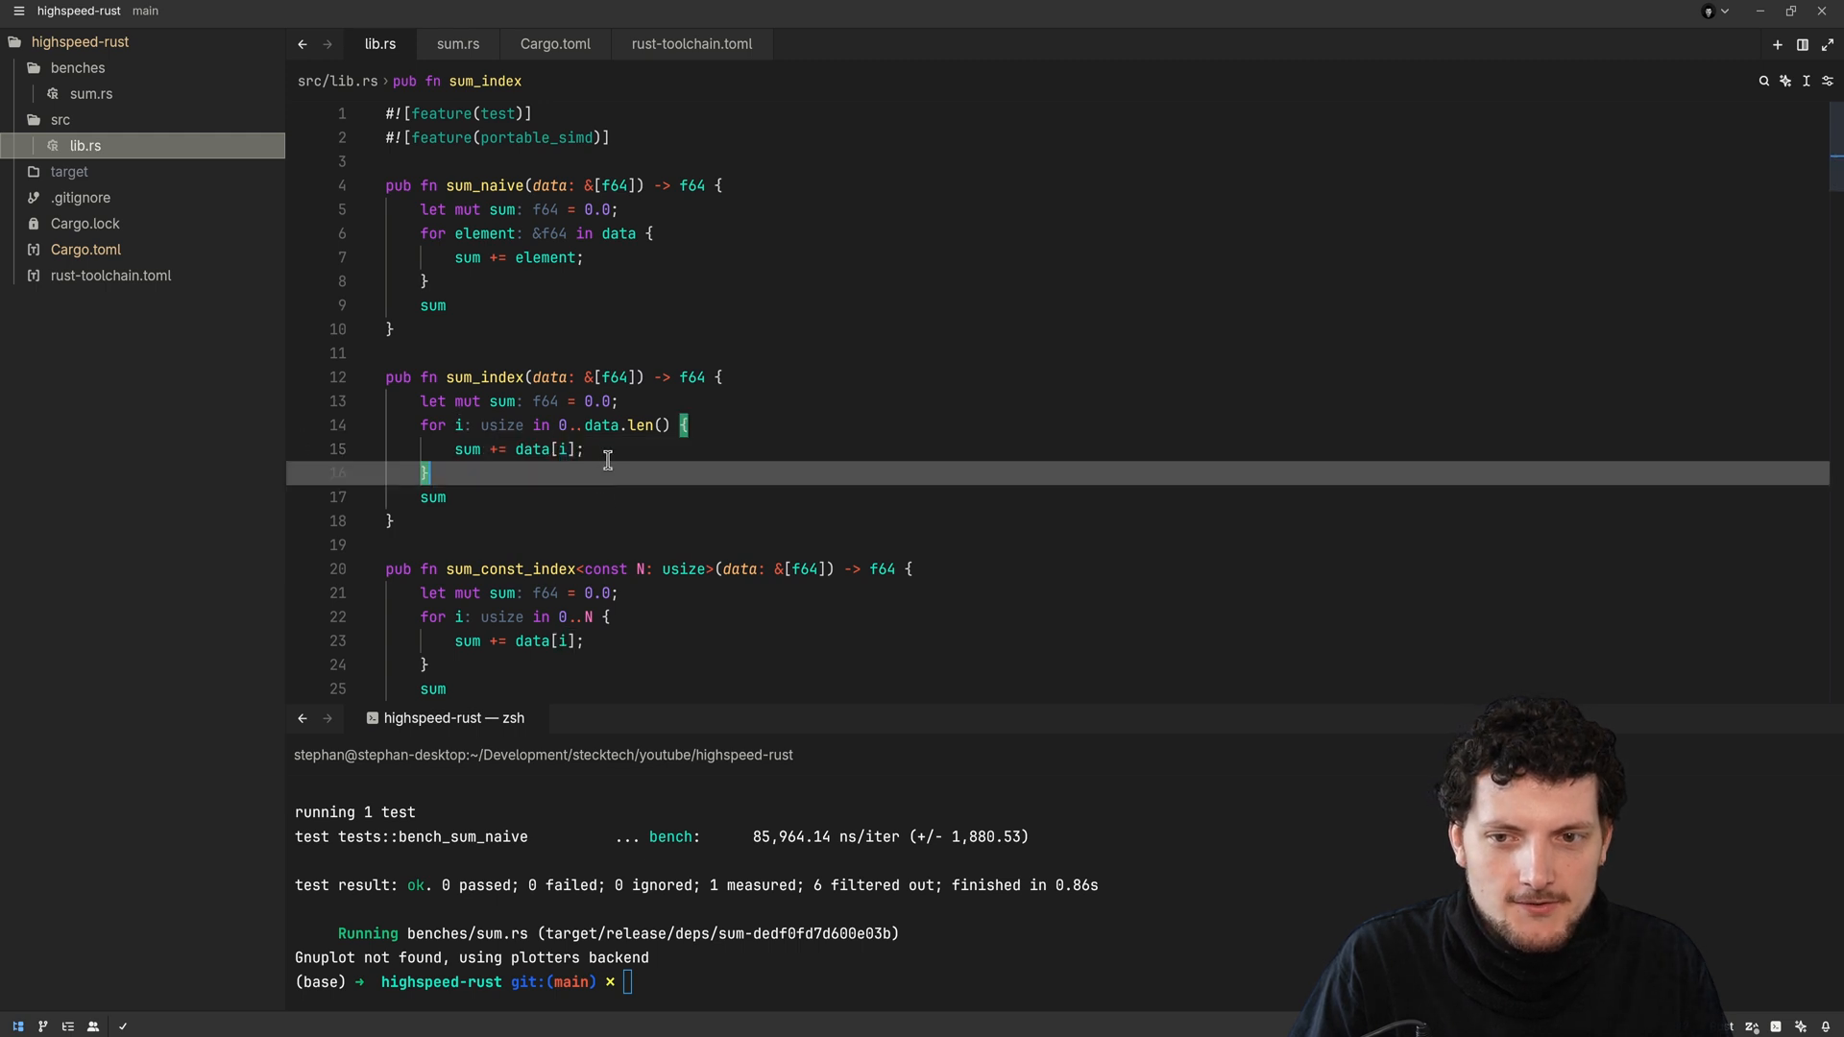
{"action": "mouse_move", "coordinate": [567, 425]}
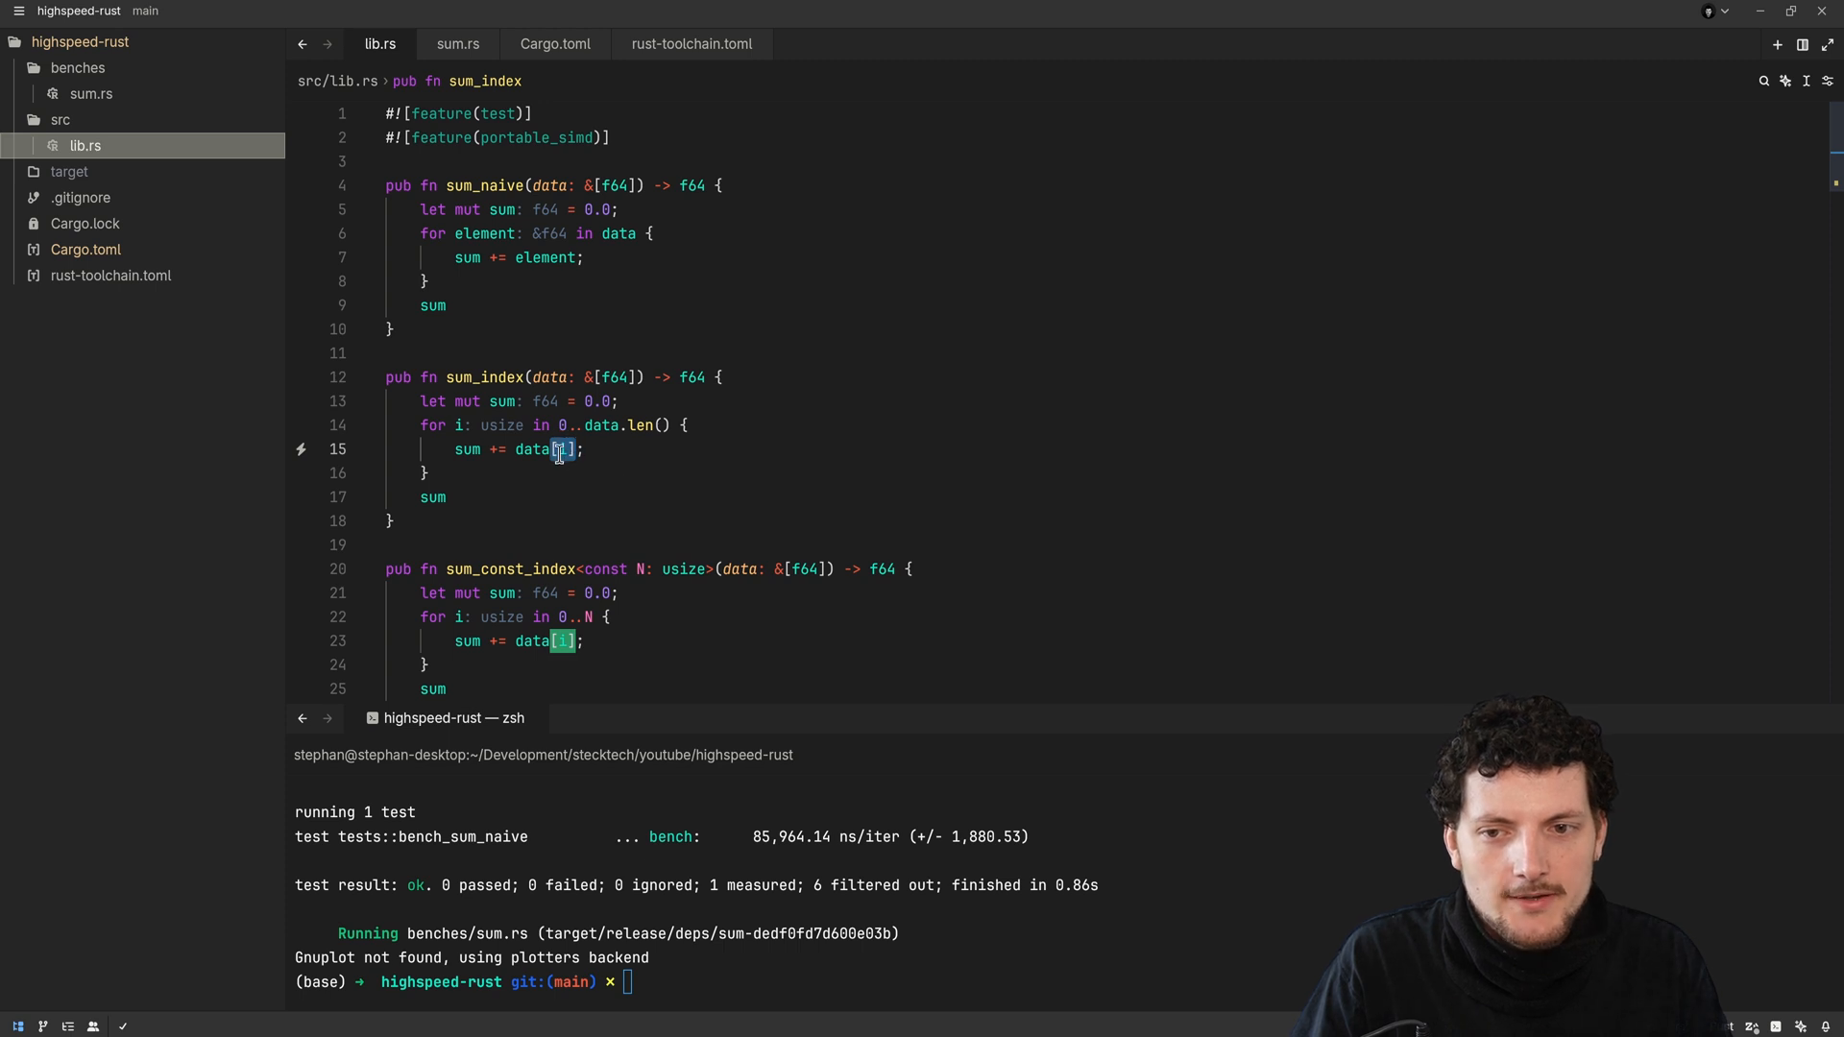
{"action": "mouse_move", "coordinate": [565, 512]}
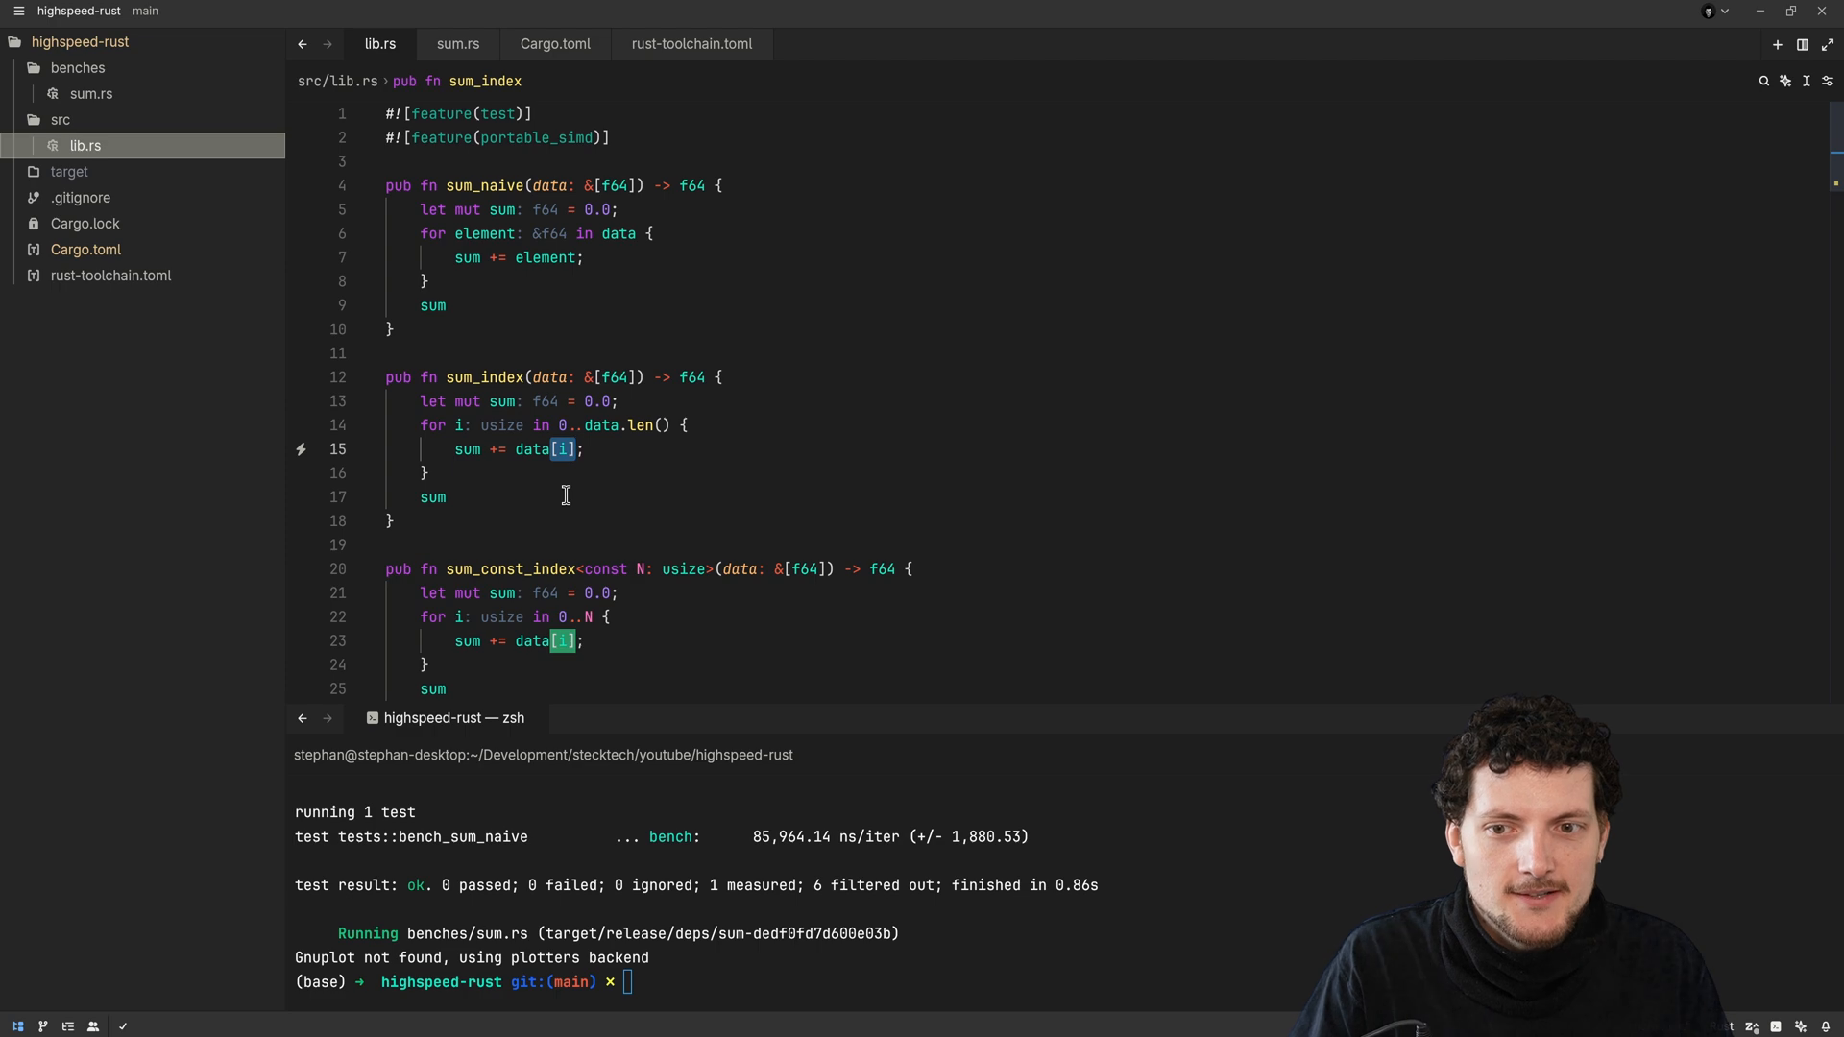
Place the cursor after i in data[i] inside sum_index
{"action": "left_click", "coordinate": [640, 449]}
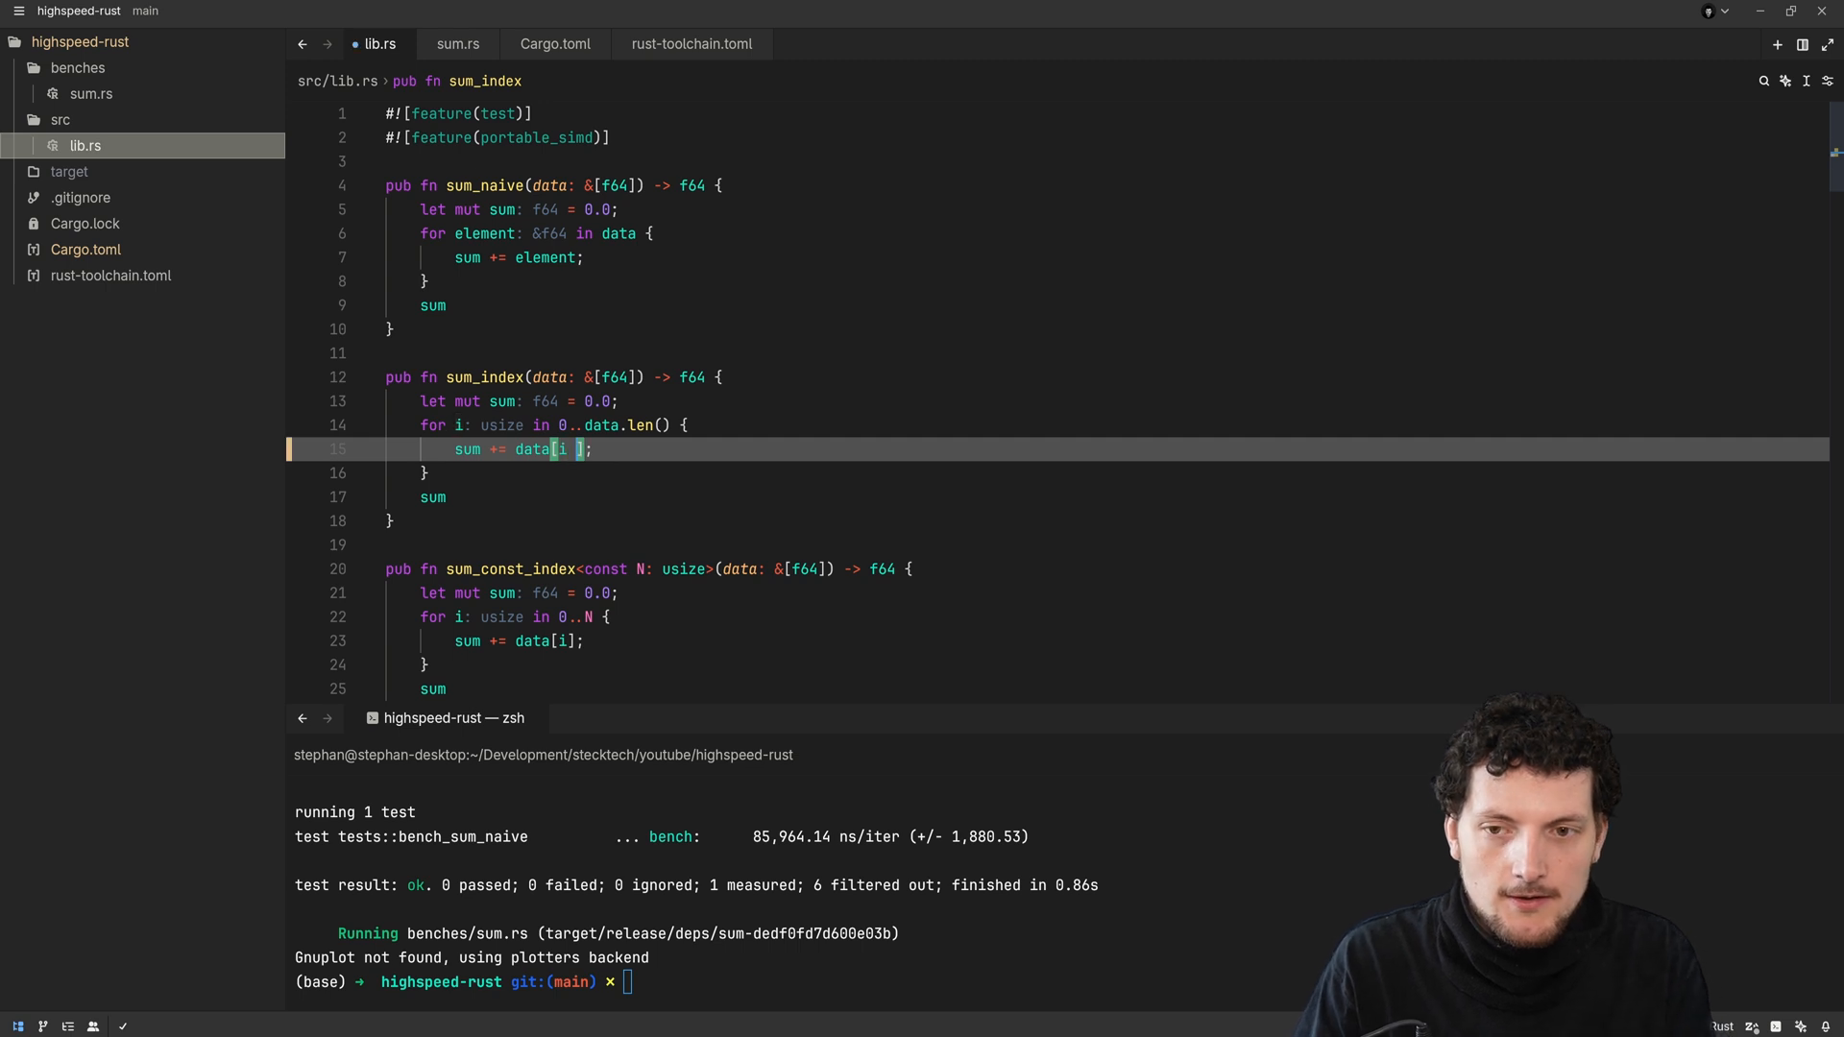
Change the index to data[i + 1] and run the sum_index benchmark, which panics out of bounds
{"action": "type", "text": "+ 1"}
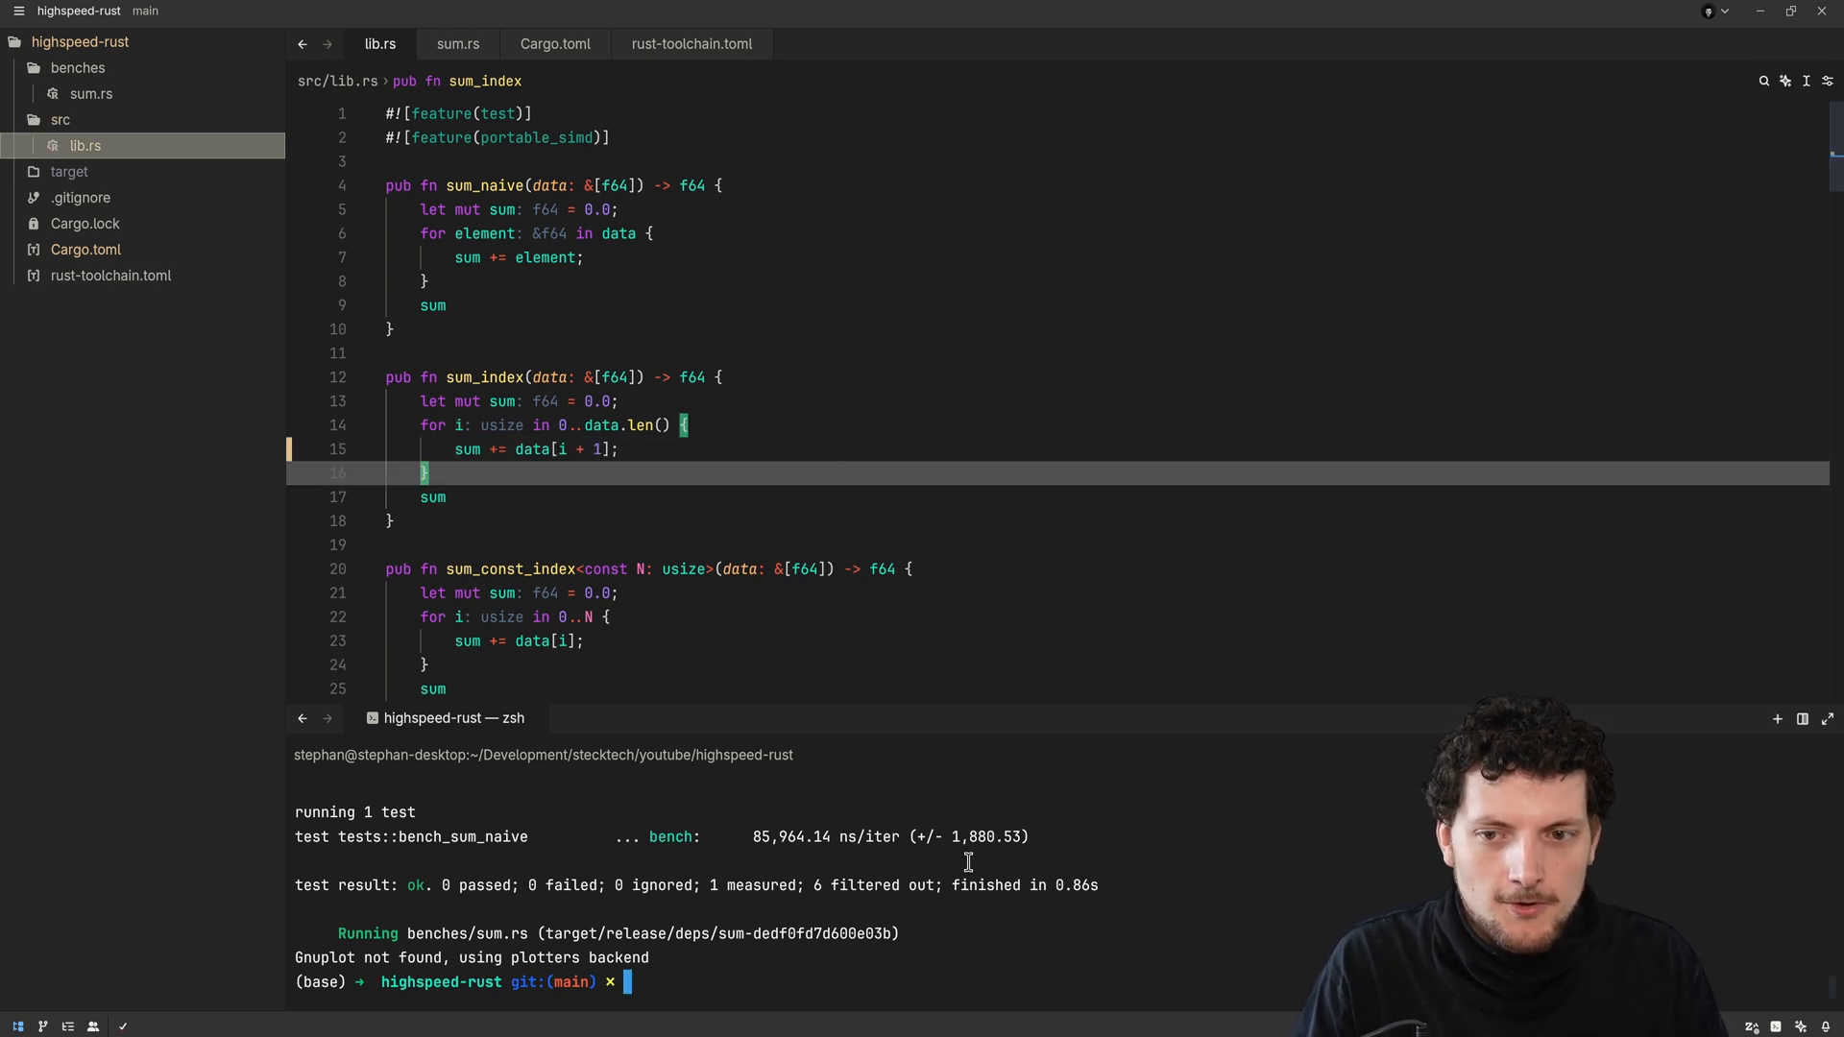
{"action": "type", "text": "cargo bench bench_sum_naiv"}
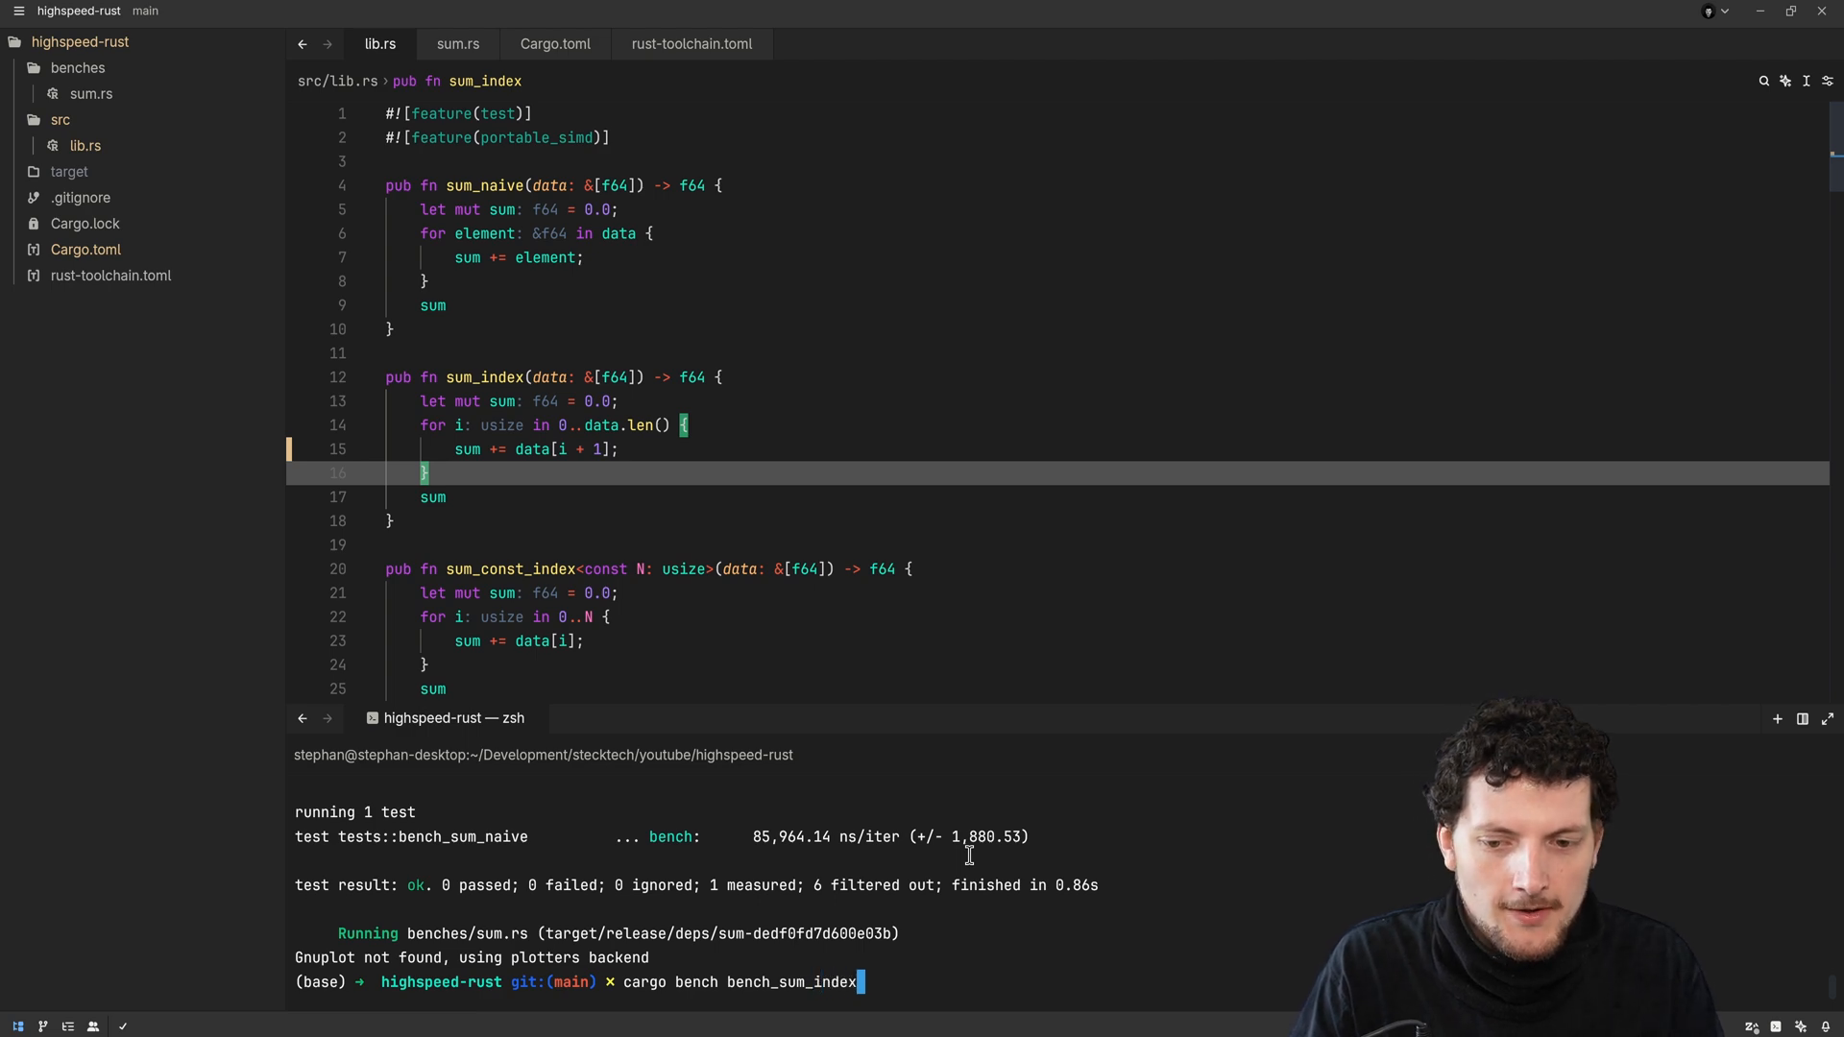
{"action": "key", "text": "Return"}
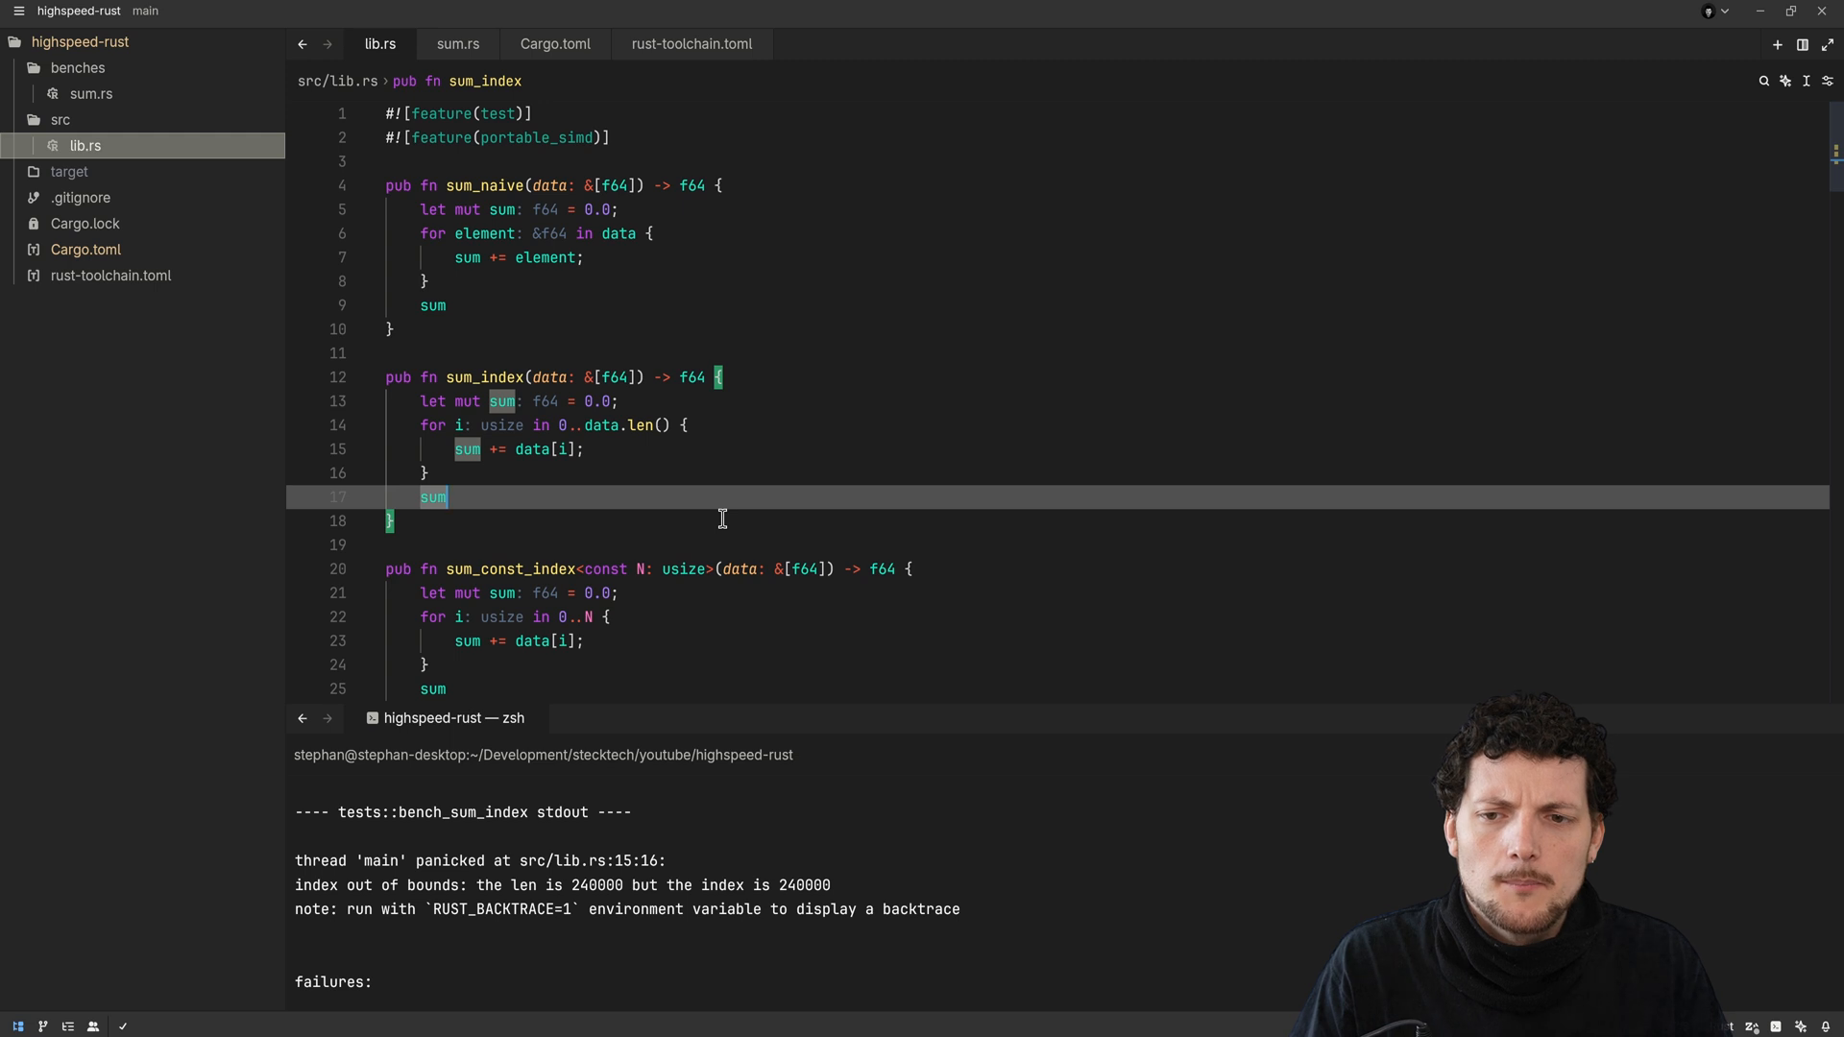
{"action": "mouse_move", "coordinate": [594, 491]}
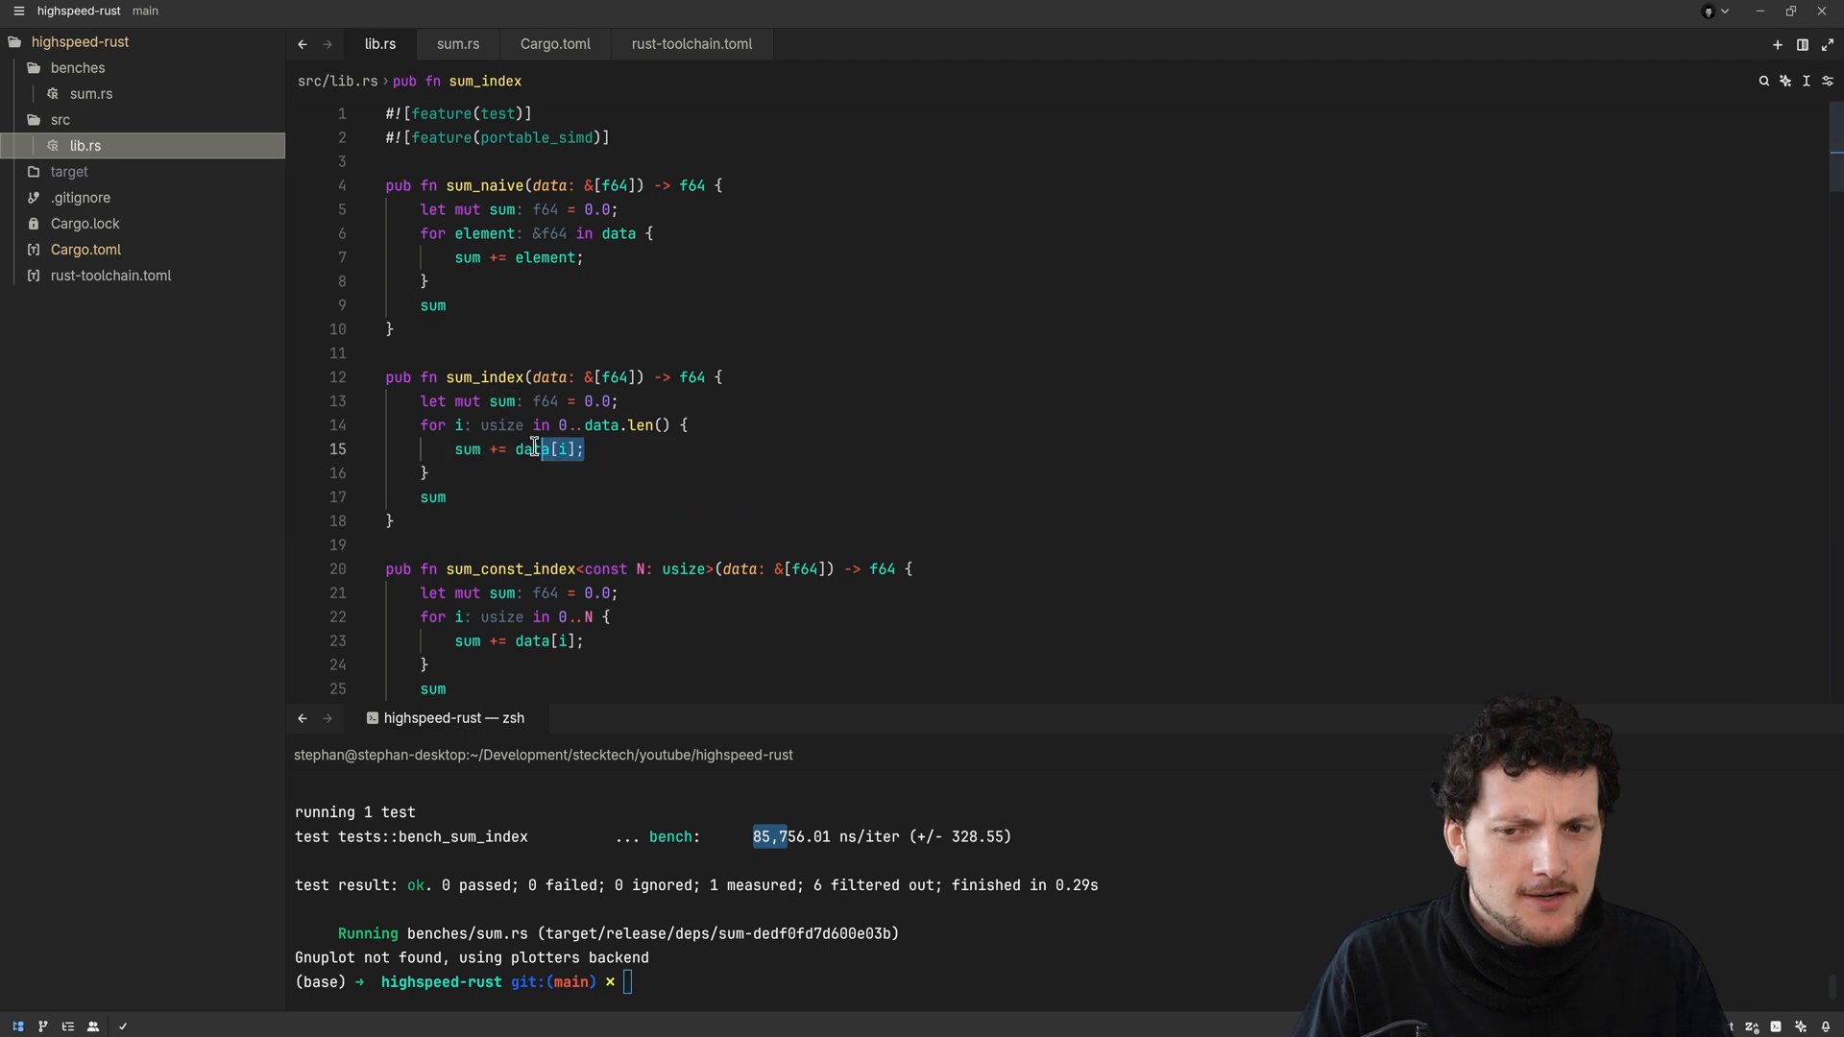
{"action": "mouse_move", "coordinate": [518, 448]}
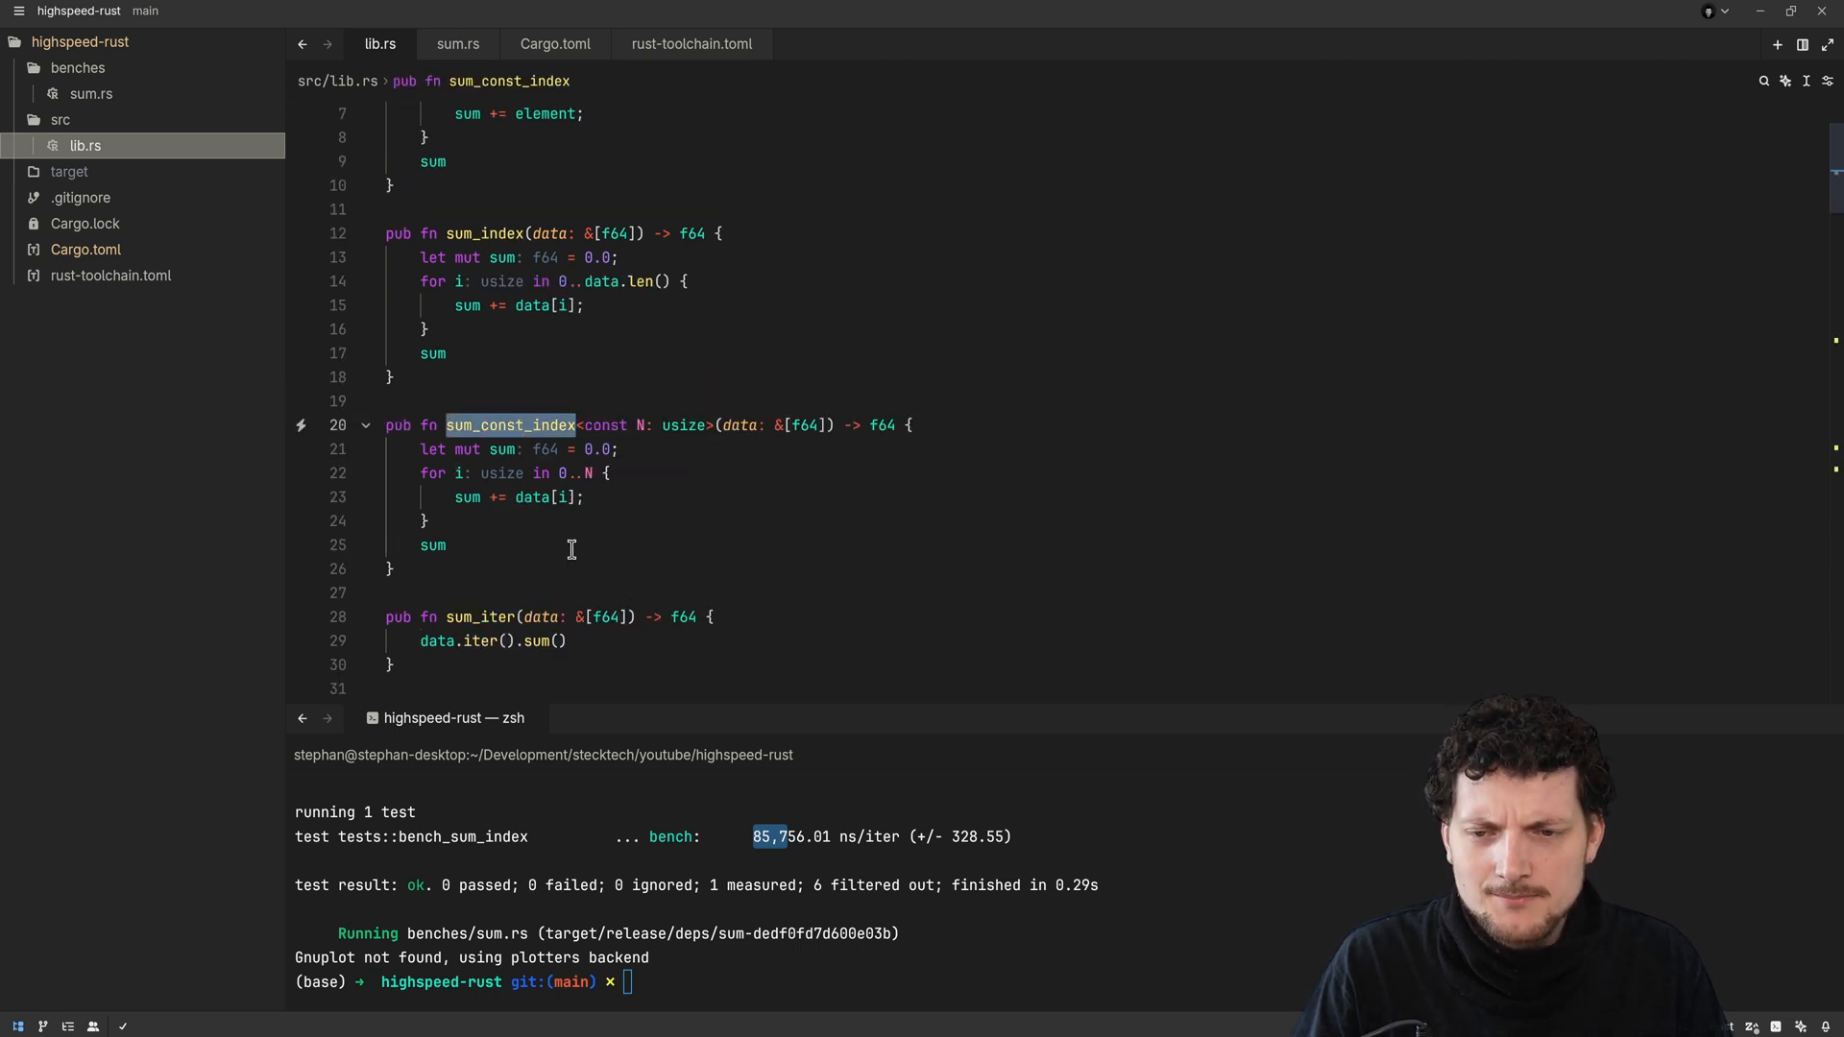
{"action": "scroll", "scroll_direction": "down", "scroll_amount": 3}
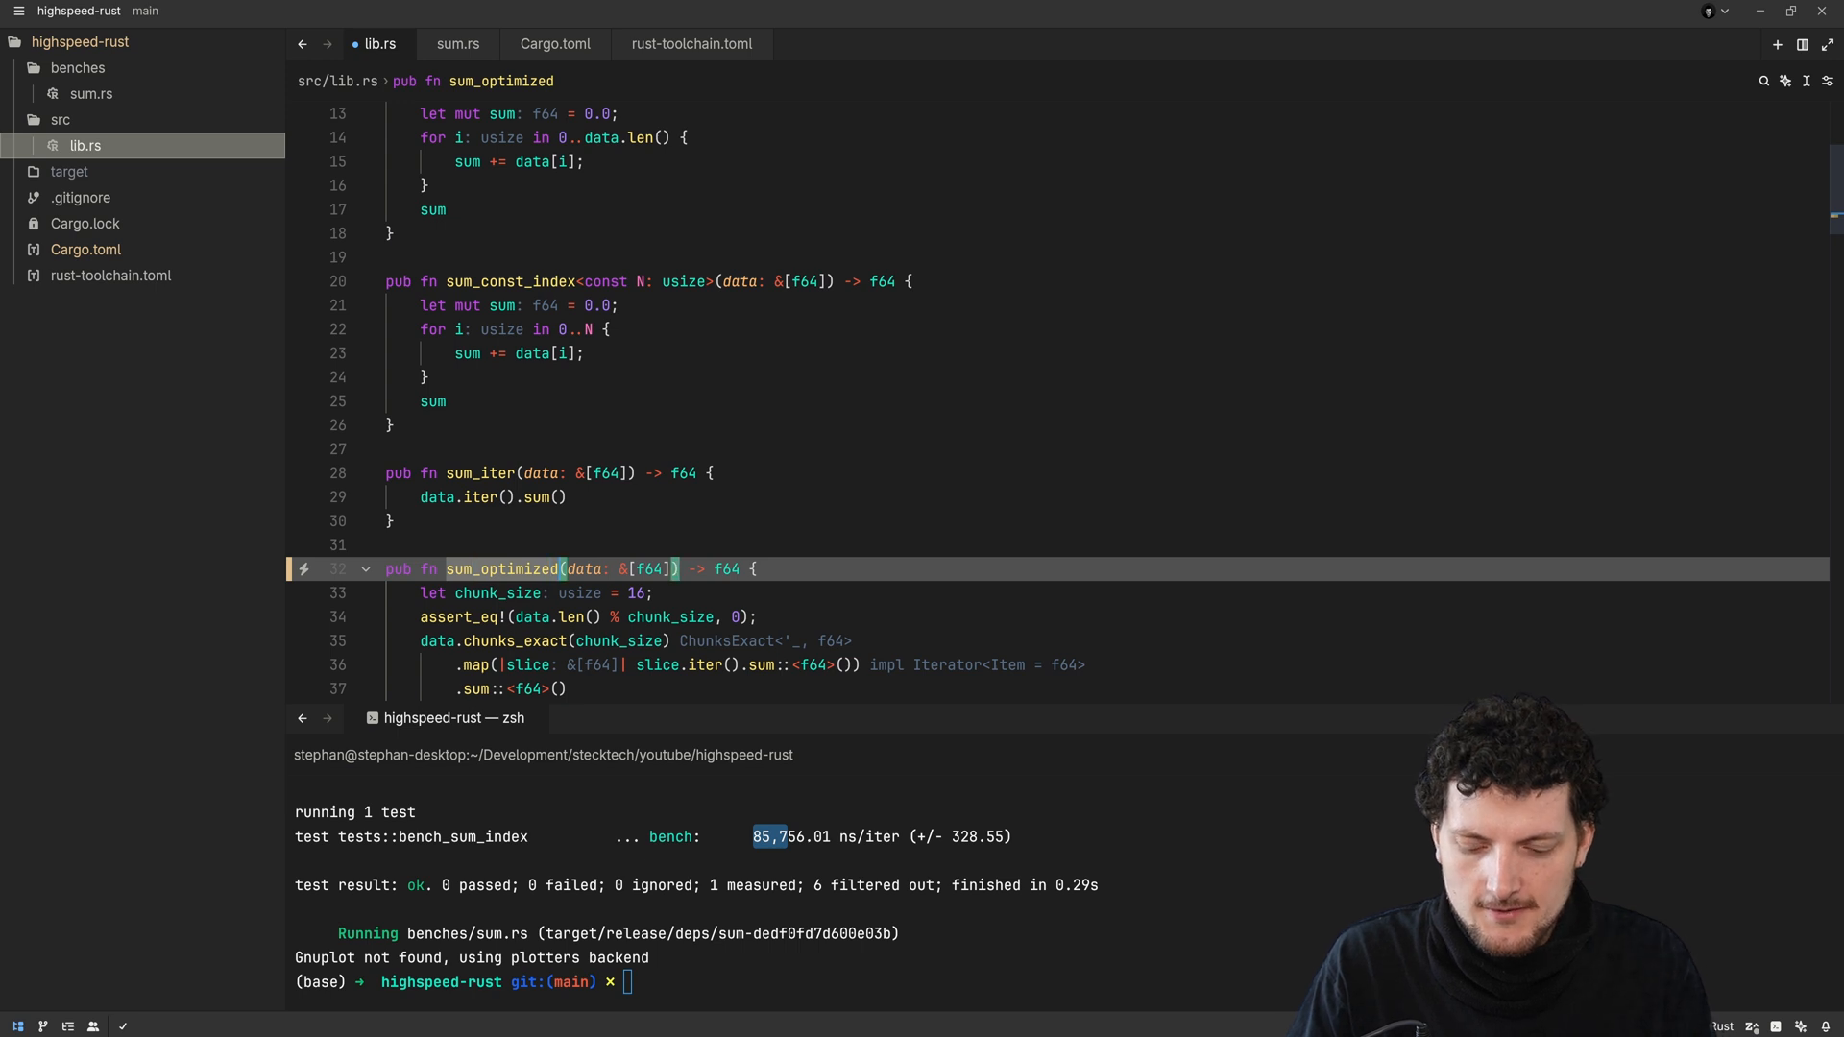
{"action": "scroll", "scroll_direction": "up", "scroll_amount": 3}
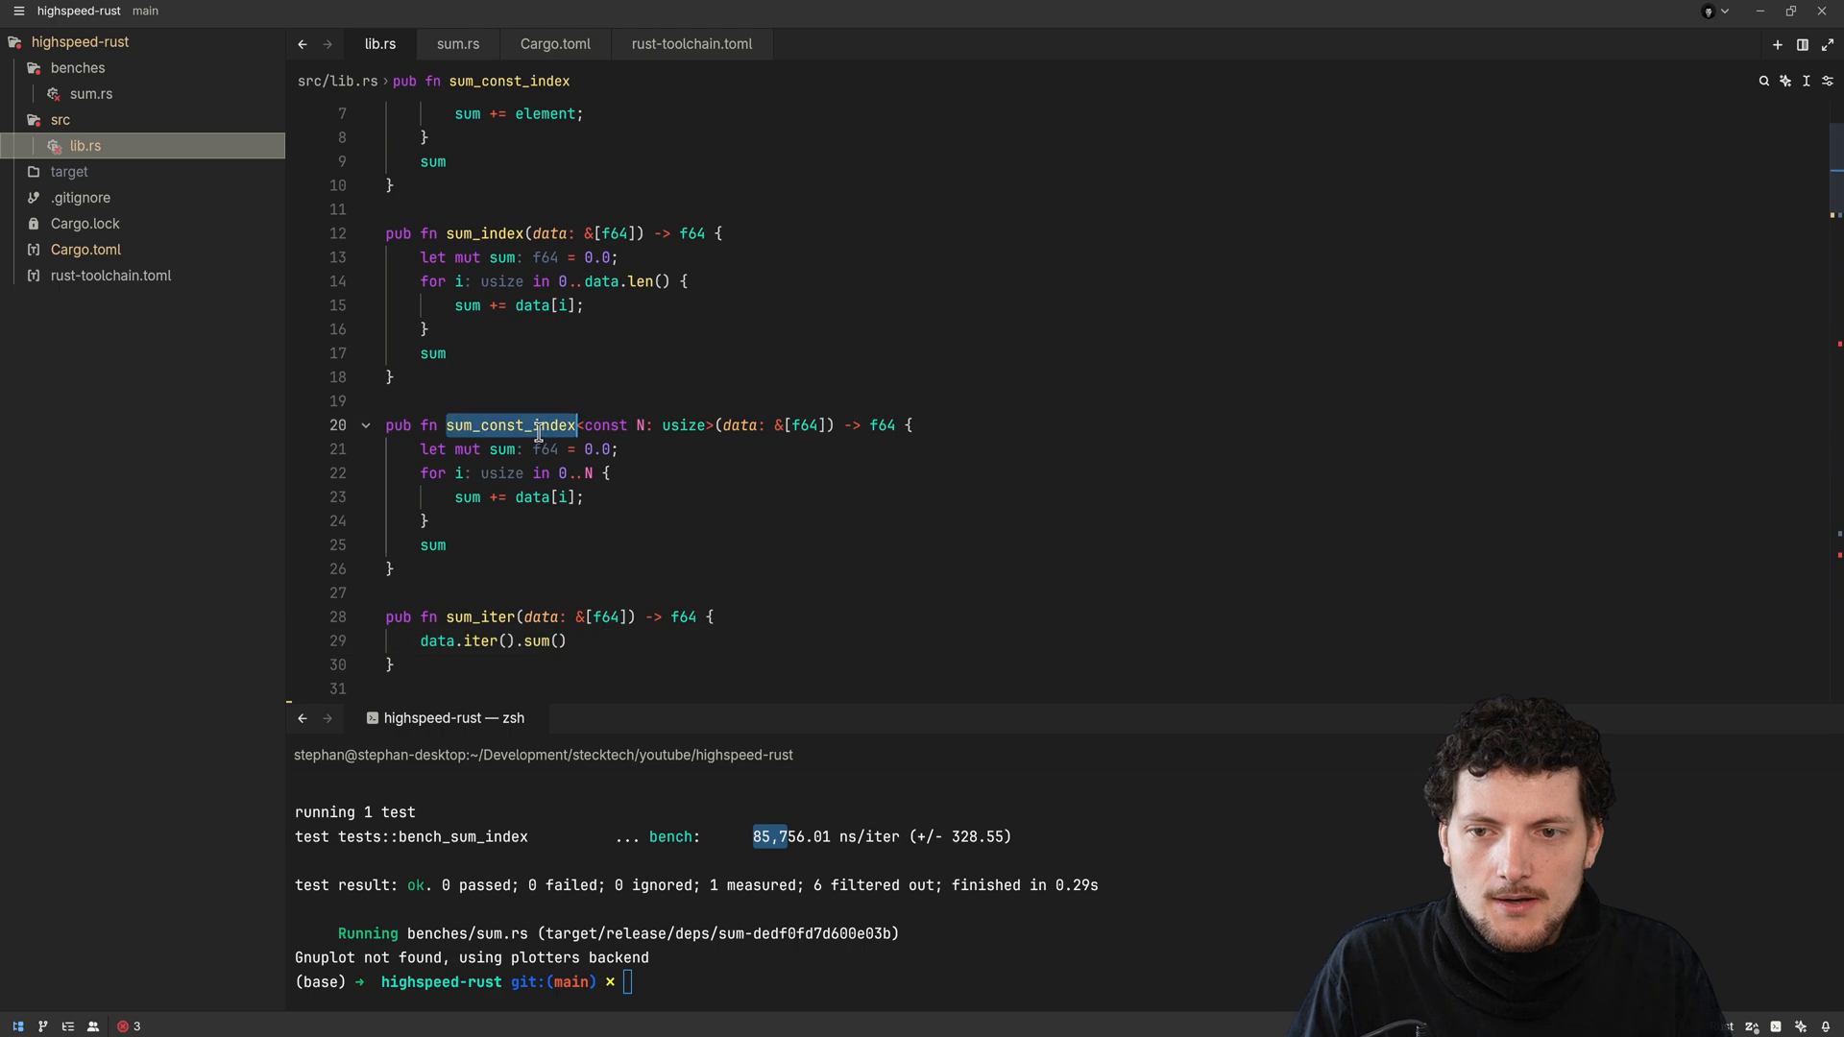
{"action": "scroll", "scroll_direction": "down", "scroll_amount": 3}
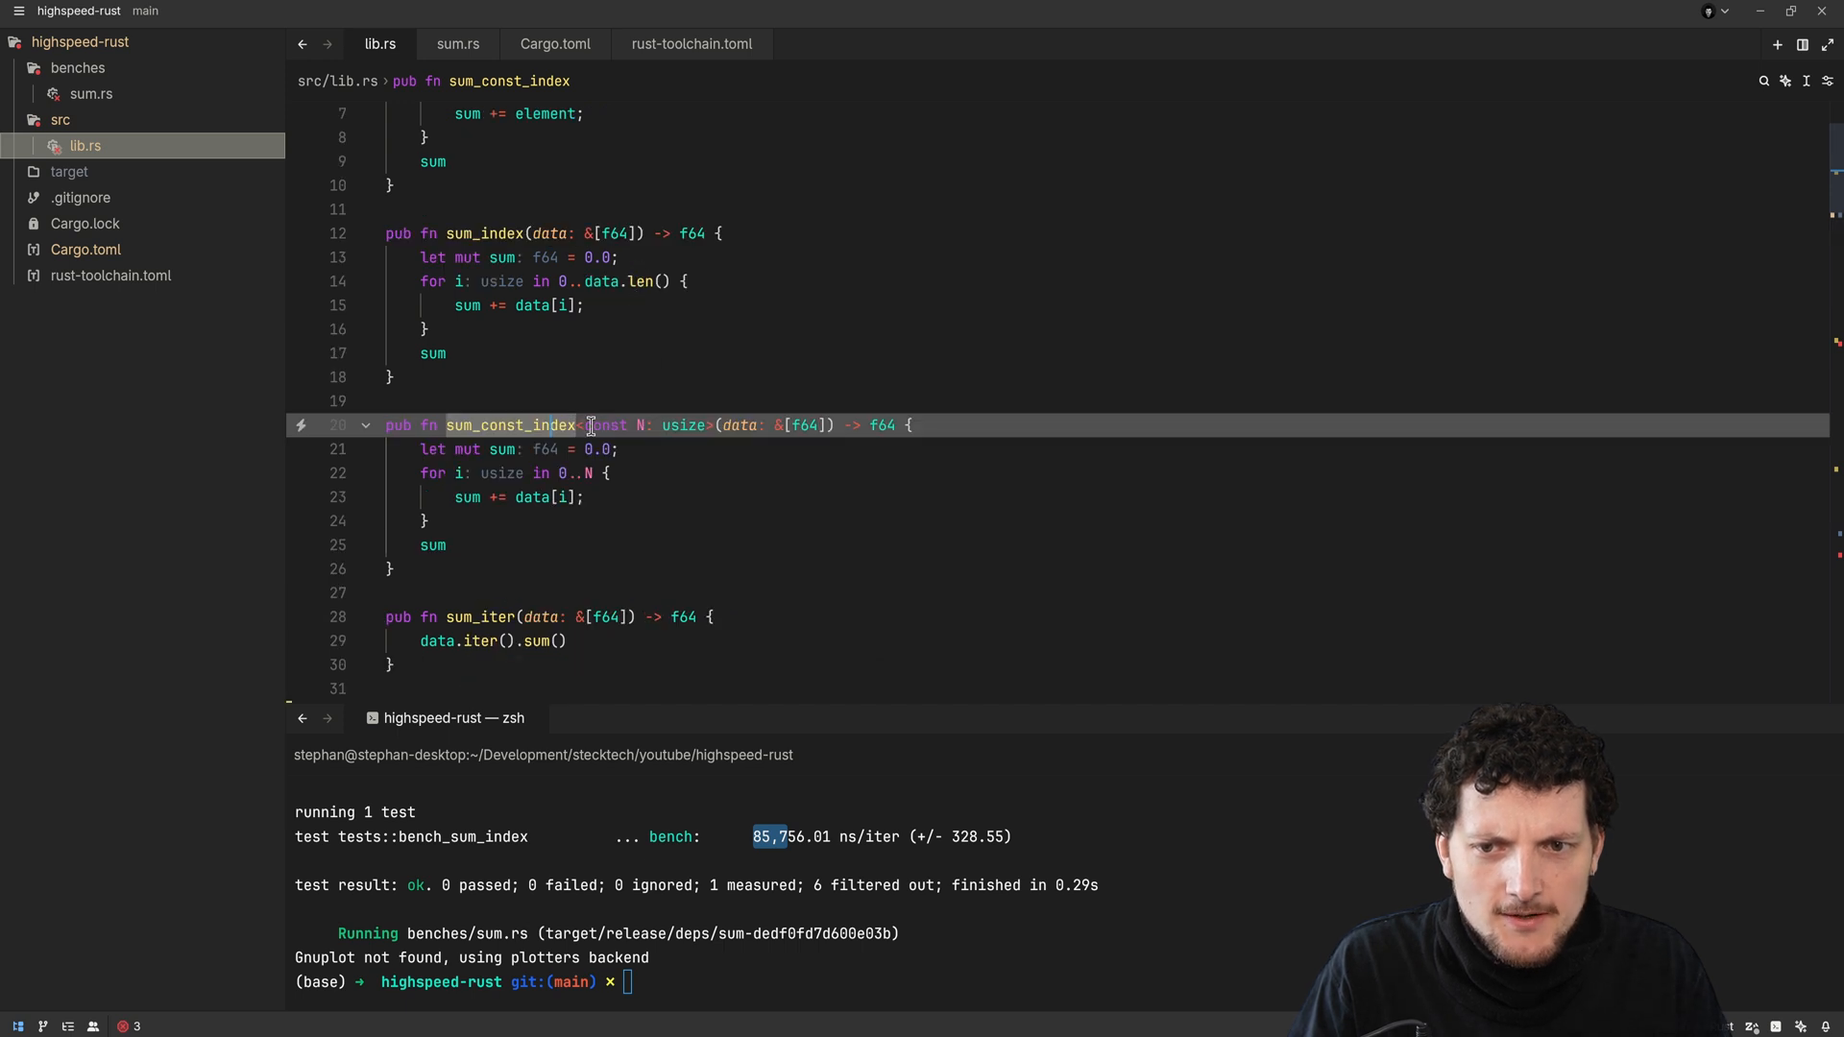
{"action": "double_click", "coordinate": [640, 424]}
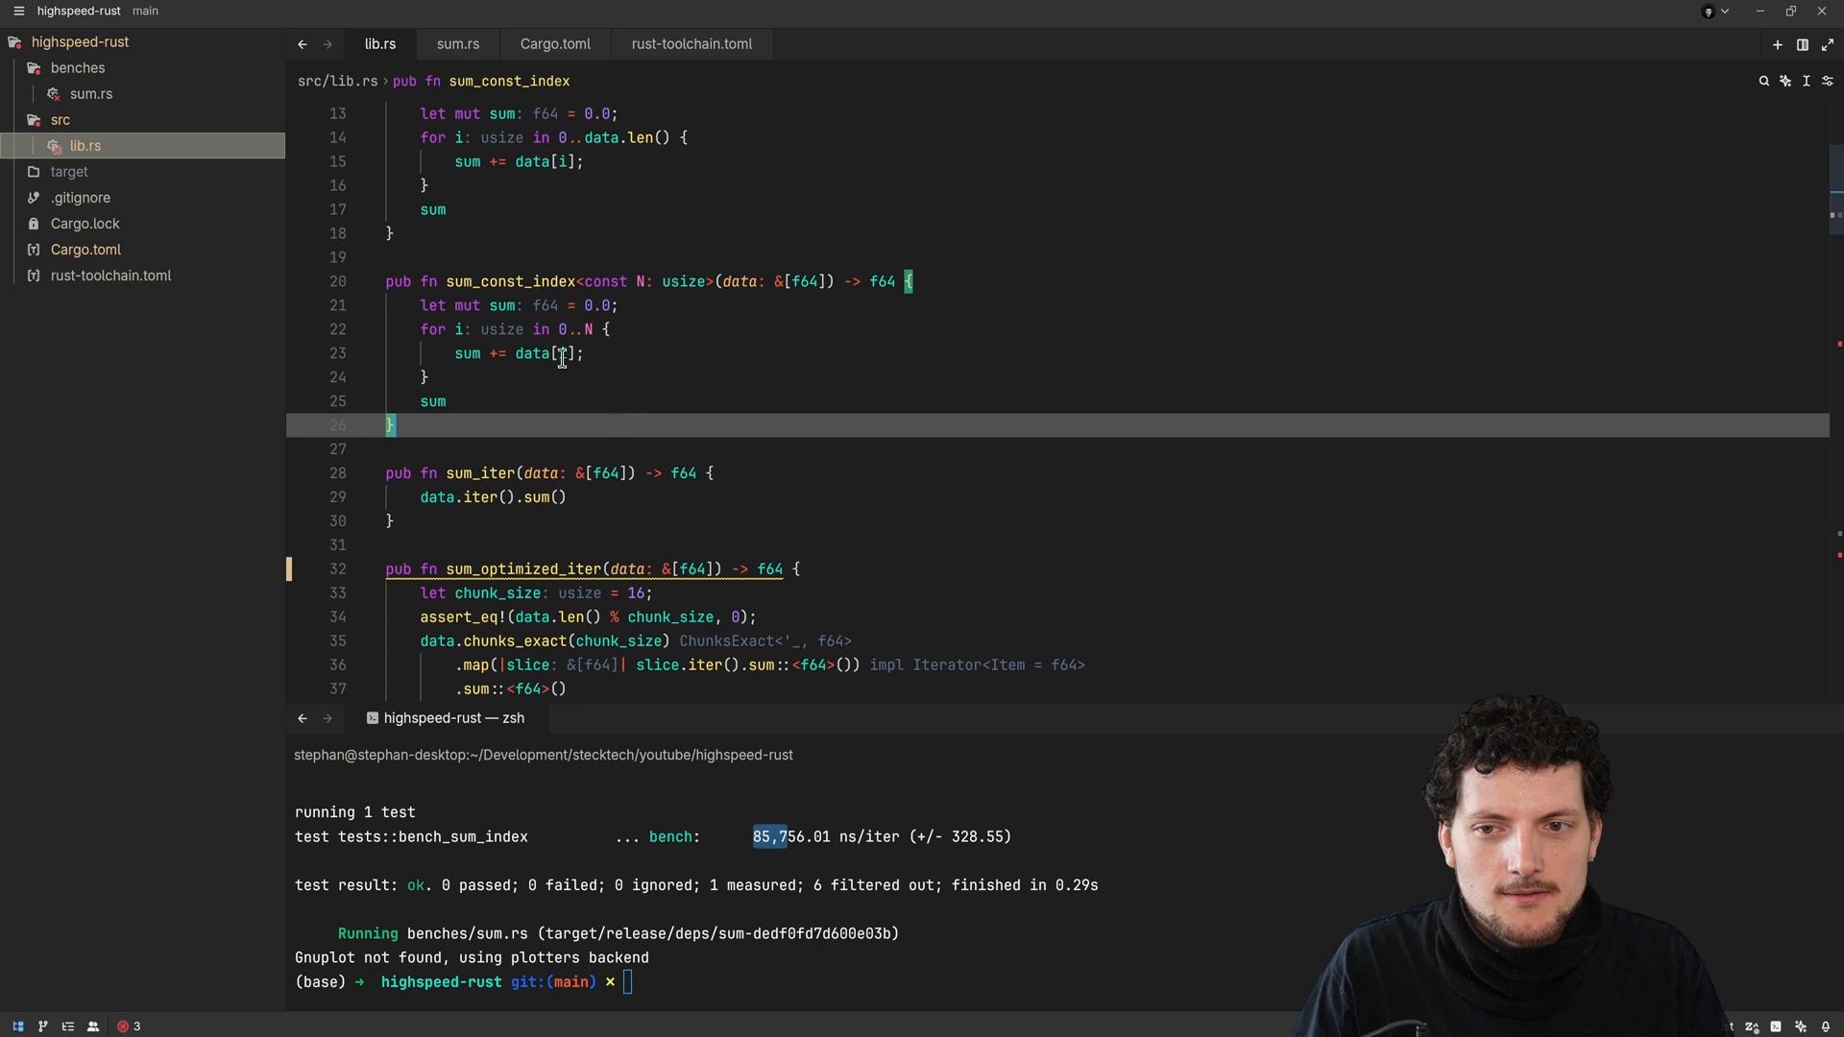
{"action": "mouse_move", "coordinate": [654, 372]}
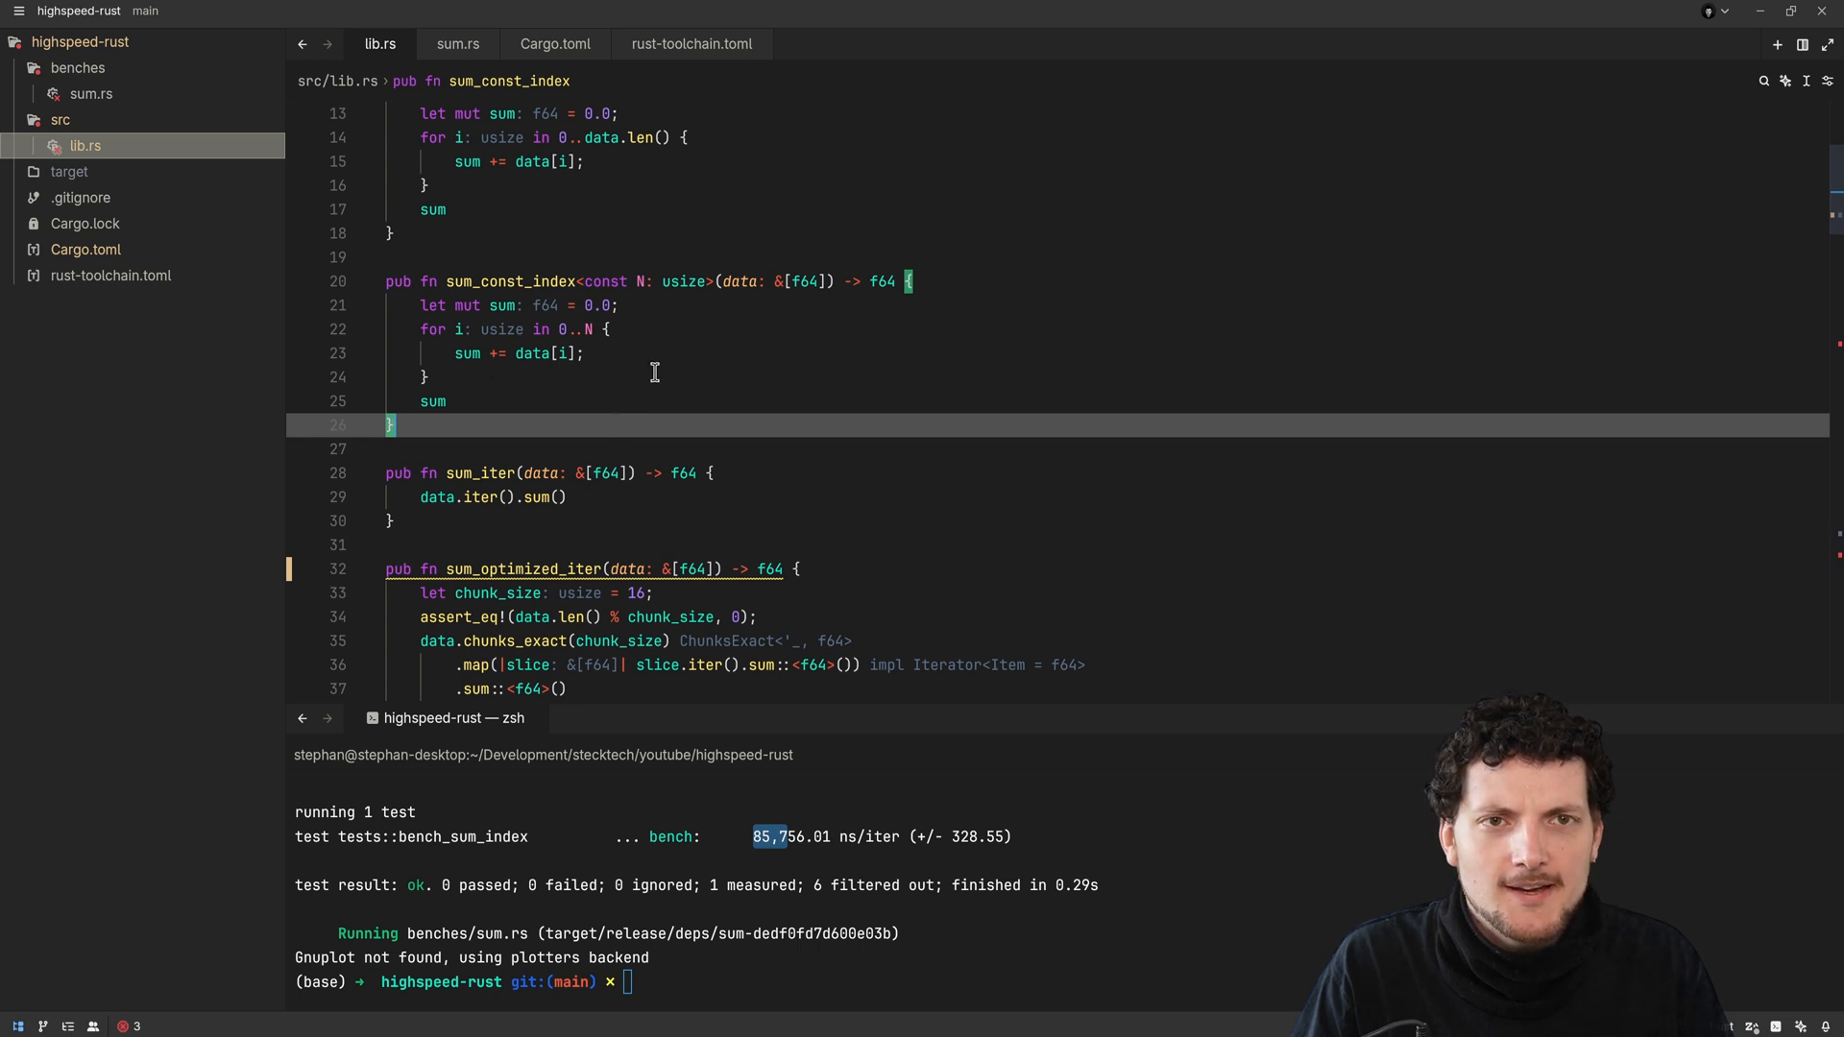
{"action": "mouse_move", "coordinate": [693, 394]}
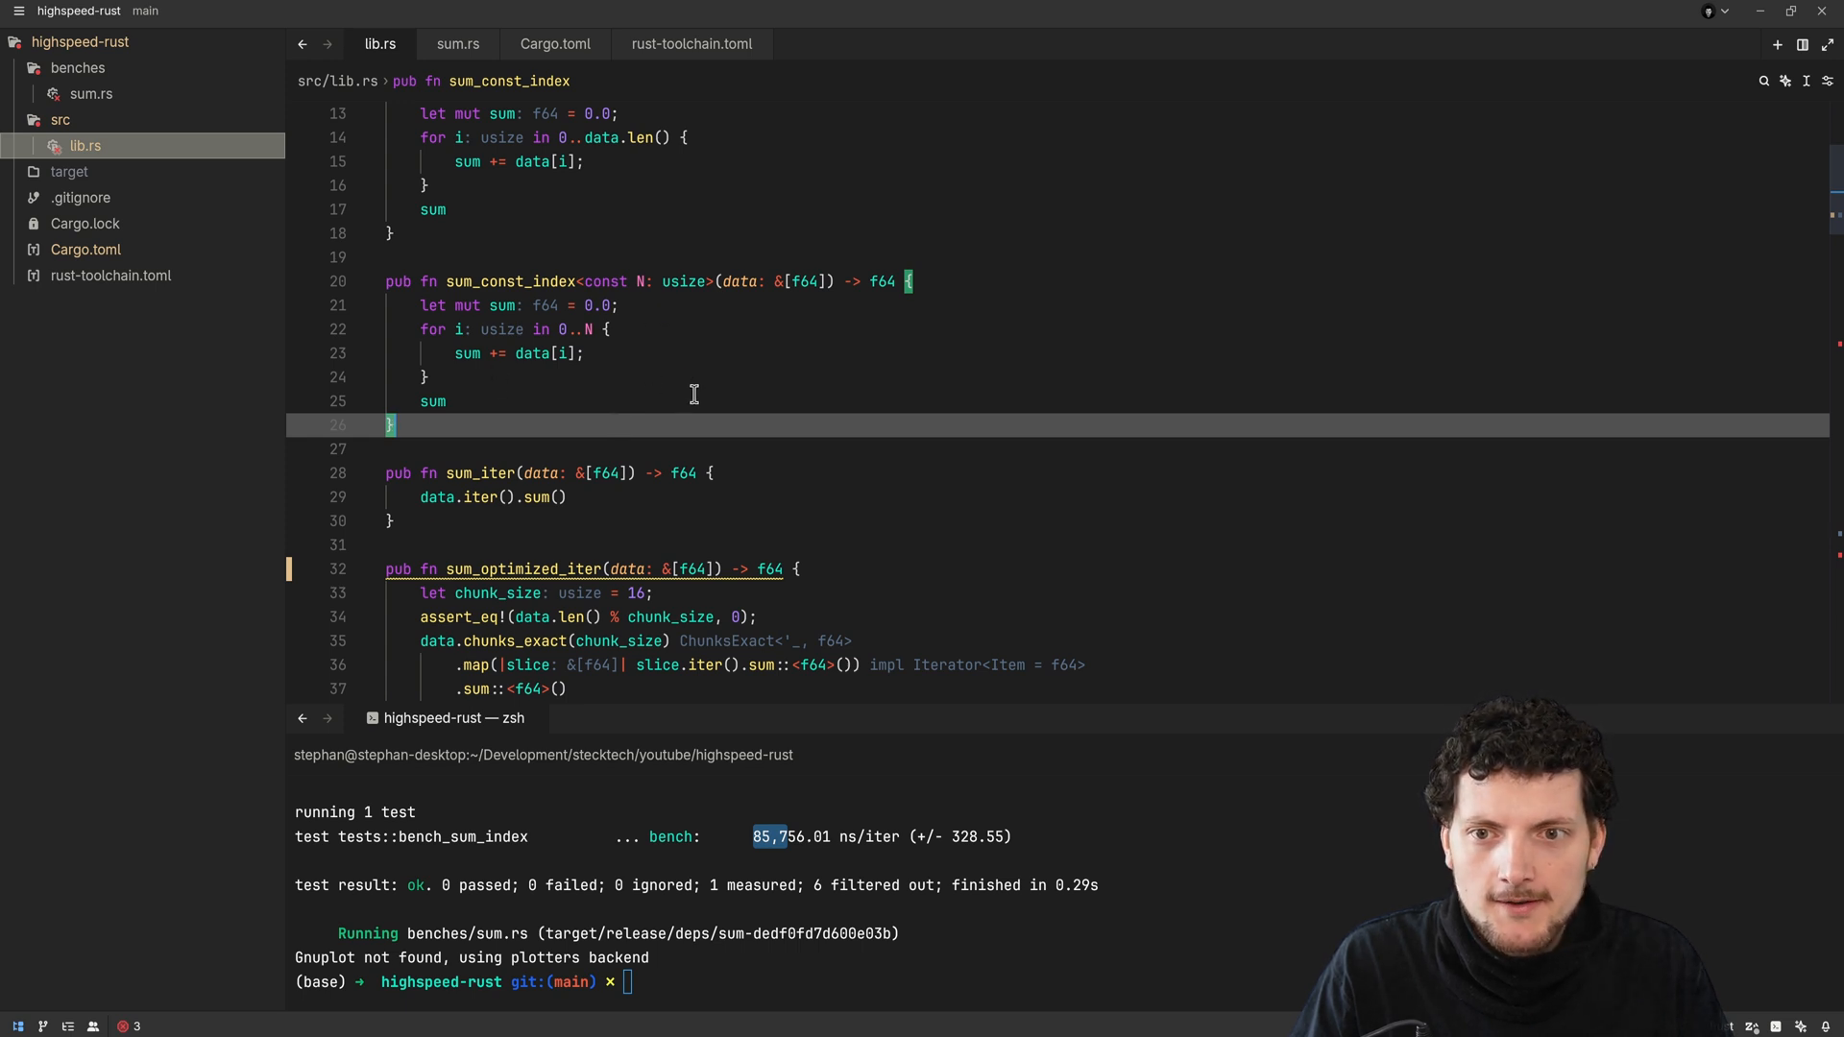
{"action": "scroll", "scroll_direction": "down", "scroll_amount": 3}
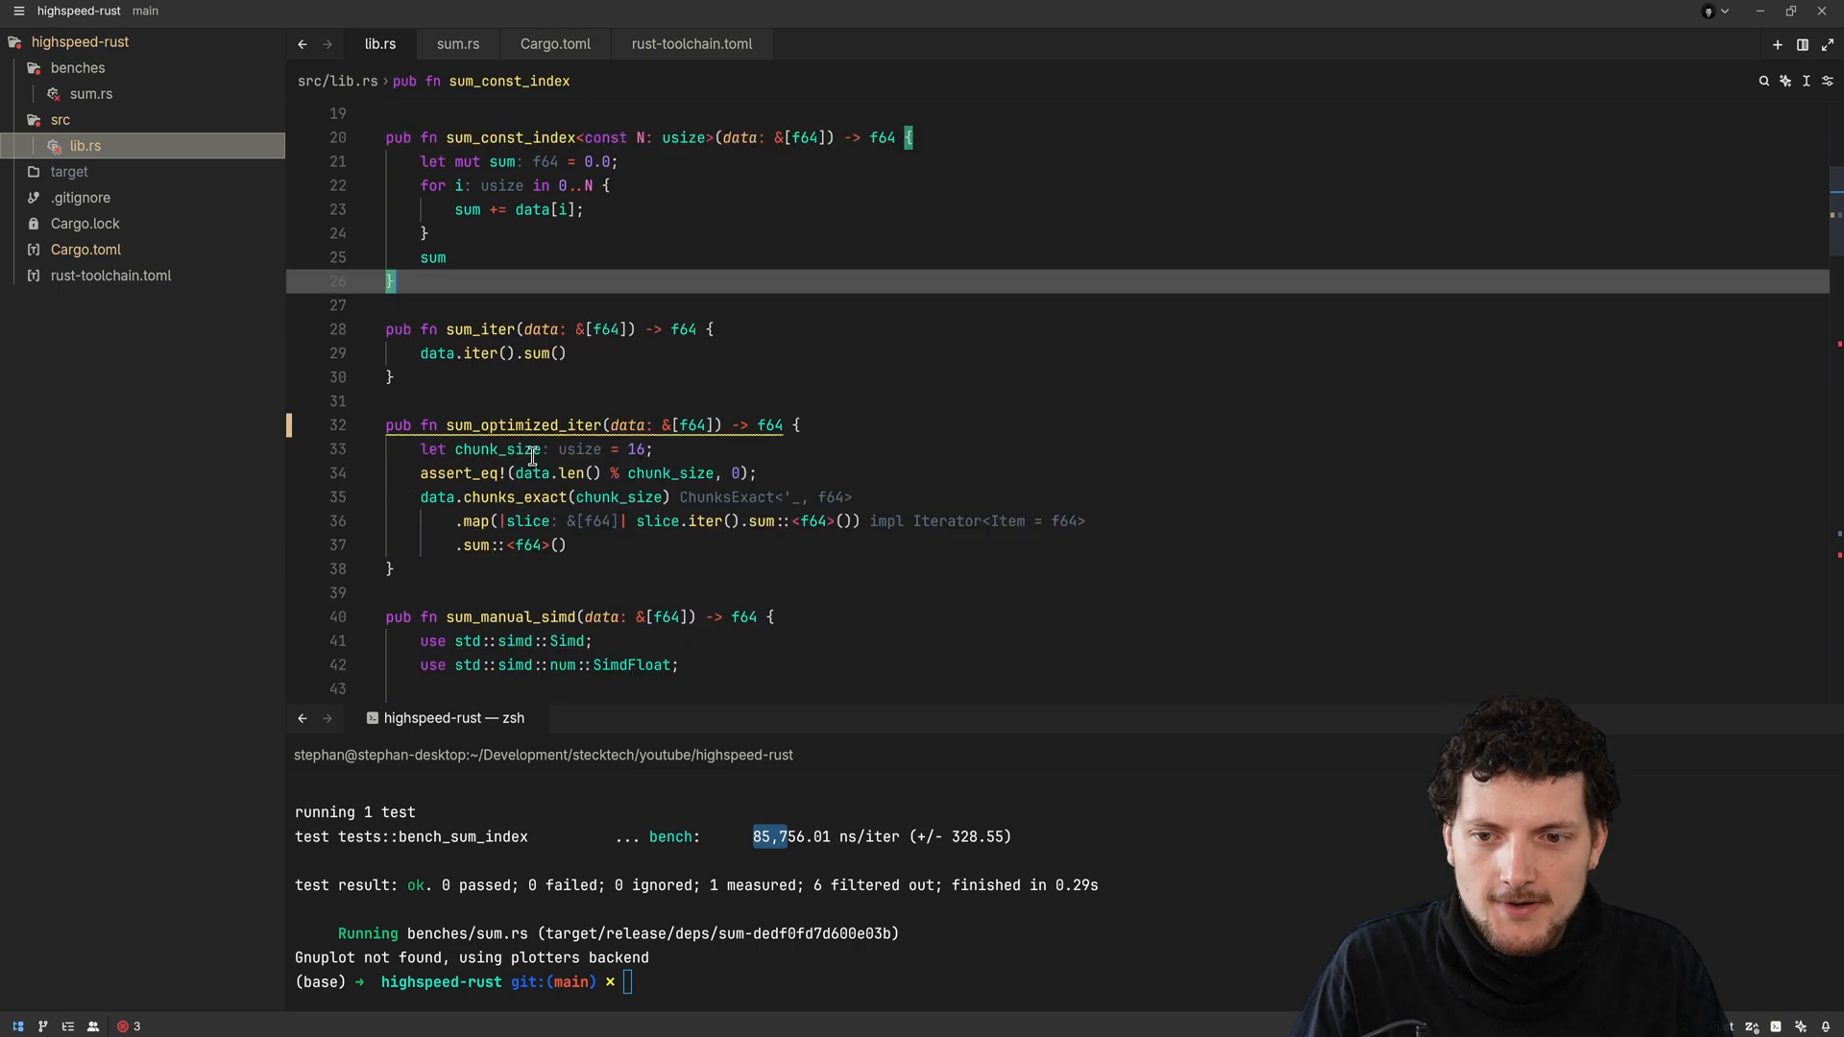
{"action": "scroll", "scroll_direction": "down", "scroll_amount": 3}
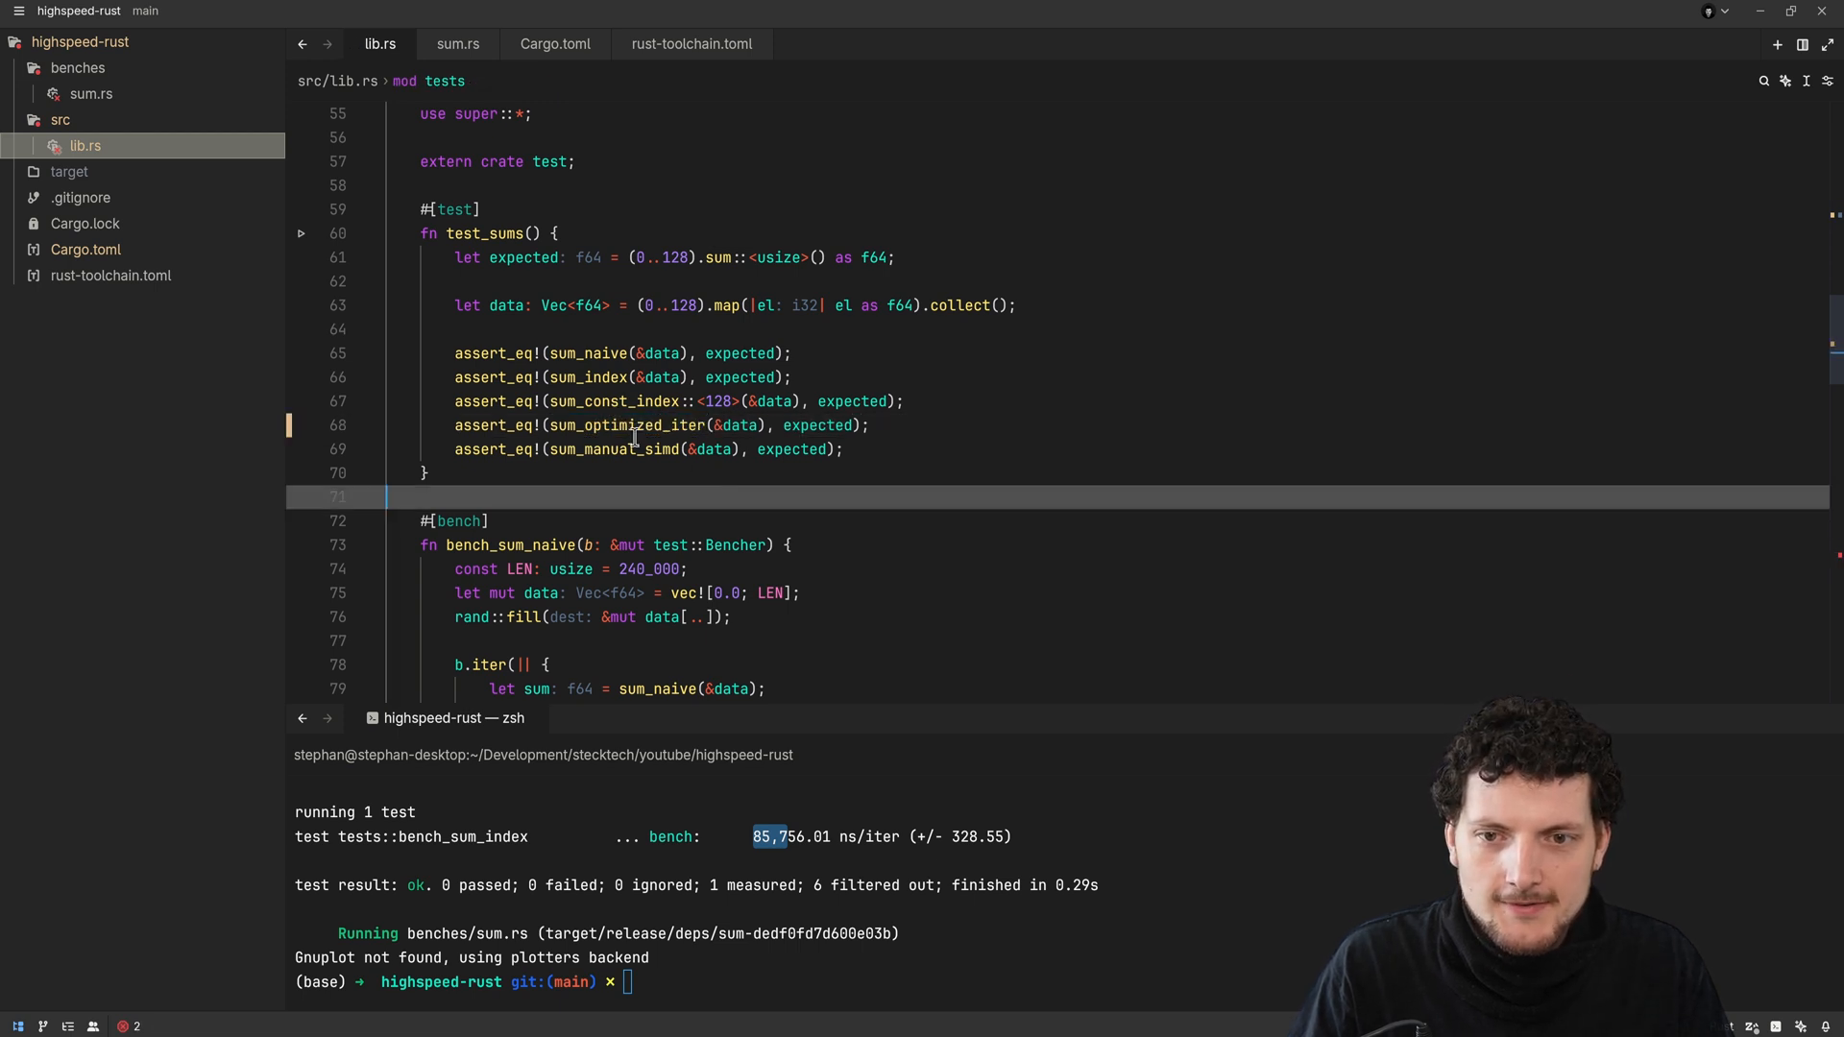
{"action": "left_click", "coordinate": [635, 424]}
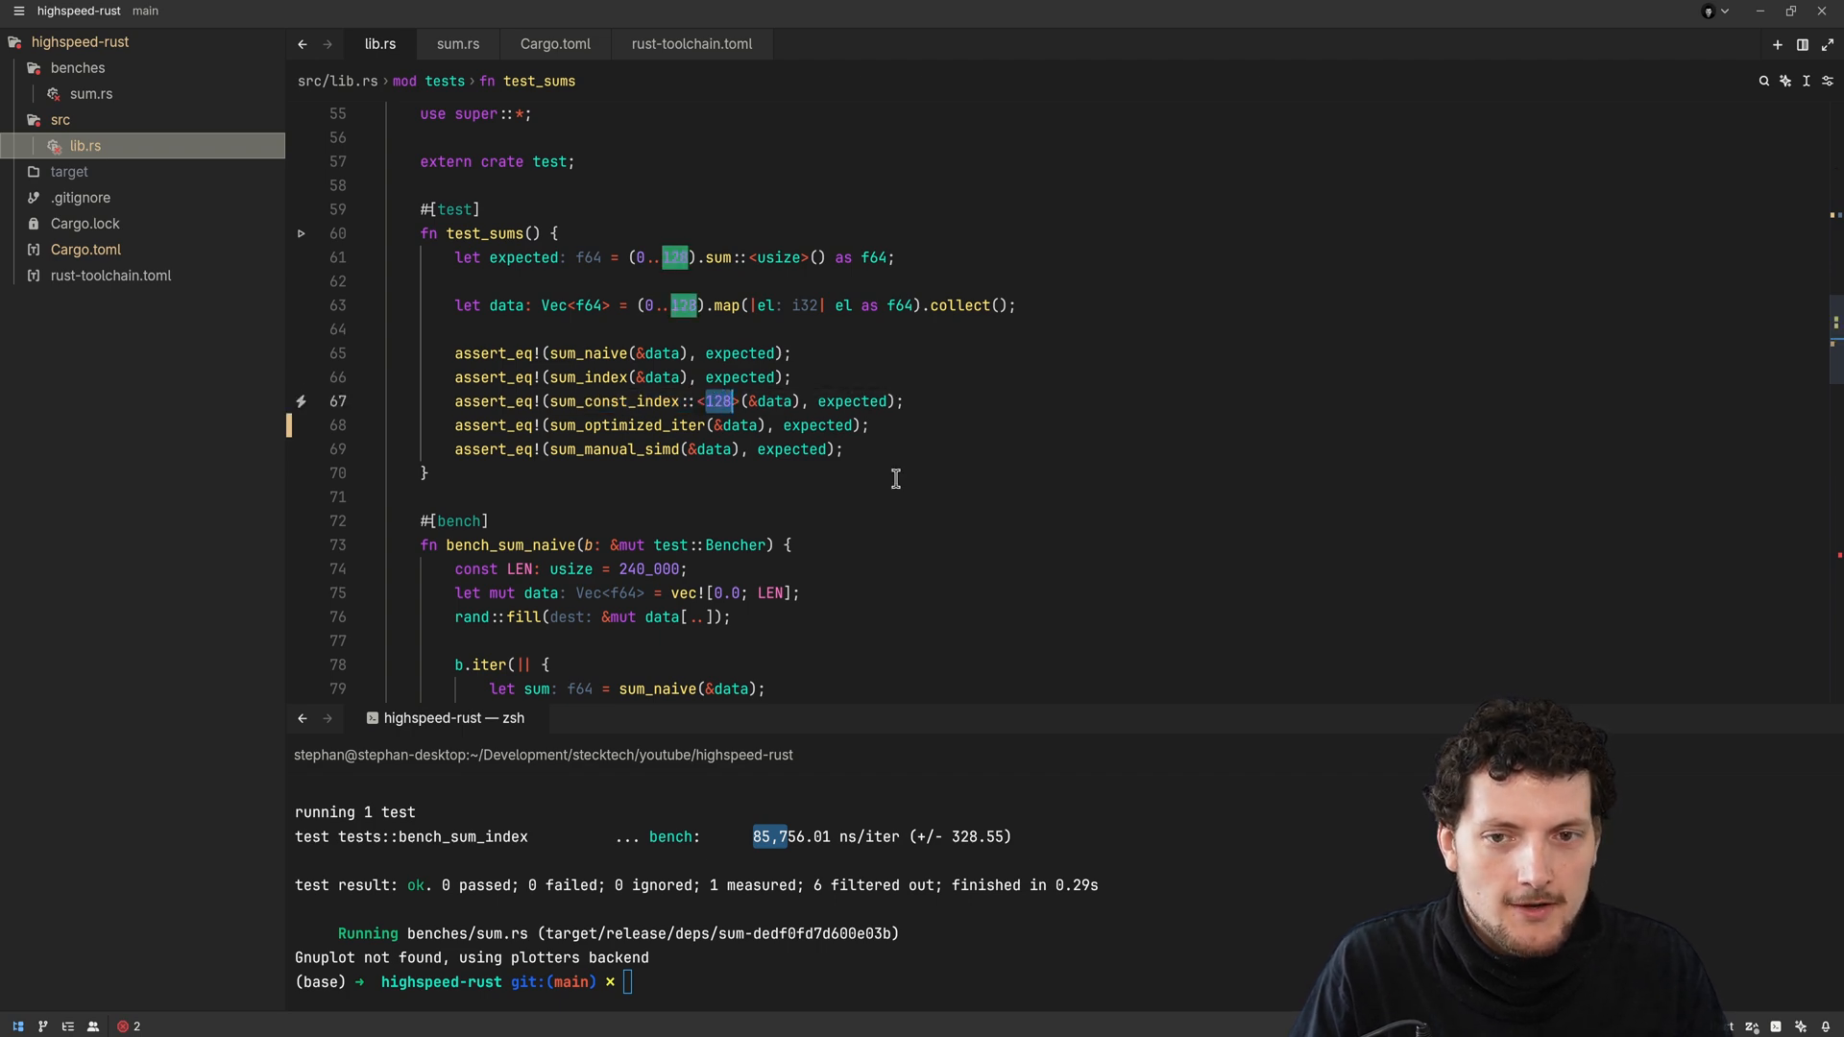
{"action": "scroll", "scroll_direction": "down", "scroll_amount": 3}
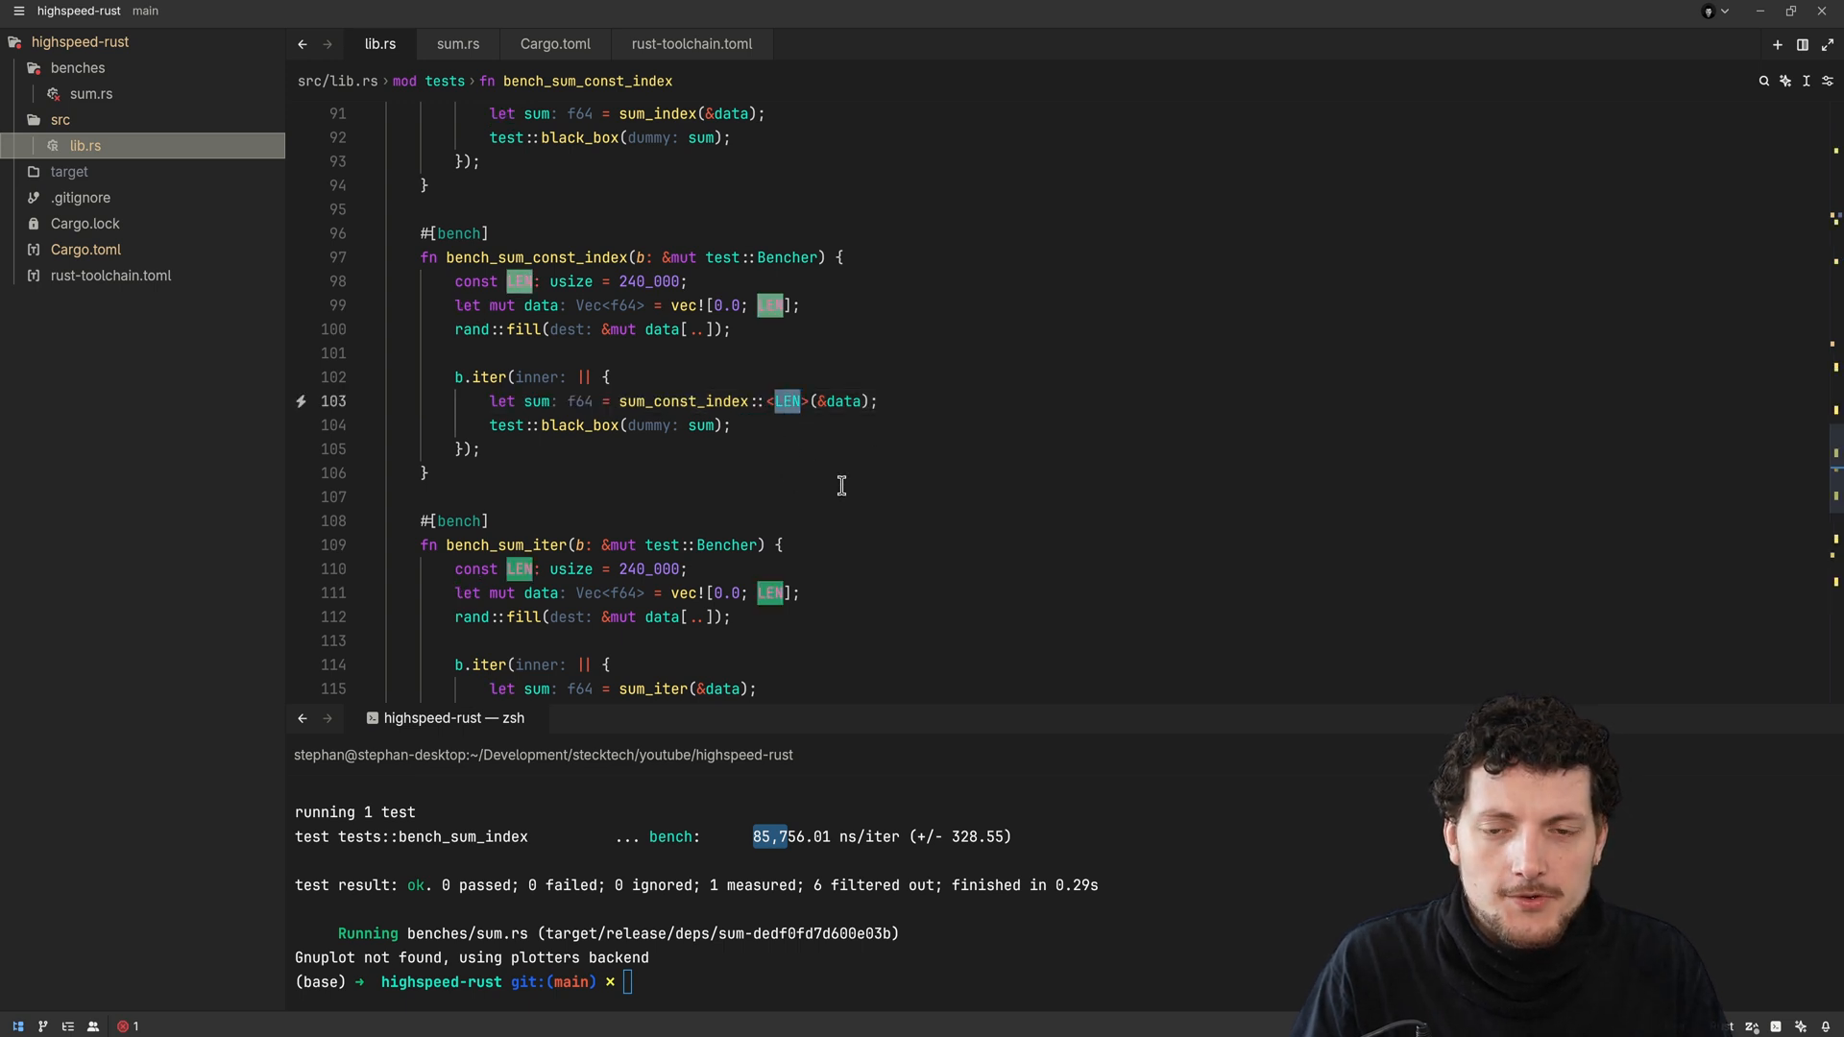
{"action": "mouse_move", "coordinate": [805, 481]}
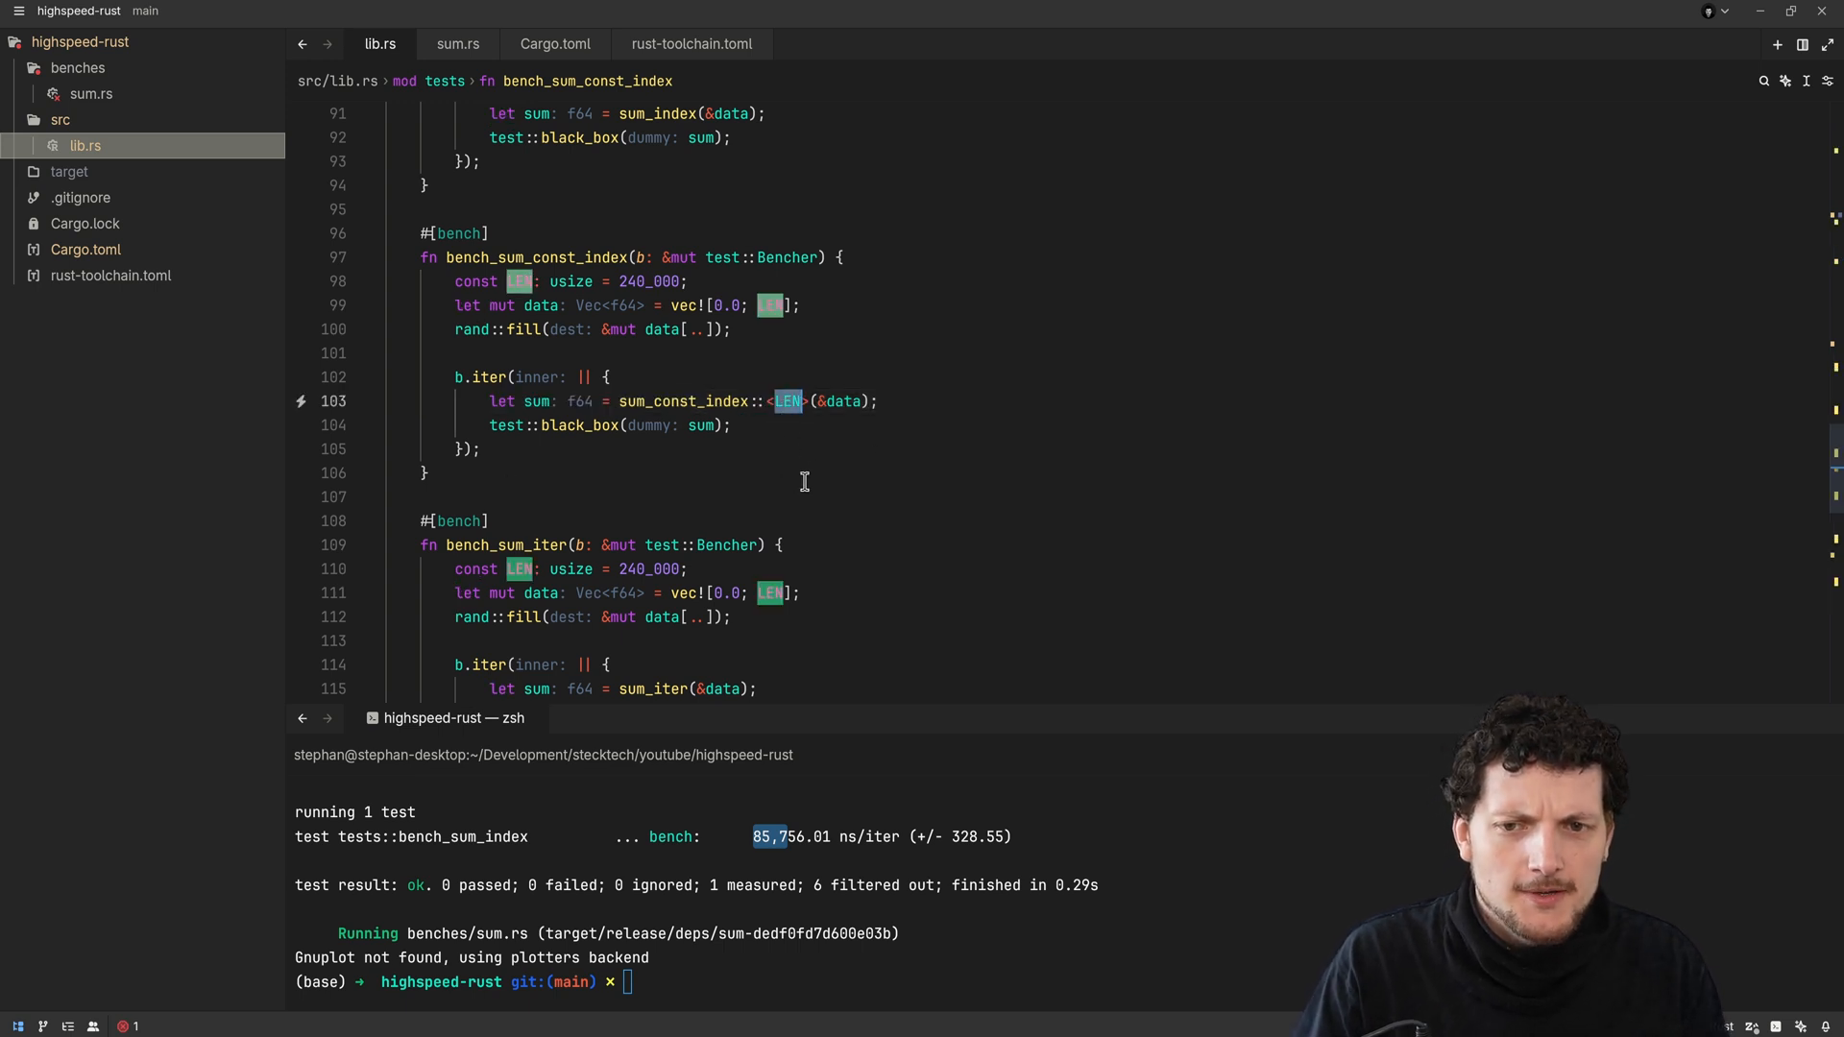
{"action": "double_click", "coordinate": [683, 401]}
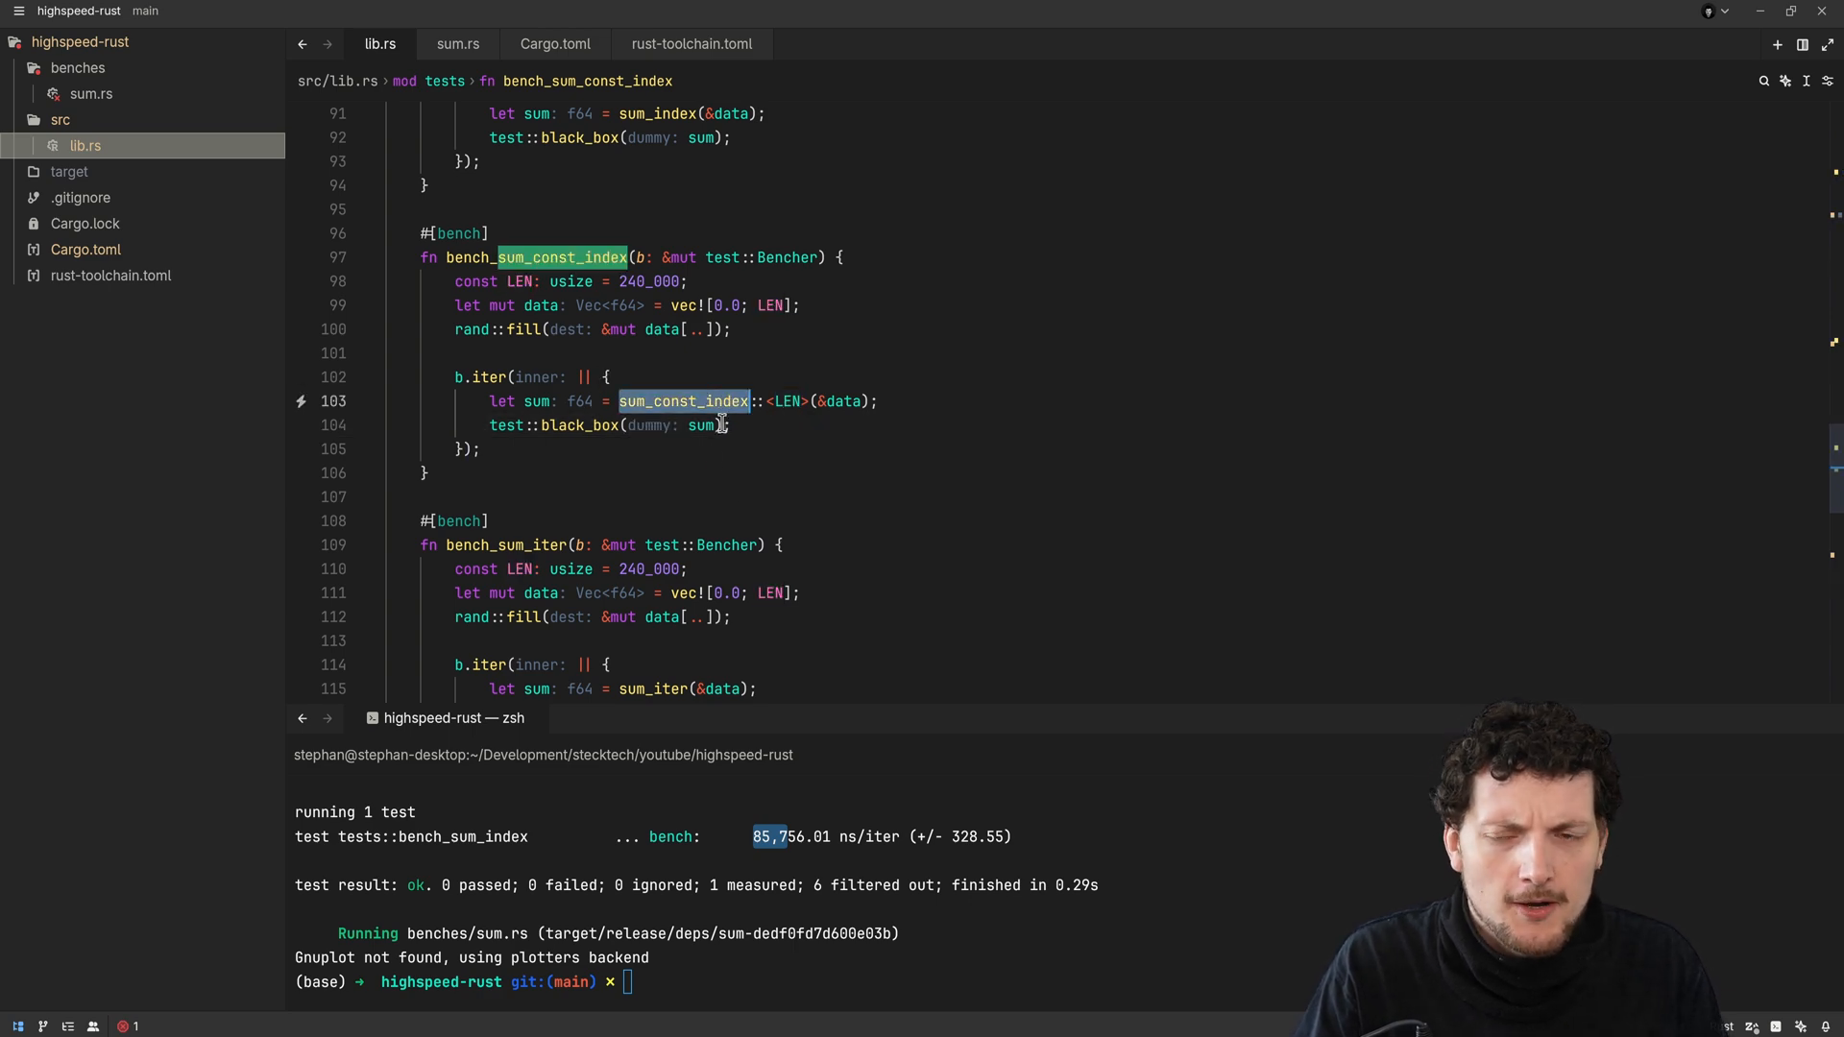
{"action": "left_click", "coordinate": [700, 497]}
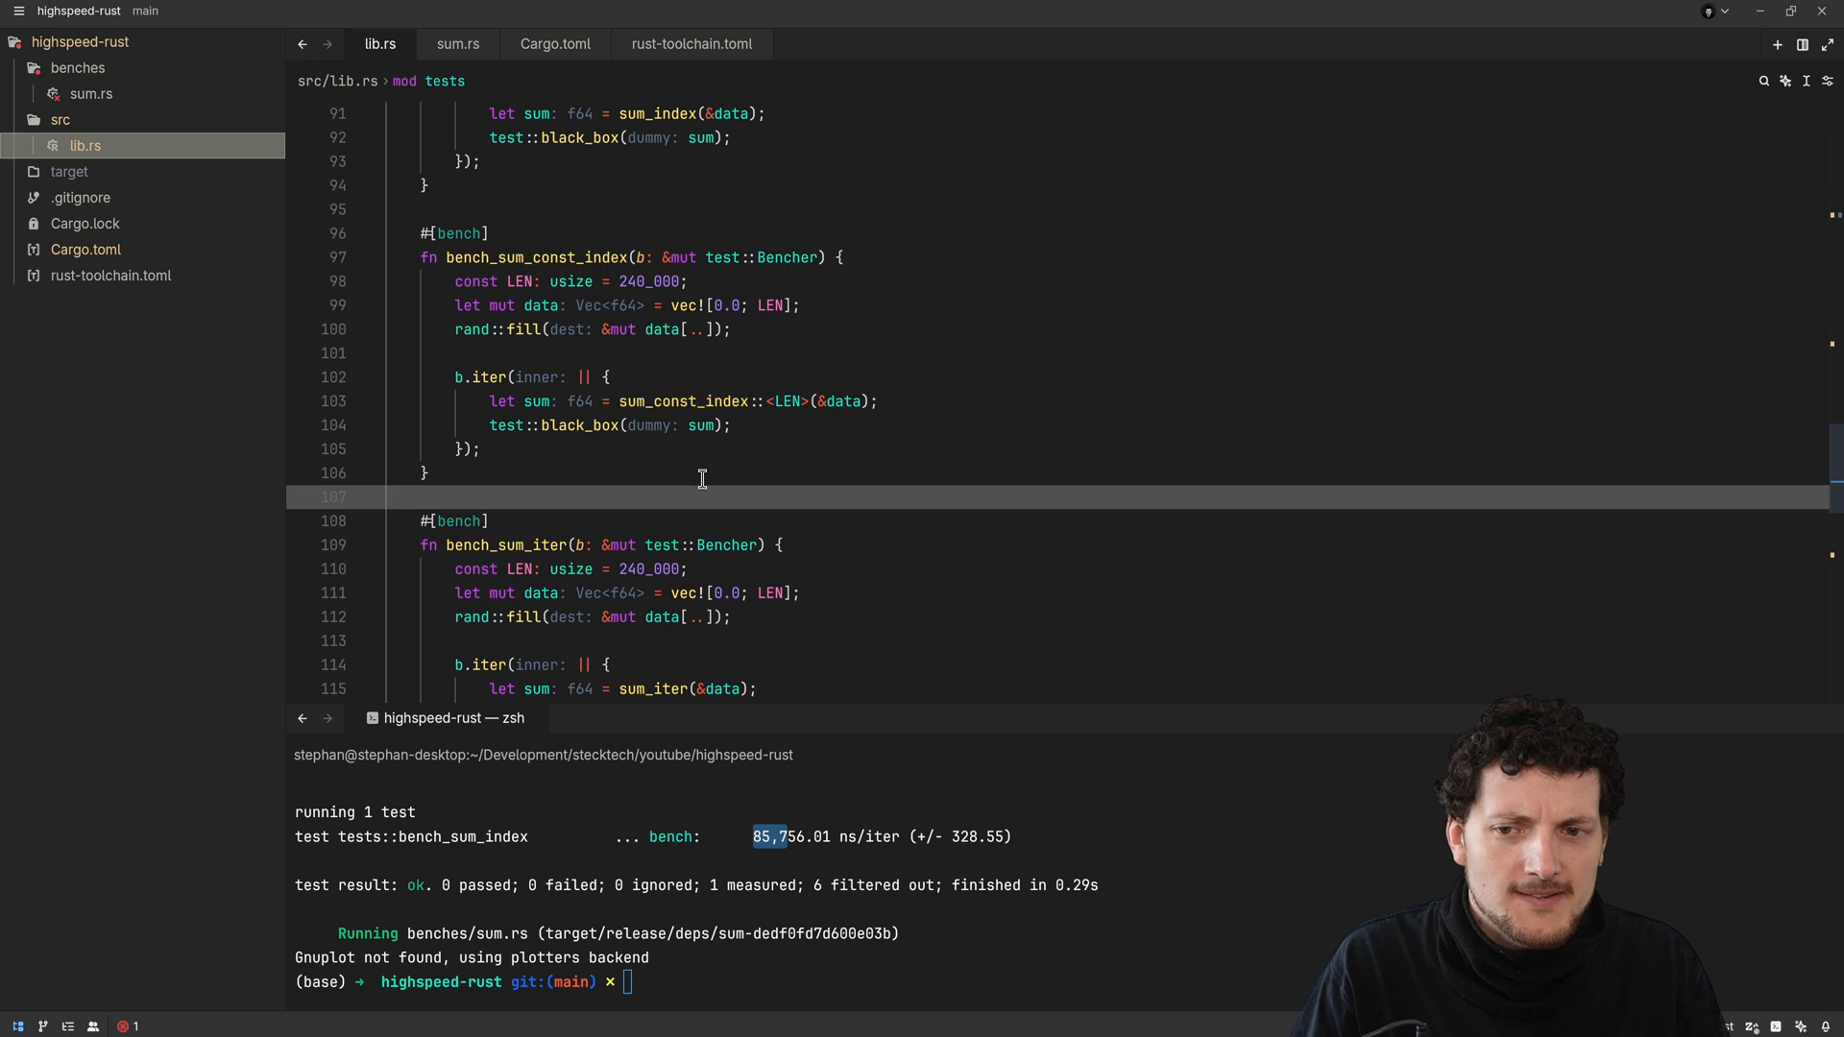
Run cargo bench bench_sum_const_index, which fails with a build error
{"action": "type", "text": "cargo bench bench_sum_index"}
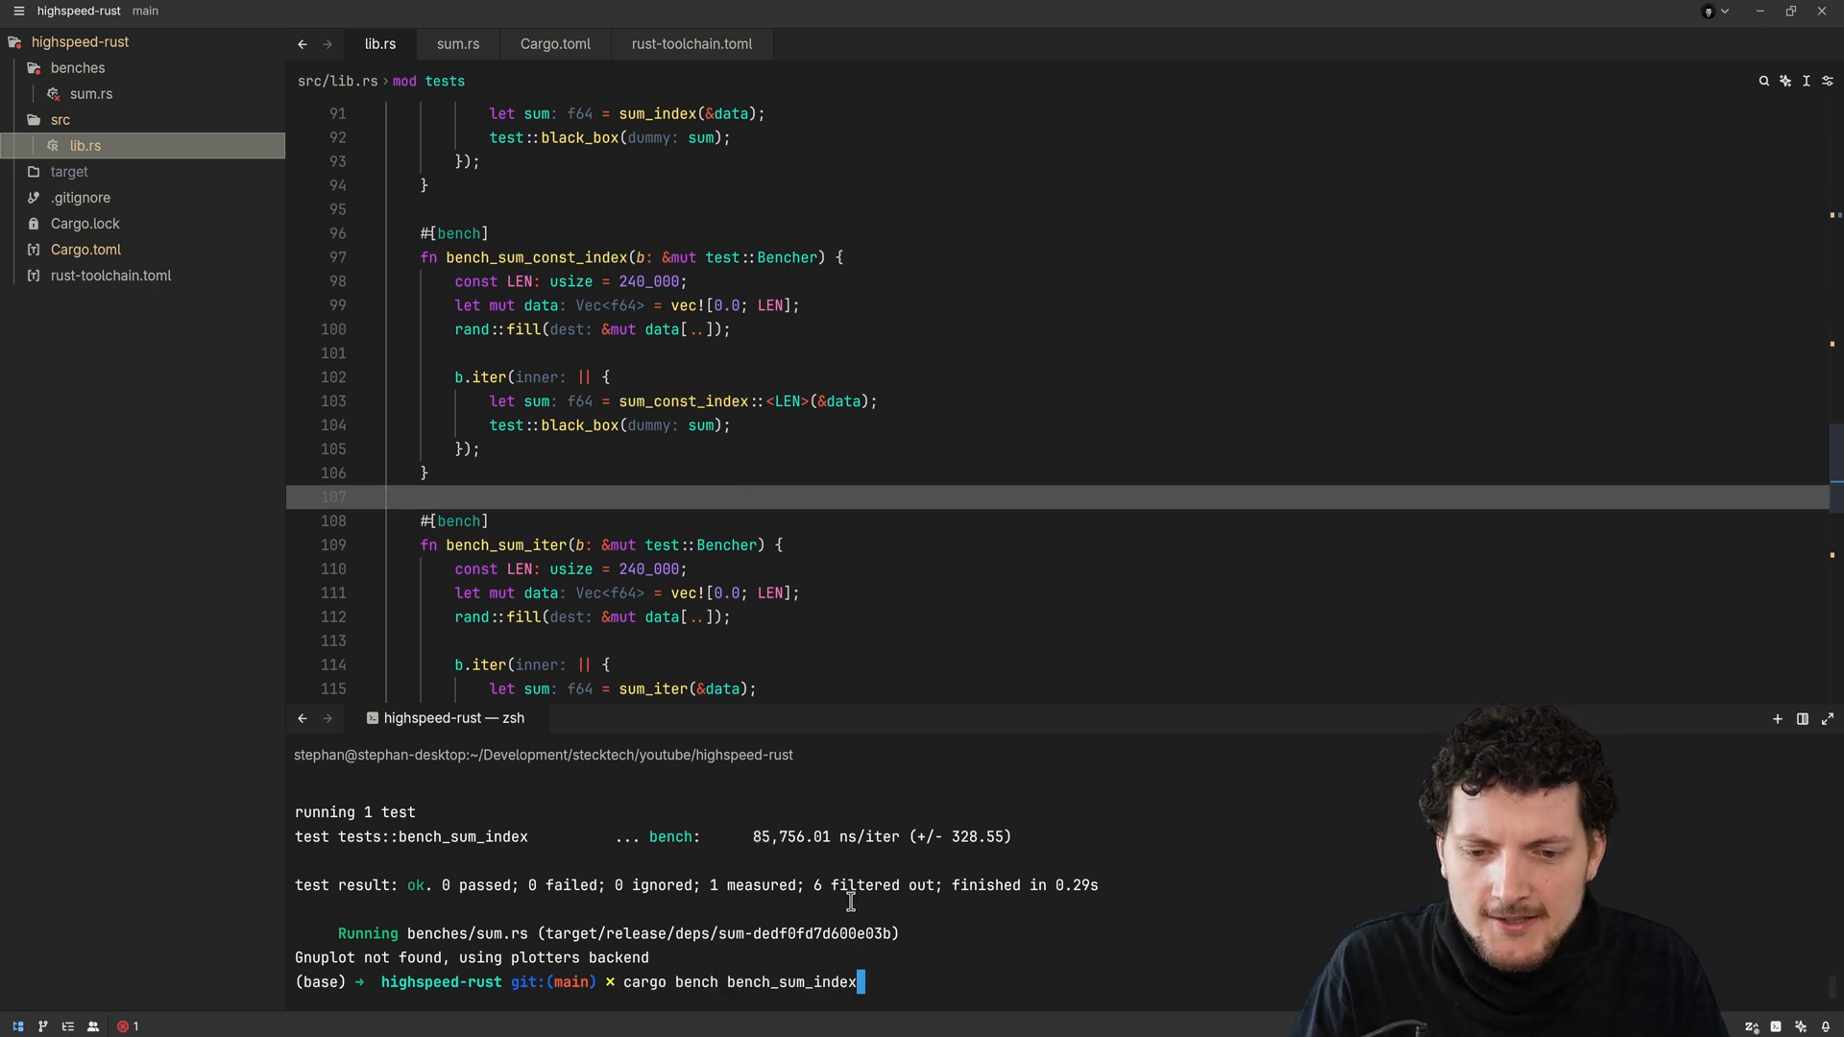
{"action": "key", "text": "Backspace"}
{"action": "type", "text": "const_"}
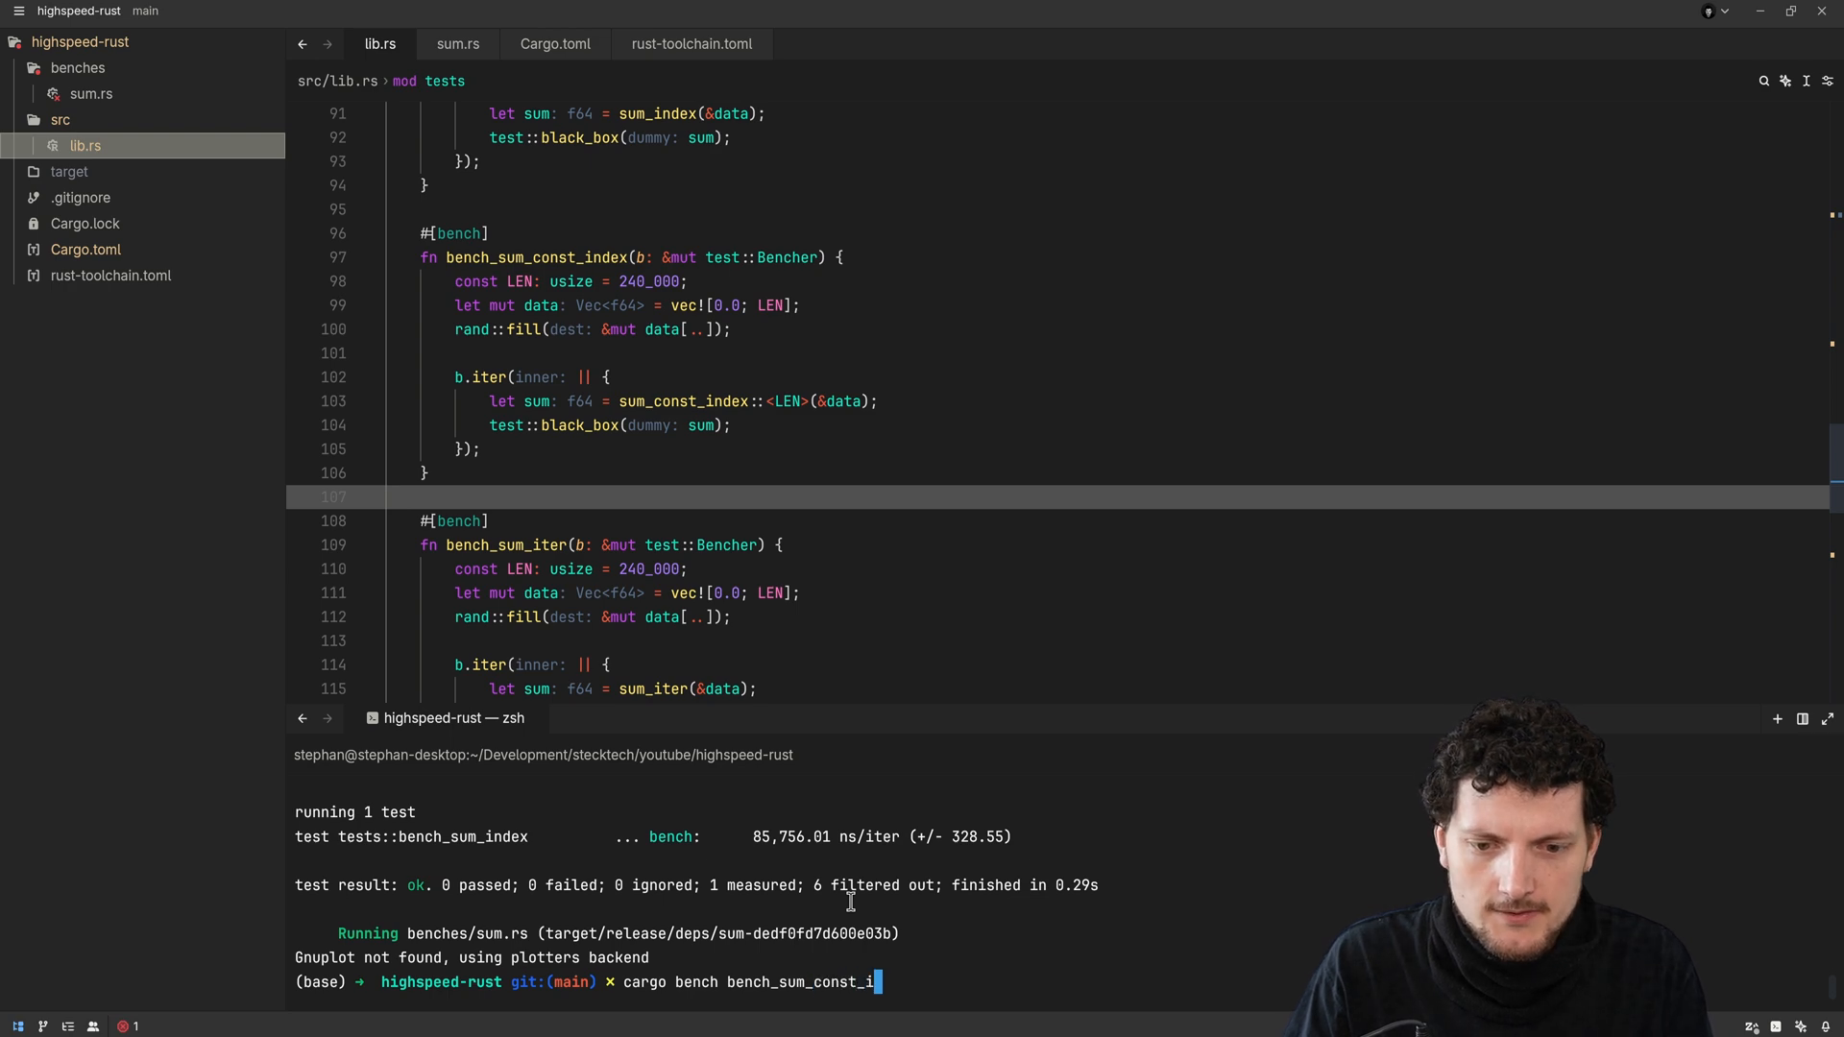
{"action": "key", "text": "Return"}
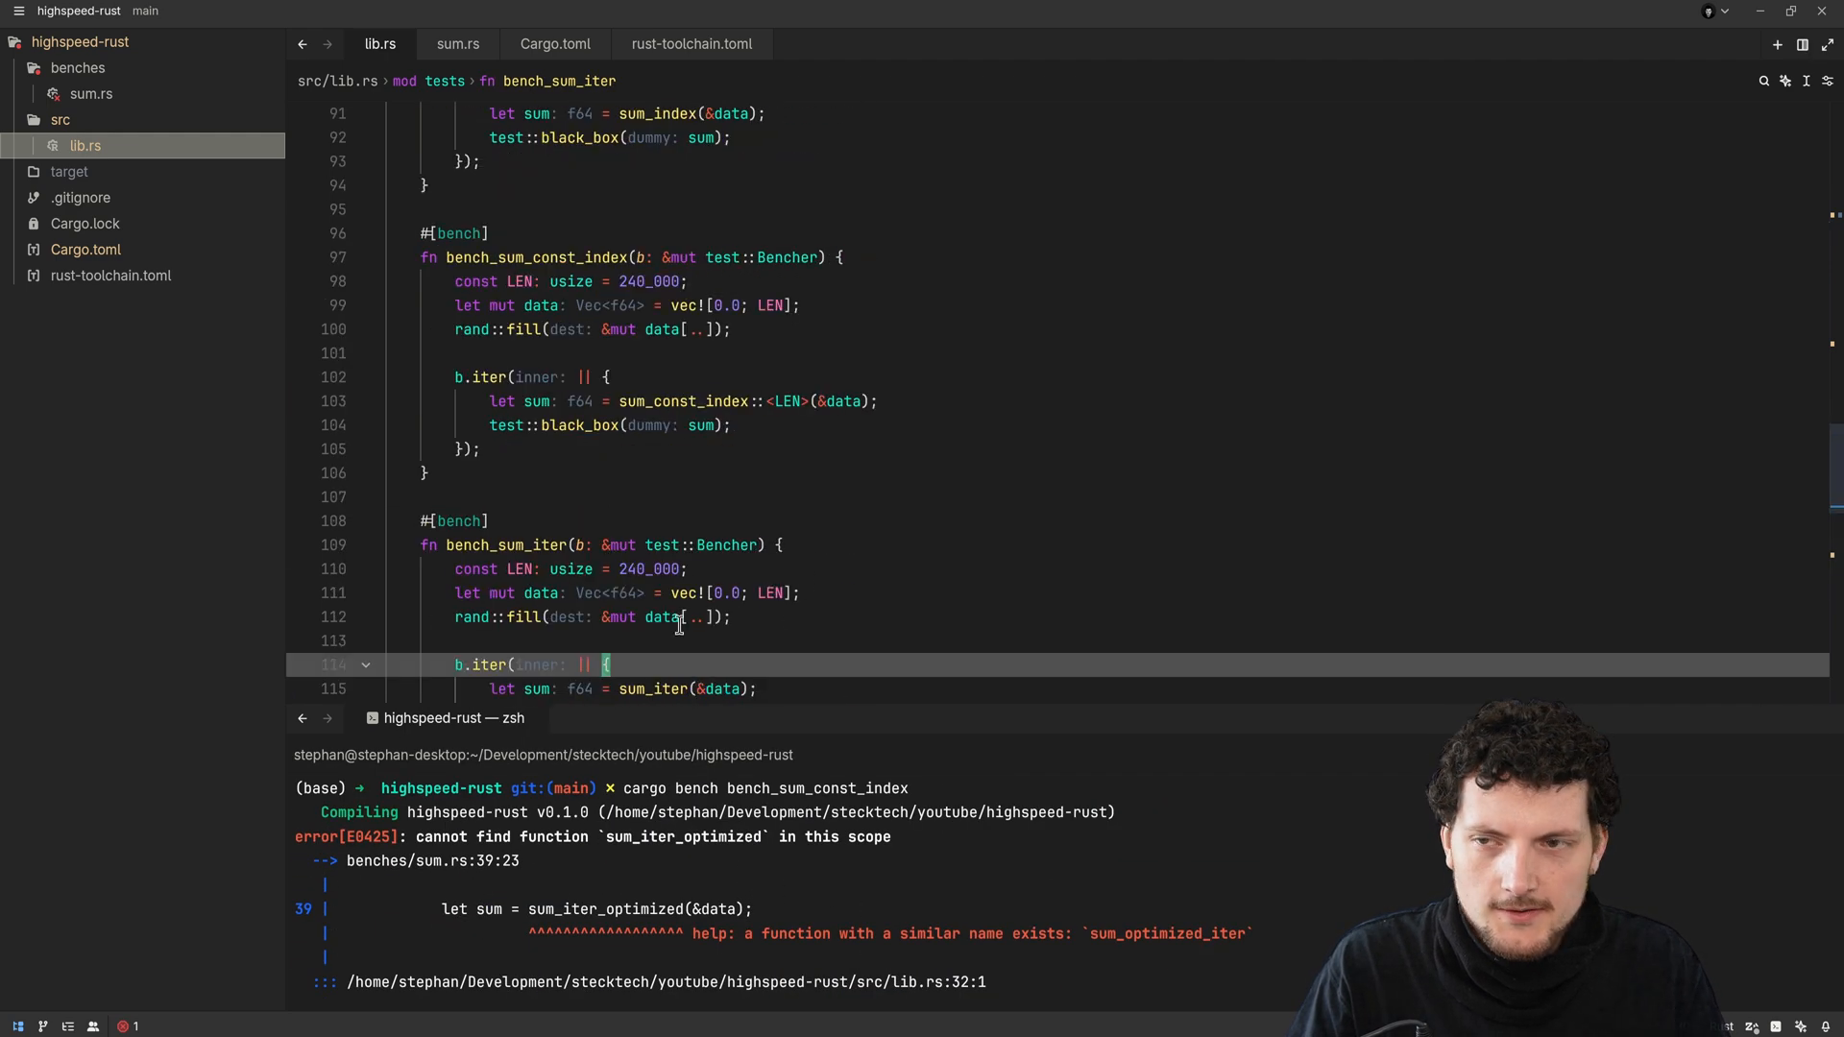
Check benches/sum.rs, return to lib.rs, and rerun the benchmark for ~85,943 ns/iter
{"action": "left_click", "coordinate": [457, 44]}
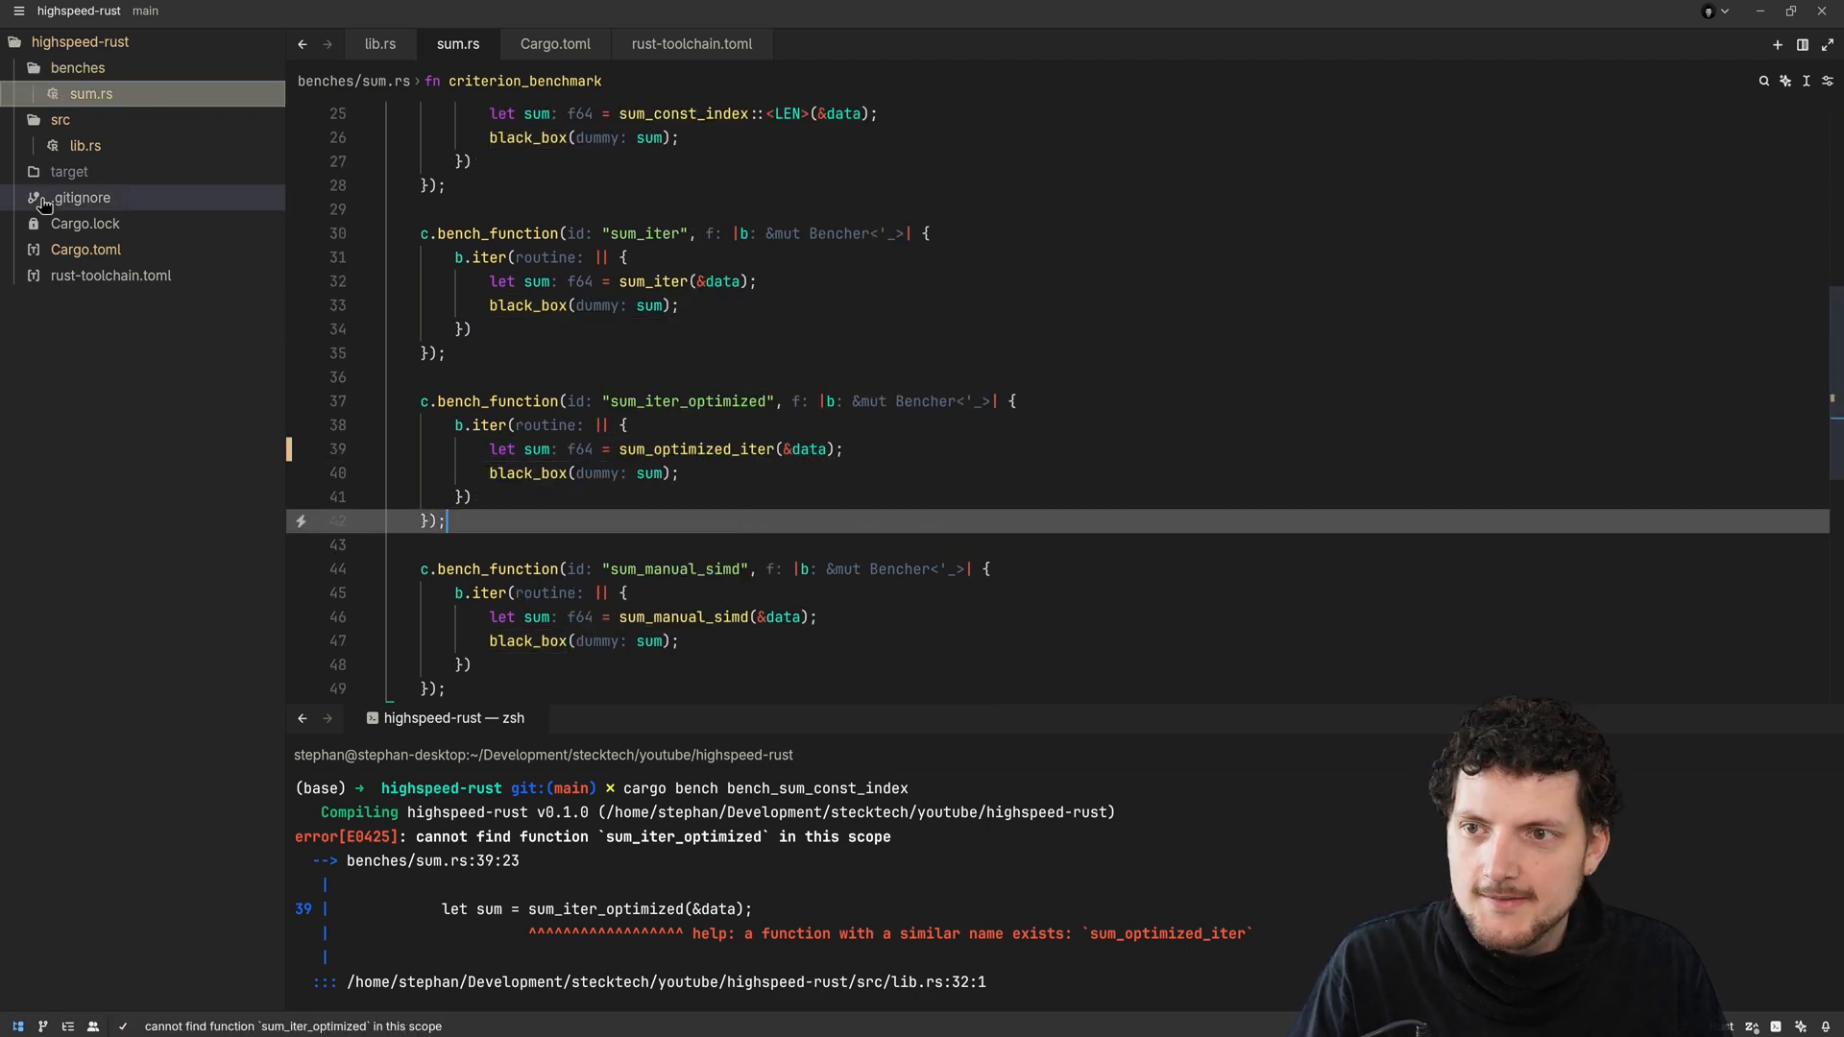
{"action": "left_click", "coordinate": [378, 43]}
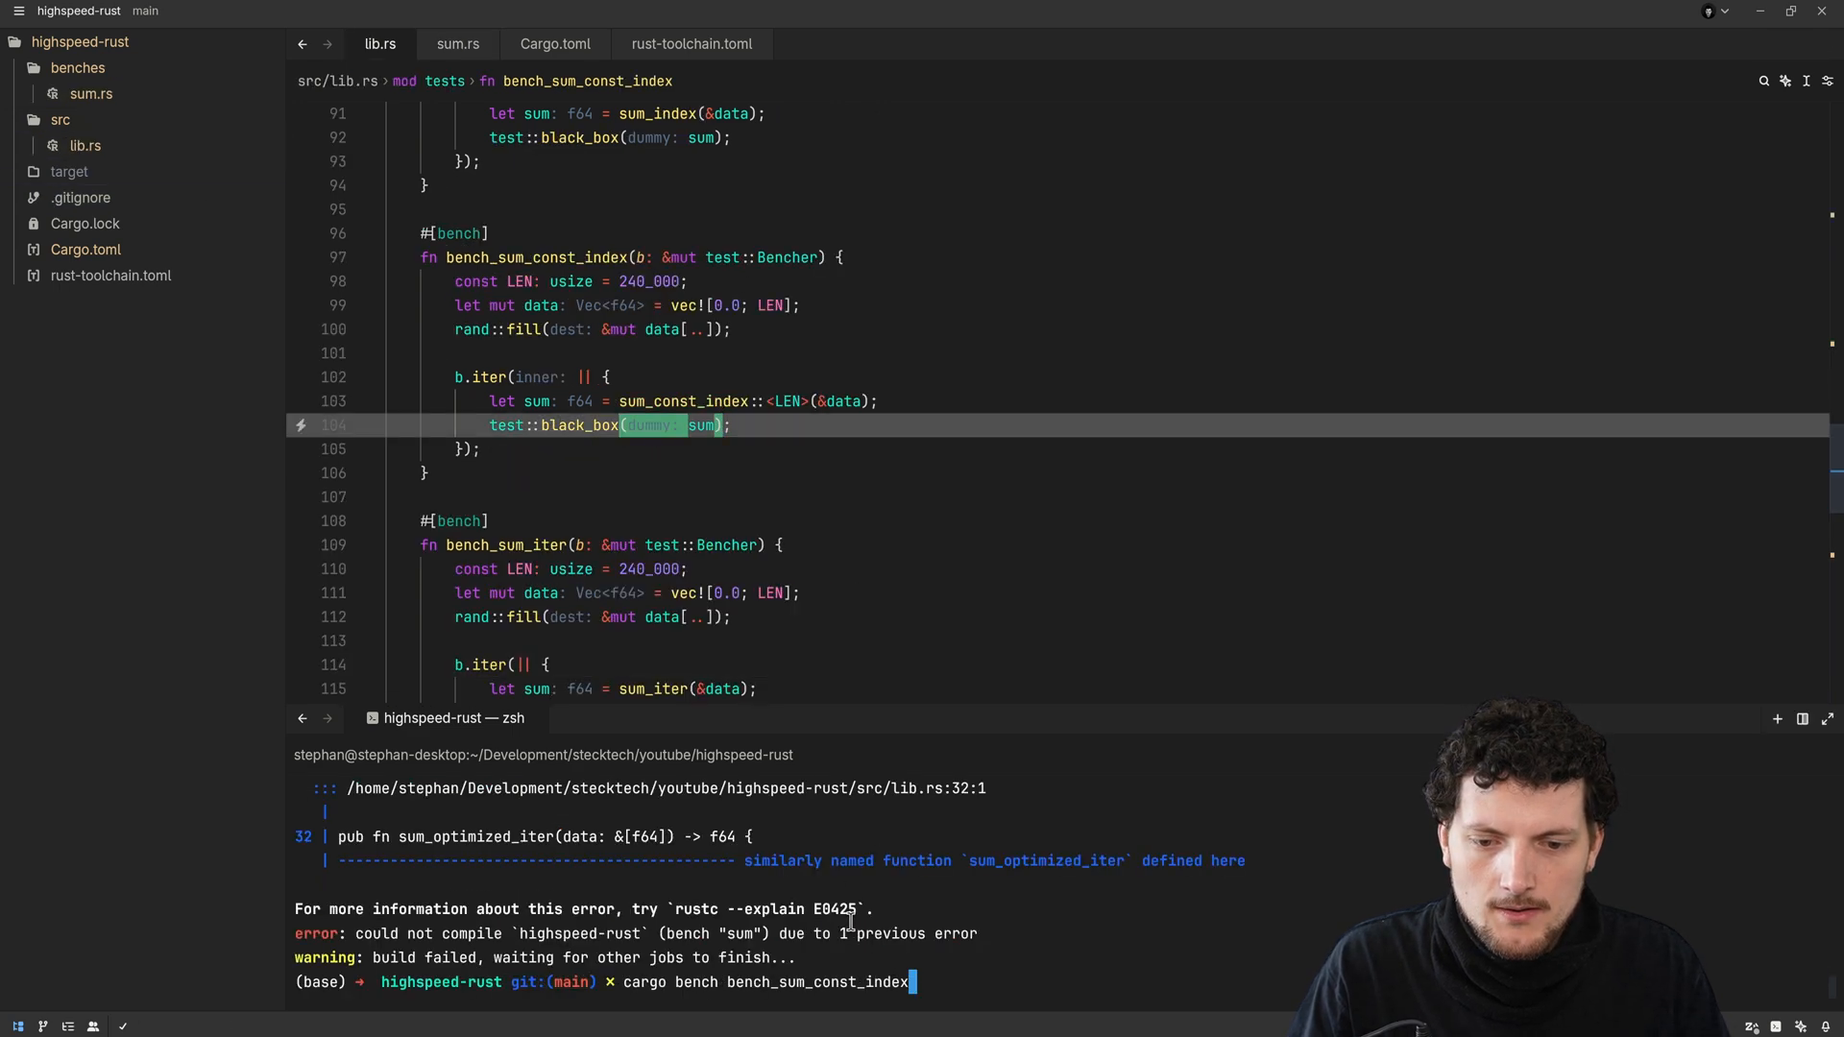
{"action": "key", "text": "Return"}
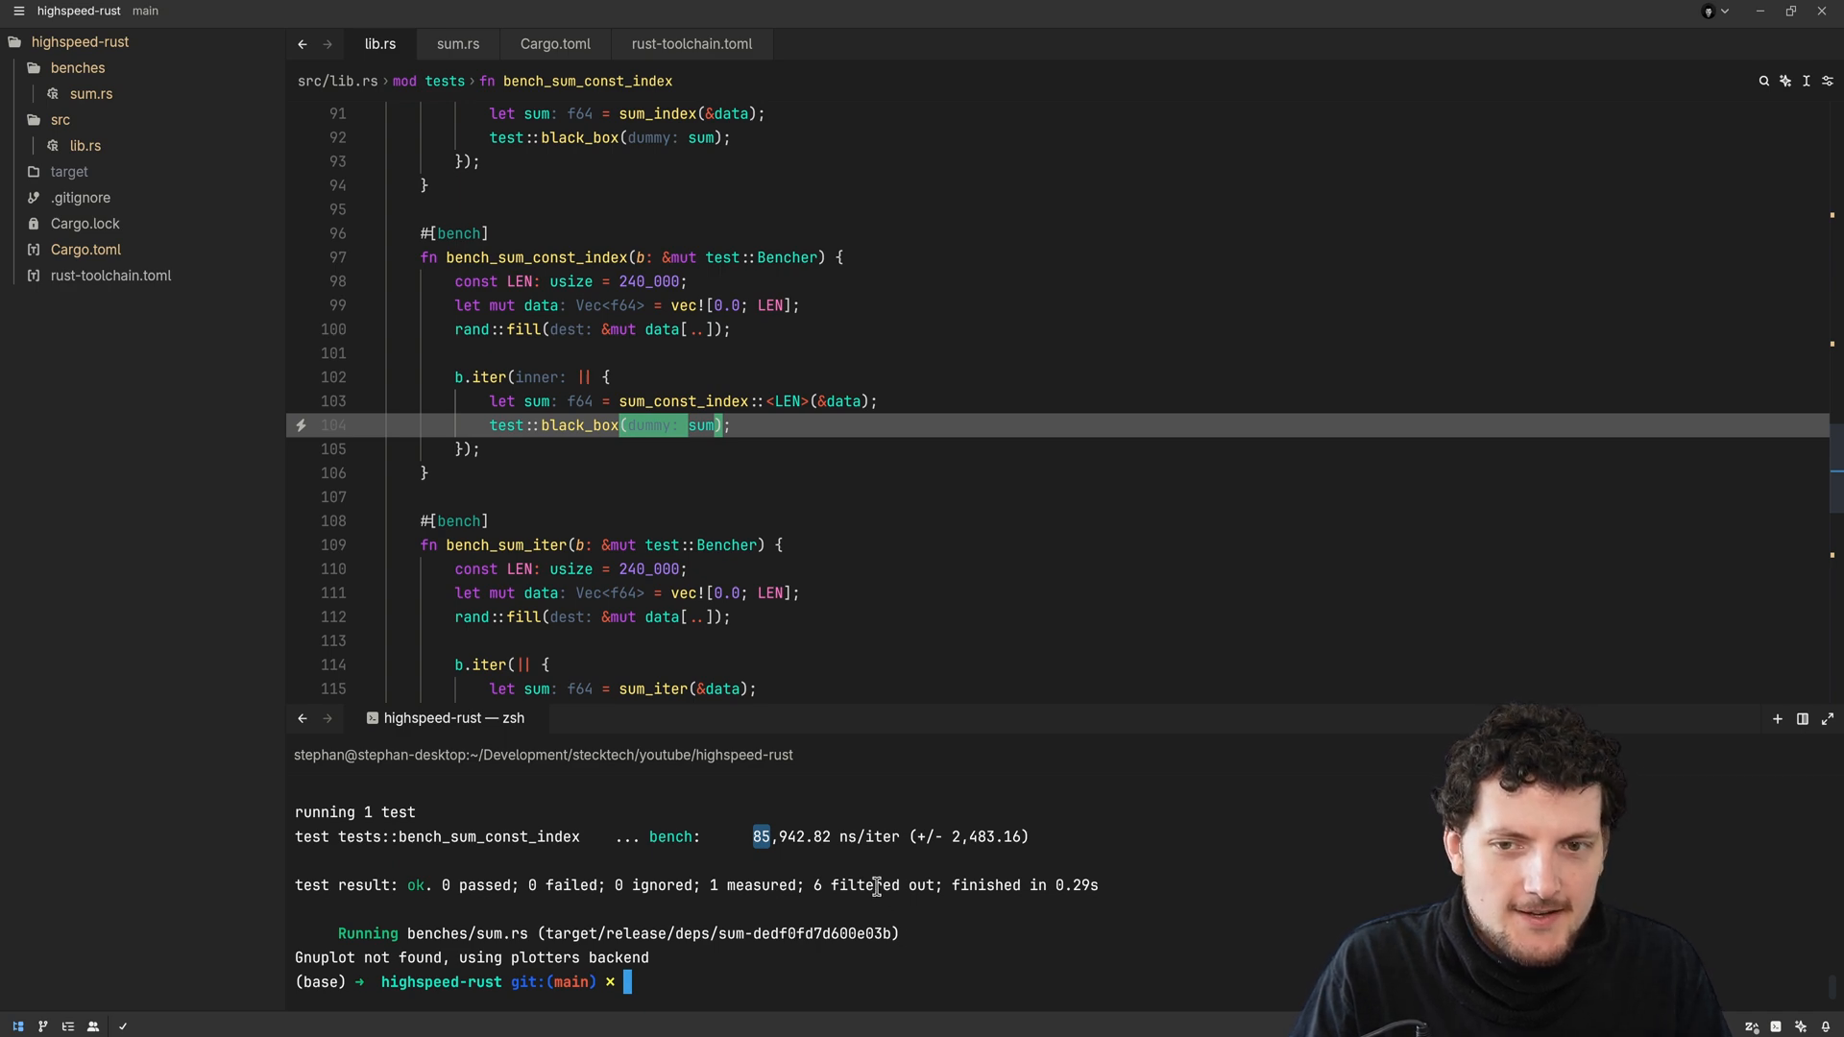
{"action": "scroll", "scroll_direction": "up", "scroll_amount": 3}
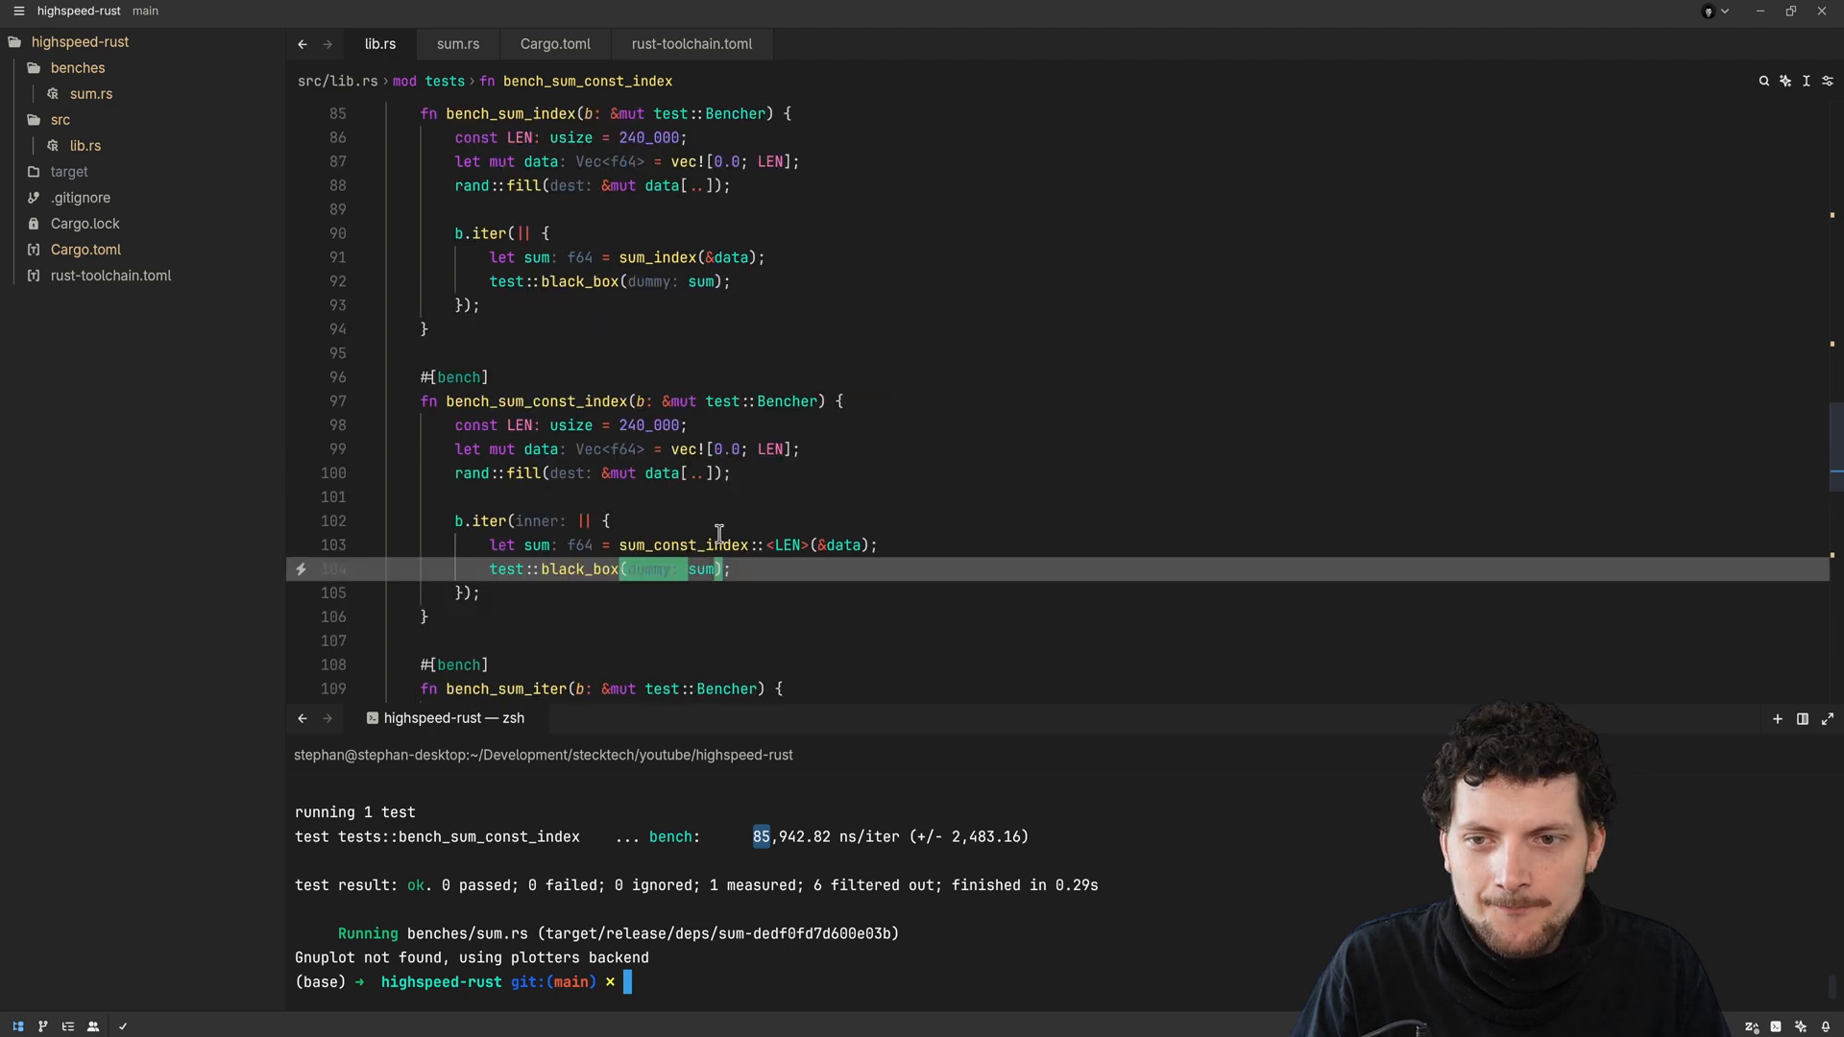
{"action": "mouse_move", "coordinate": [669, 596]}
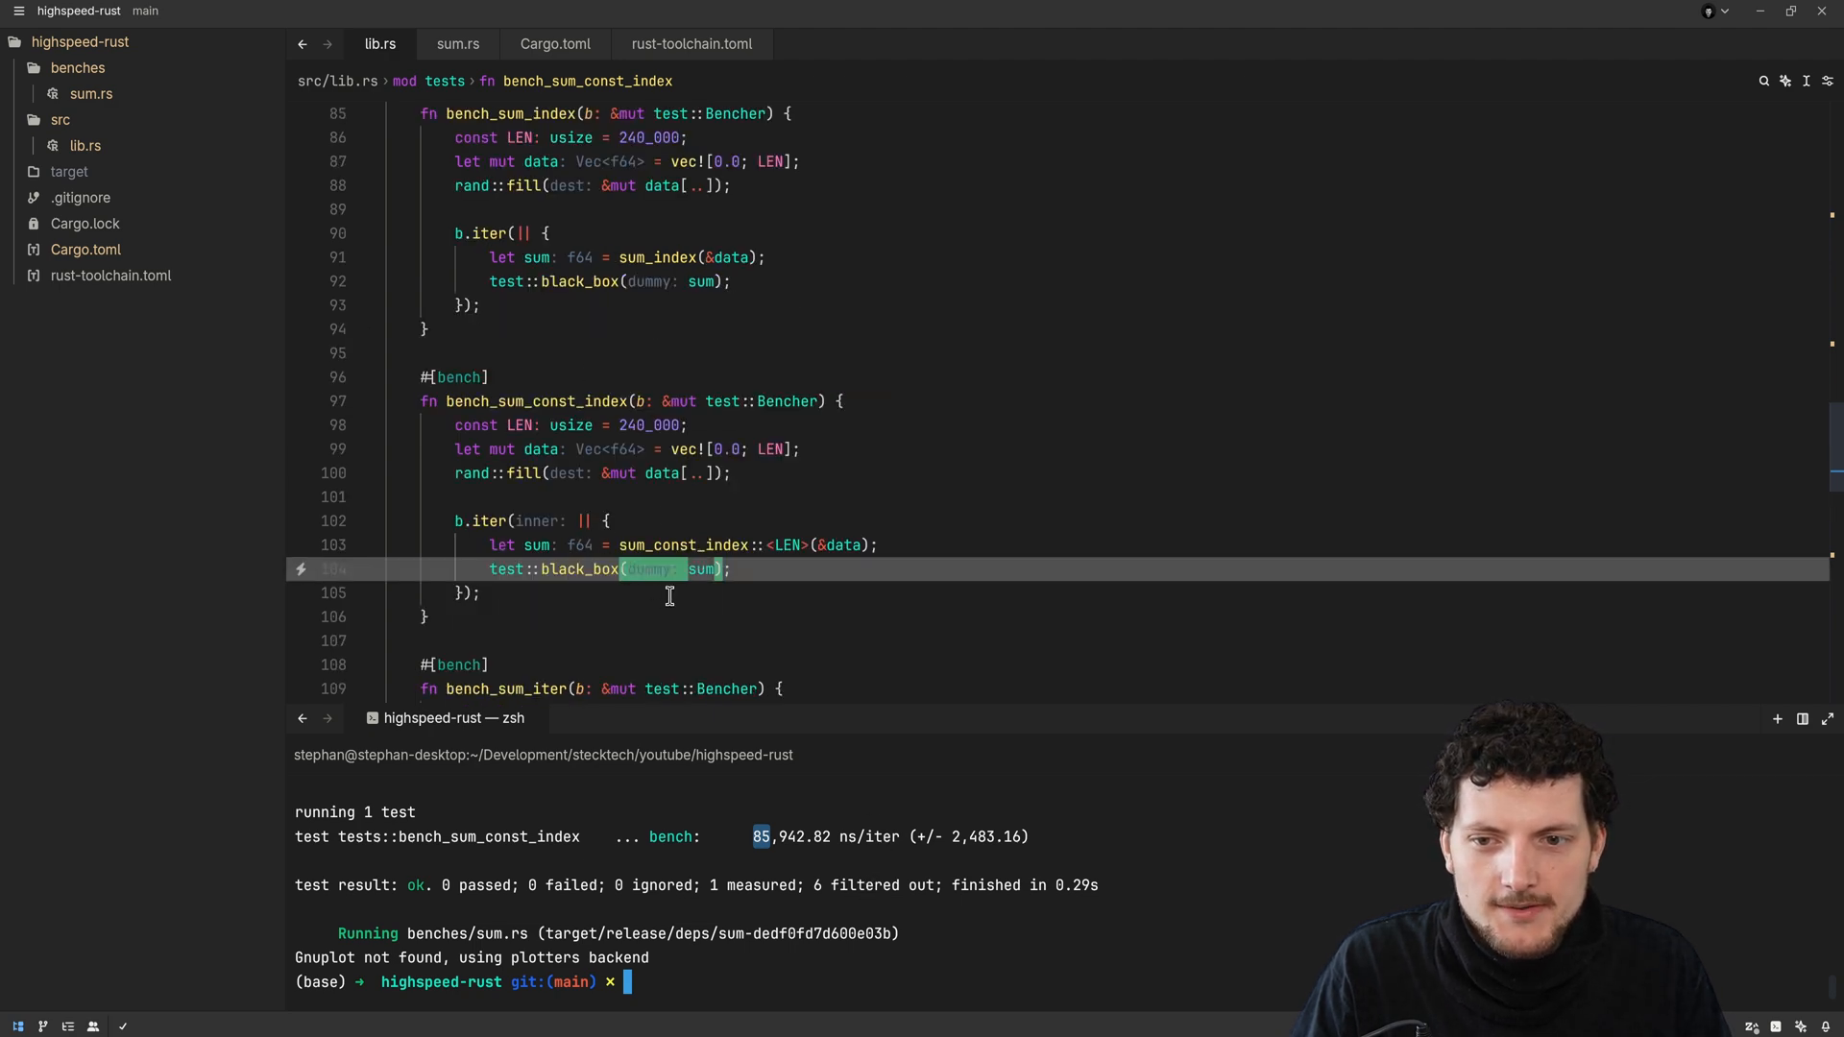
{"action": "scroll", "scroll_direction": "up", "scroll_amount": 3}
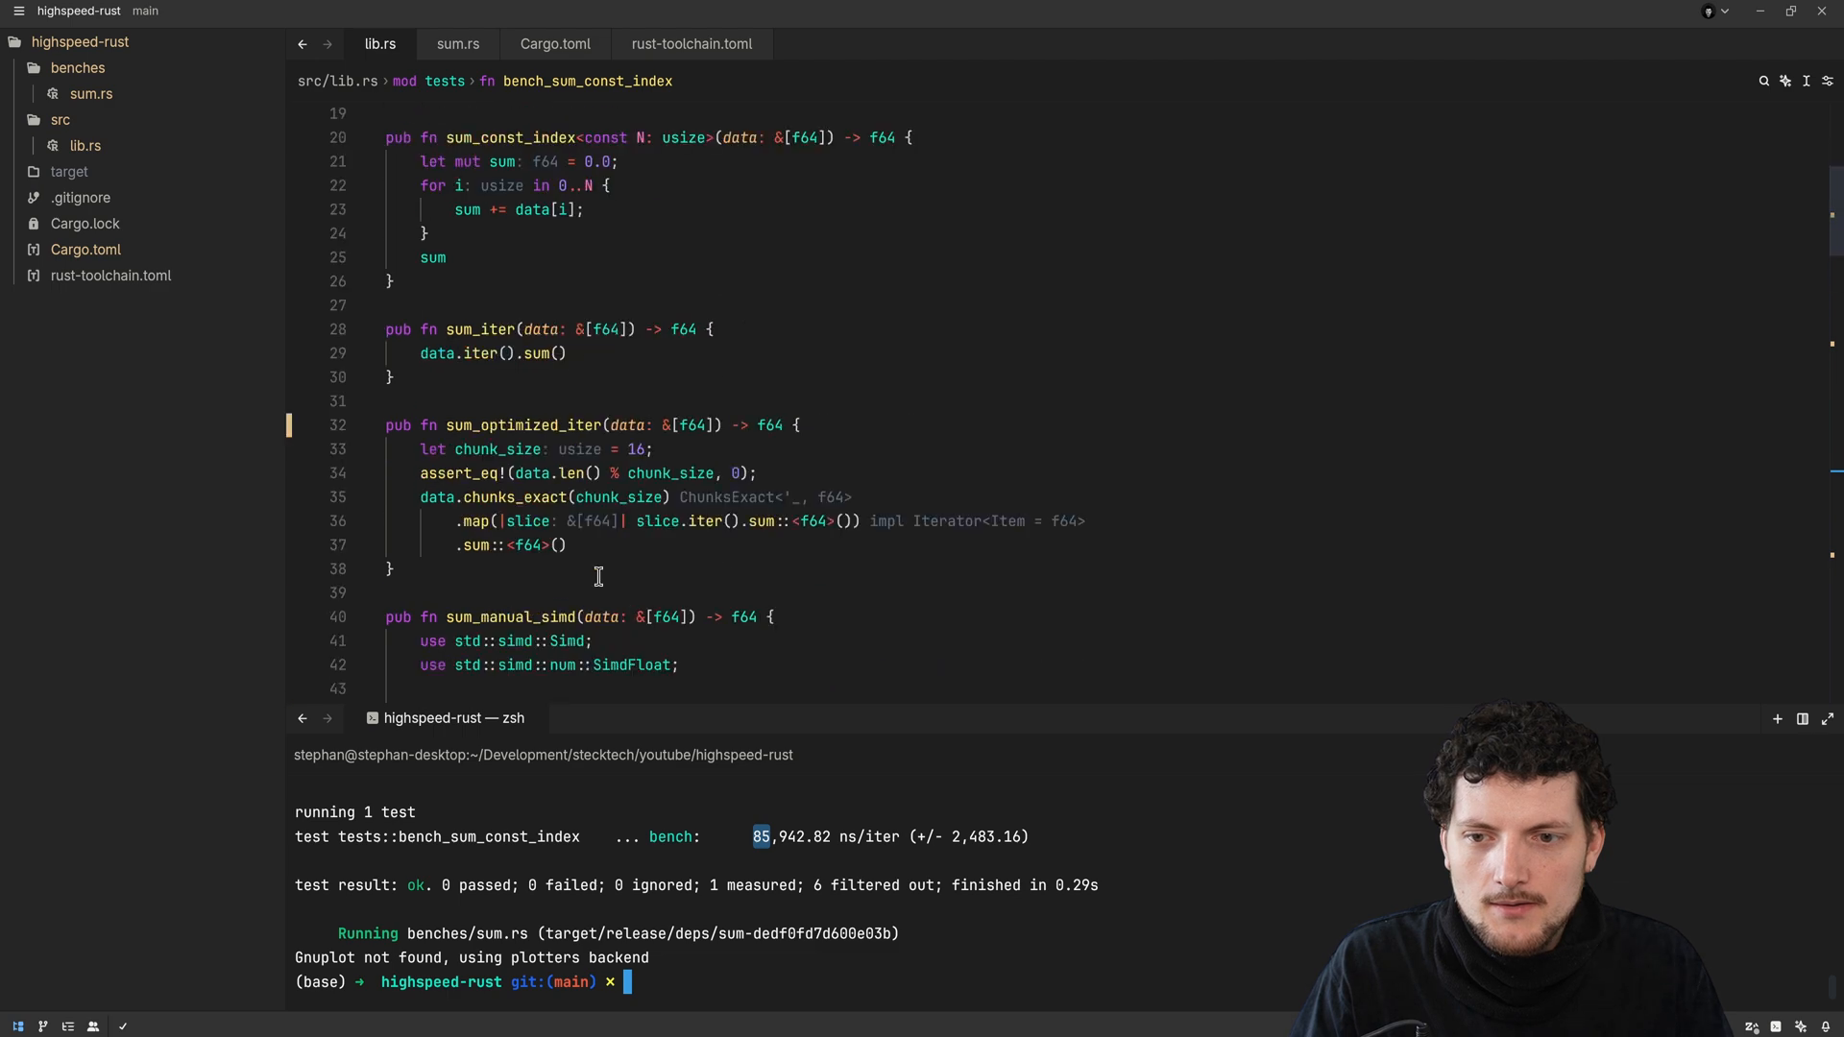
{"action": "scroll", "scroll_direction": "up", "scroll_amount": 3}
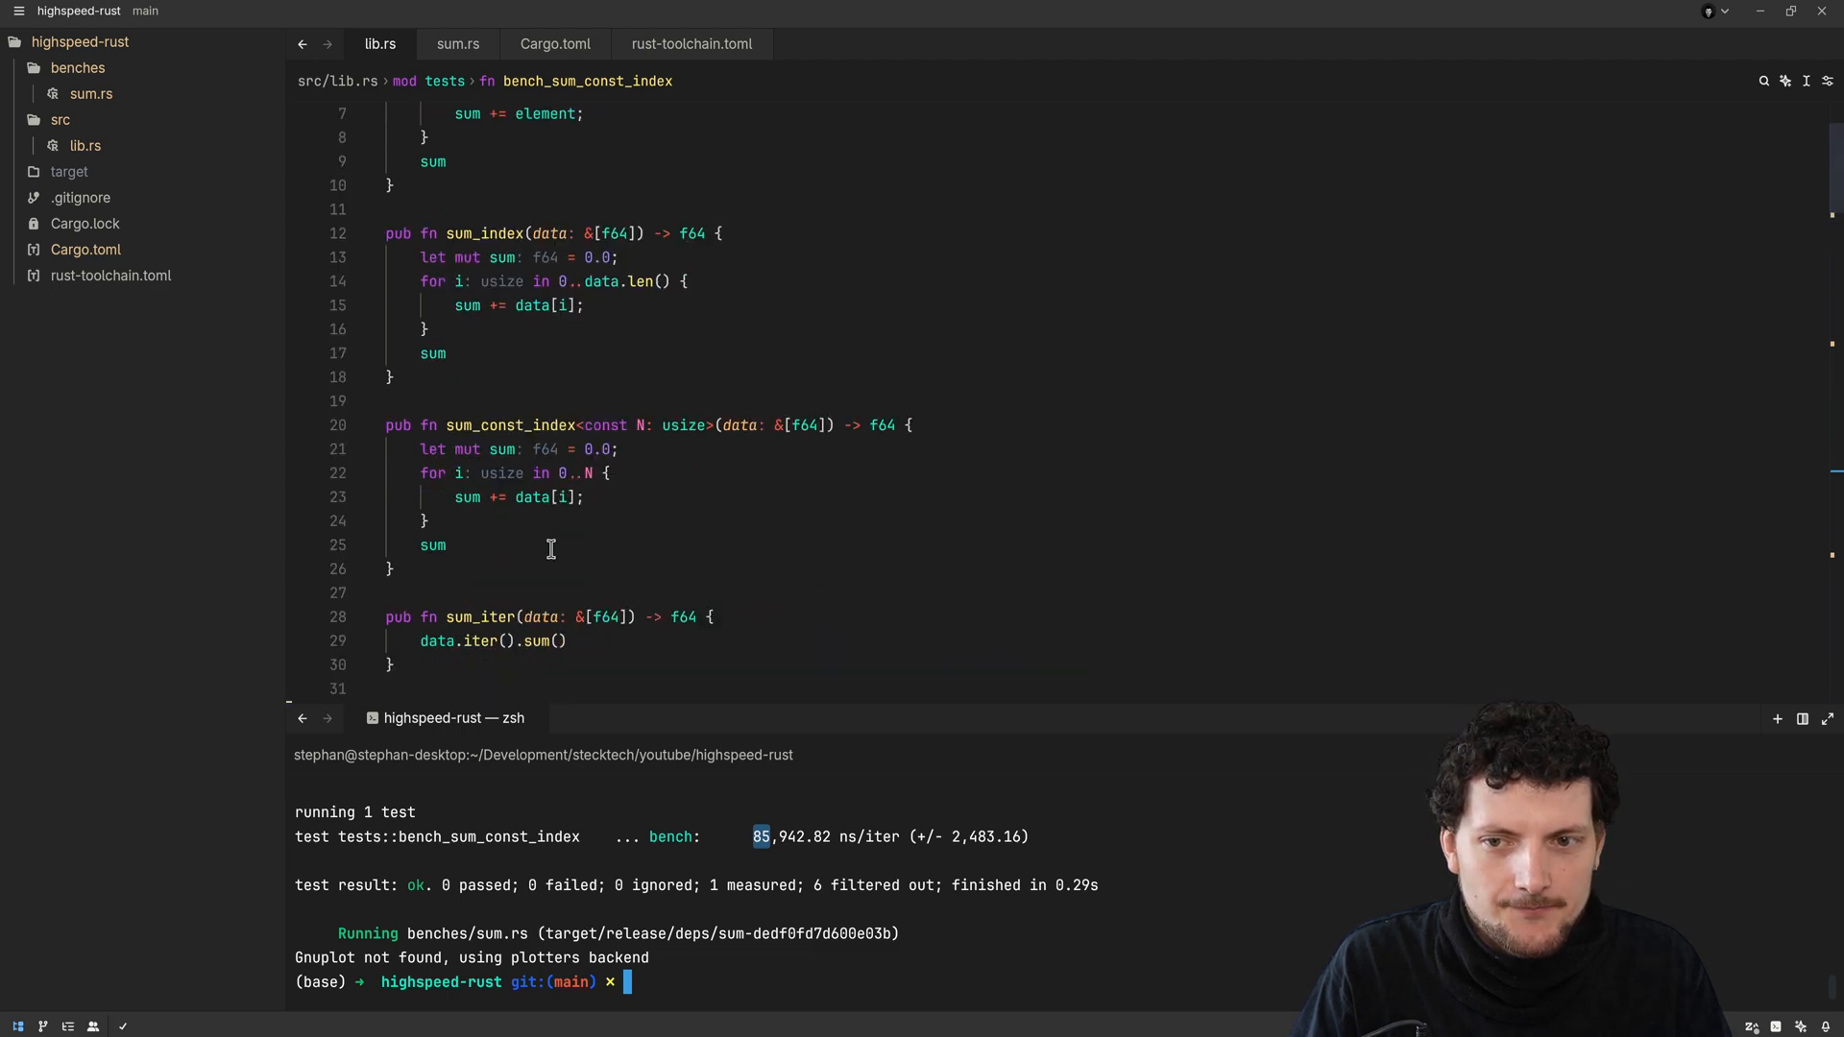
{"action": "scroll", "scroll_direction": "down", "scroll_amount": 3}
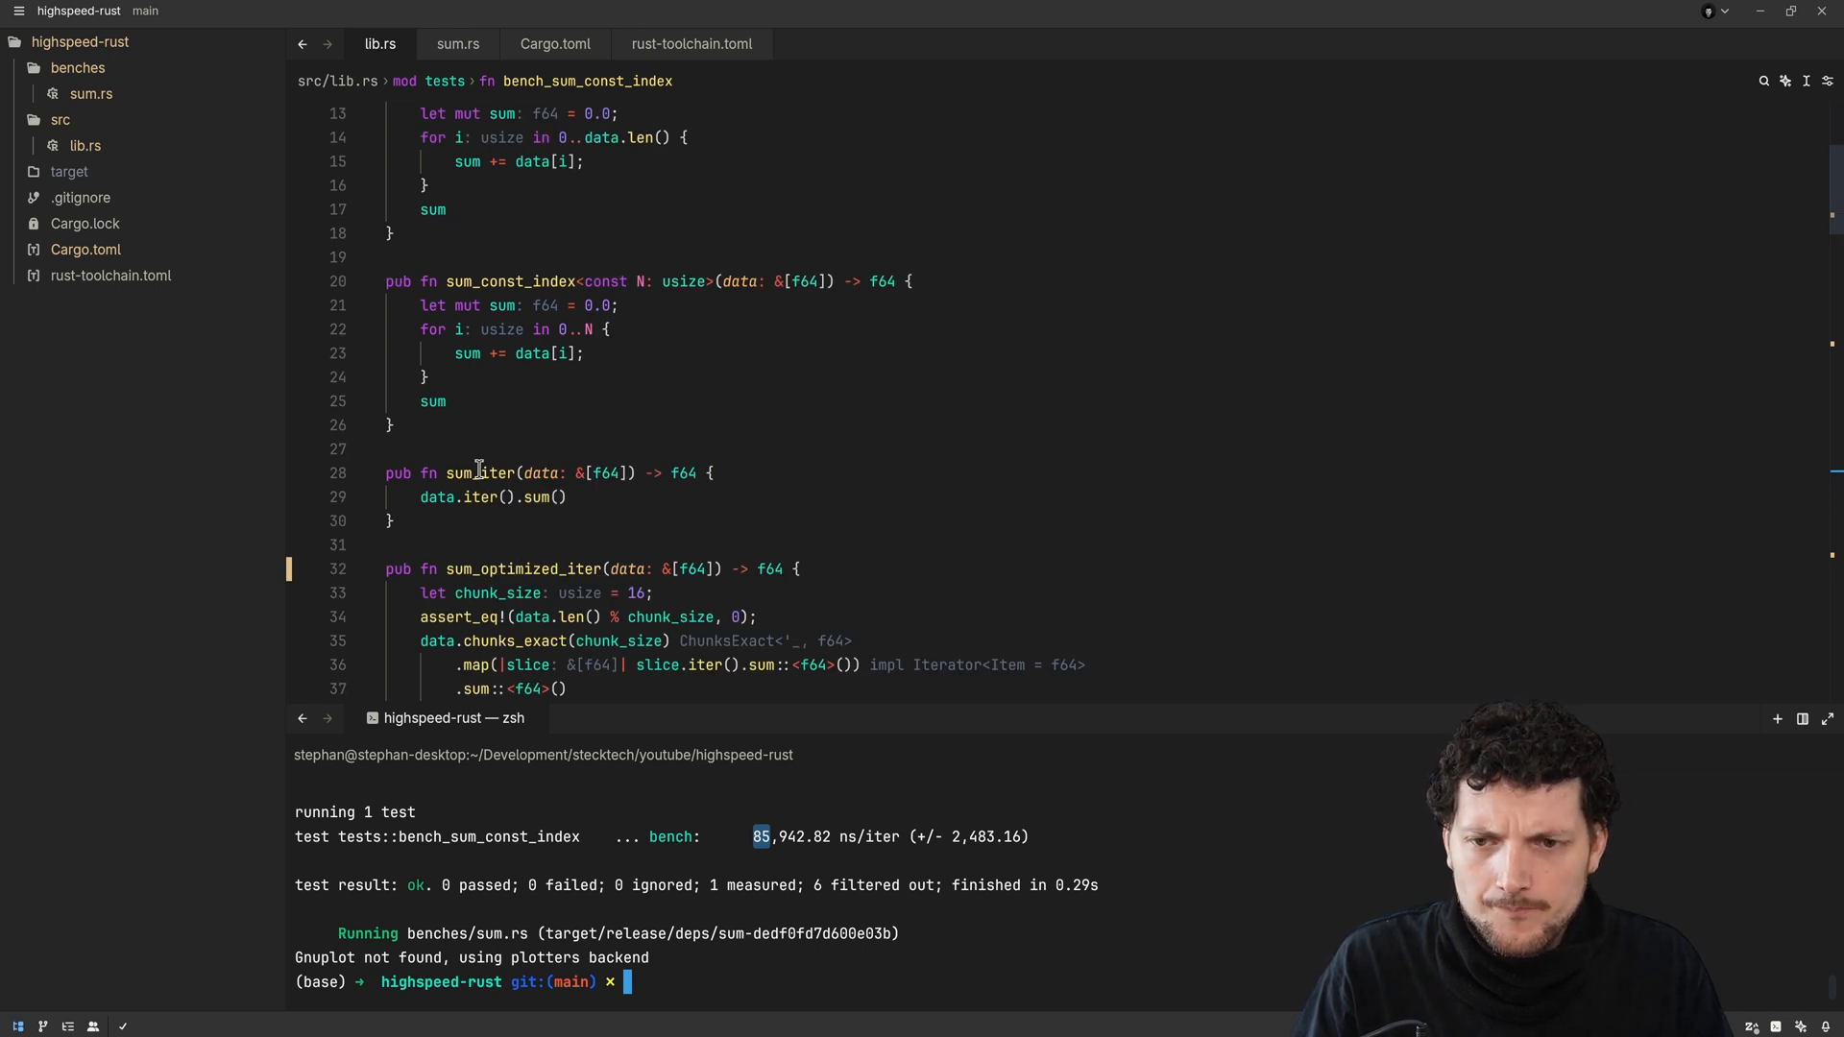
Run cargo bench for sum_iter in the terminal, measuring about 85,762 ns per iteration
{"action": "double_click", "coordinate": [491, 496]}
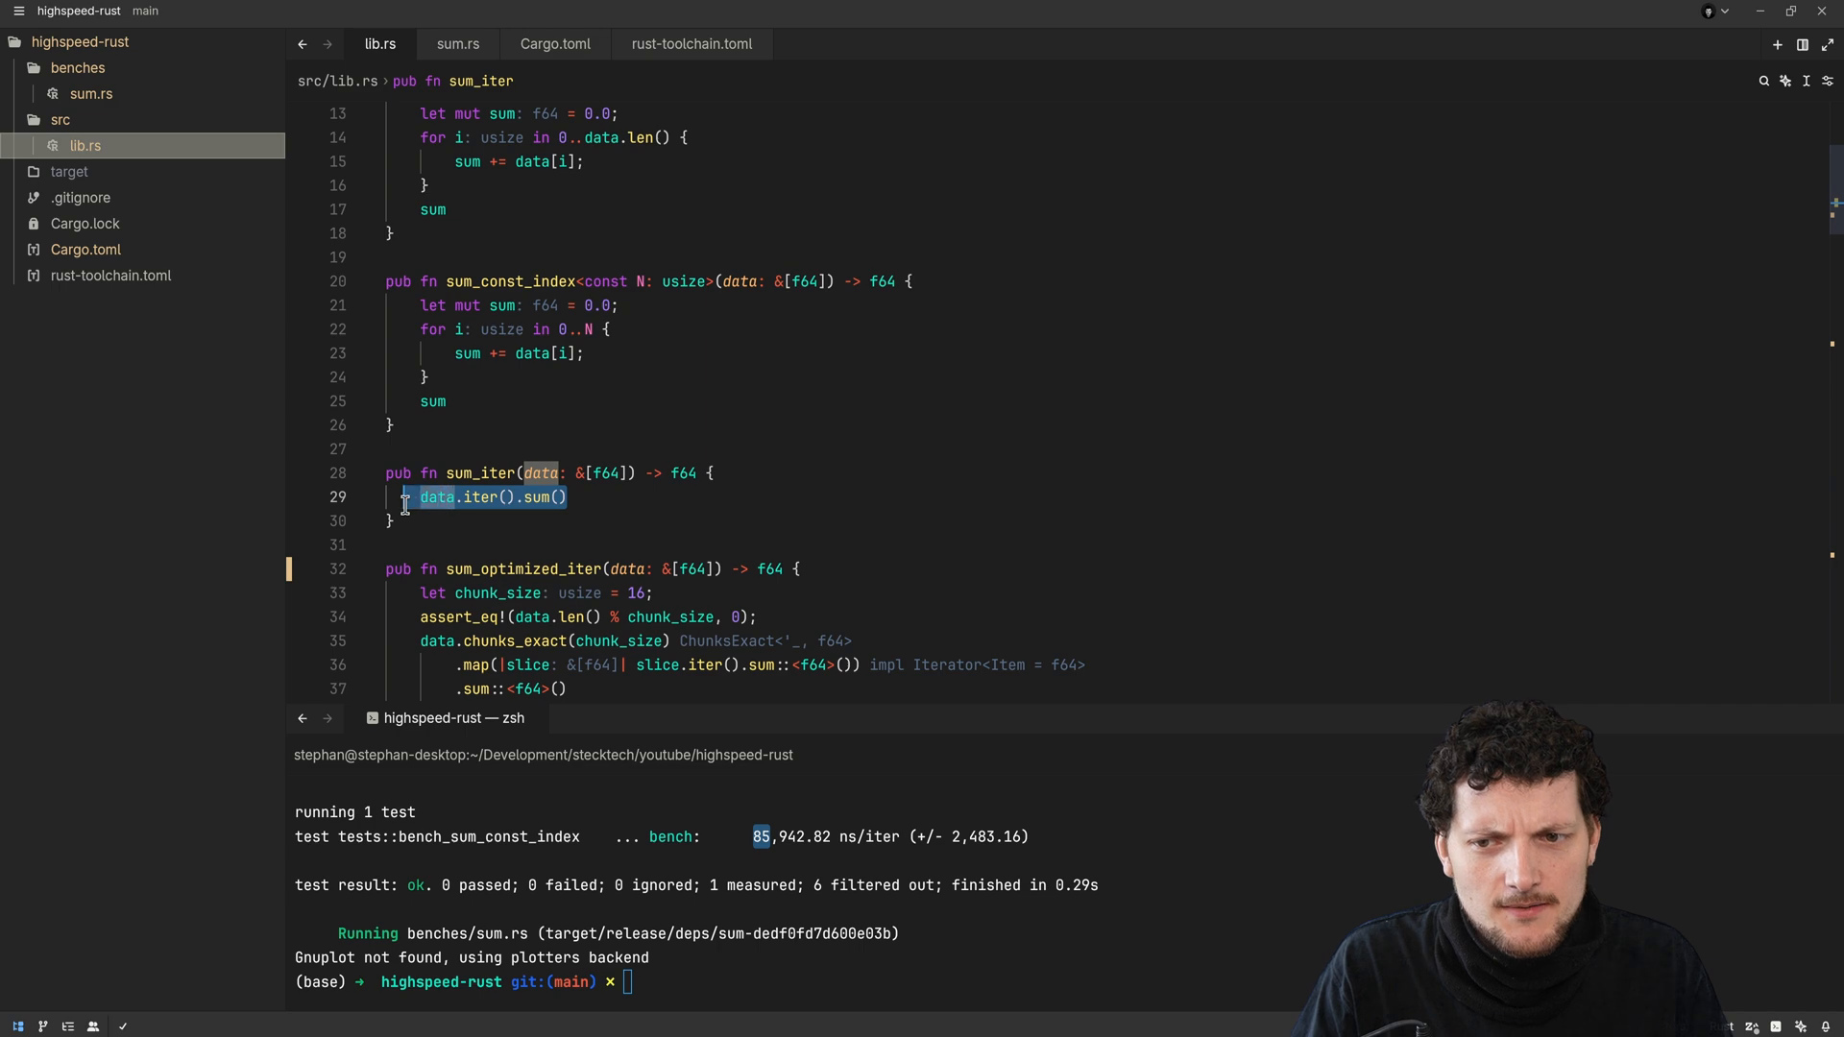
{"action": "left_click", "coordinate": [560, 515]}
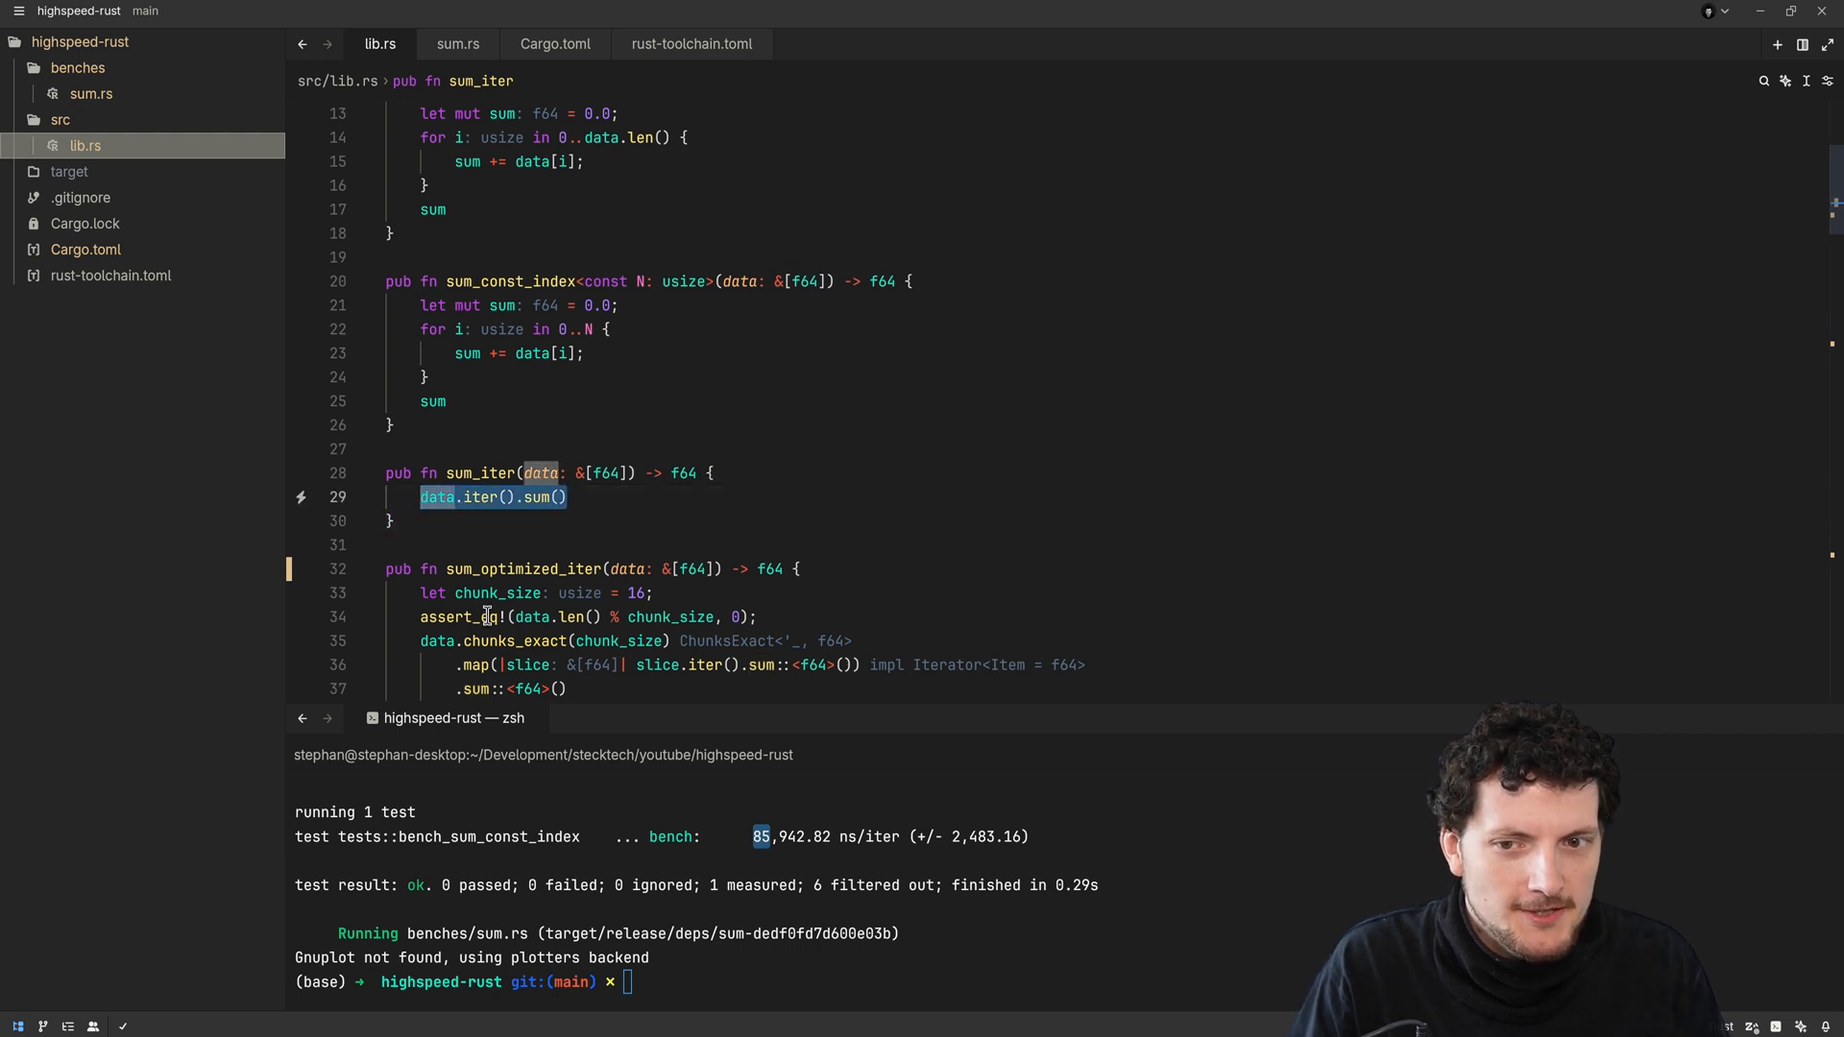
{"action": "left_click", "coordinate": [493, 545]}
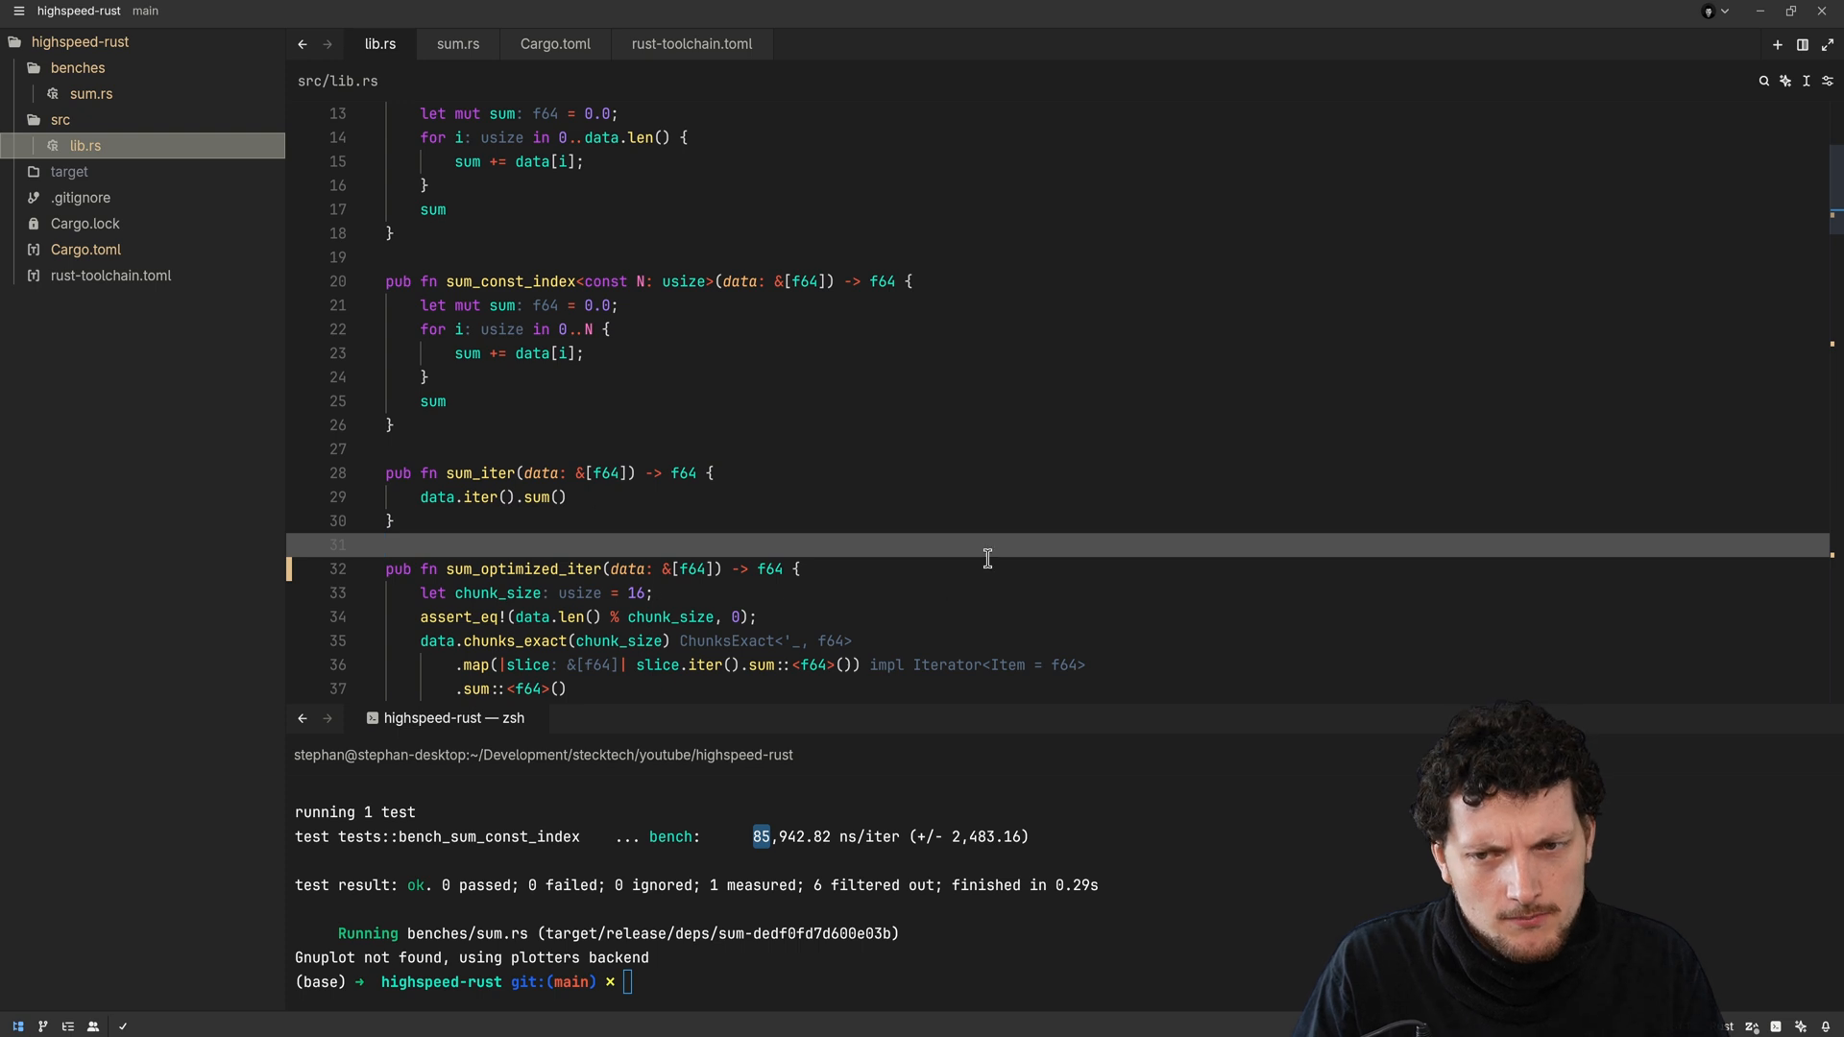
{"action": "type", "text": "cargo bench bench_sum_const_ind"}
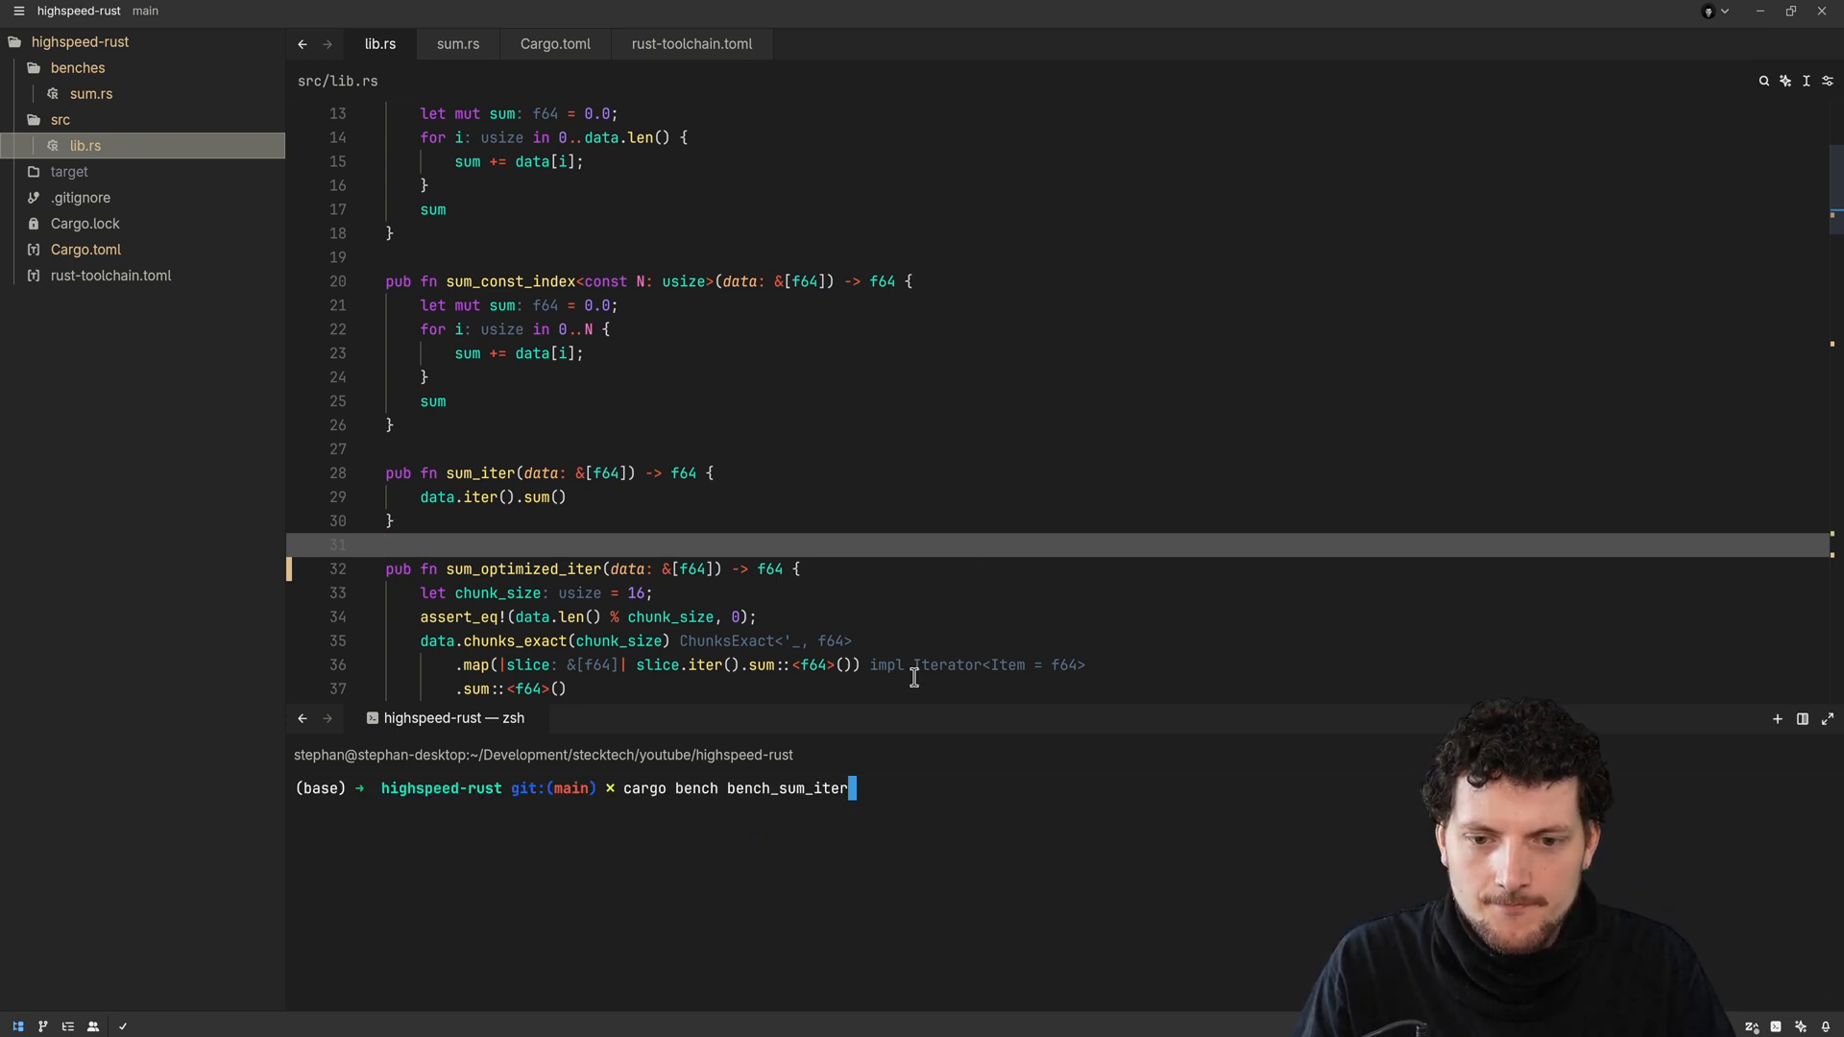
{"action": "key", "text": "Return"}
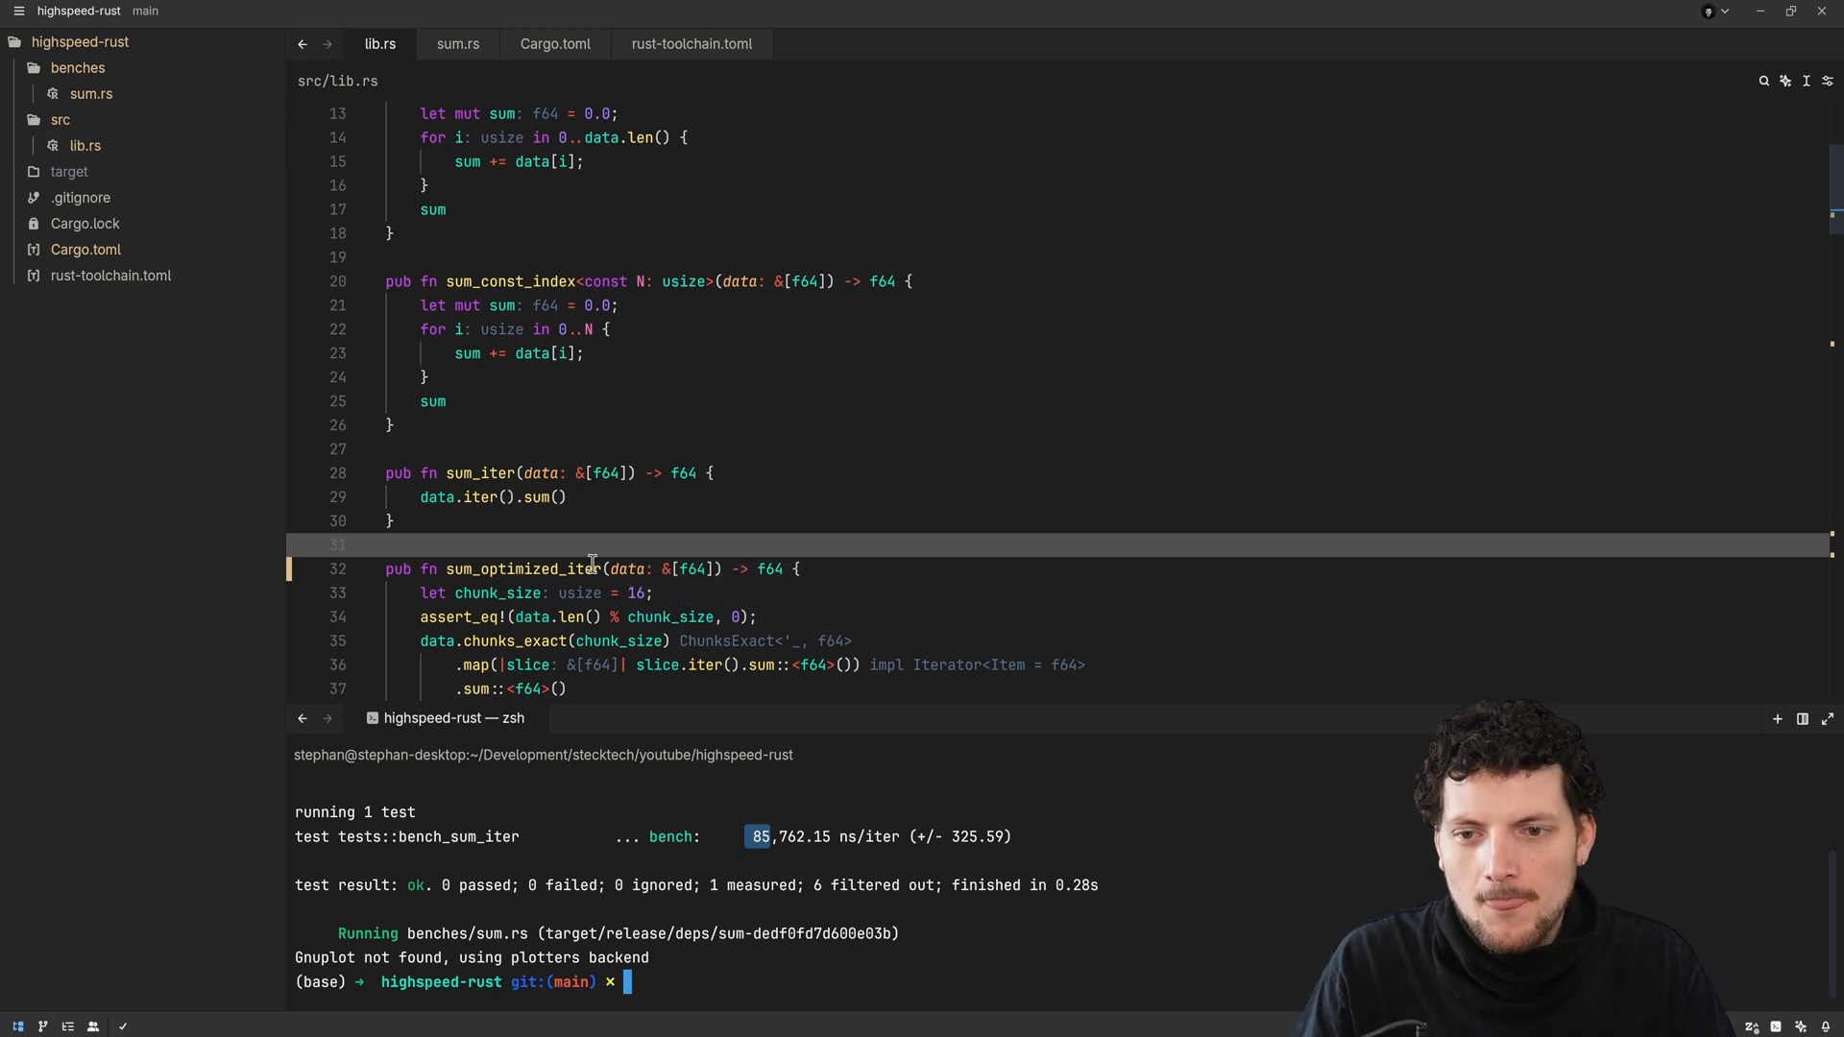
{"action": "left_click", "coordinate": [538, 496]}
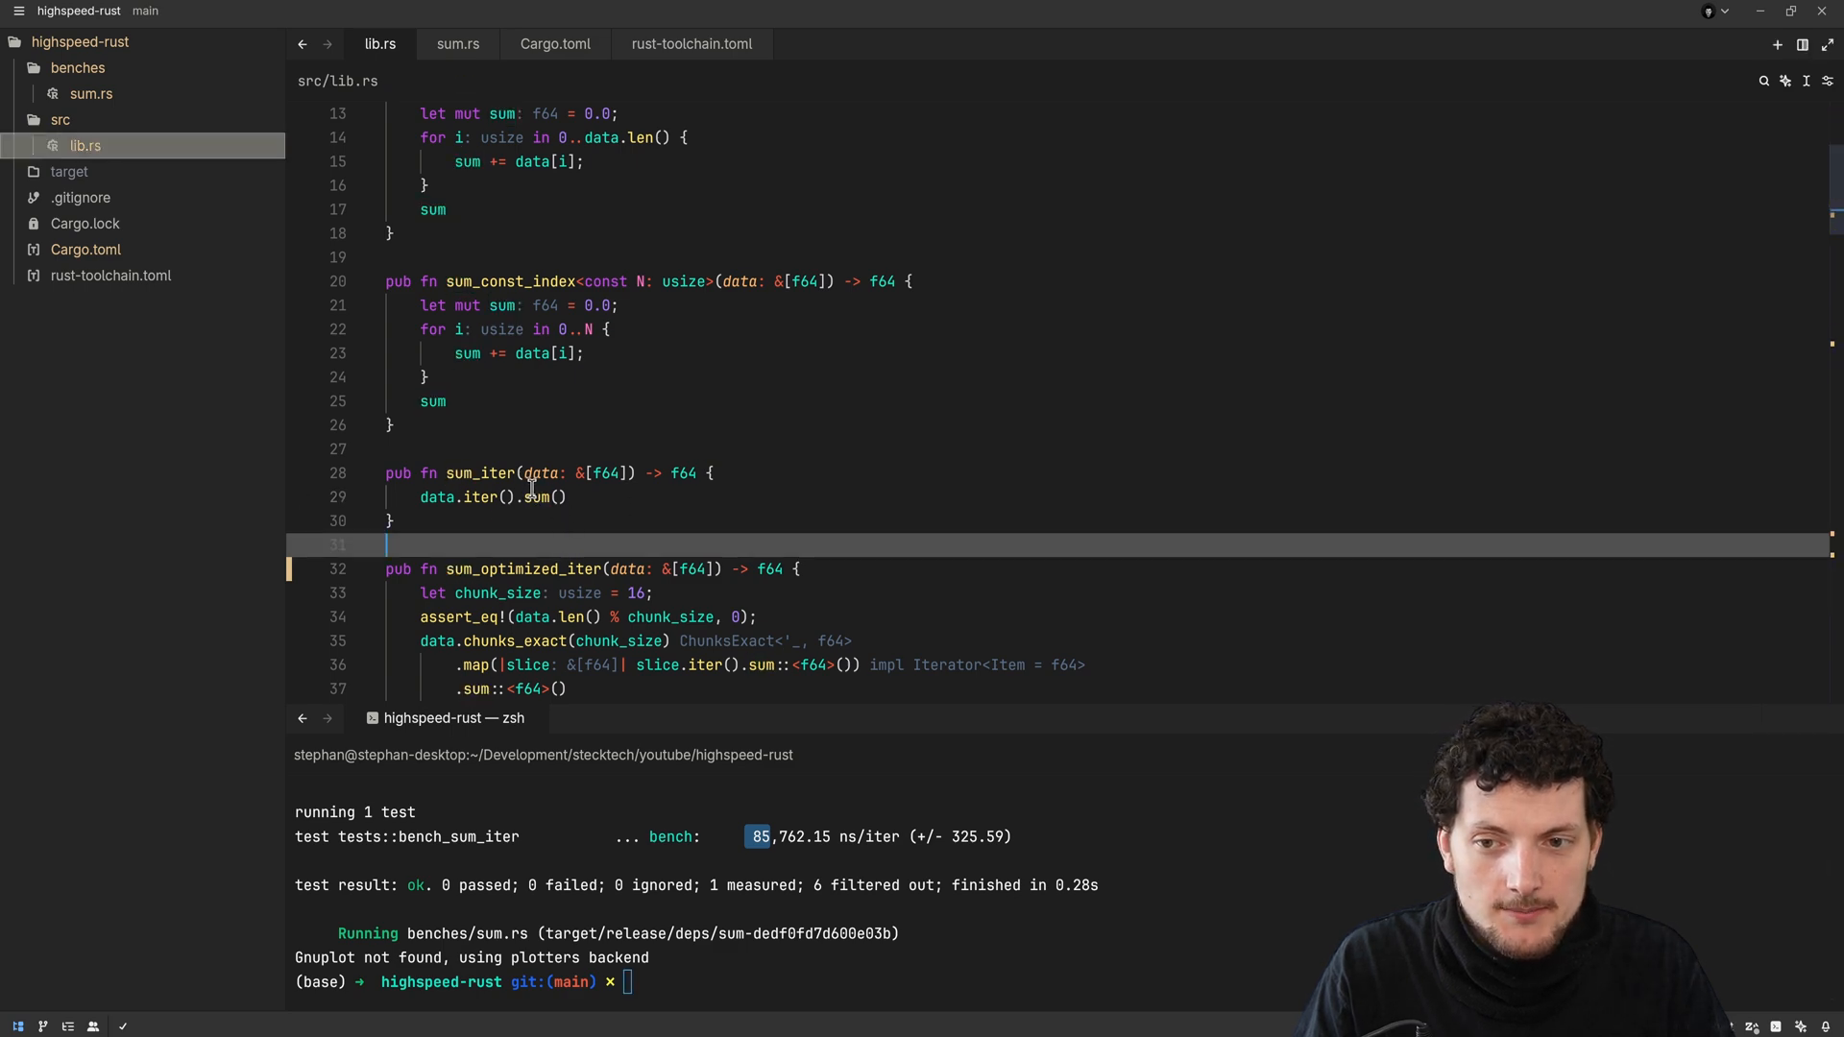
{"action": "scroll", "scroll_direction": "down", "scroll_amount": 3}
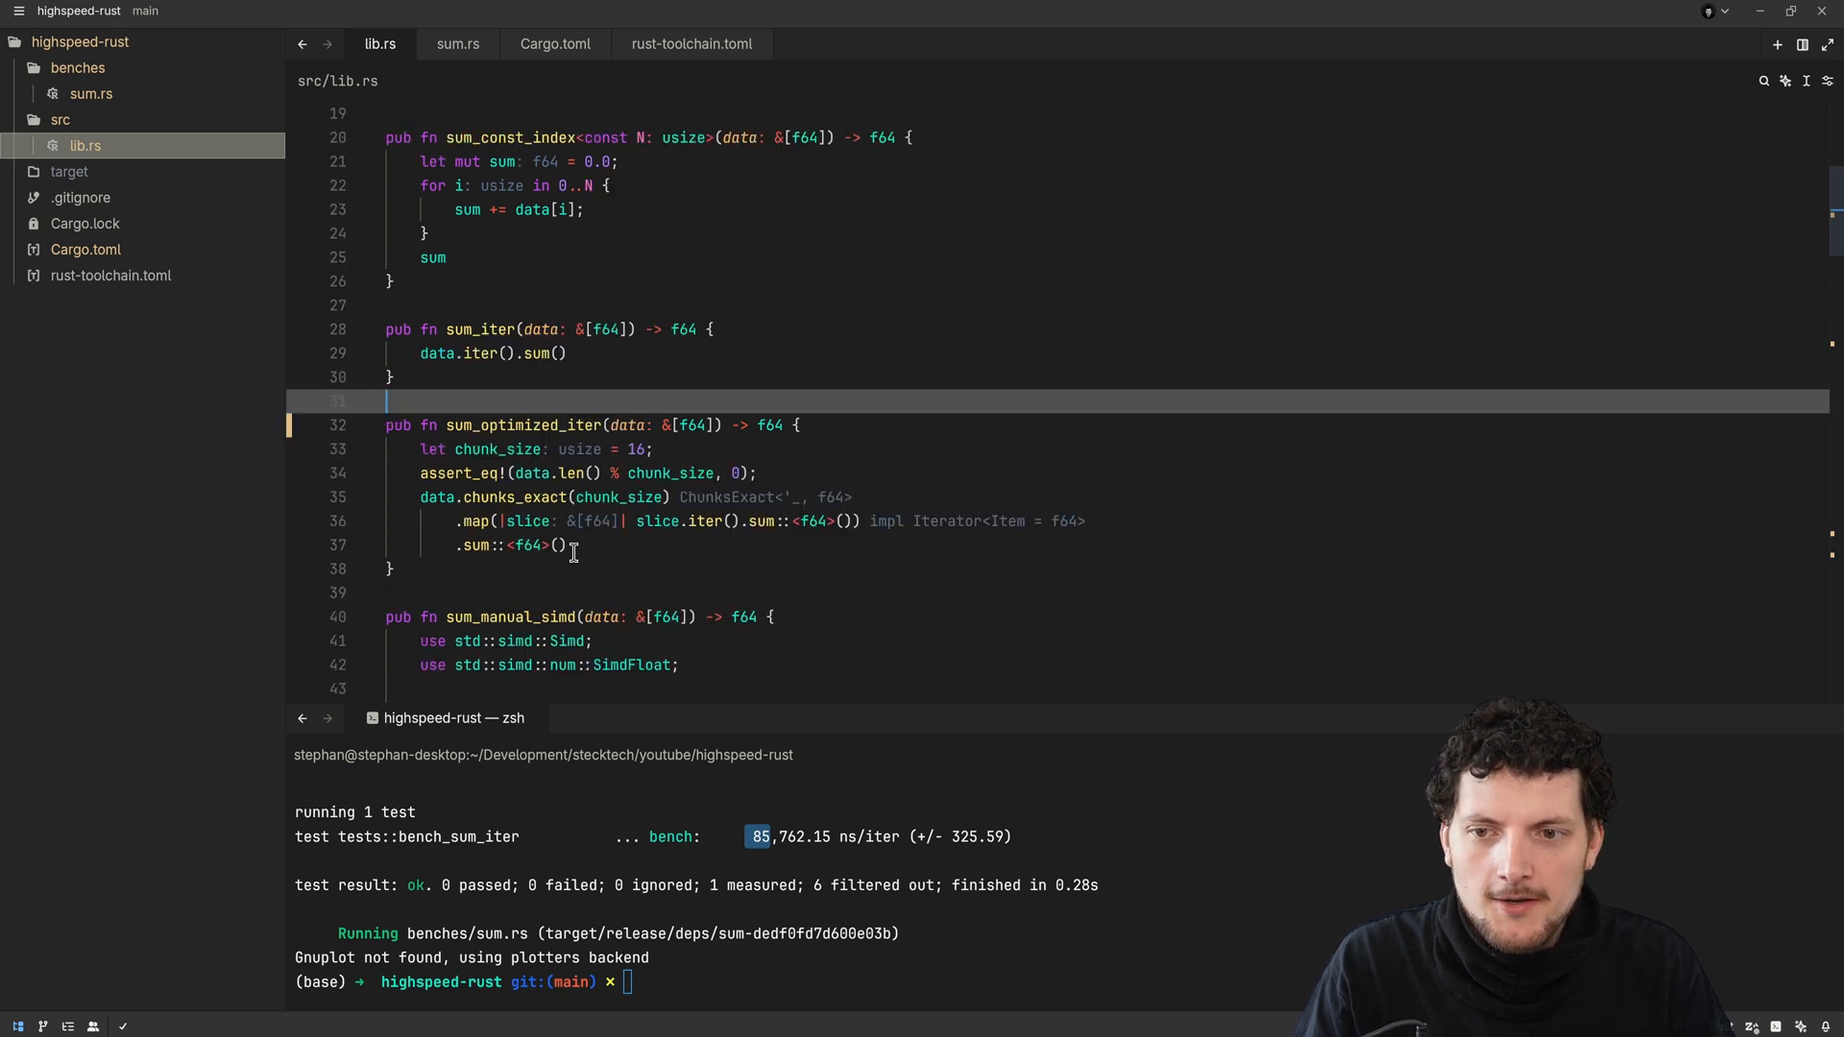
{"action": "double_click", "coordinate": [523, 425]}
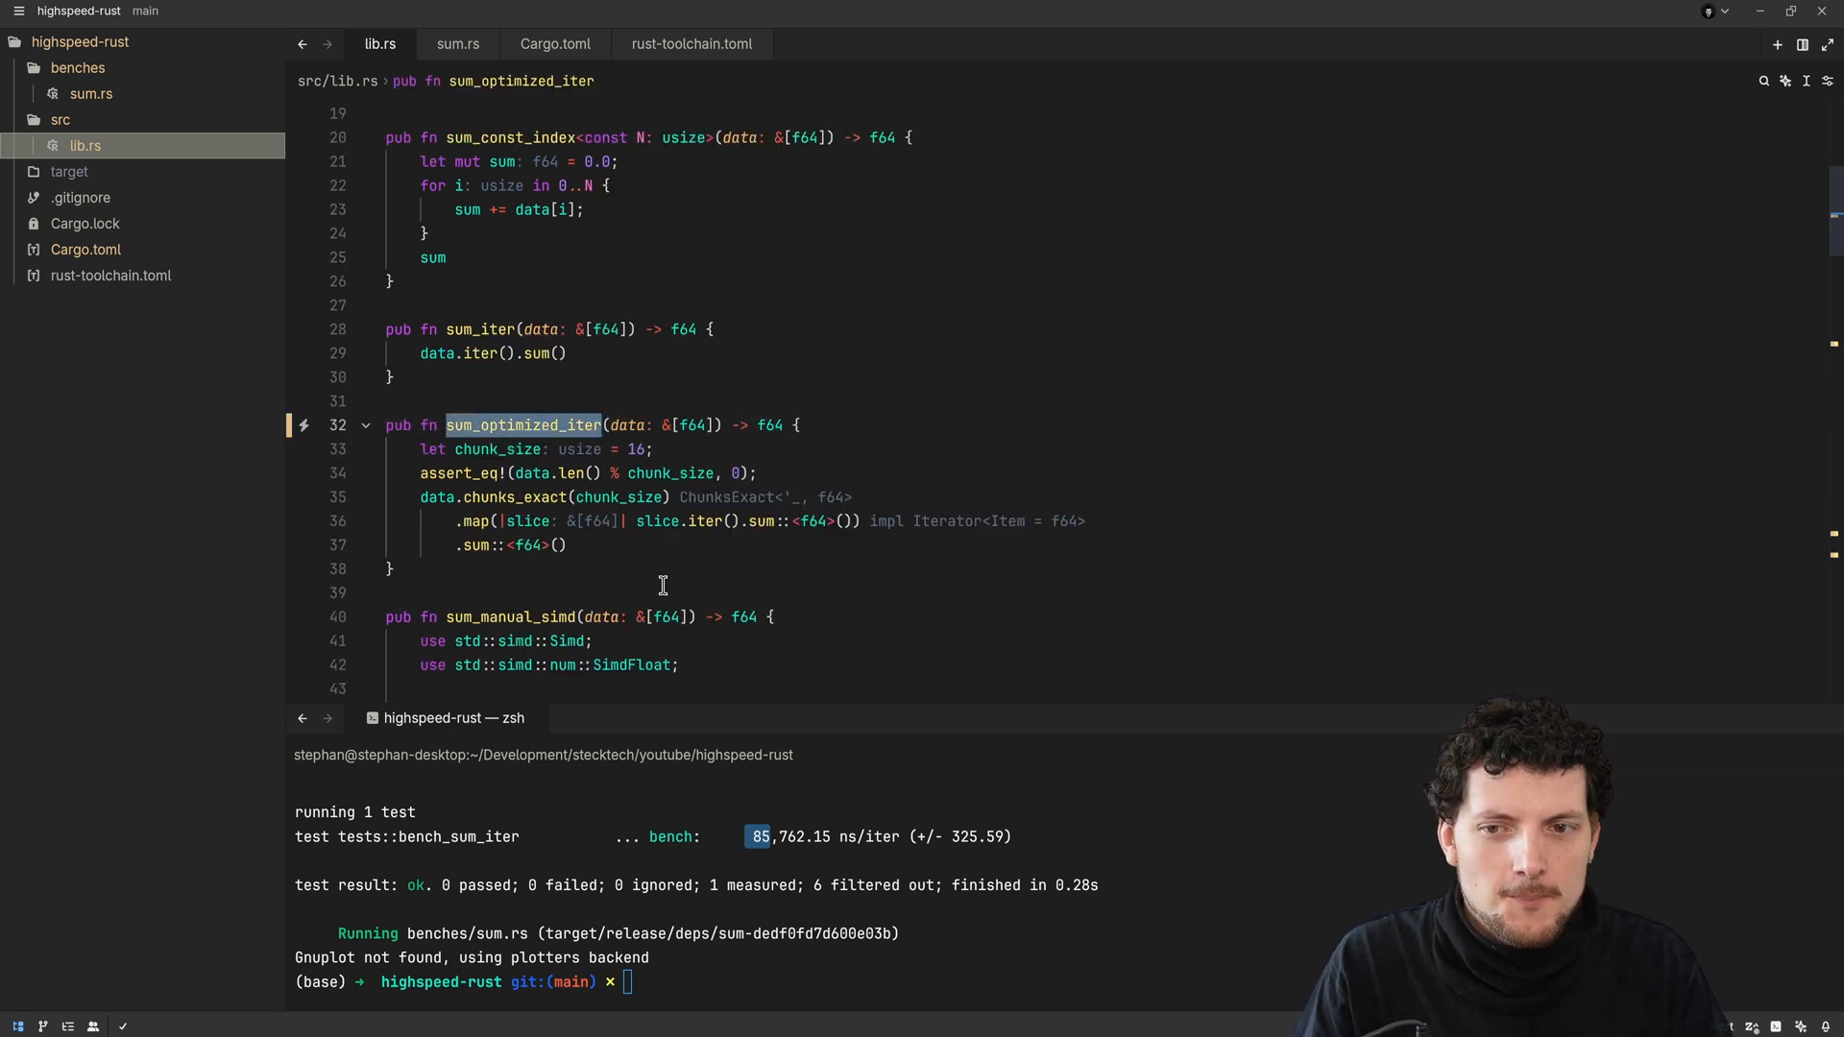
{"action": "left_click", "coordinate": [392, 568]}
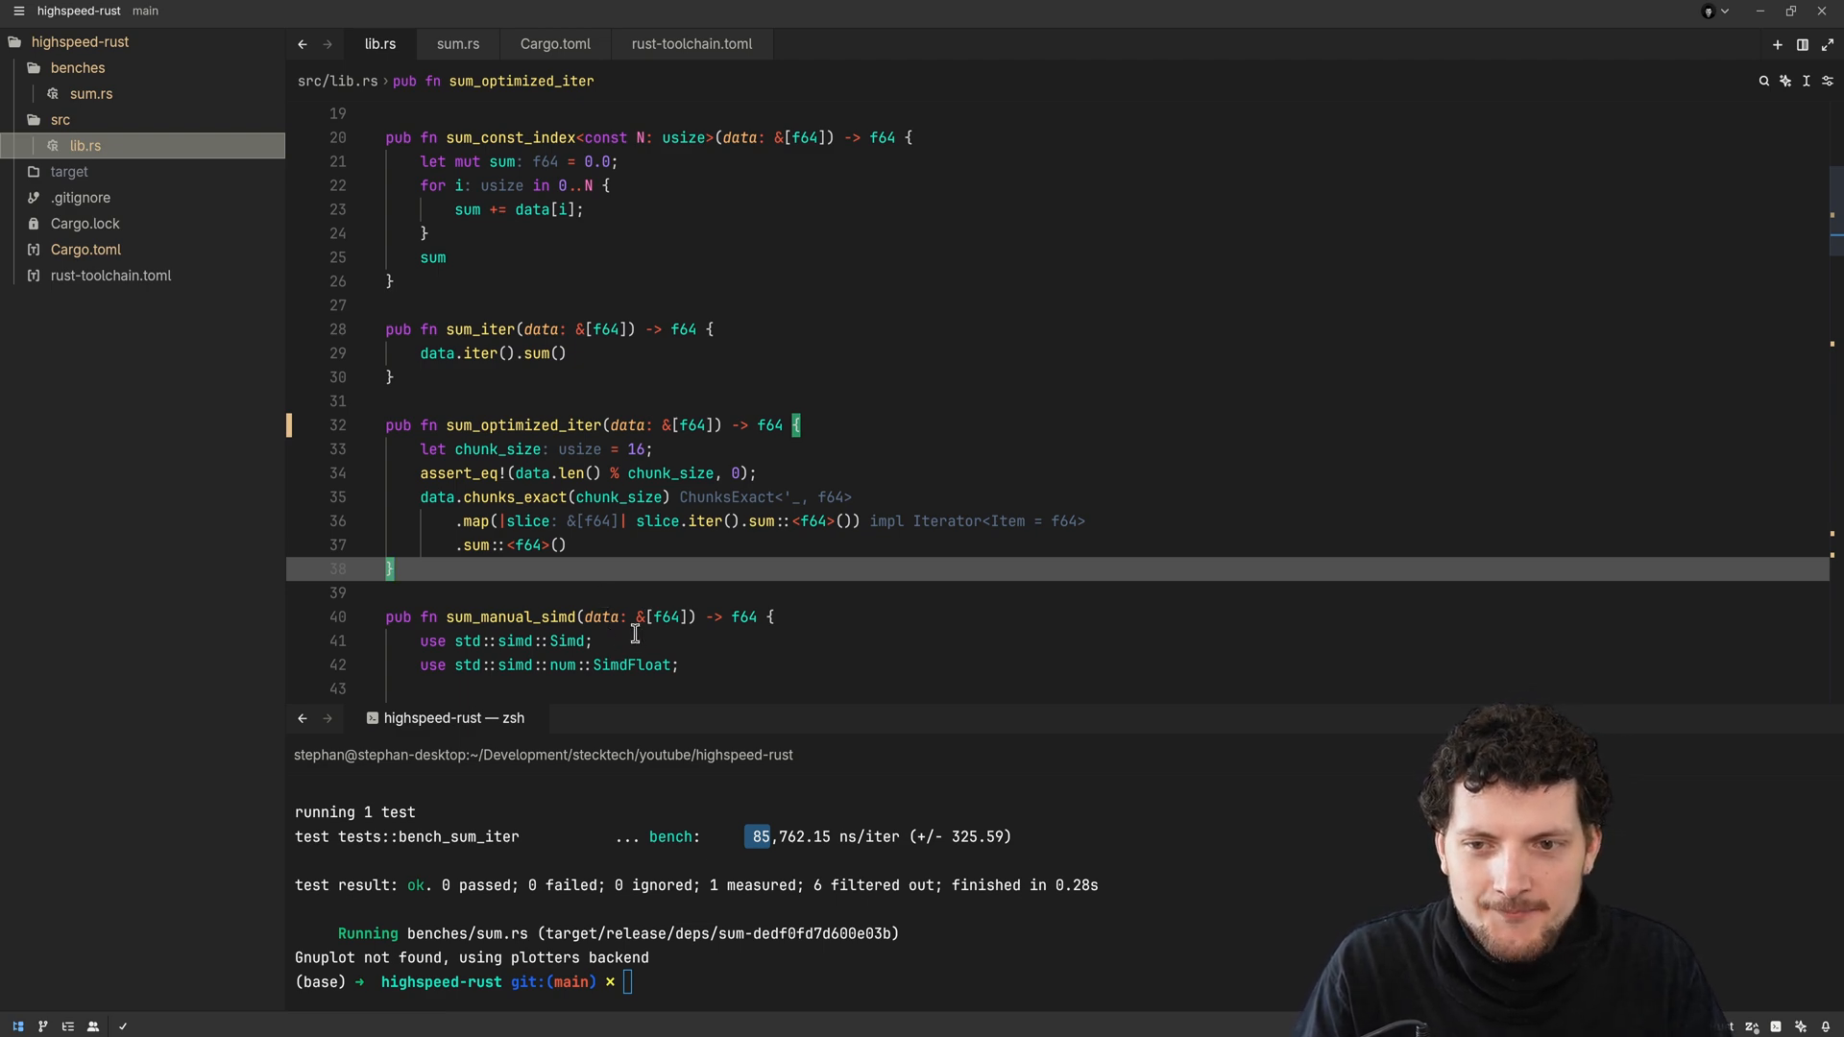
{"action": "double_click", "coordinate": [496, 448]}
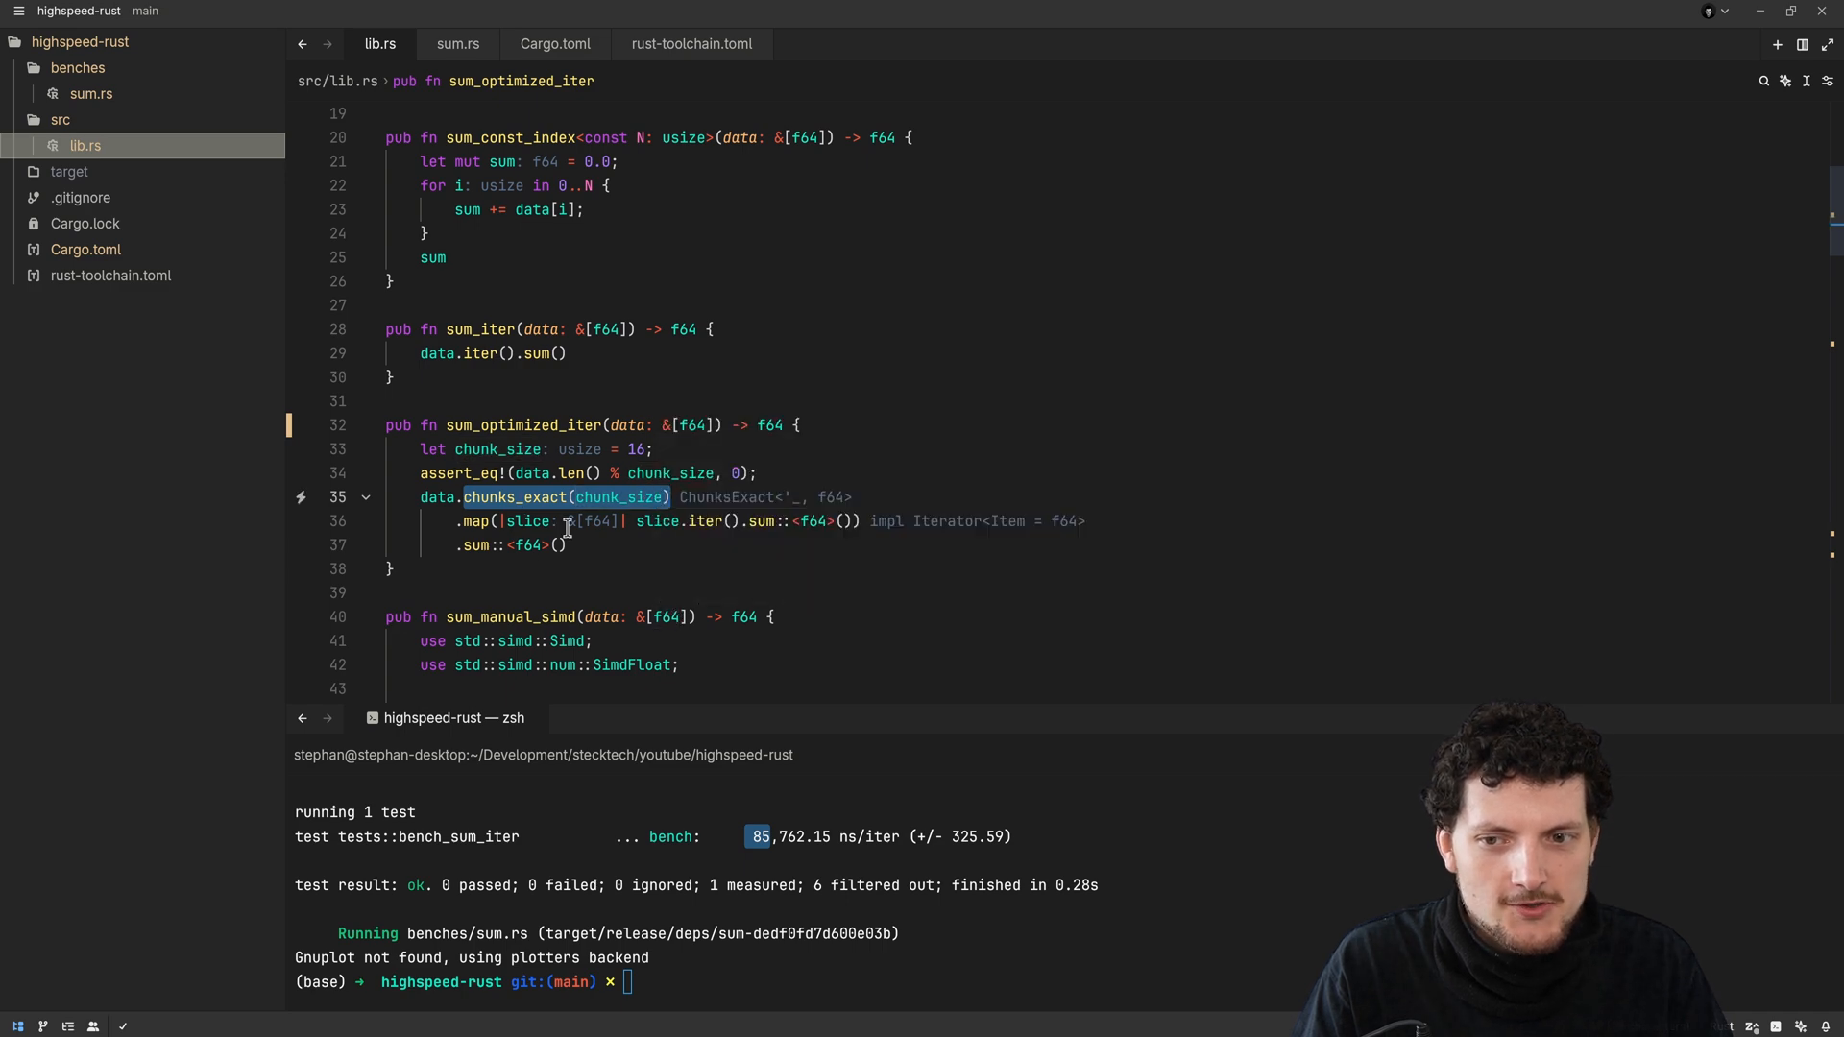
{"action": "mouse_move", "coordinate": [693, 587]}
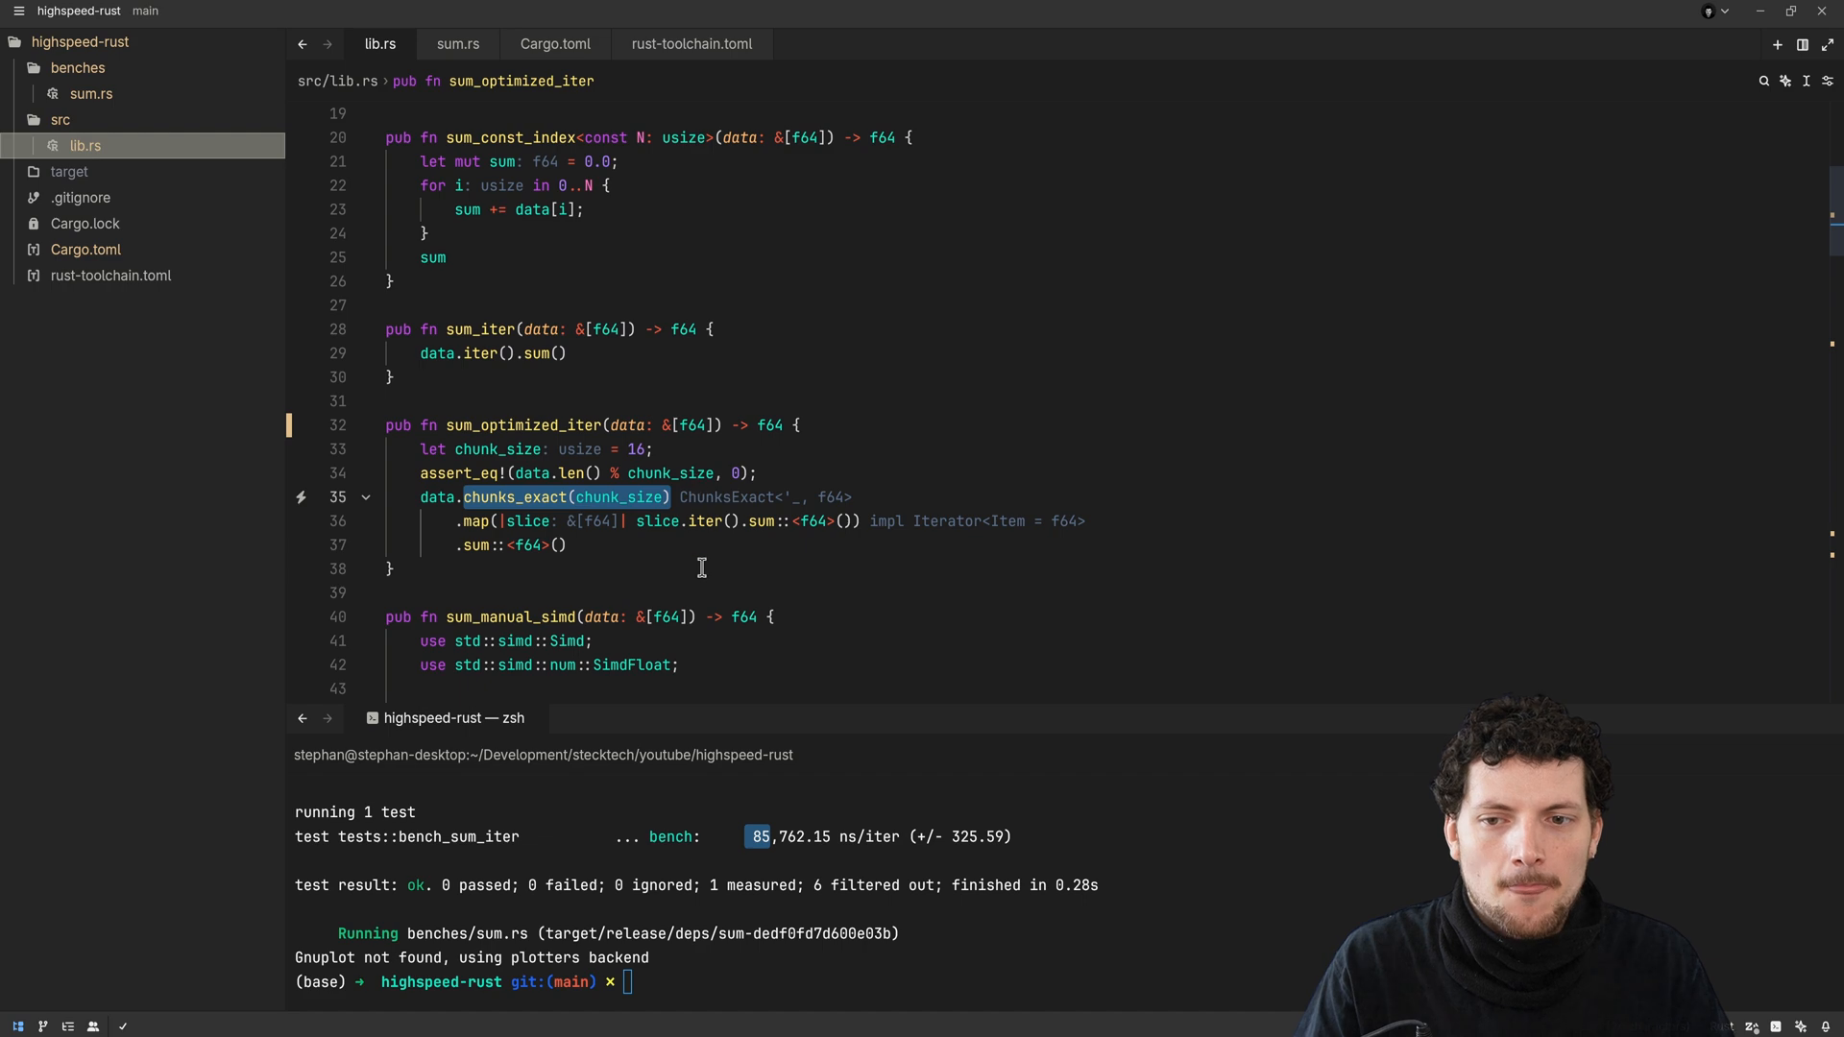
{"action": "mouse_move", "coordinate": [490, 545]}
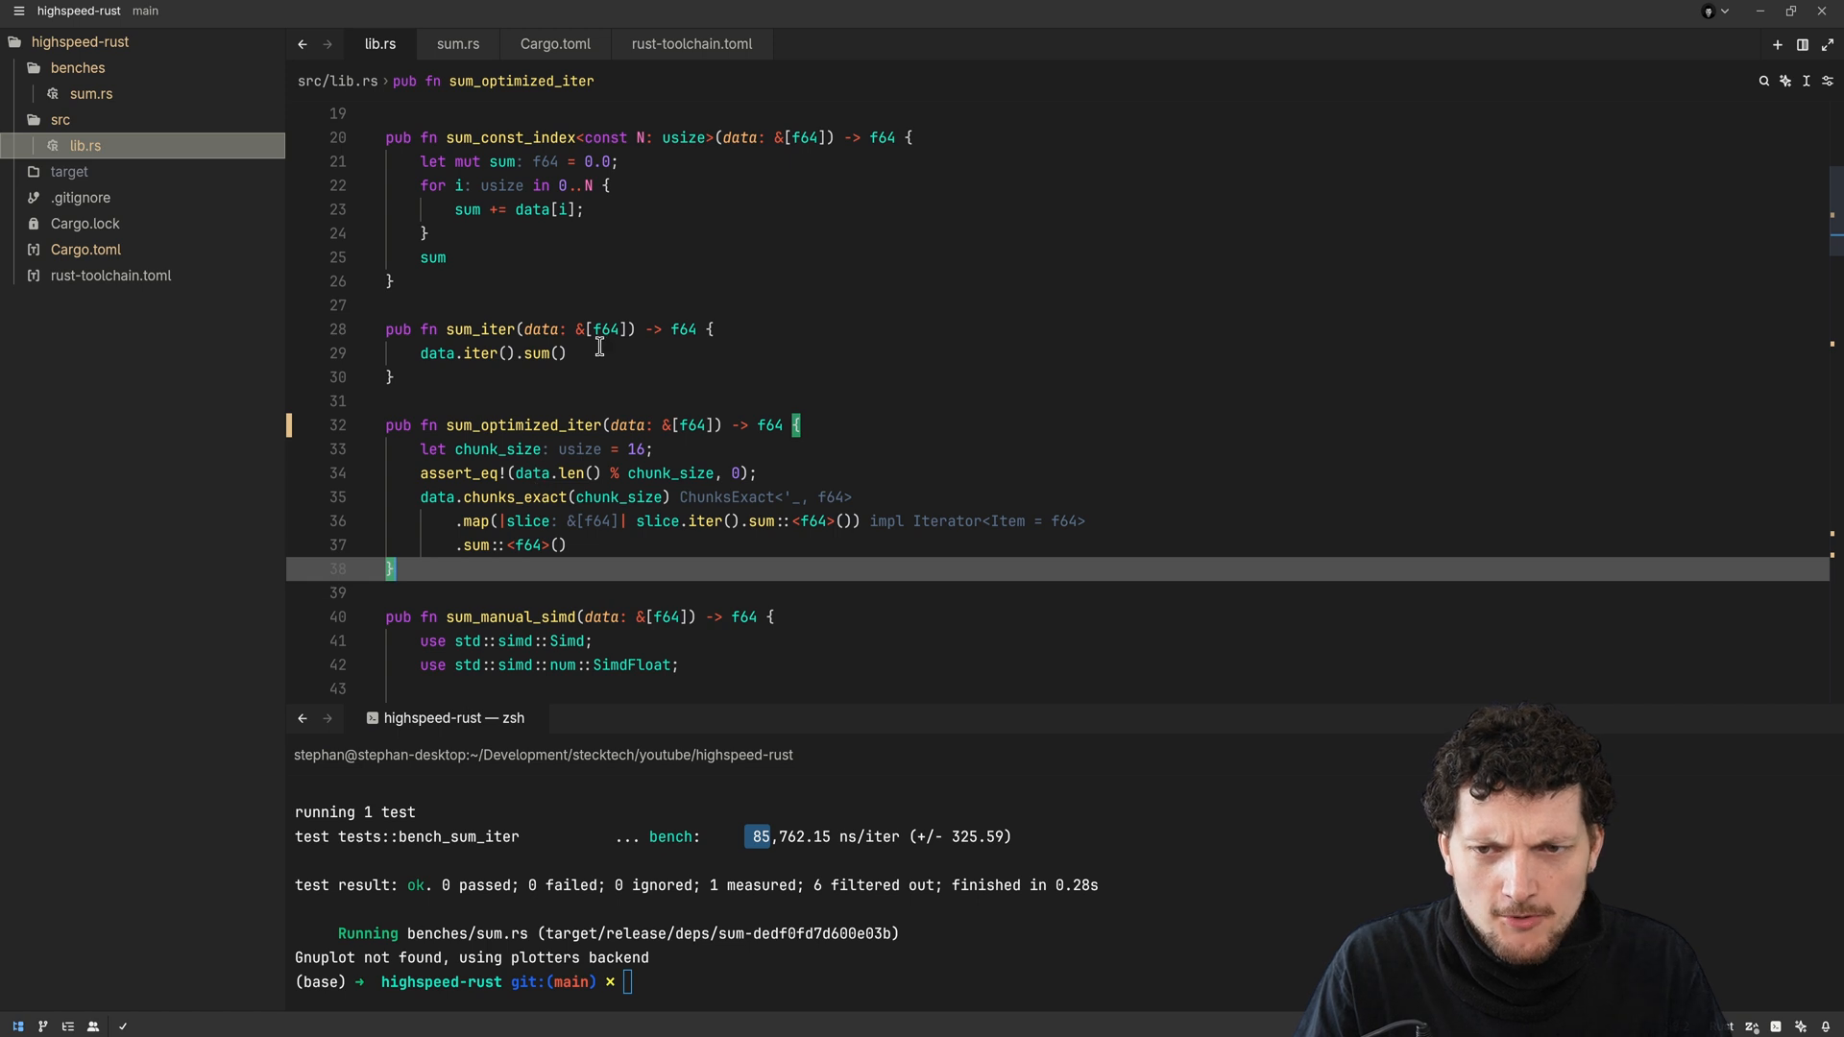
{"action": "mouse_move", "coordinate": [695, 577]}
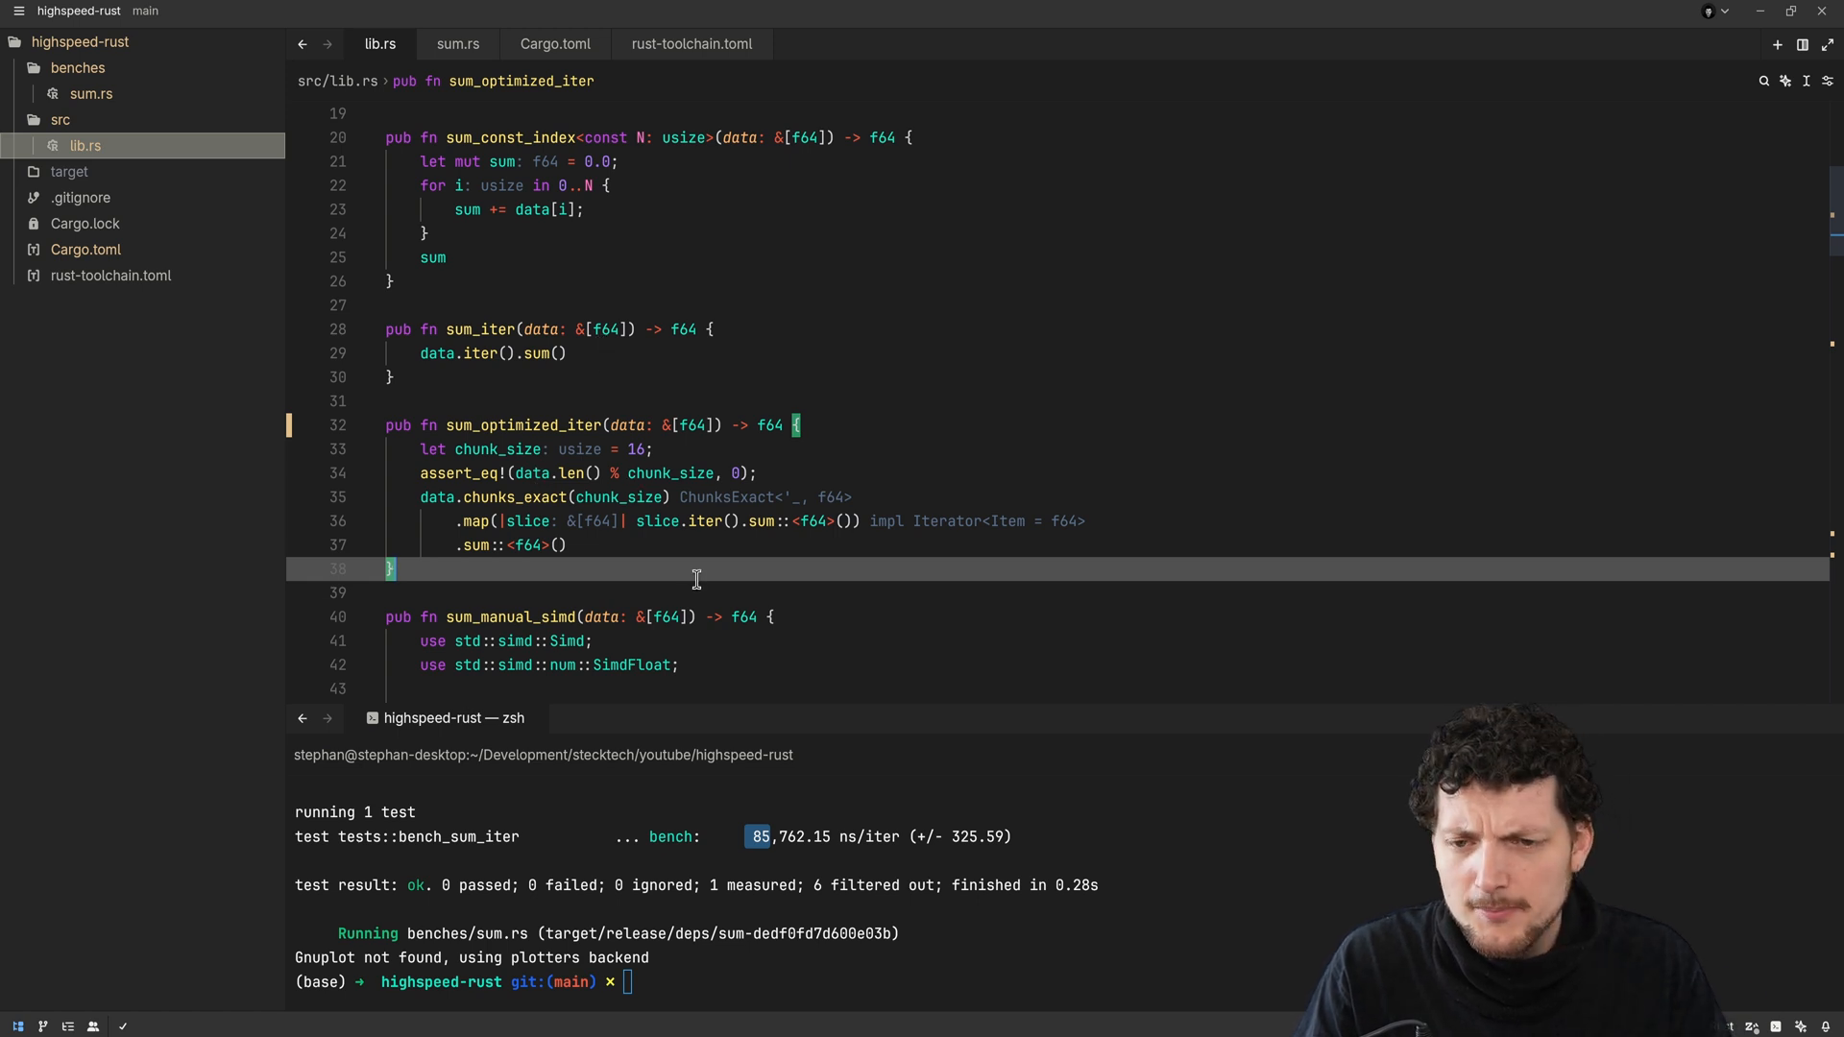
{"action": "mouse_move", "coordinate": [661, 550]}
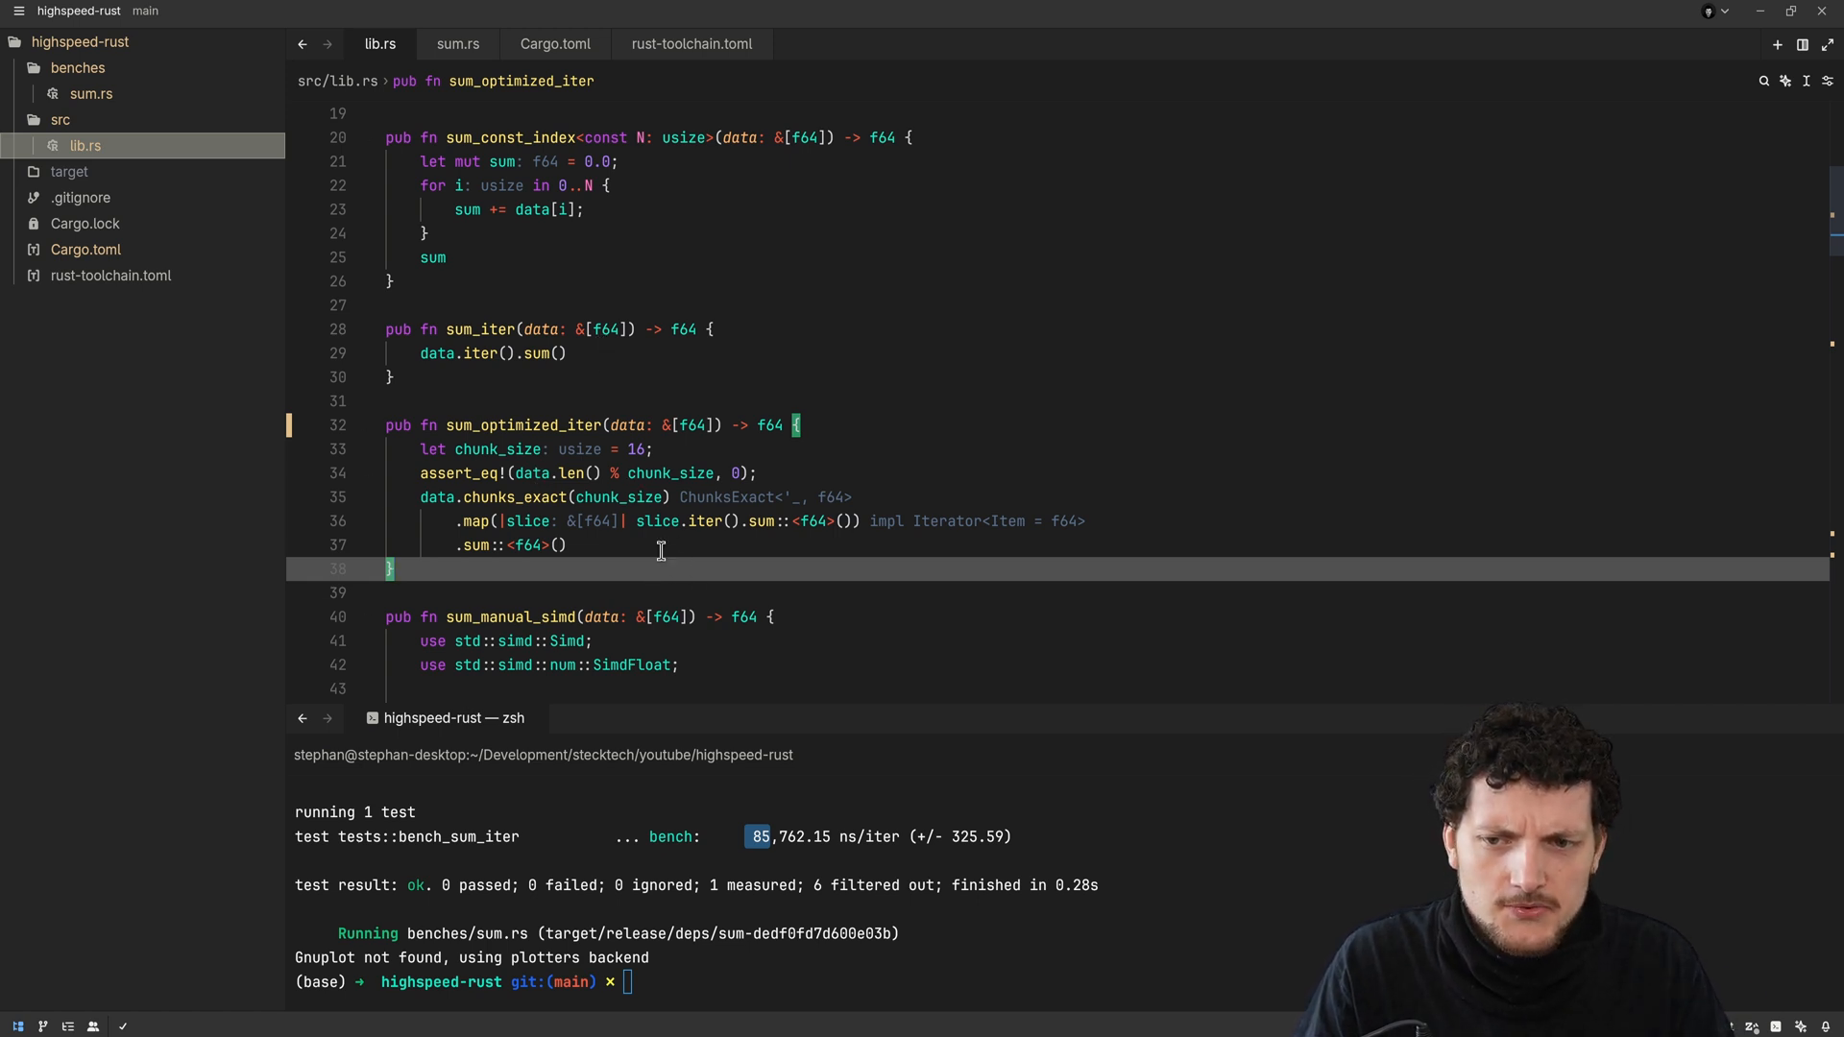
{"action": "mouse_move", "coordinate": [643, 536]}
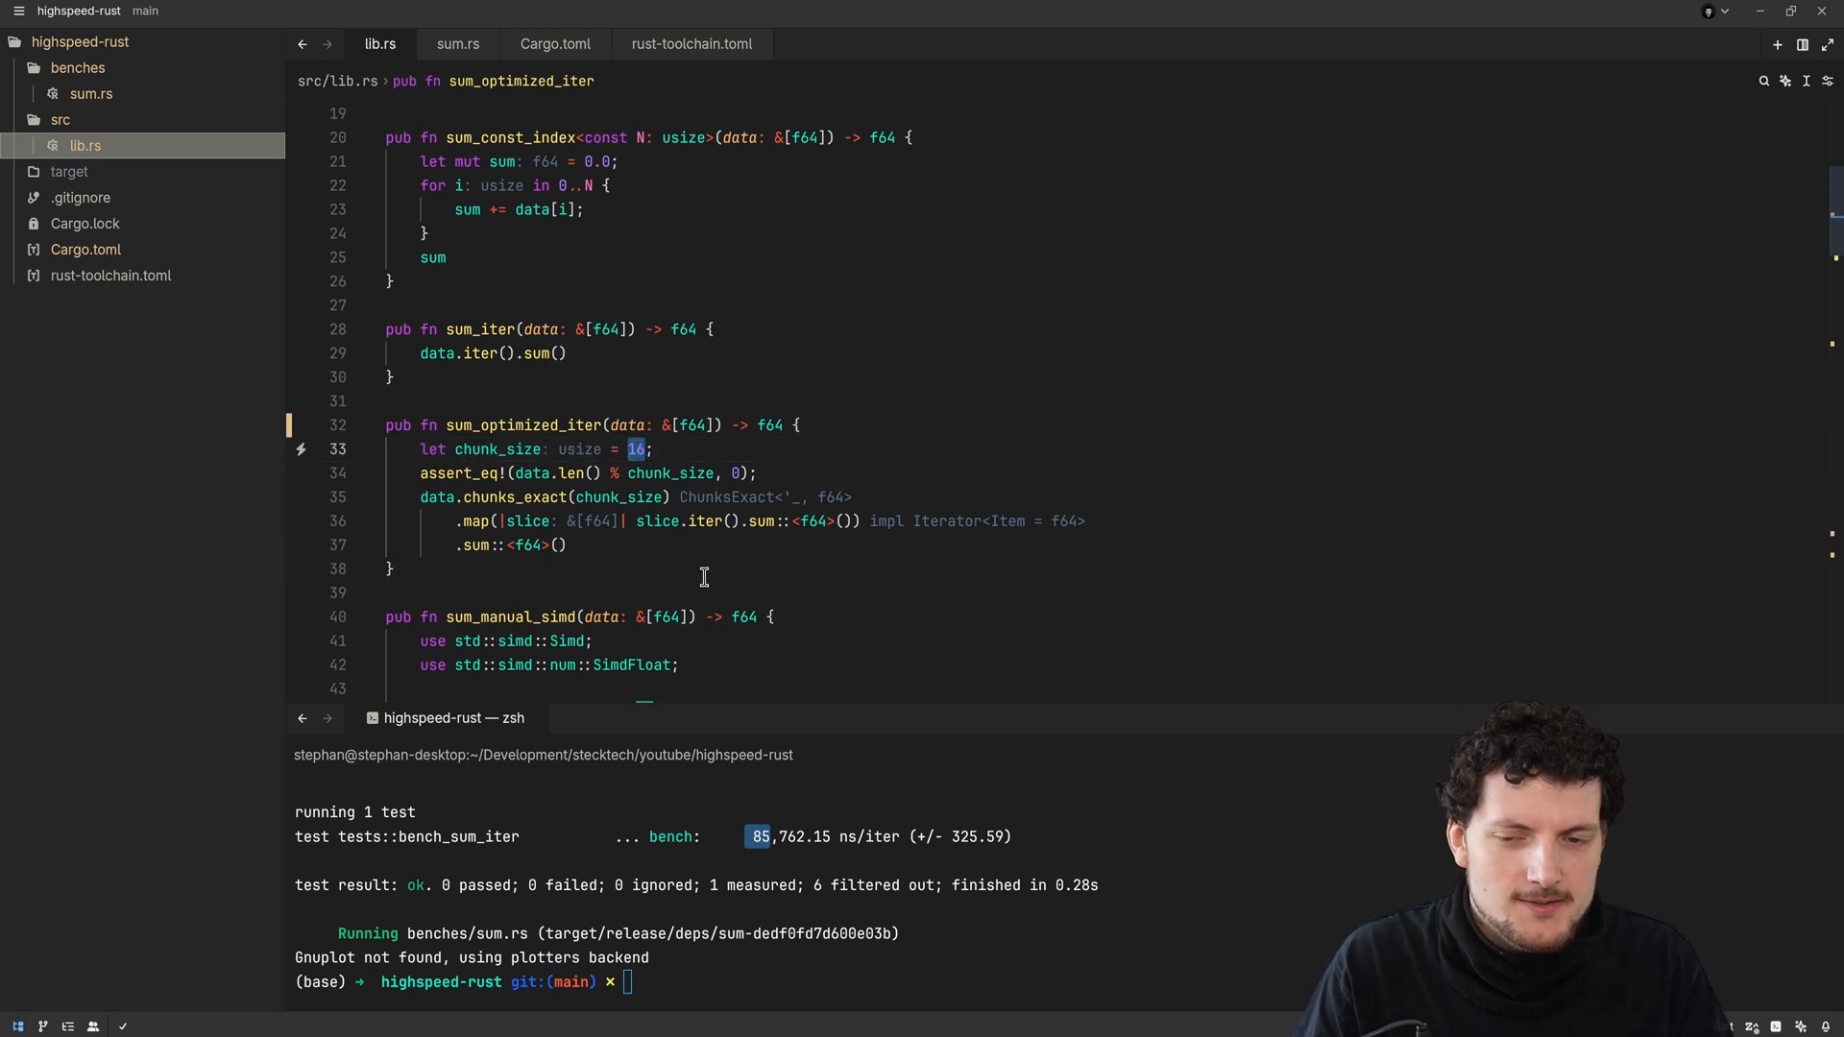
{"action": "mouse_move", "coordinate": [740, 529]}
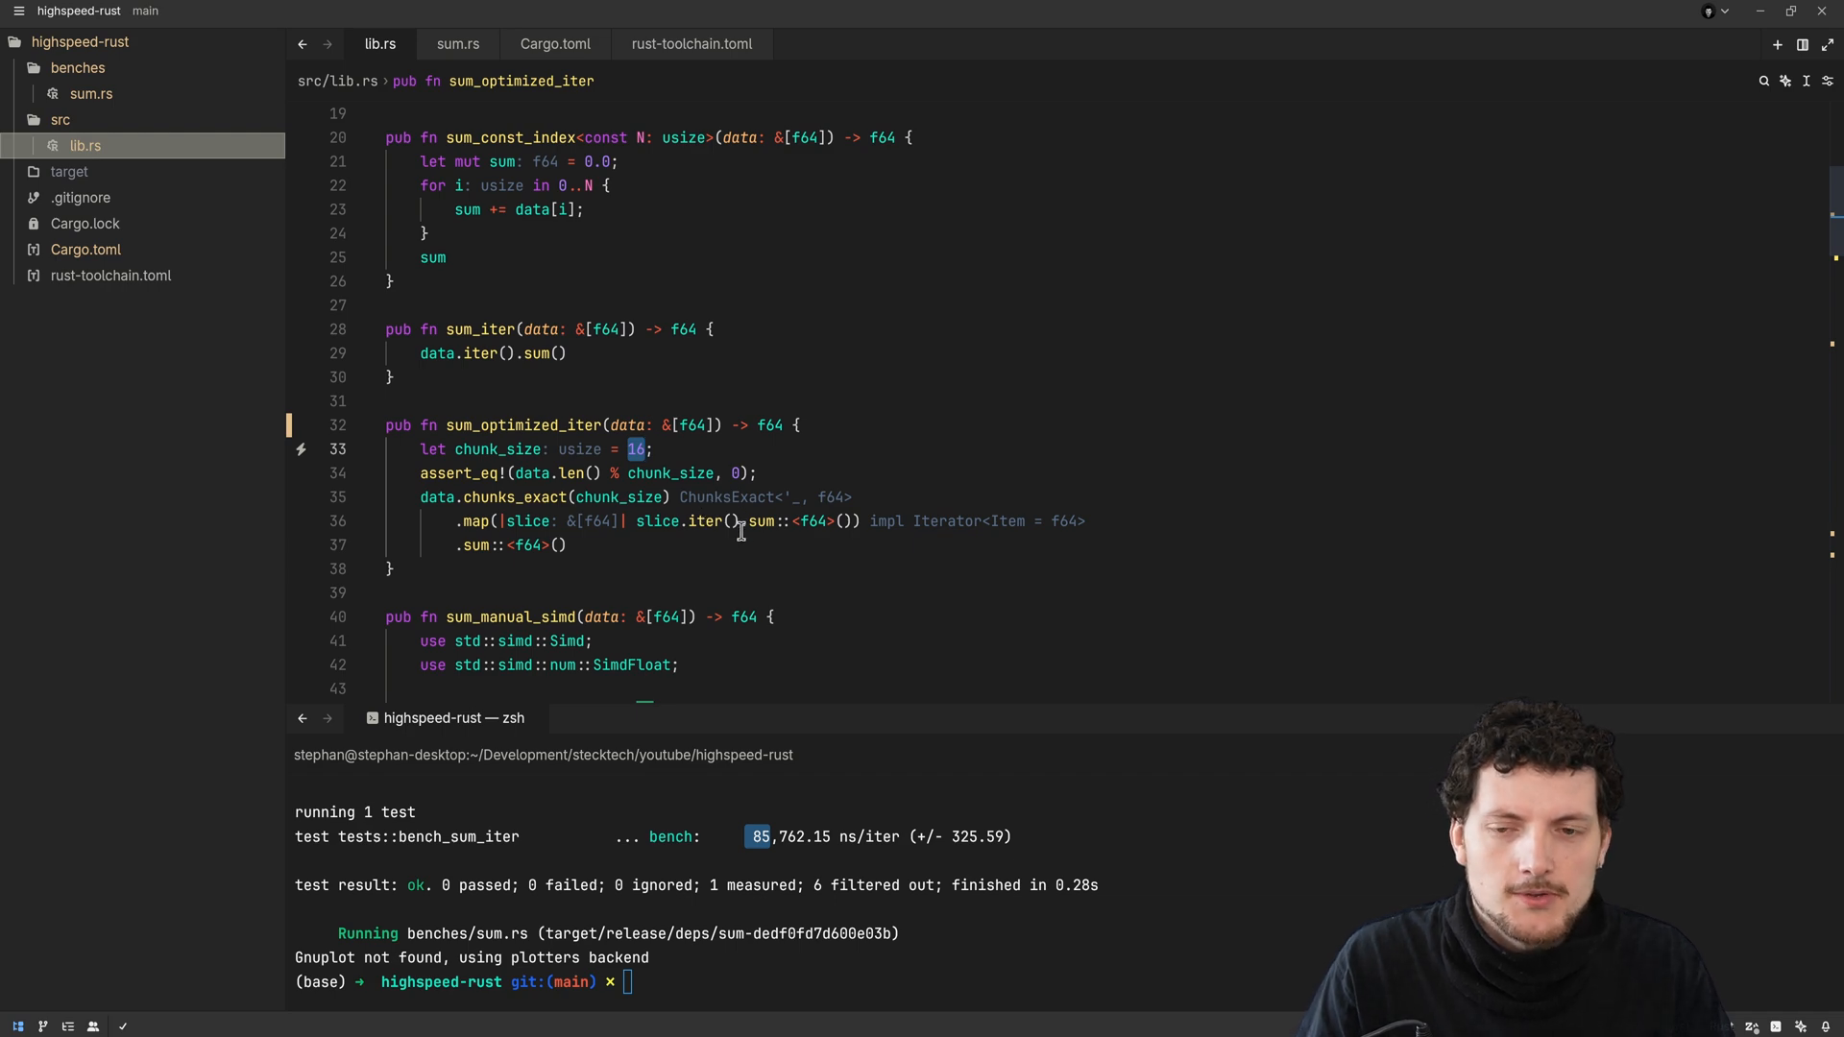
{"action": "mouse_move", "coordinate": [676, 553]}
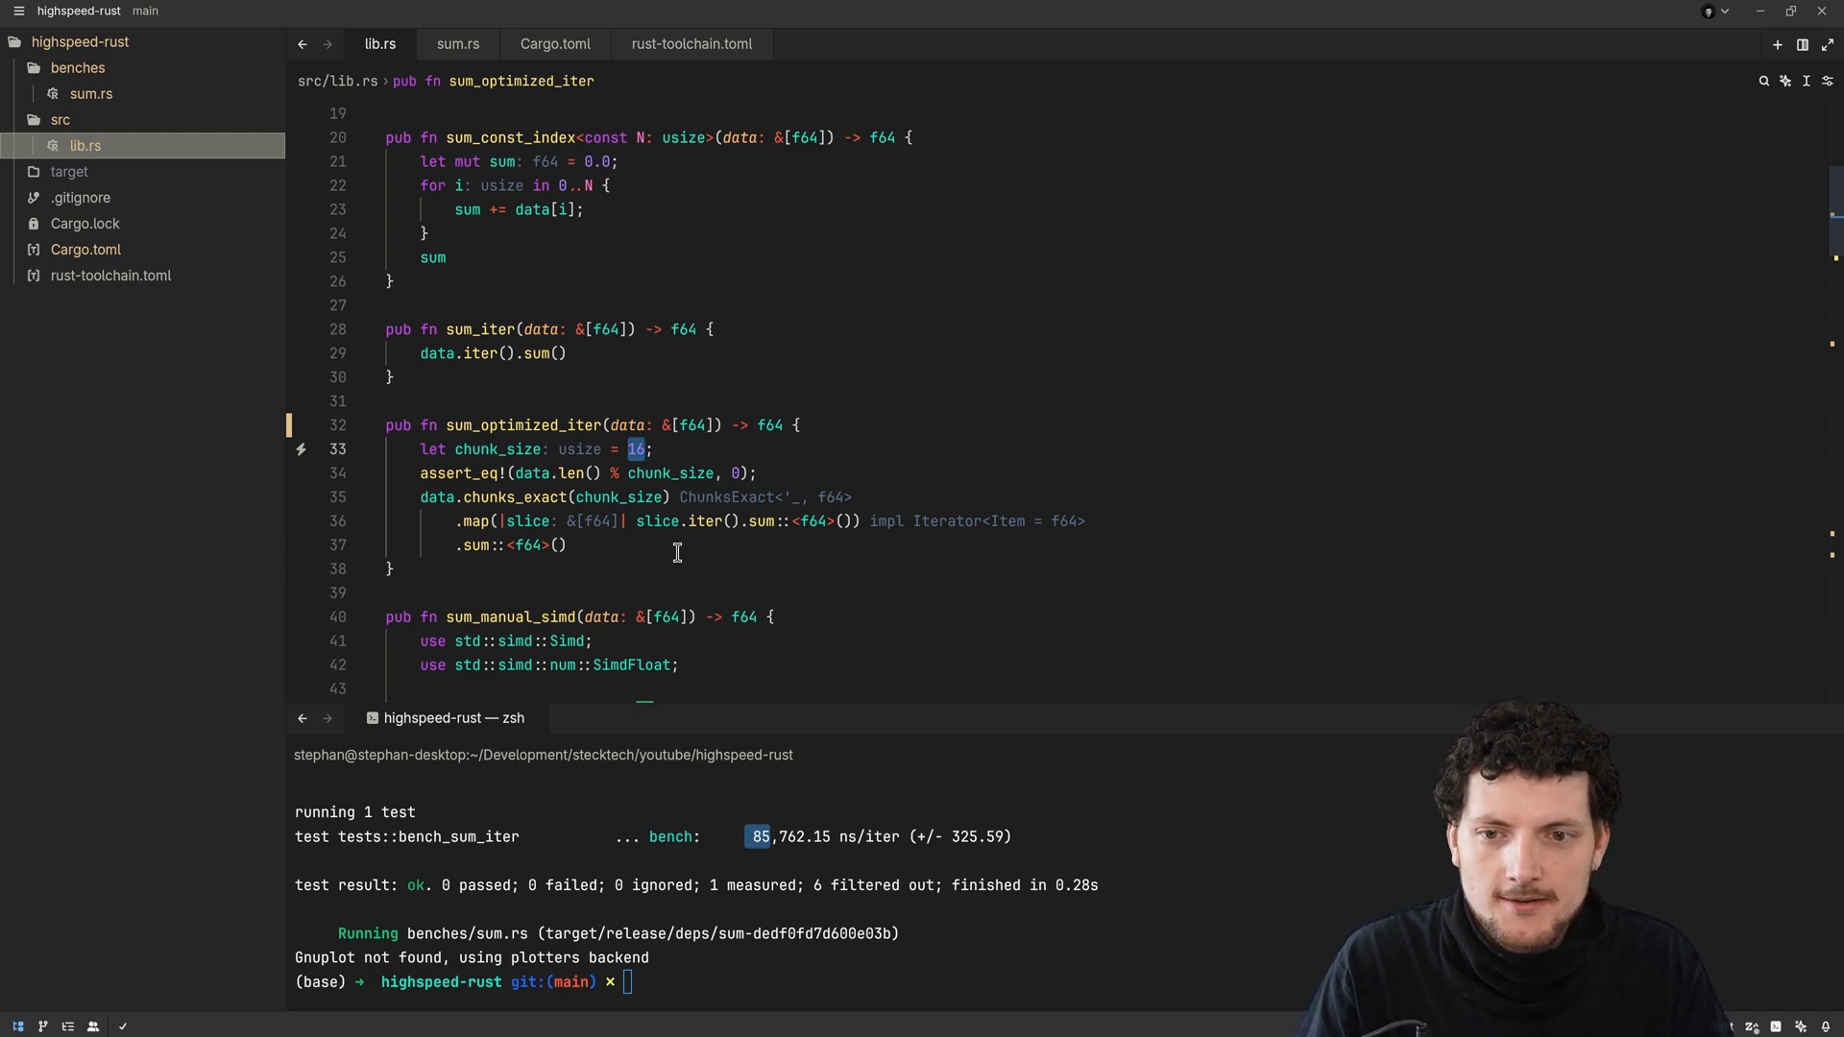
{"action": "mouse_move", "coordinate": [503, 528]}
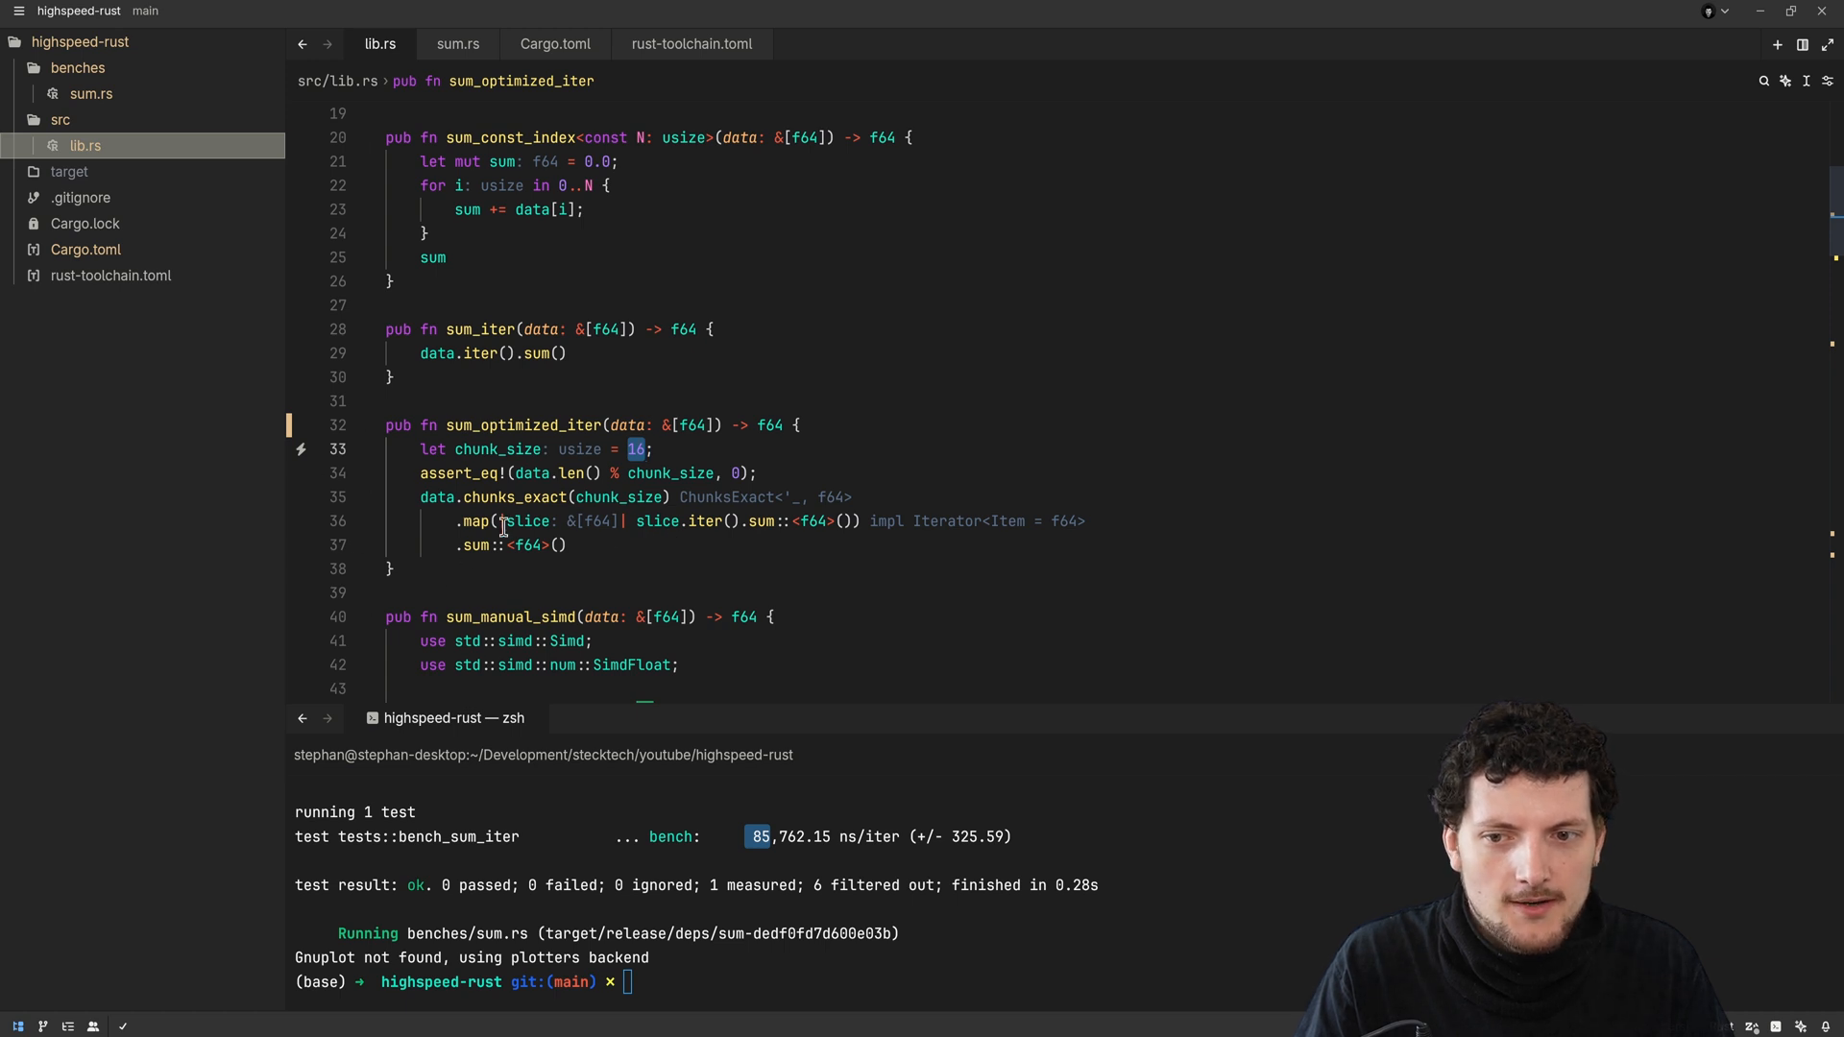
{"action": "left_click", "coordinate": [847, 520]}
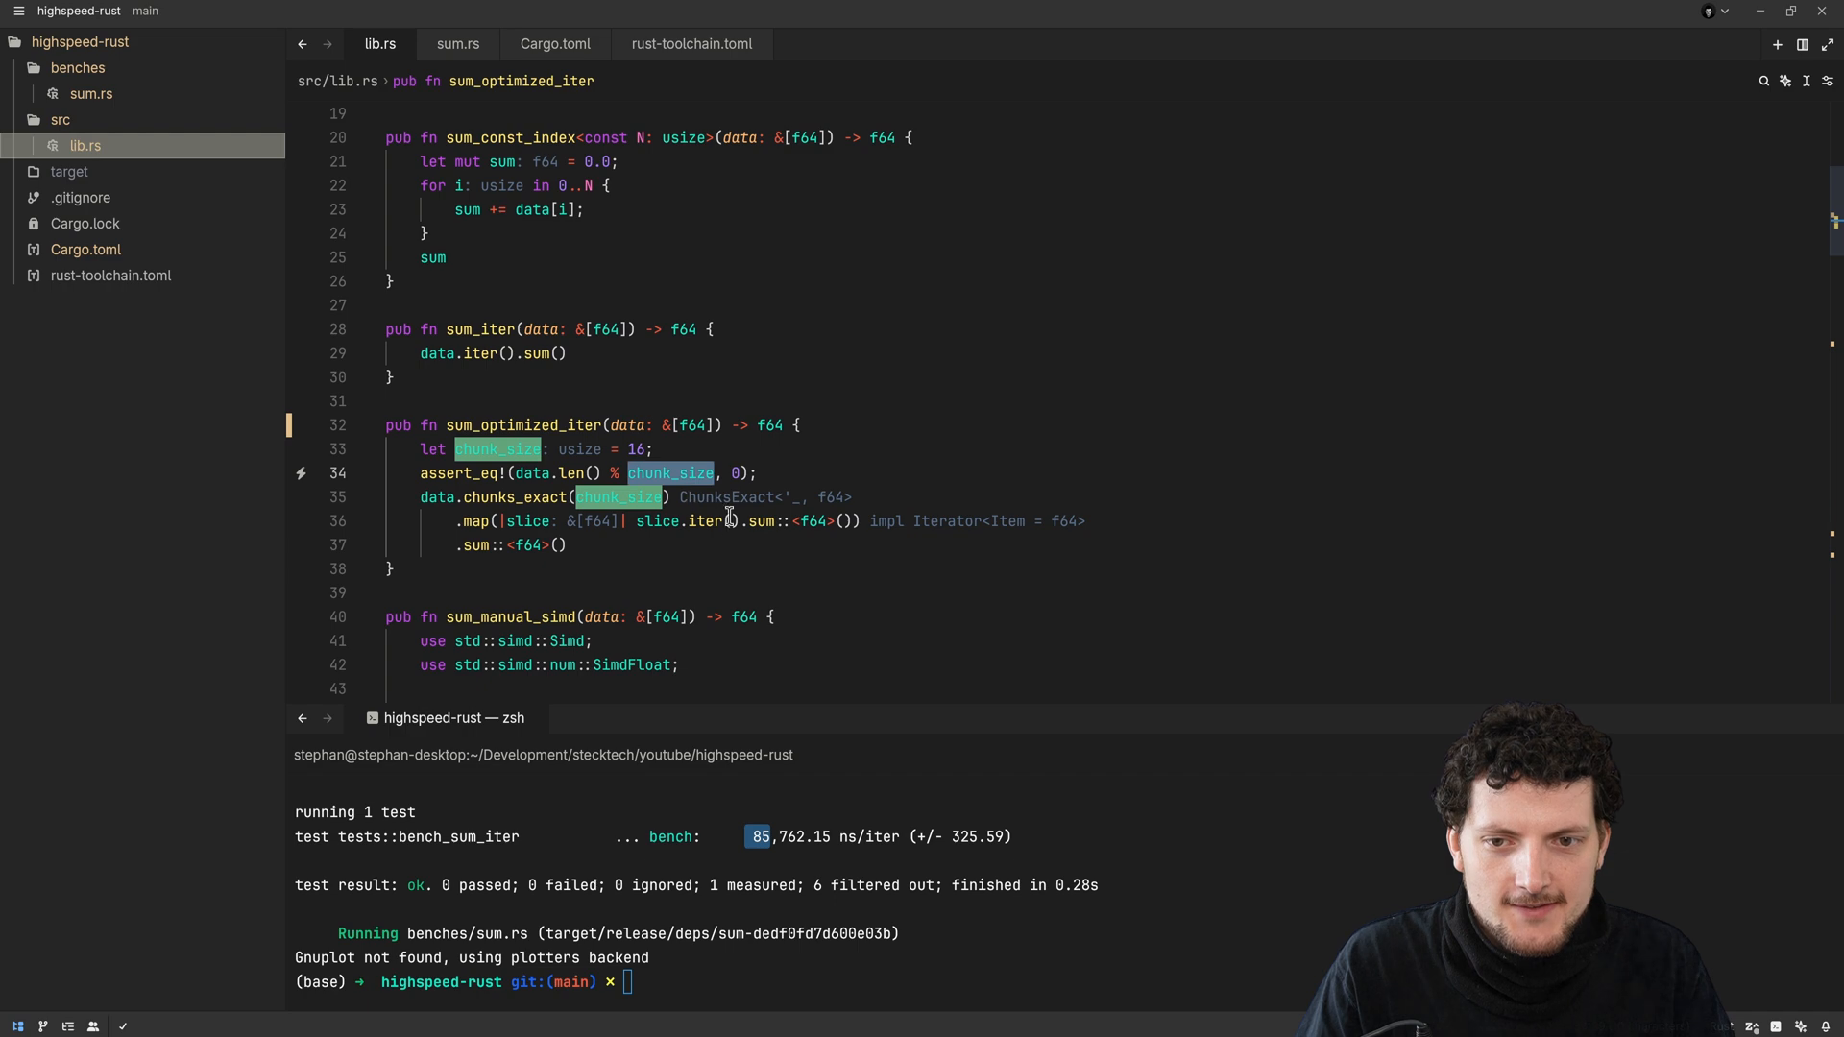
{"action": "mouse_move", "coordinate": [616, 585]}
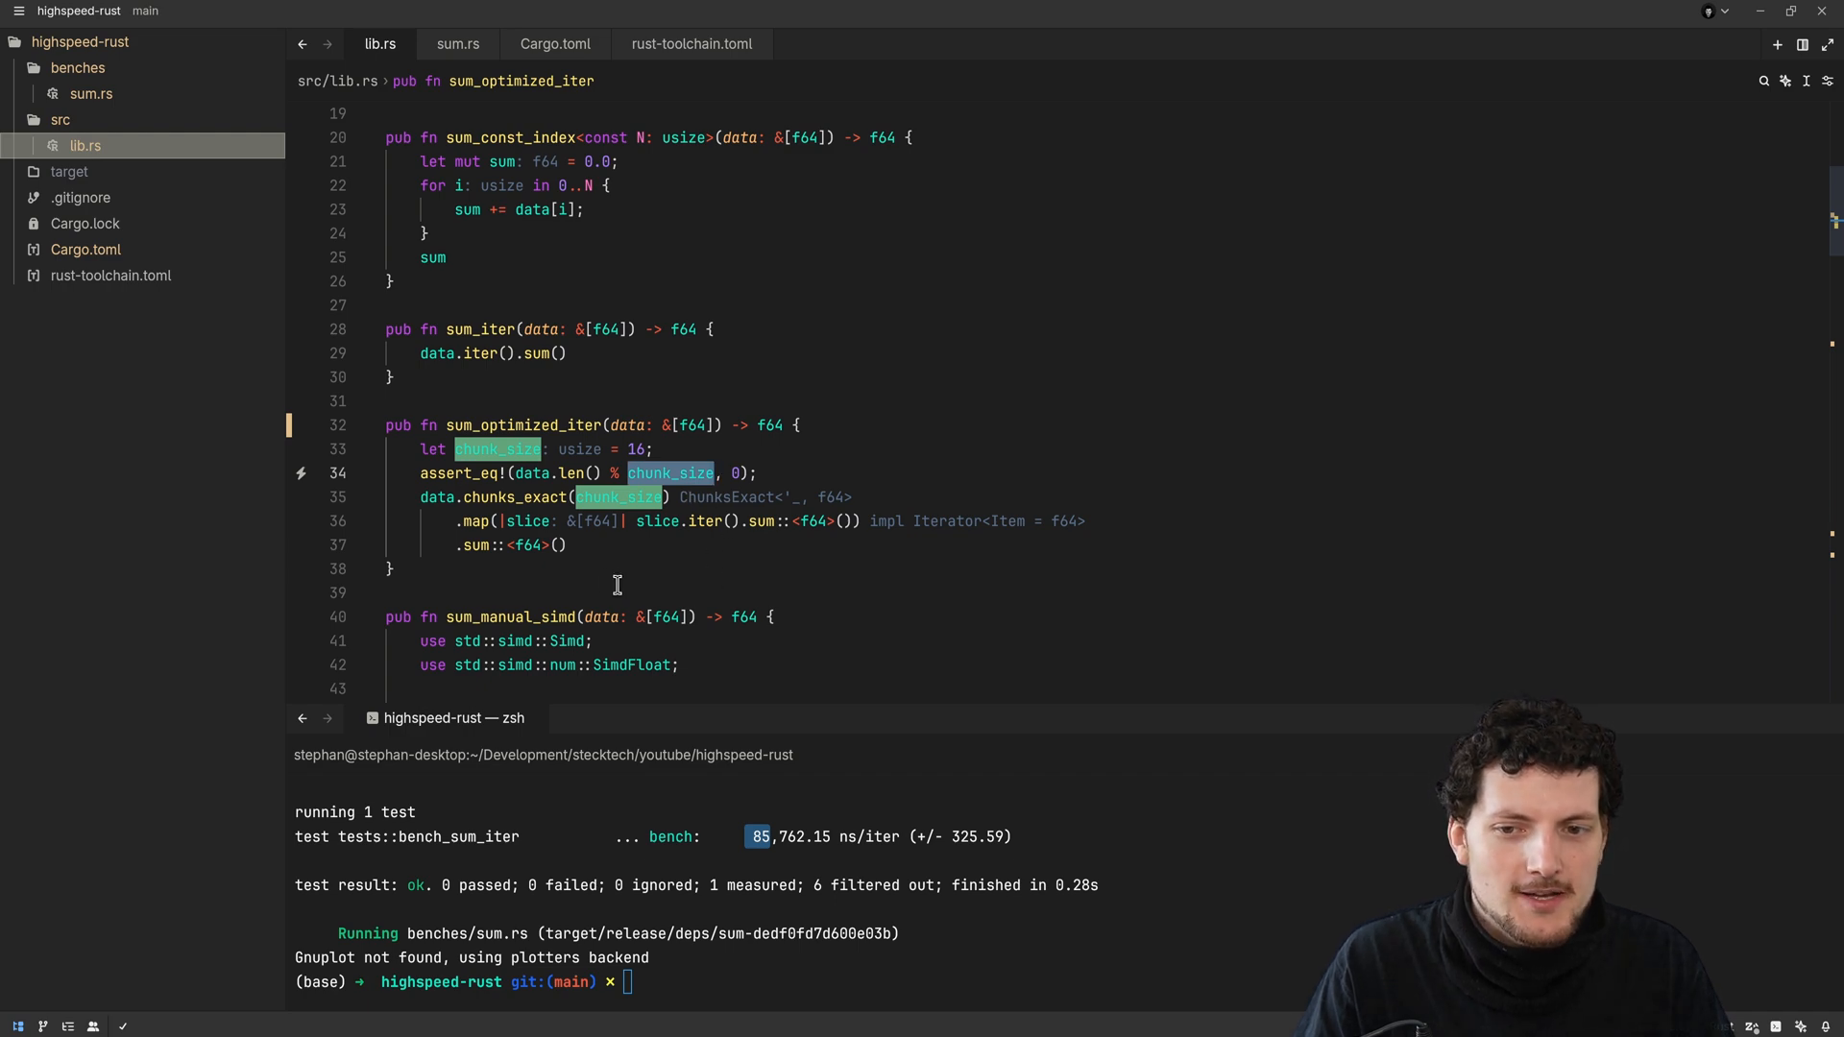
{"action": "mouse_move", "coordinate": [549, 518]}
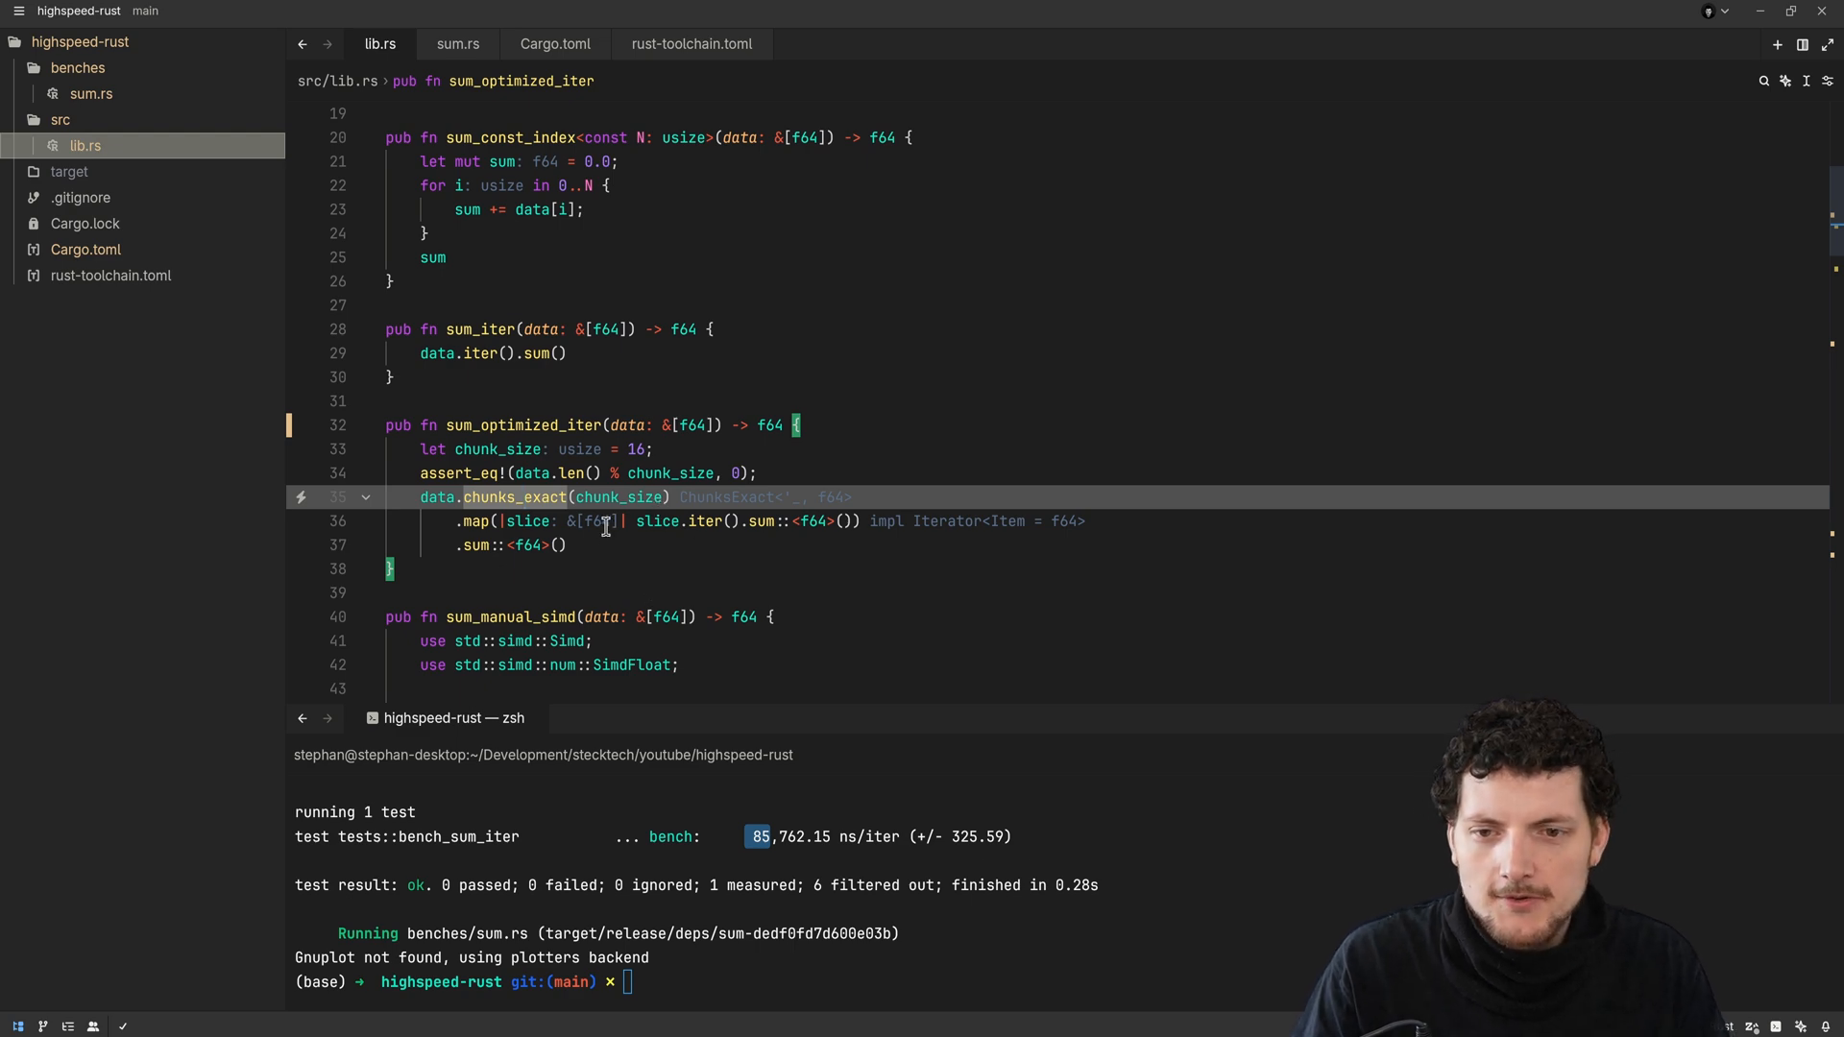
{"action": "left_click", "coordinate": [565, 545]}
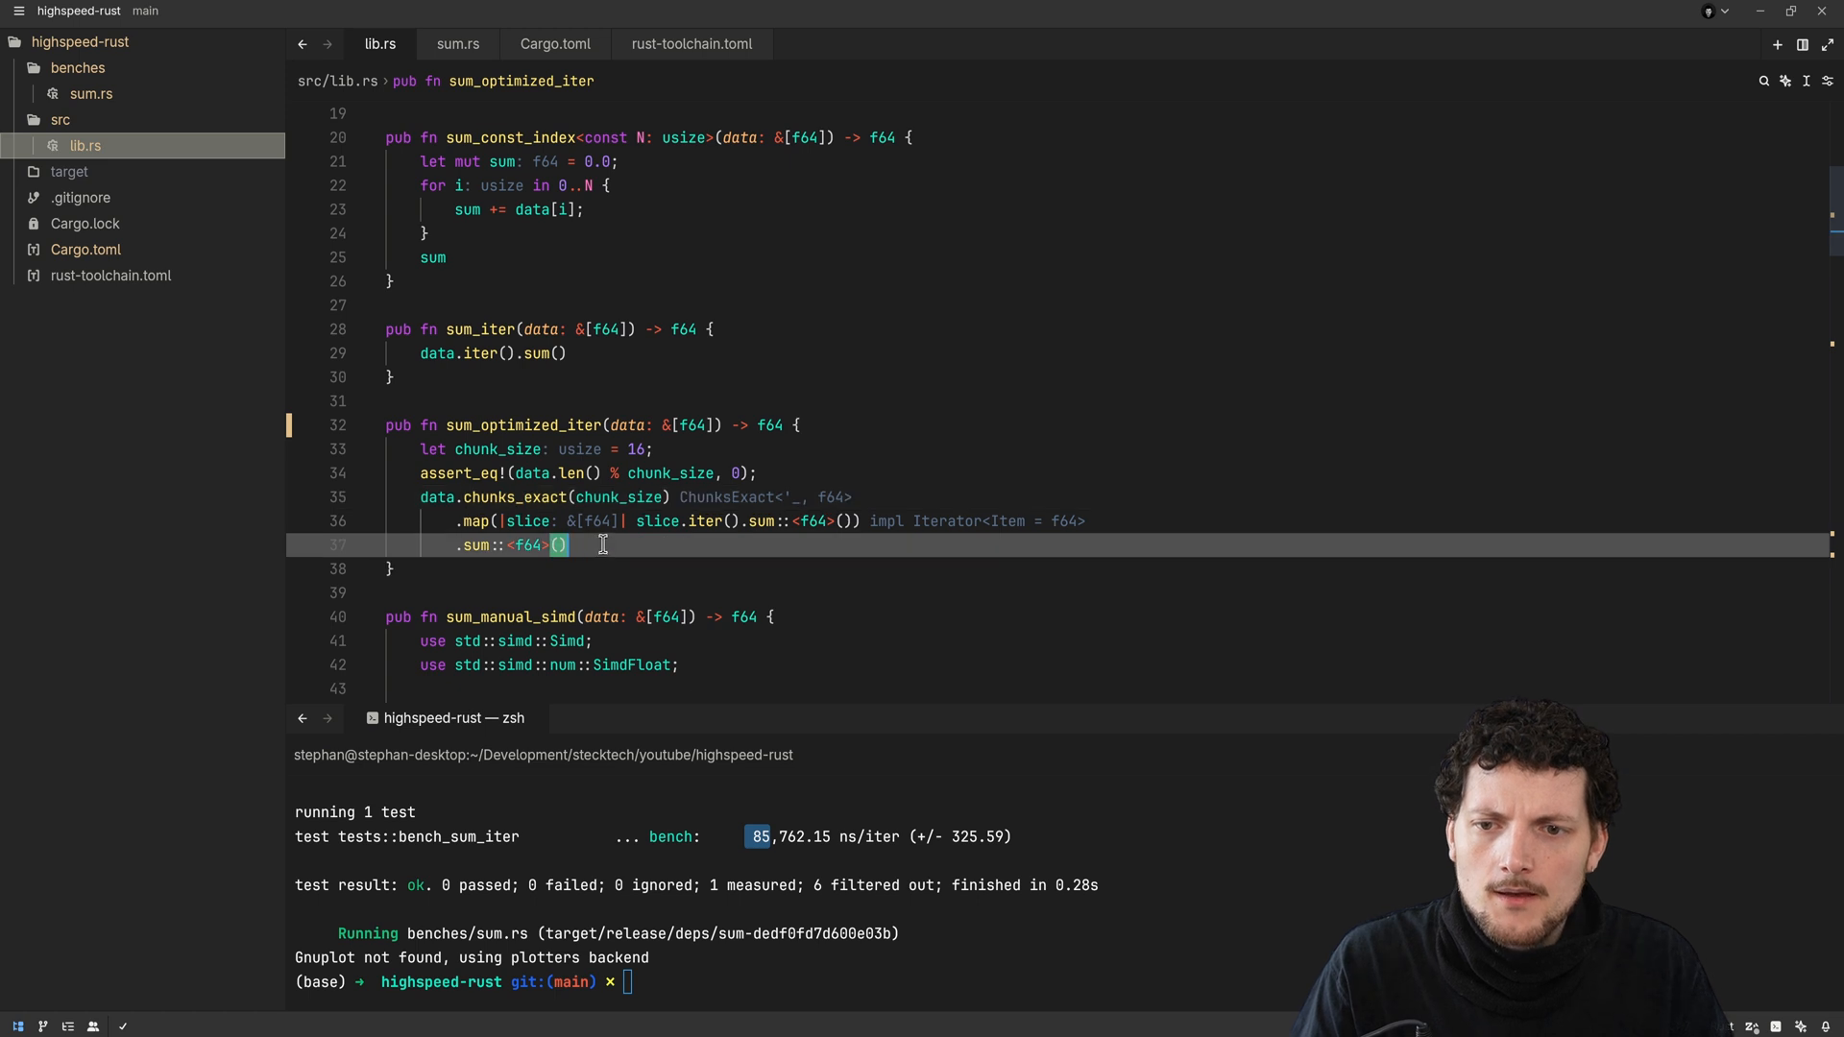
{"action": "left_click", "coordinate": [392, 569]}
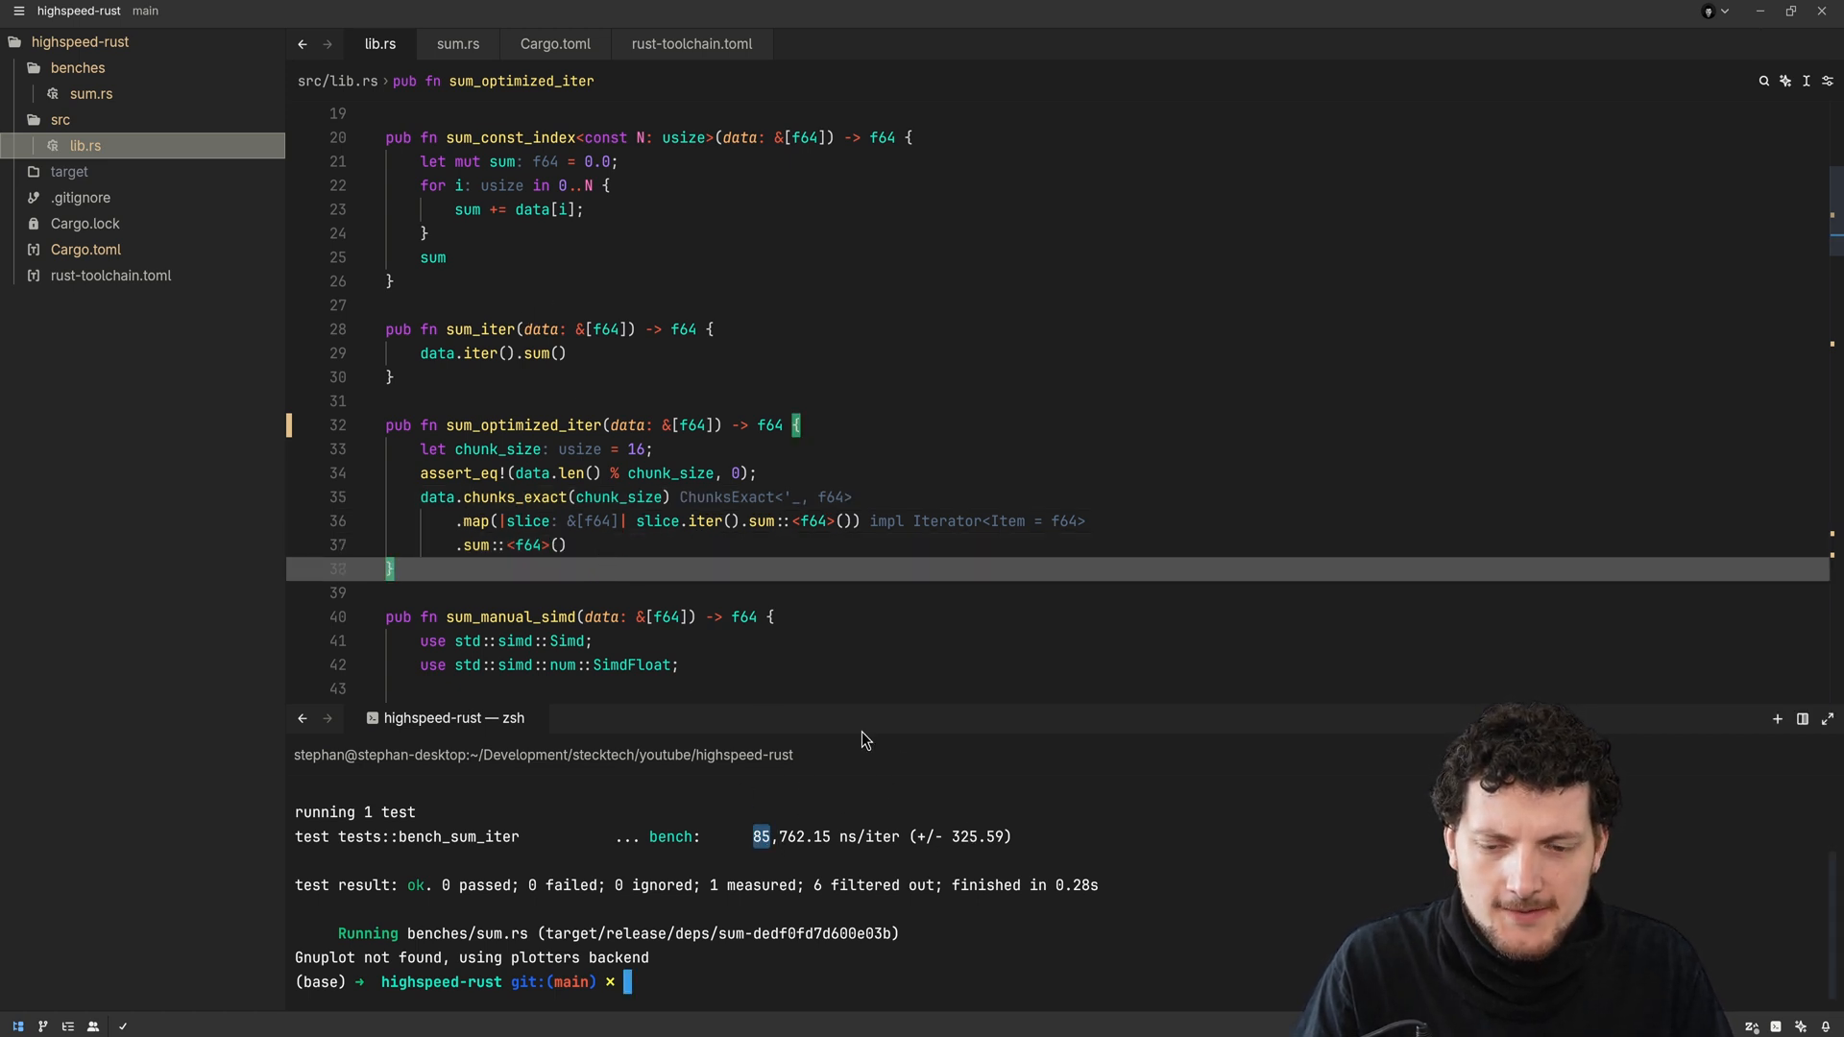
Run the sum_optimized_iter benchmark and scroll its output, about 22,989 ns per iteration
{"action": "type", "text": "cargo bench bench_sum_iter"}
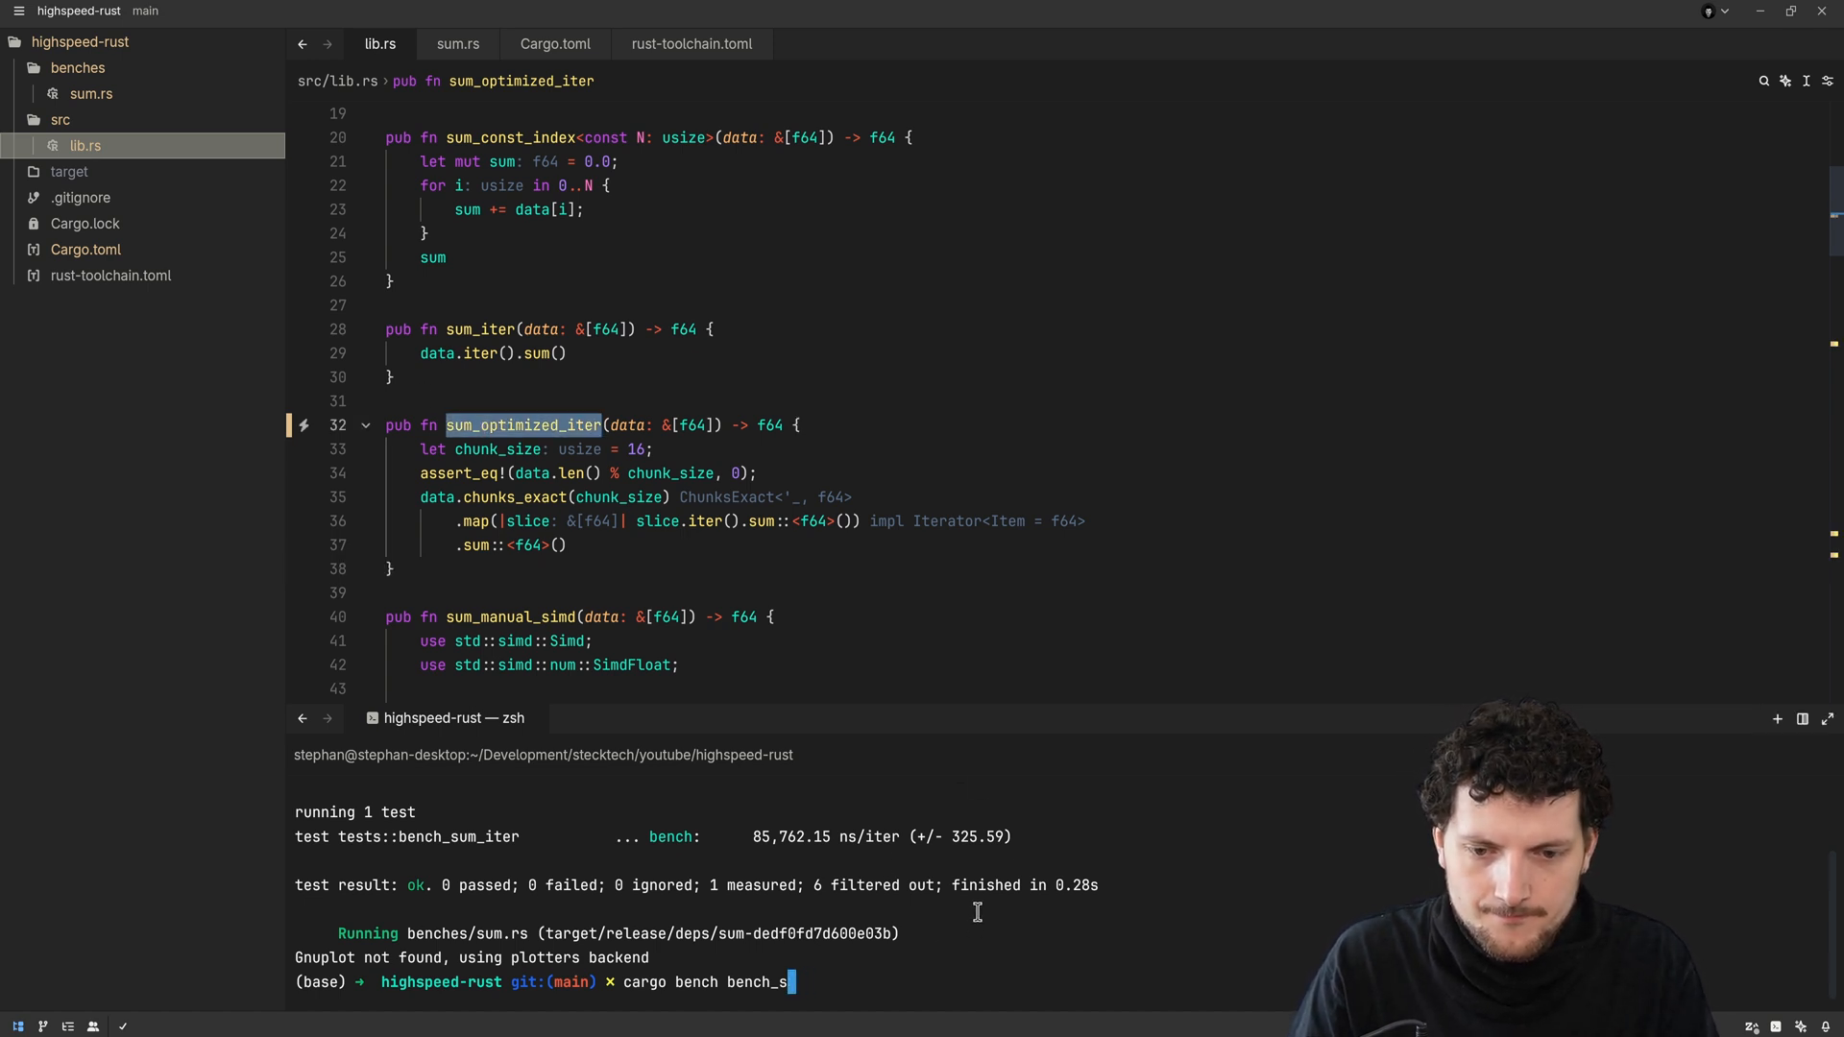
{"action": "key", "text": "Return"}
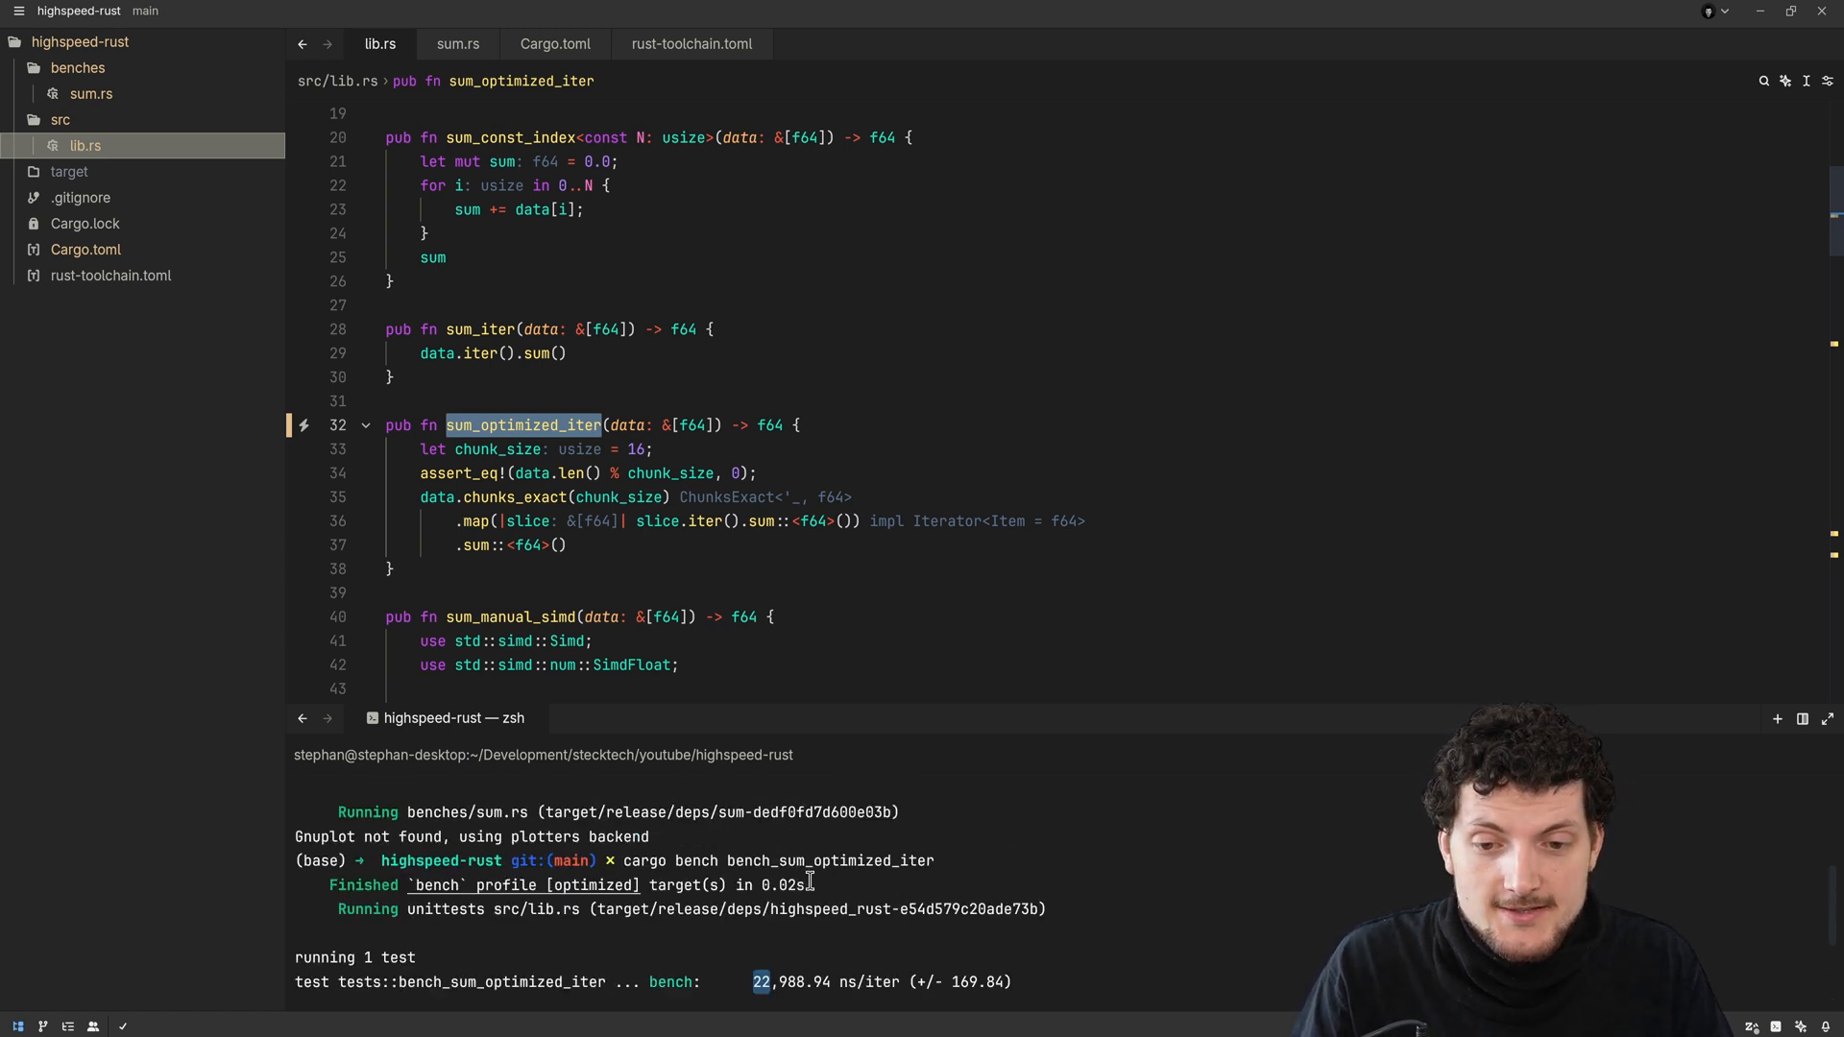
{"action": "scroll", "scroll_direction": "up", "scroll_amount": 3}
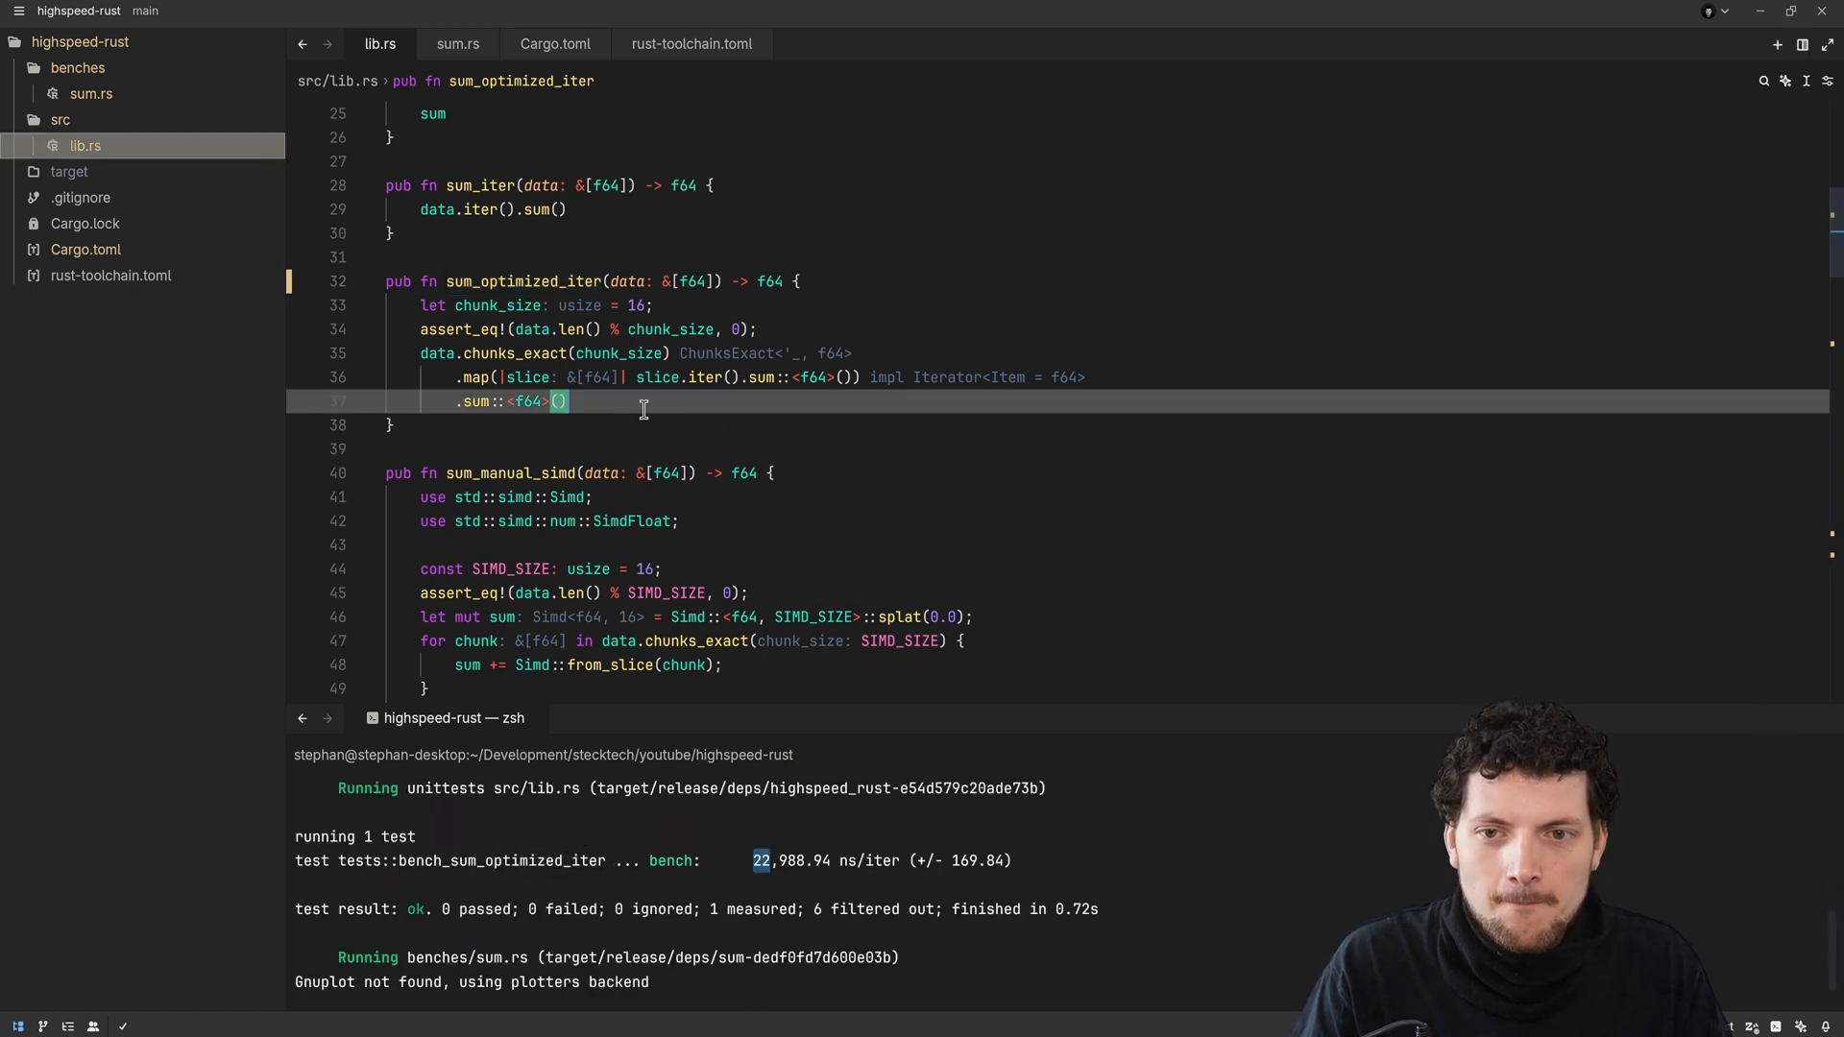
Change sum_optimized_iter's chunk_size value, trying 32, then select the chunk_size variable
{"action": "left_click", "coordinate": [606, 425]}
{"action": "type", "text": "8"}
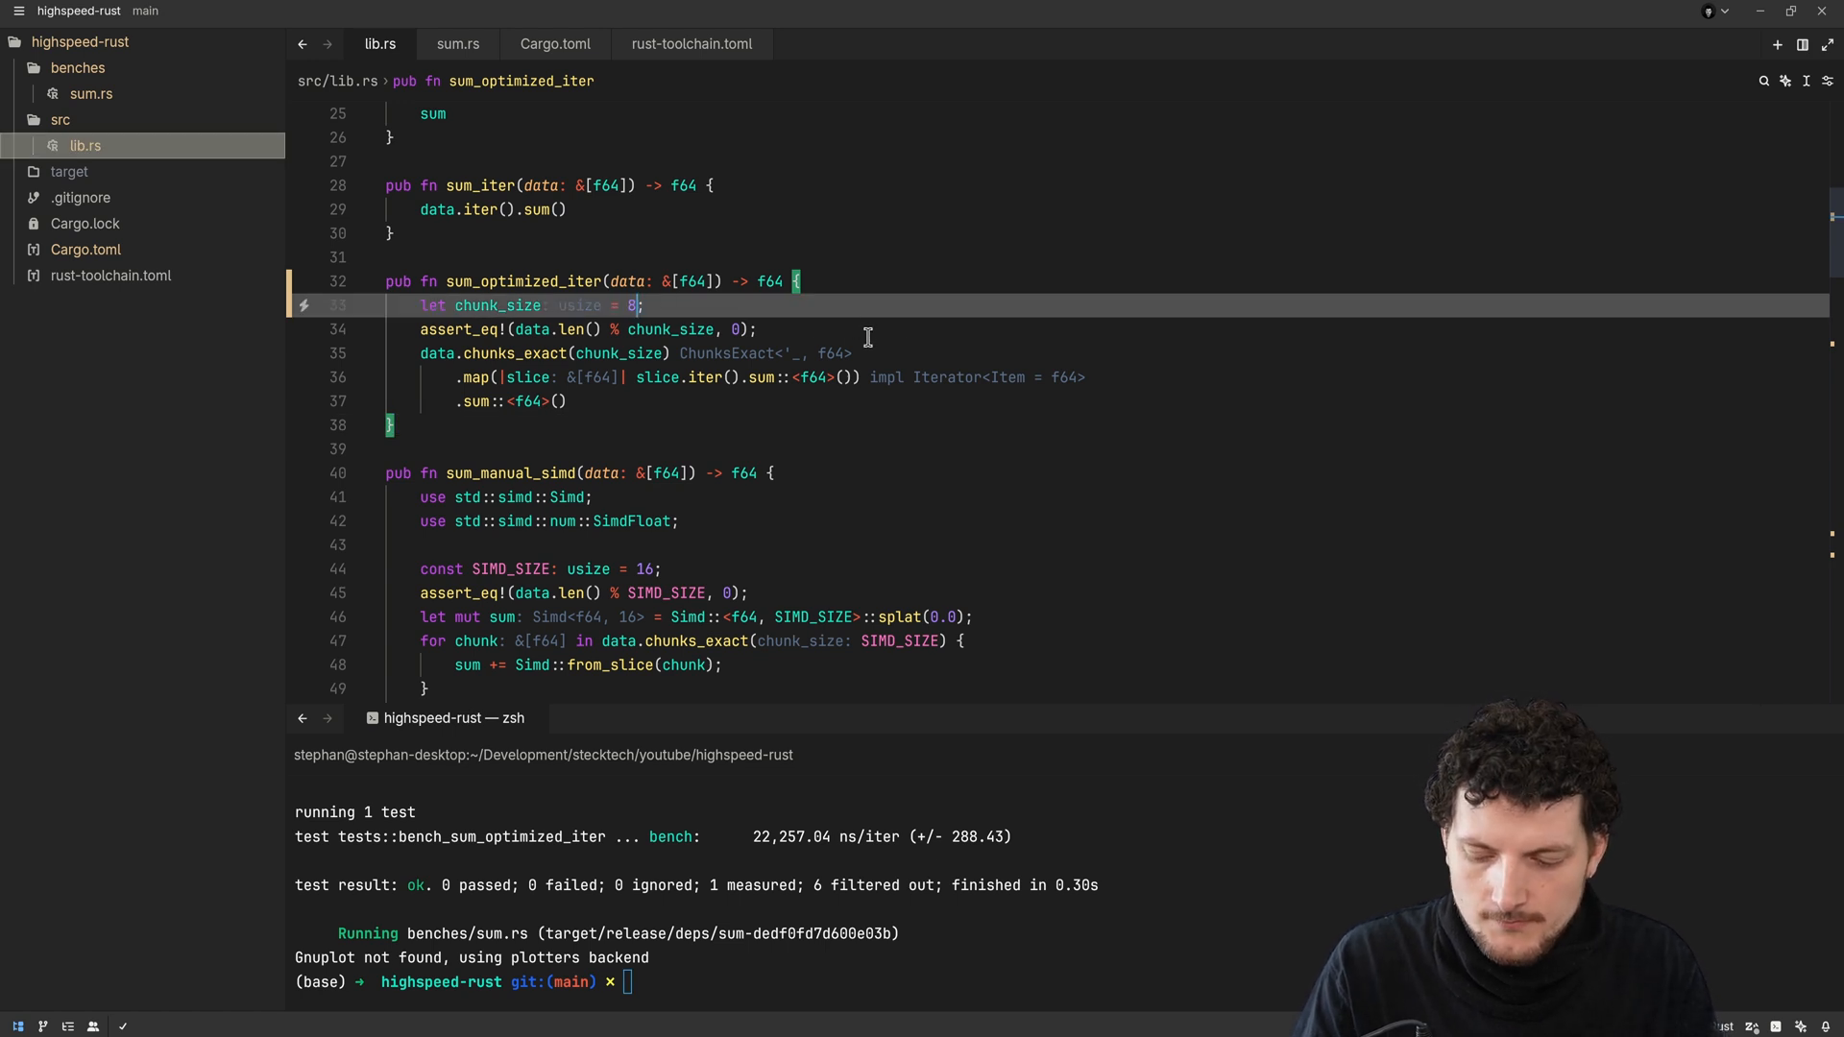
{"action": "type", "text": "1"}
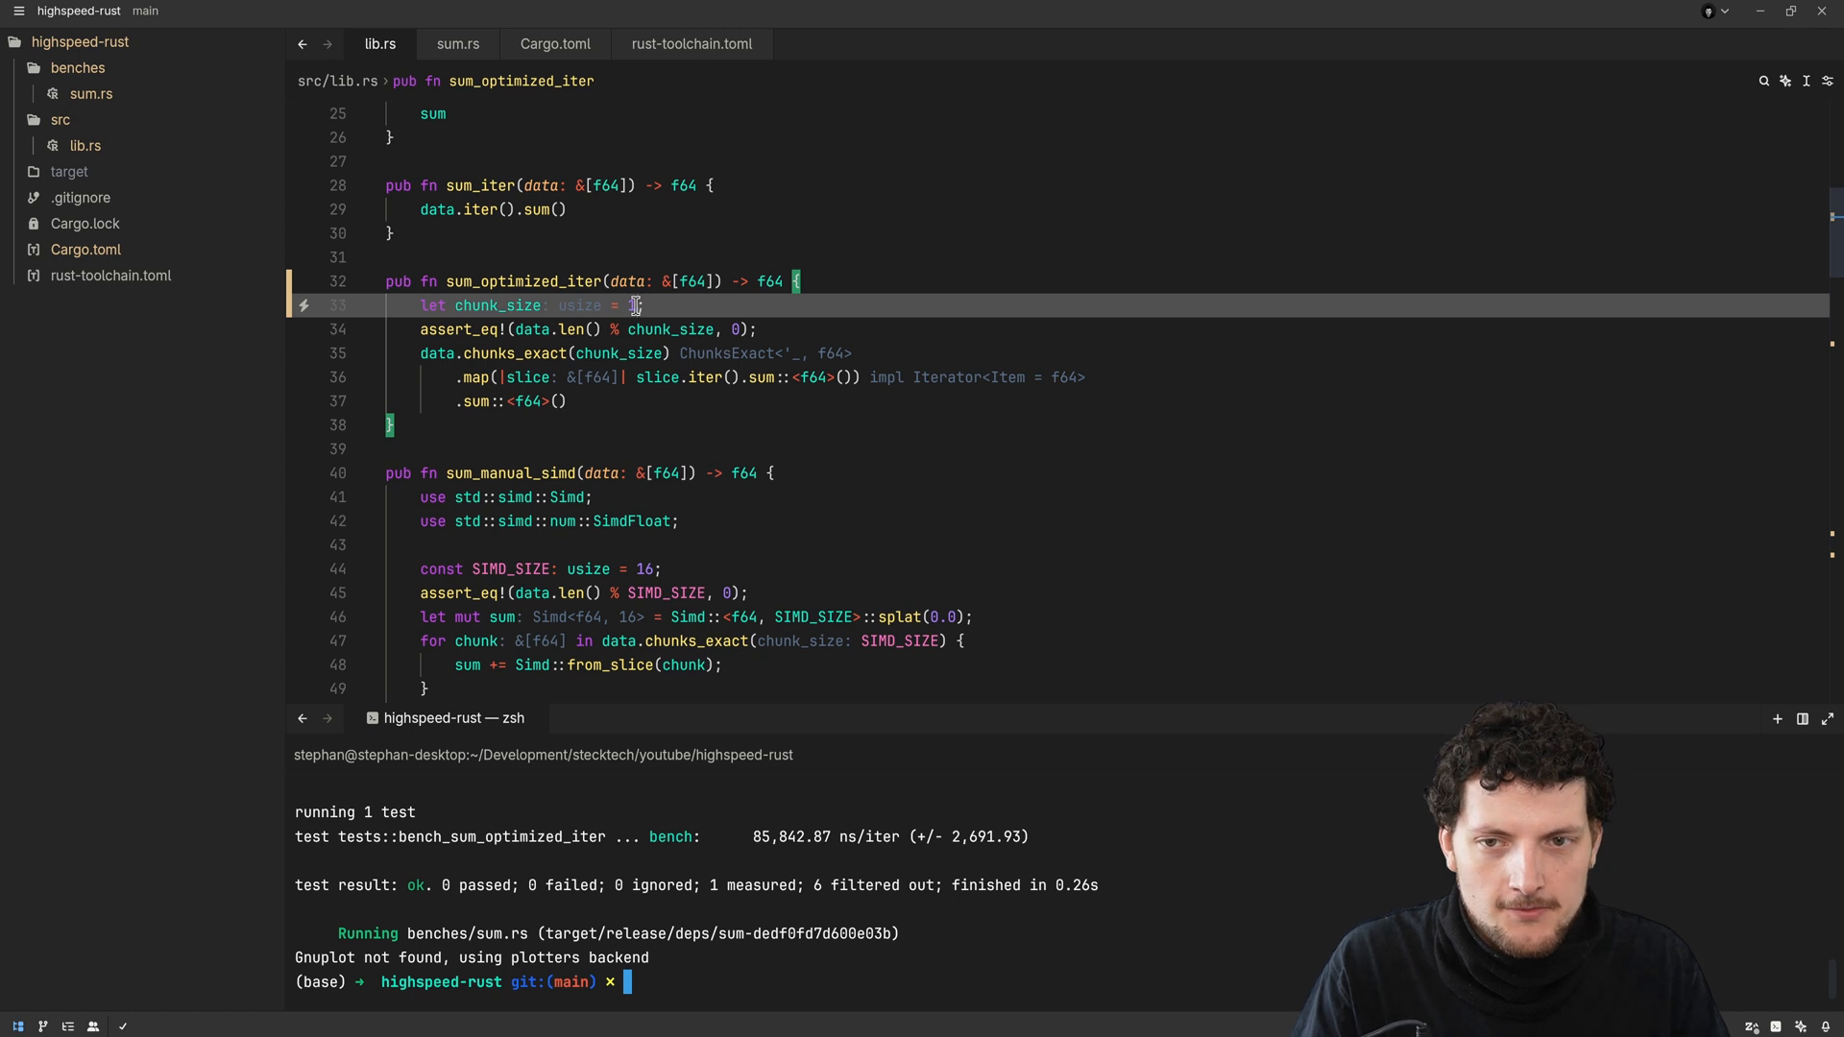
{"action": "type", "text": "32"}
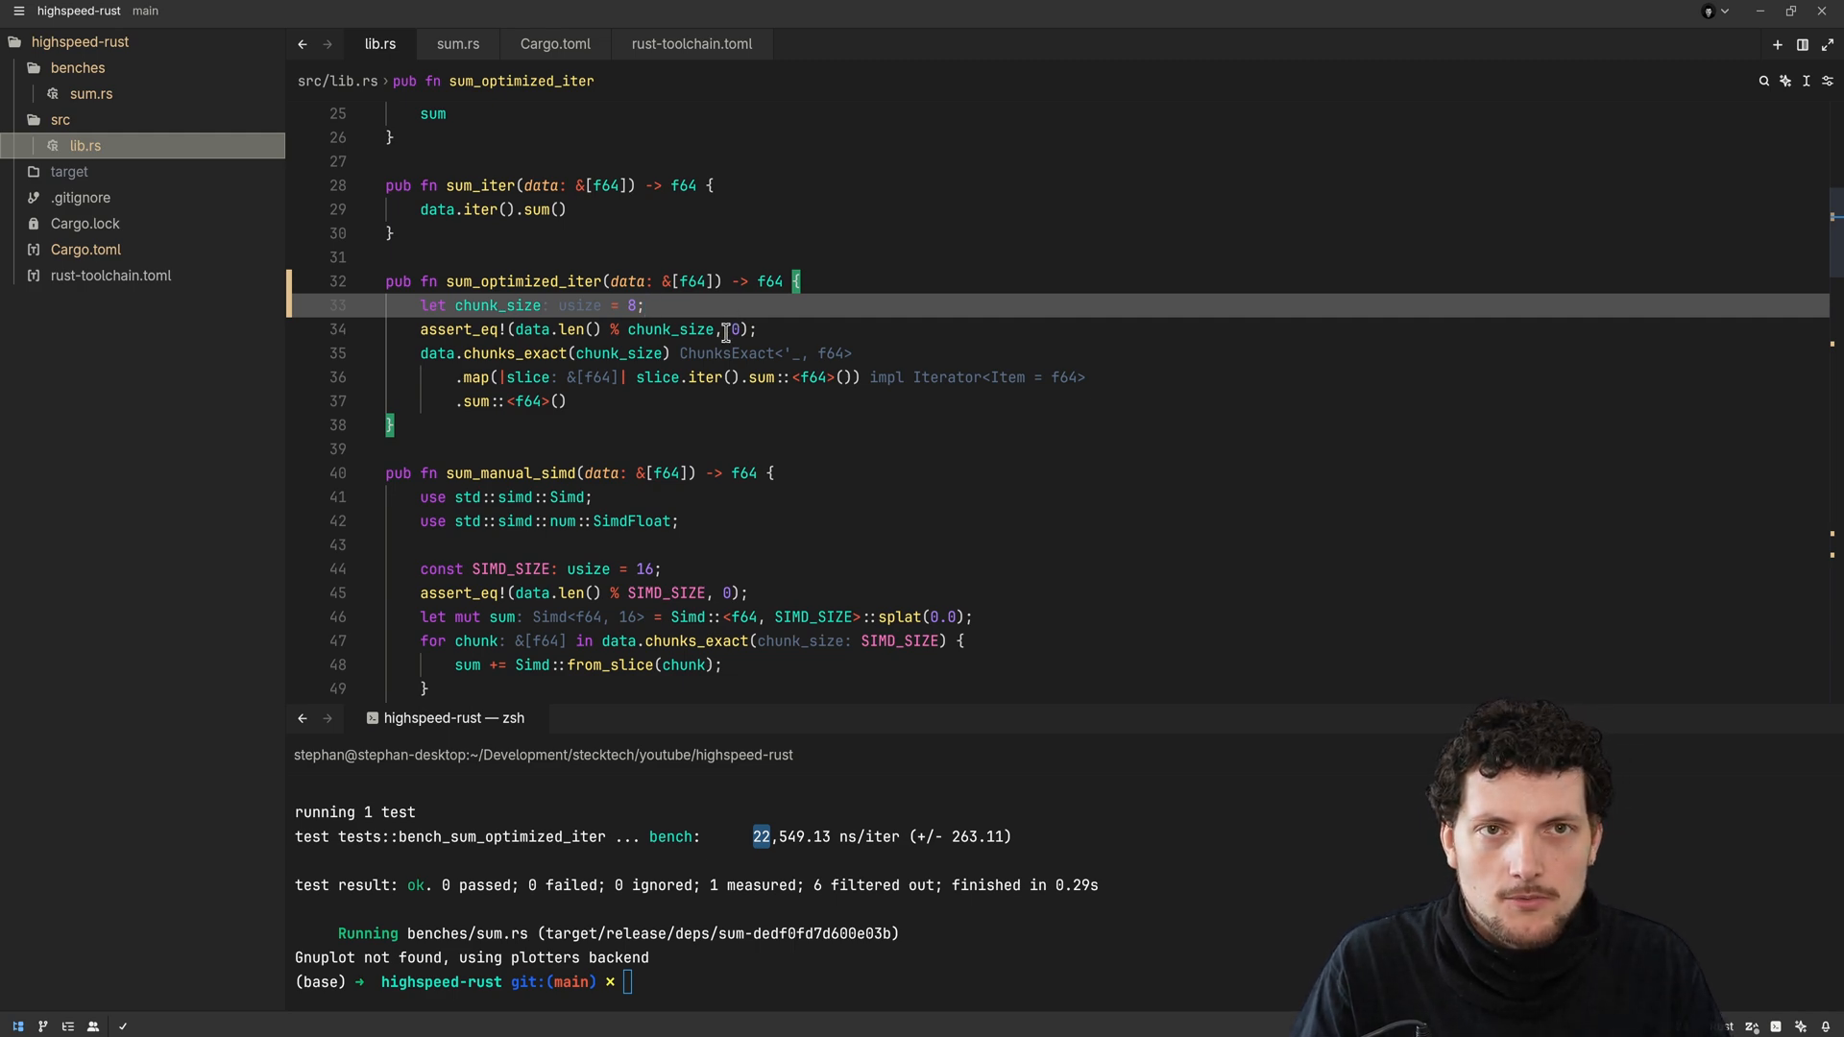
{"action": "double_click", "coordinate": [496, 304]}
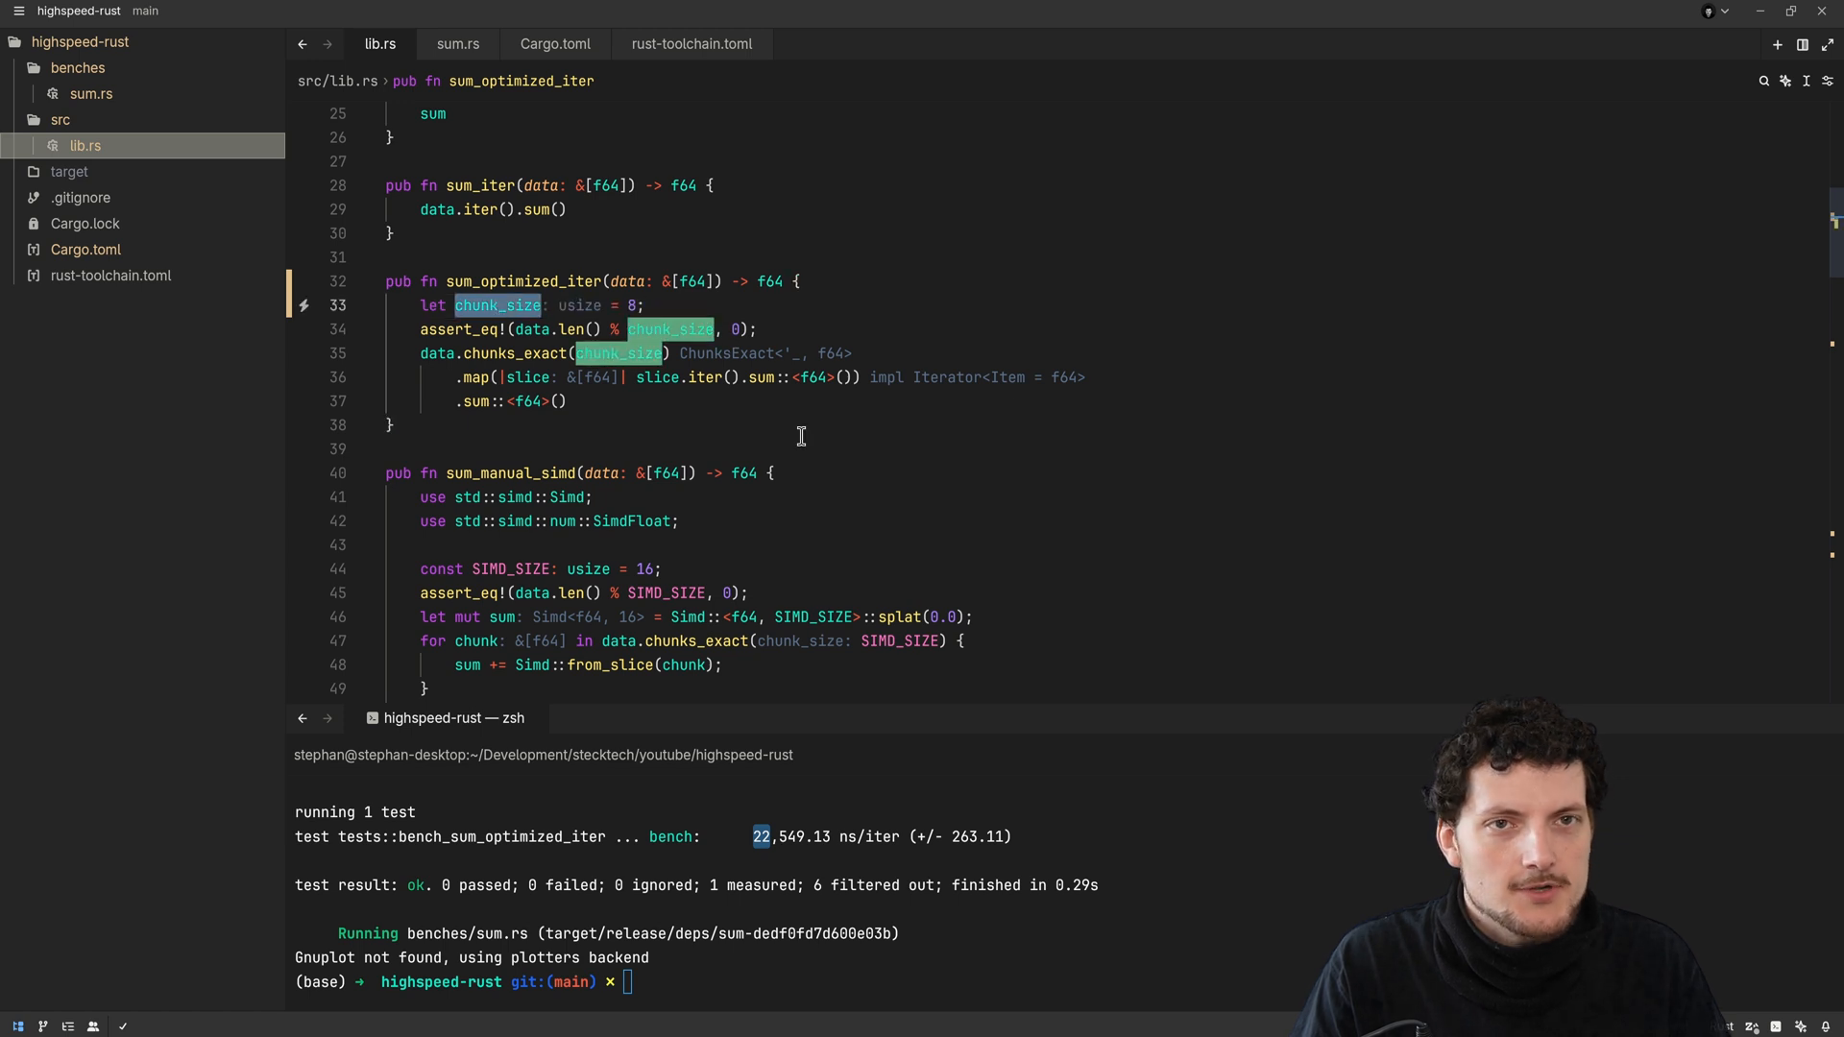
{"action": "scroll", "scroll_direction": "down", "scroll_amount": 3}
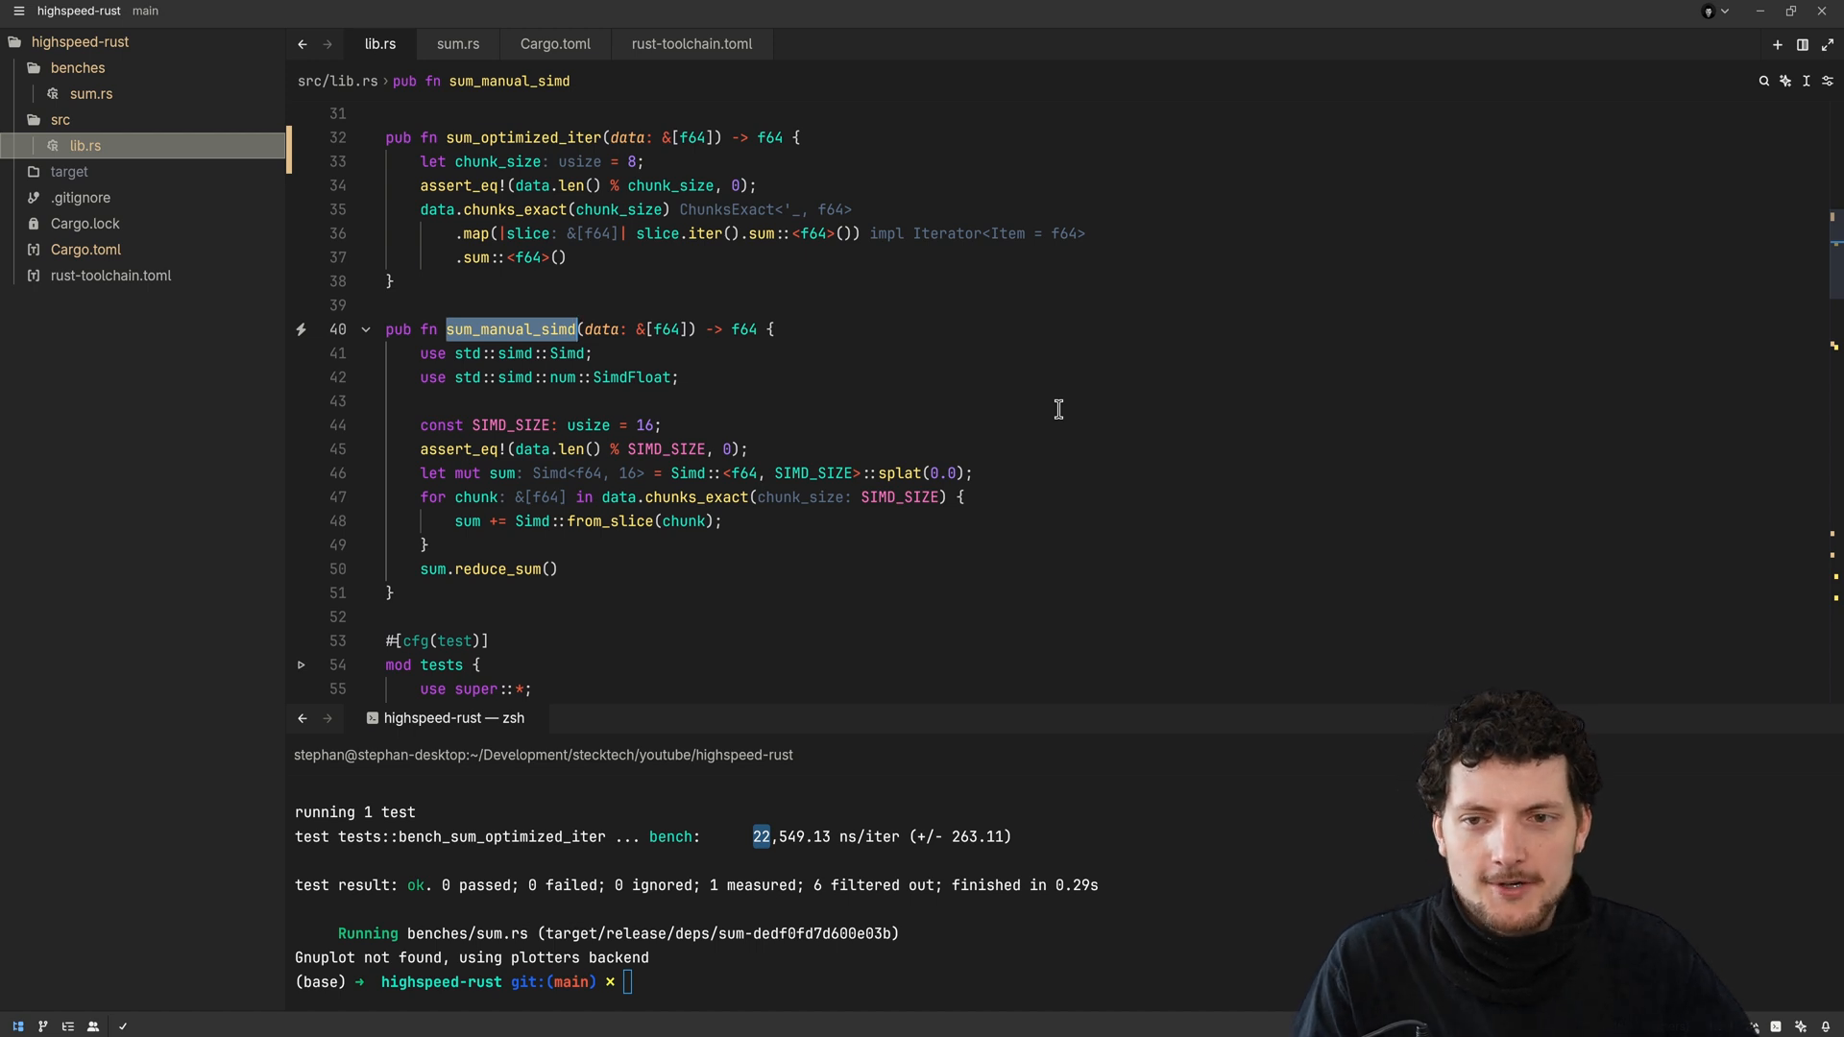
{"action": "mouse_move", "coordinate": [798, 391]}
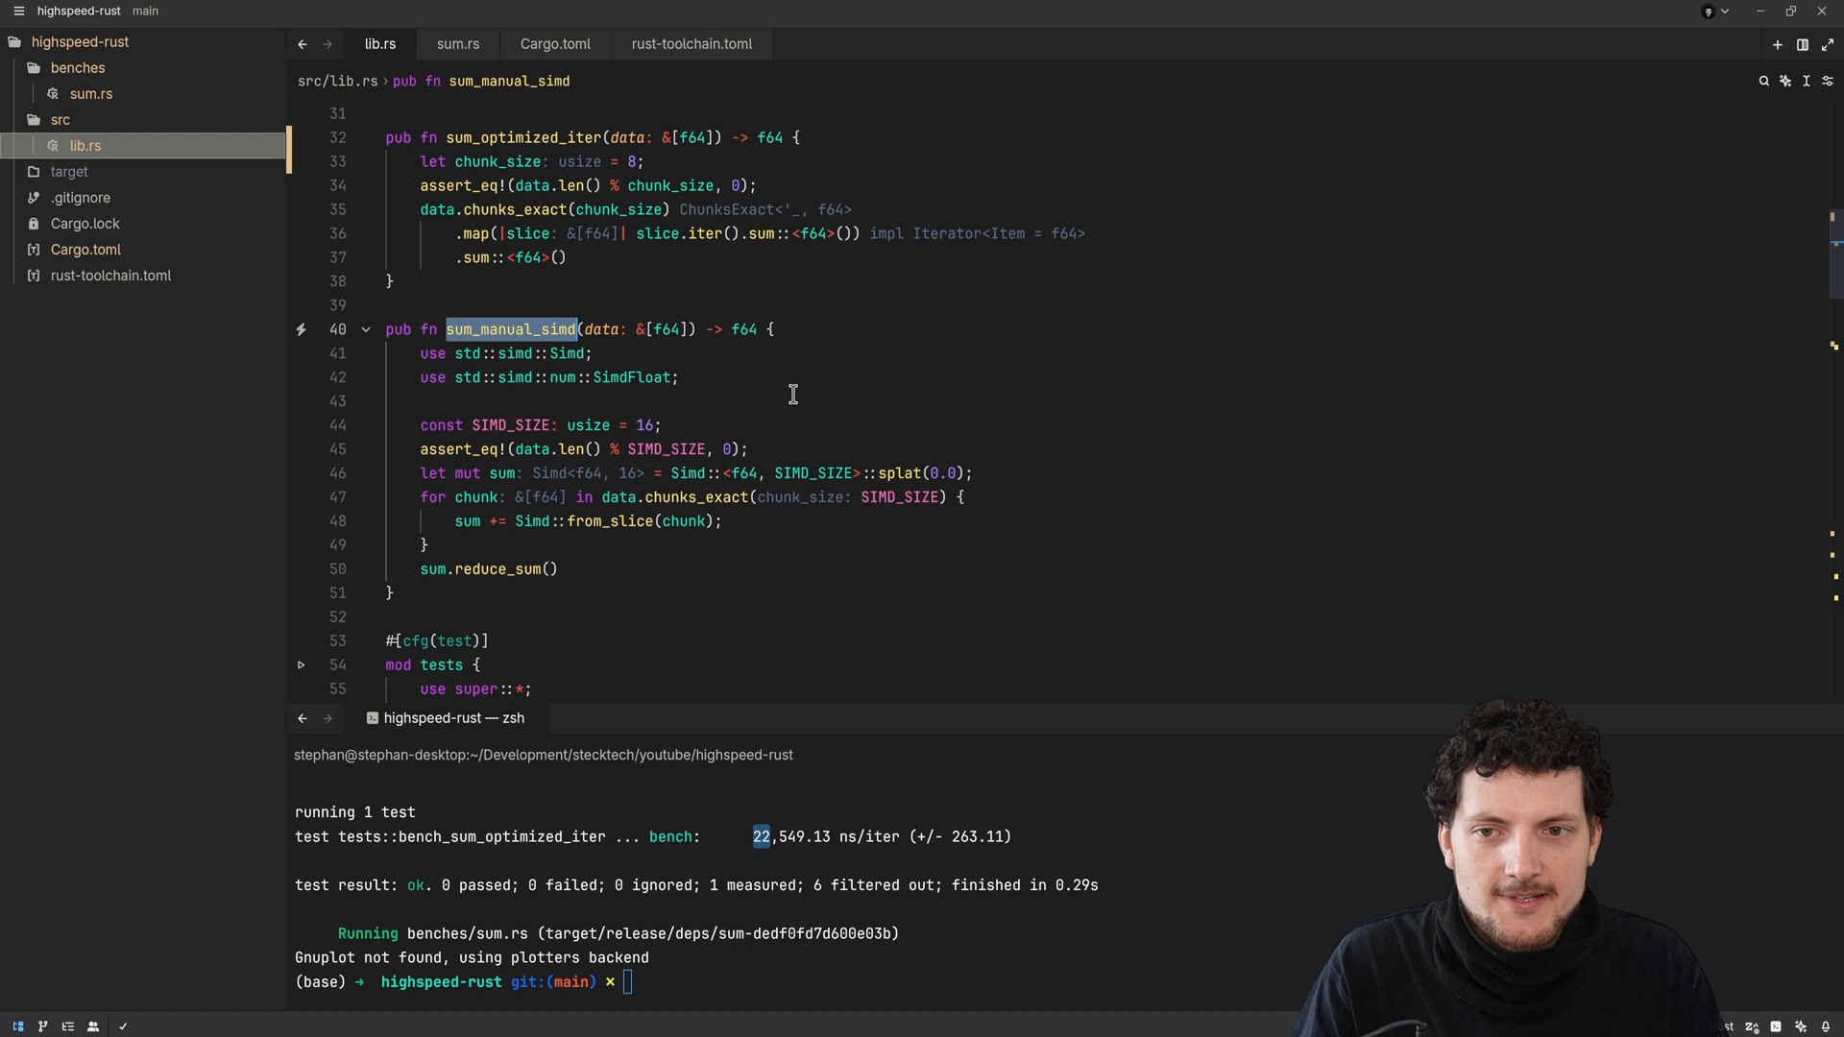
Review sum_manual_simd in Zed, pointing out the SIMD_SIZE value of 16
{"action": "scroll", "scroll_direction": "up", "scroll_amount": 3}
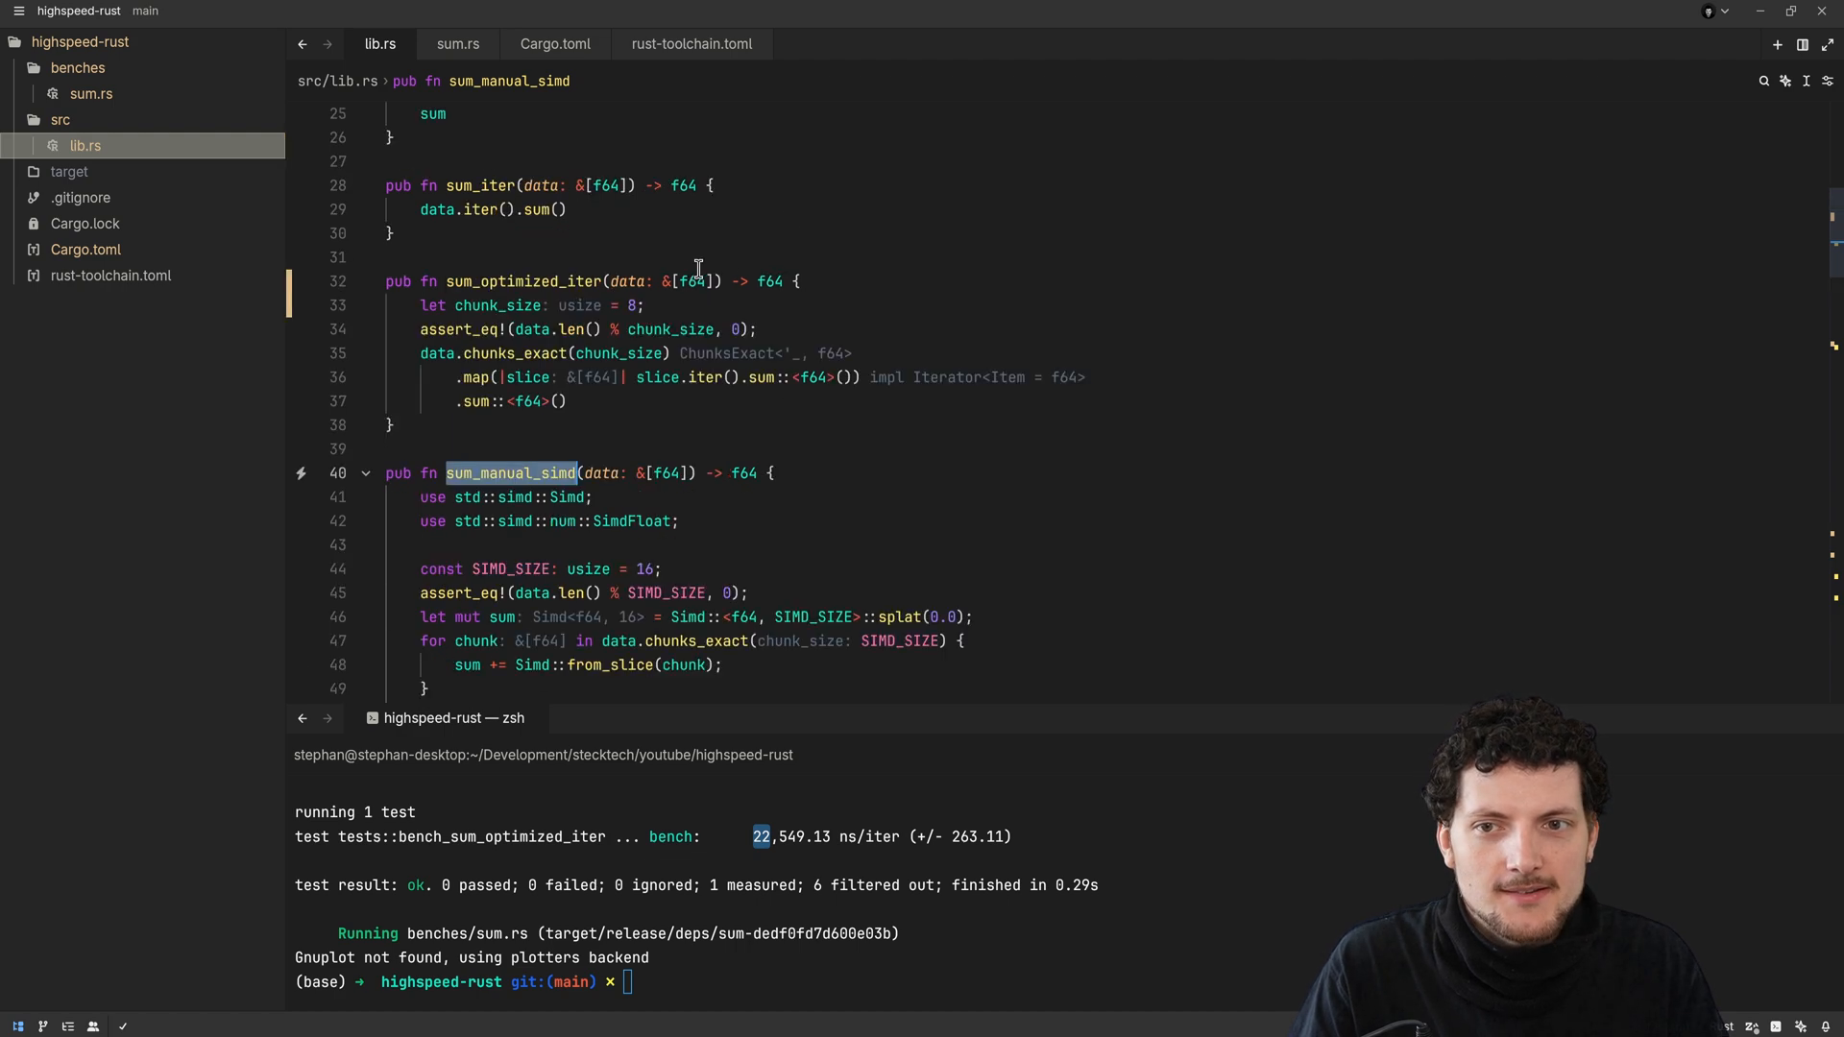
{"action": "mouse_move", "coordinate": [587, 378]}
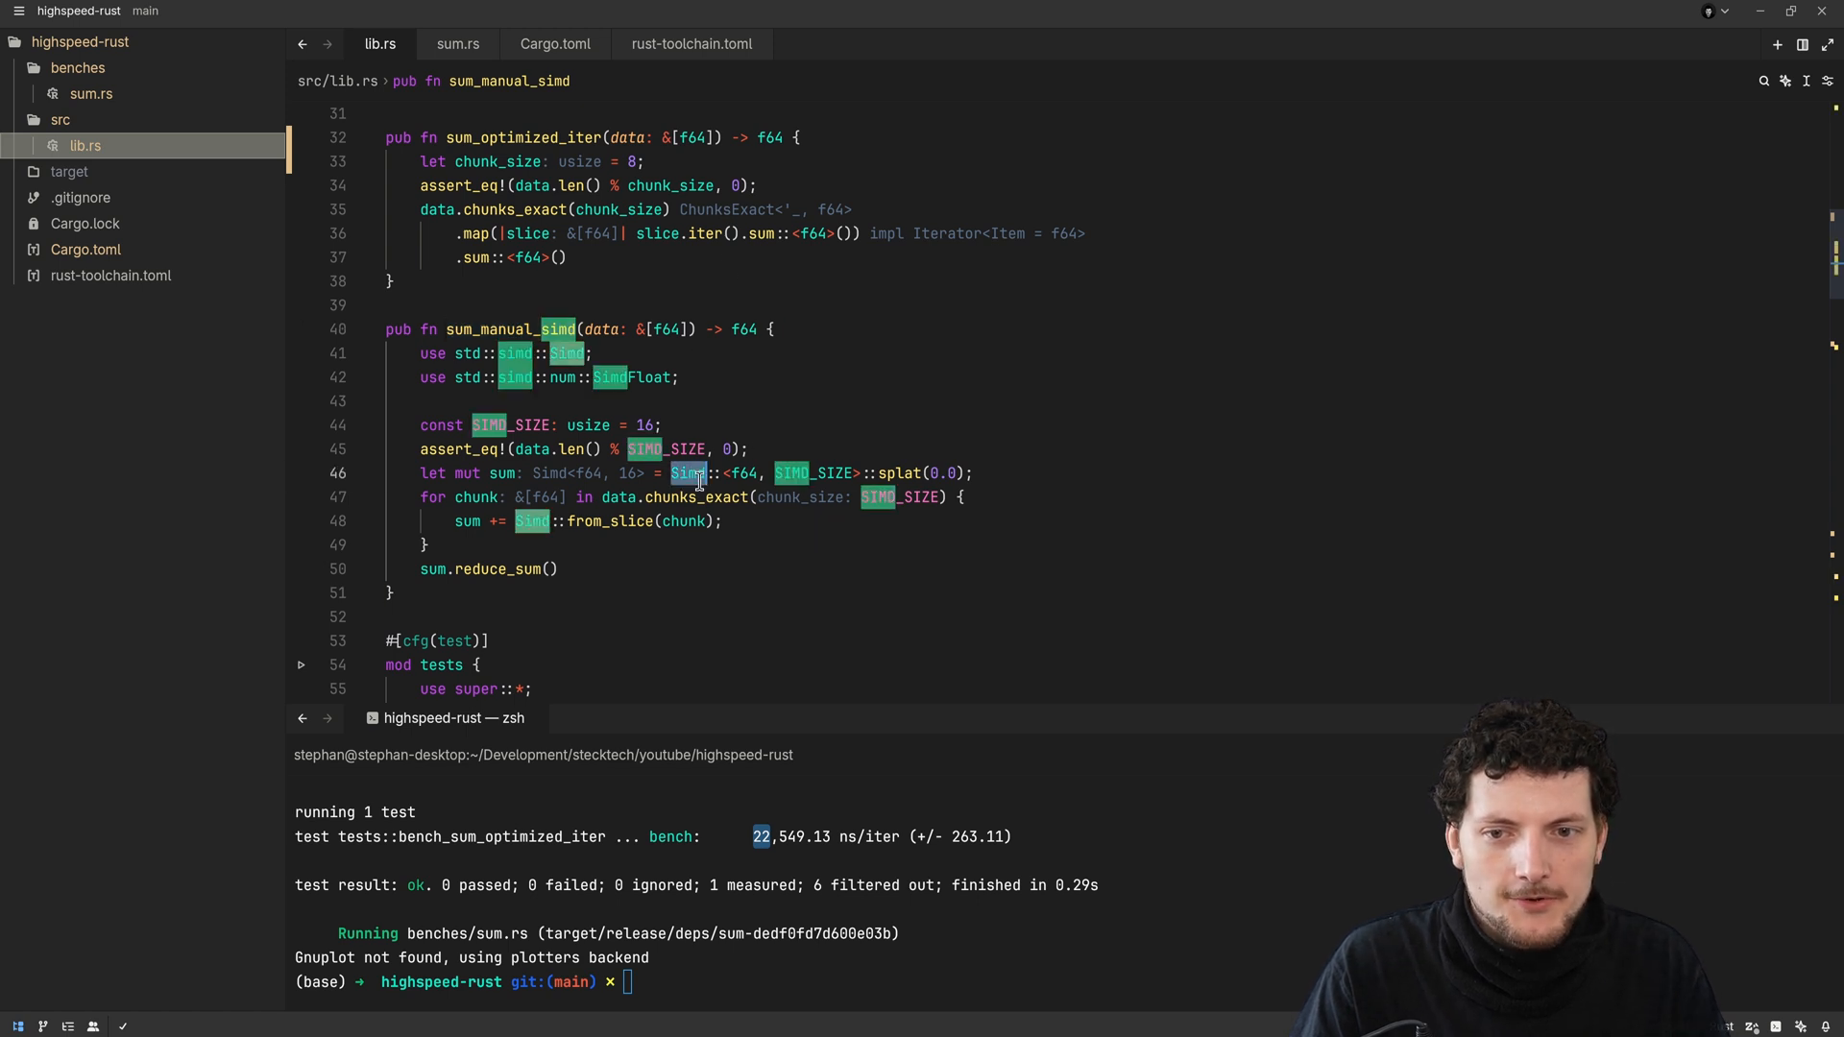
{"action": "mouse_move", "coordinate": [565, 441]}
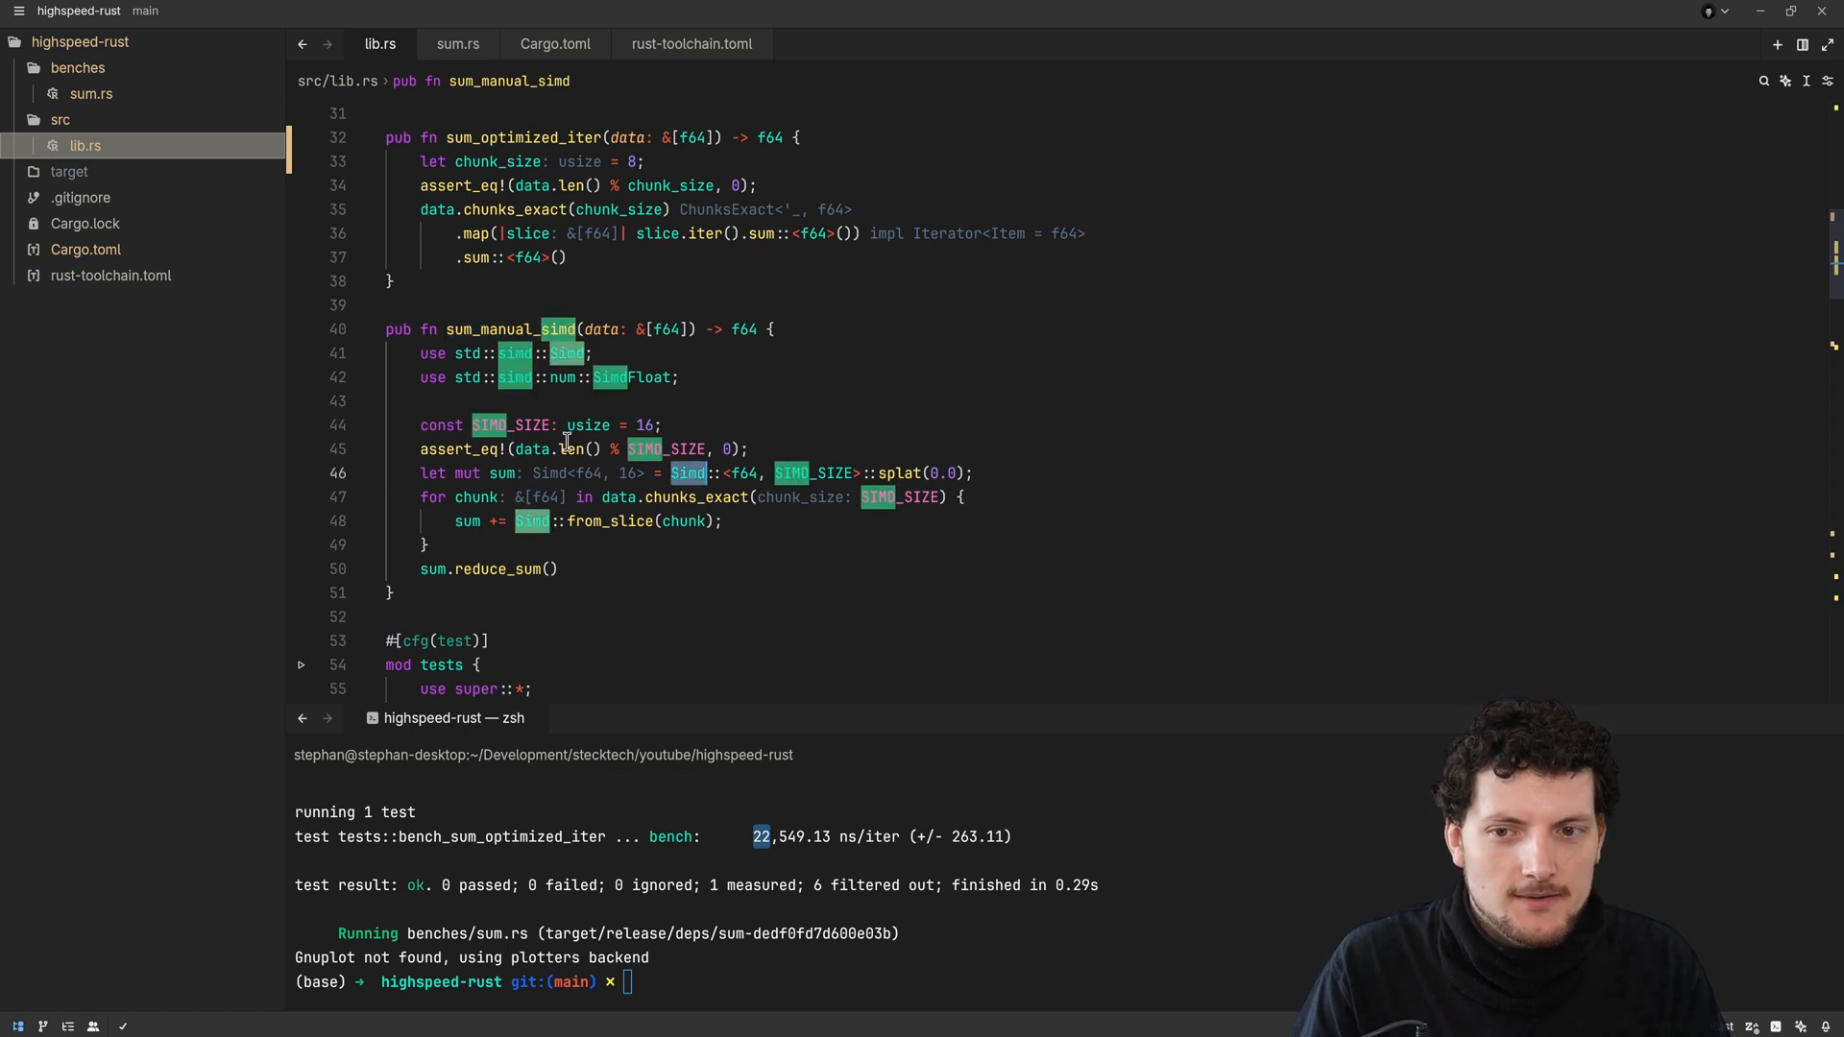
{"action": "left_click", "coordinate": [641, 425]}
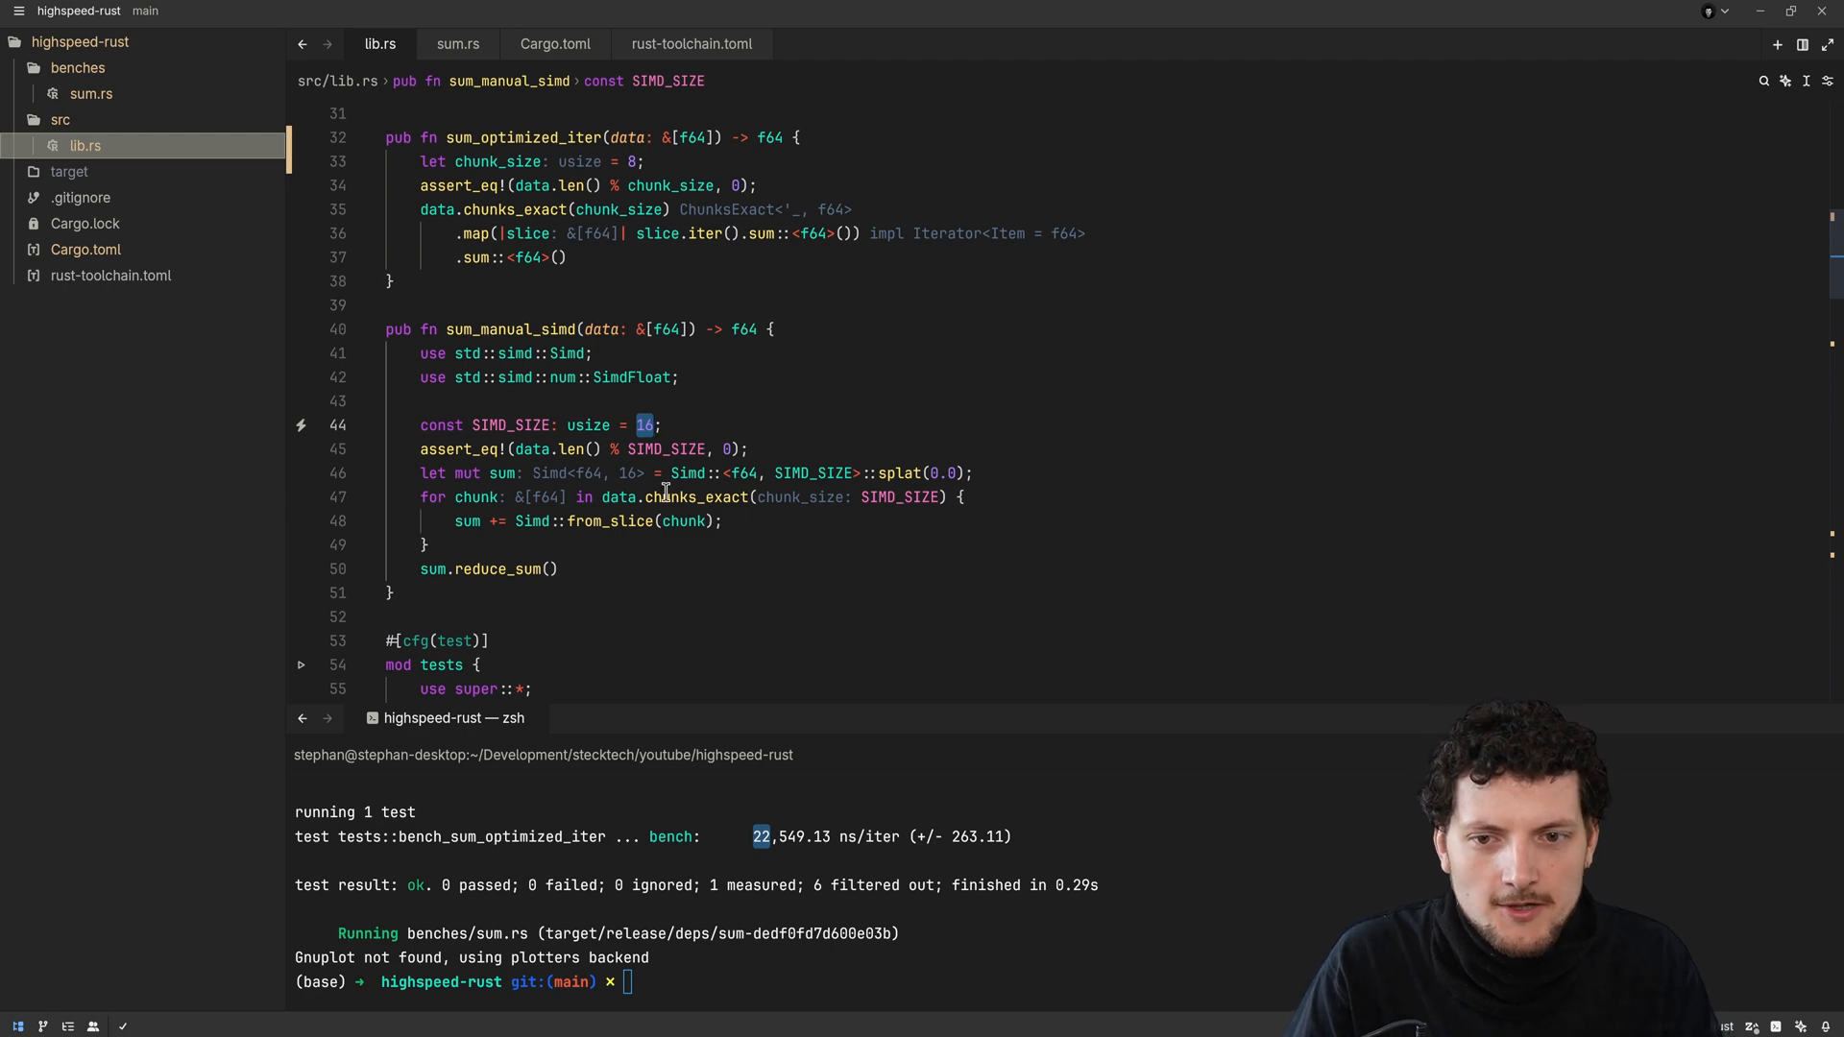
{"action": "left_click", "coordinate": [460, 520]}
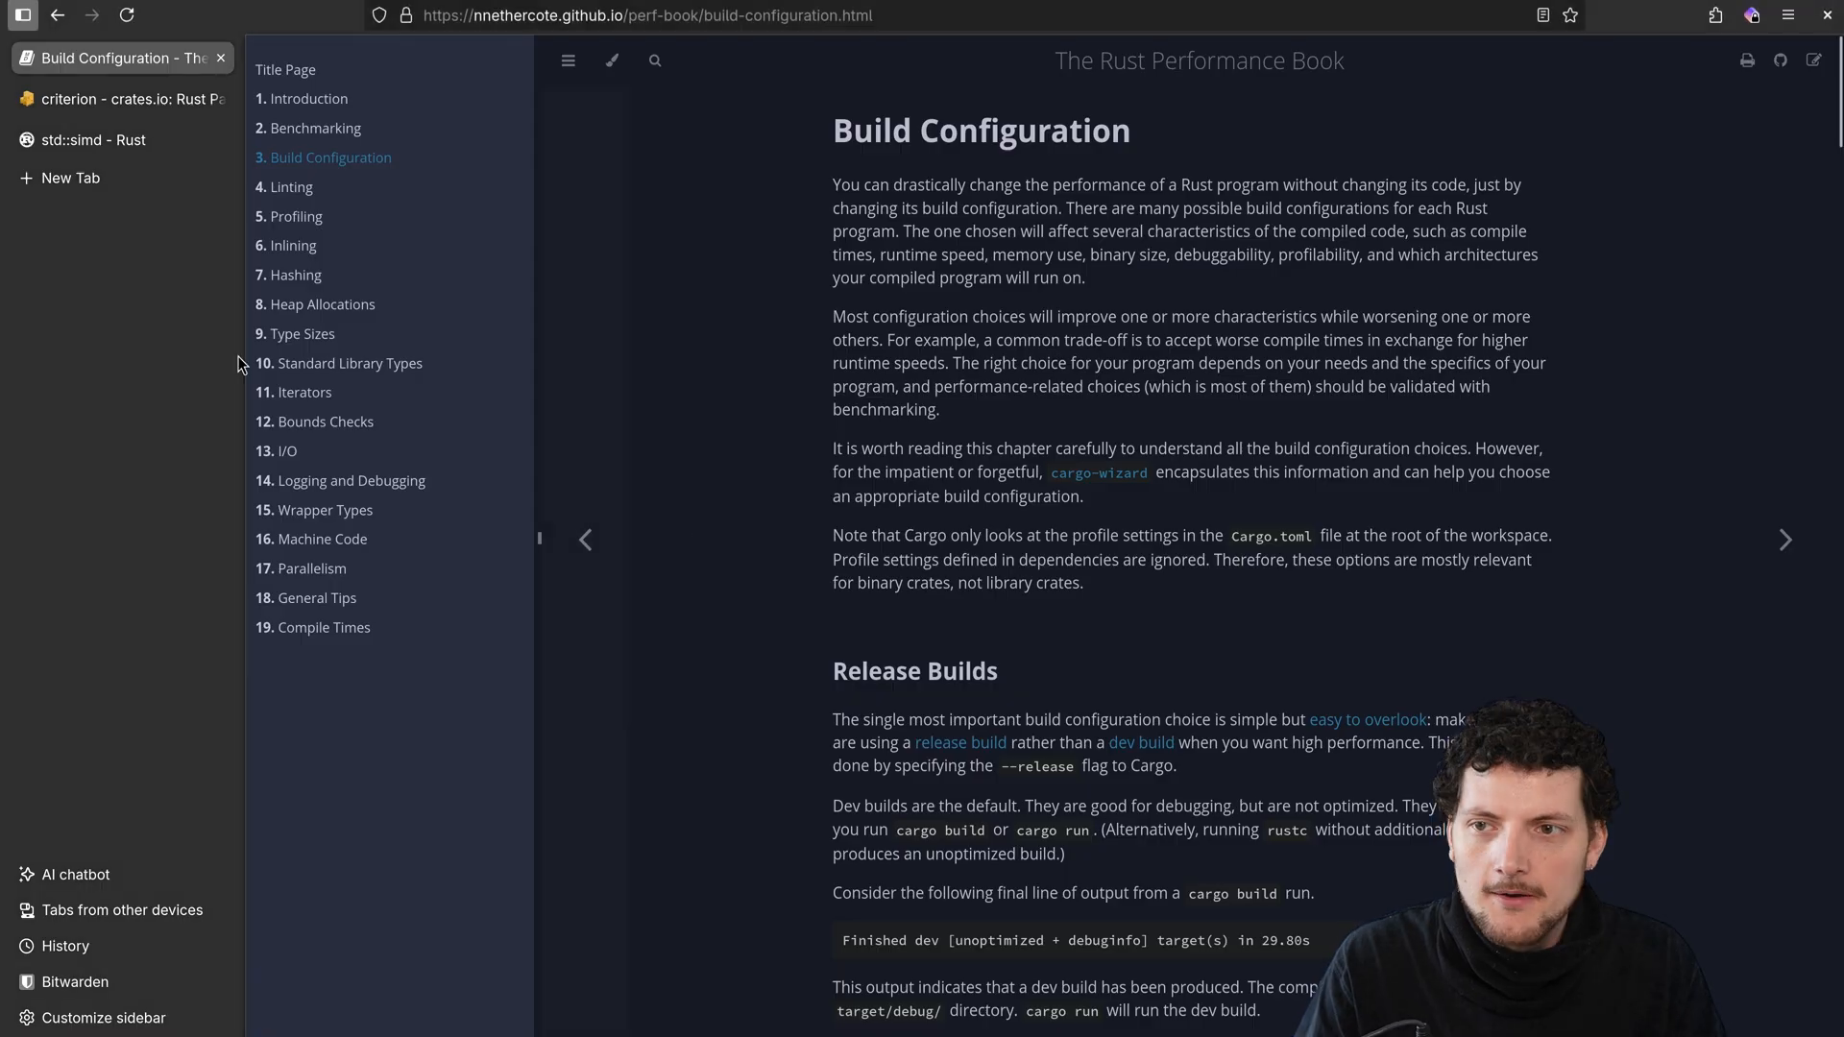
Open the std::simd module docs, then the Simd struct page, and scroll down
{"action": "left_click", "coordinate": [94, 138]}
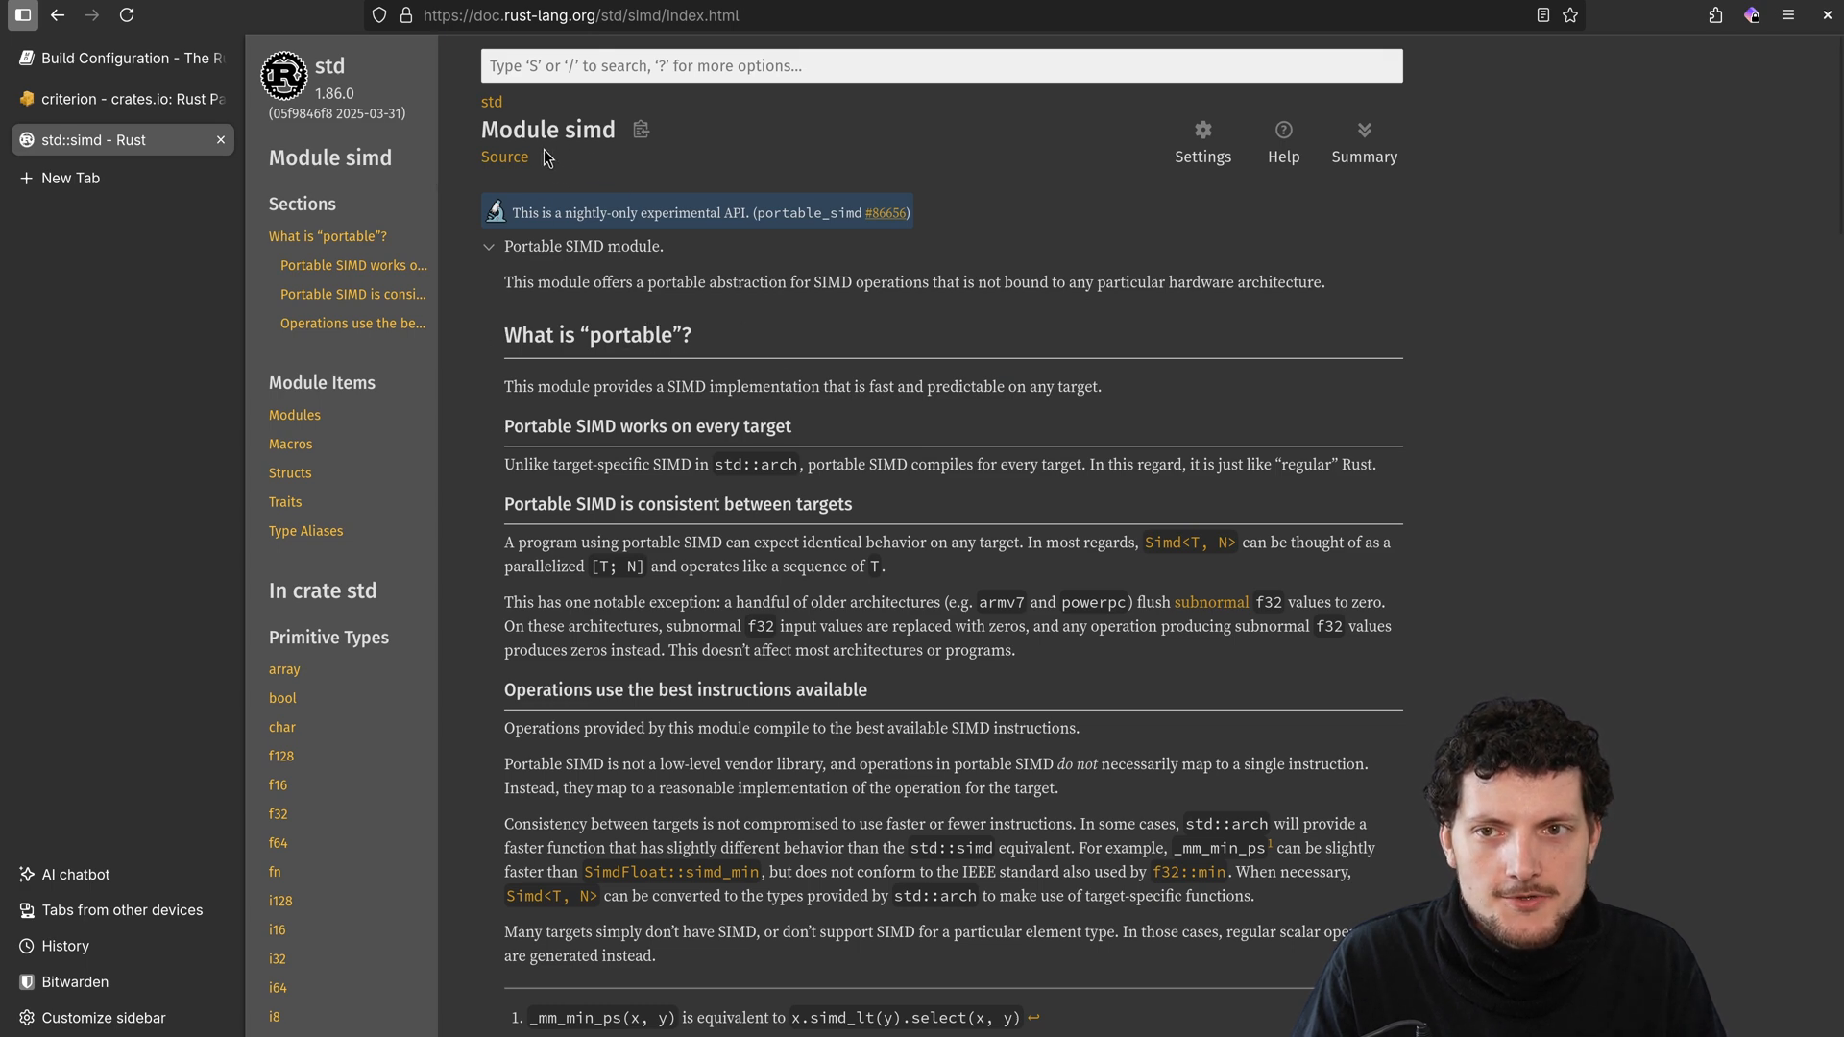
{"action": "scroll", "scroll_direction": "down", "scroll_amount": 3}
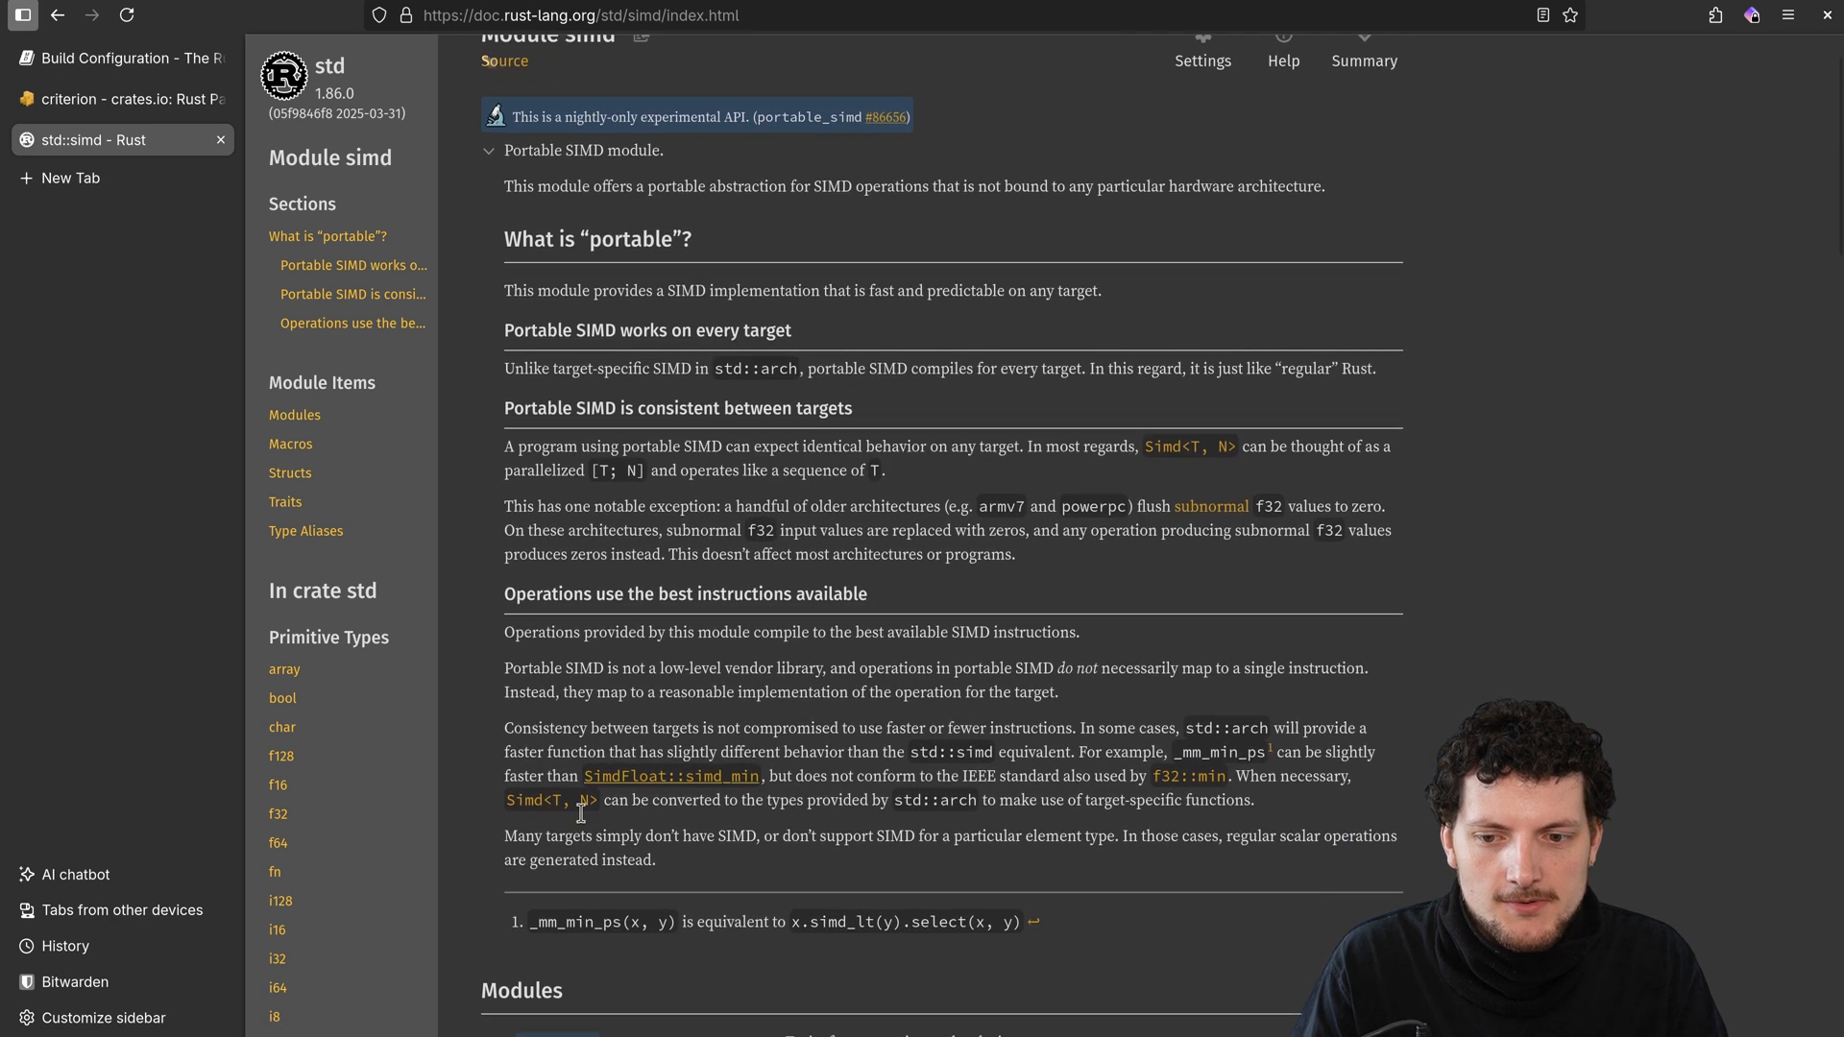
{"action": "left_click", "coordinate": [1185, 447]}
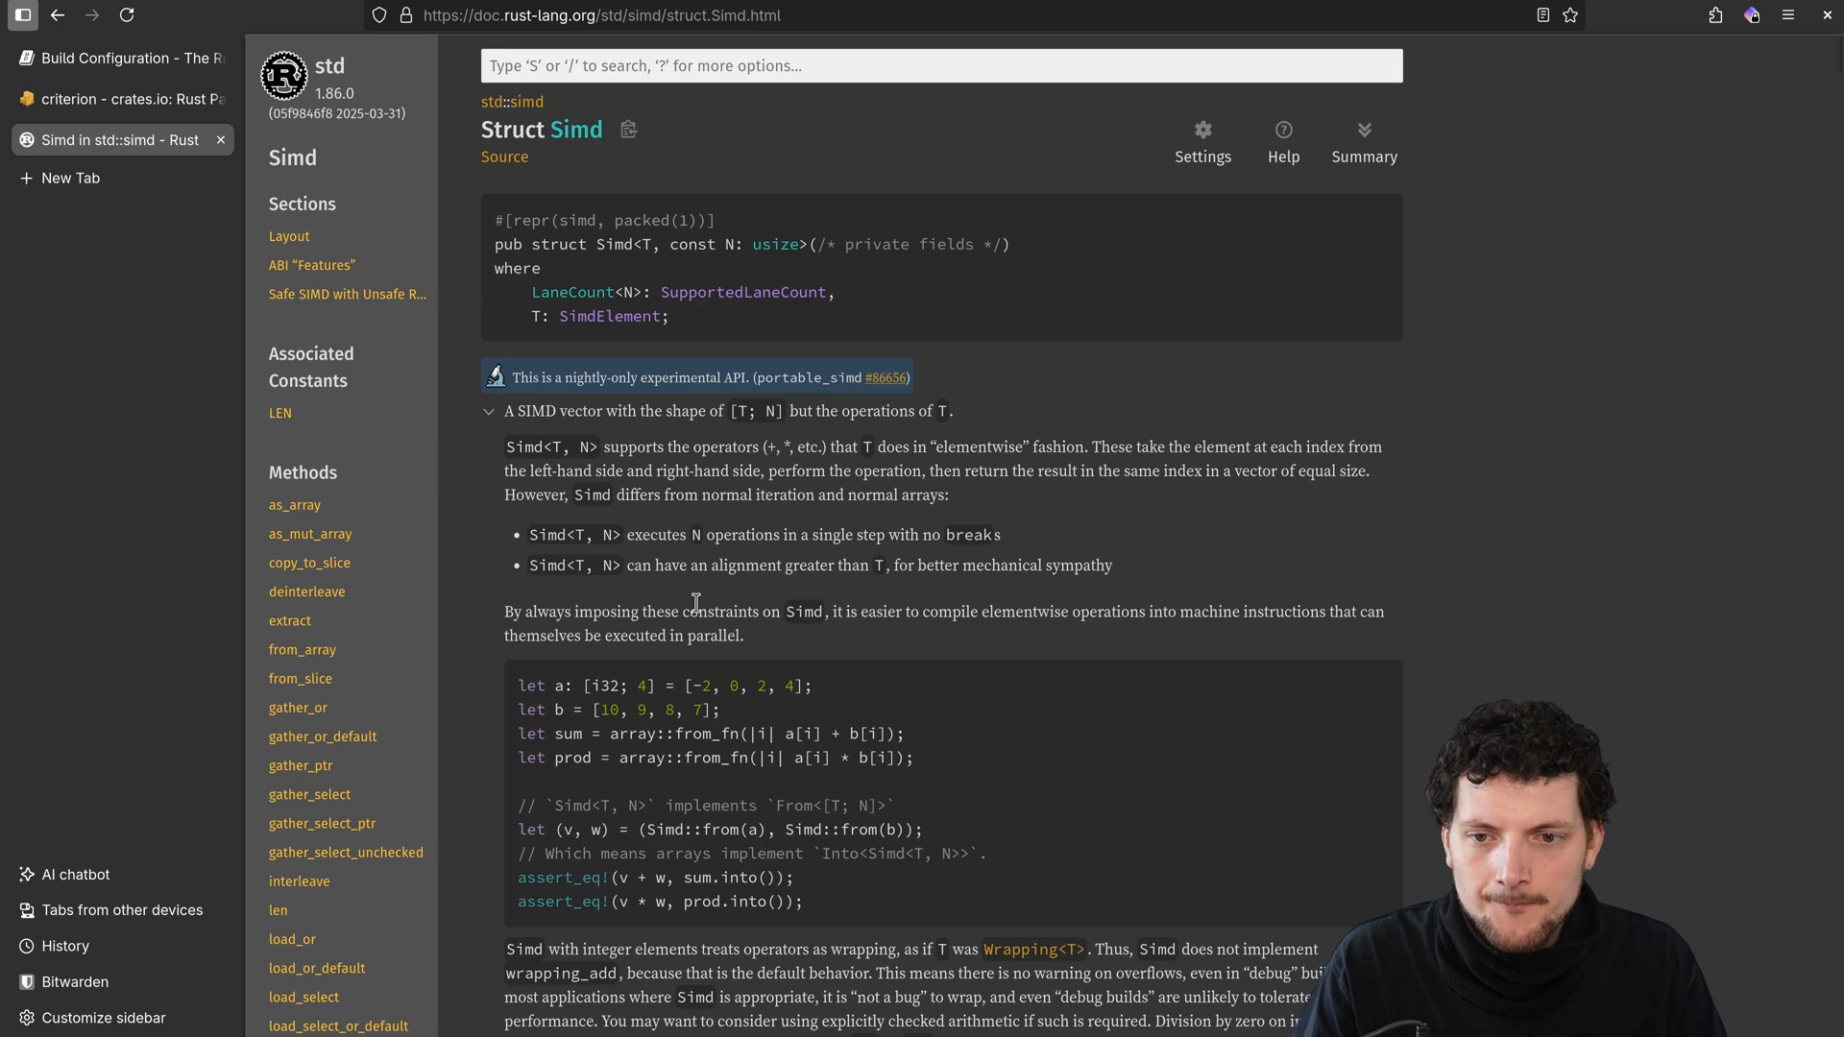
{"action": "scroll", "scroll_direction": "down", "scroll_amount": 3}
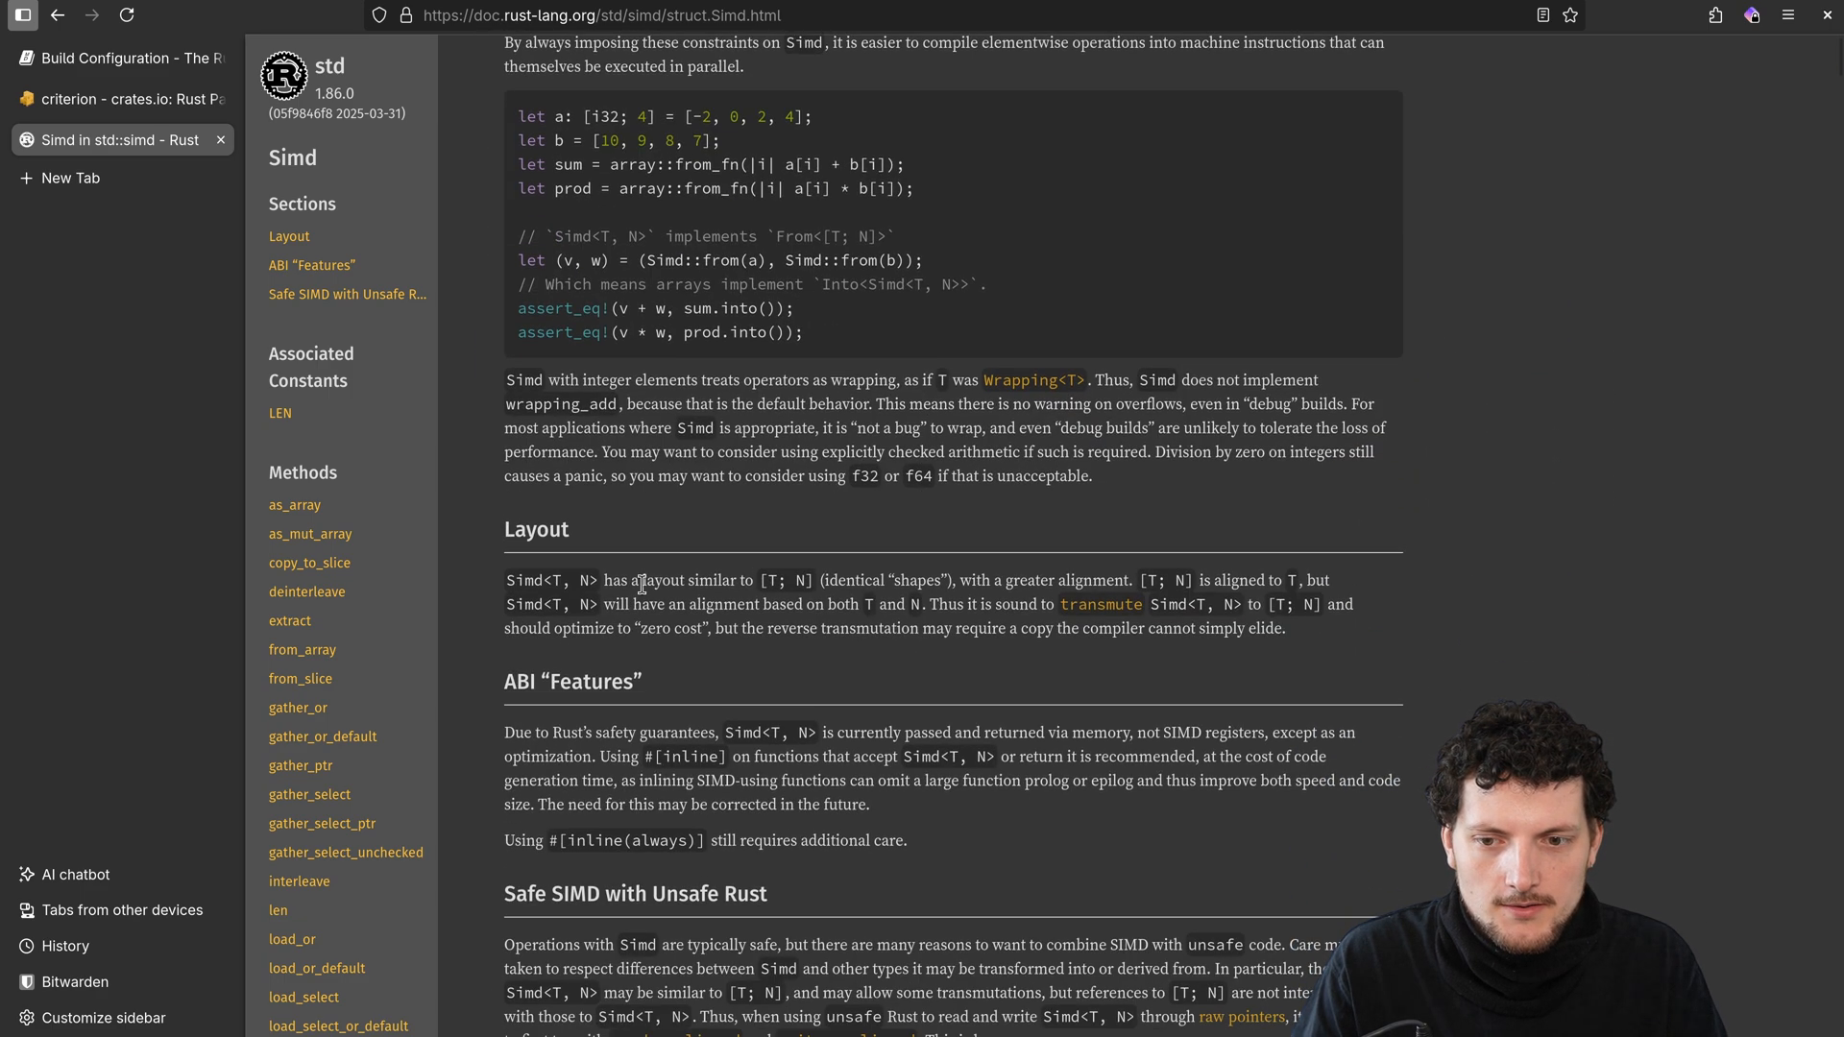
{"action": "scroll", "scroll_direction": "down", "scroll_amount": 3}
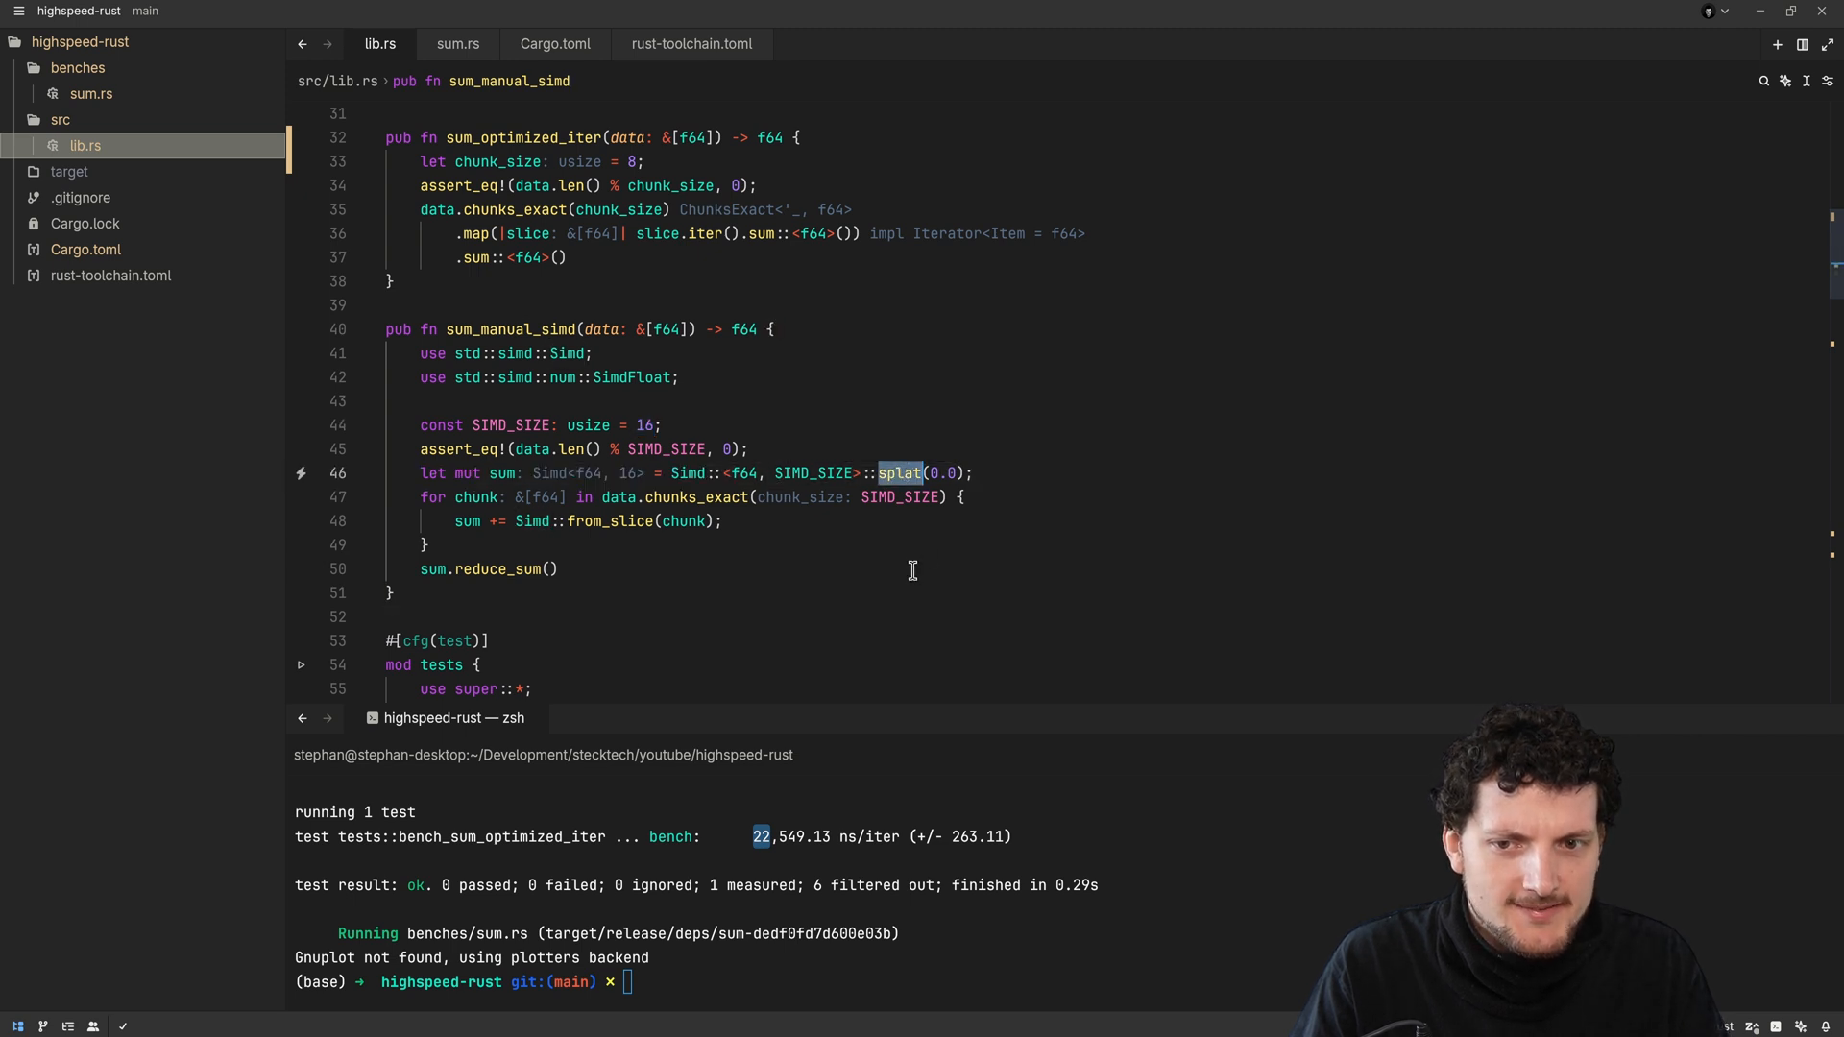
{"action": "mouse_move", "coordinate": [958, 473]}
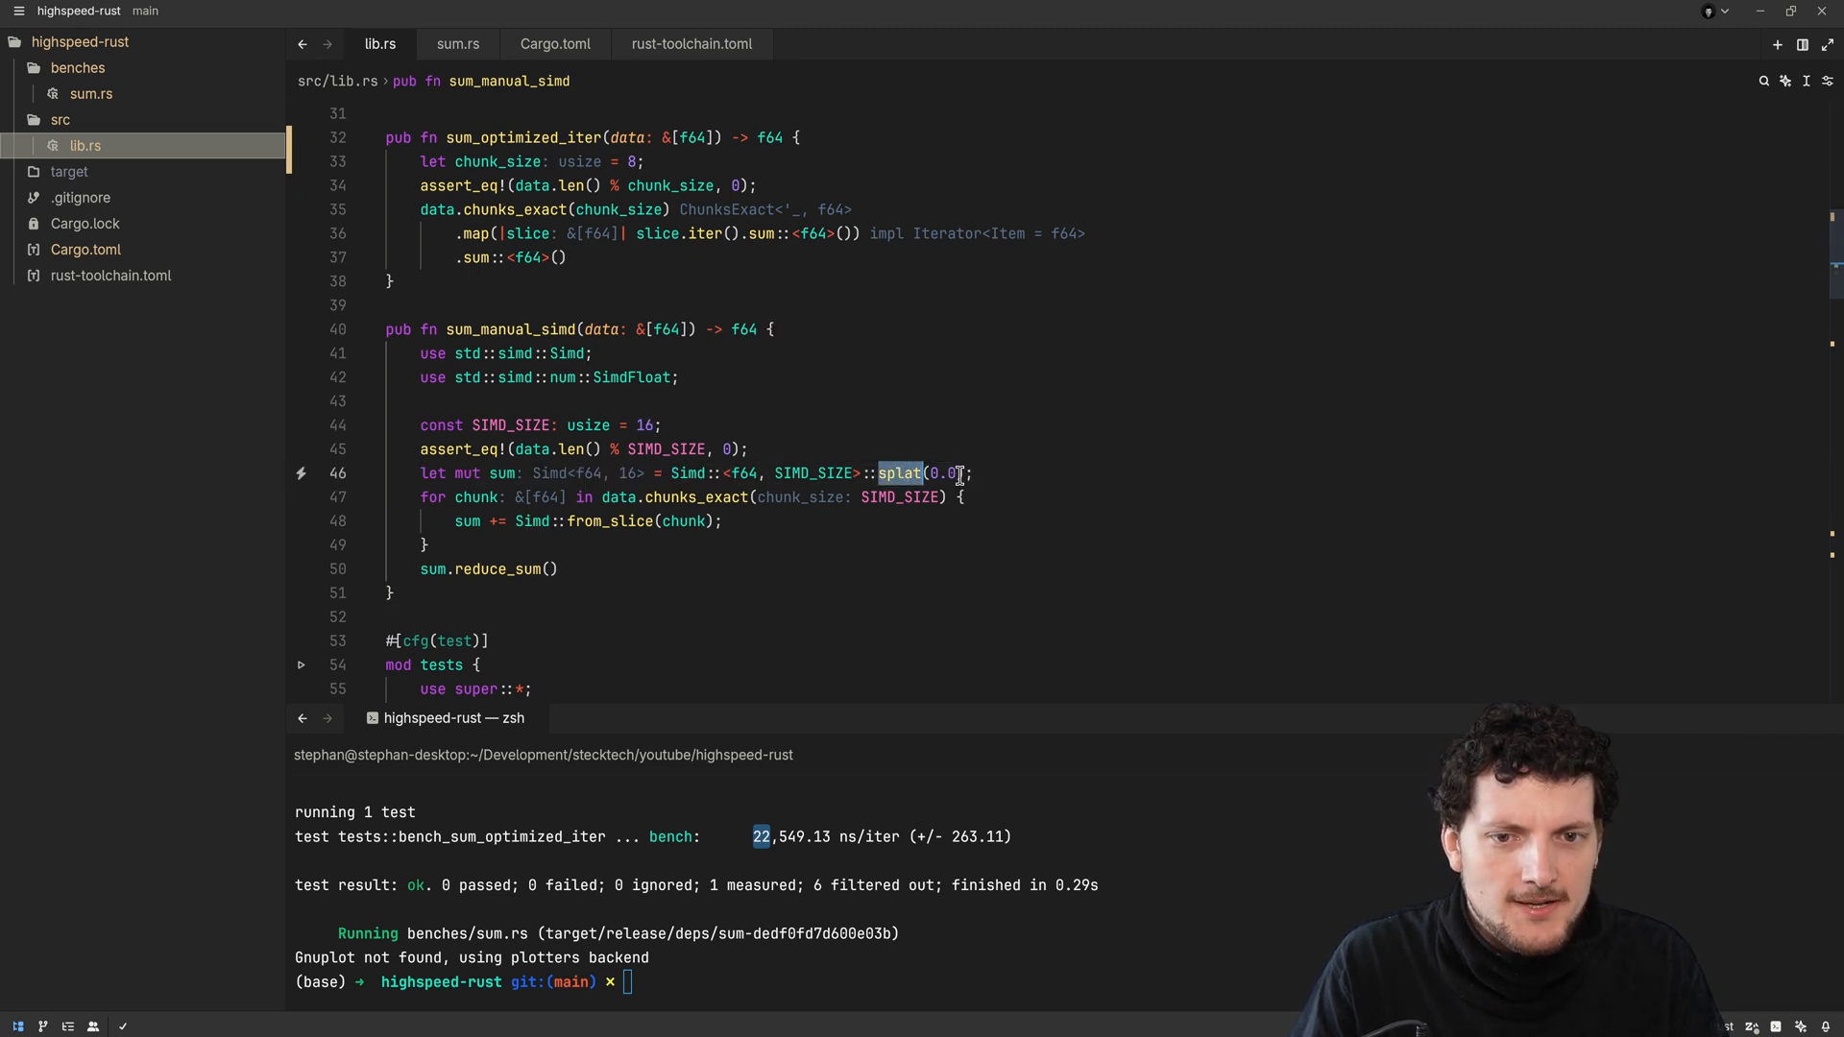
{"action": "left_click", "coordinate": [624, 473]}
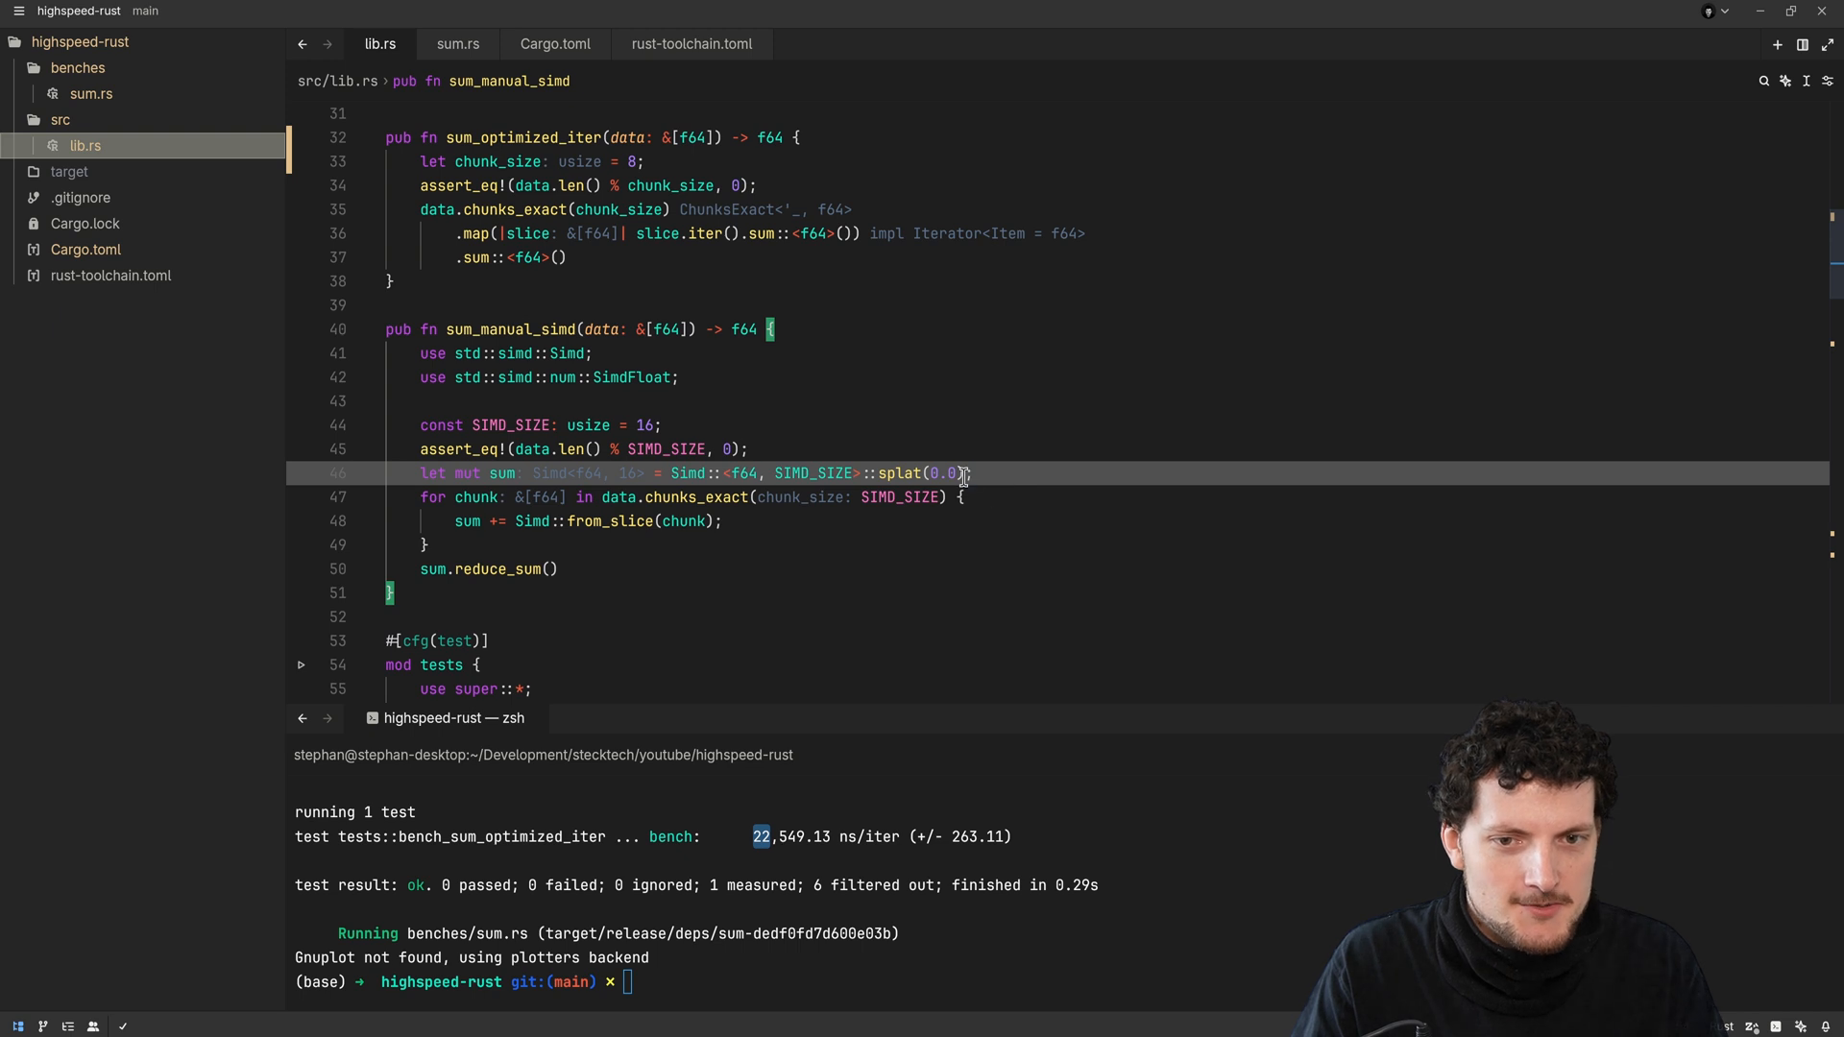
{"action": "mouse_move", "coordinate": [1021, 462]}
{"action": "type", "text": "//"}
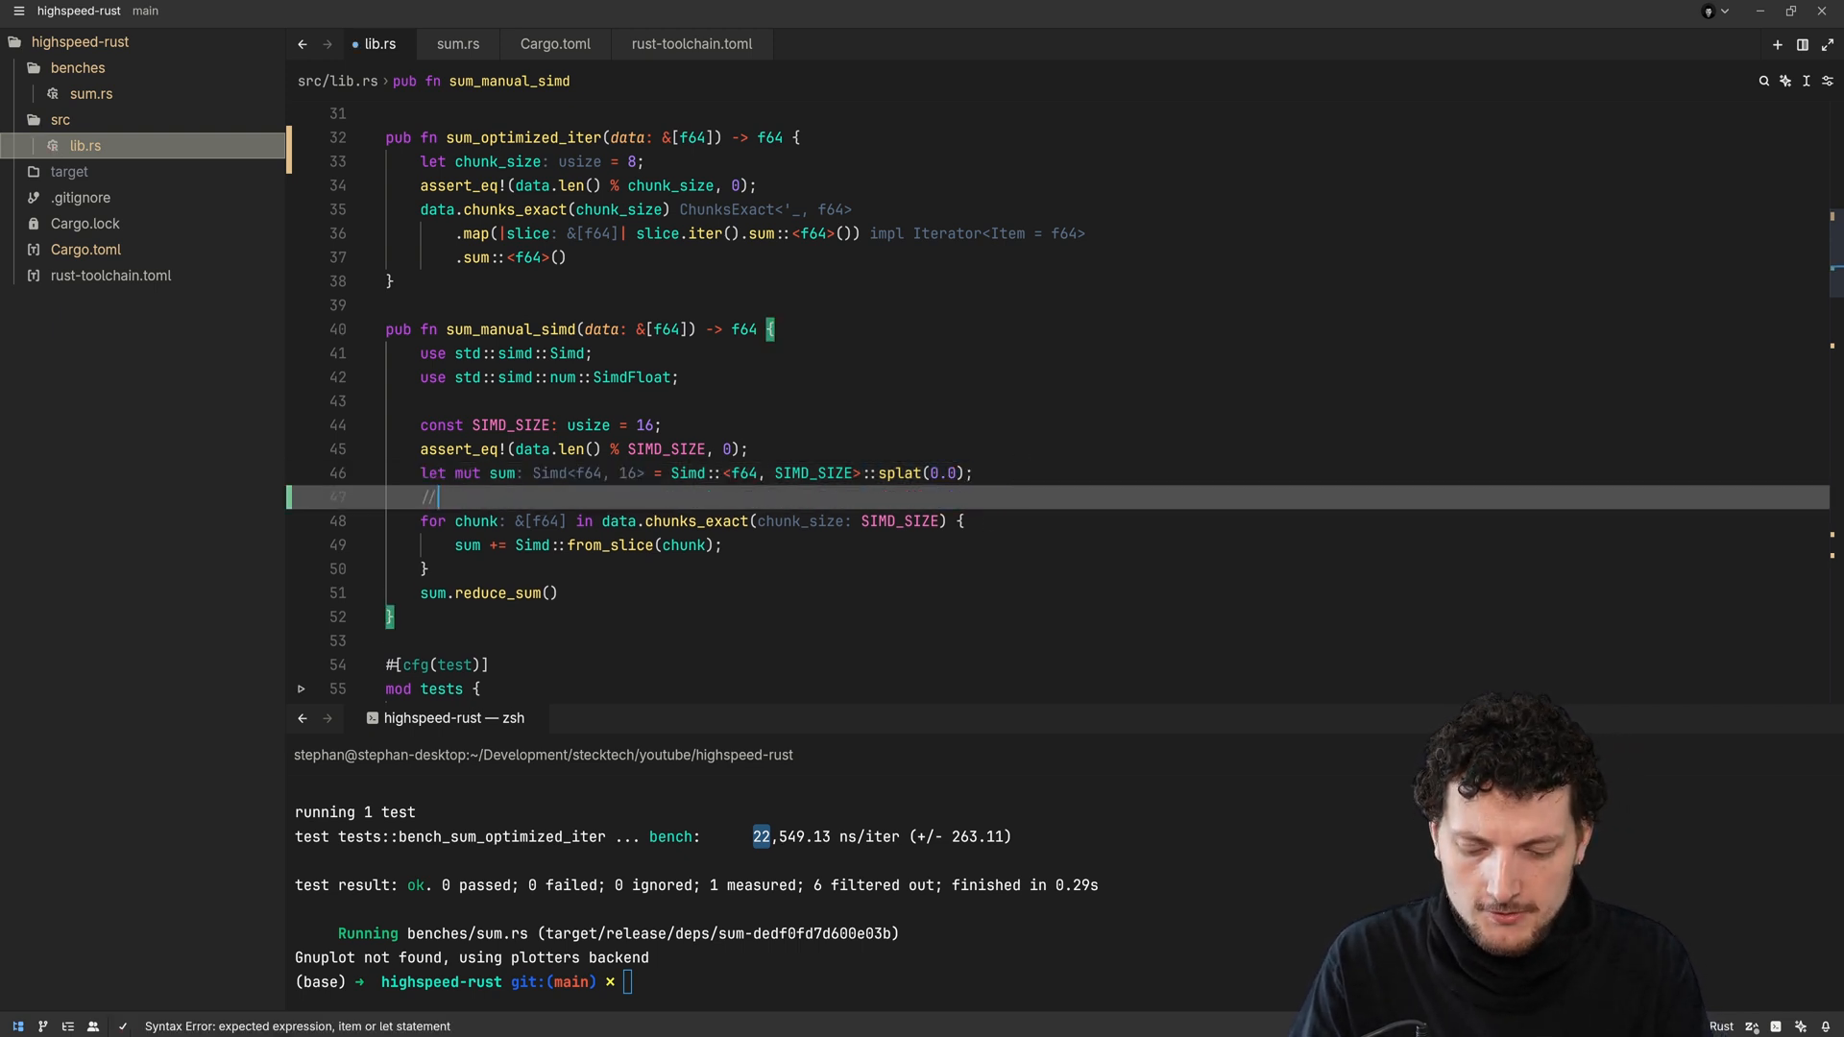
{"action": "type", "text": "[0, 0, 0, 0, 0,"}
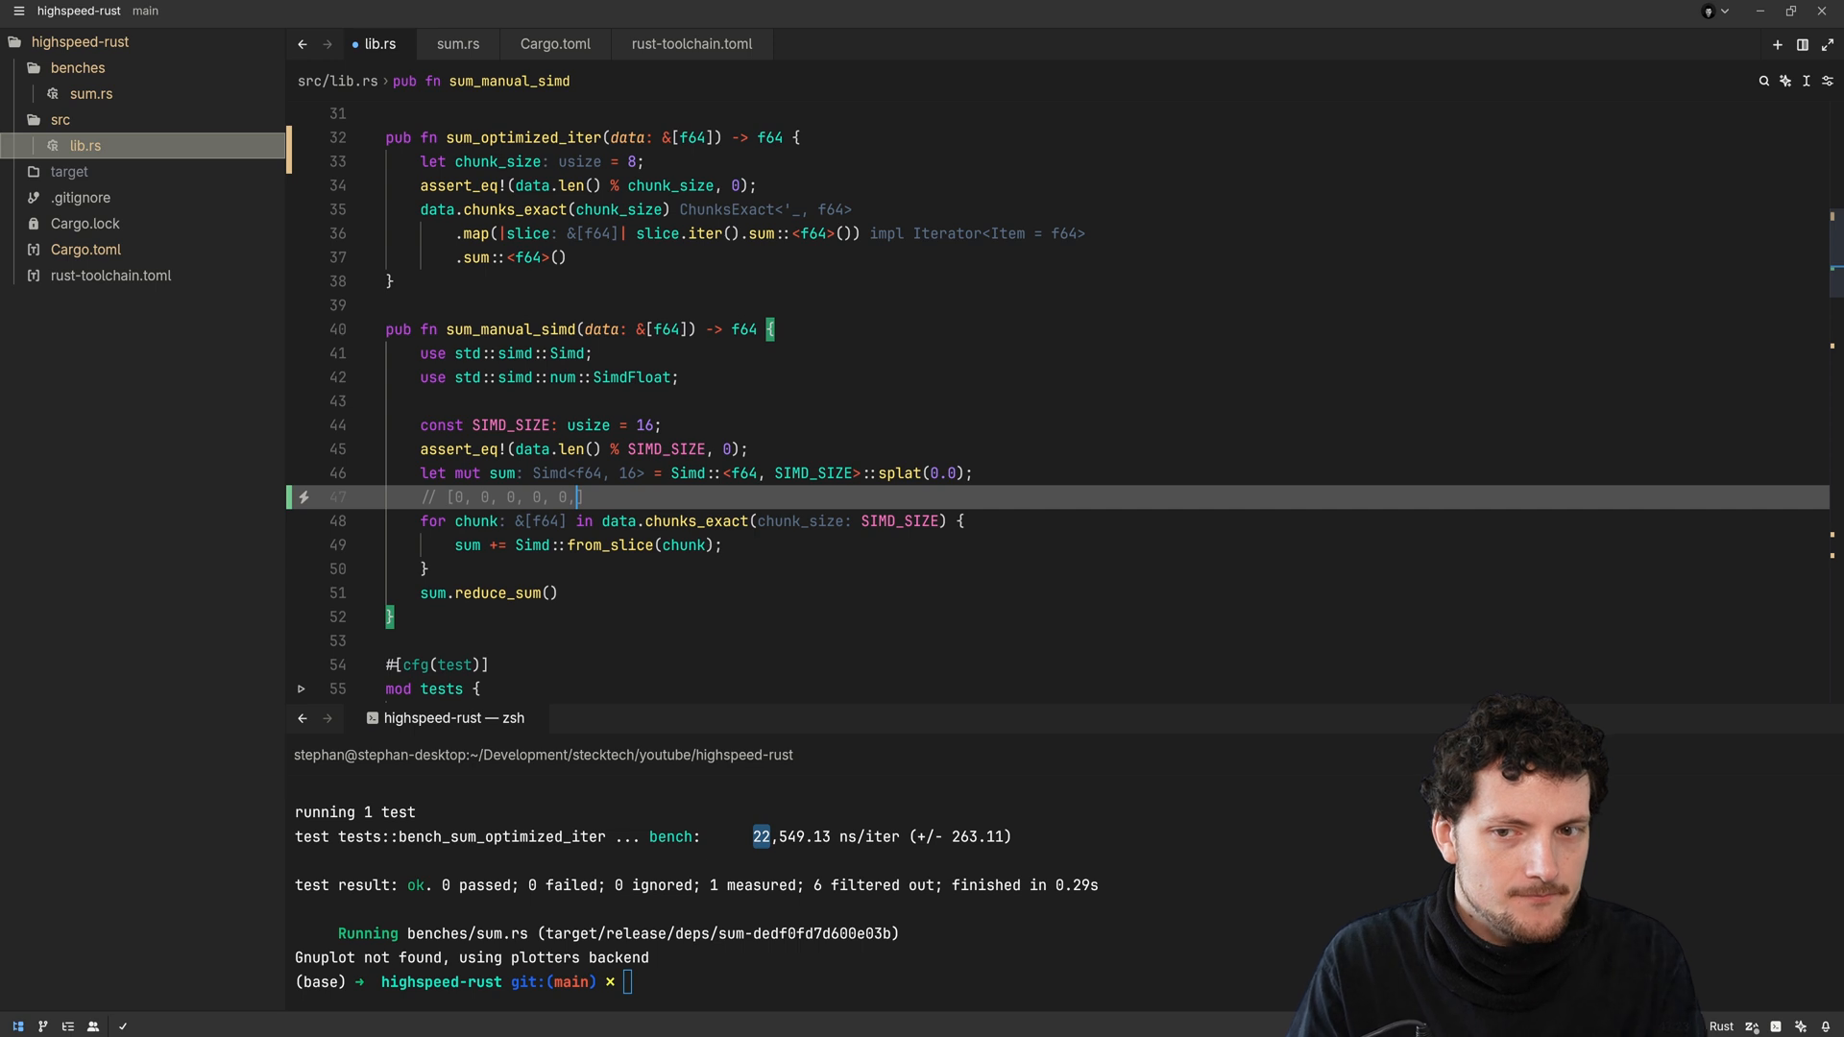
{"action": "key", "text": "Delete"}
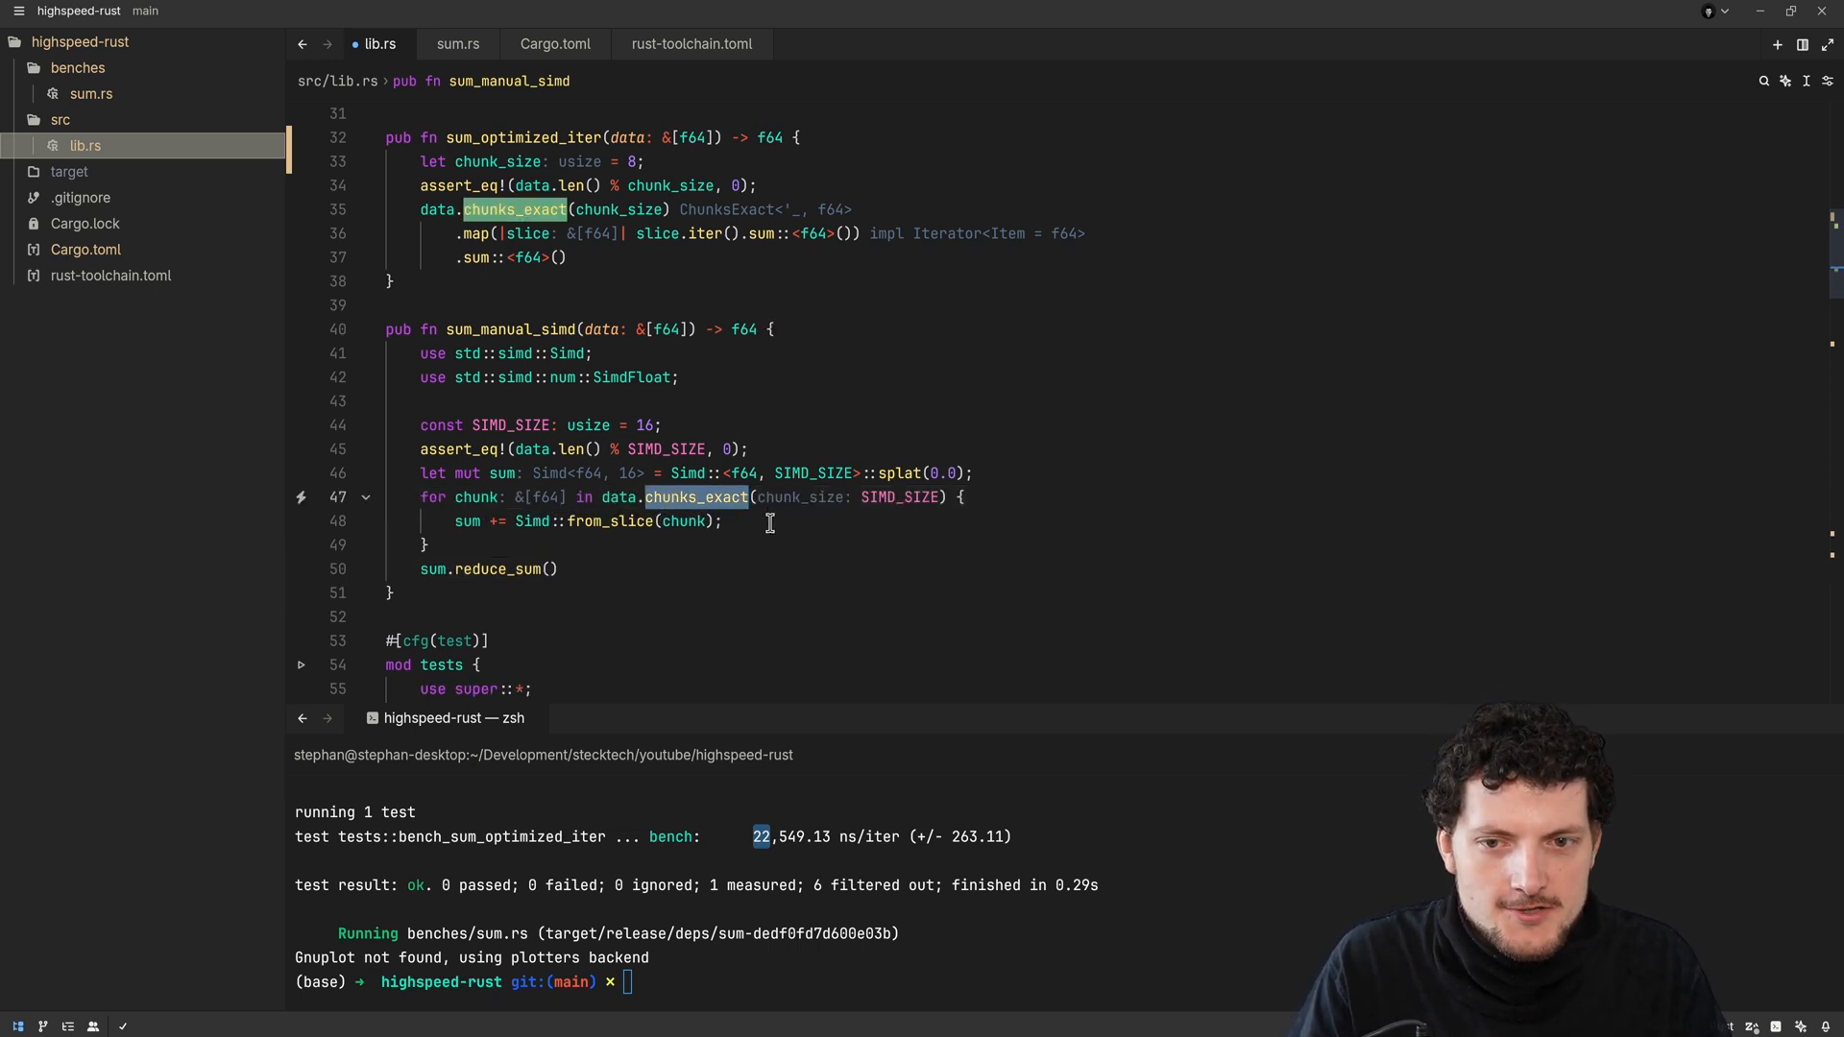
{"action": "double_click", "coordinate": [508, 424]}
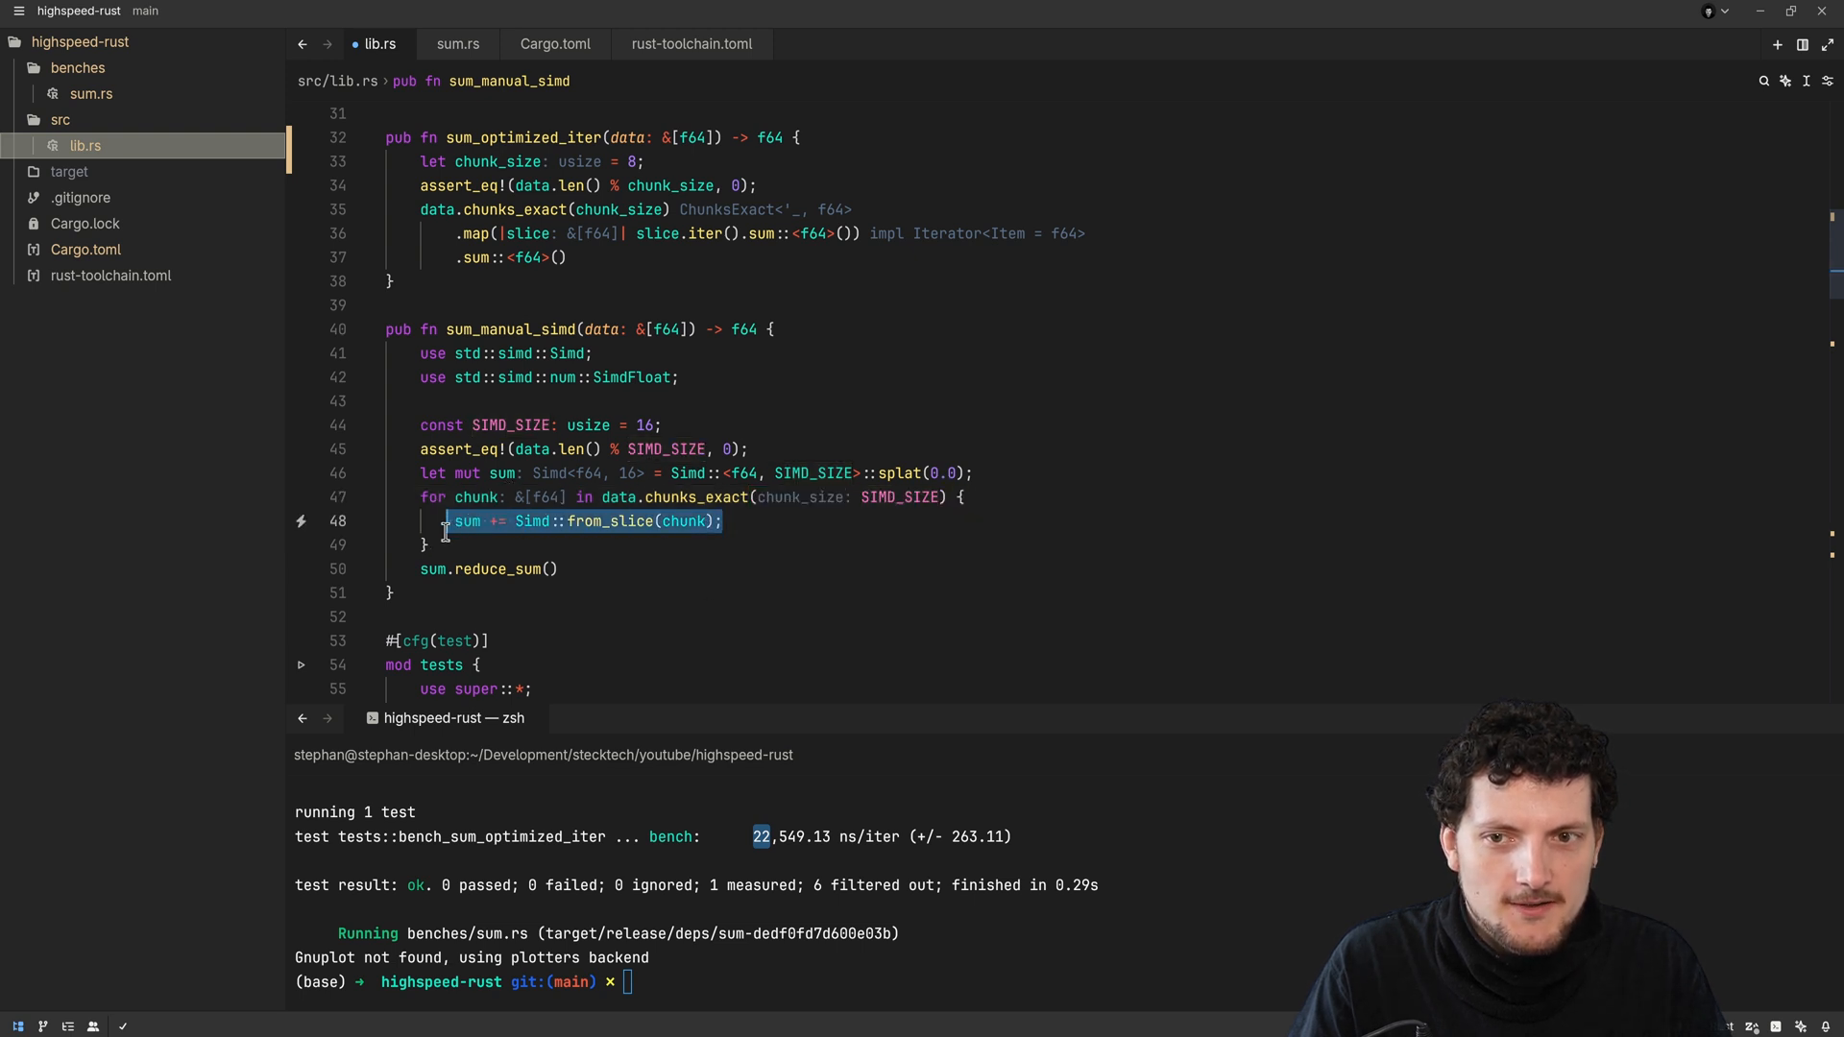
{"action": "double_click", "coordinate": [609, 520]}
{"action": "type", "text": "//"}
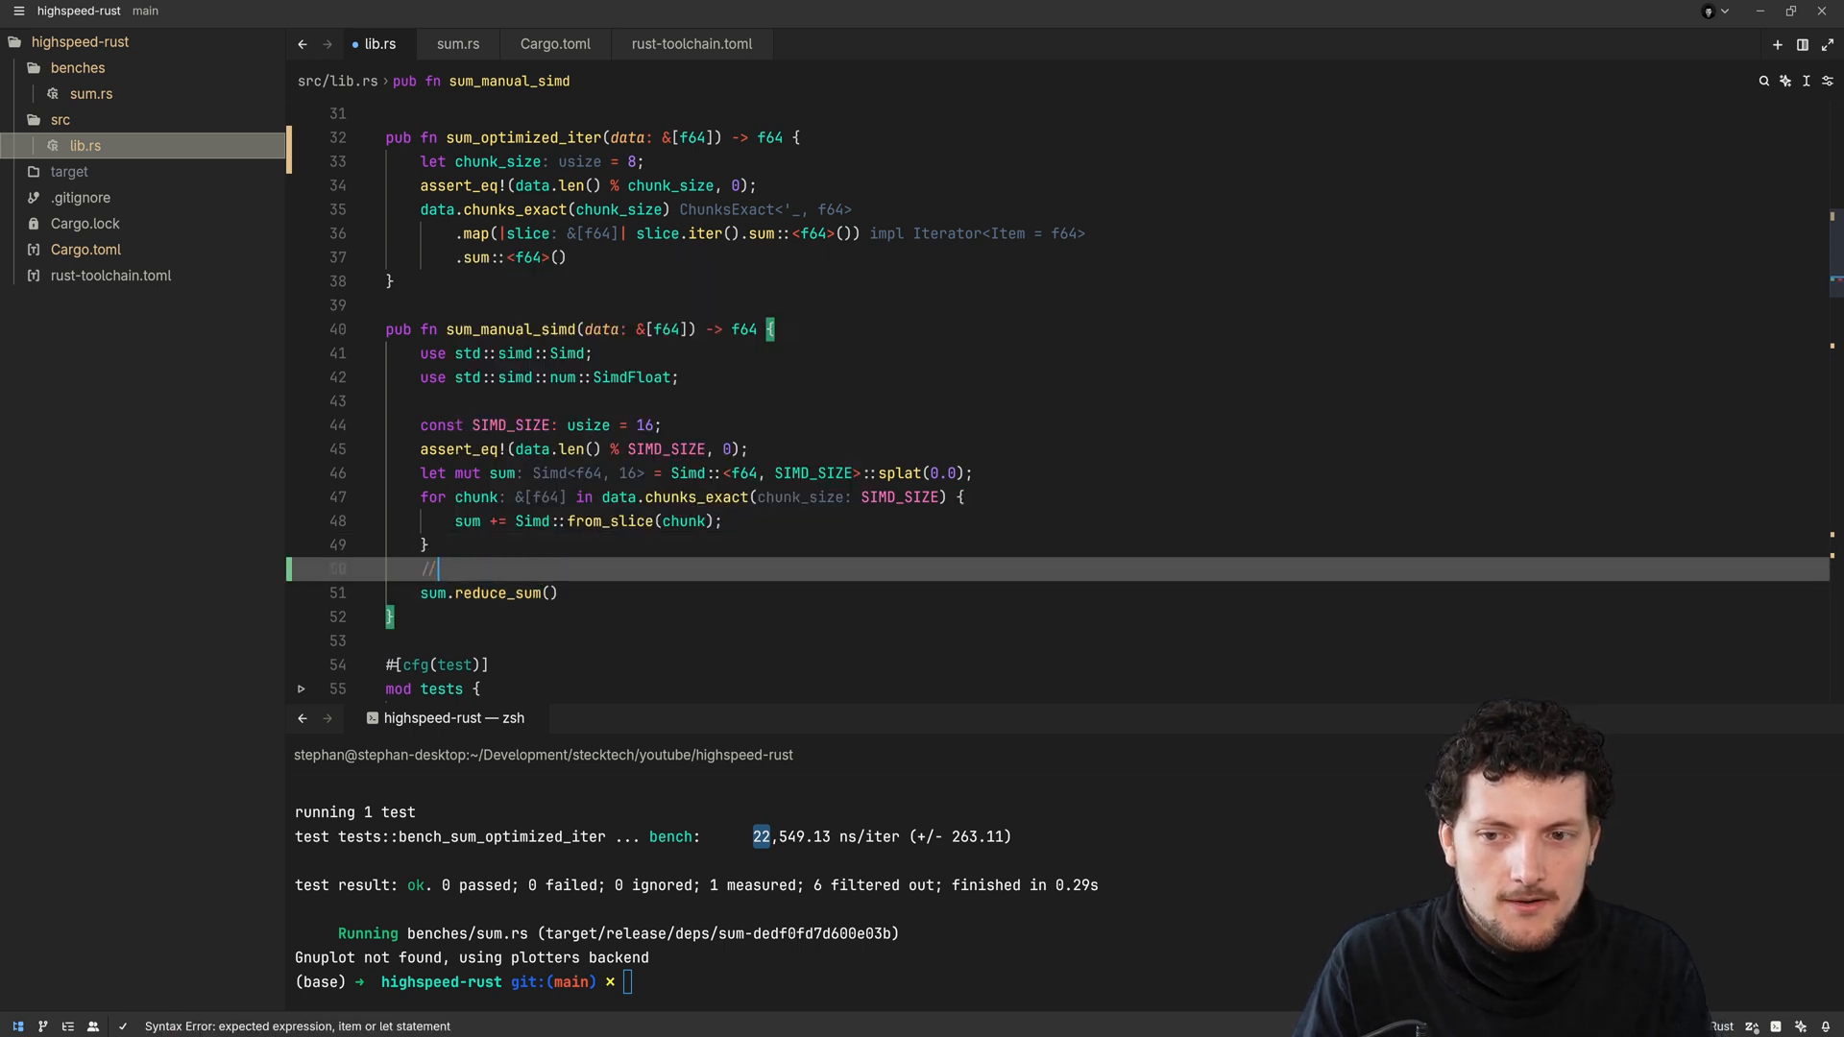
{"action": "type", "text": "[x"}
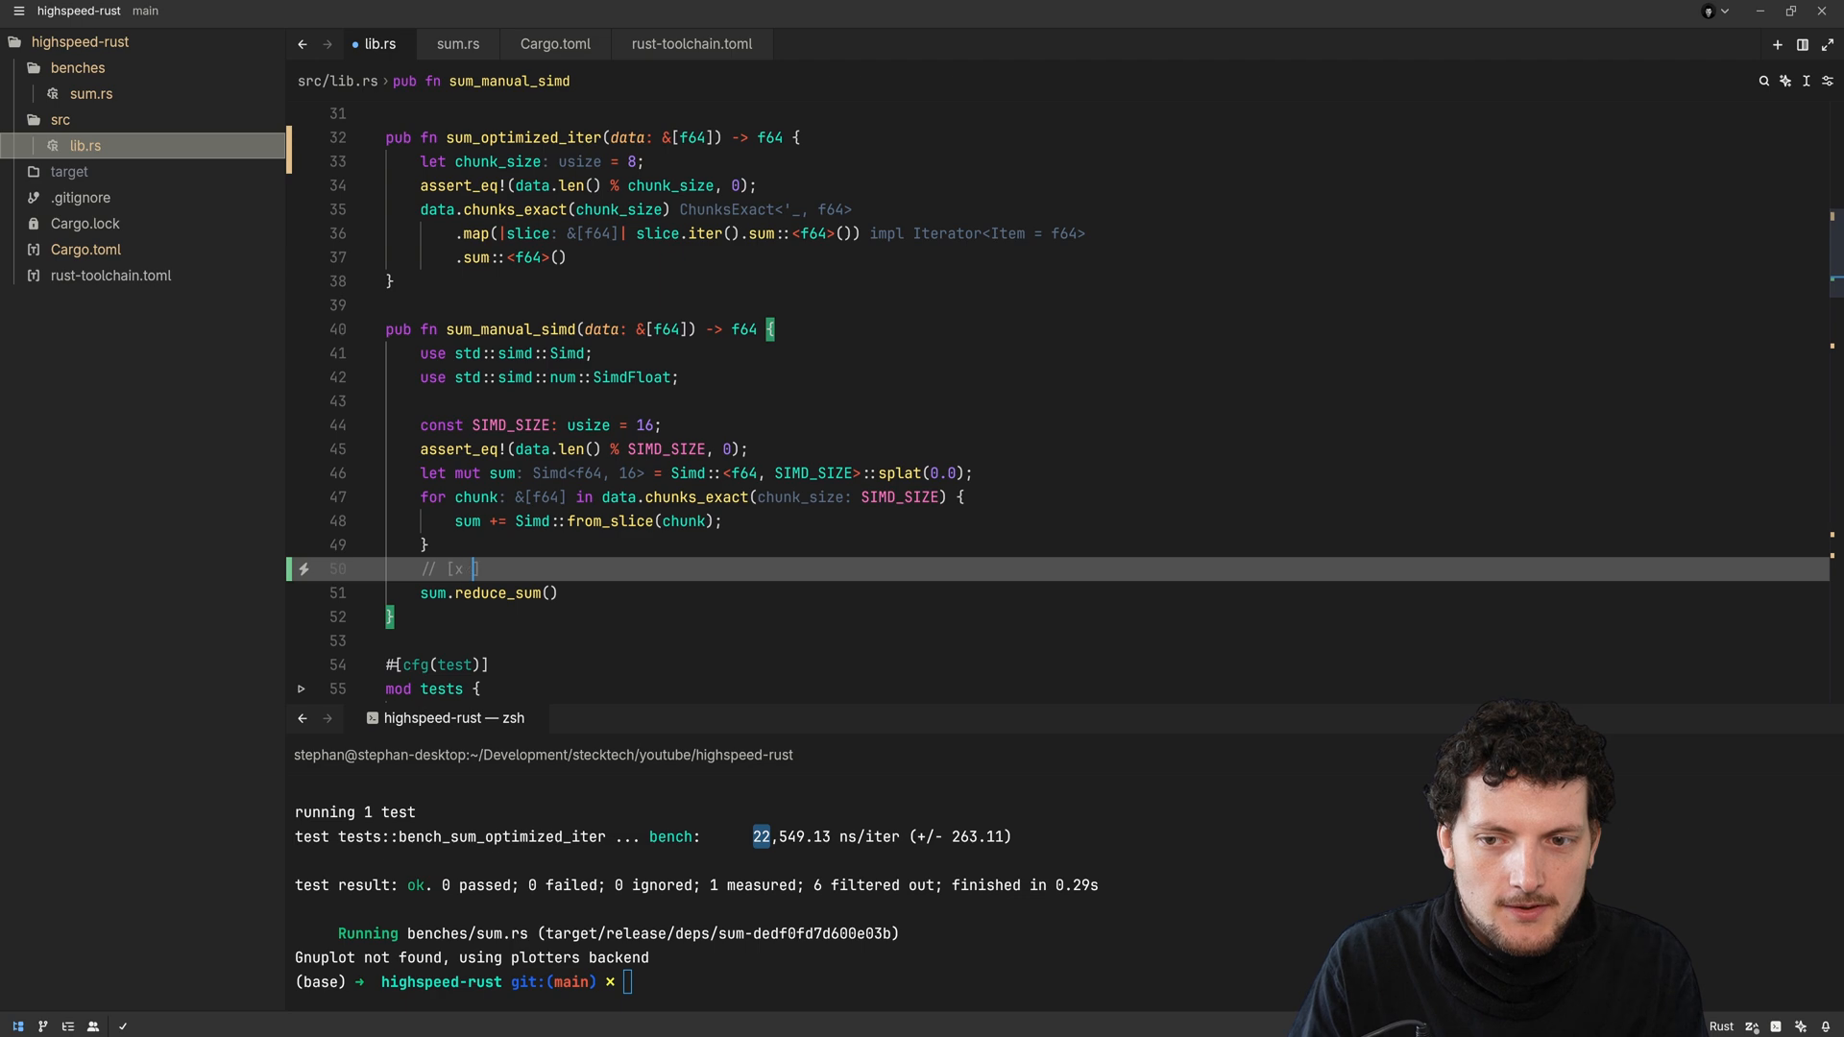
{"action": "type", "text": "x x x x x]"}
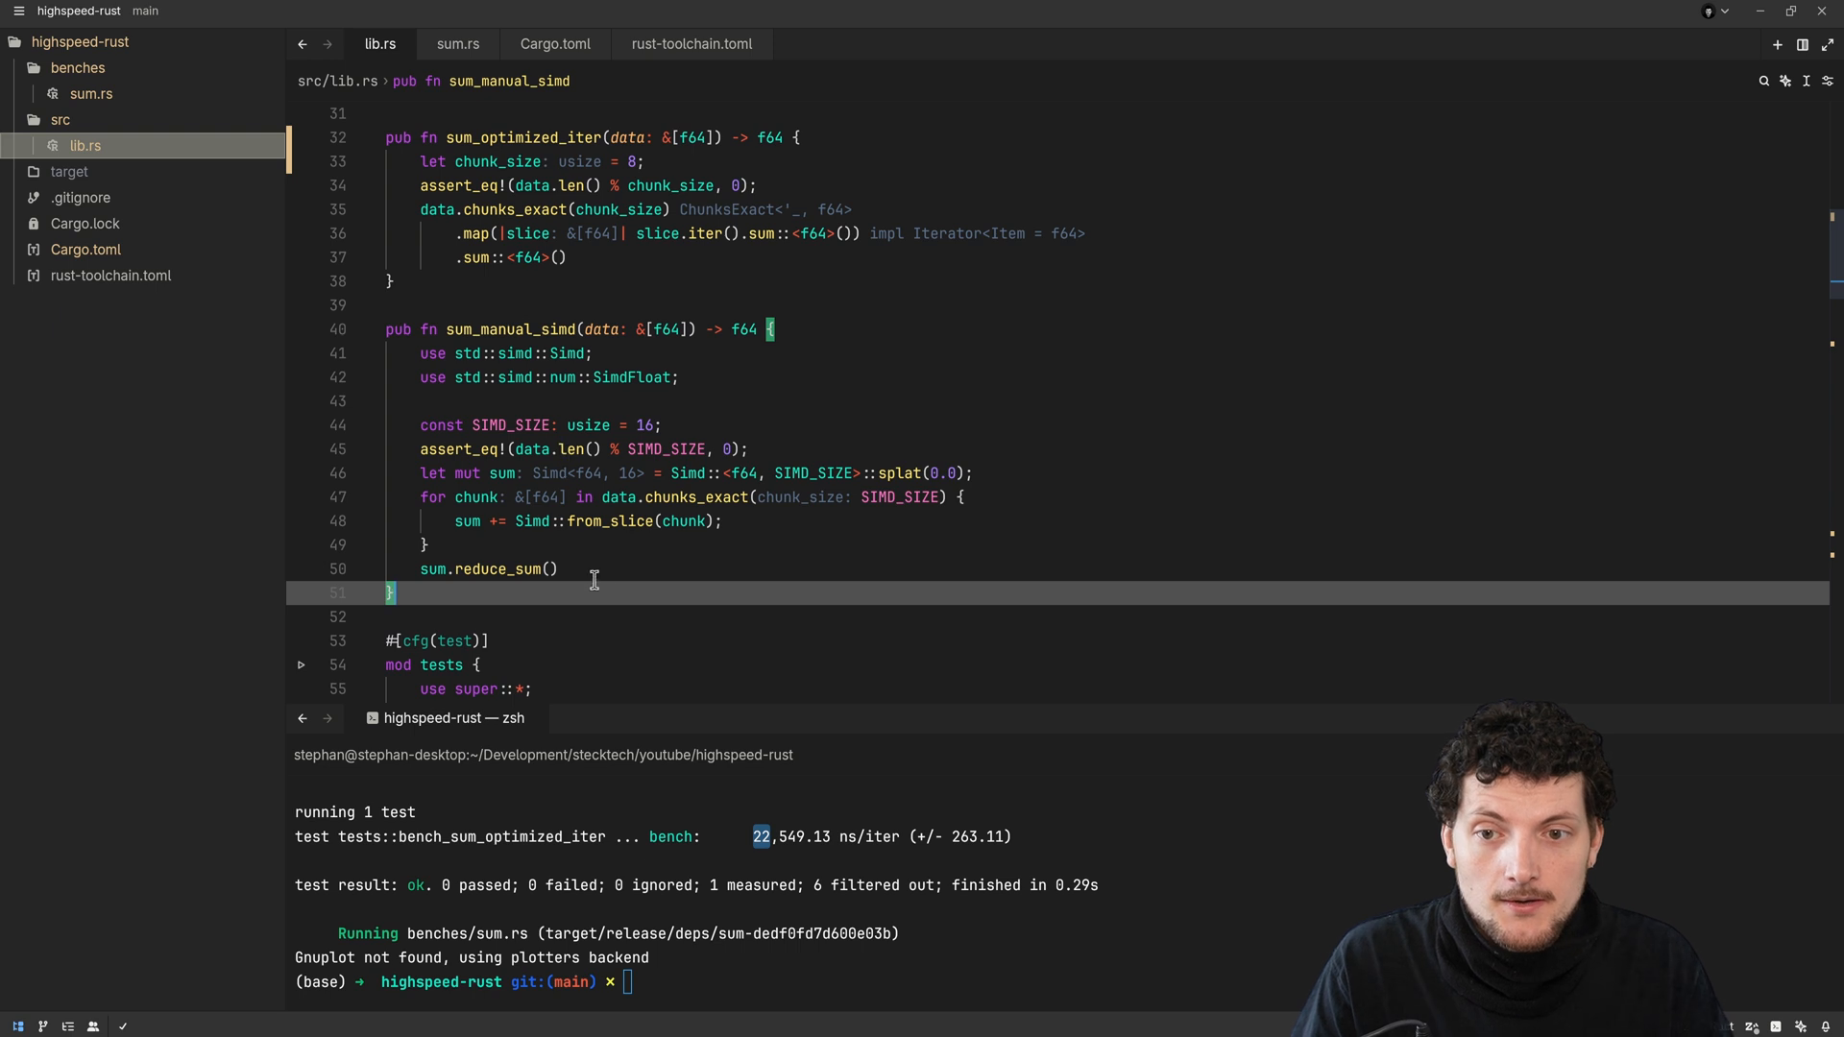
{"action": "mouse_move", "coordinate": [776, 564]}
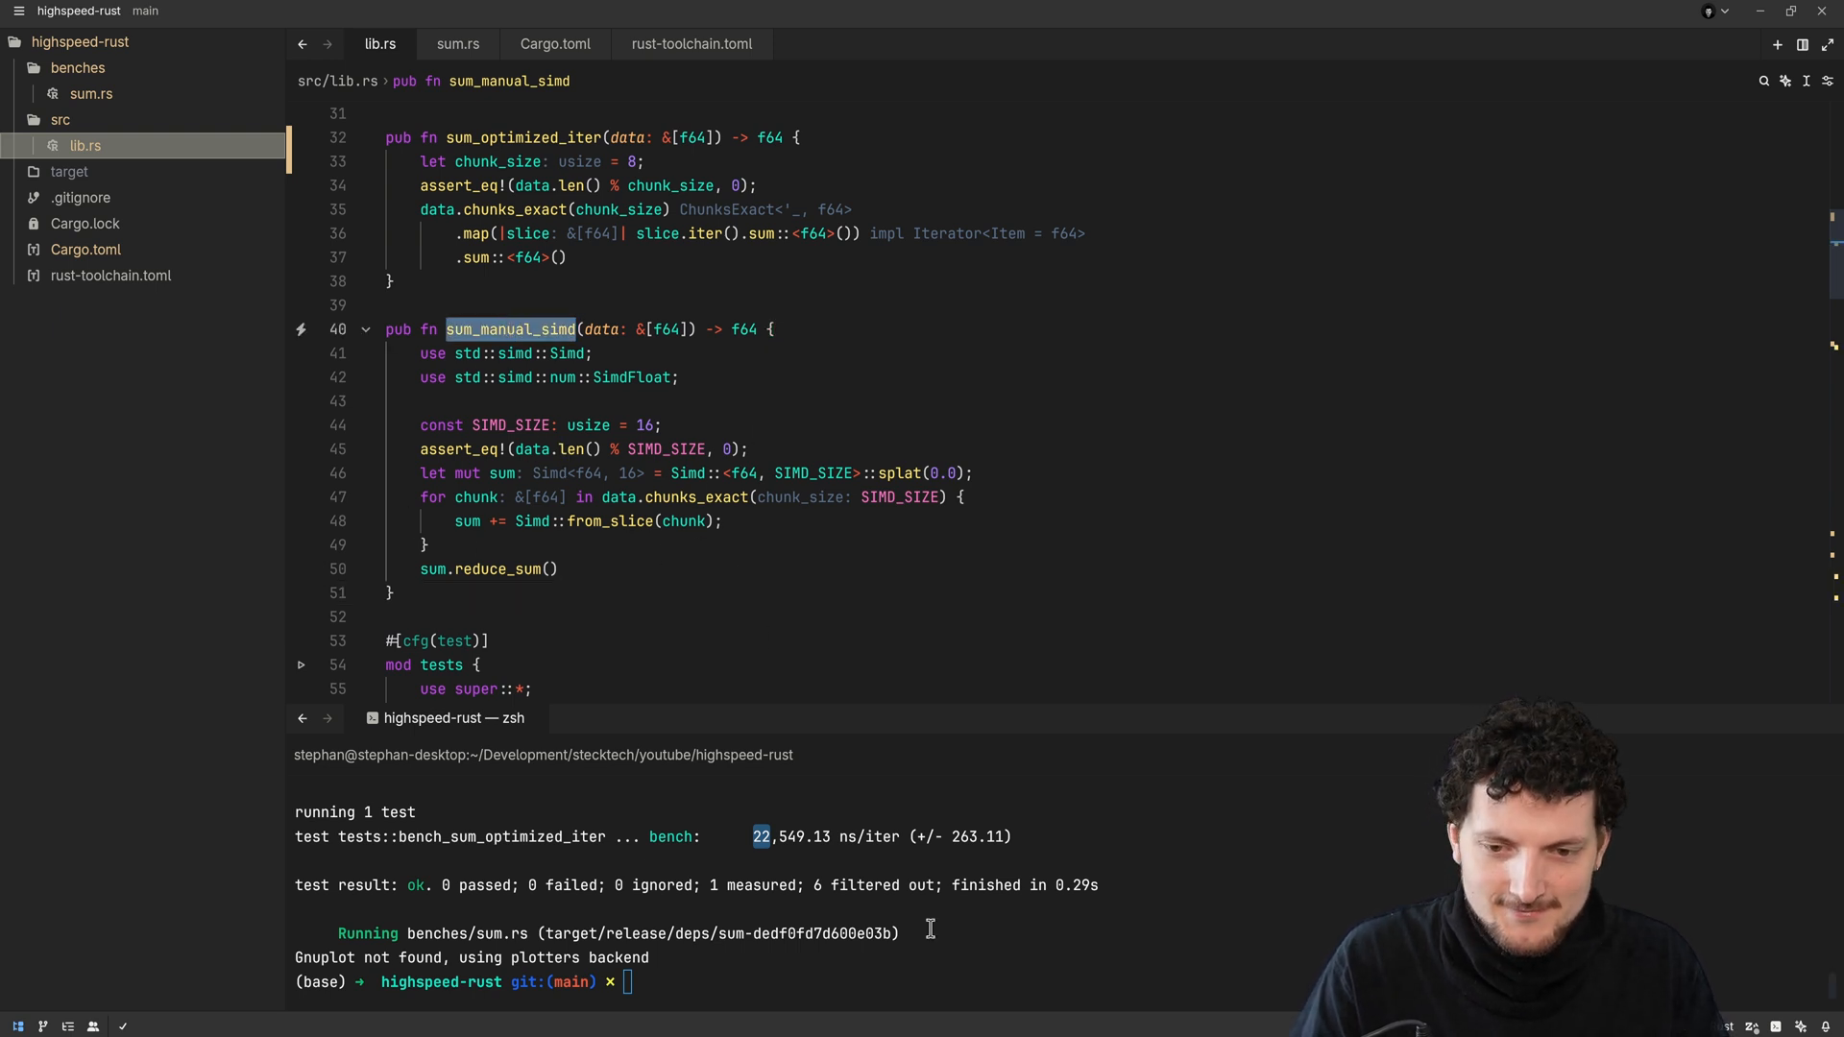
Benchmark sum_manual_simd (about 13,696 ns/iter) and select the SIMD_SIZE value for editing
{"action": "type", "text": "cargo bench bench_su"}
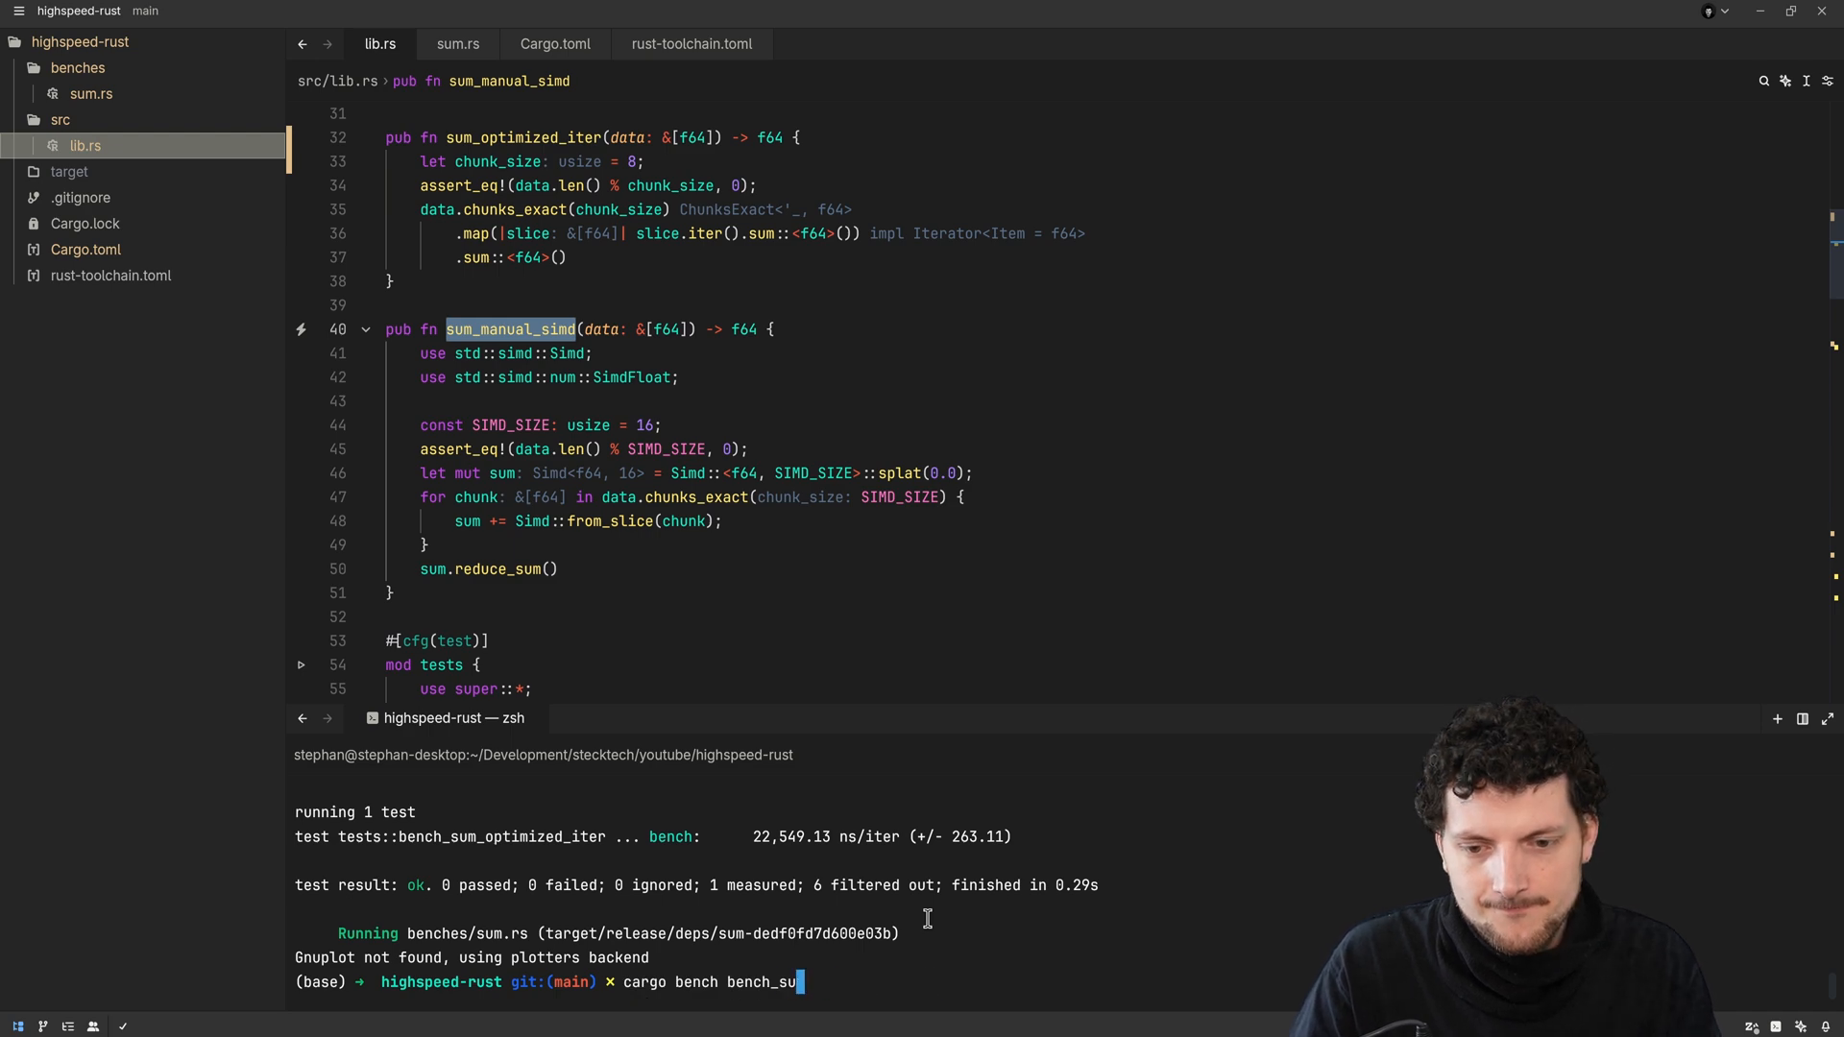
{"action": "type", "text": "sum_manual_simd"}
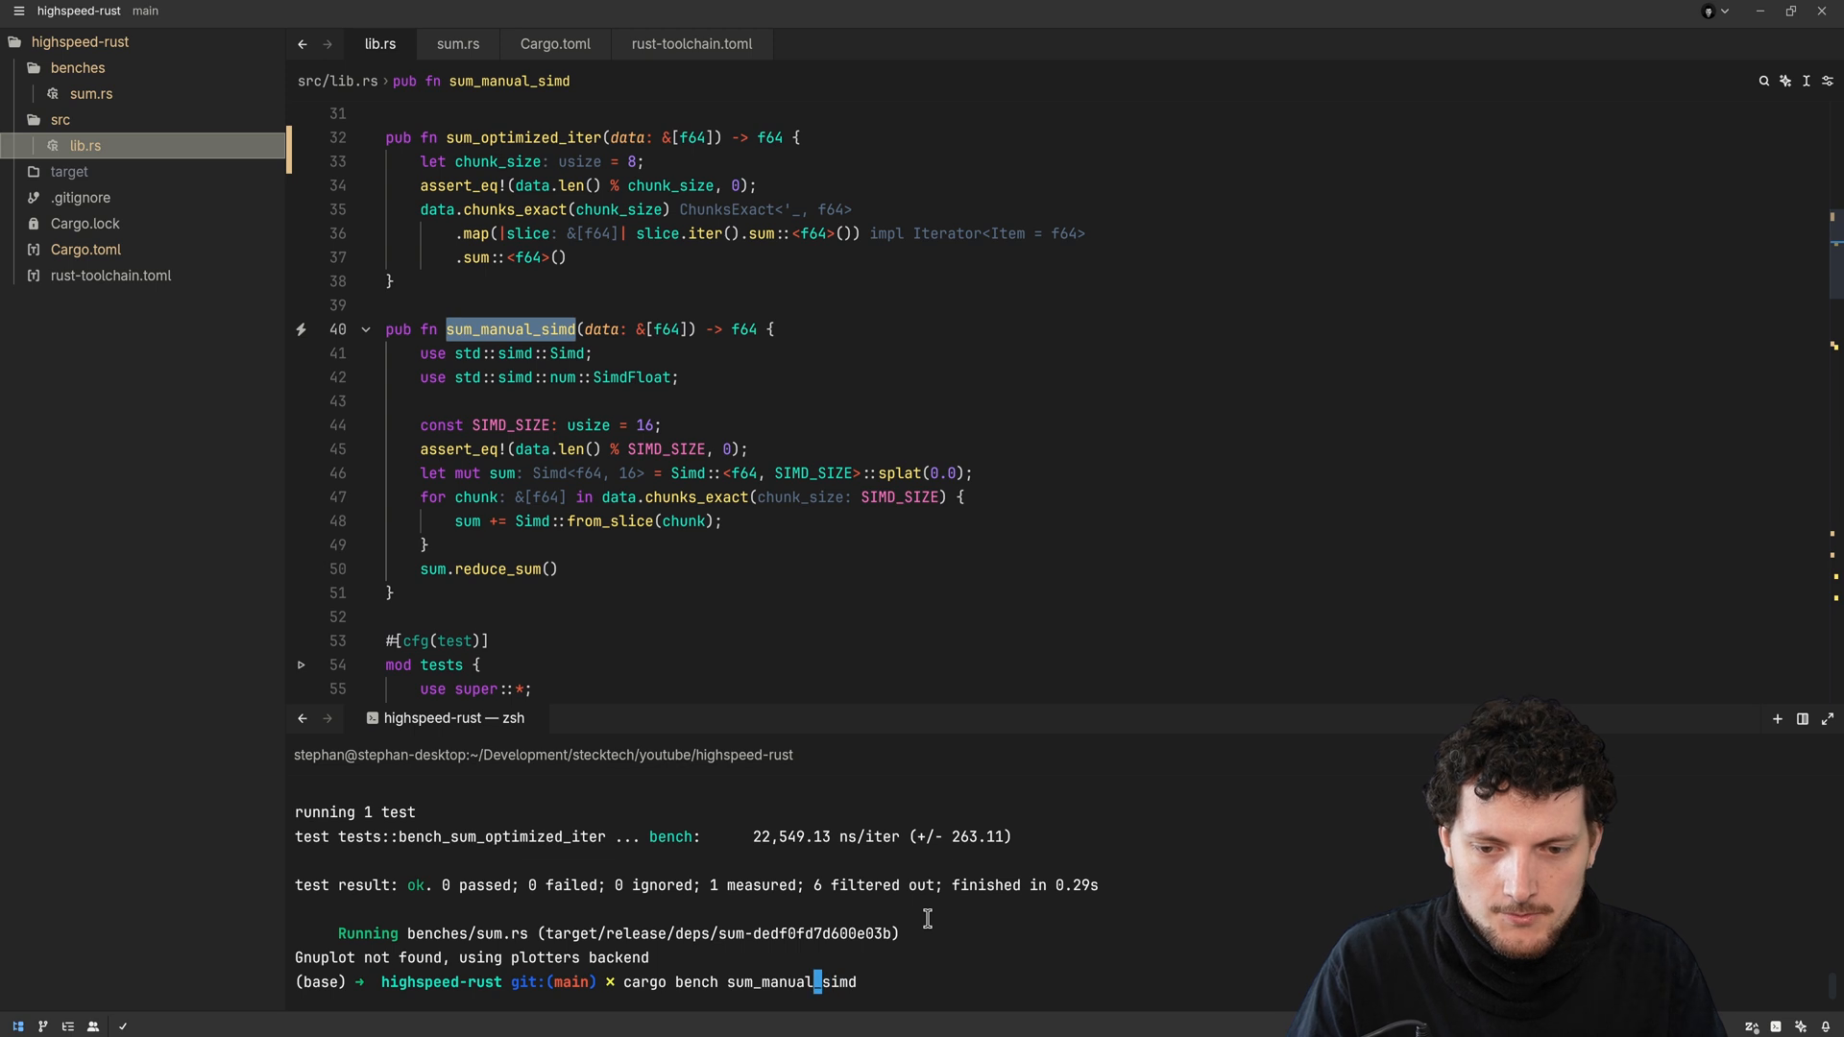
{"action": "type", "text": "bench_"}
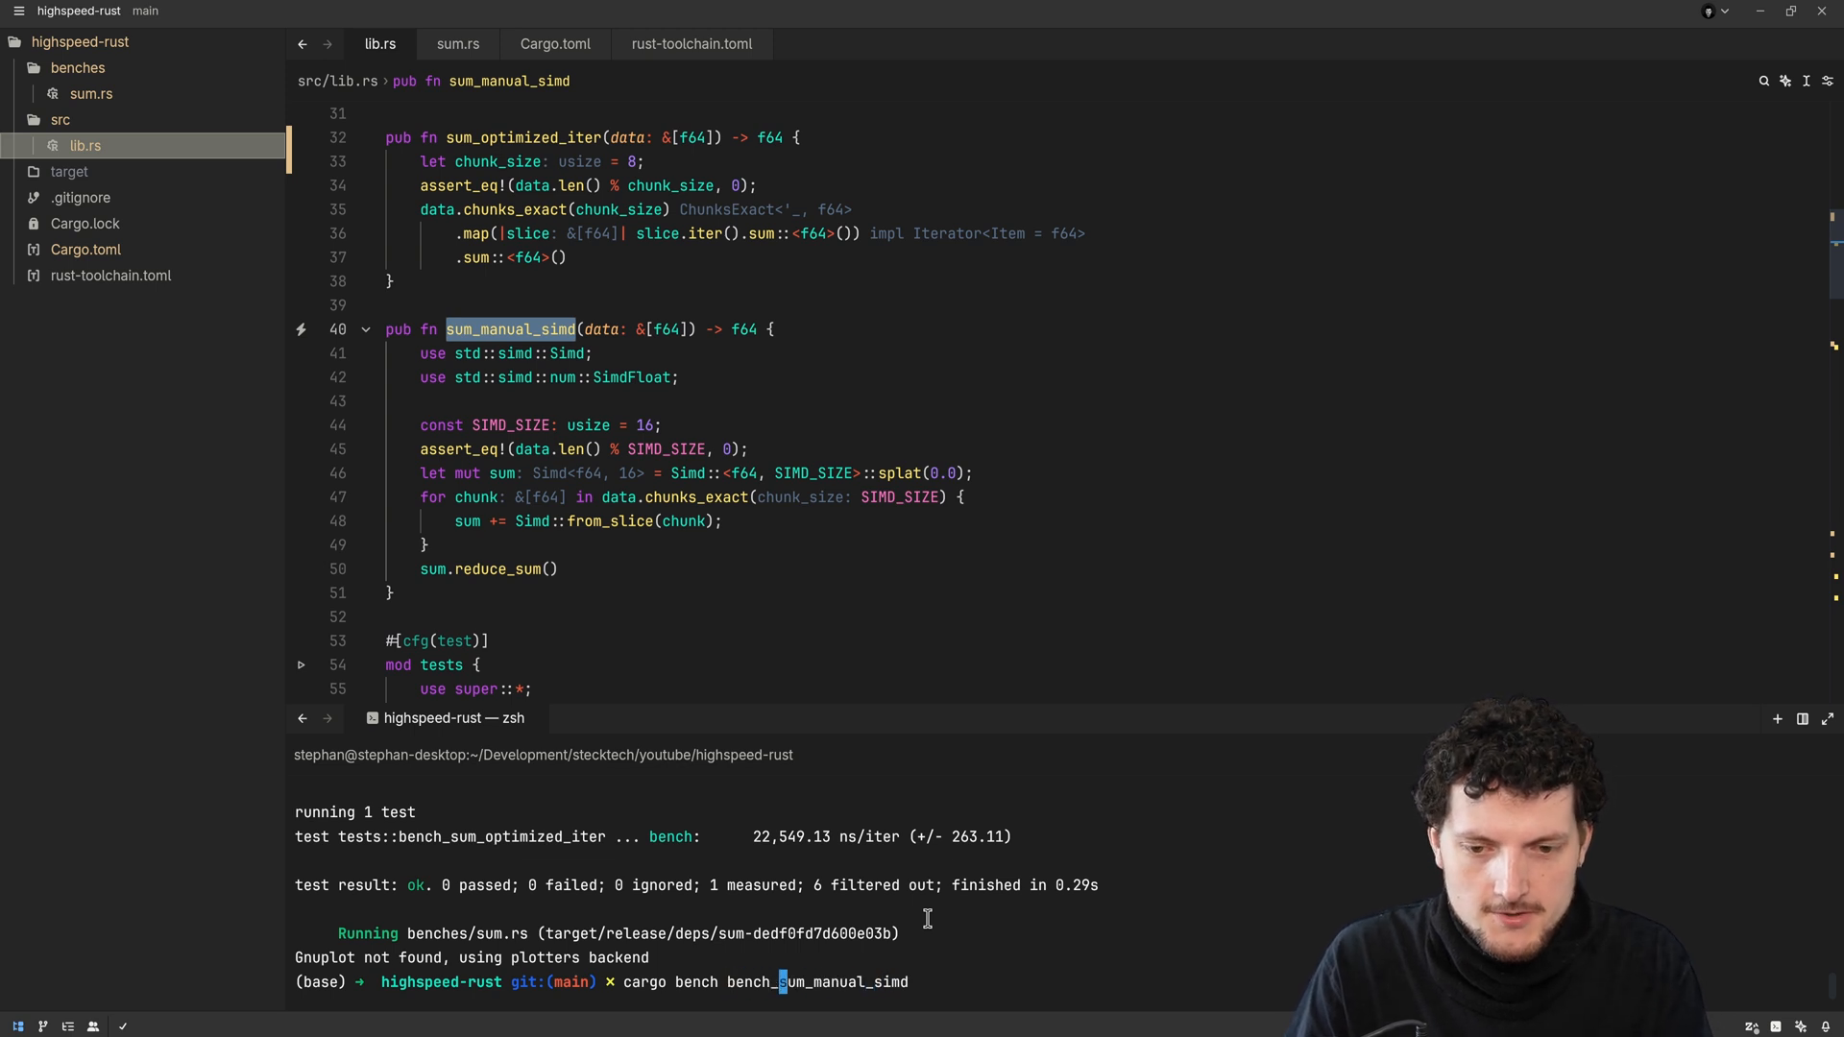
{"action": "key", "text": "Return"}
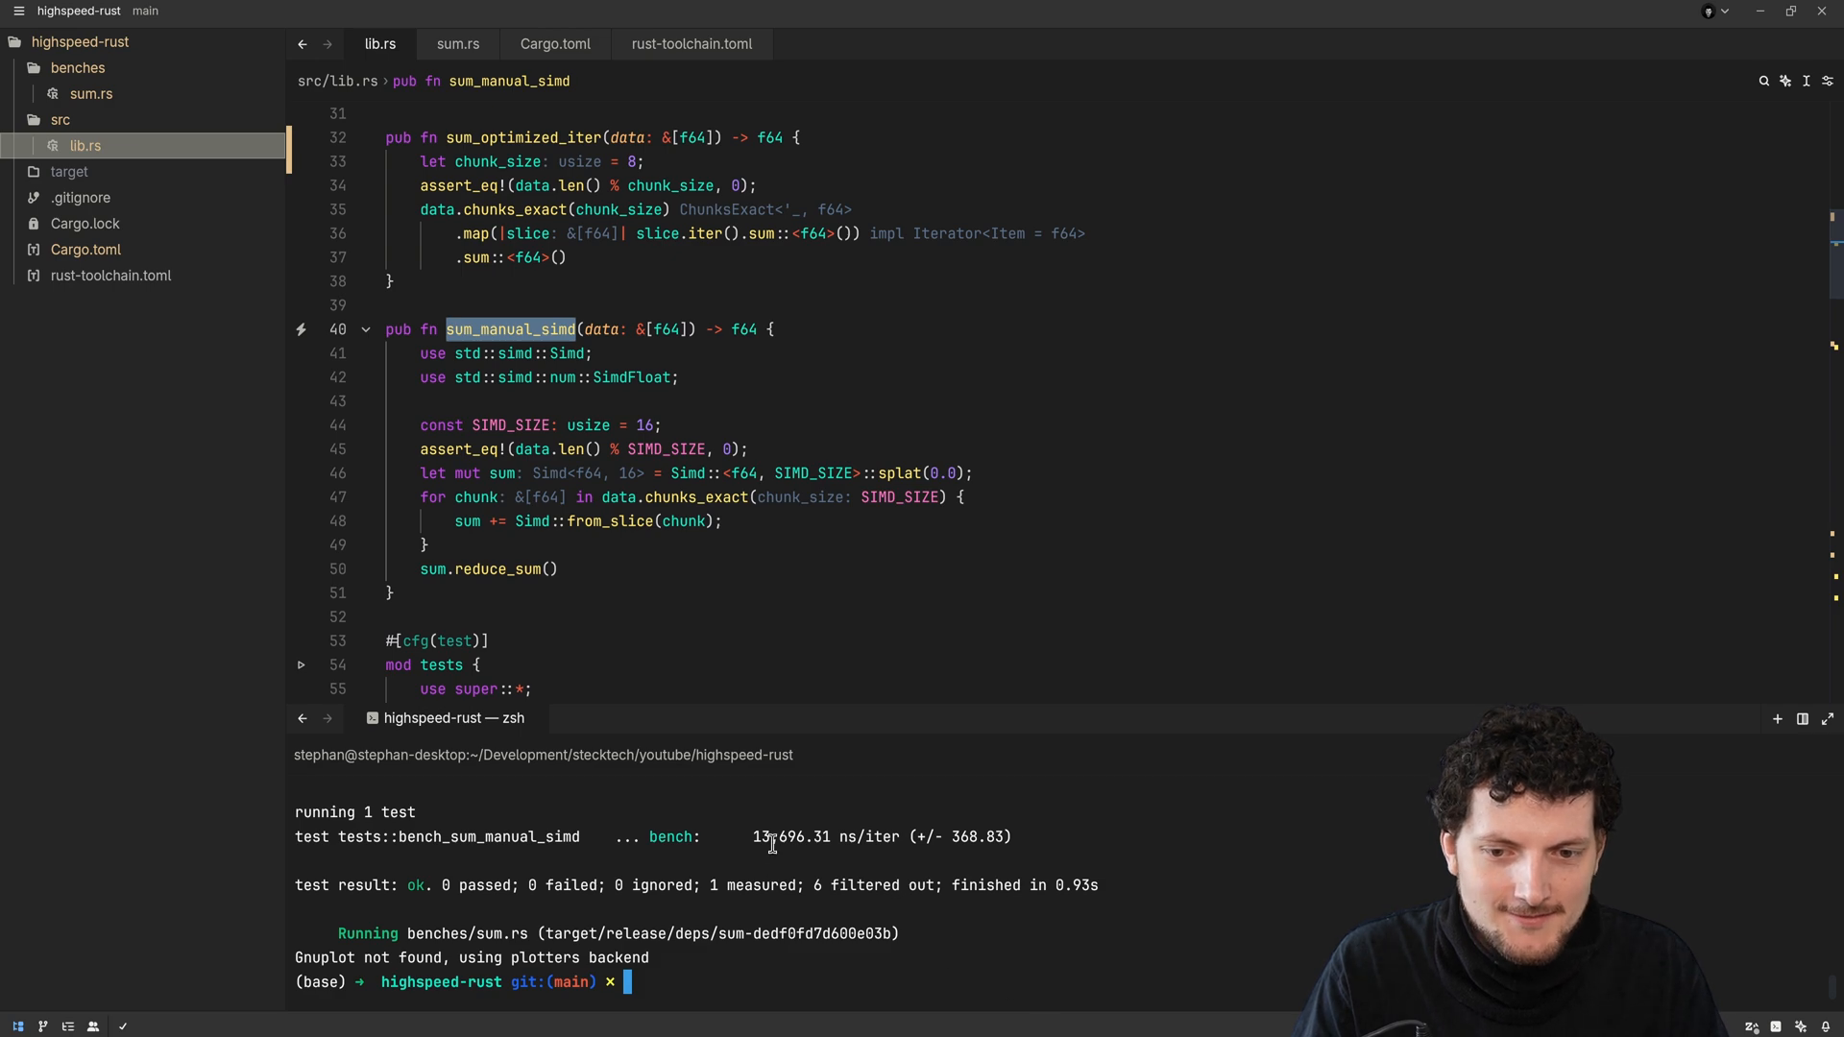
{"action": "double_click", "coordinate": [791, 836]}
{"action": "type", "text": "cargo bench bench_sum_manual_simd"}
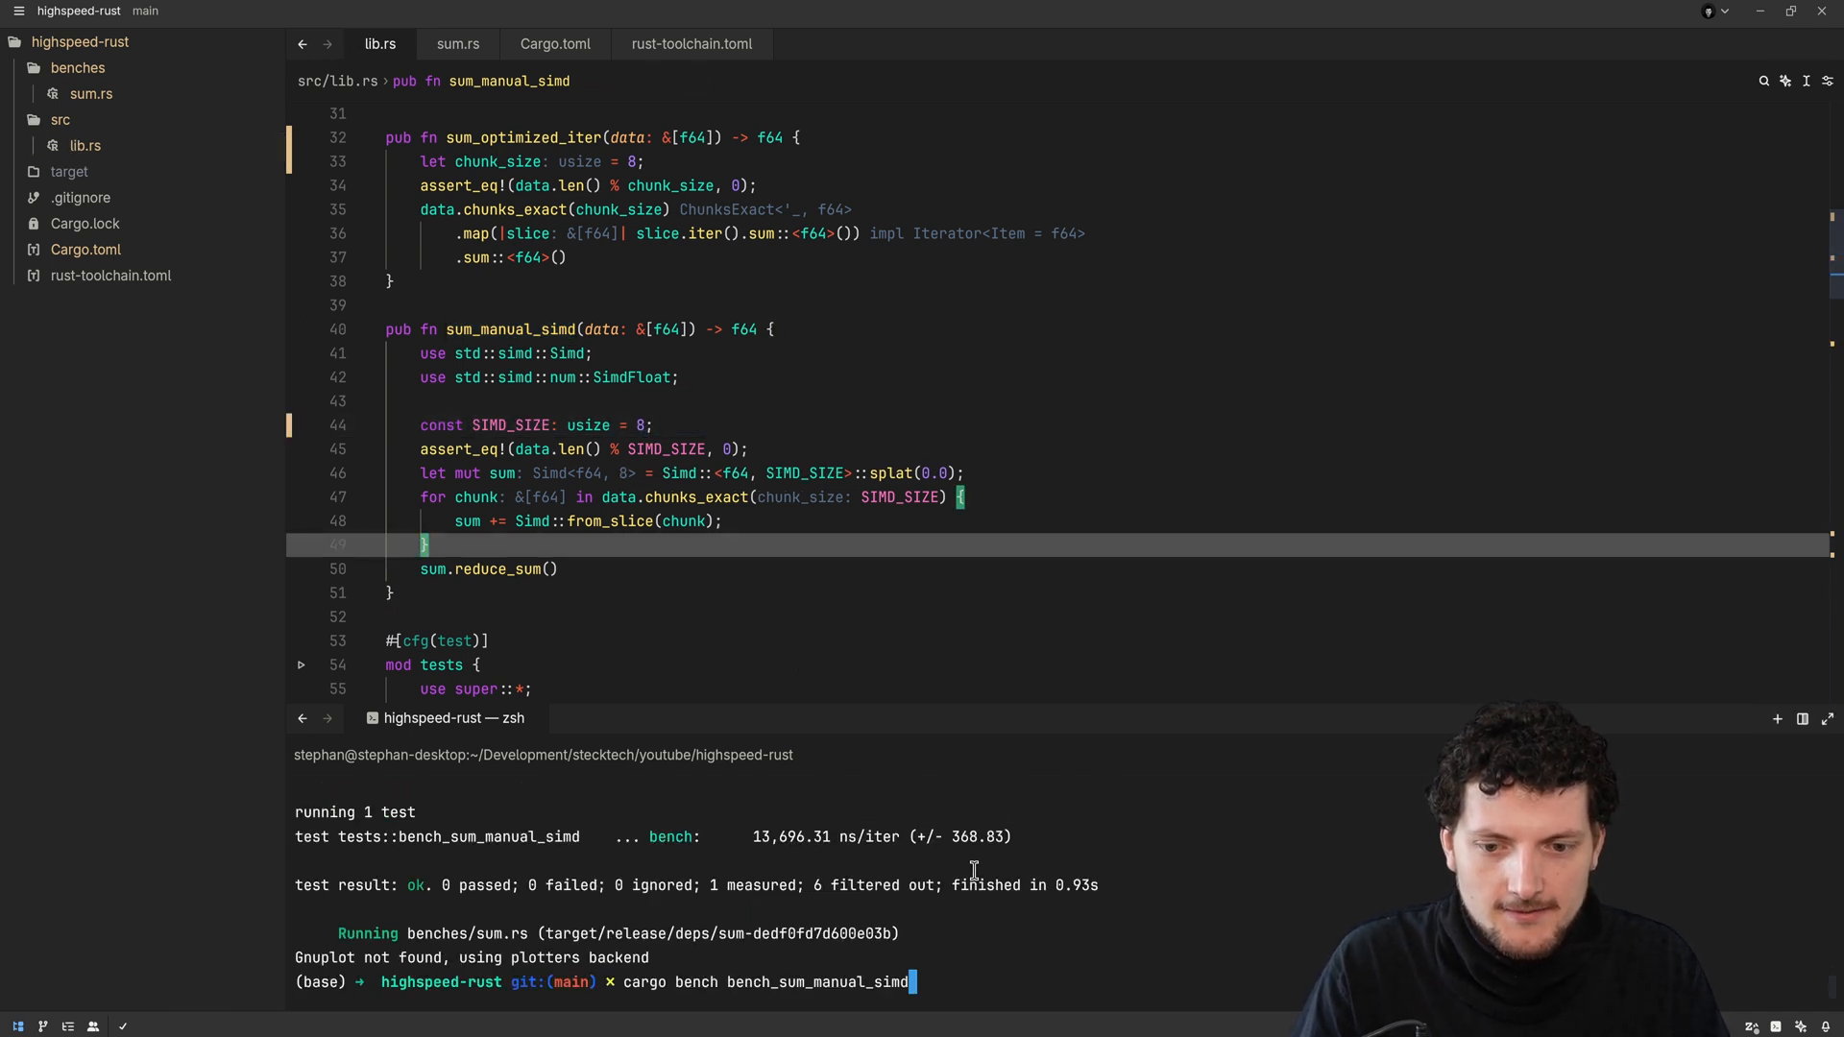
Rerun the benchmark with SIMD_SIZE 32 (about 16,552 ns/iter), then set SIMD_SIZE to 16
{"action": "key", "text": "Return"}
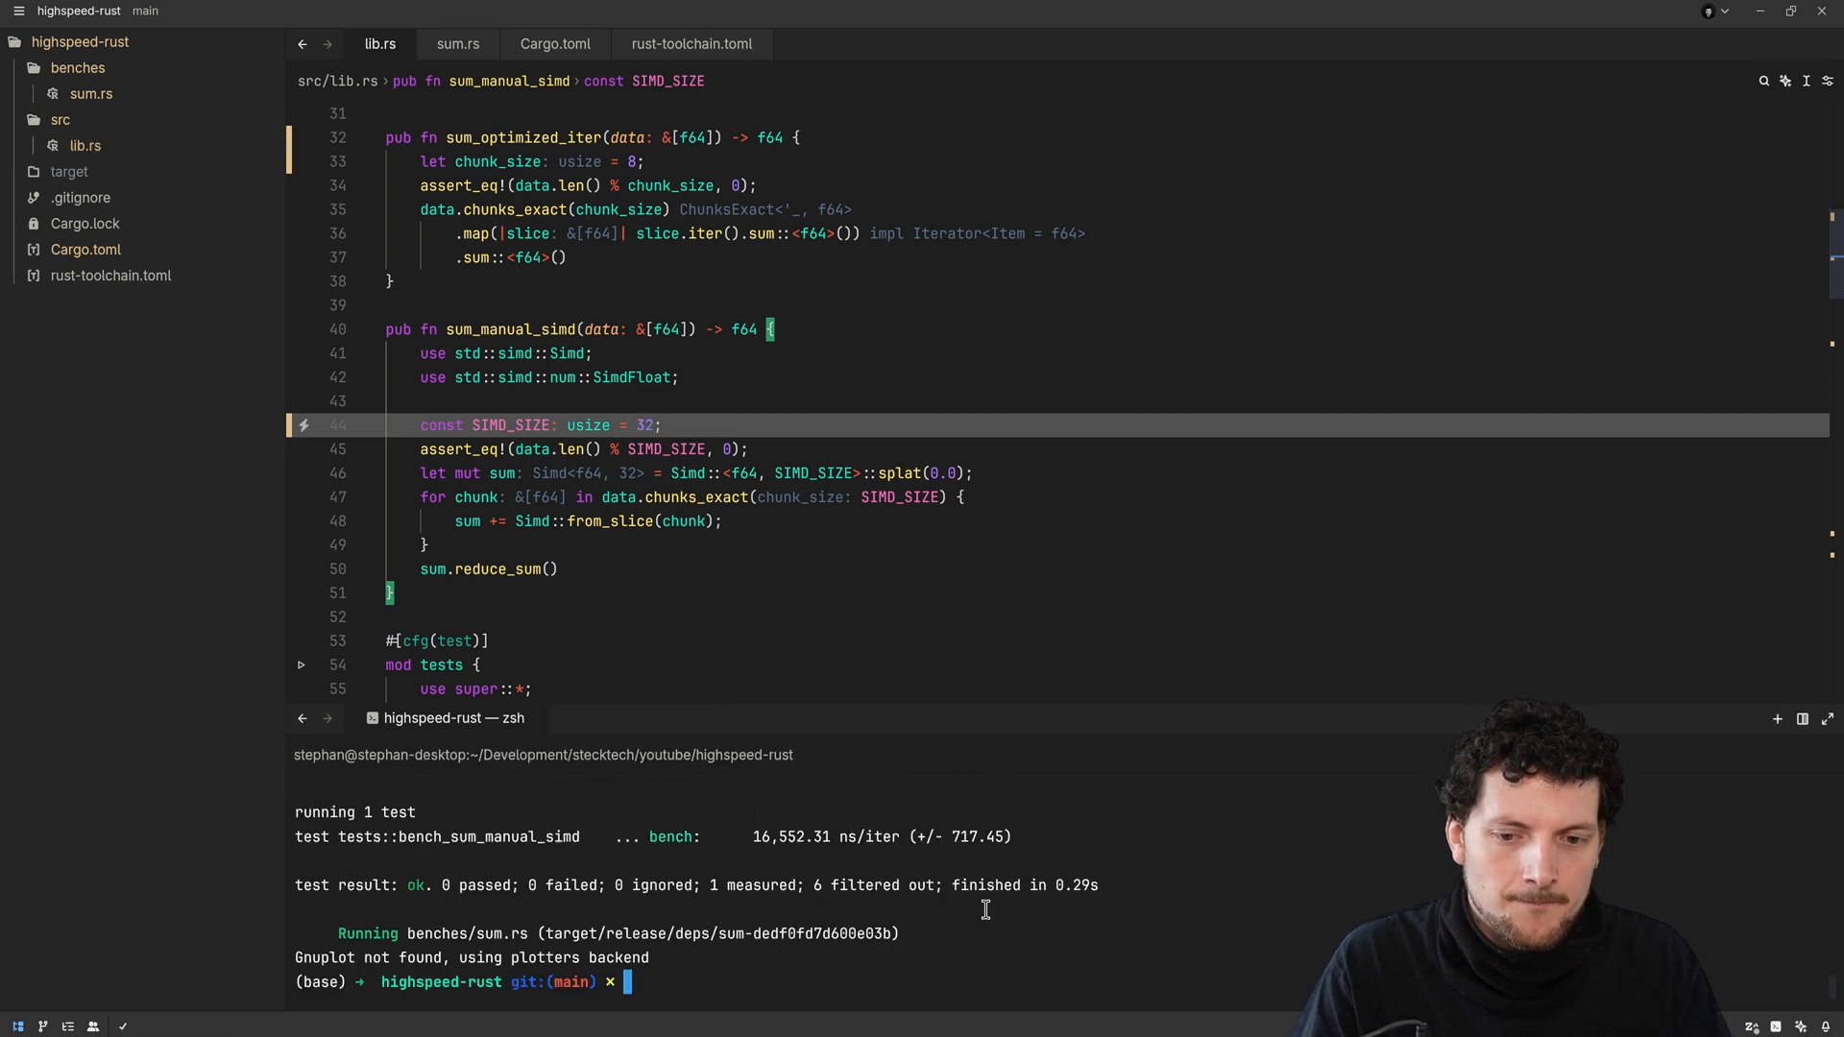
{"action": "double_click", "coordinate": [791, 836]}
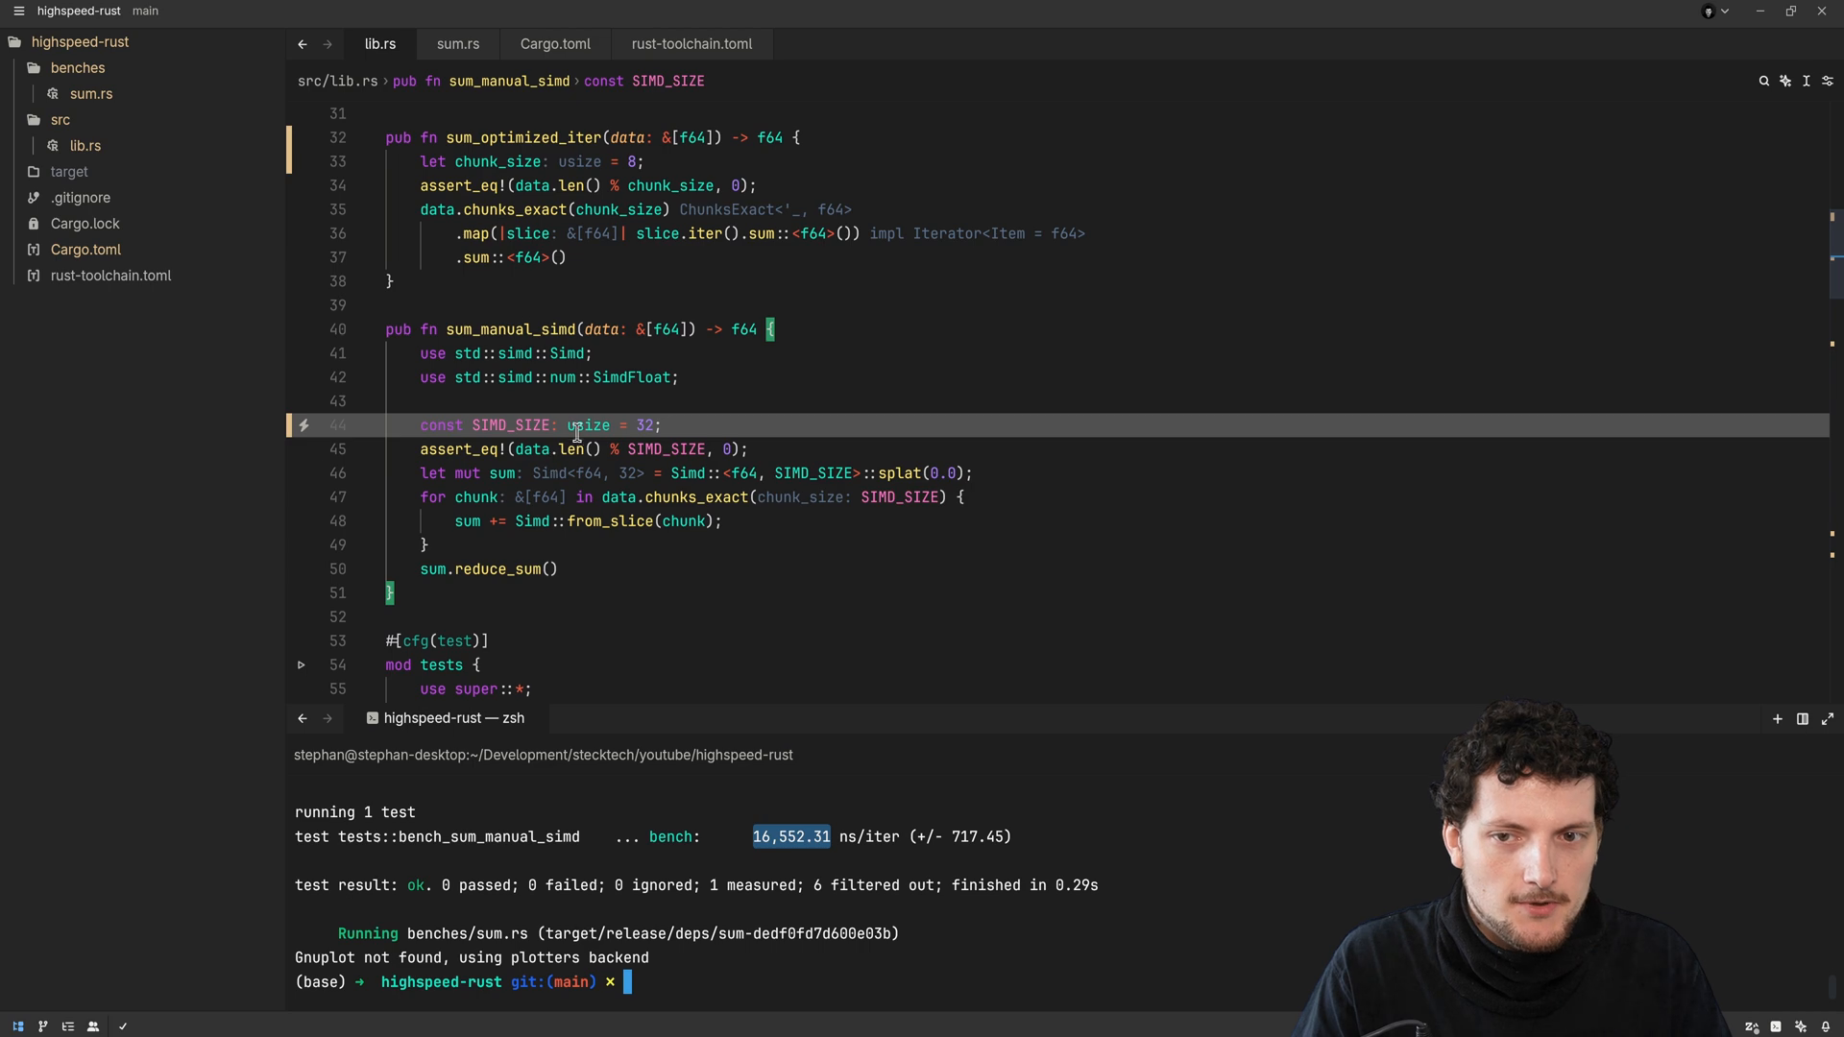
{"action": "type", "text": "16"}
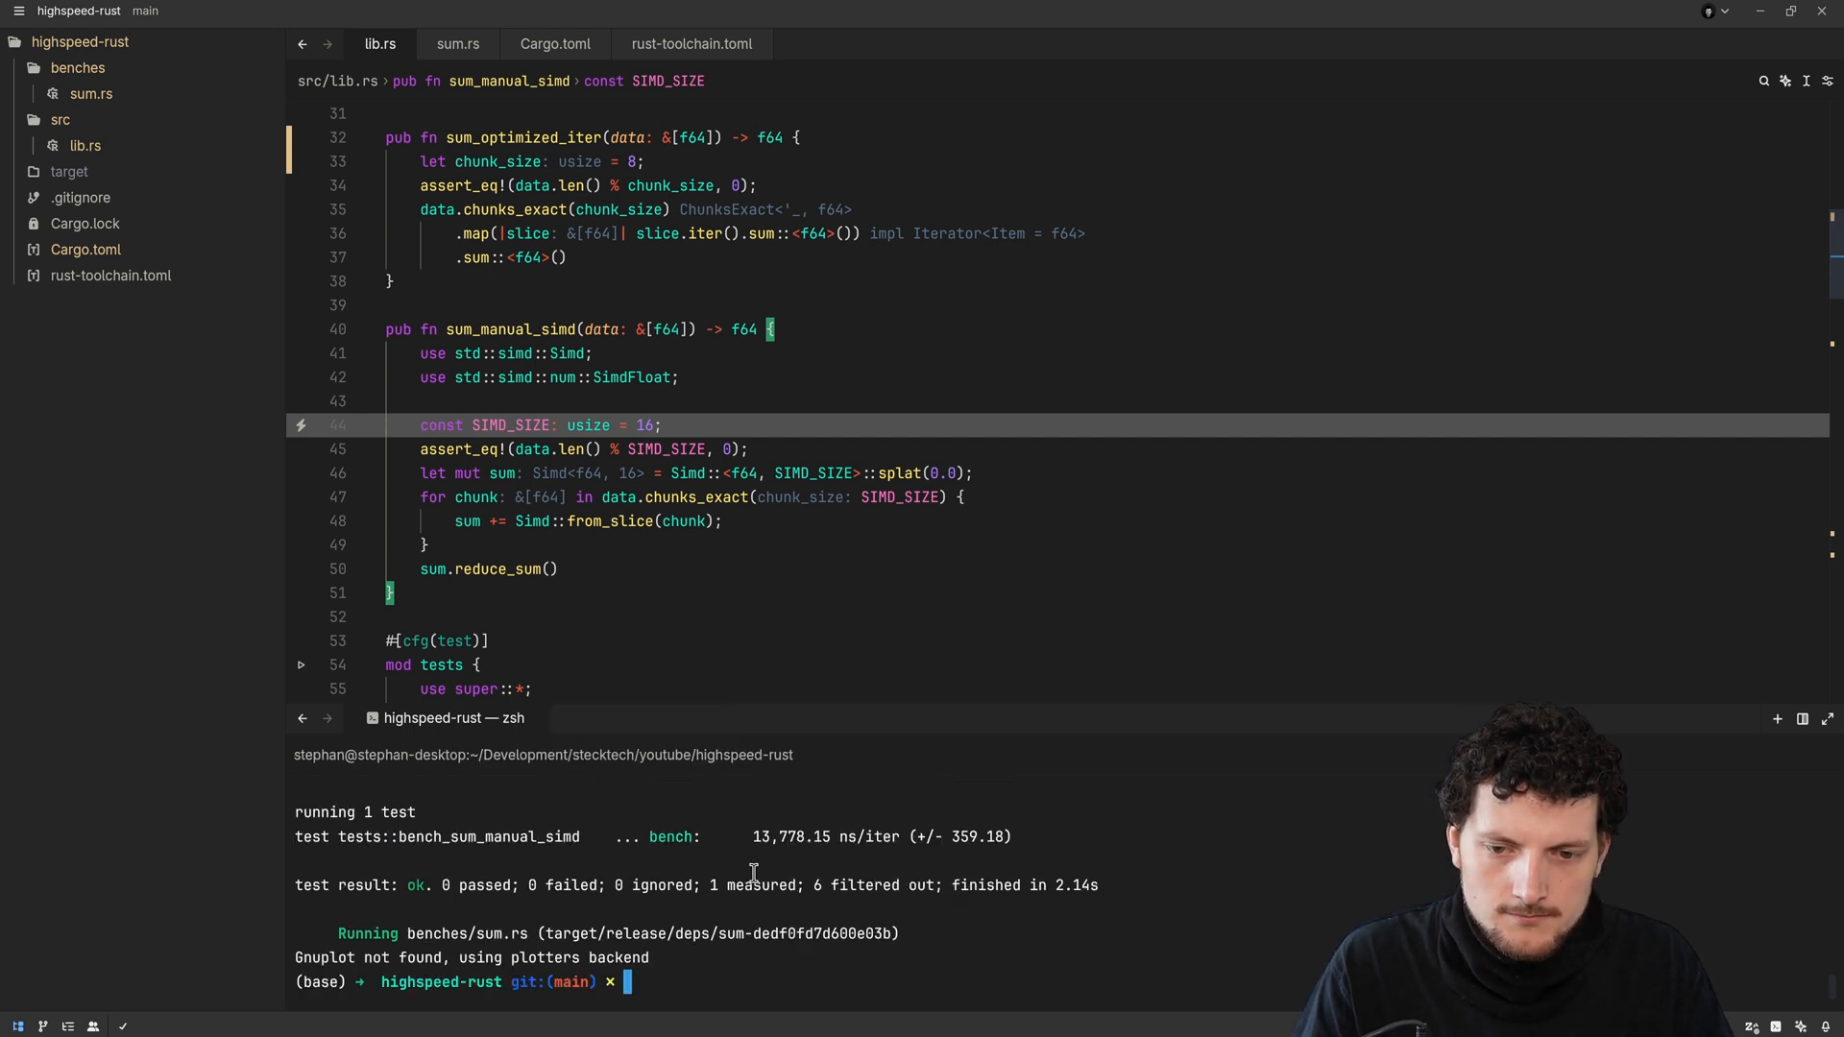
Highlight the roughly 13,778 ns/iter result for SIMD chunk size 16
{"action": "double_click", "coordinate": [791, 836]}
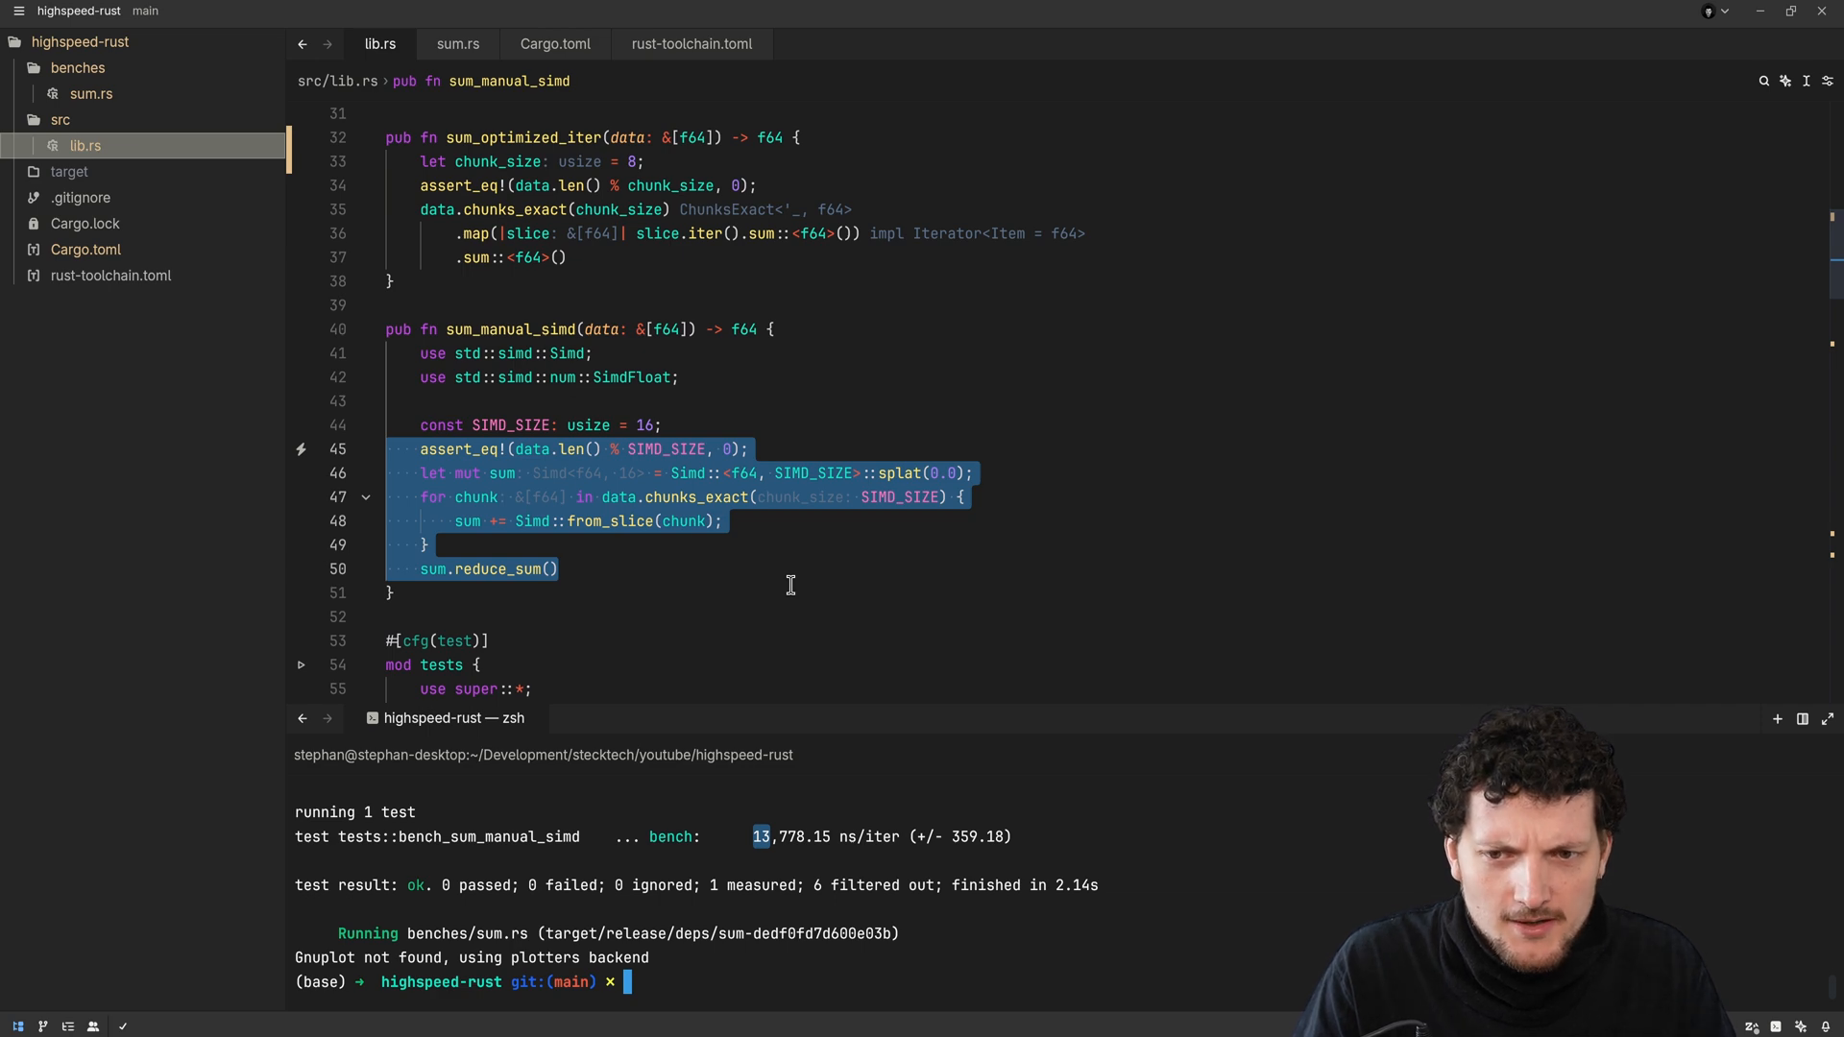
{"action": "mouse_move", "coordinate": [473, 530]}
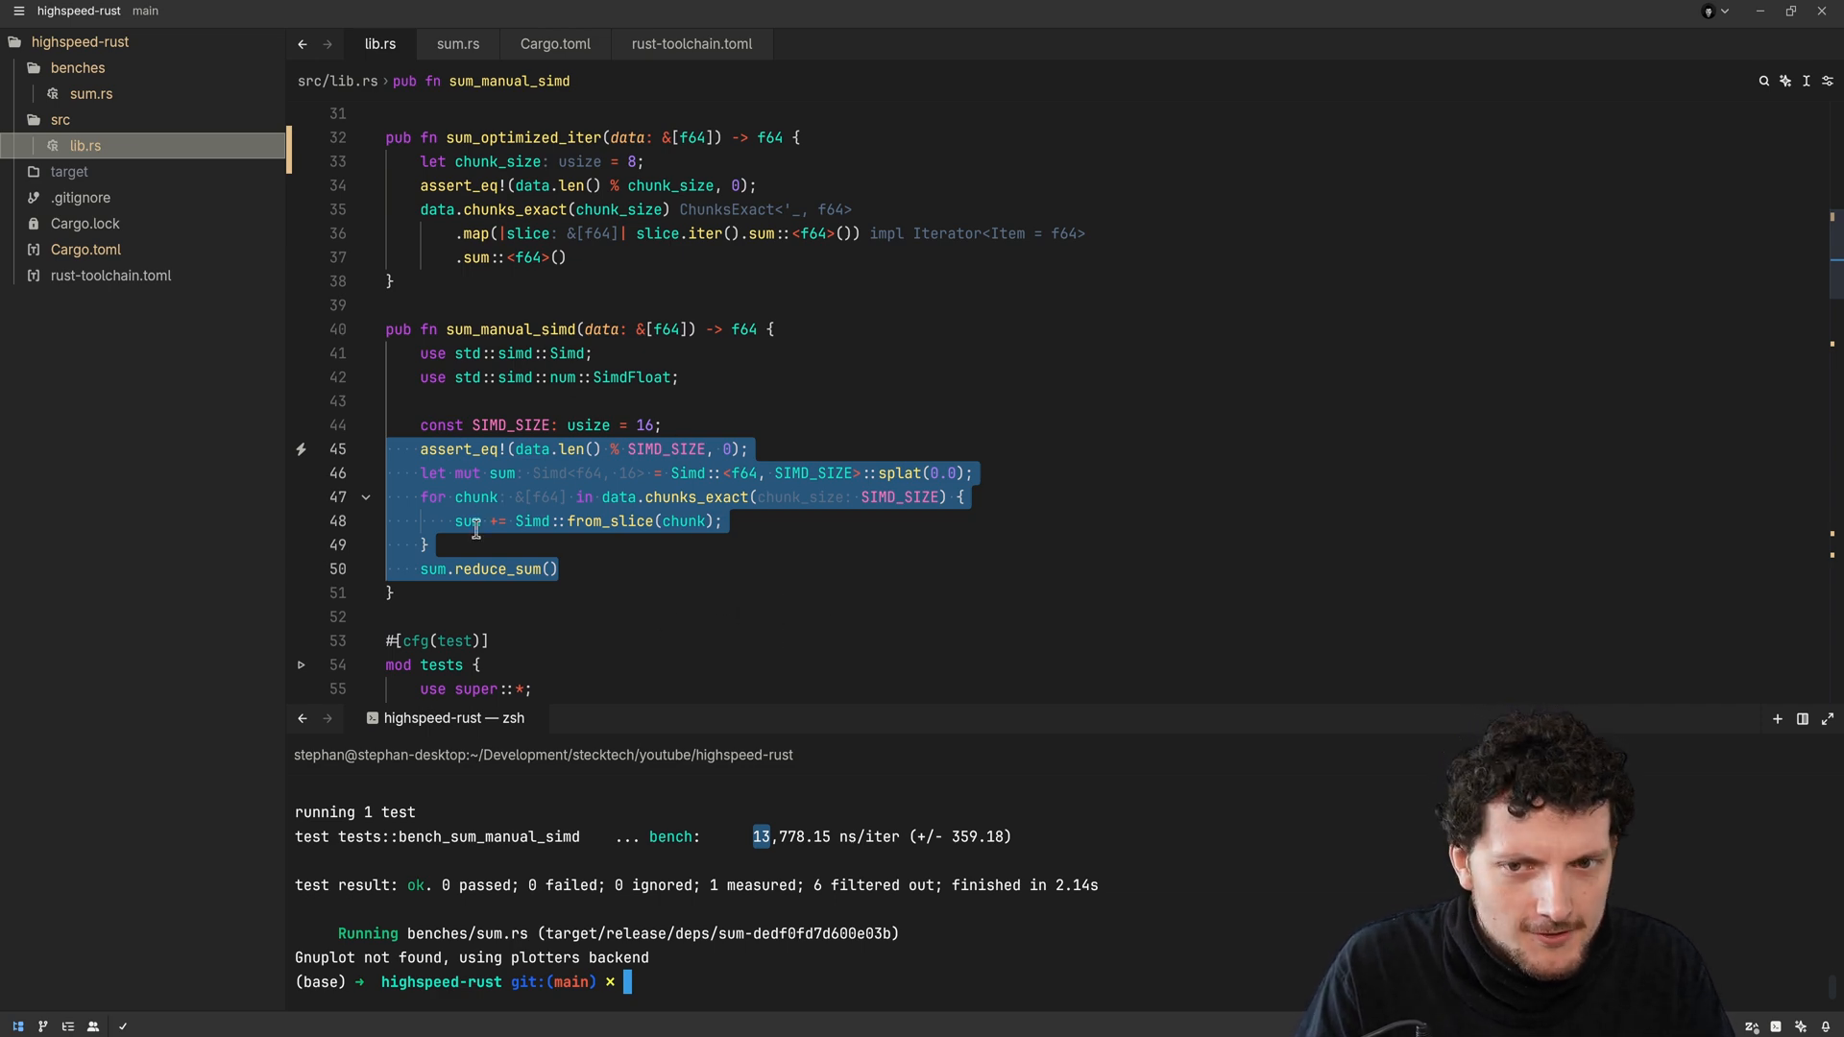
{"action": "mouse_move", "coordinate": [855, 607]}
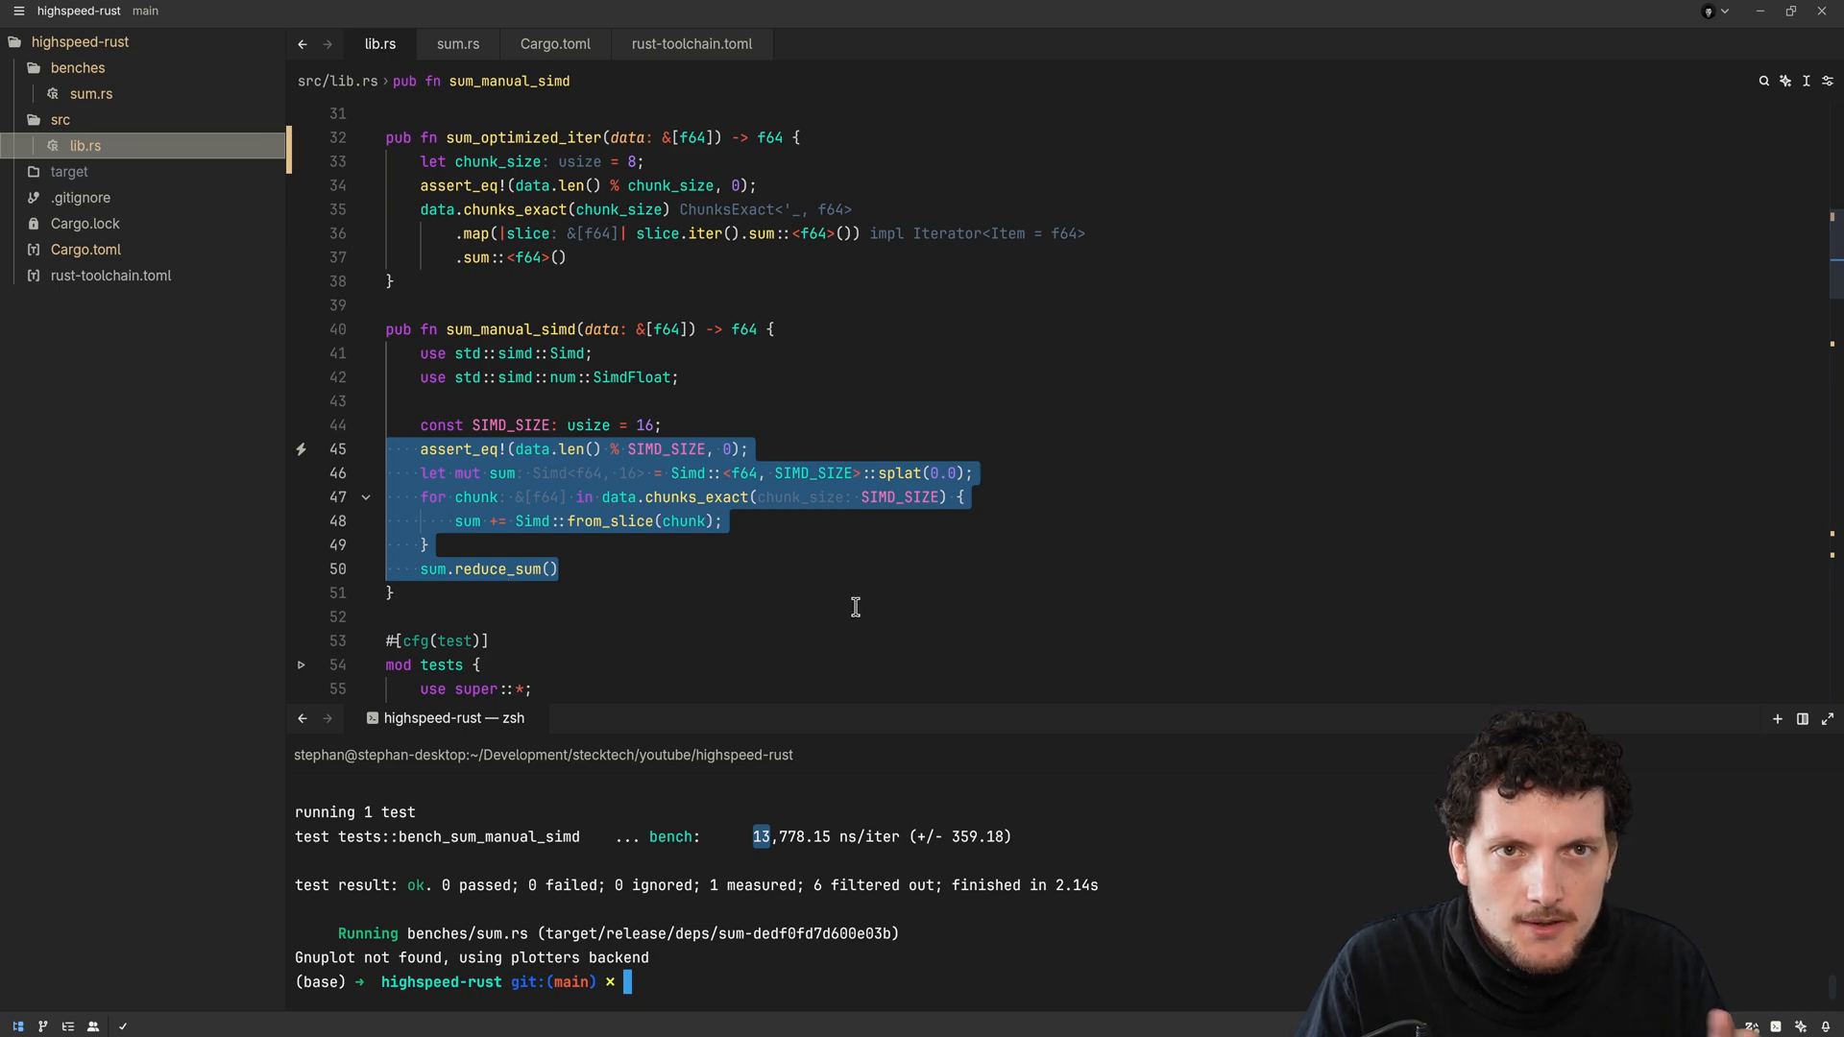
{"action": "mouse_move", "coordinate": [761, 539]}
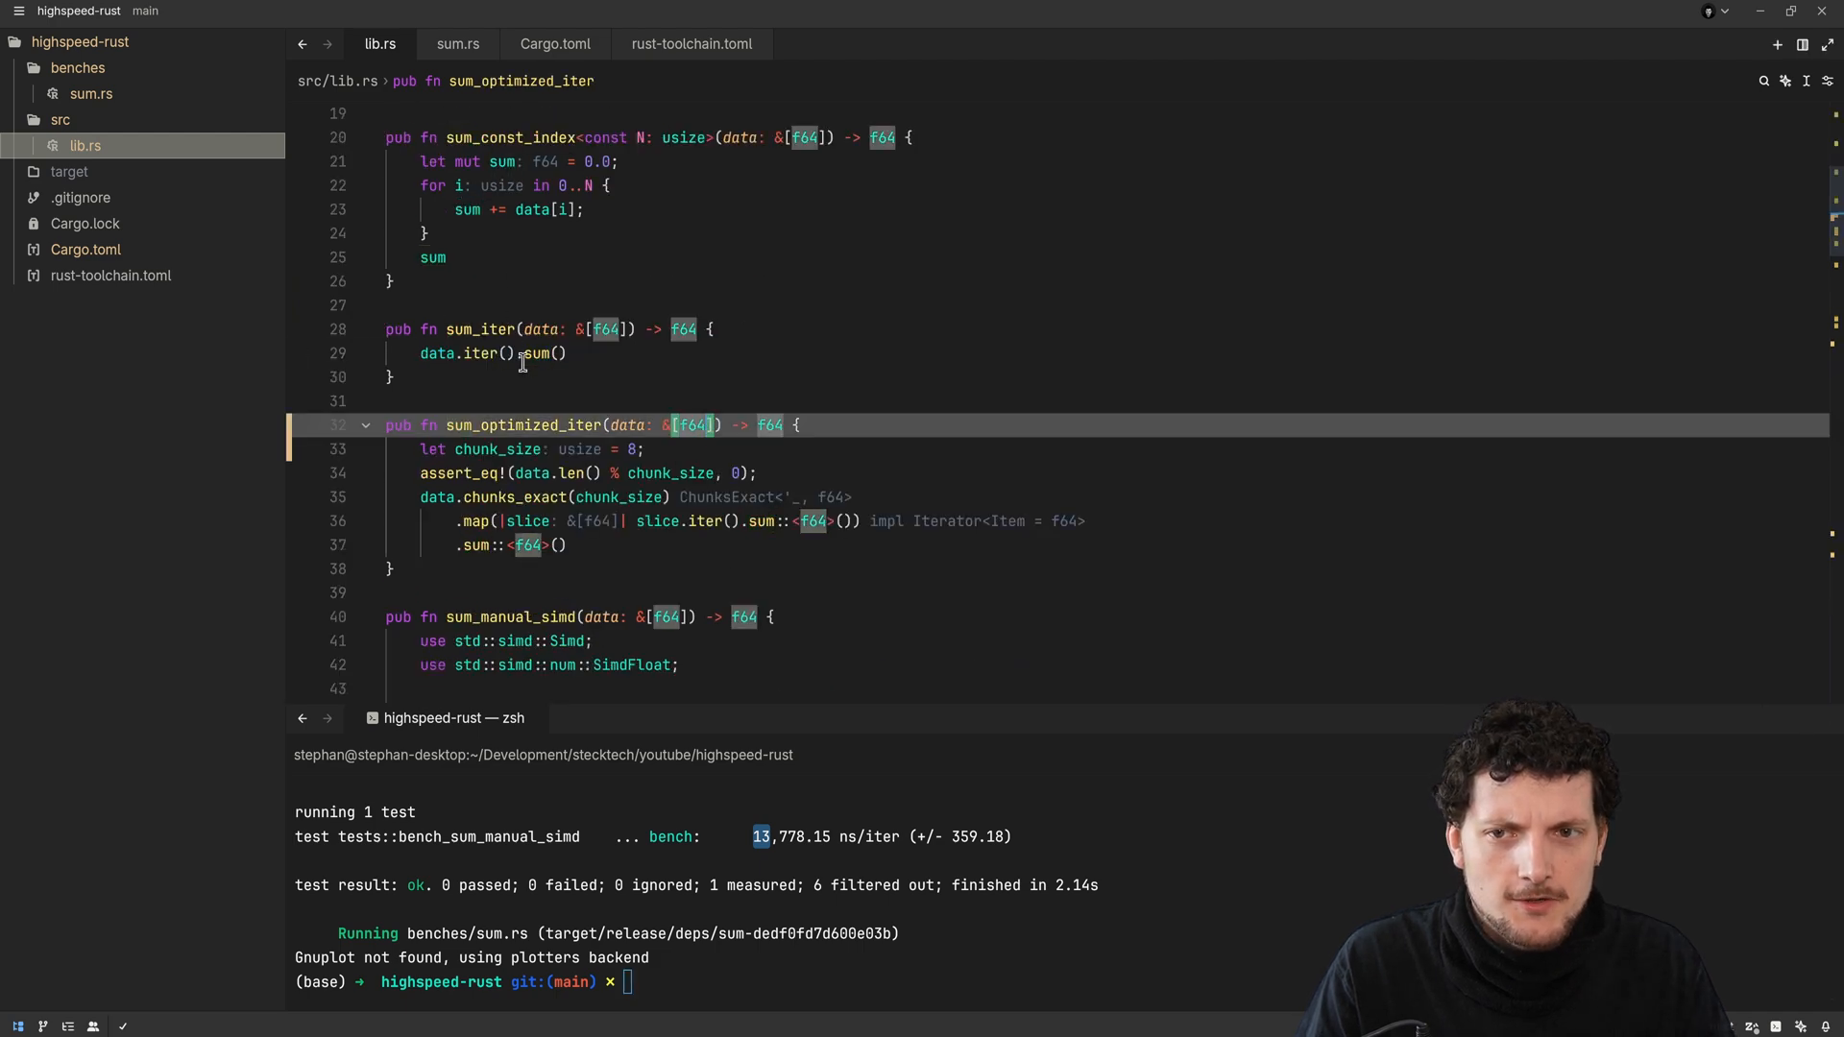
Scroll through lib.rs tests and benchmarks, then open benches/sum.rs from the project panel
{"action": "scroll", "scroll_direction": "up", "scroll_amount": 3}
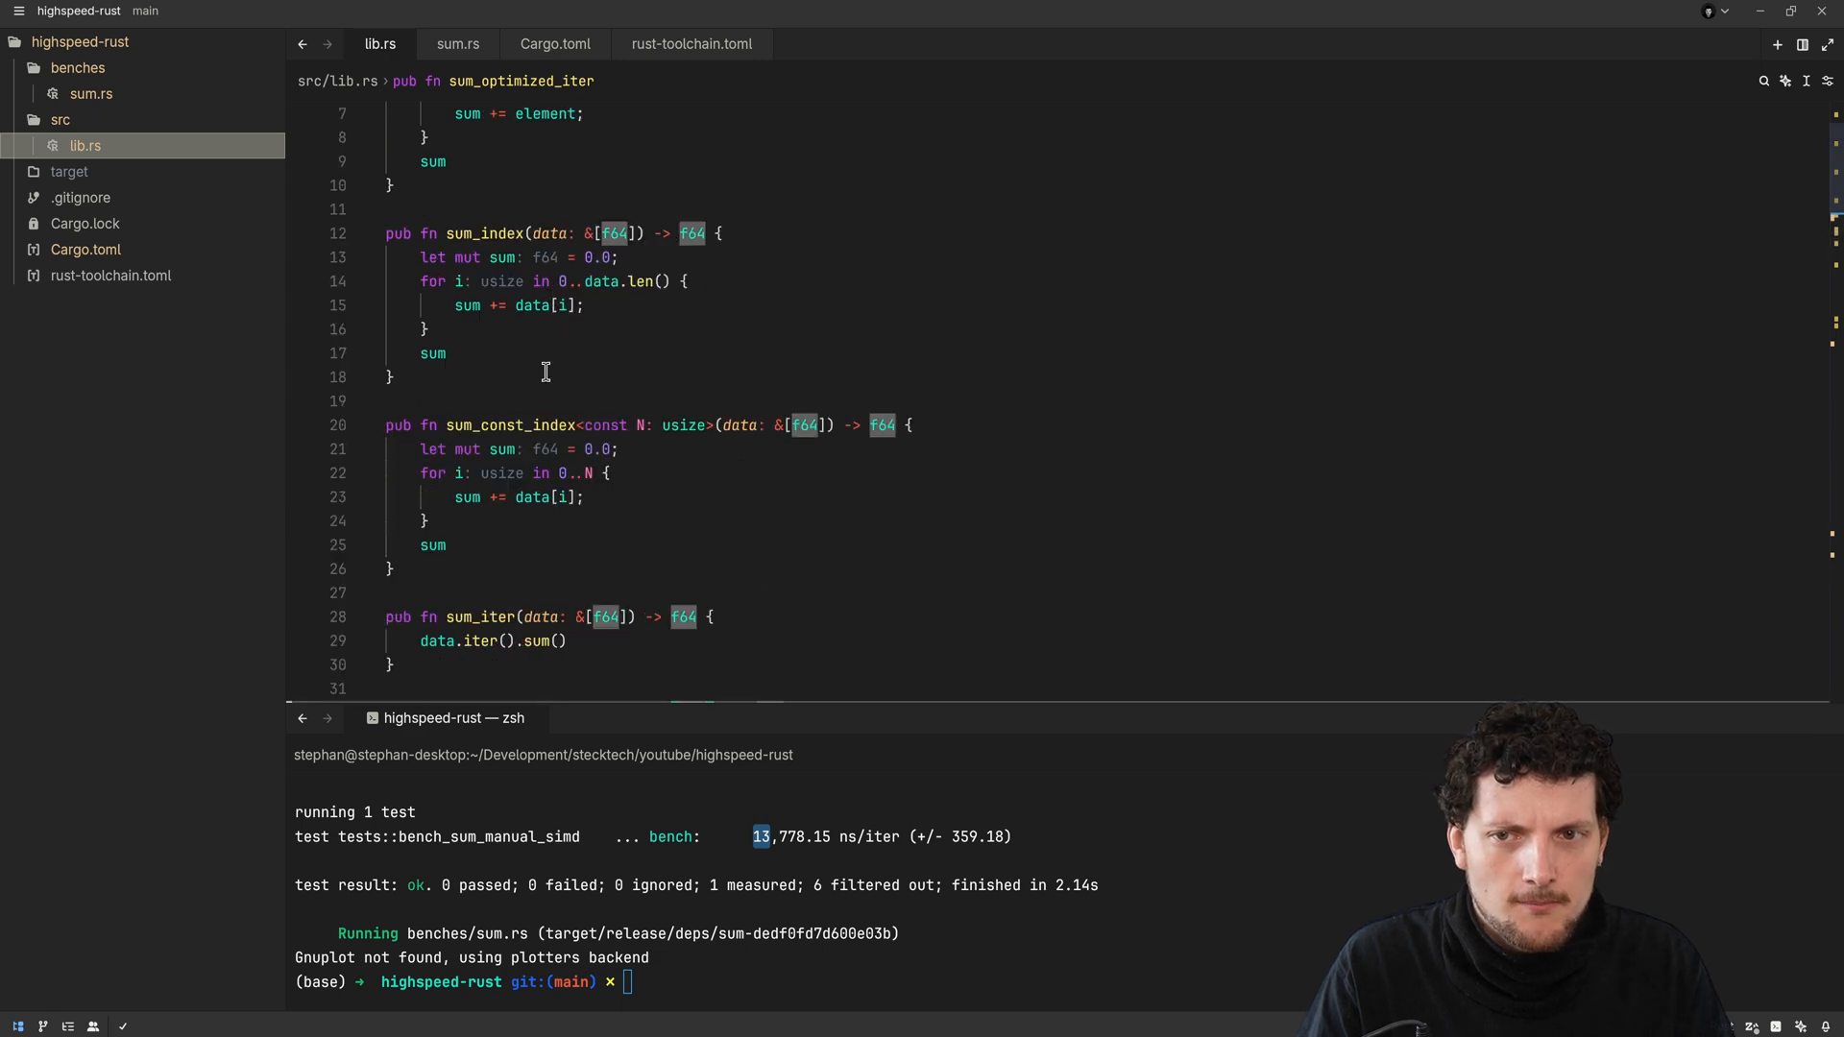
{"action": "scroll", "scroll_direction": "down", "scroll_amount": 3}
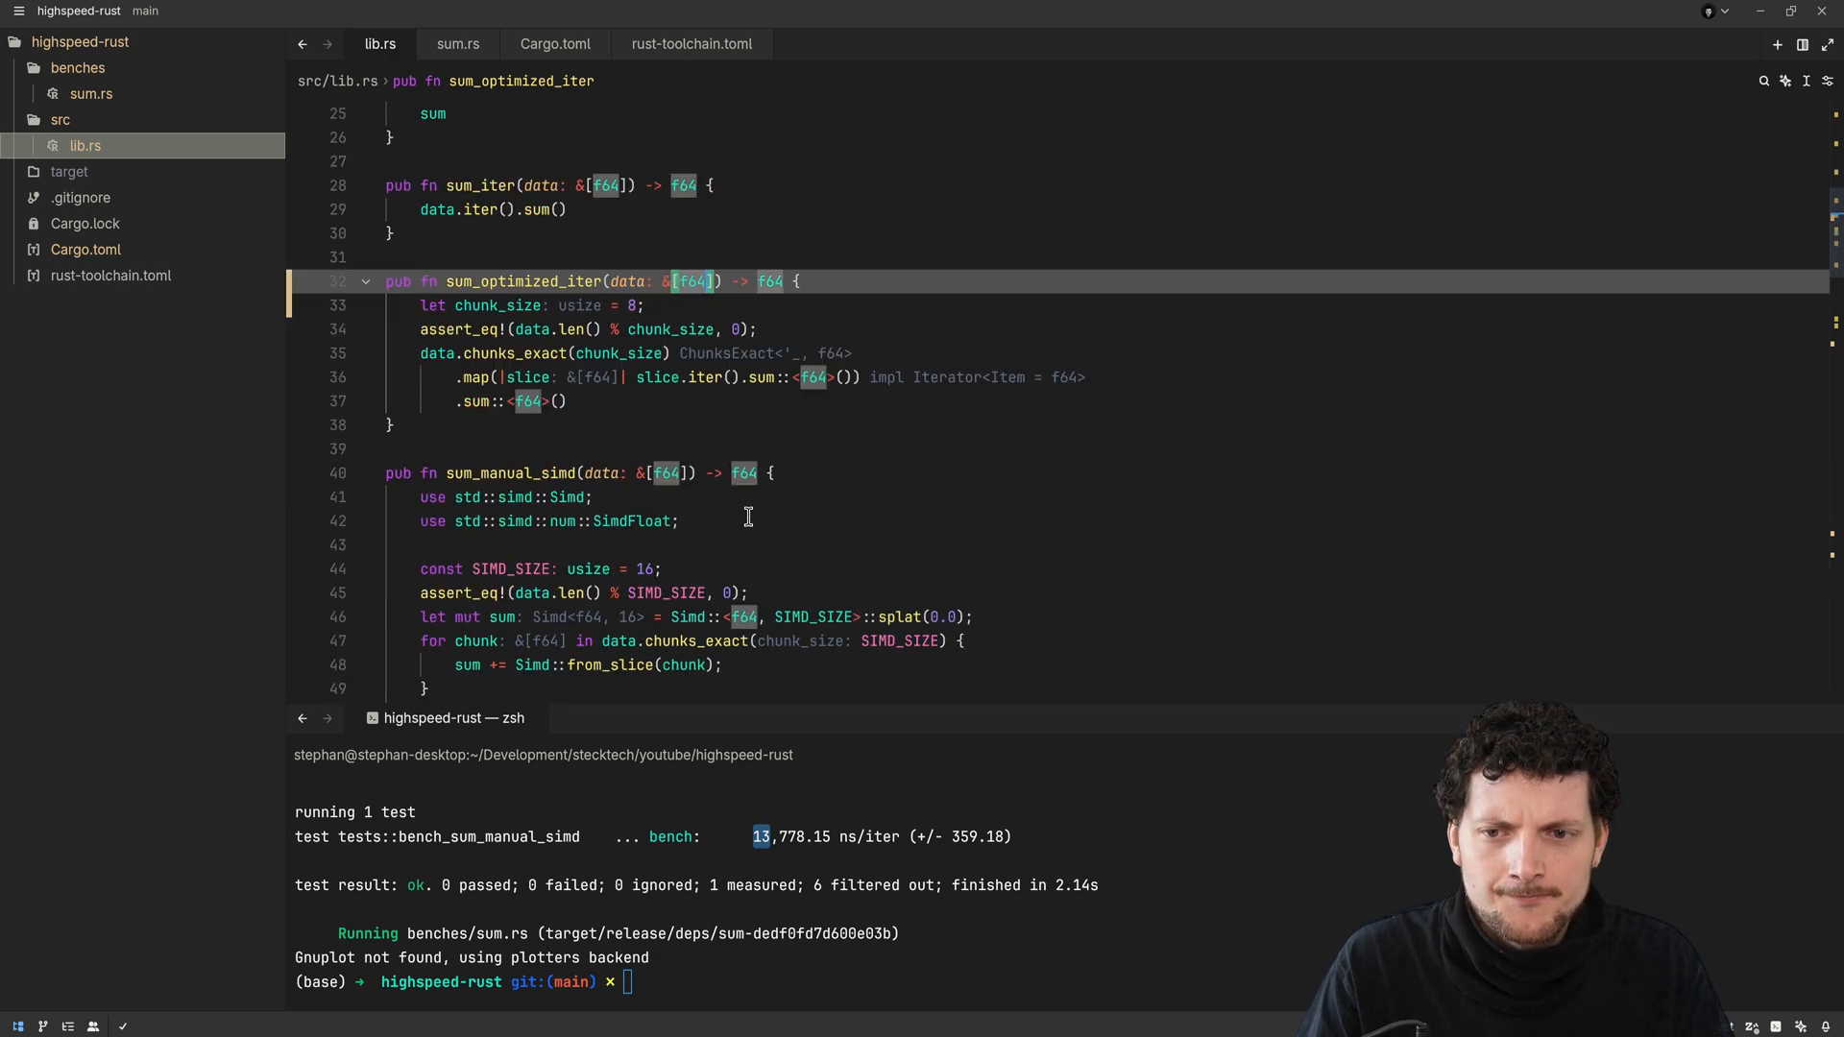
{"action": "mouse_move", "coordinate": [817, 514]}
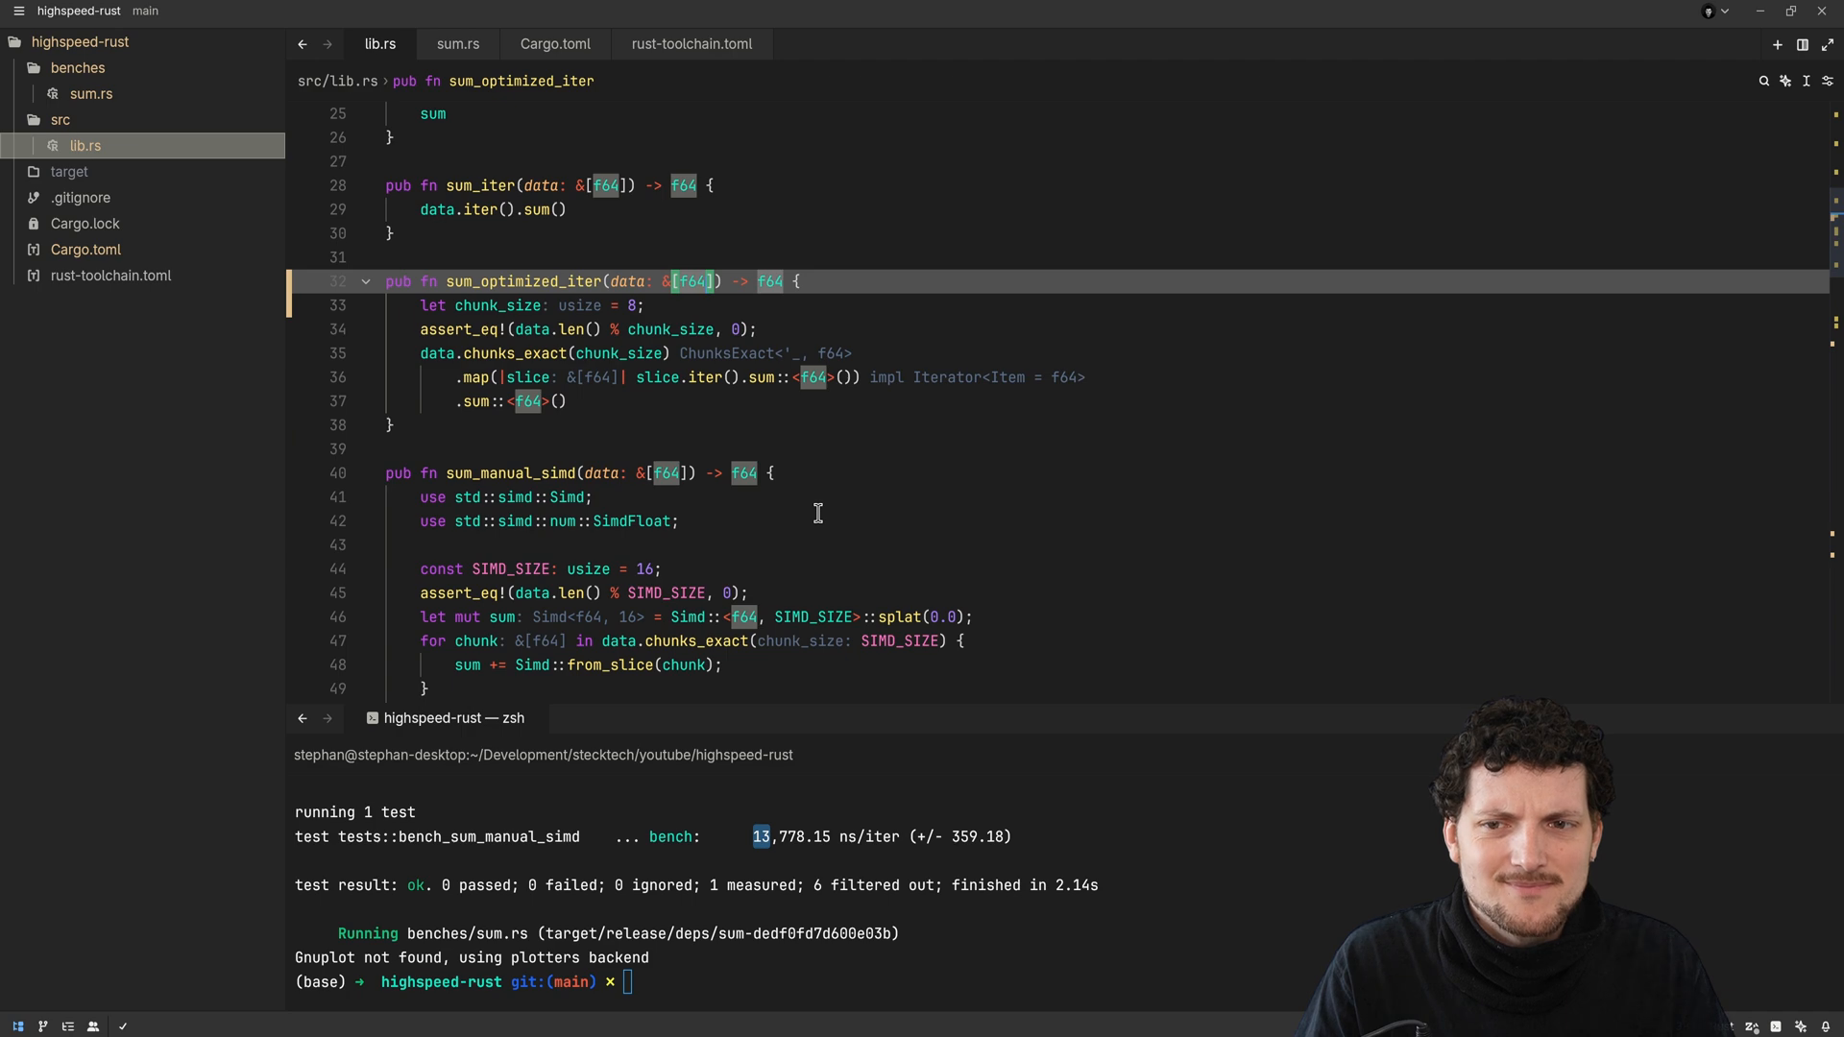
{"action": "scroll", "scroll_direction": "down", "scroll_amount": 3}
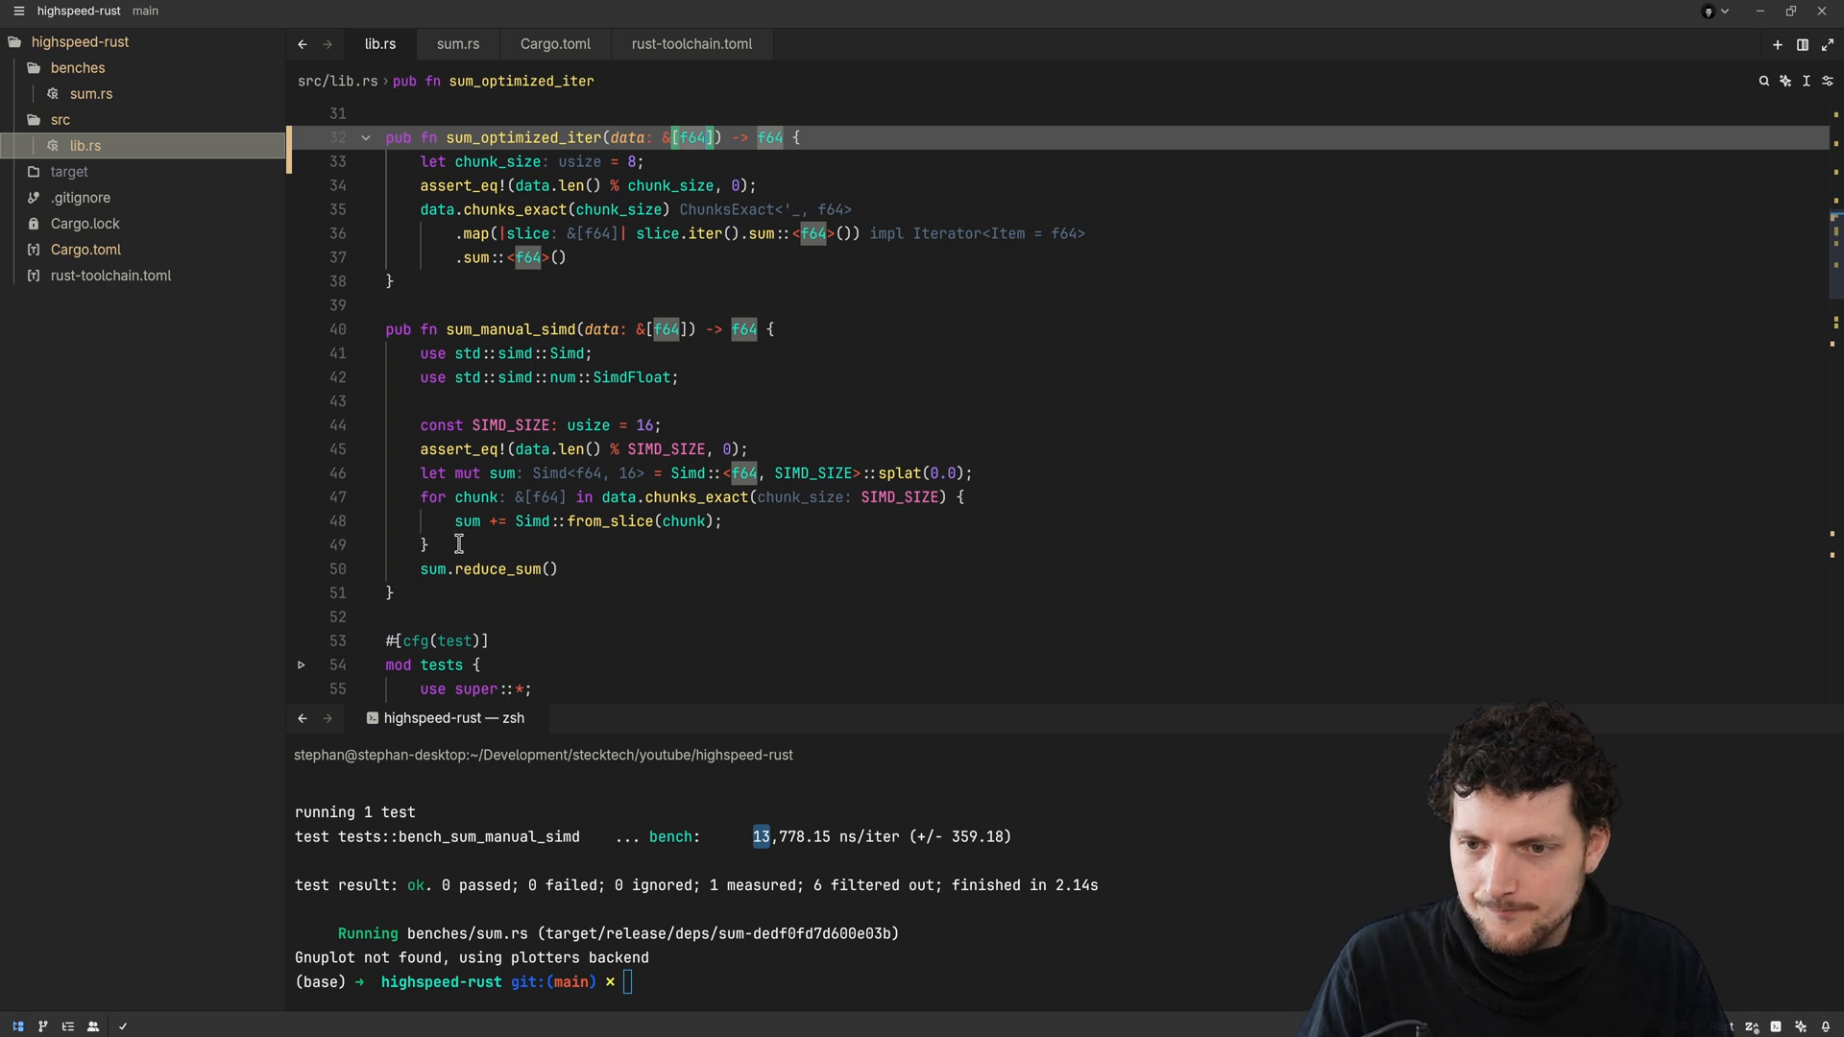
{"action": "mouse_move", "coordinate": [596, 570]}
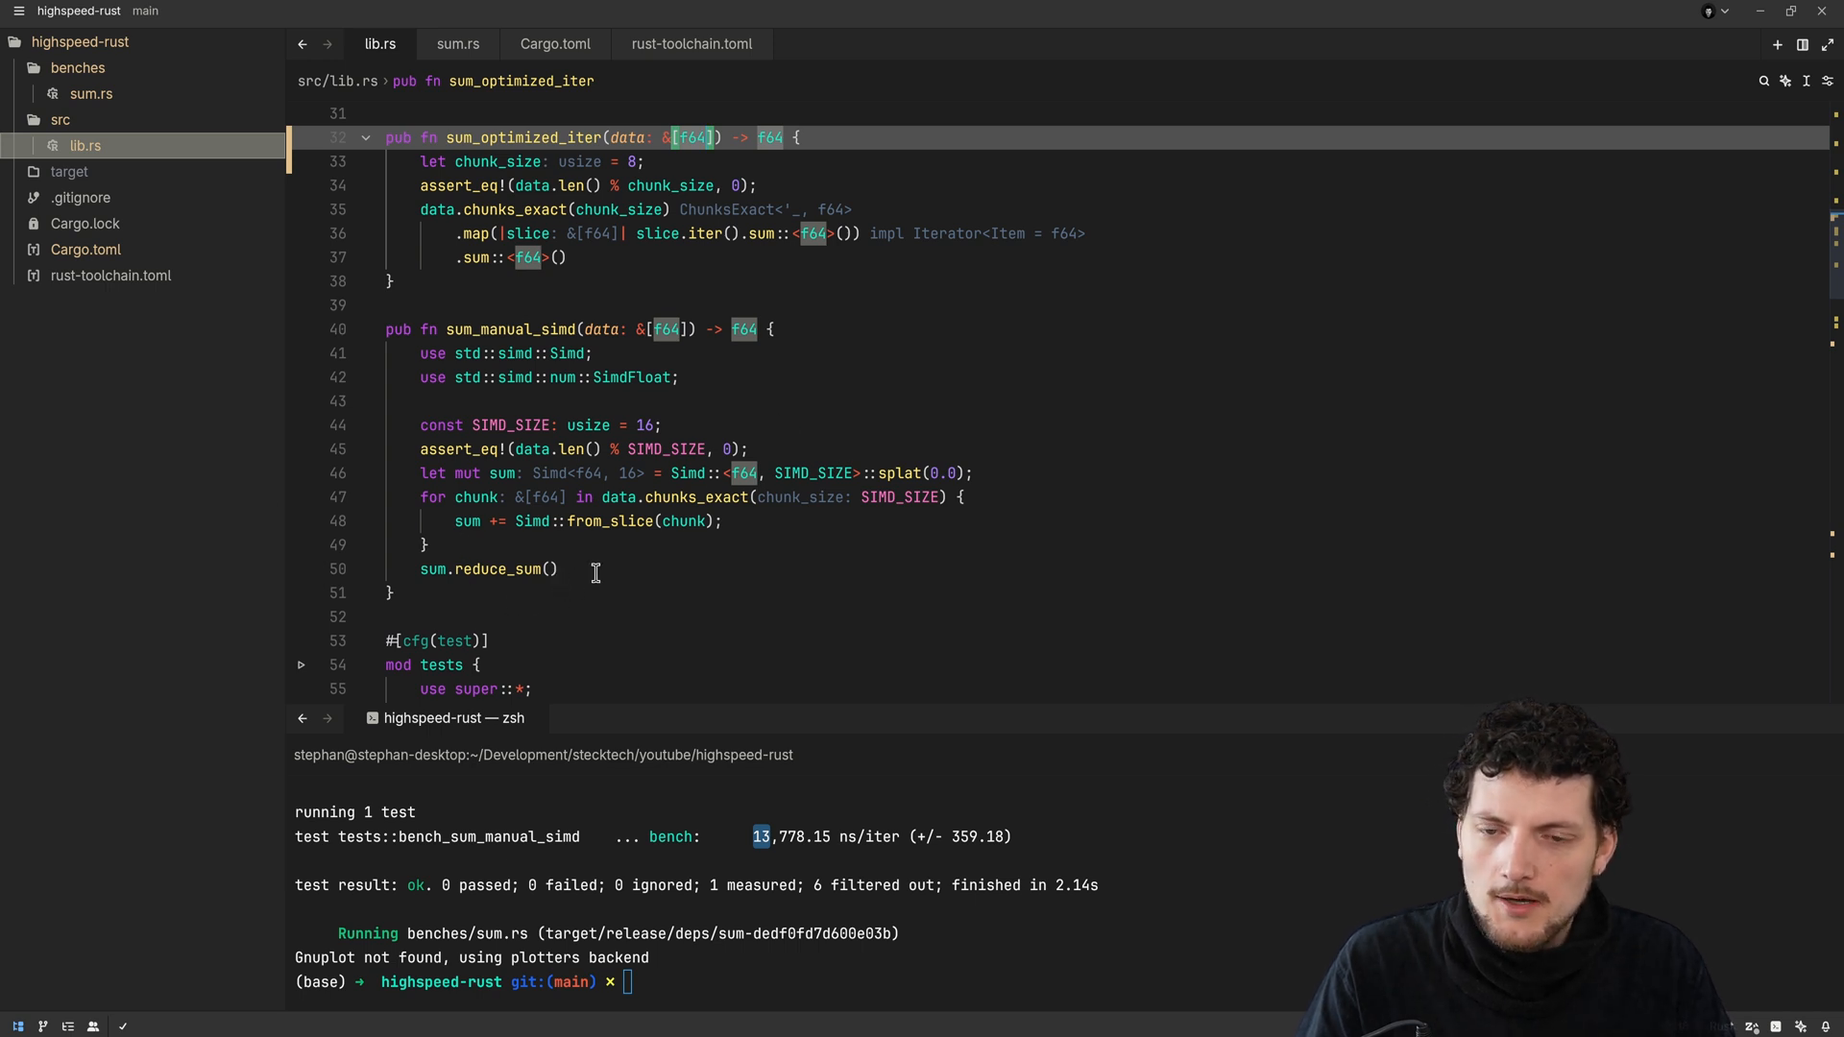
{"action": "mouse_move", "coordinate": [630, 520]}
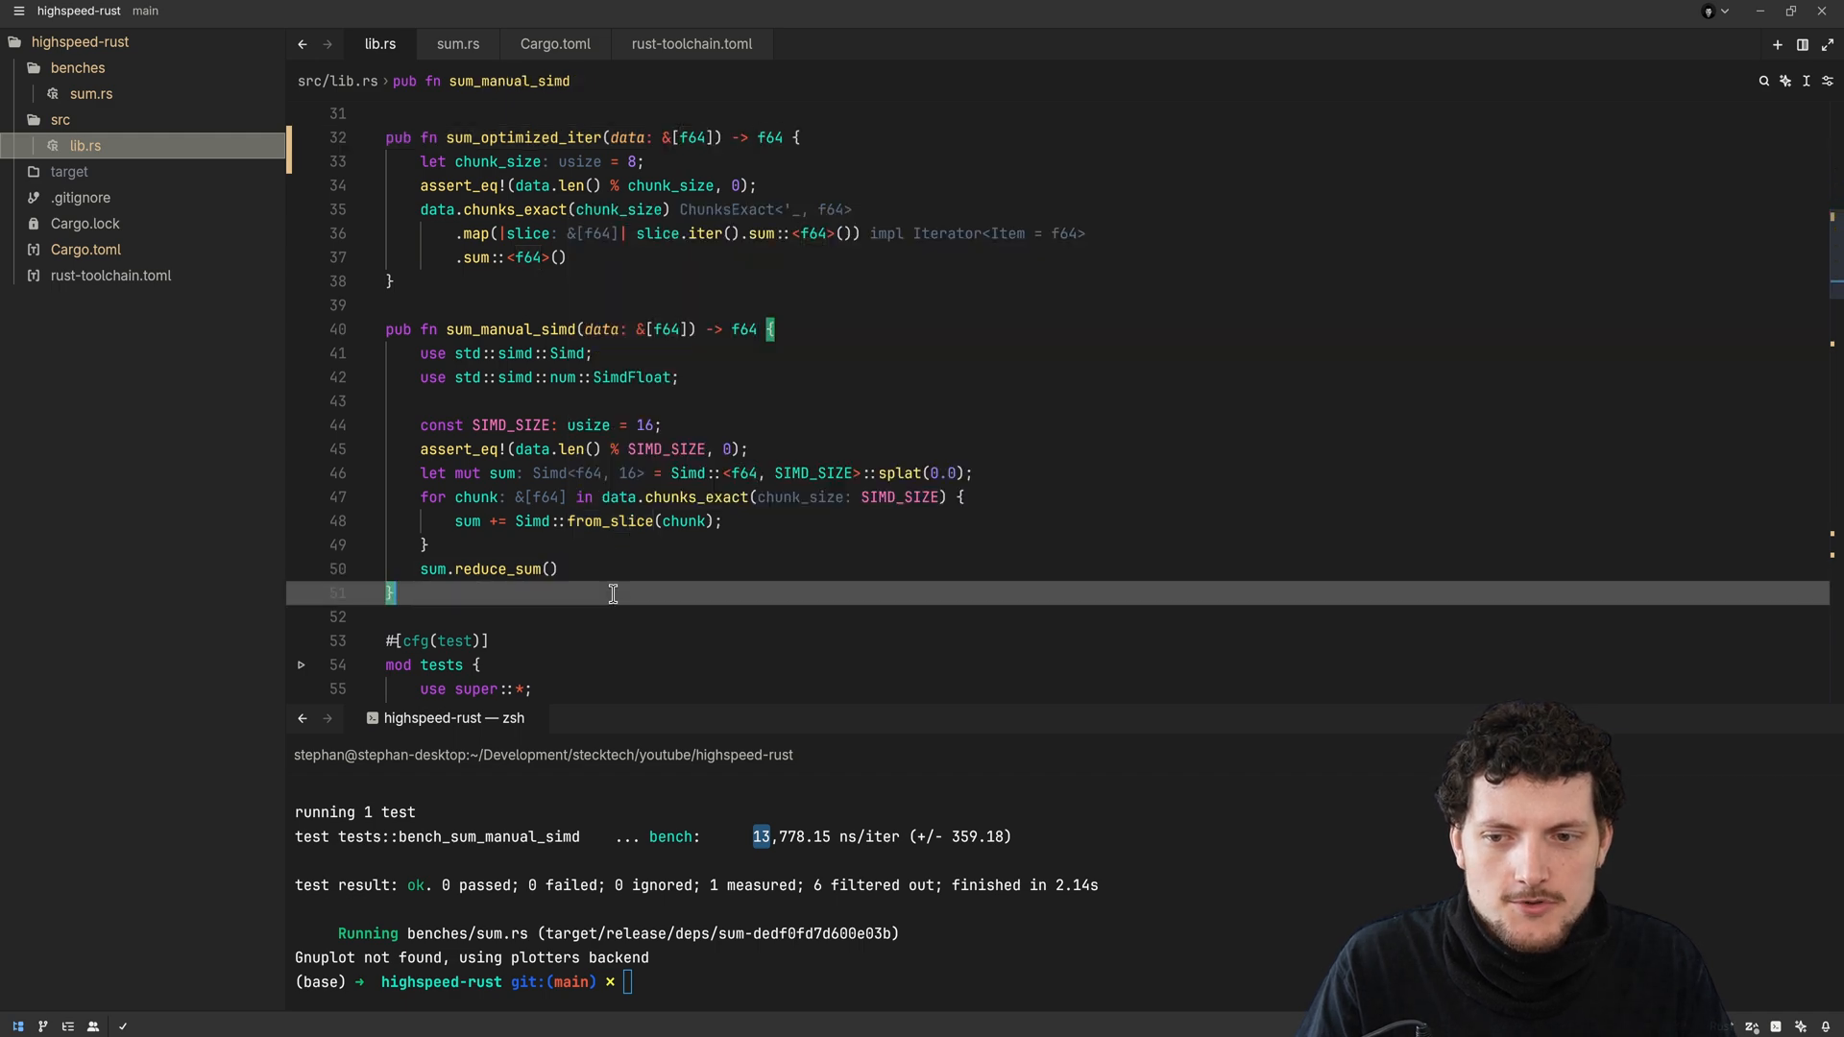
{"action": "scroll", "scroll_direction": "down", "scroll_amount": 3}
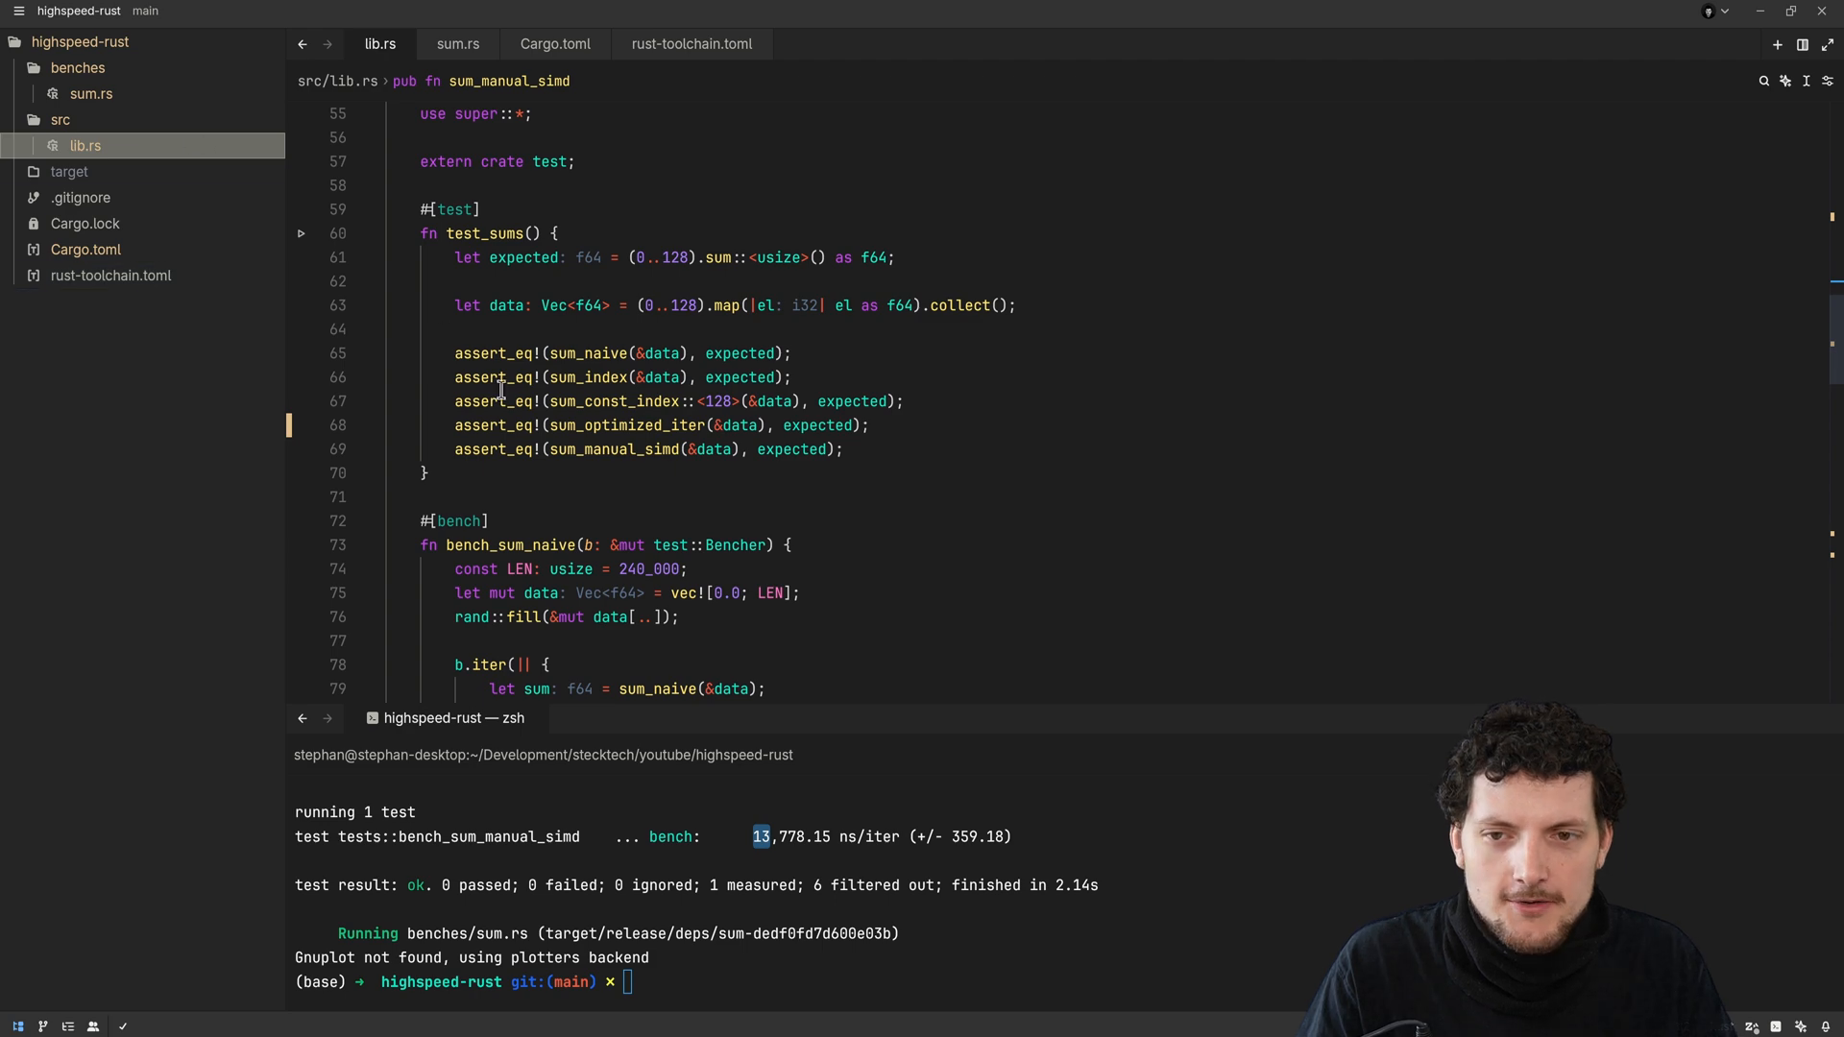
{"action": "scroll", "scroll_direction": "up", "scroll_amount": 3}
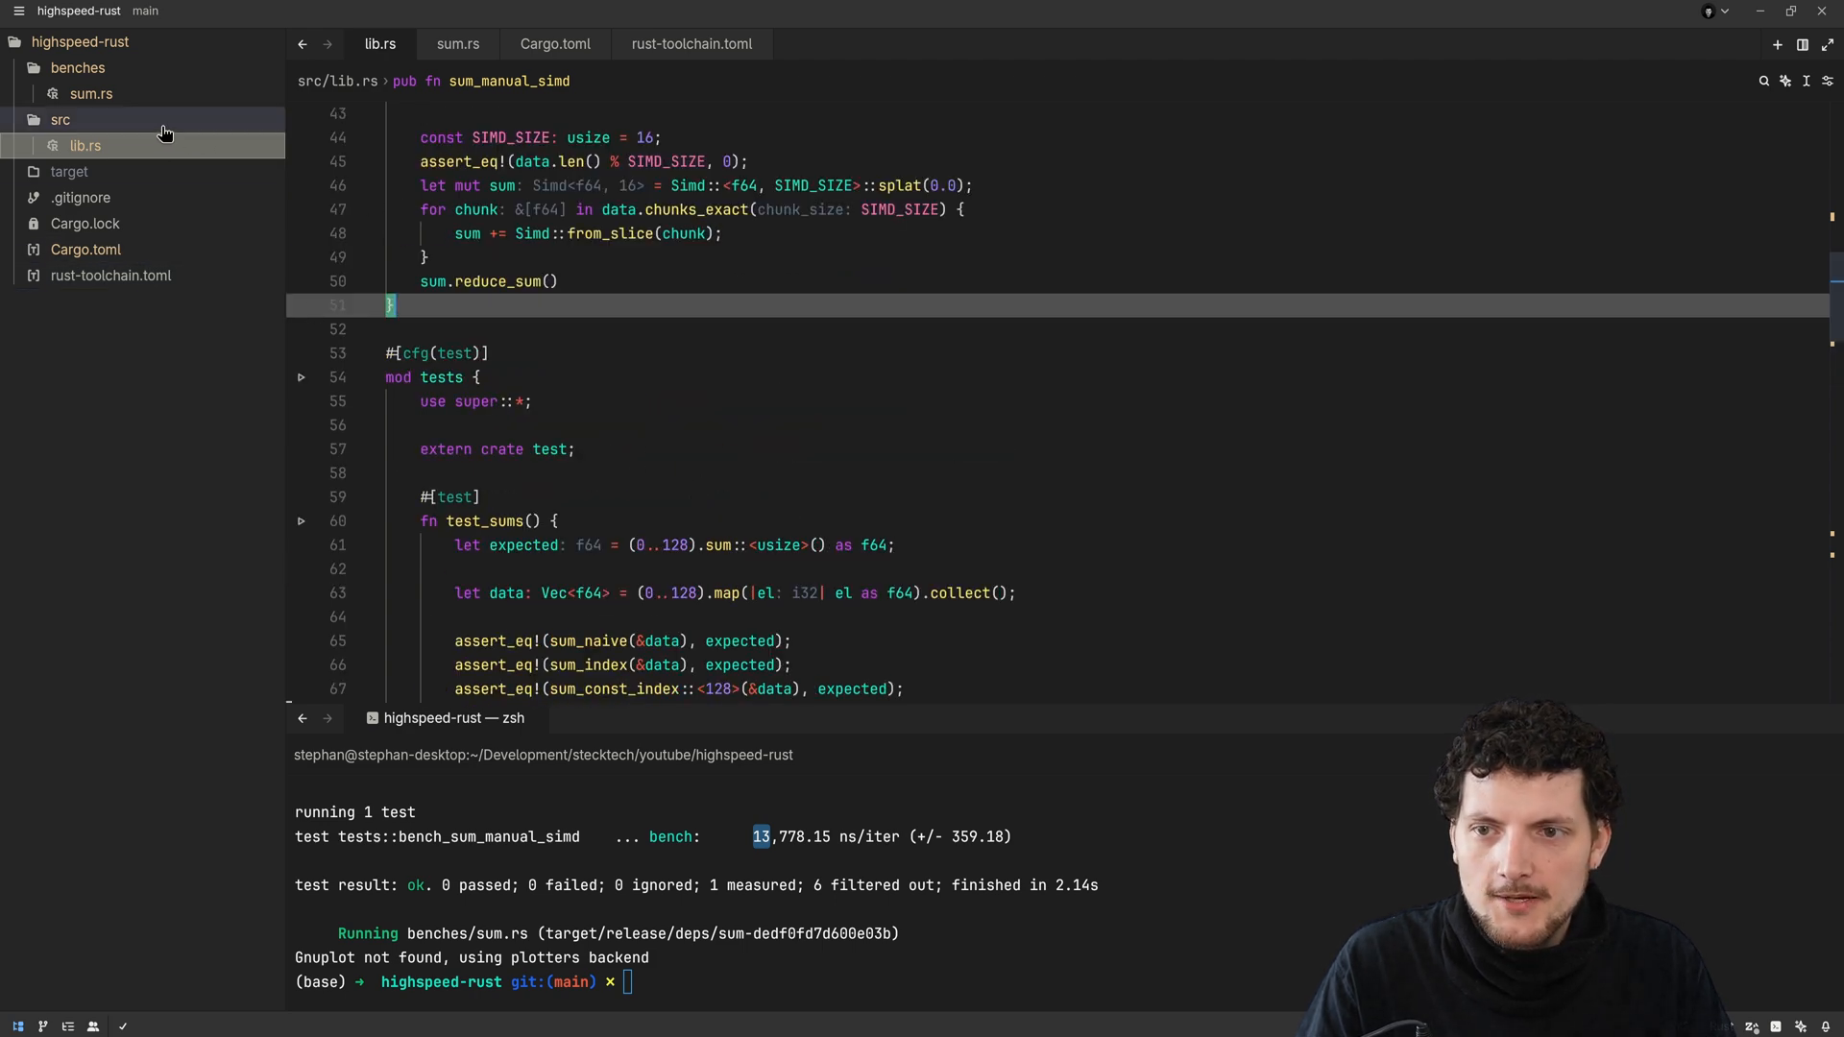
{"action": "scroll", "scroll_direction": "down", "scroll_amount": 3}
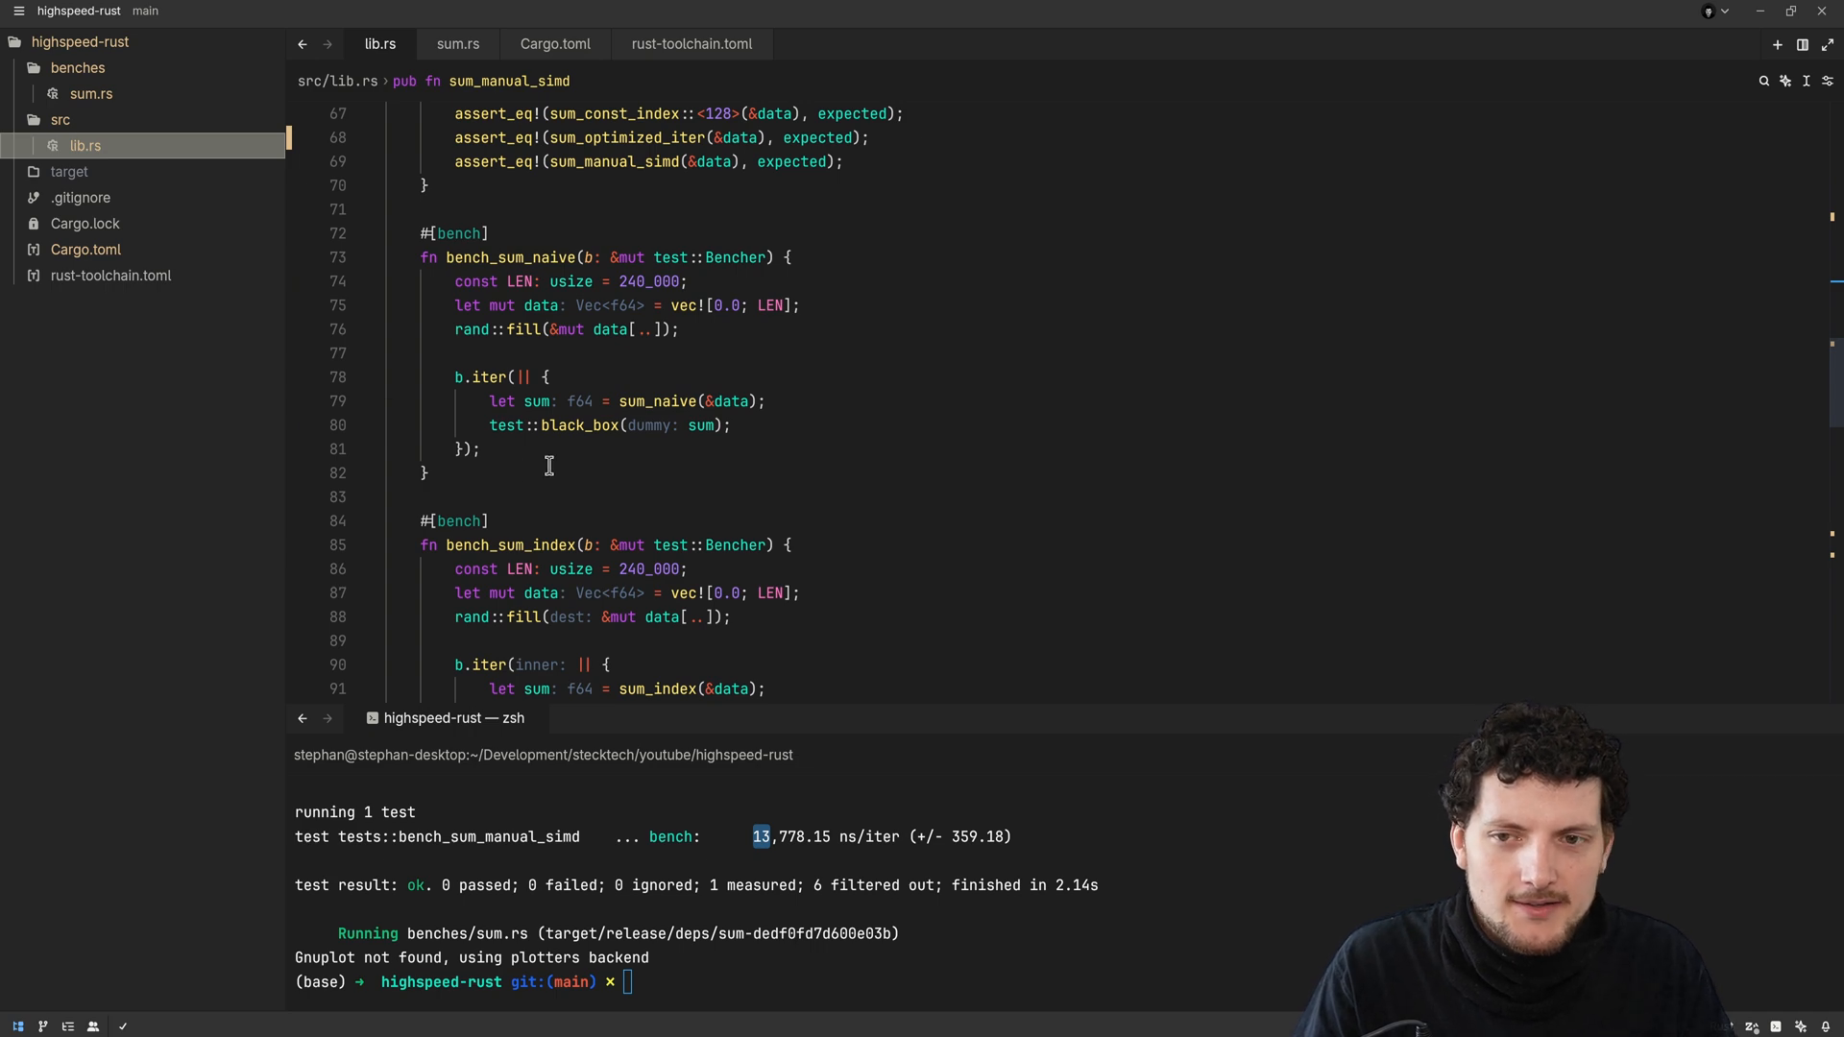
{"action": "mouse_move", "coordinate": [786, 474]}
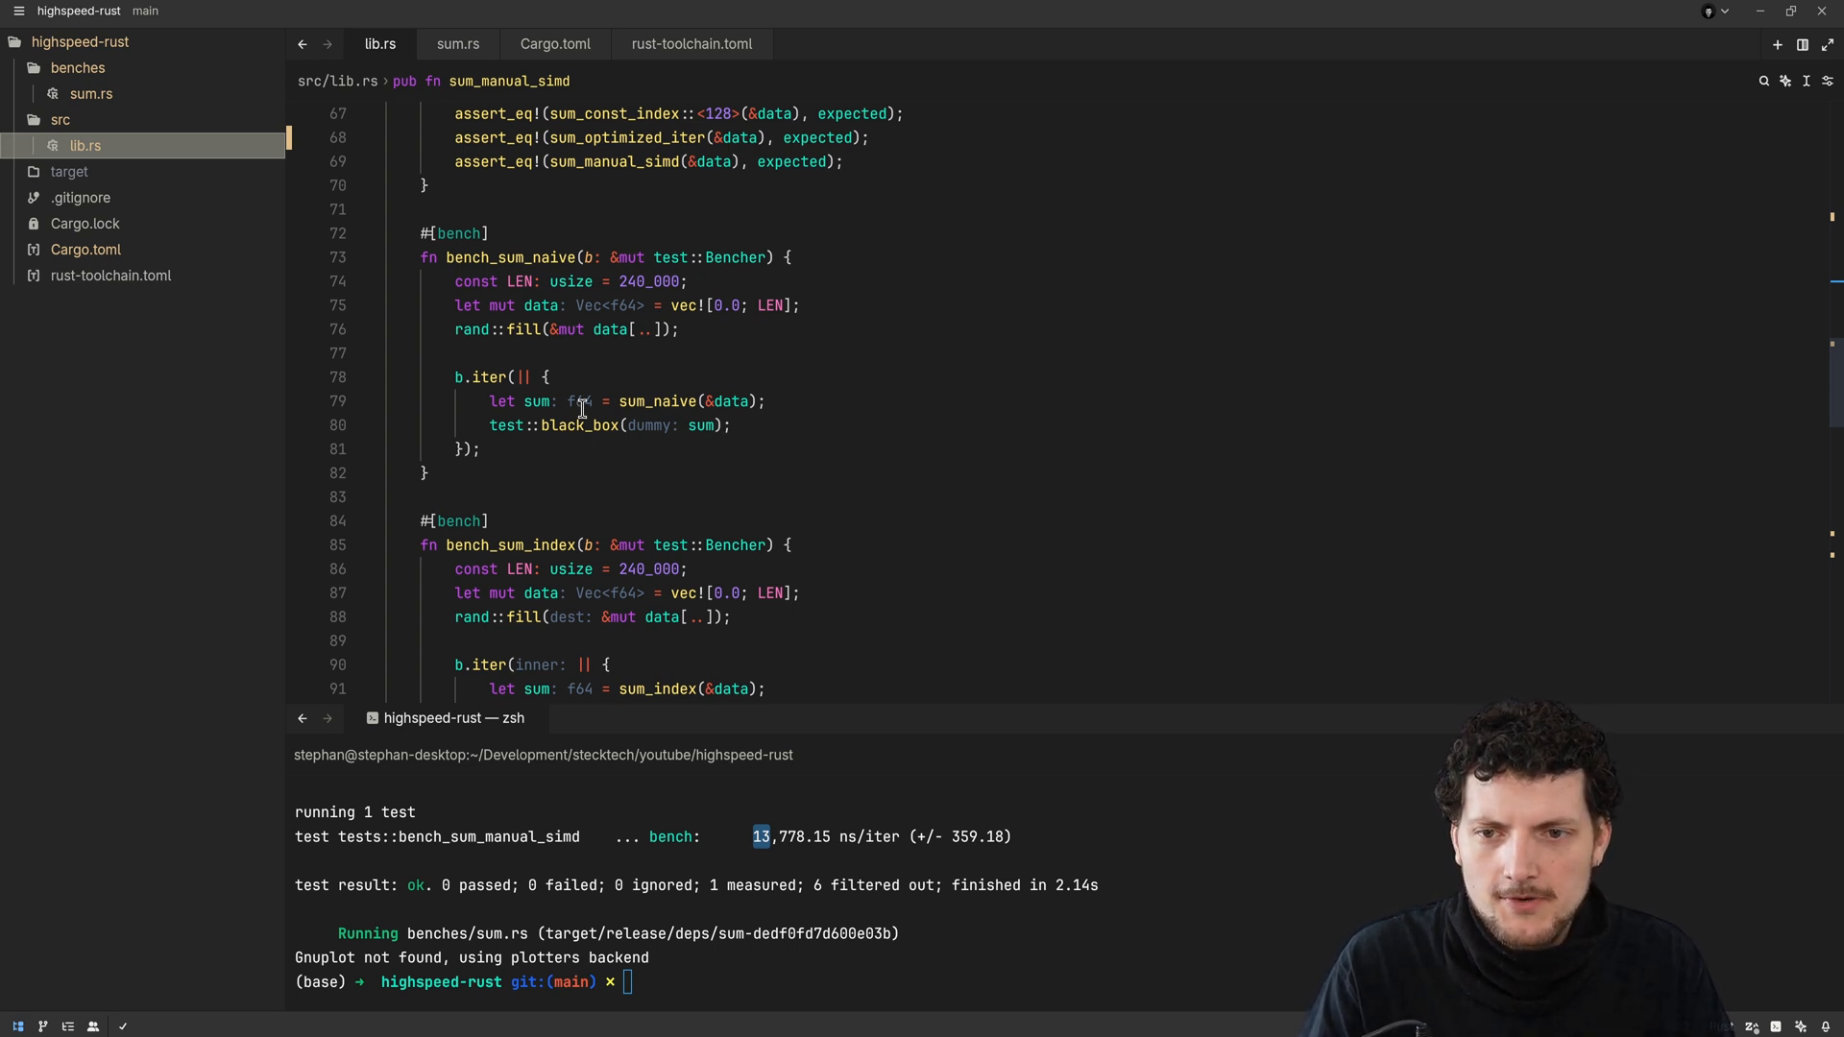
{"action": "left_click", "coordinate": [85, 248]}
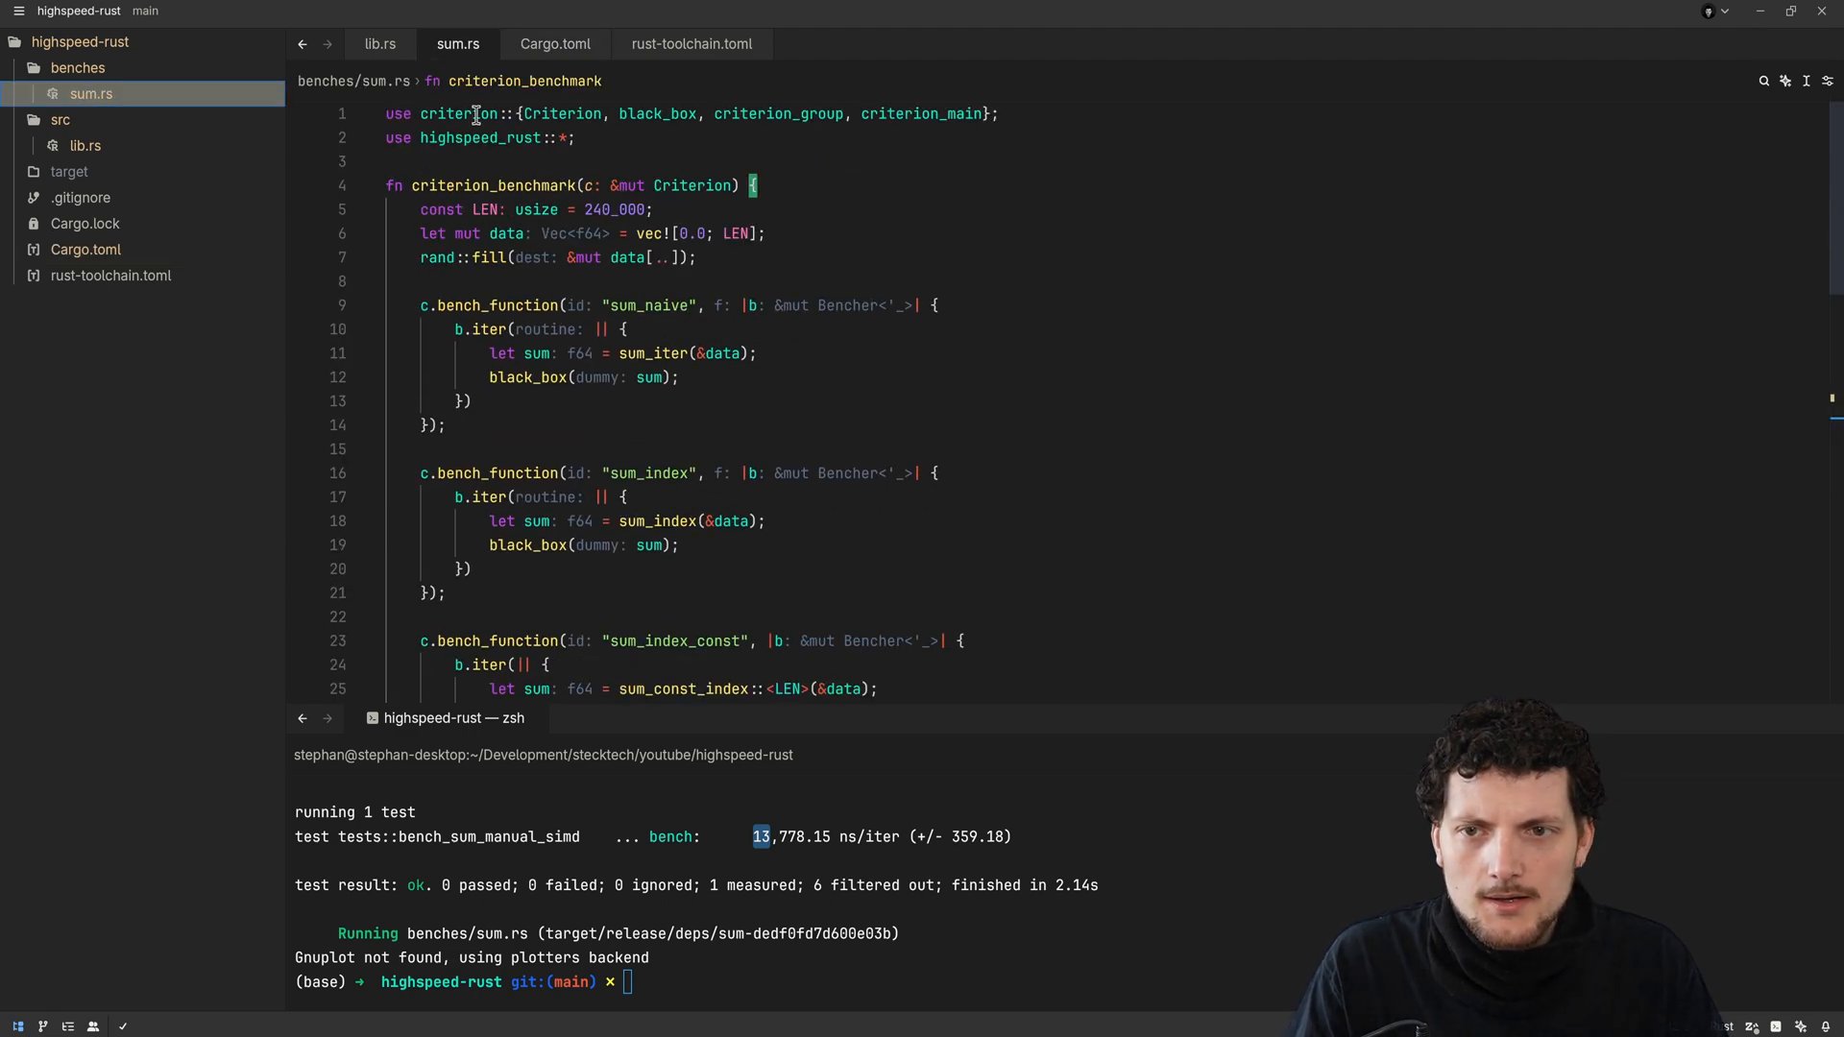
Look over the criterion crate's Quickstart on crates.io by scrolling through the page
{"action": "scroll", "scroll_direction": "down", "scroll_amount": 3}
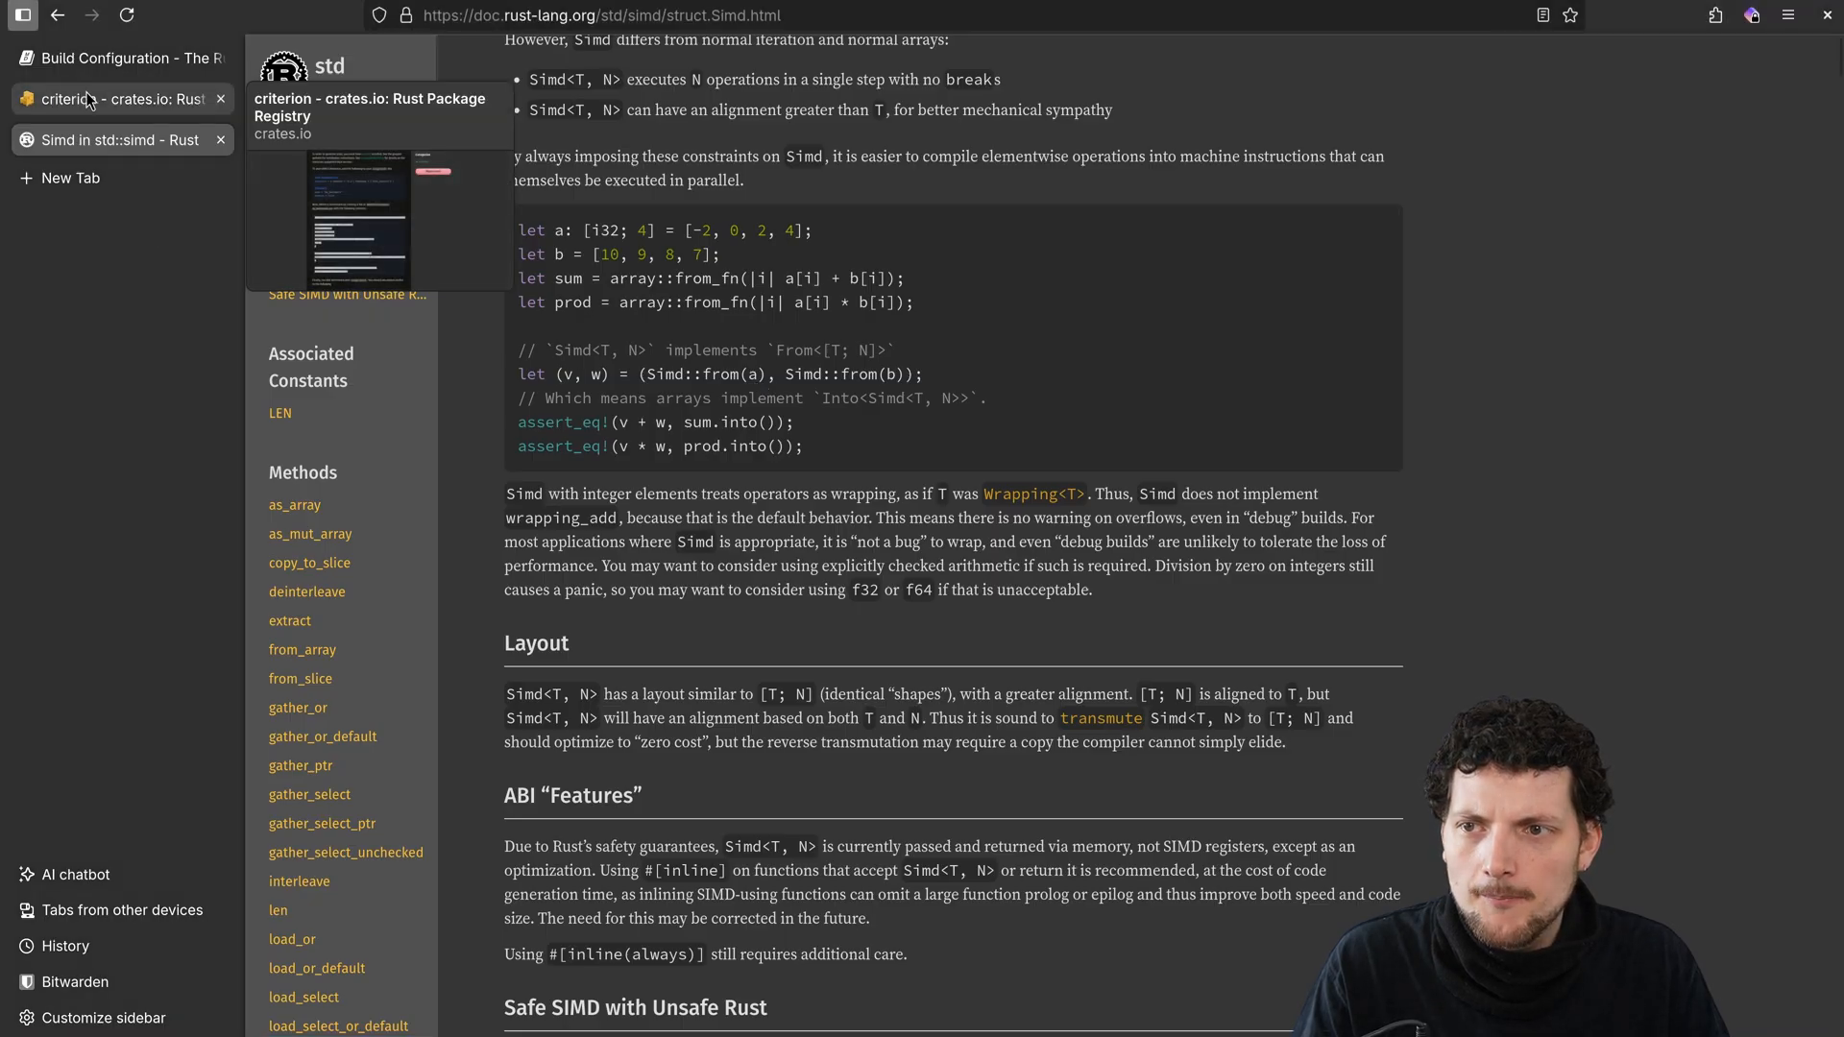
{"action": "left_click", "coordinate": [105, 98]}
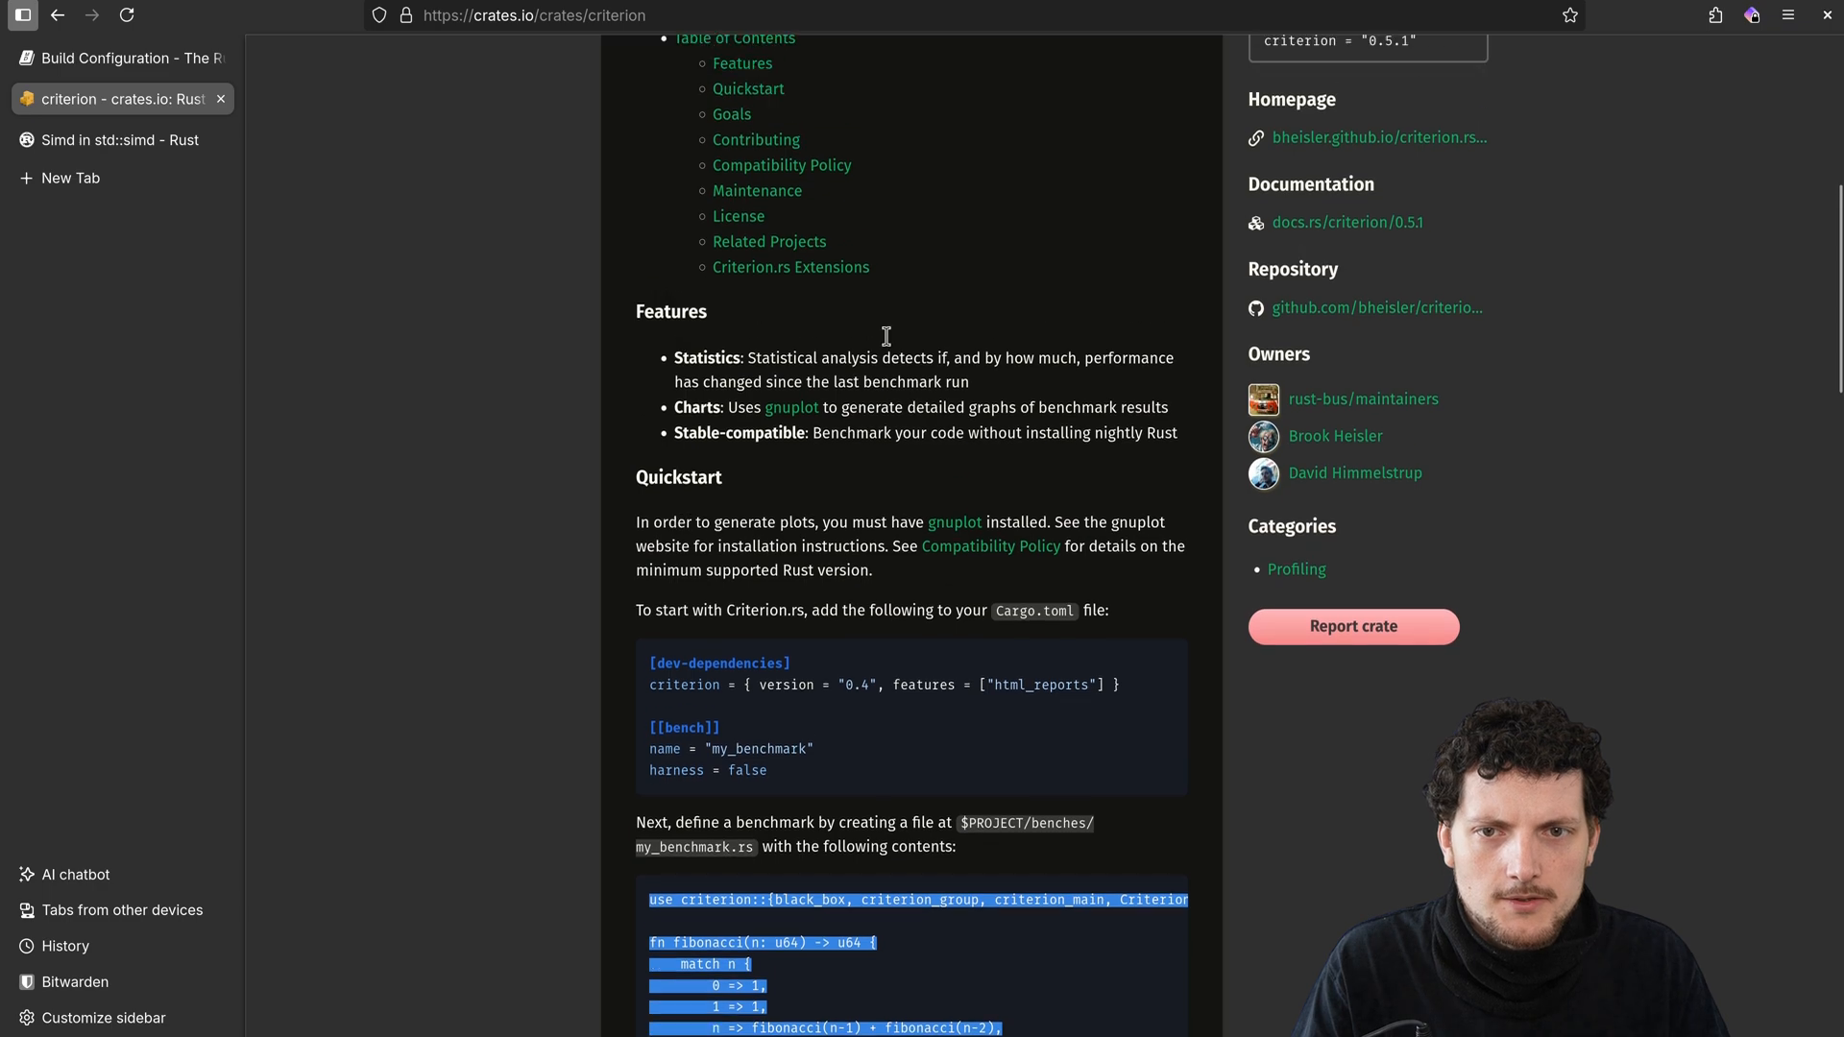
{"action": "scroll", "scroll_direction": "up", "scroll_amount": 3}
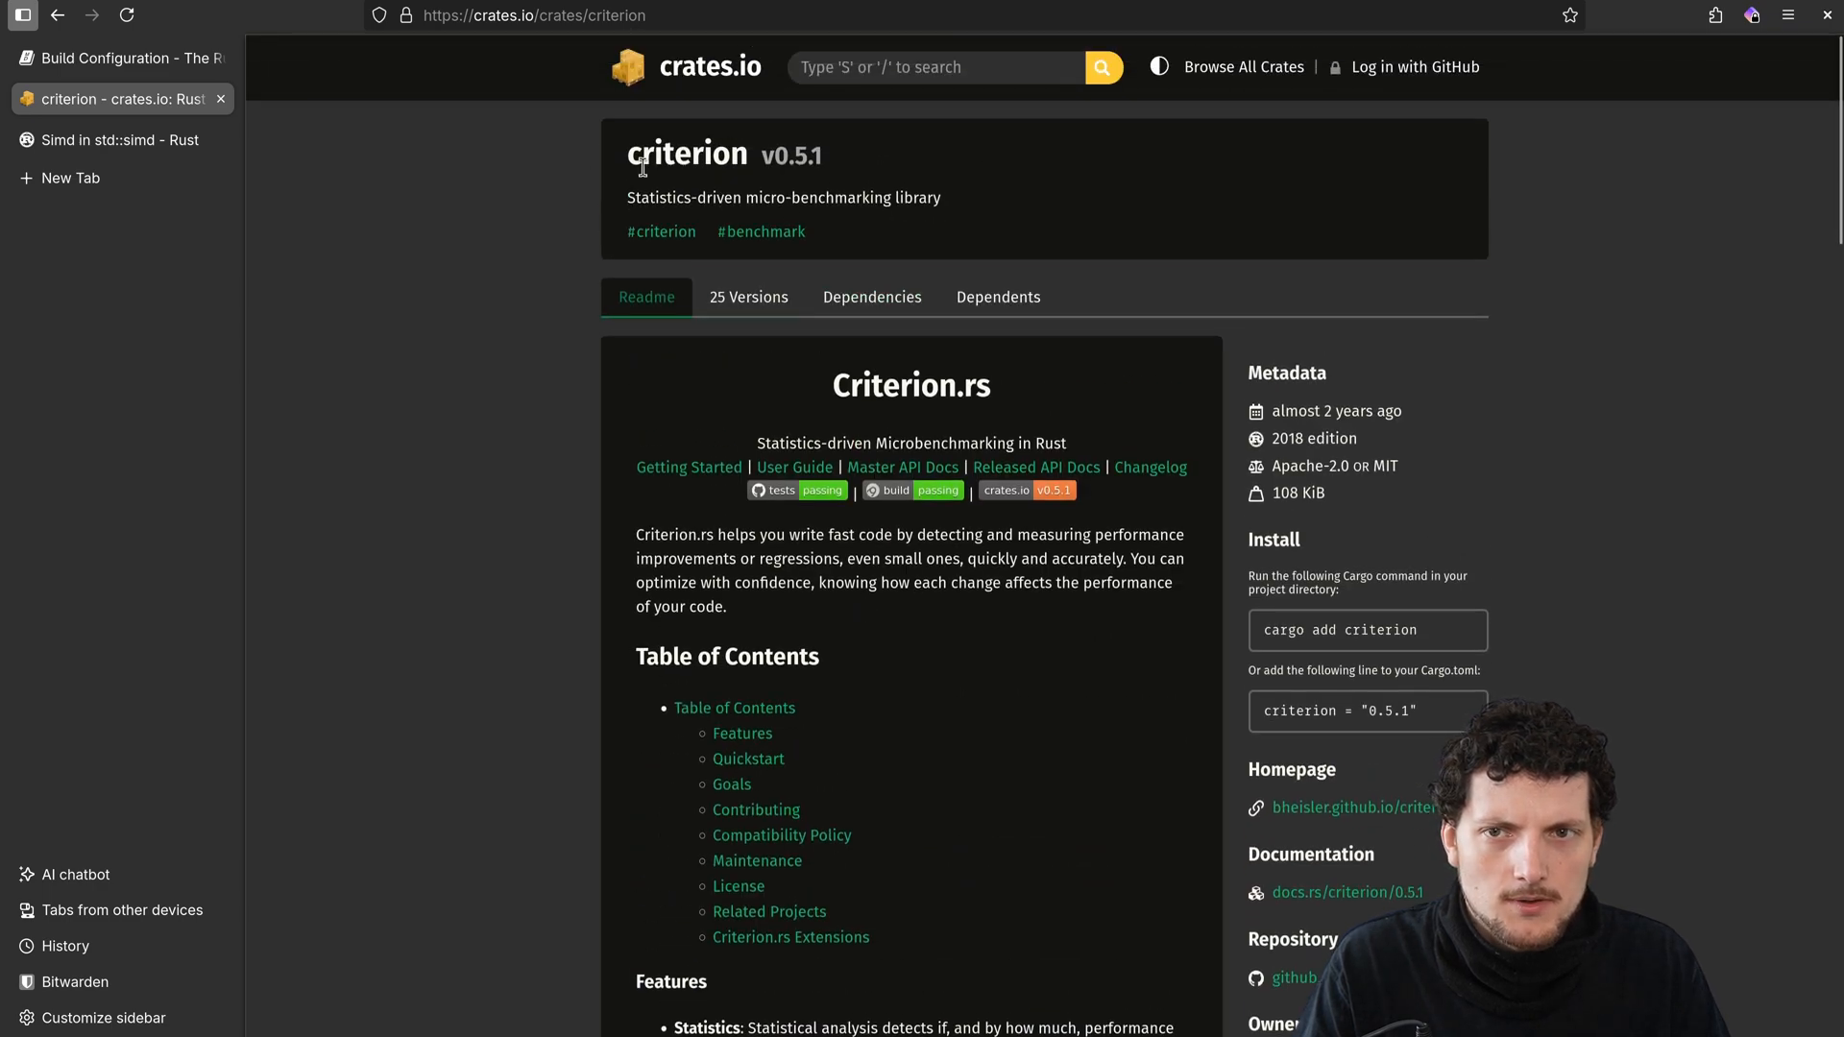
{"action": "scroll", "scroll_direction": "down", "scroll_amount": 3}
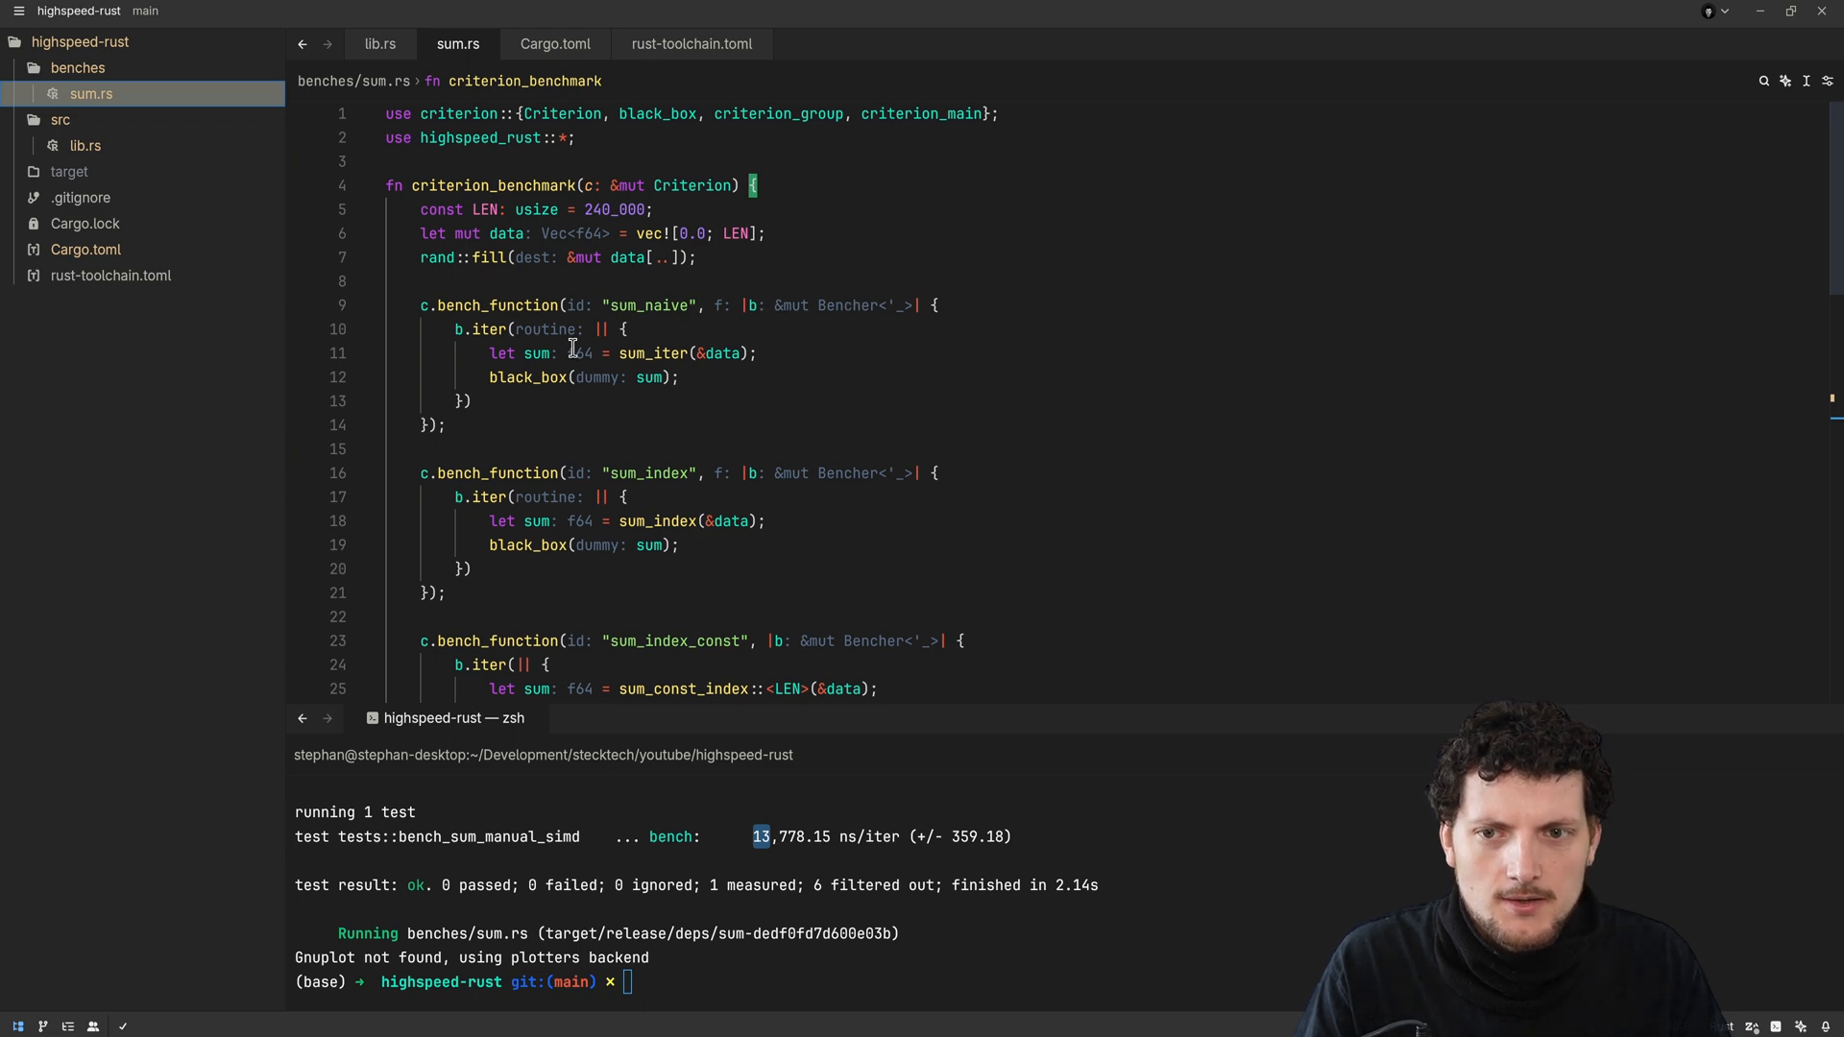
Highlight black_box in sum.rs and type a cargo bench command targeting sum_naive
{"action": "double_click", "coordinate": [528, 376]}
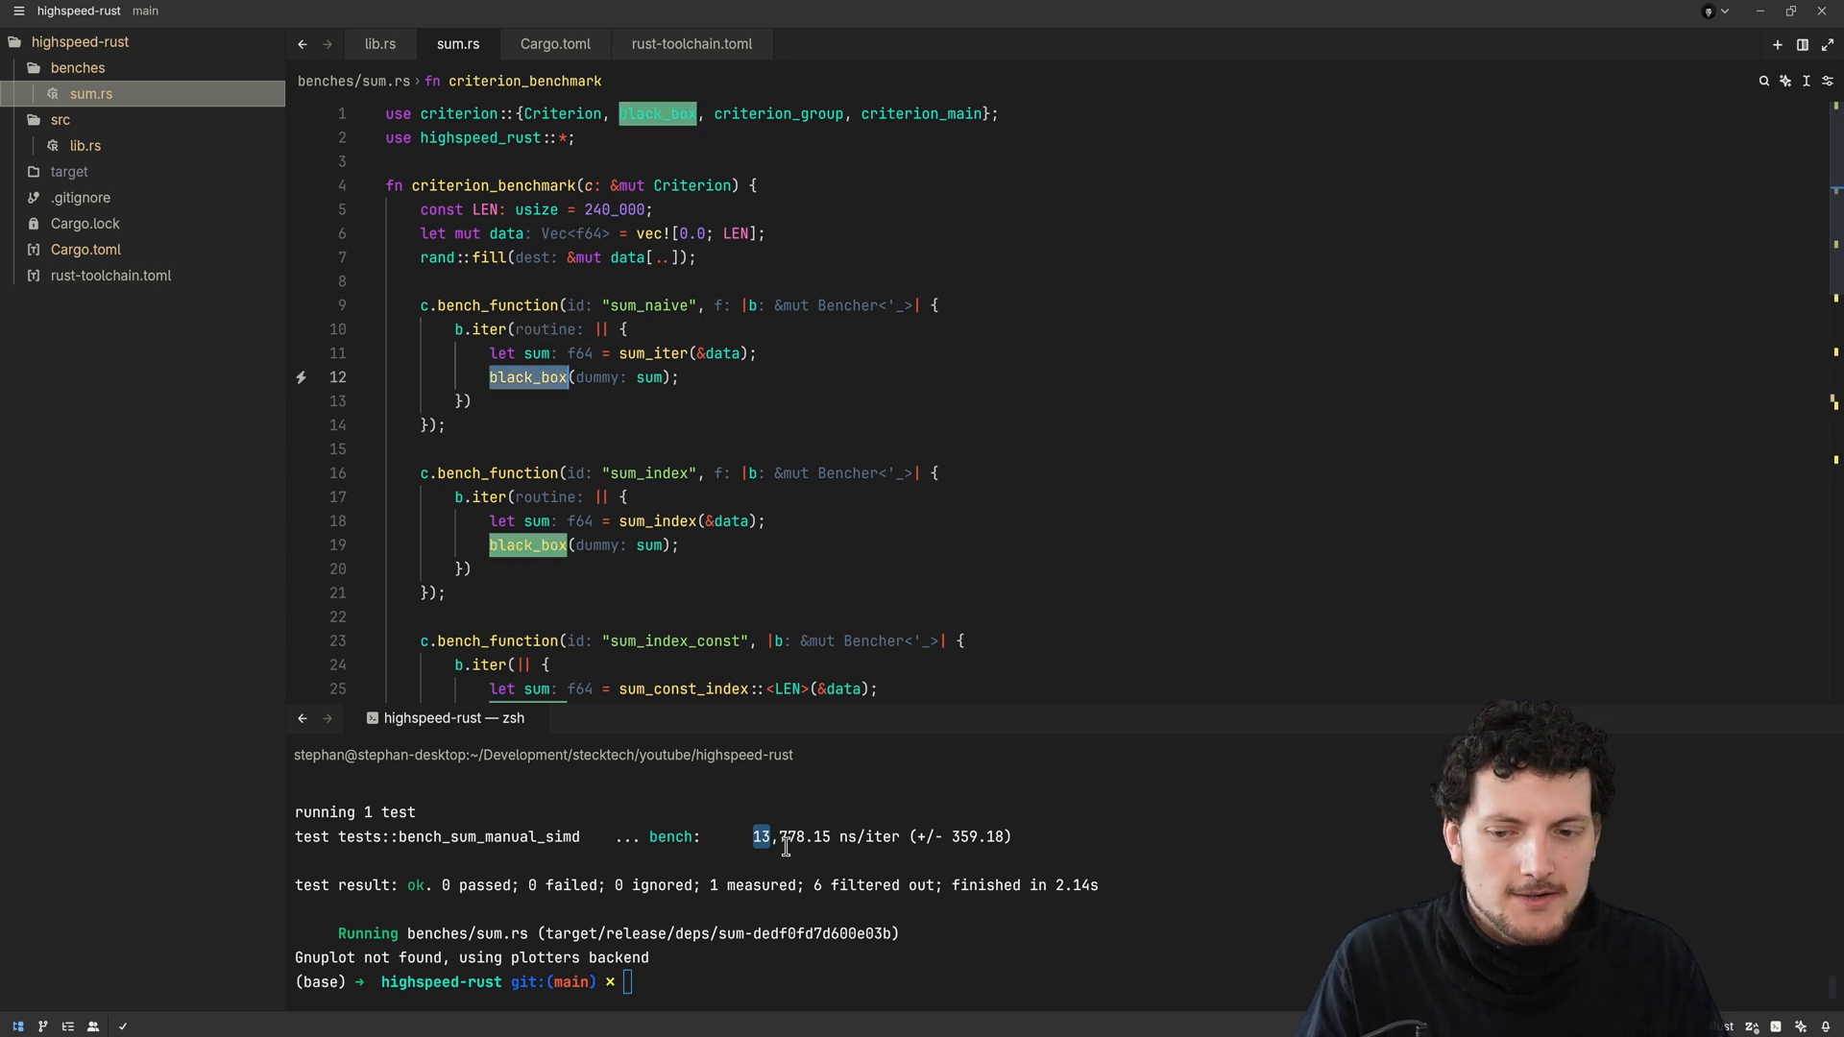
{"action": "type", "text": "cargo bench bench_sum_manual_simd"}
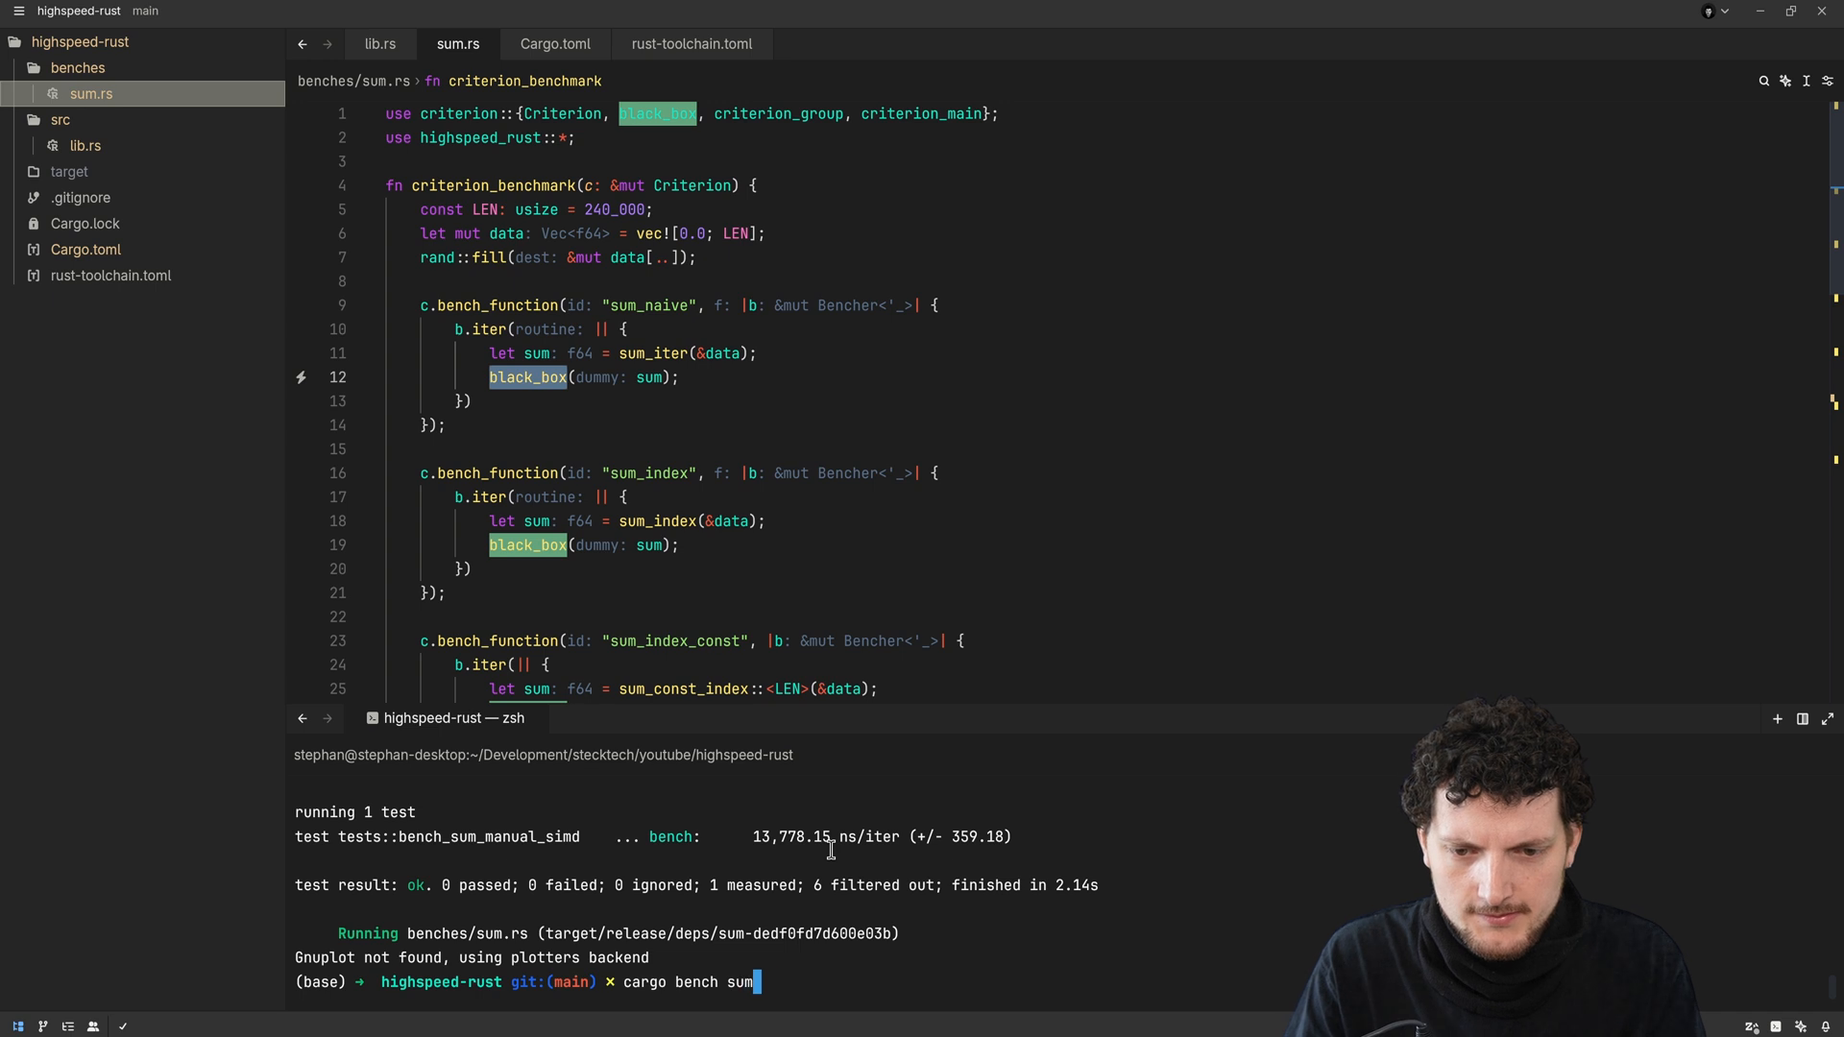
{"action": "type", "text": "_nai"}
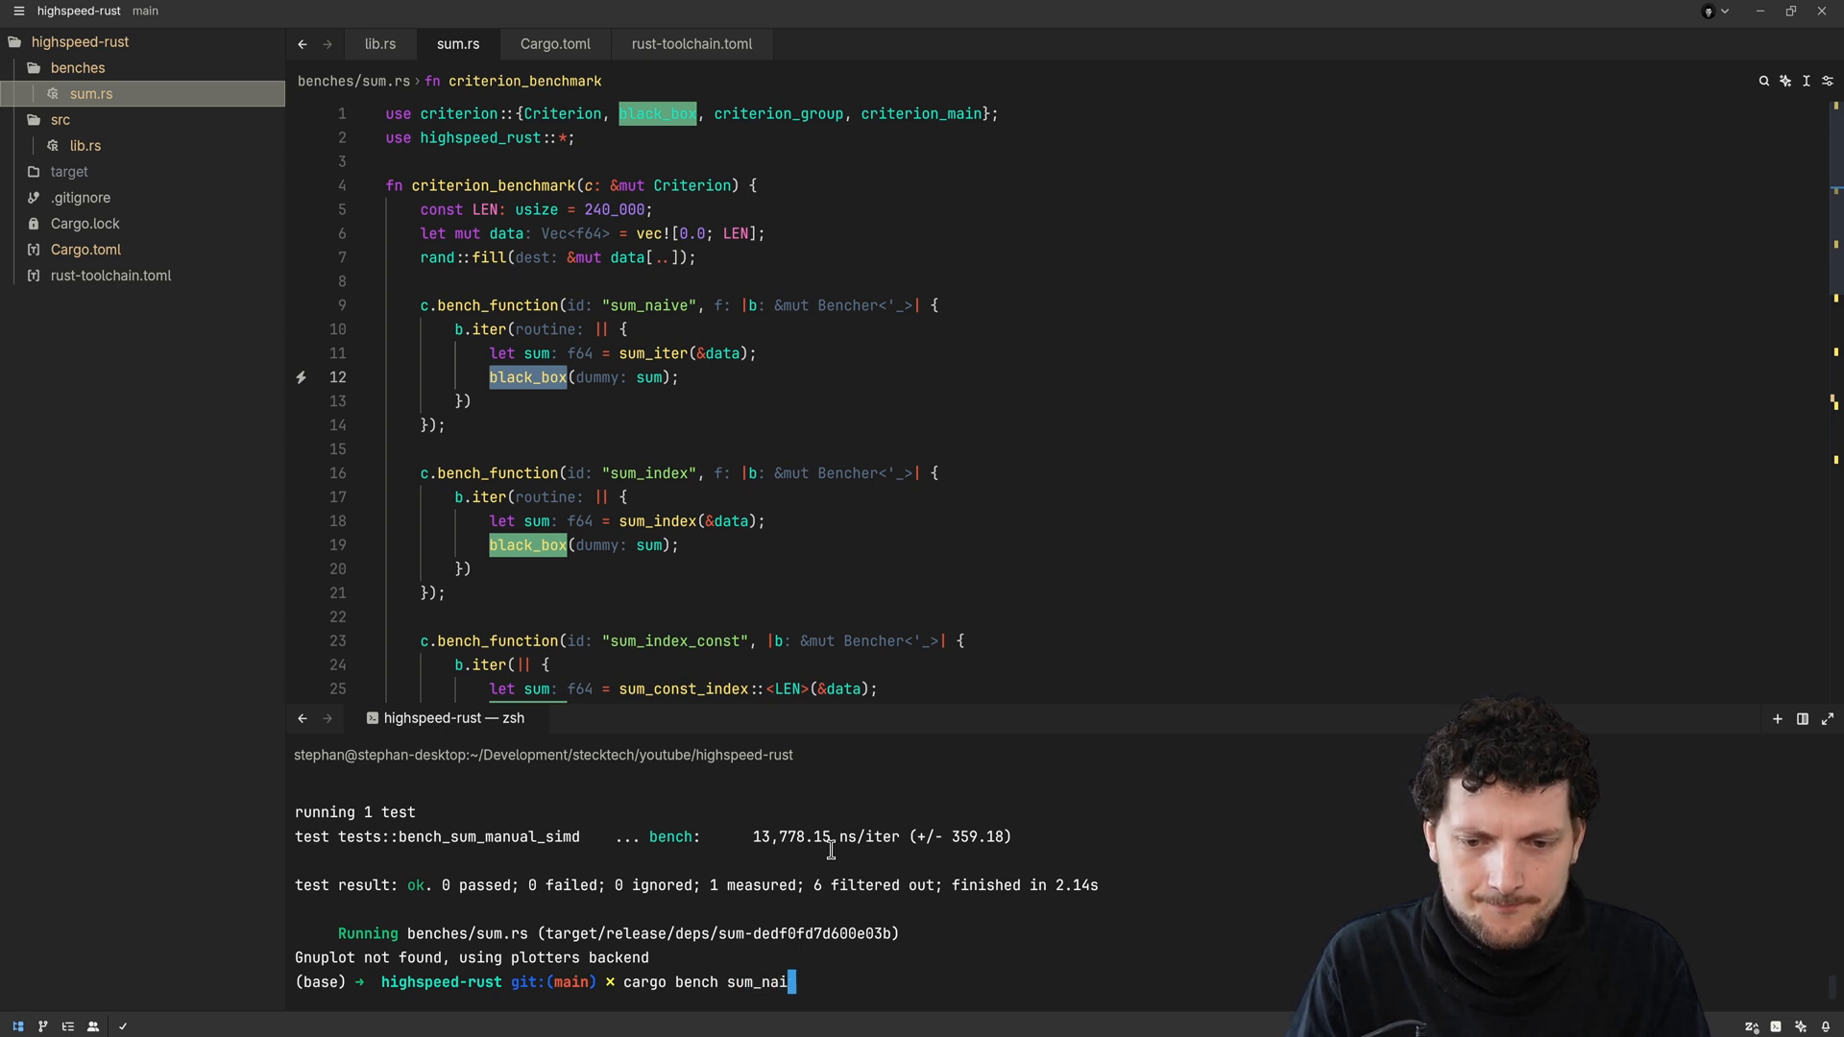
Run 'cargo bench sum_naive' and read the ~85.47 µs timing, within noise threshold
{"action": "key", "text": "Return"}
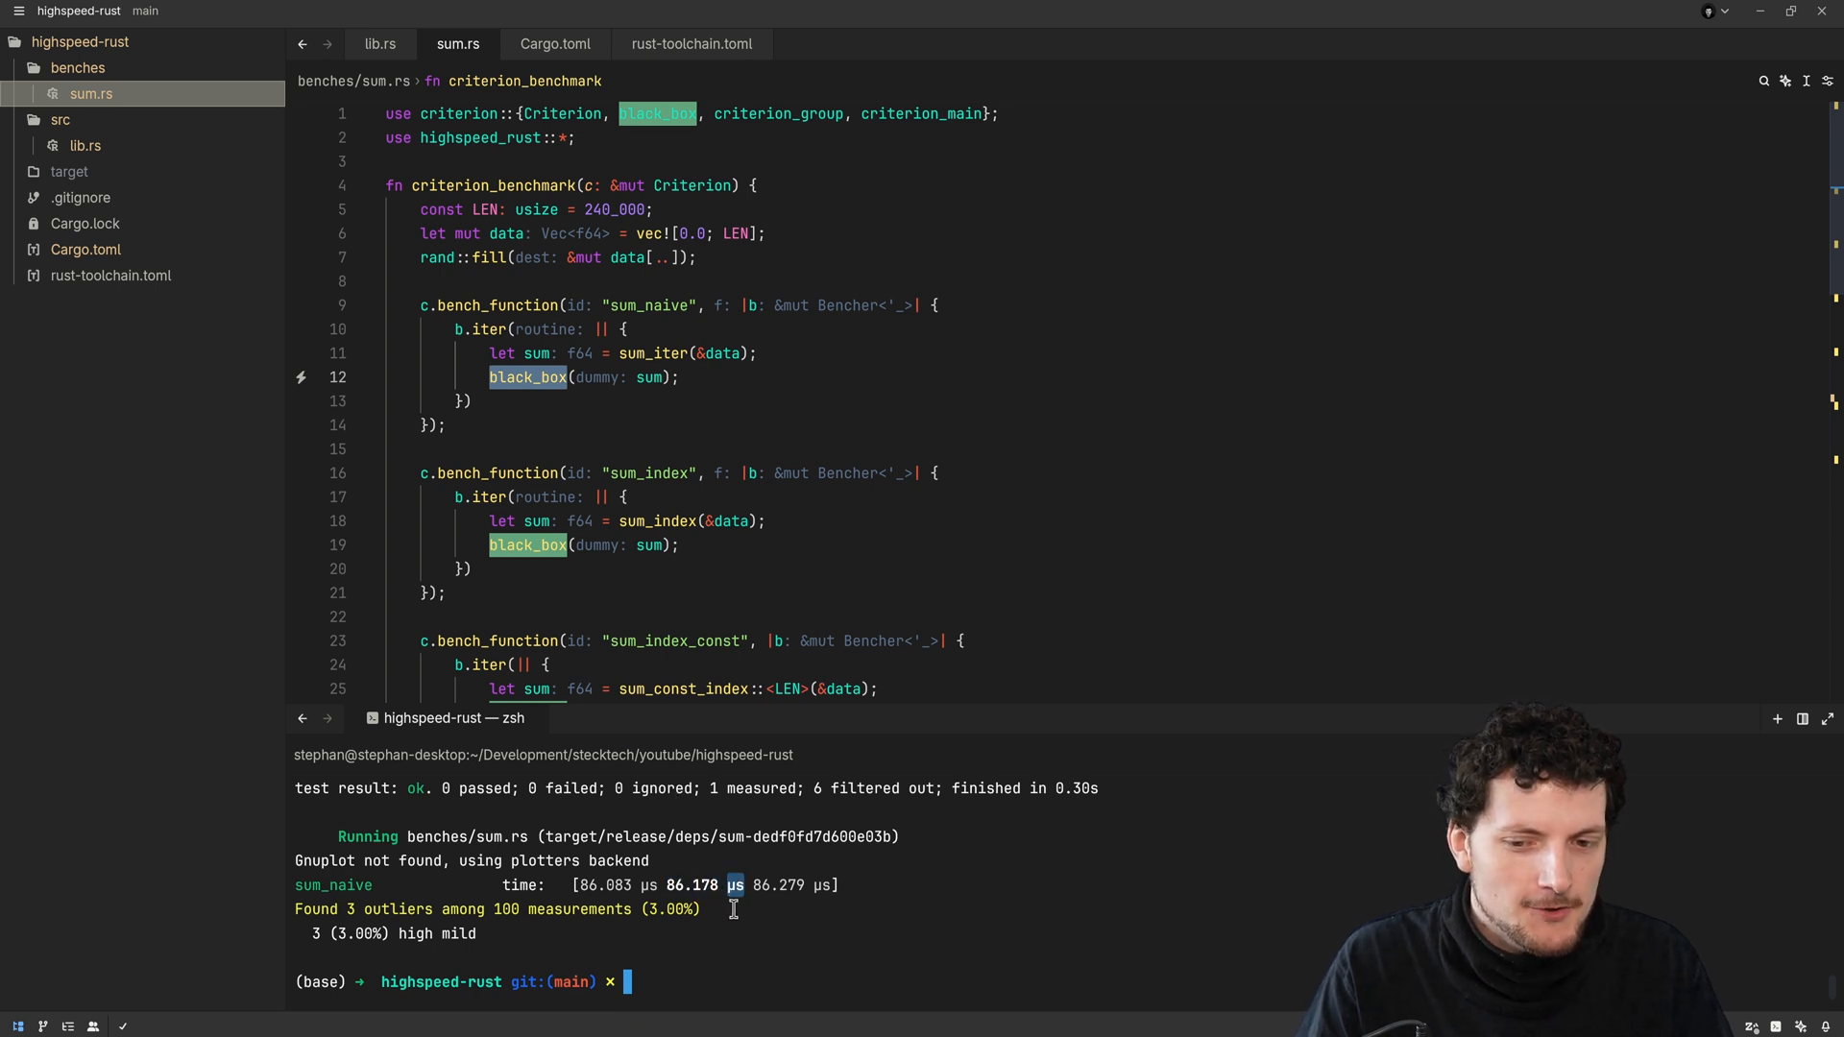
{"action": "mouse_move", "coordinate": [780, 959]}
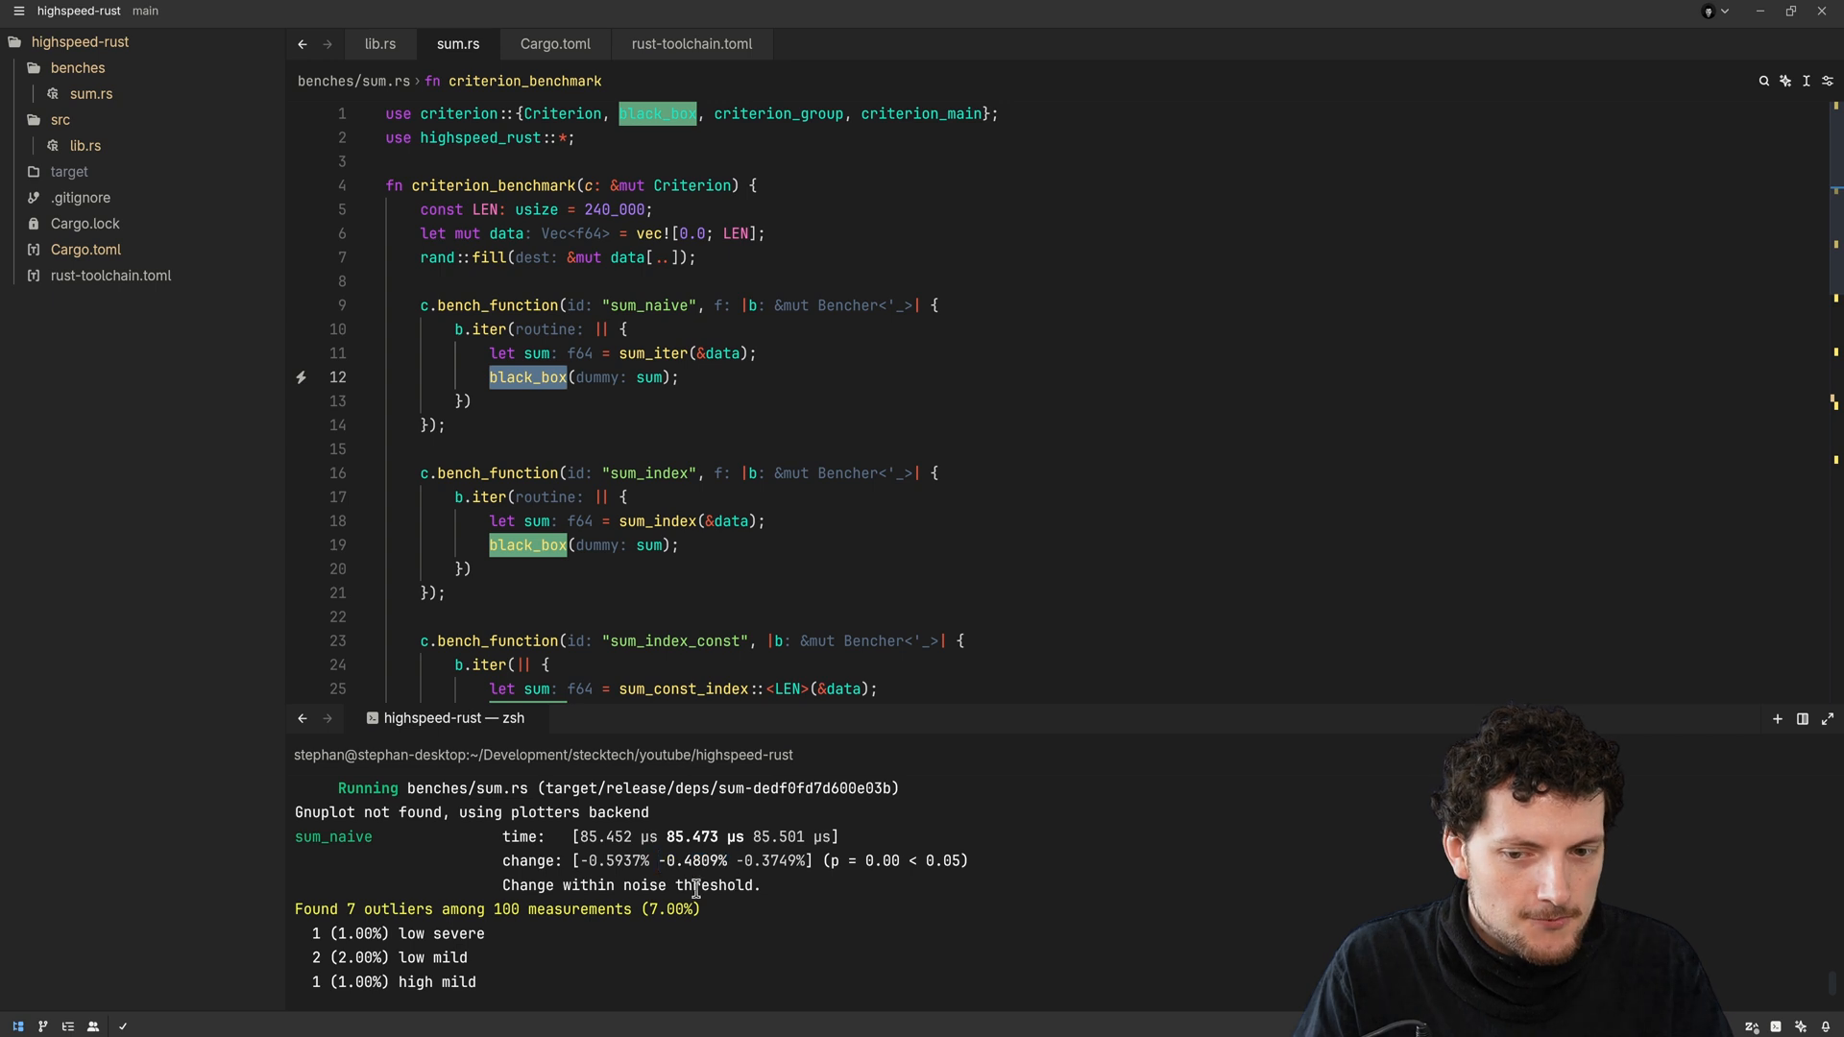
{"action": "double_click", "coordinate": [680, 859]}
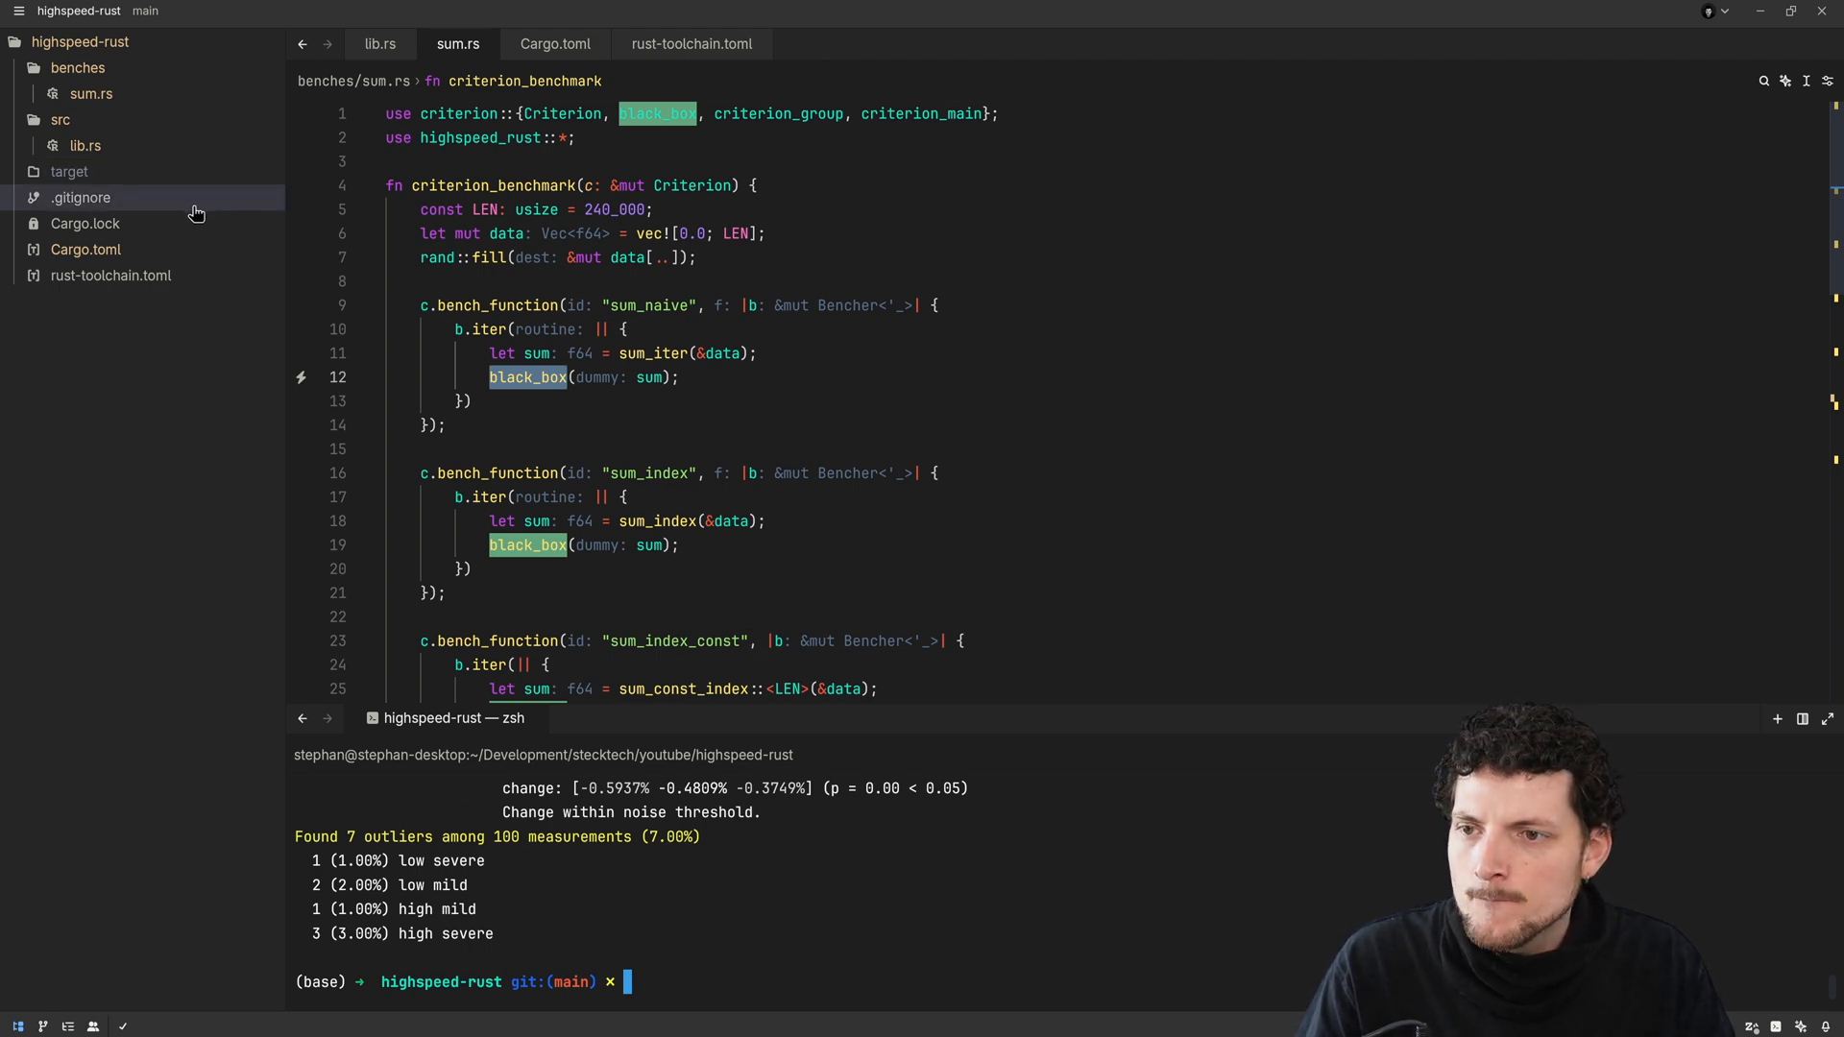
Expand target/criterion/sum_naive/report and bring up actions for its index.html
{"action": "left_click", "coordinate": [68, 171]}
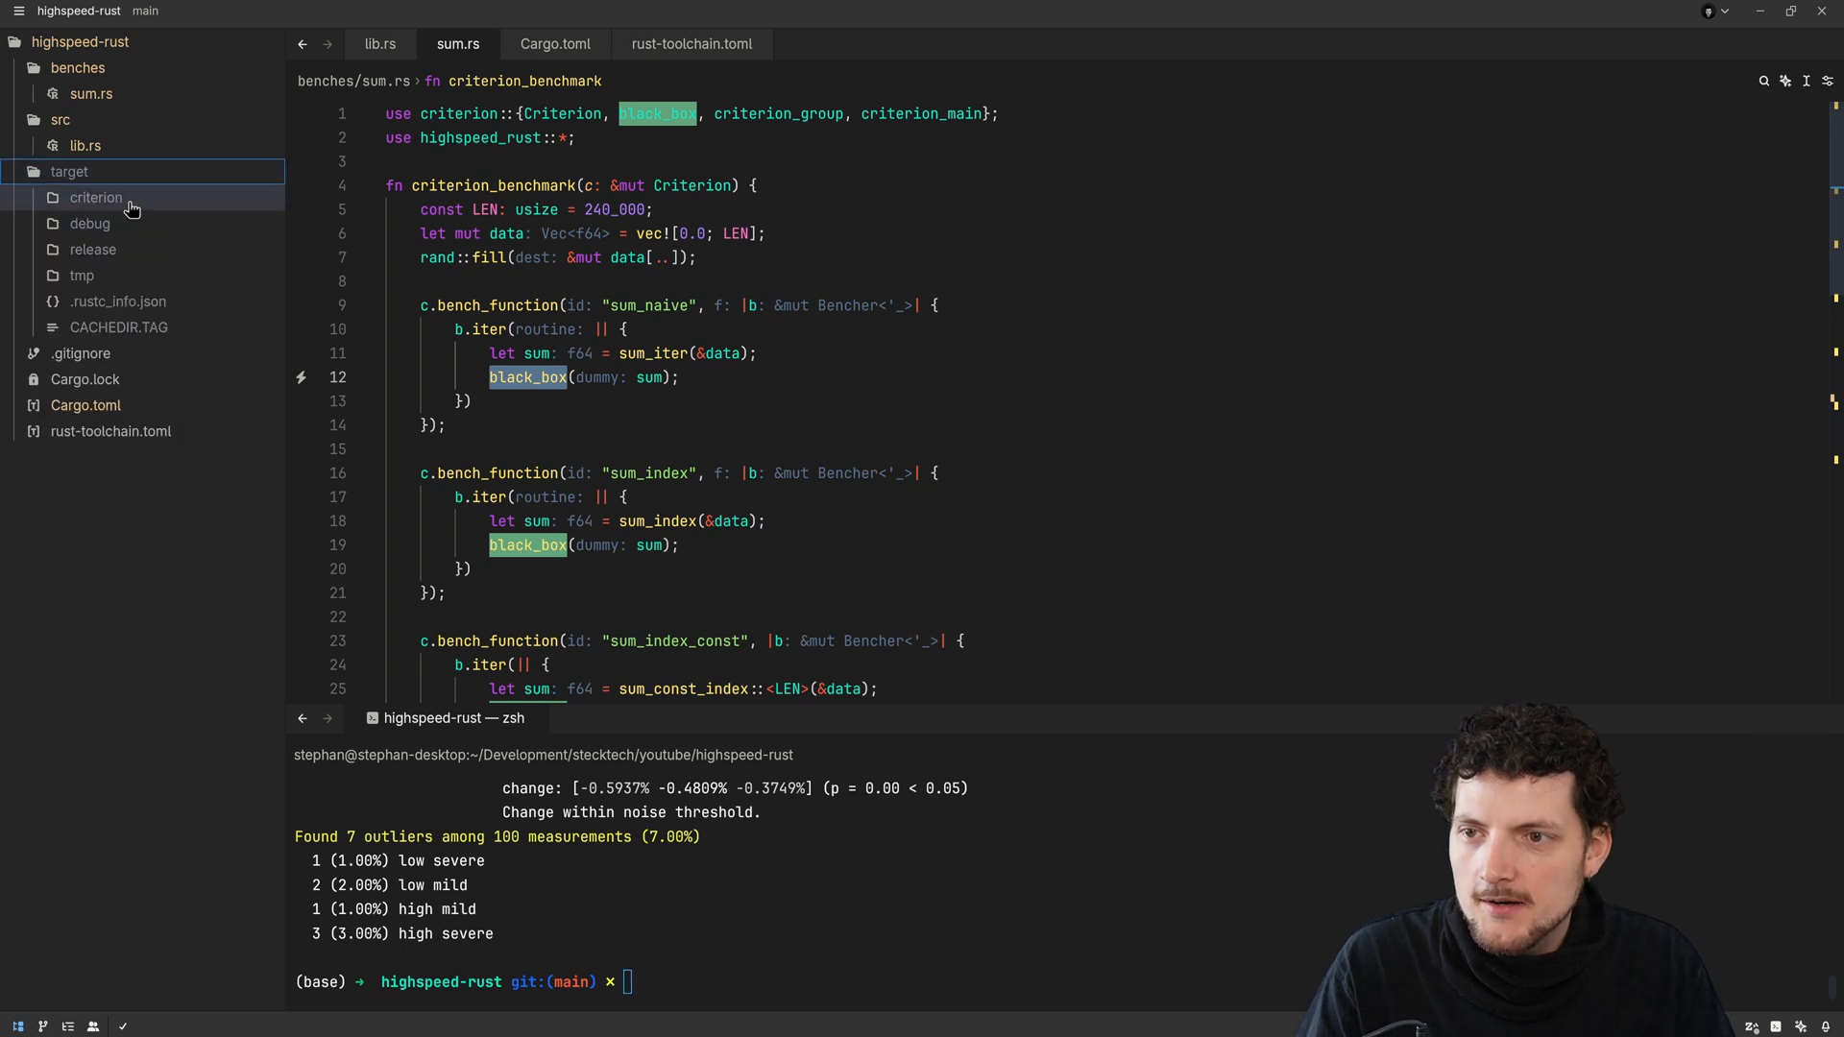
{"action": "left_click", "coordinate": [96, 196]}
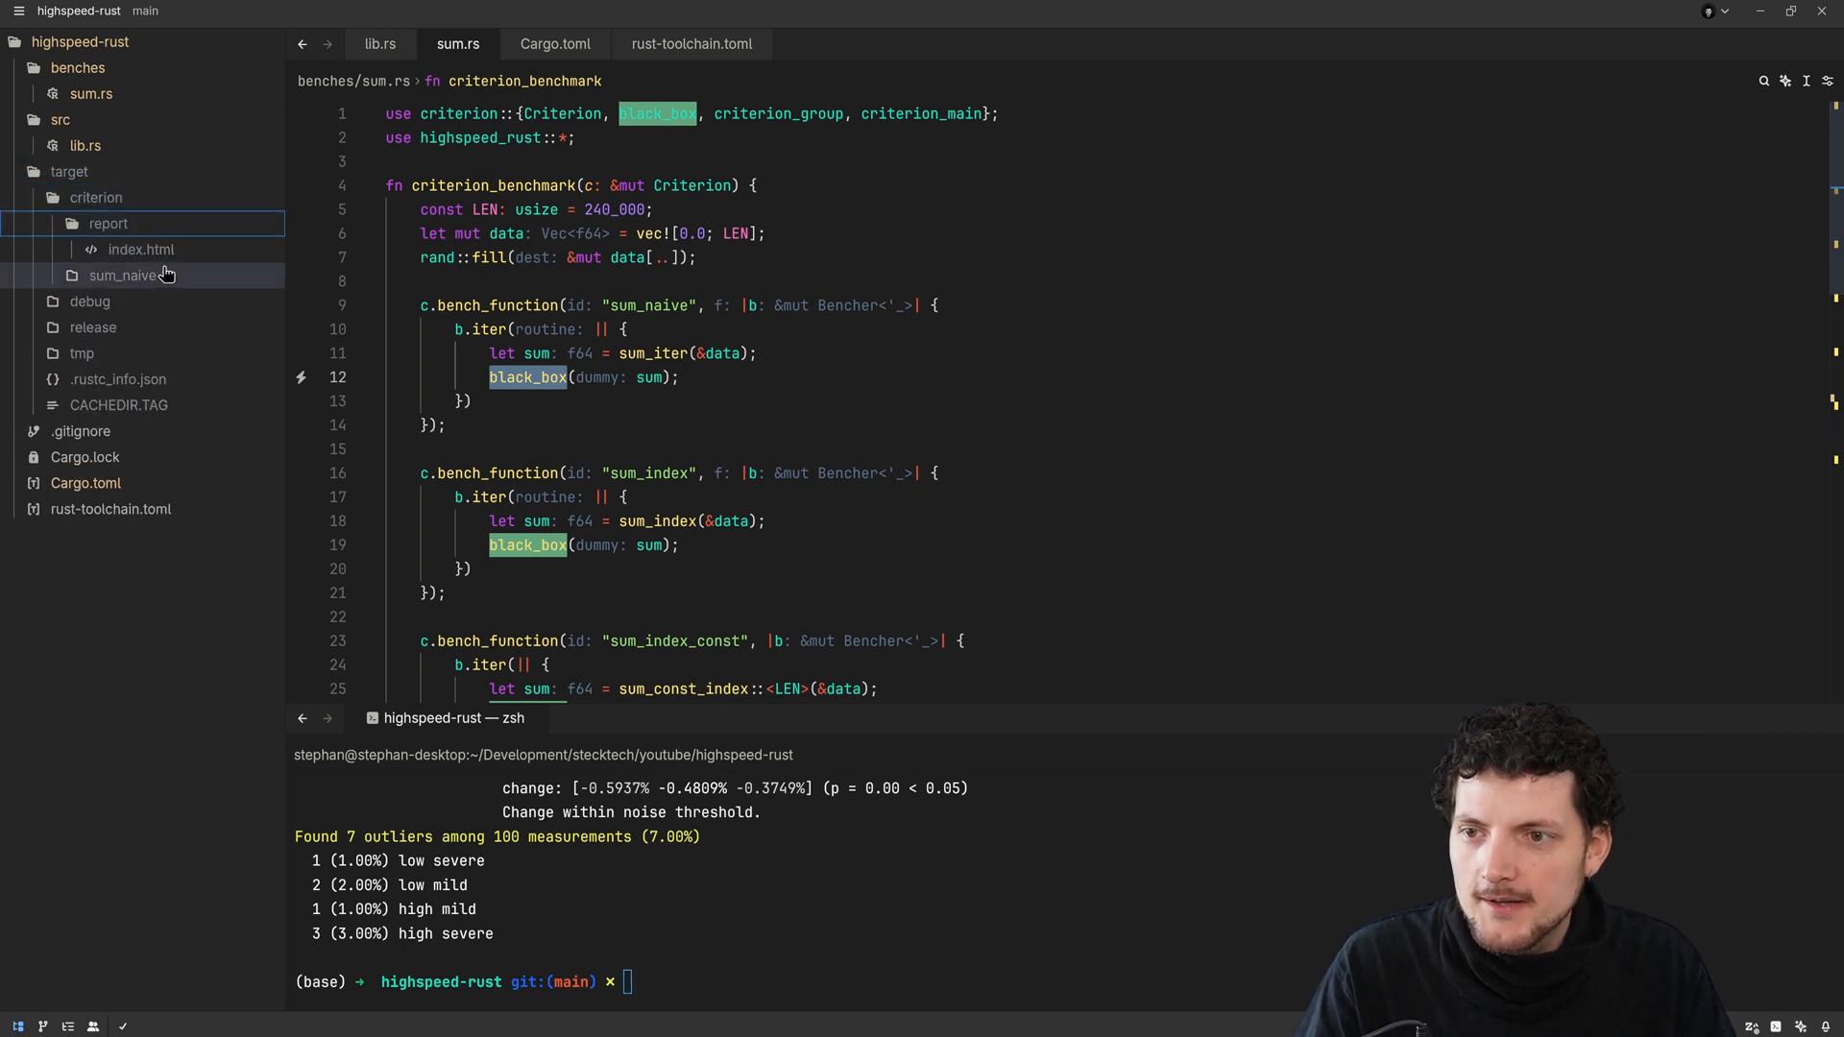
{"action": "left_click", "coordinate": [121, 274]}
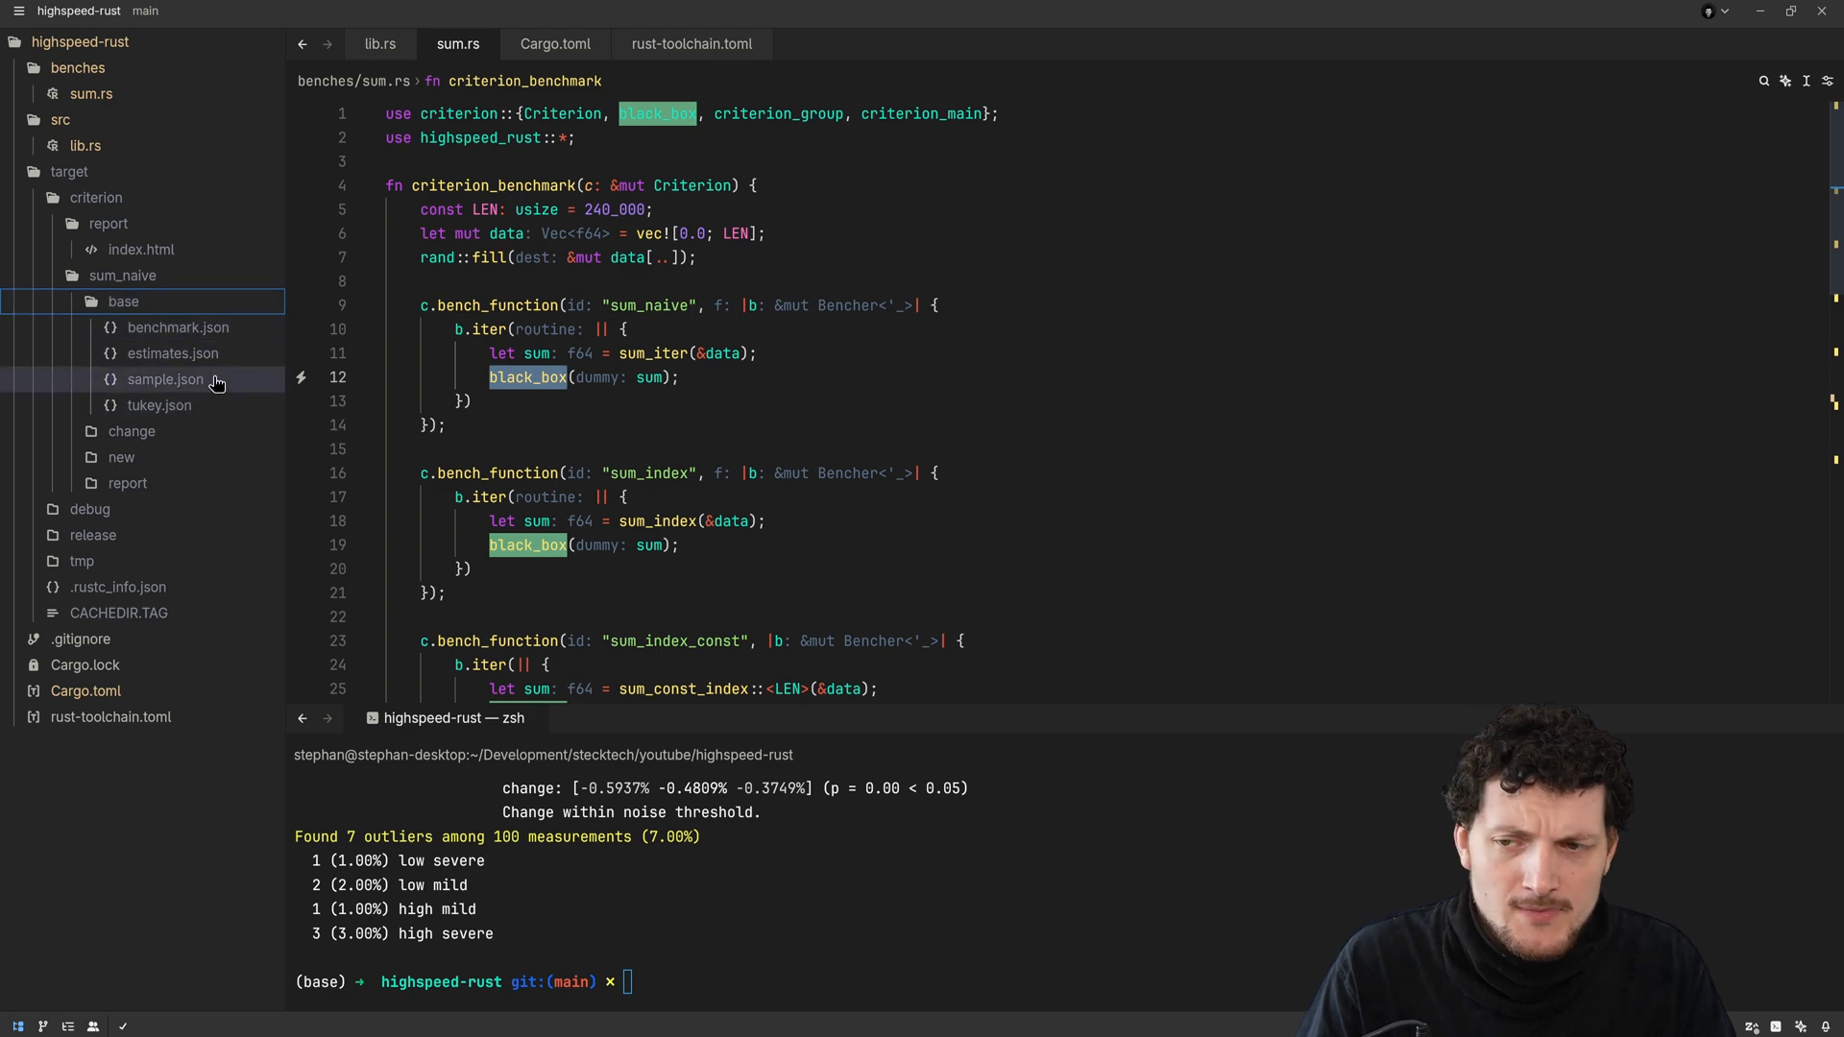
{"action": "mouse_move", "coordinate": [203, 352]}
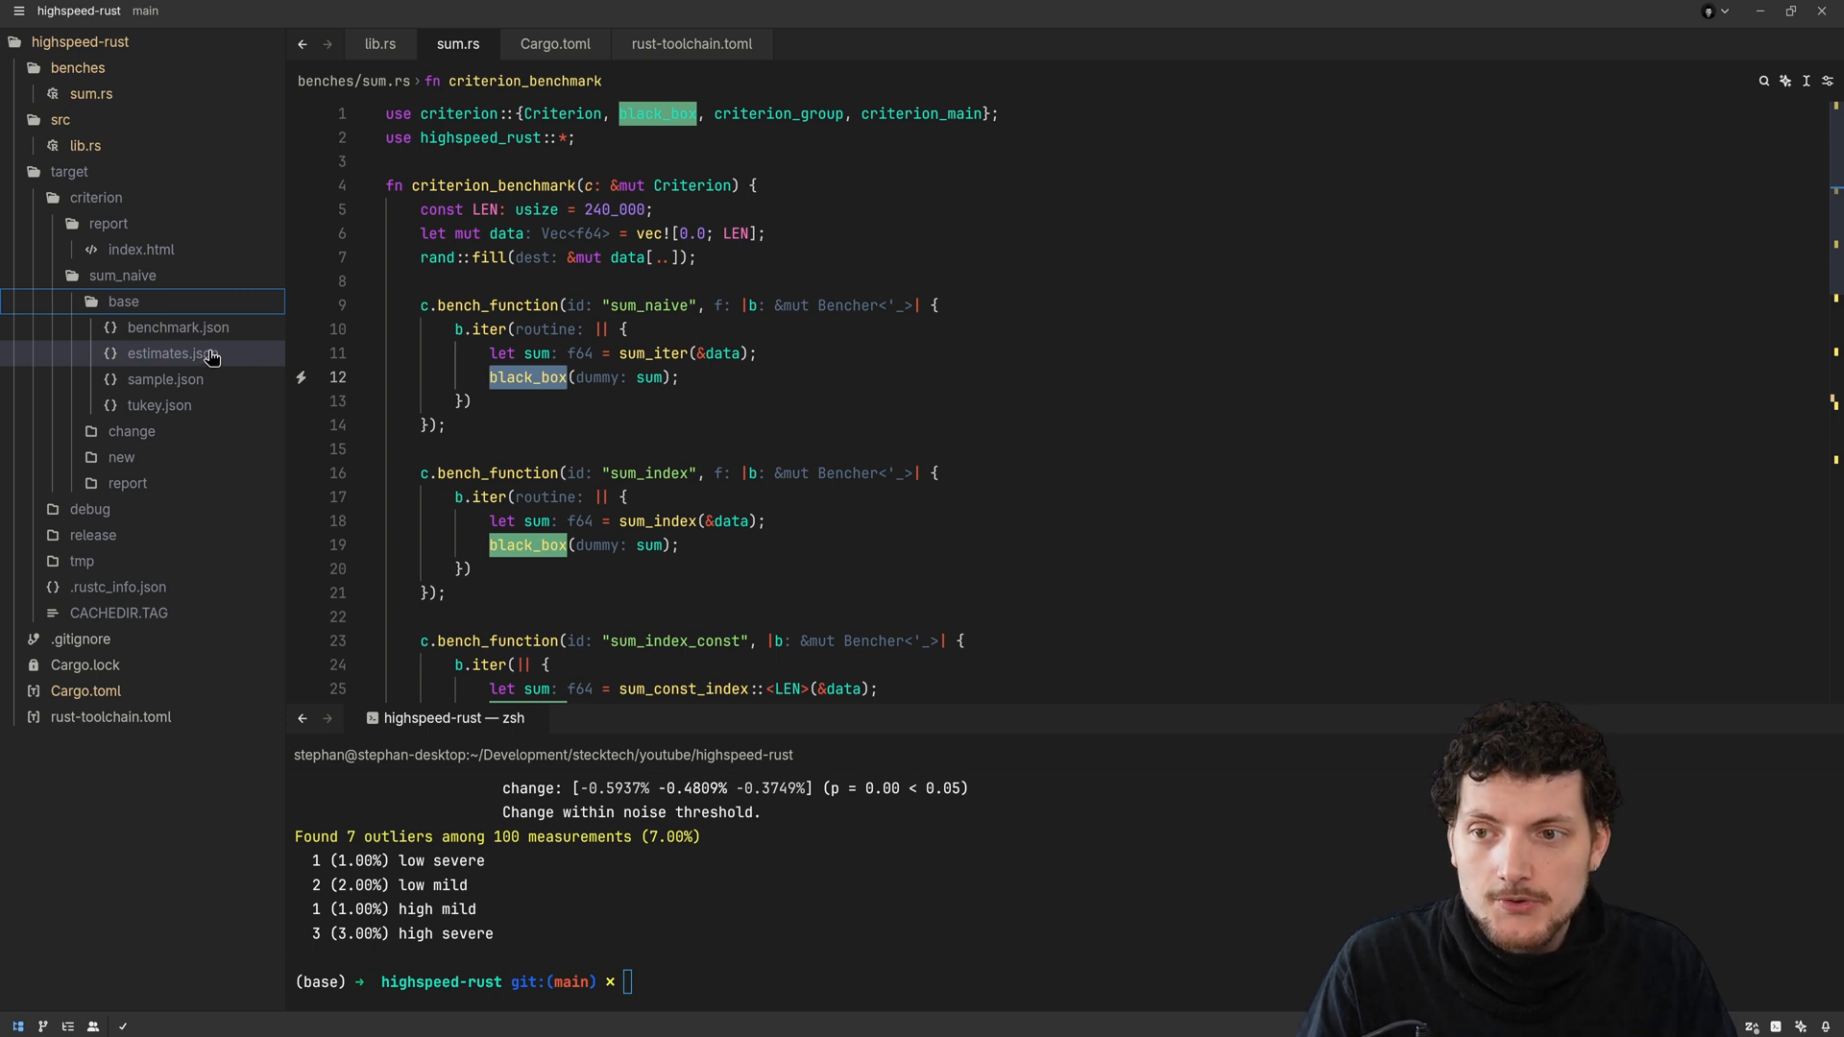
{"action": "left_click", "coordinate": [122, 301]}
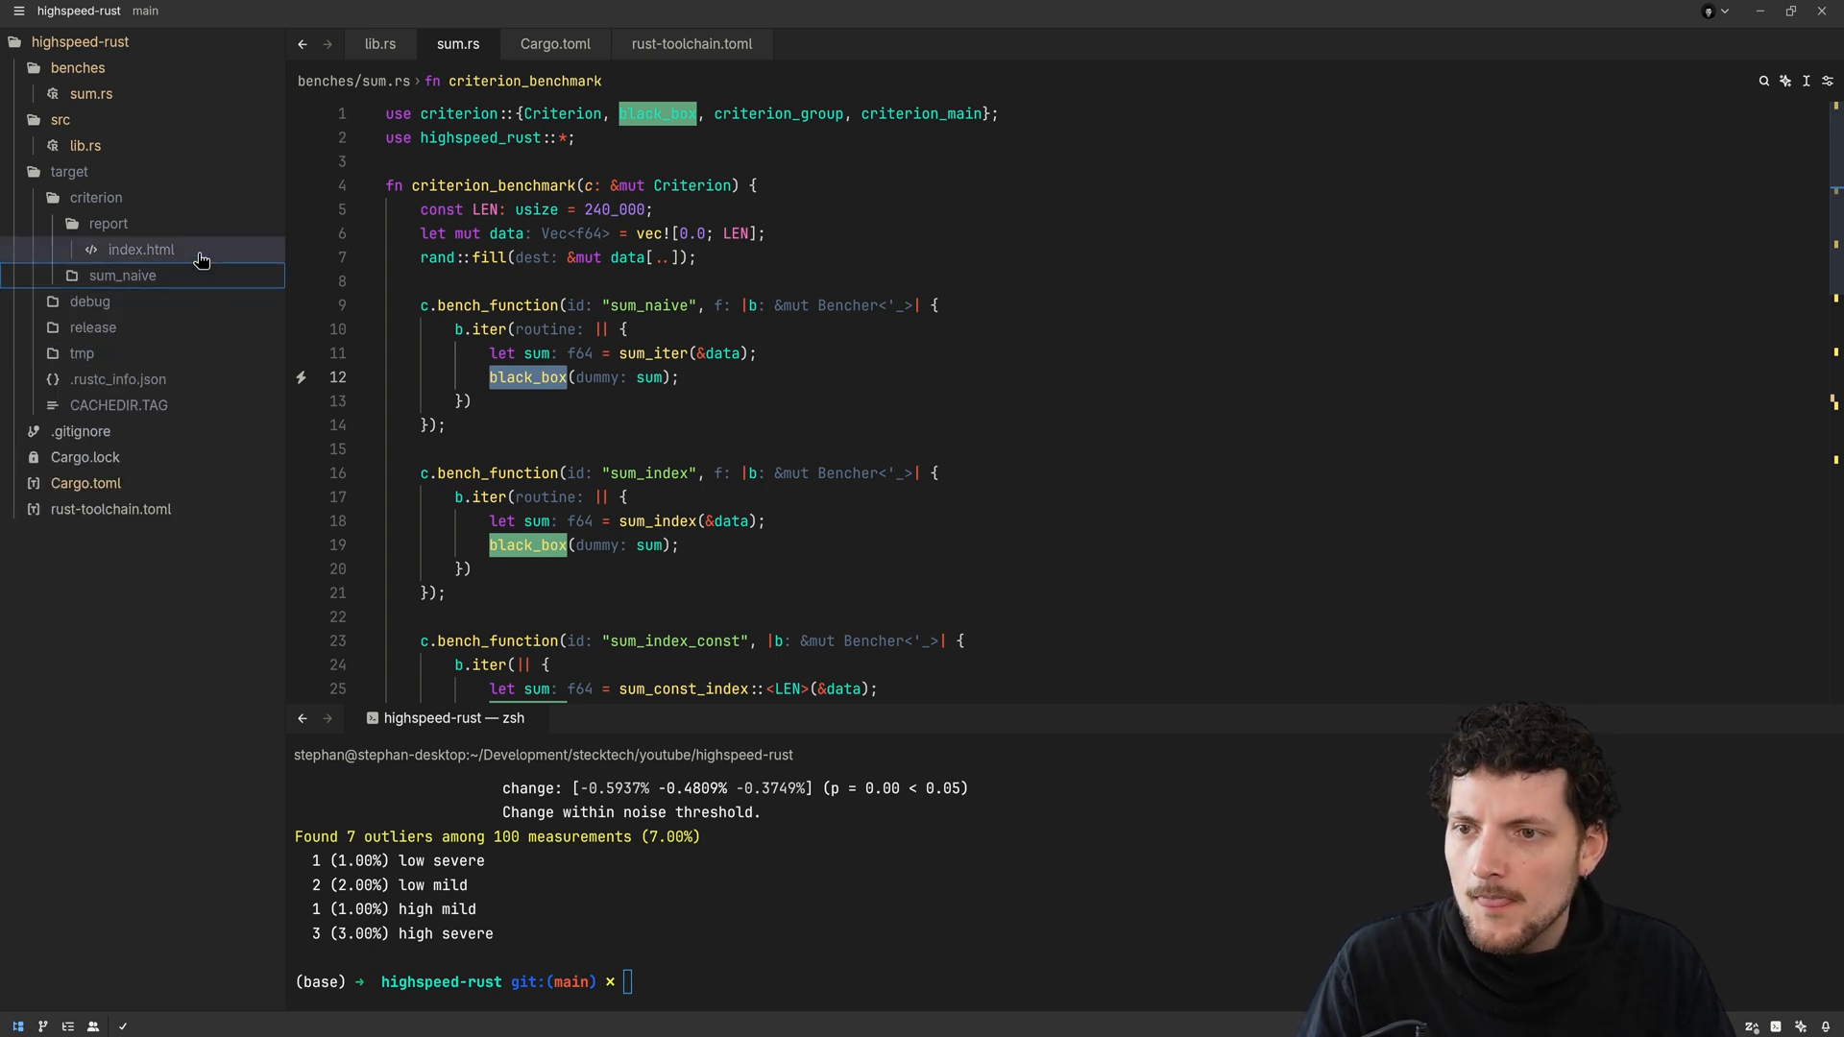
{"action": "left_click", "coordinate": [121, 276]}
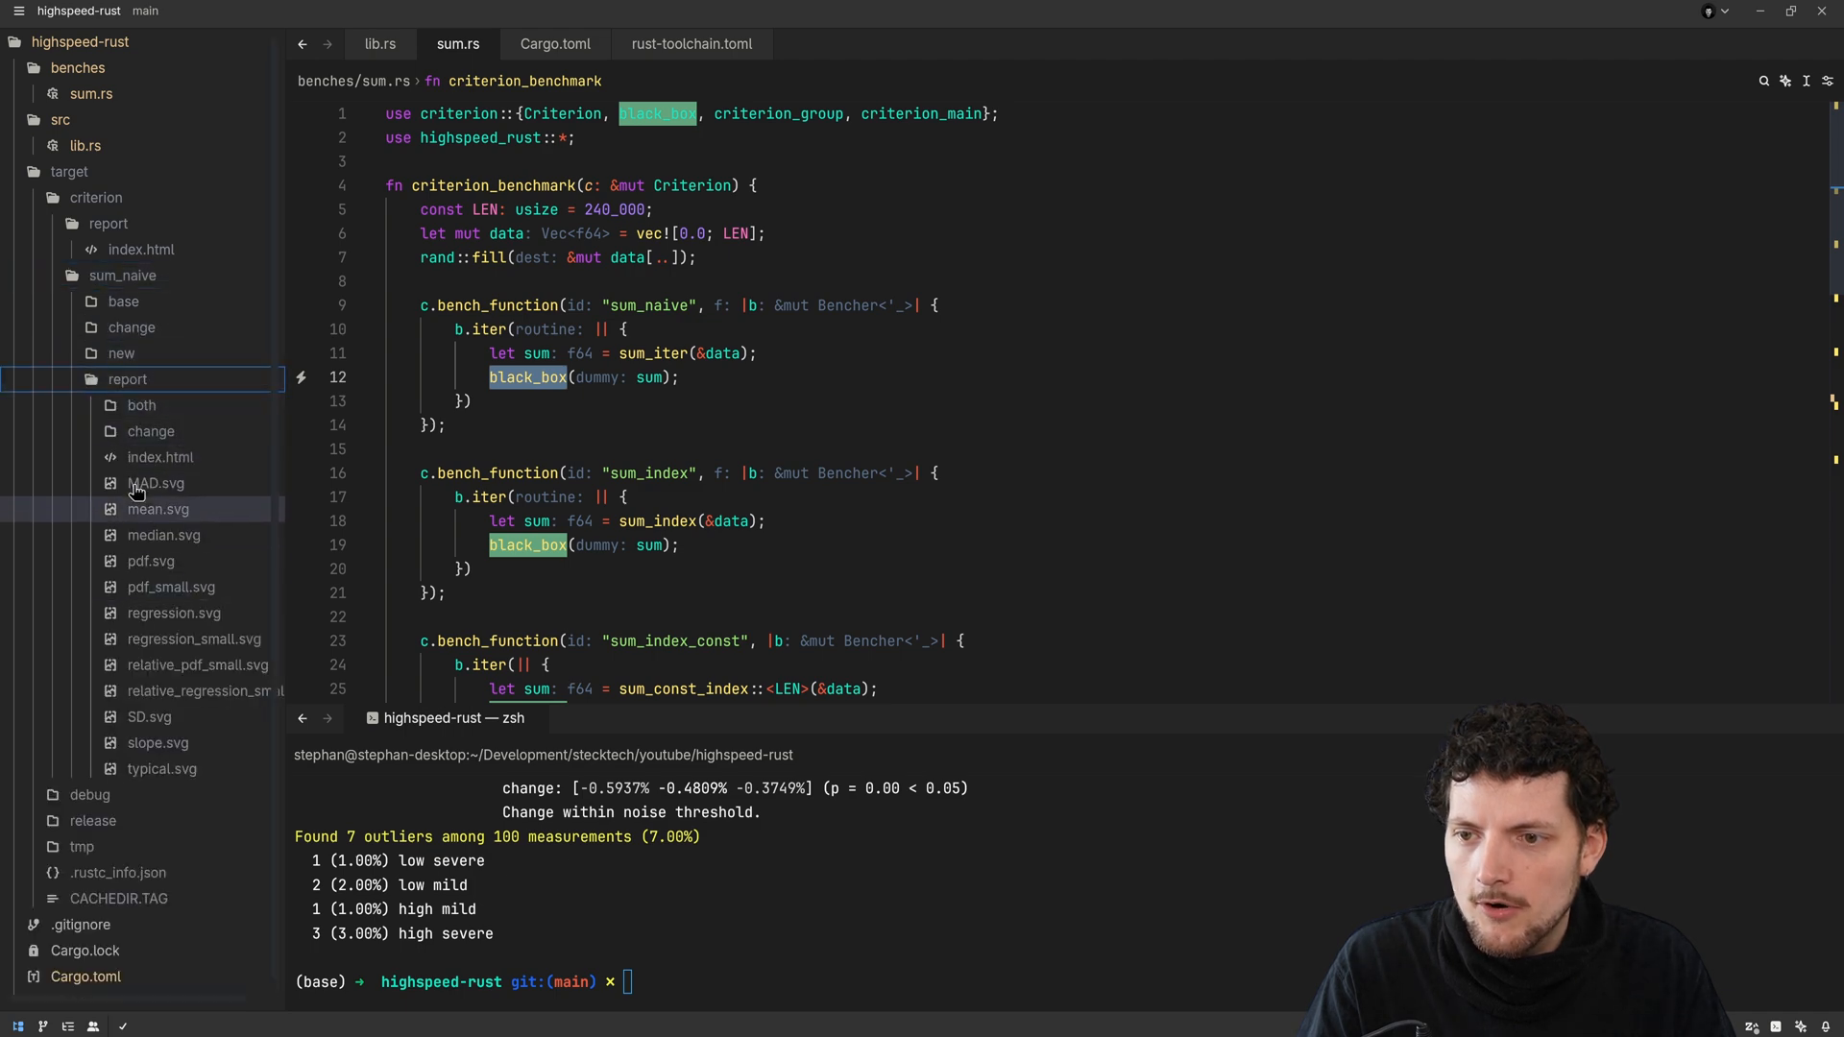
{"action": "right_click", "coordinate": [161, 456]}
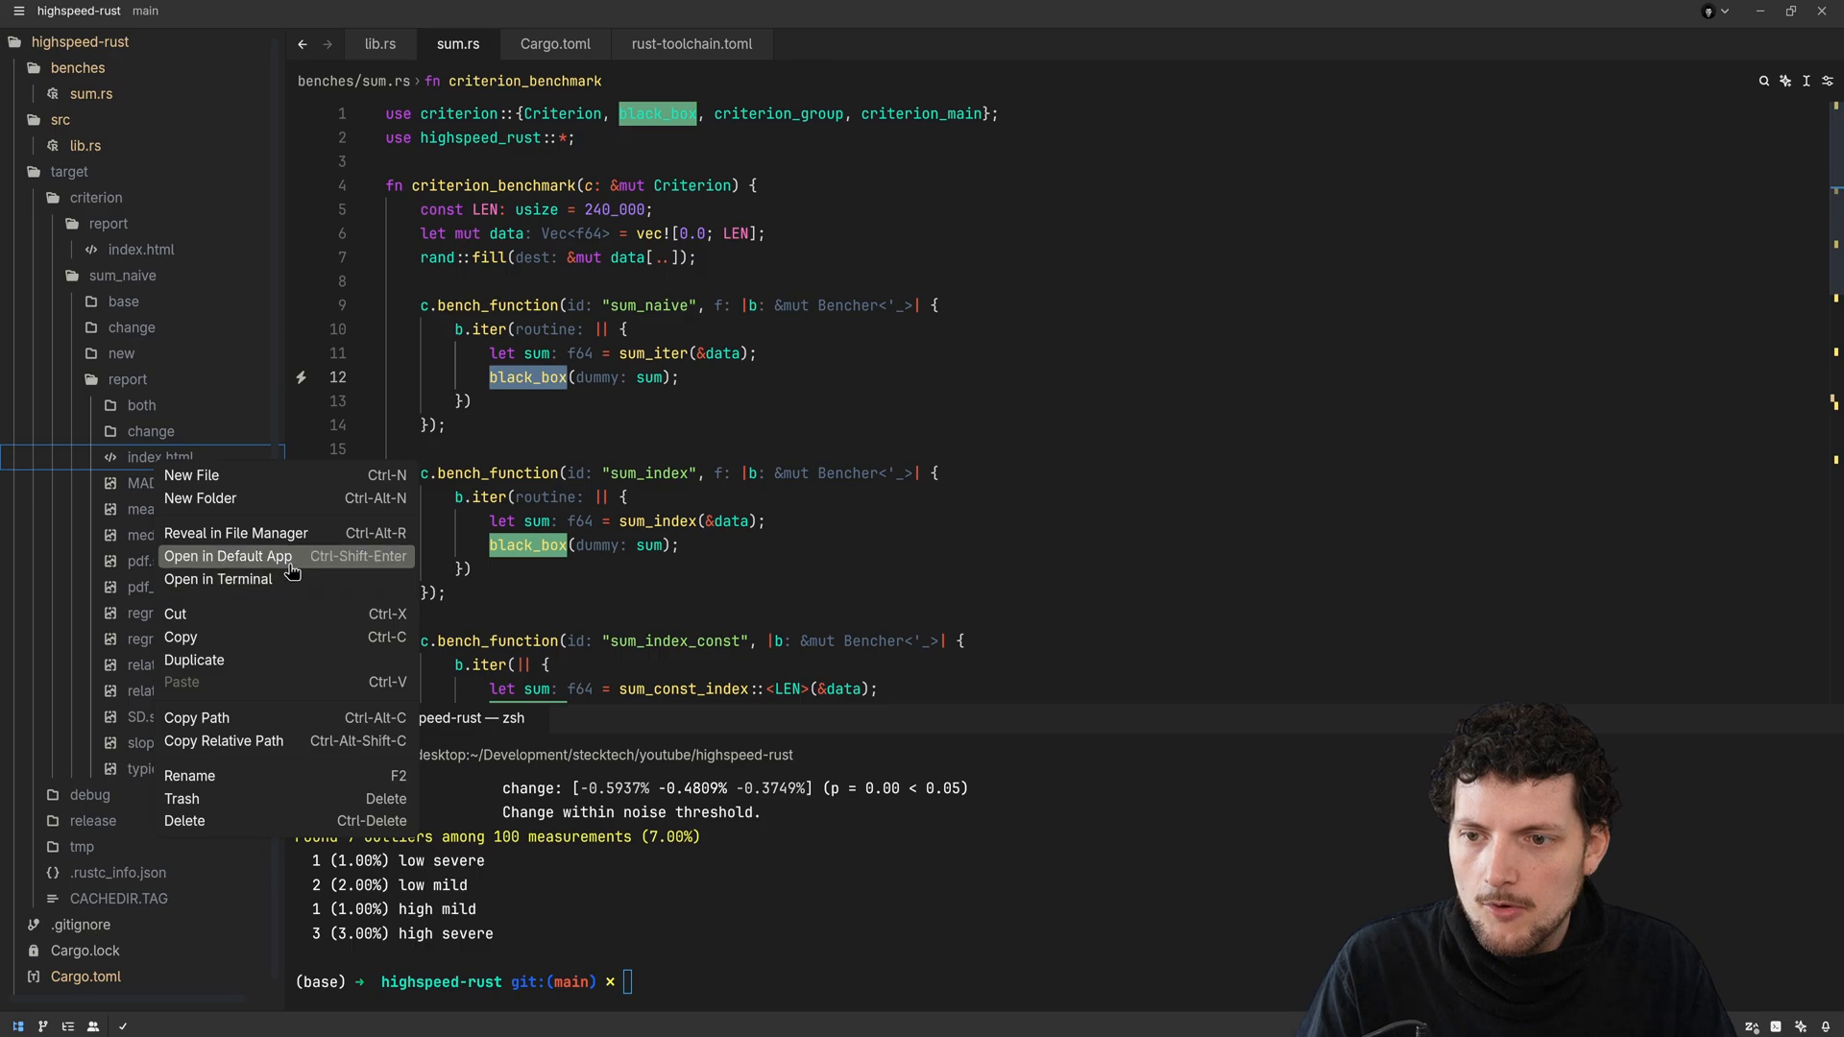
Open the sum_naive report in the browser and review its ~85.47 µs slope
{"action": "left_click", "coordinate": [227, 555]}
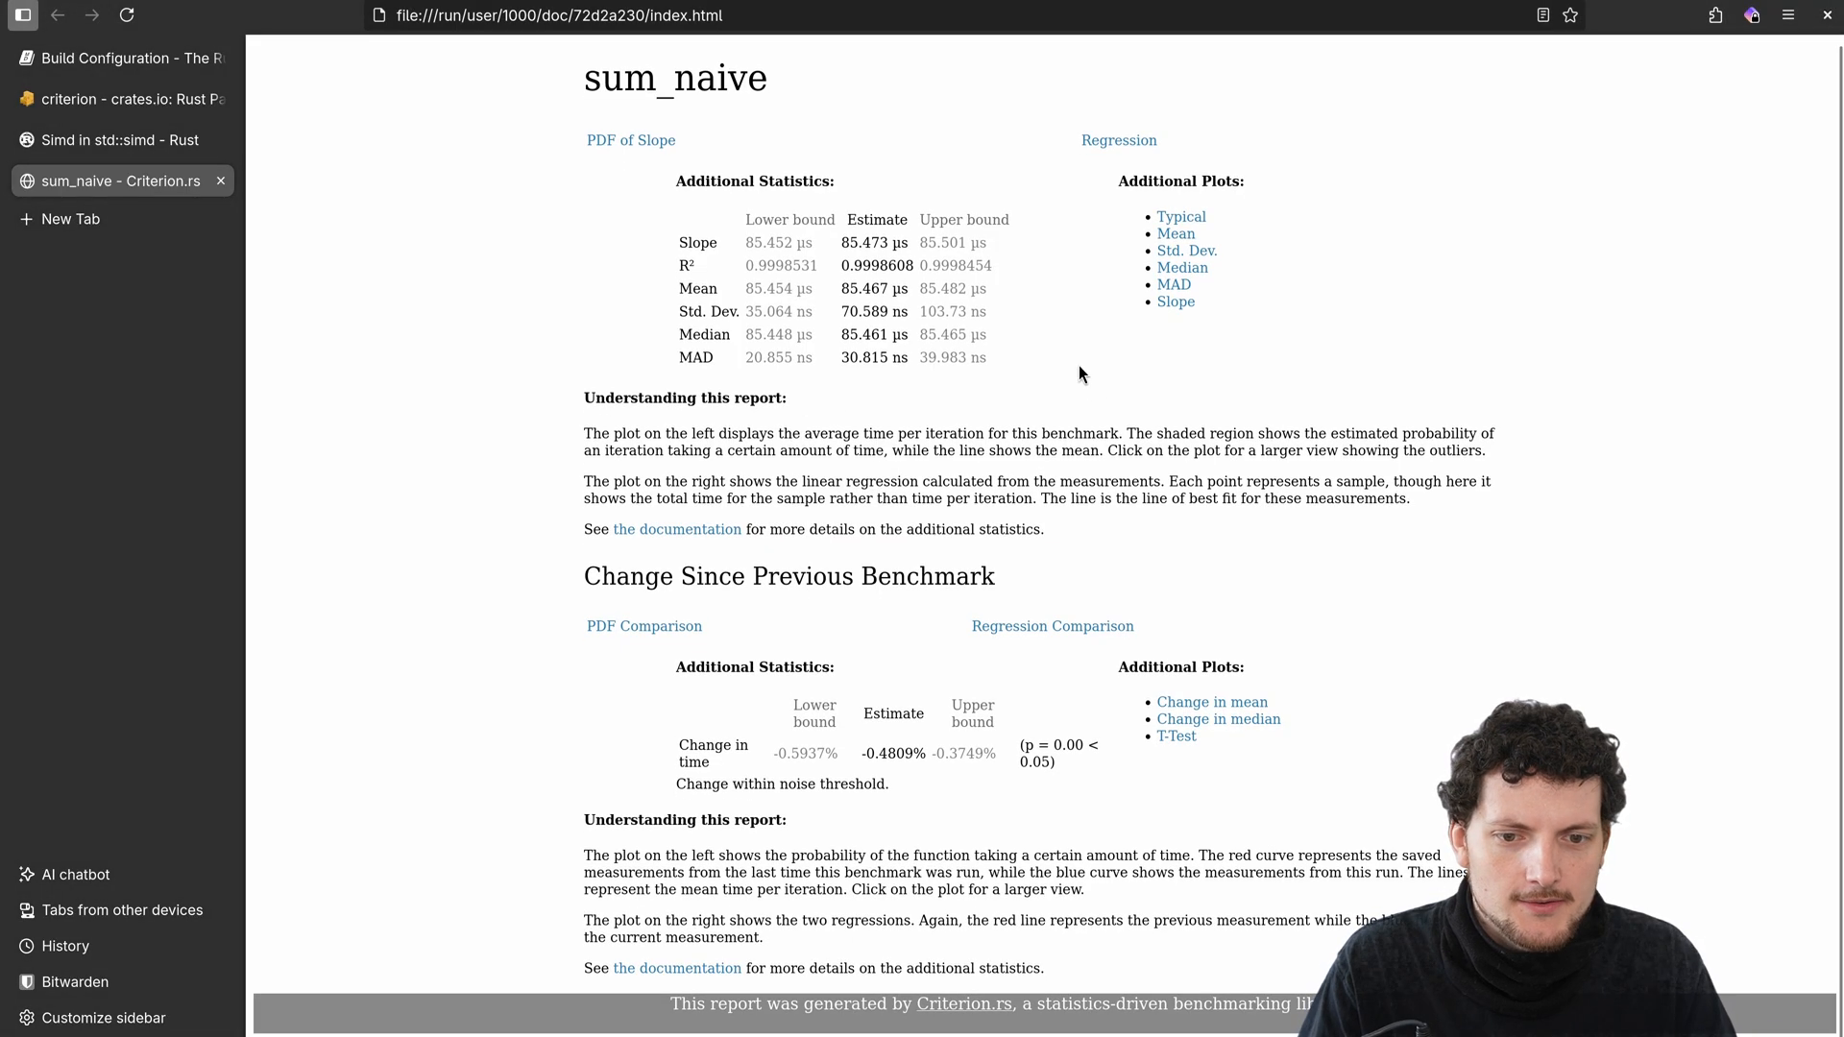
{"action": "mouse_move", "coordinate": [948, 352]}
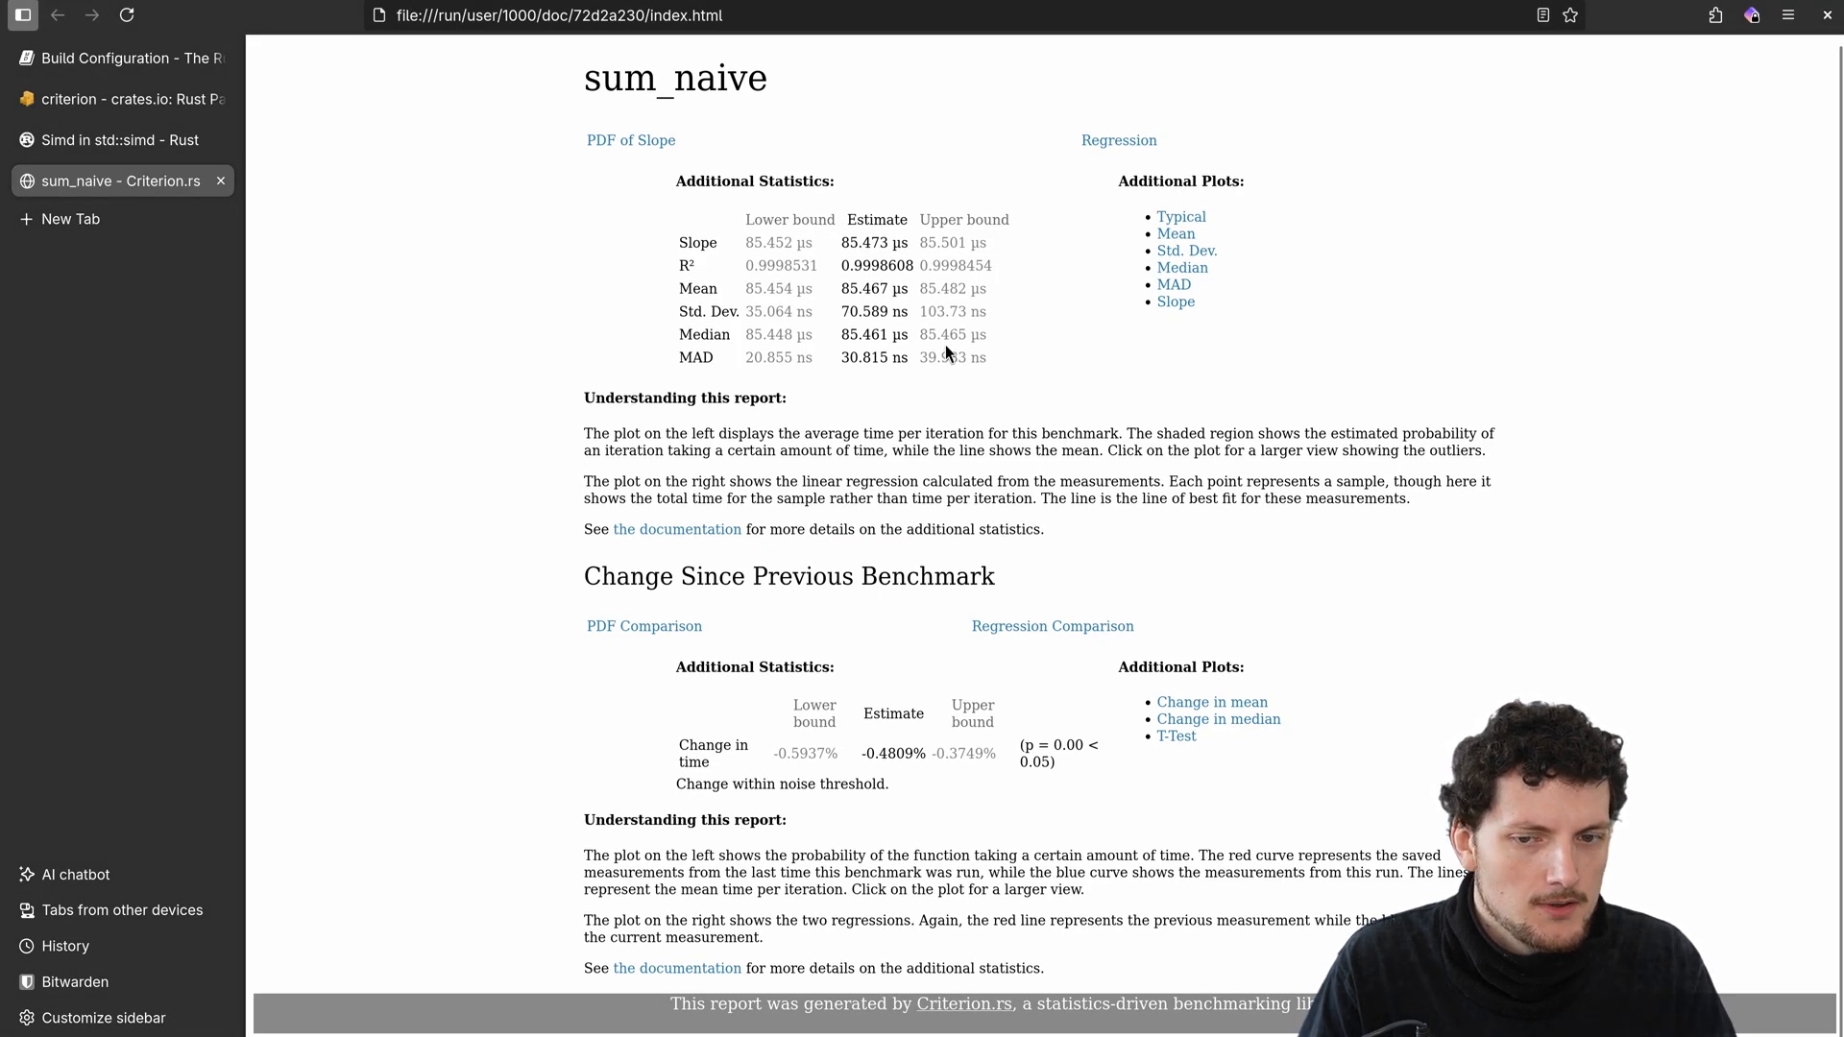
{"action": "scroll", "scroll_direction": "up", "scroll_amount": 3}
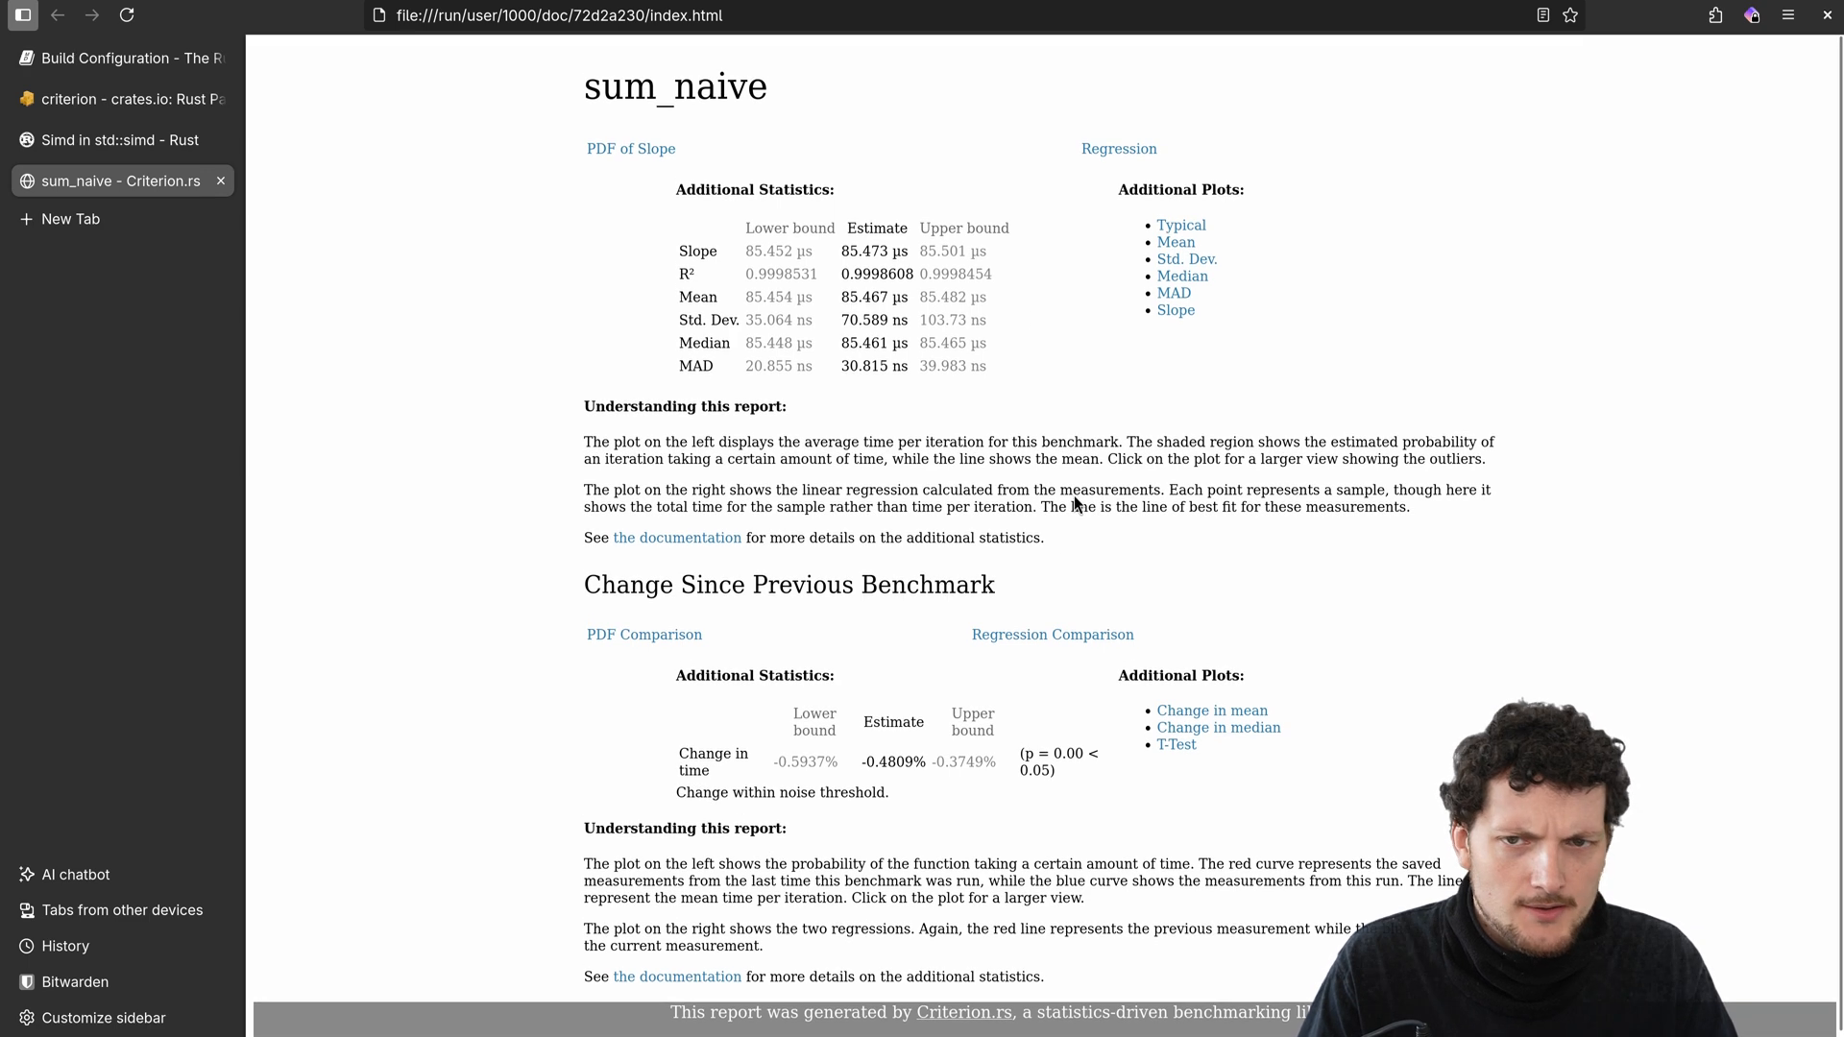
{"action": "mouse_move", "coordinate": [575, 123]}
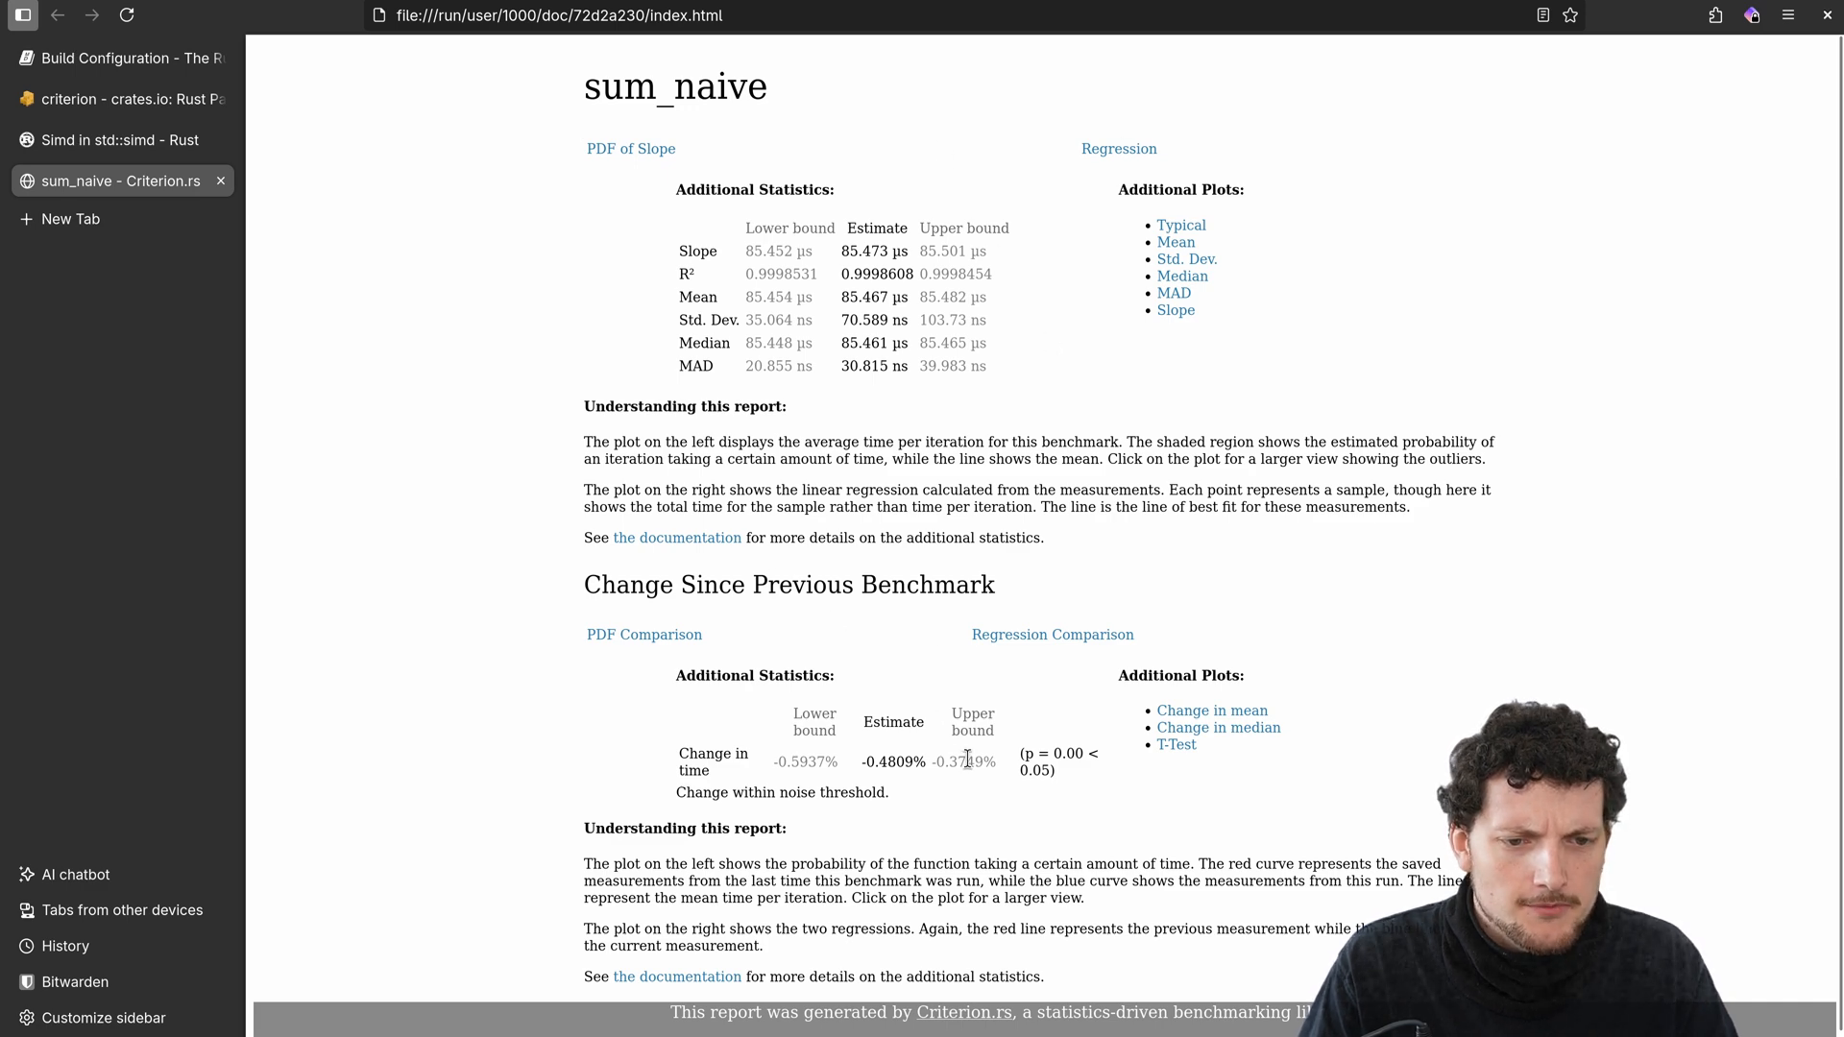
{"action": "mouse_move", "coordinate": [866, 711]}
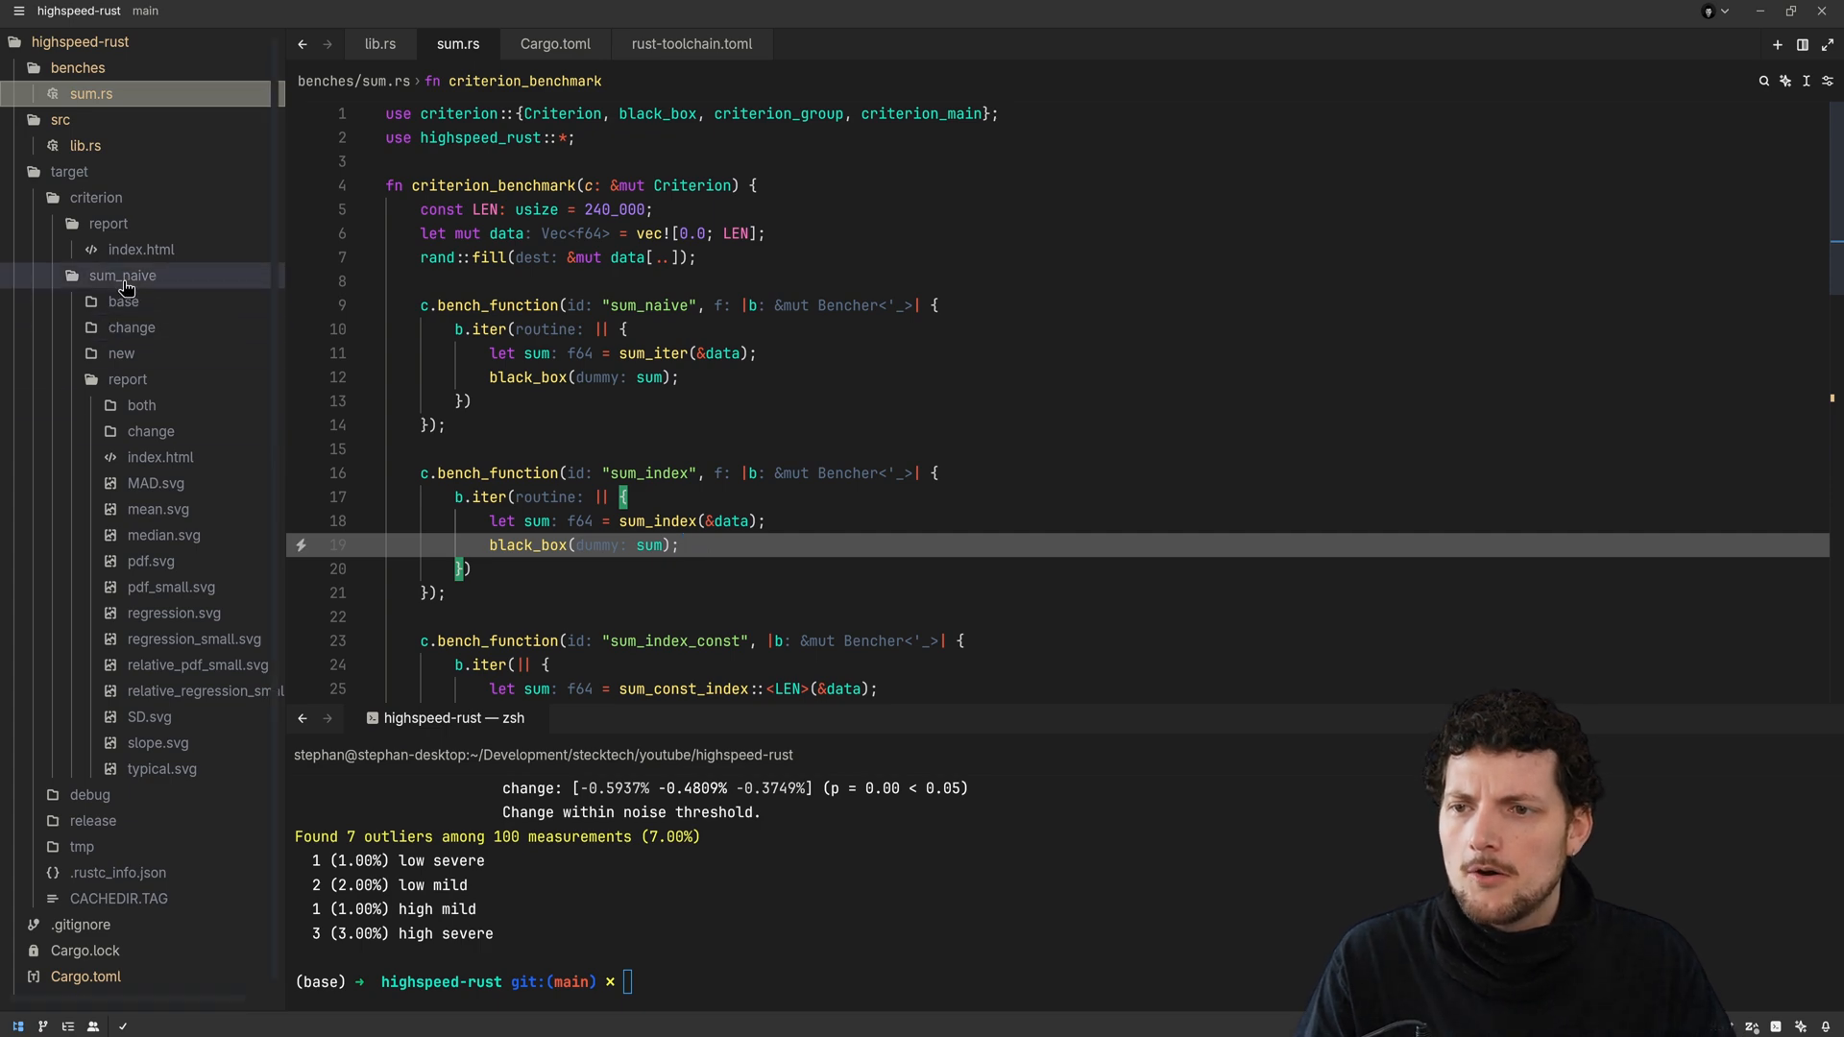
Switch to lib.rs and scroll up to the sum_manual_simd function
{"action": "left_click", "coordinate": [68, 172]}
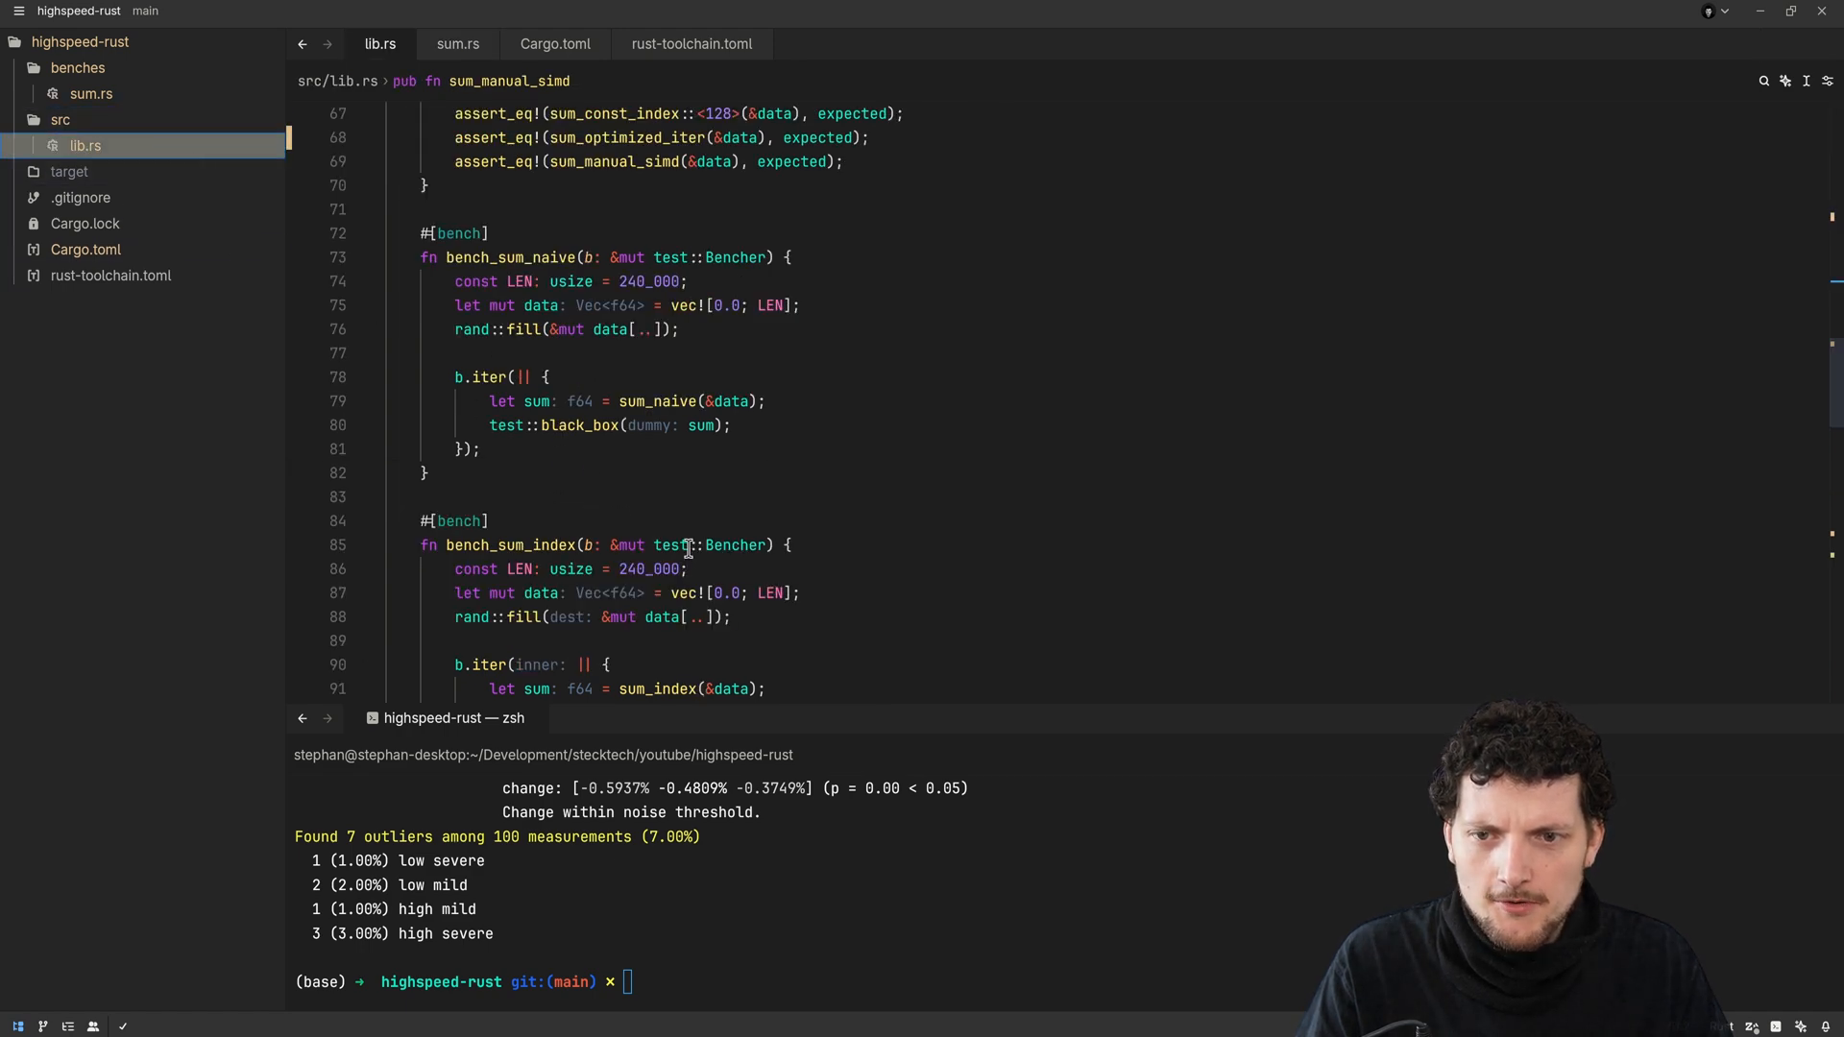
{"action": "scroll", "scroll_direction": "up", "scroll_amount": 3}
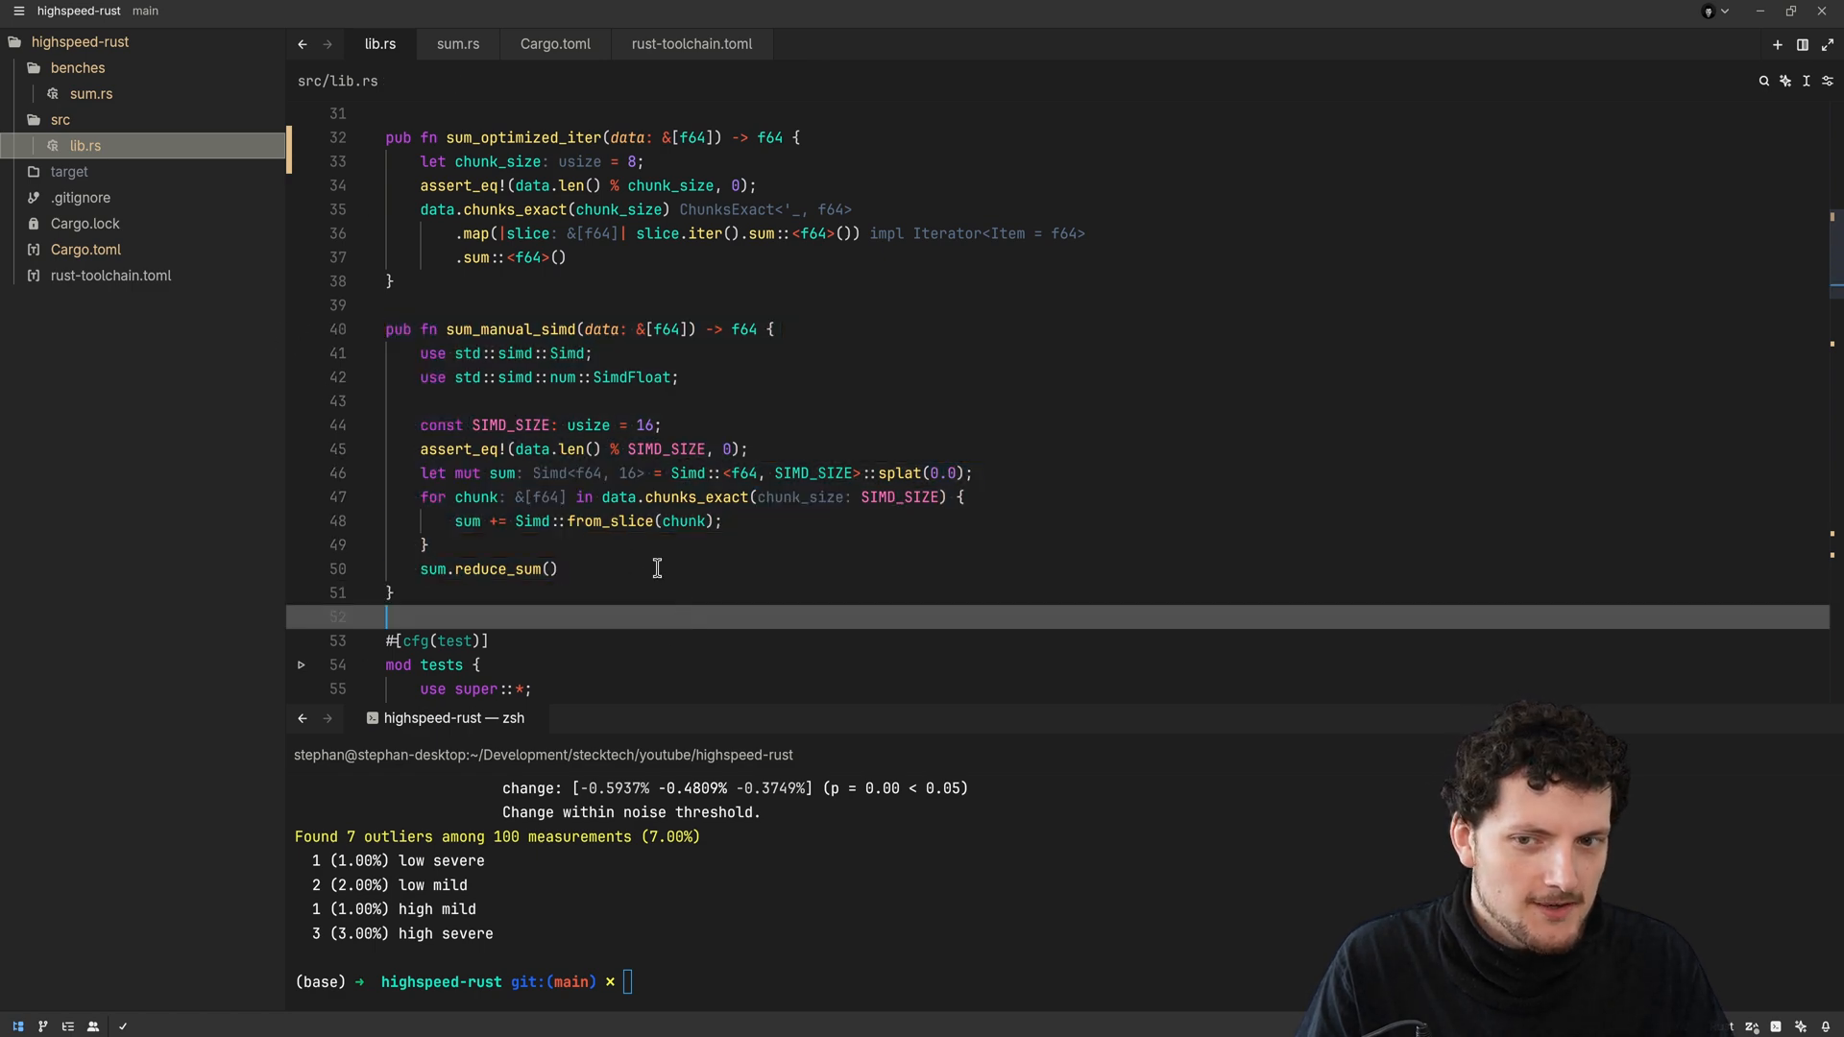
{"action": "mouse_move", "coordinate": [794, 641]}
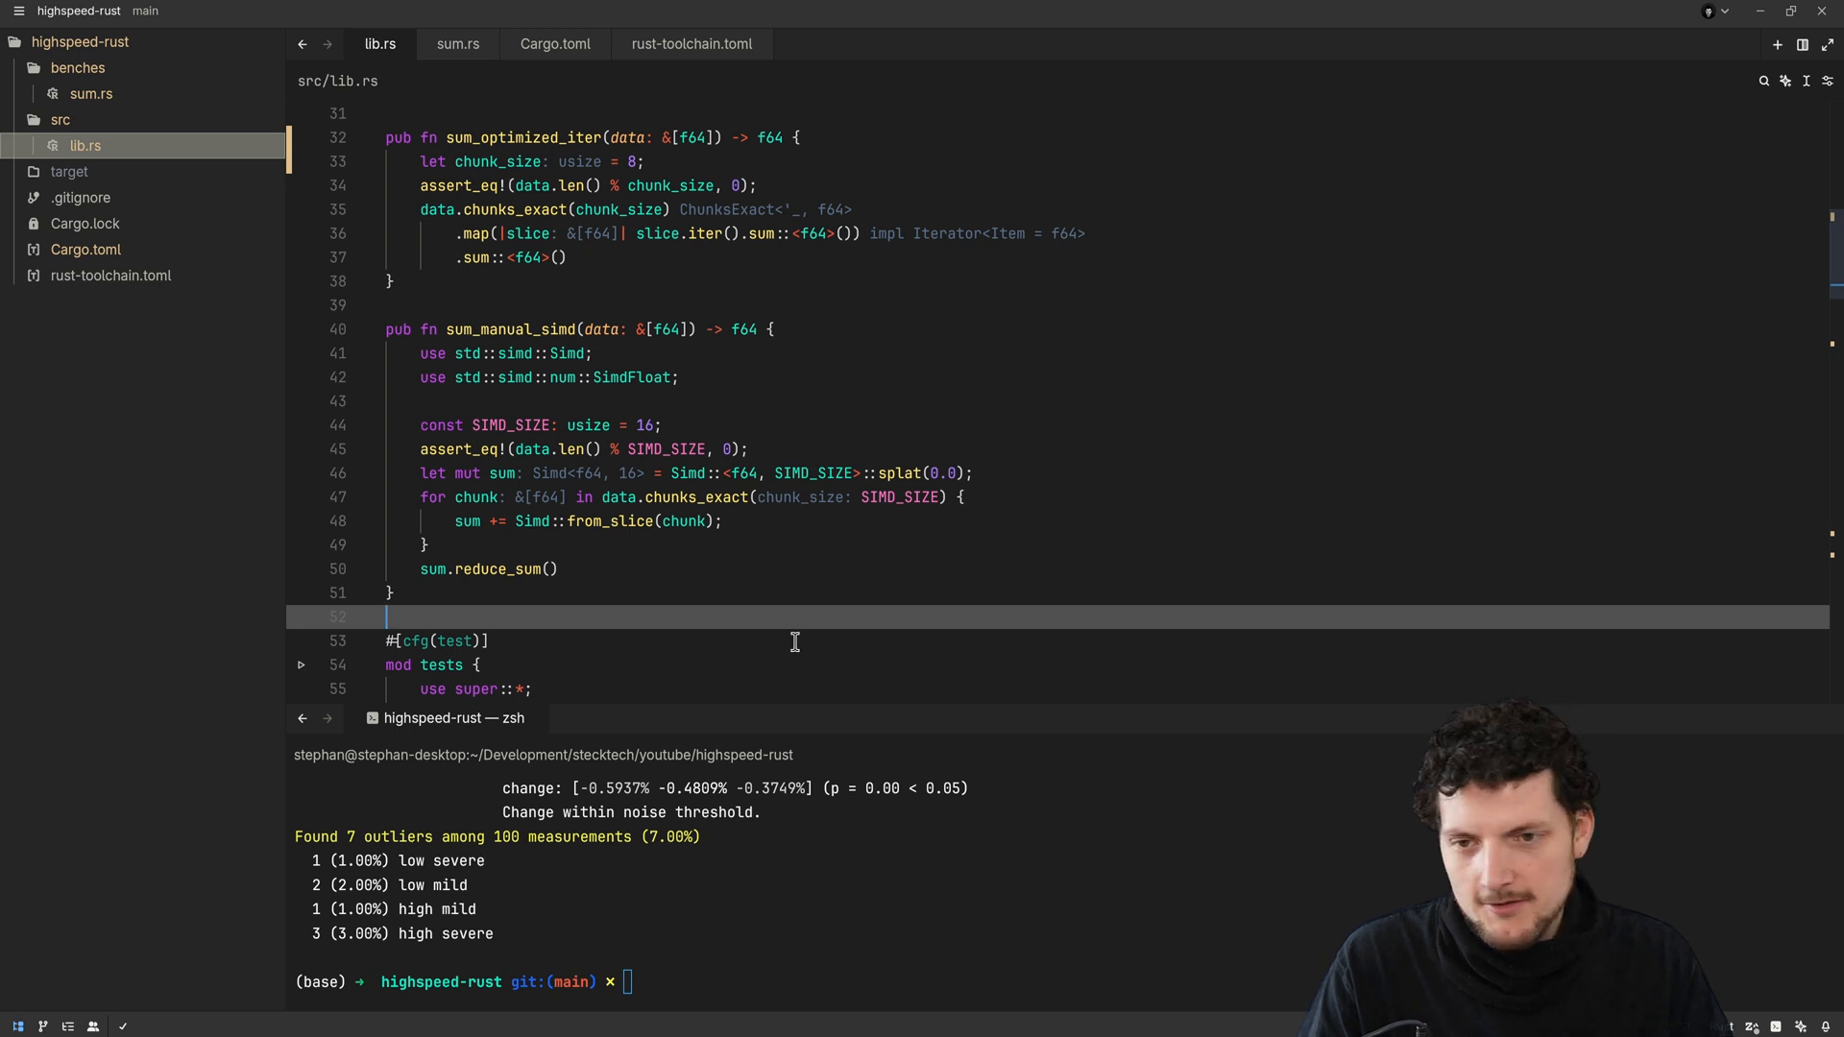
{"action": "mouse_move", "coordinate": [740, 567]}
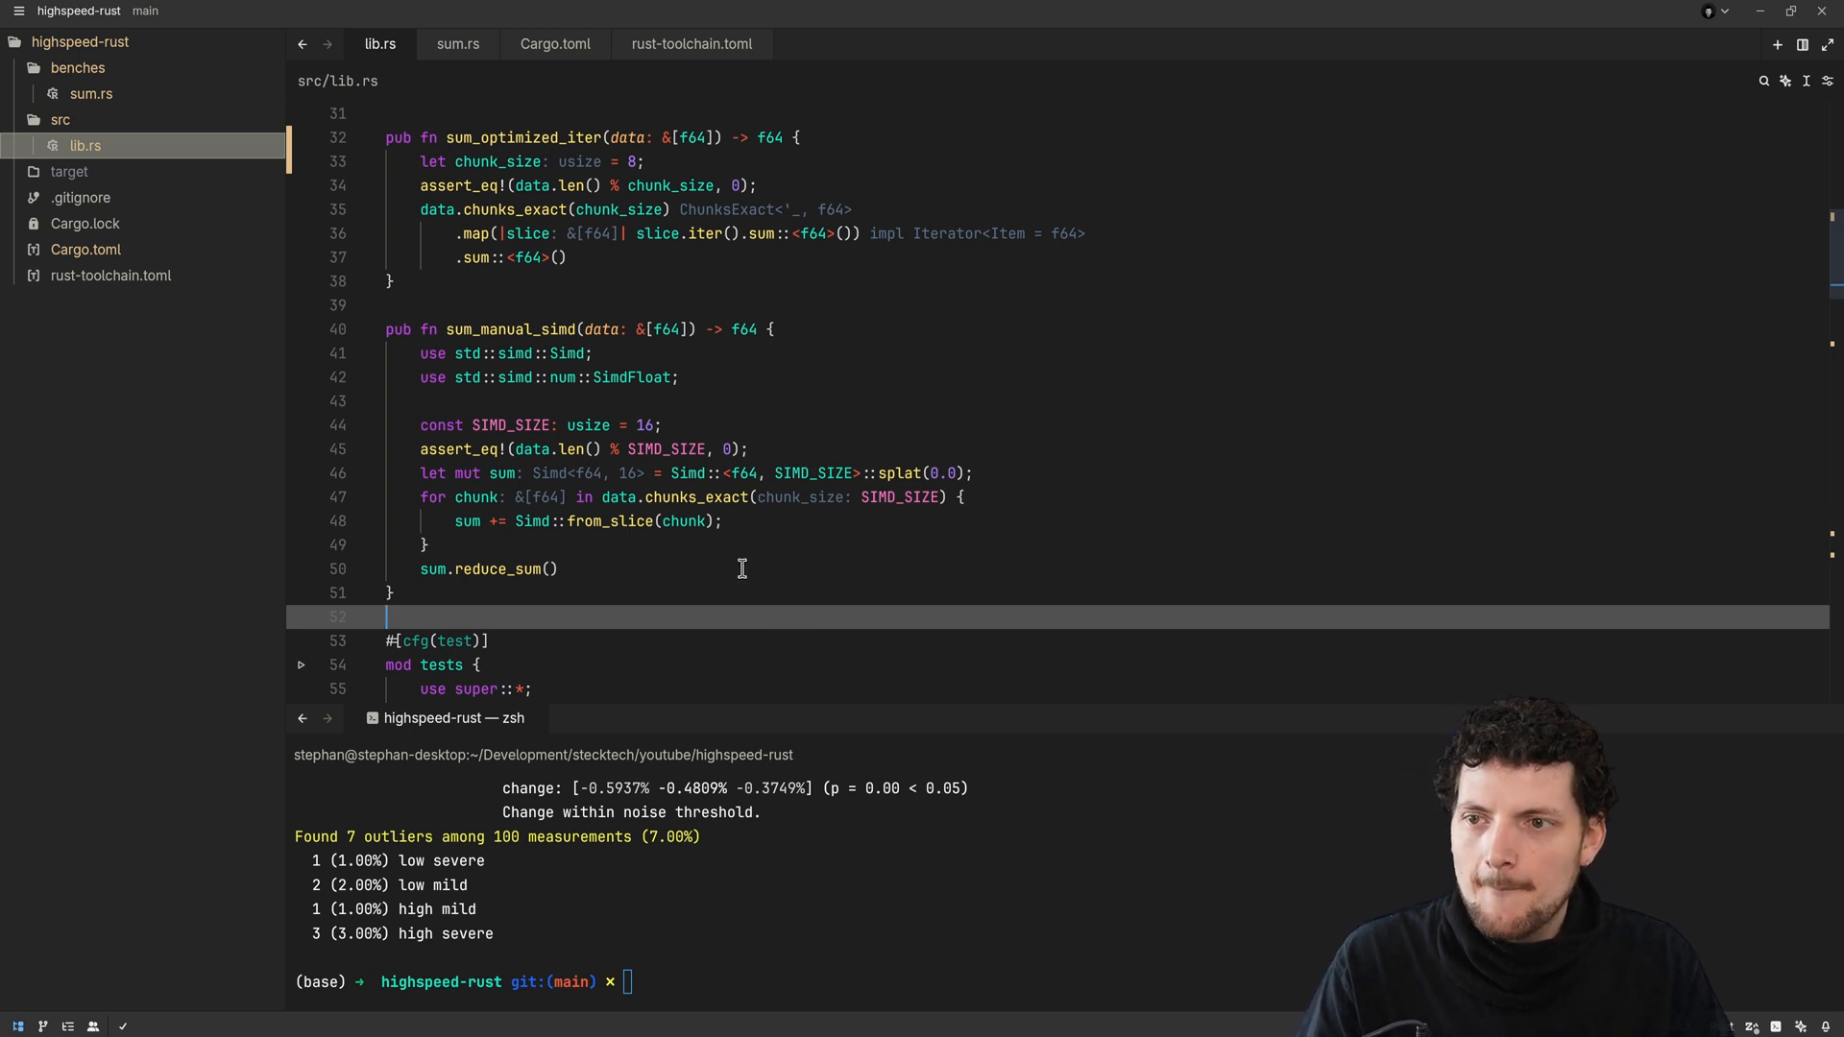
{"action": "mouse_move", "coordinate": [732, 551]}
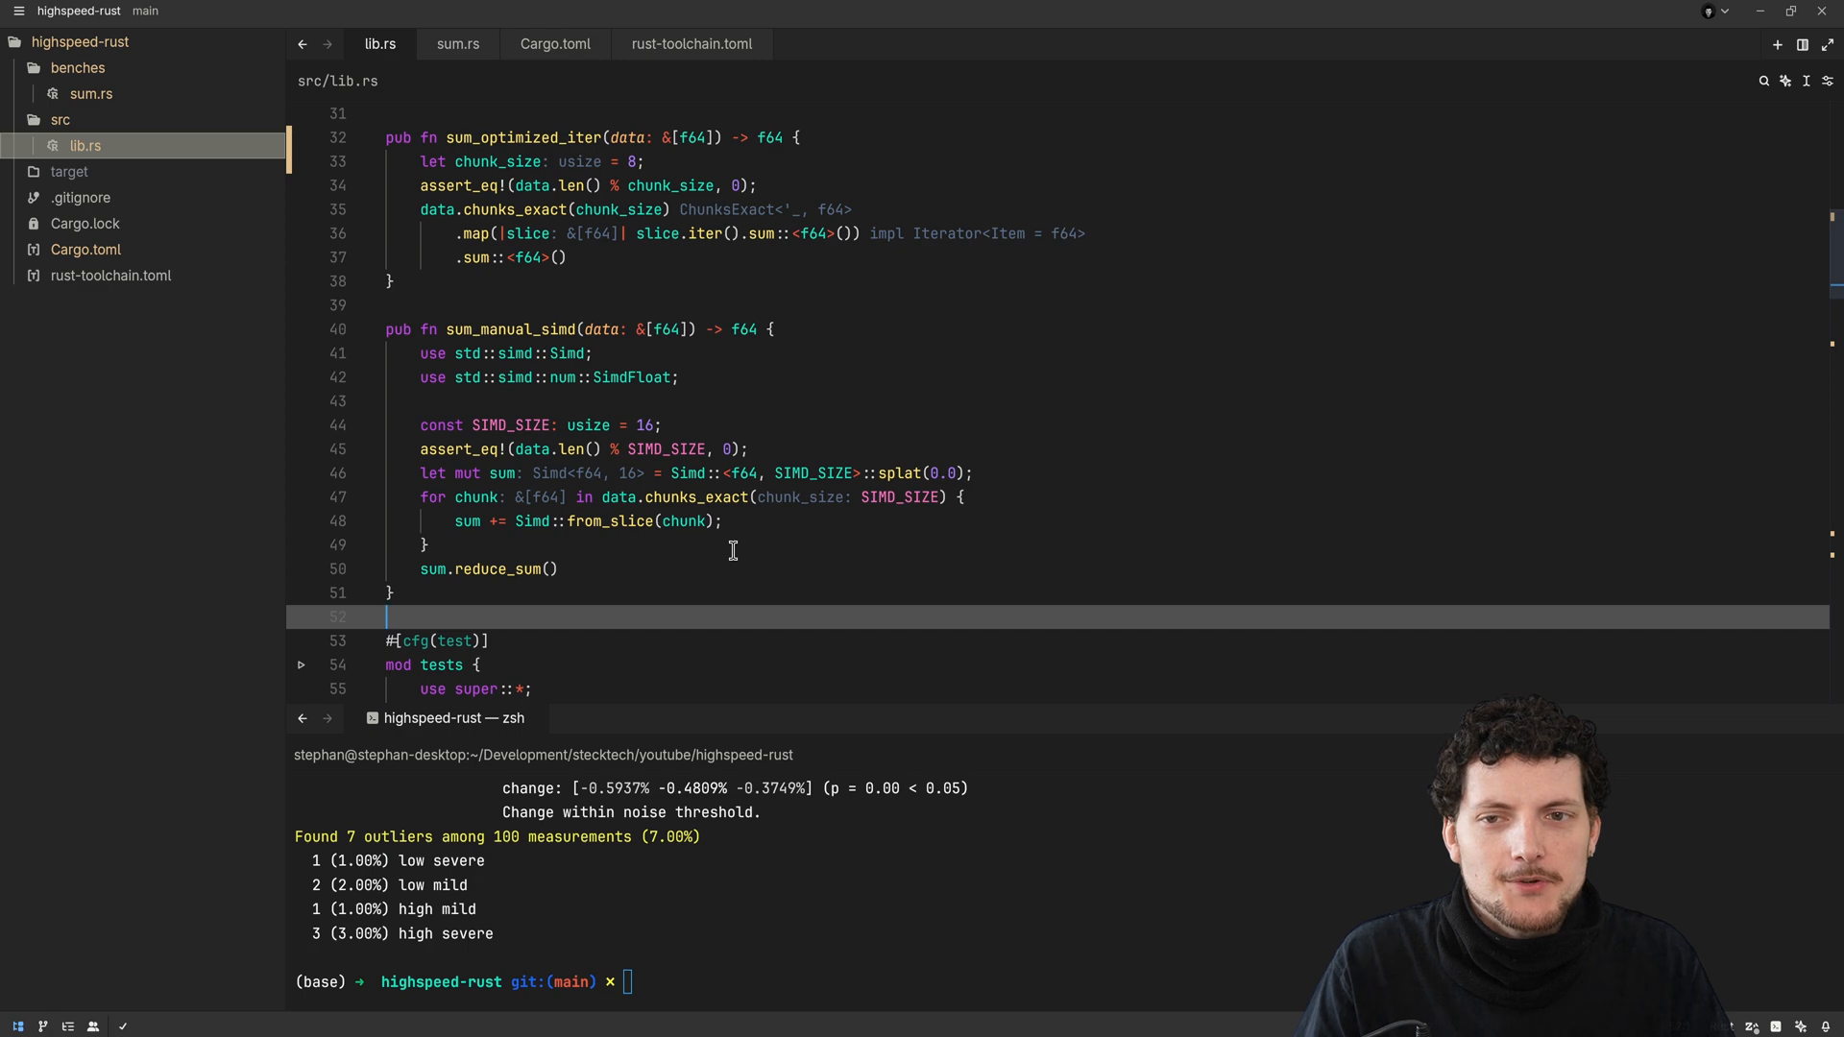